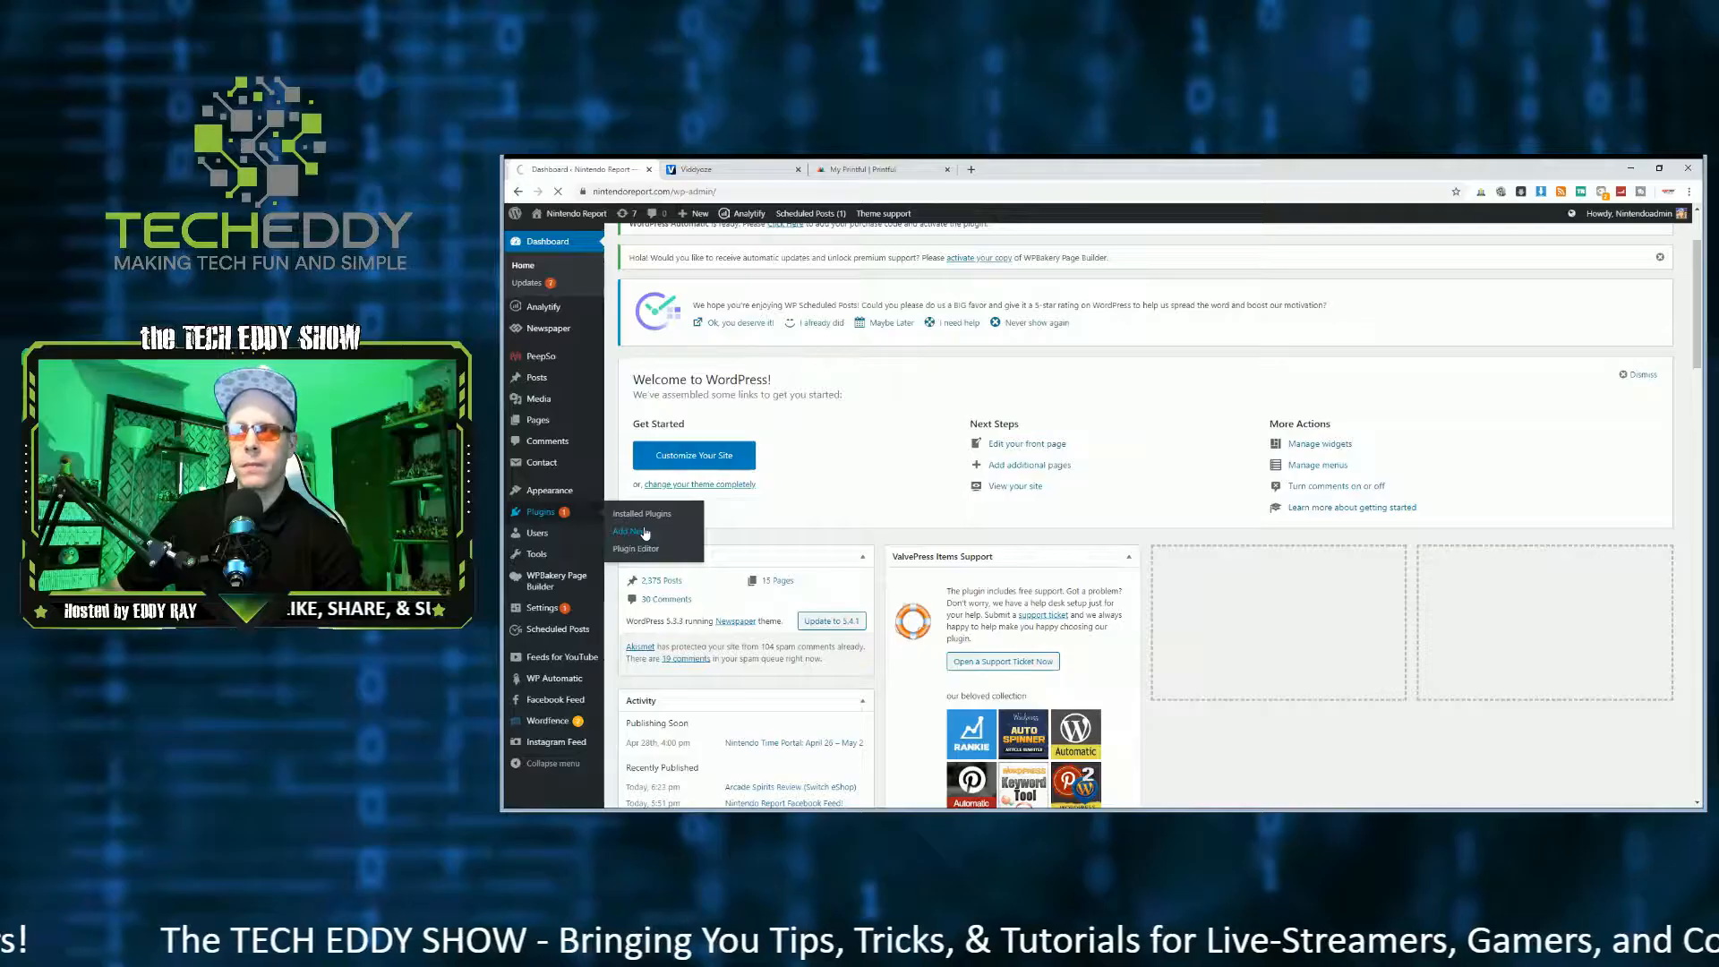
Search the Add Plugins directory for 'smash balloon facebook'
{"action": "left_click", "coordinate": [626, 532]}
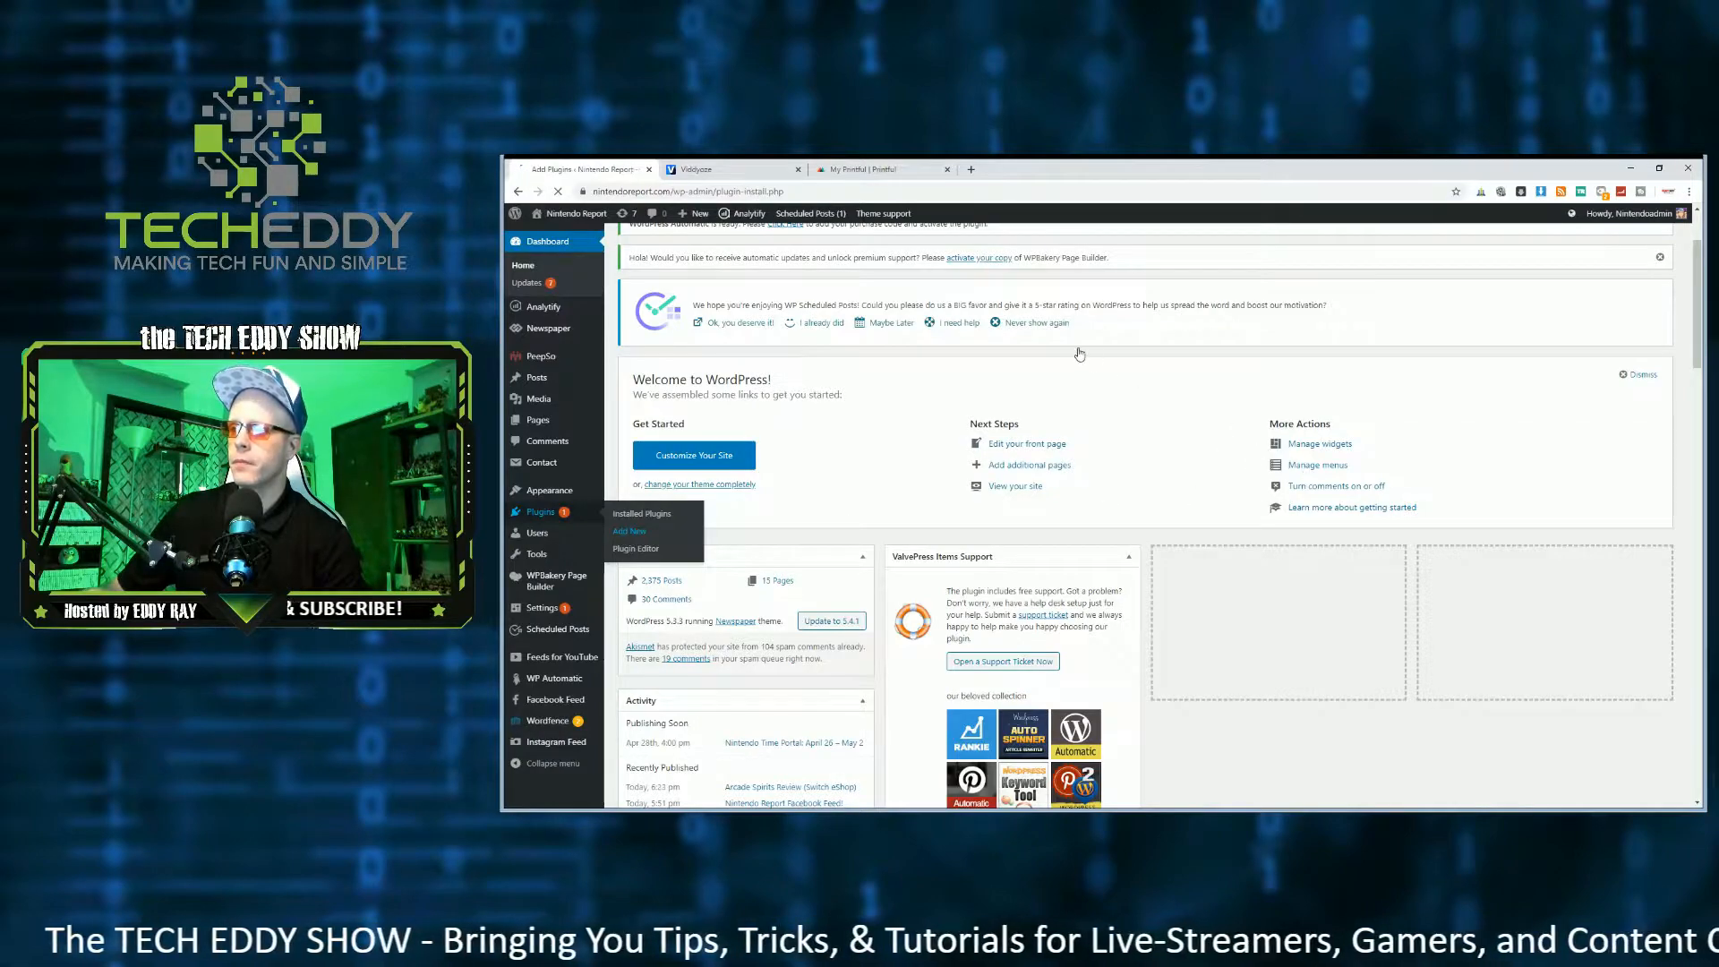
{"action": "left_click", "coordinate": [629, 530]}
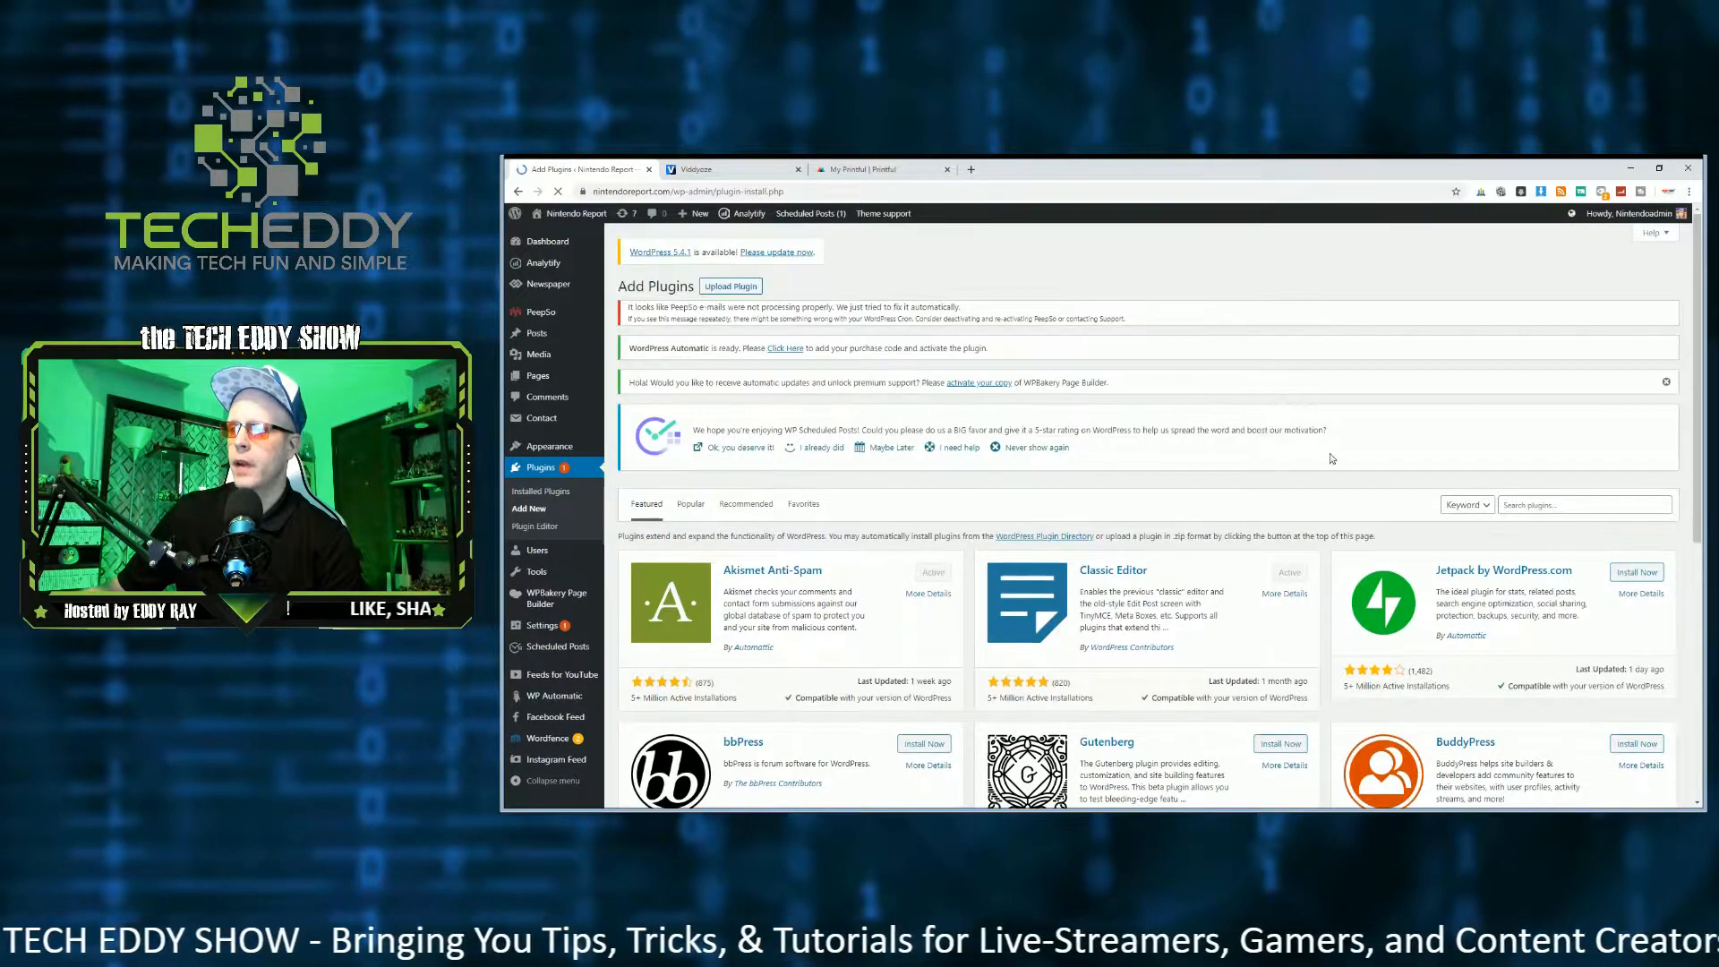
{"action": "left_click", "coordinate": [1585, 504]}
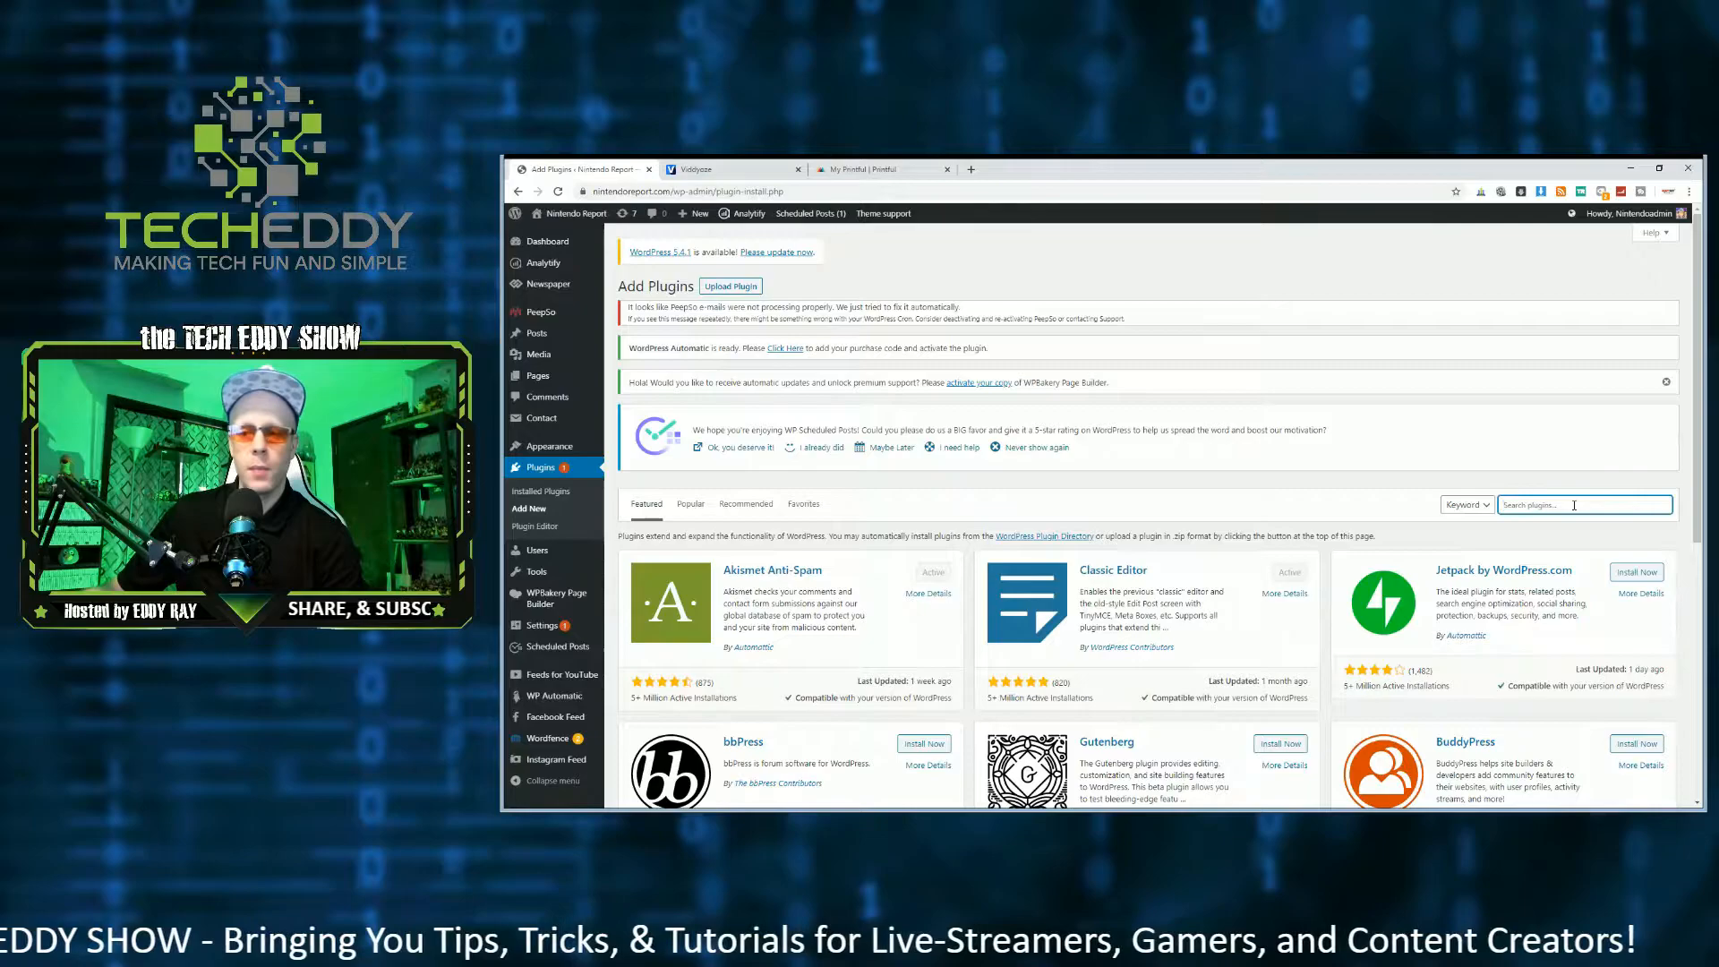
{"action": "type", "text": "smash b"}
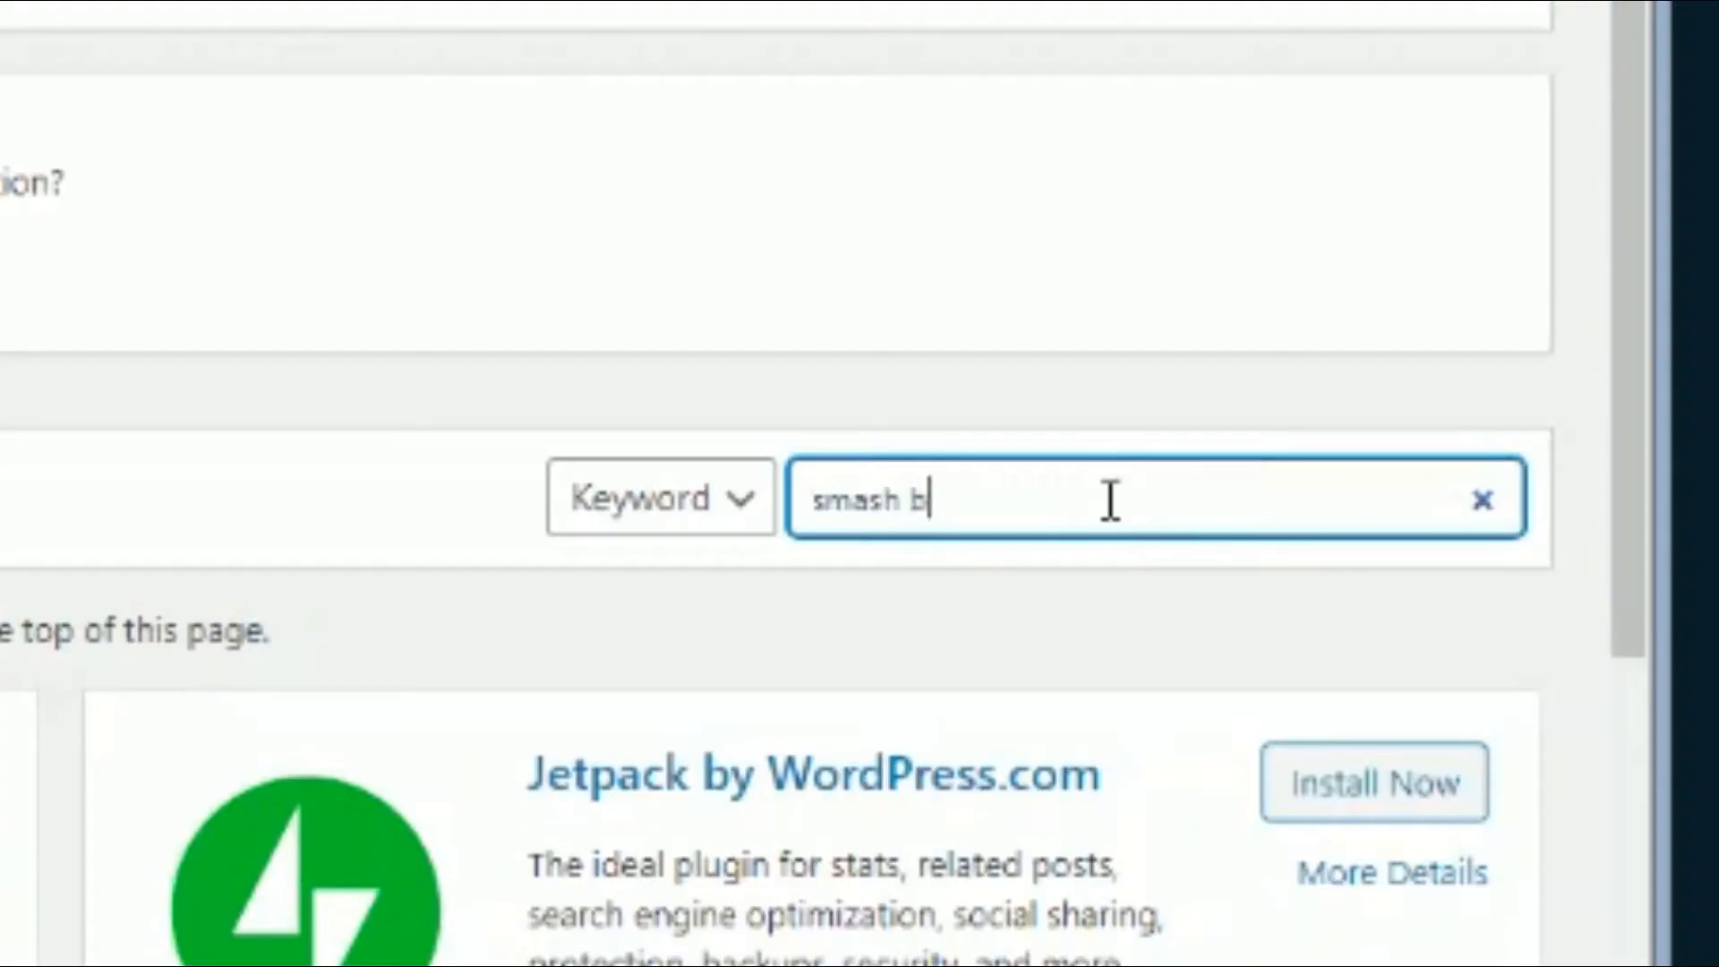
{"action": "type", "text": "alloon fa"}
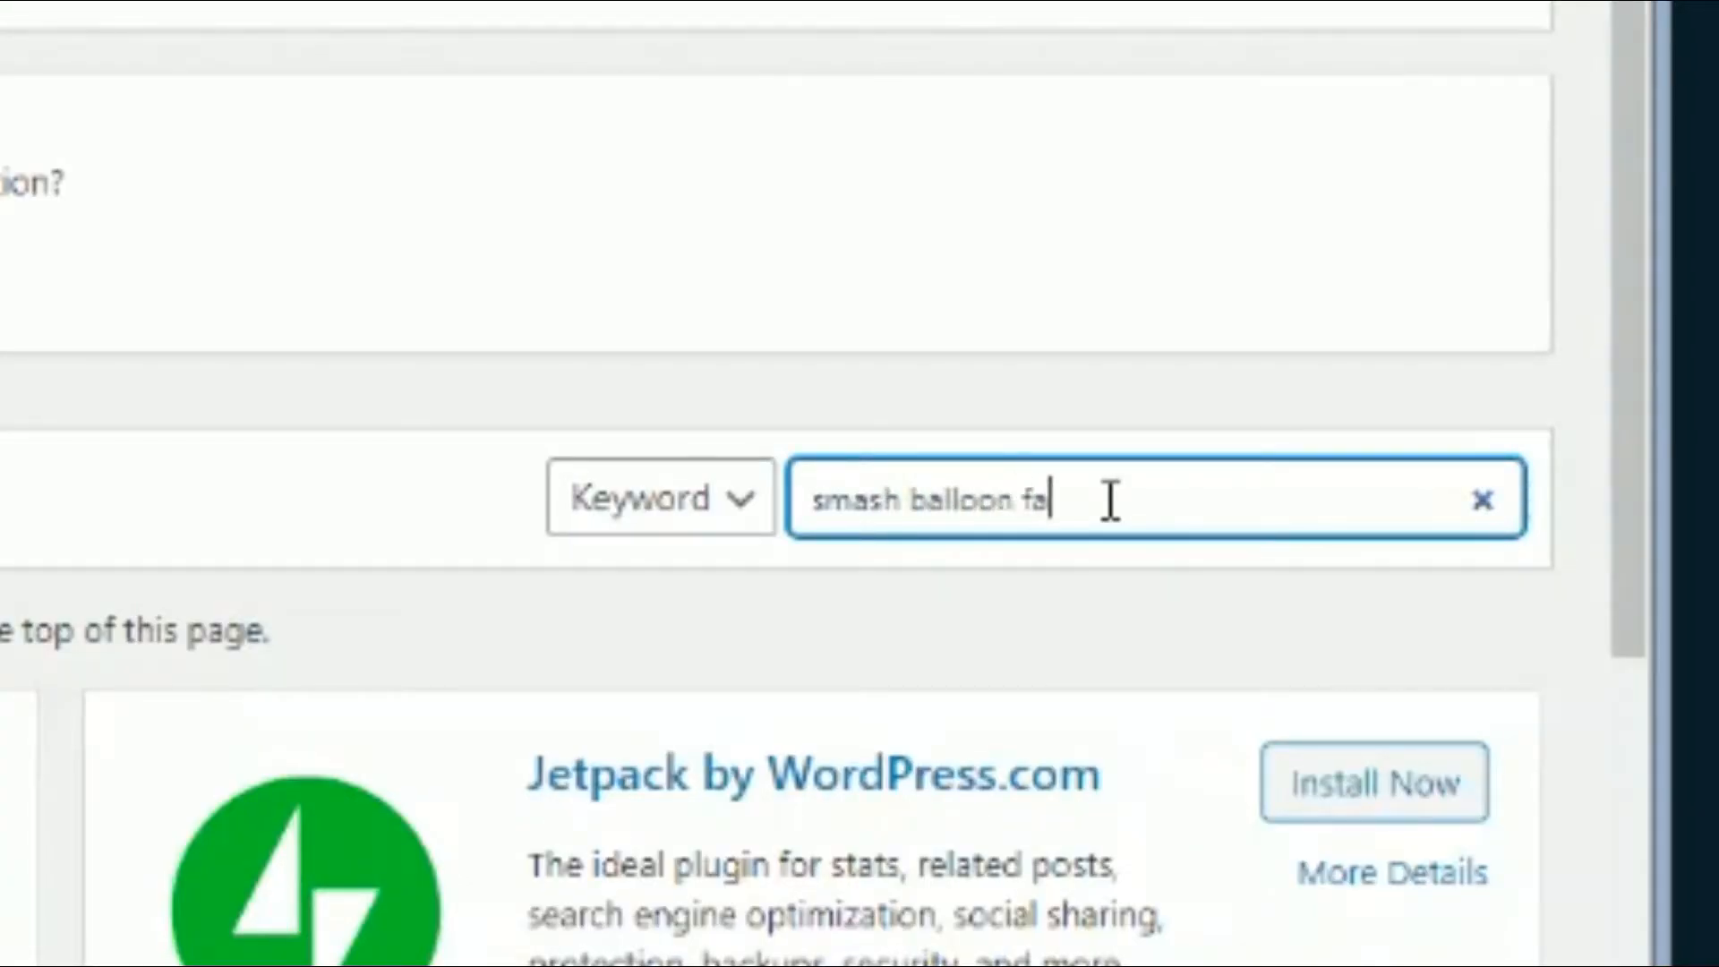
{"action": "type", "text": "cebook"}
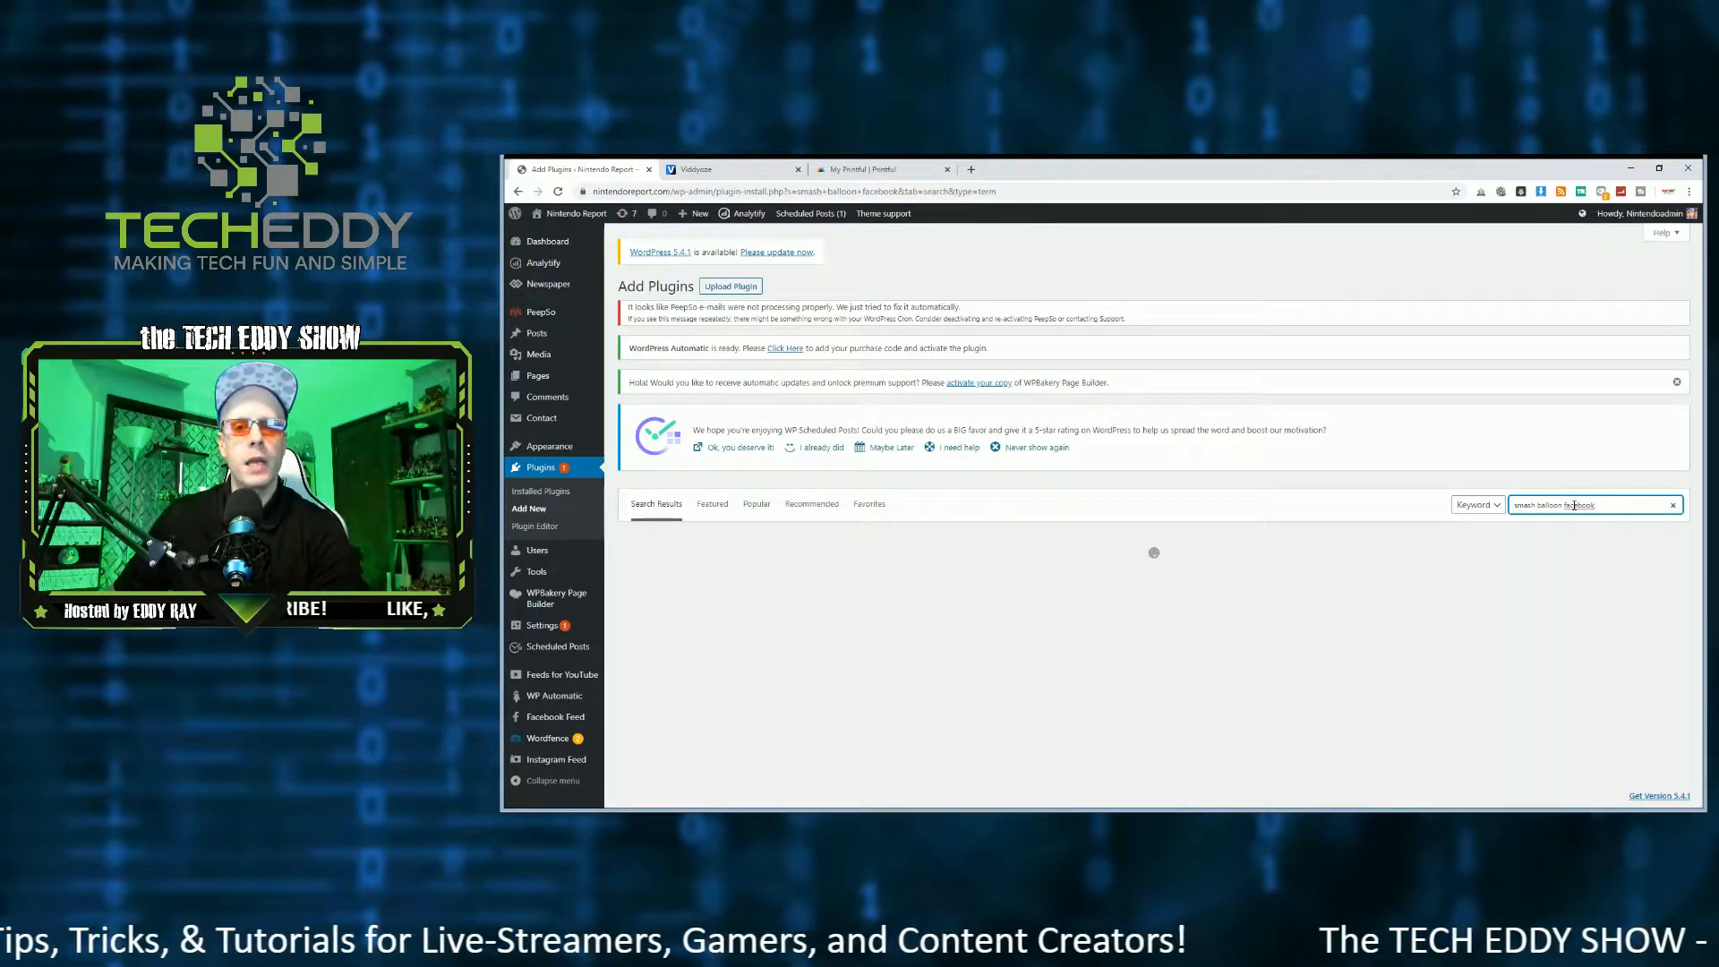
Run the search and review the active Smash Balloon Social Post Feed result
{"action": "key", "text": "Return"}
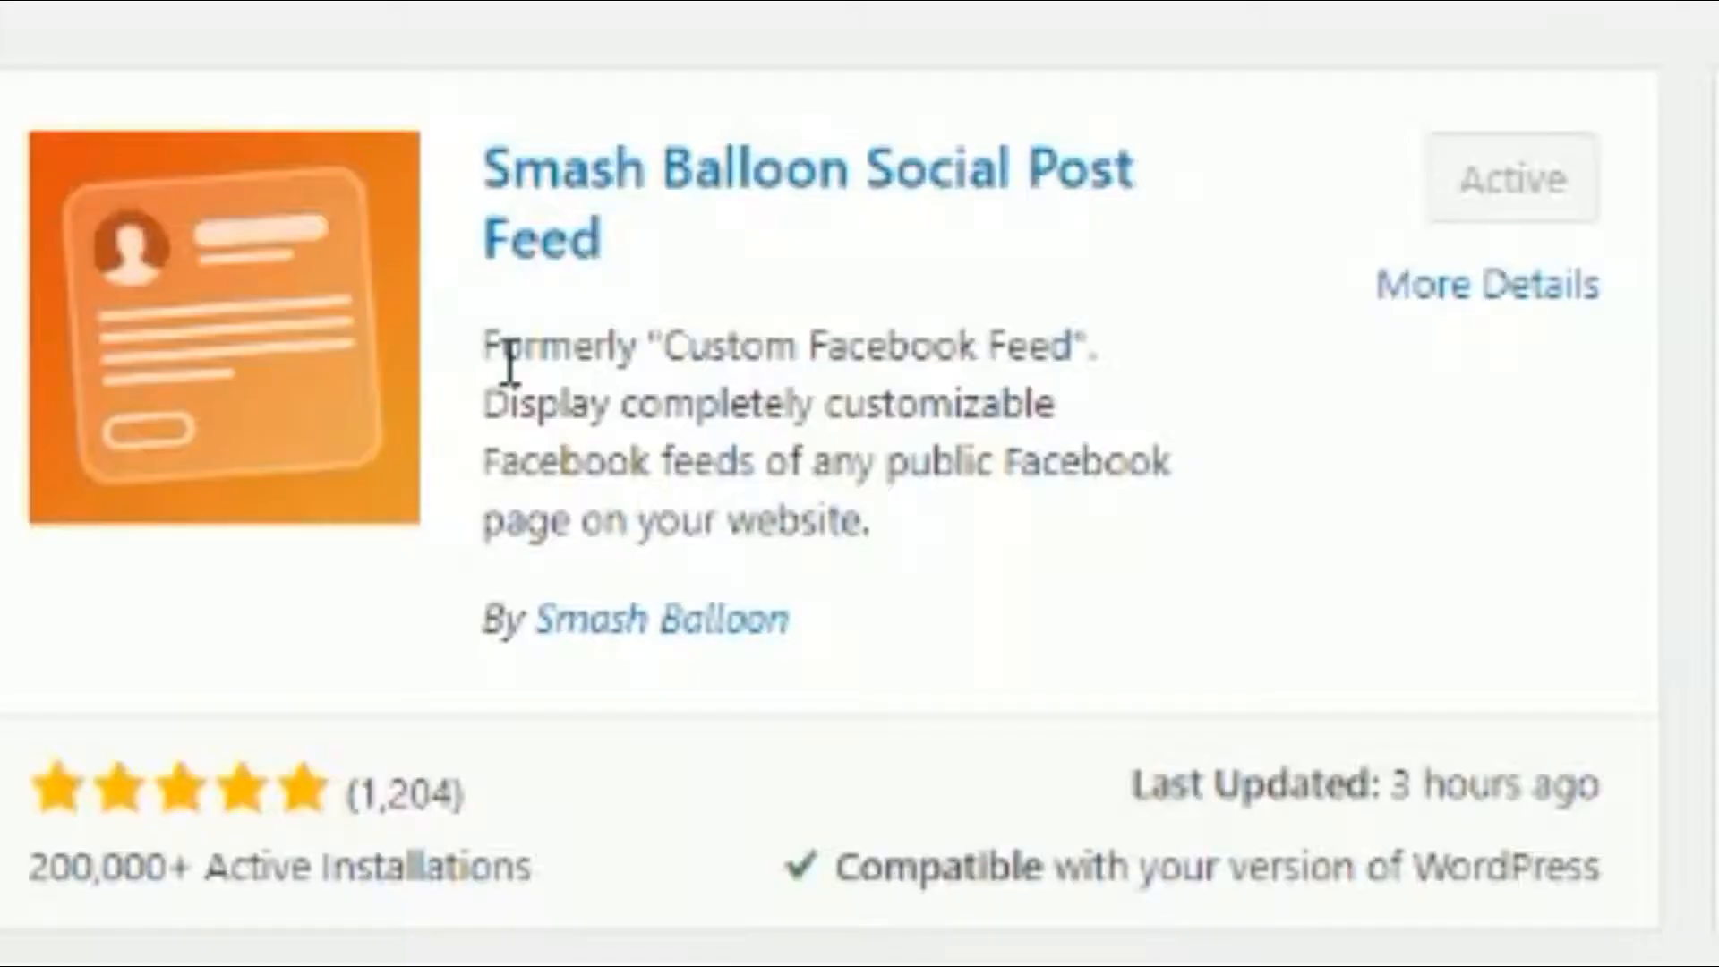
{"action": "mouse_move", "coordinate": [756, 393]}
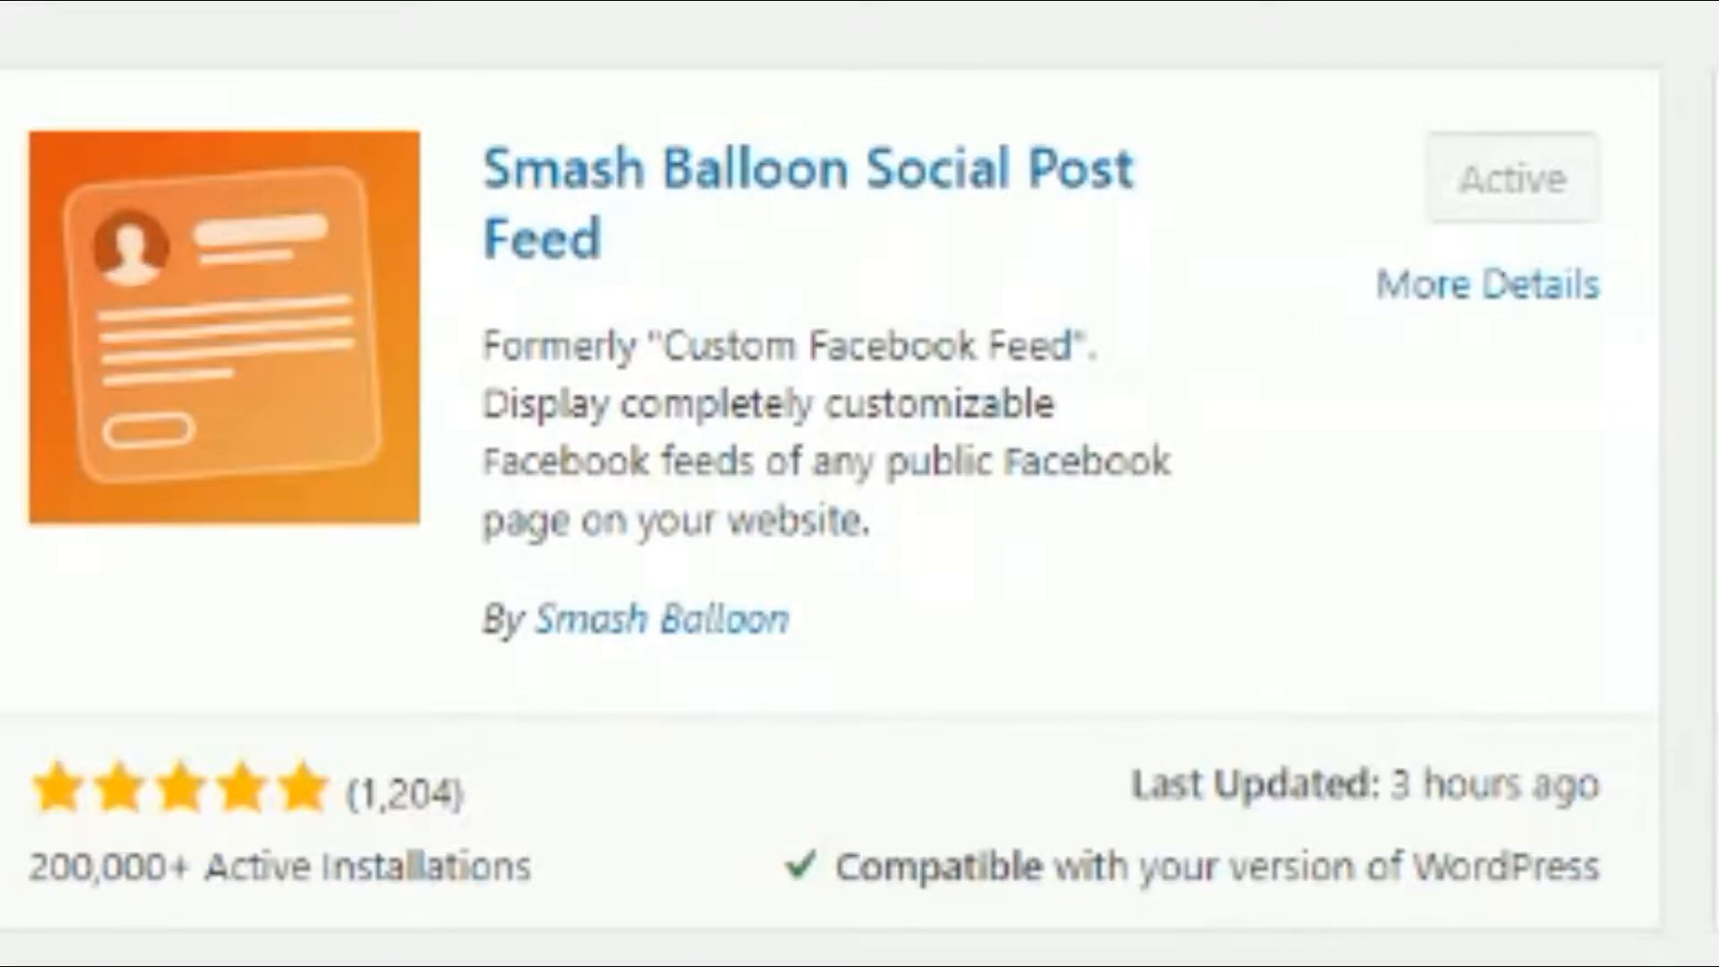
{"action": "mouse_move", "coordinate": [773, 697]}
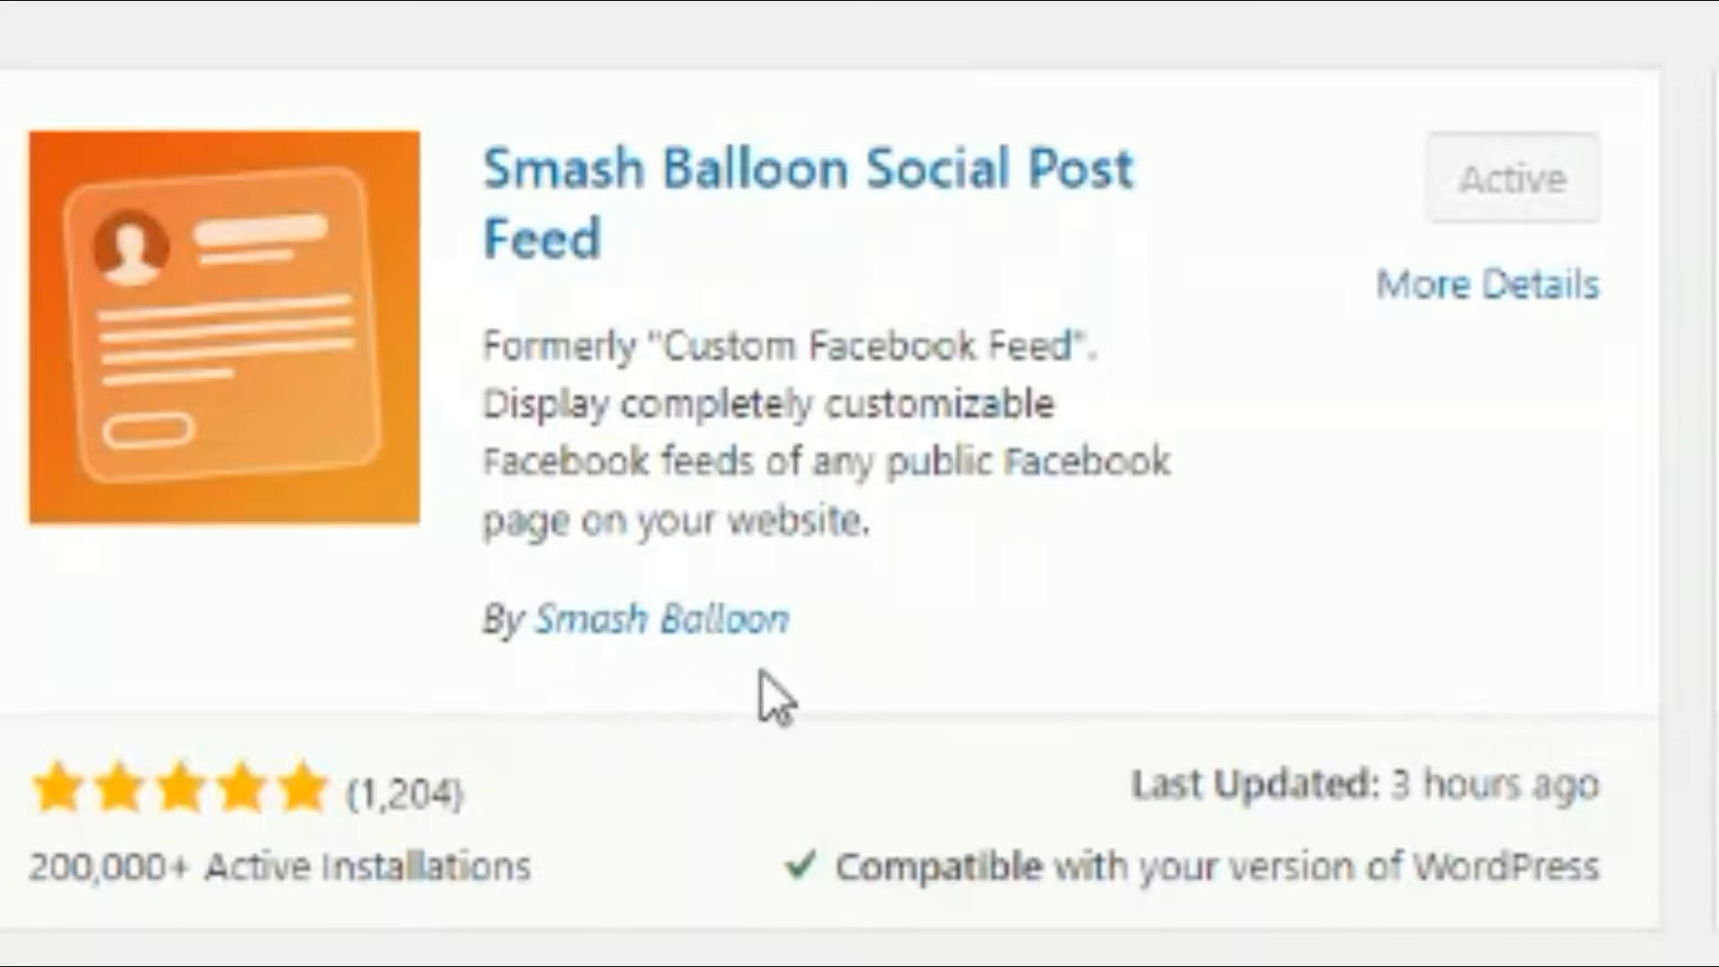
{"action": "mouse_move", "coordinate": [143, 925]}
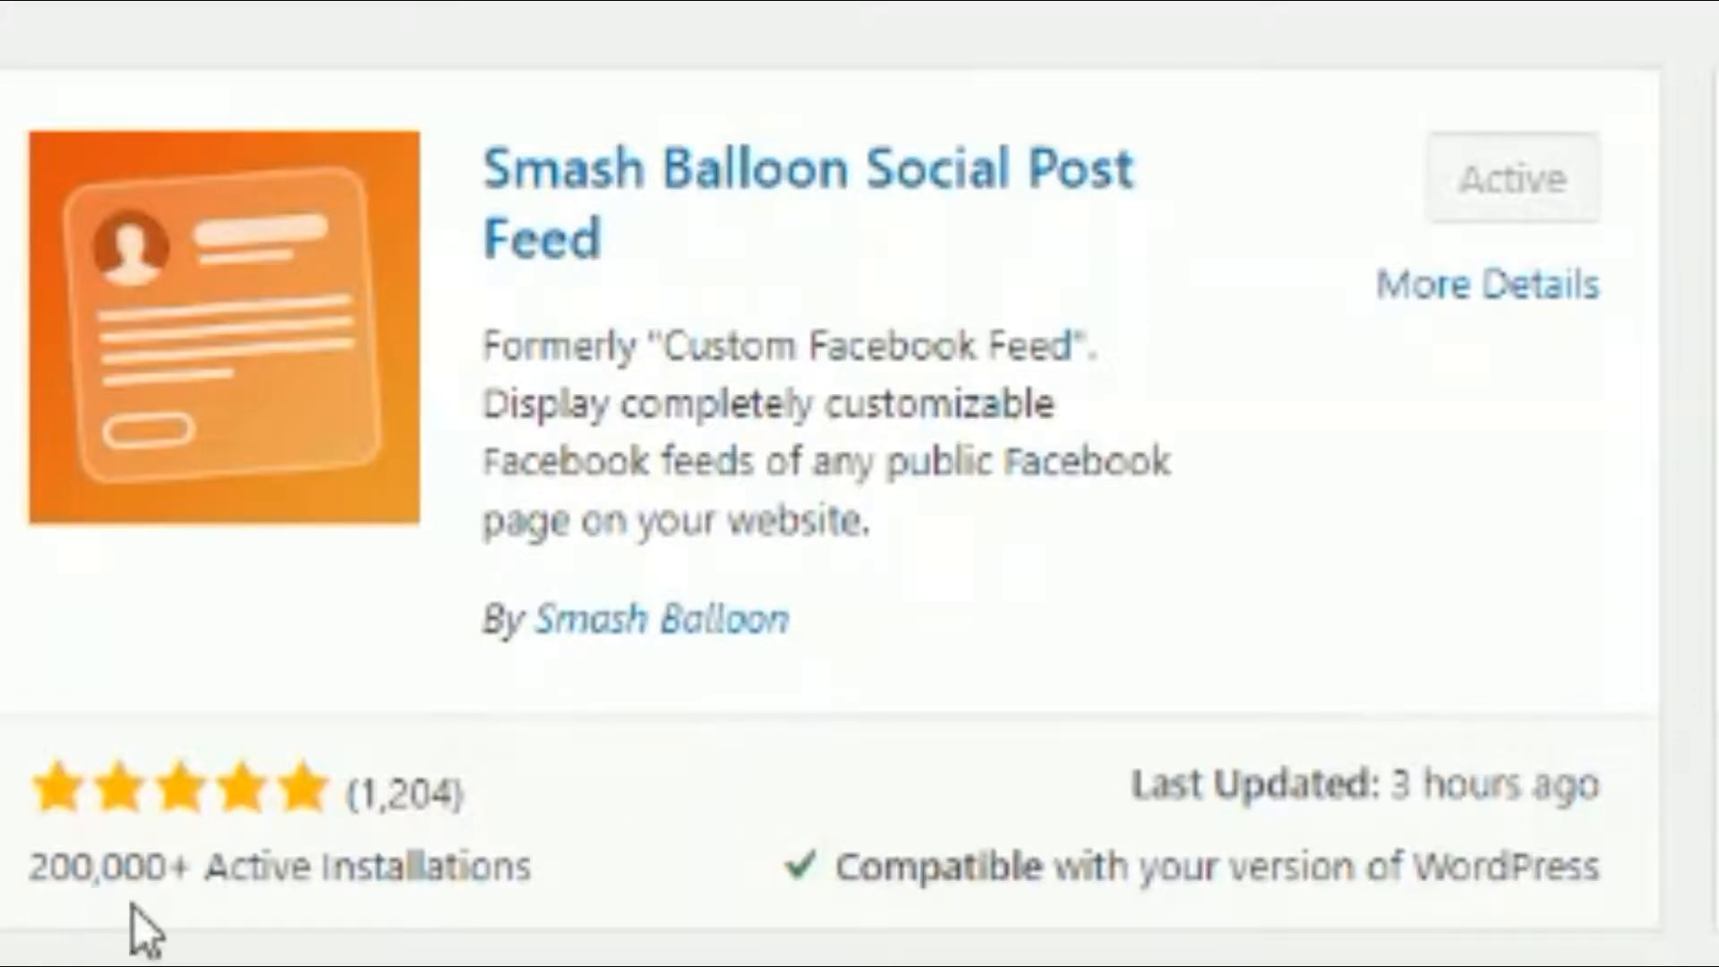
{"action": "mouse_move", "coordinate": [548, 926]}
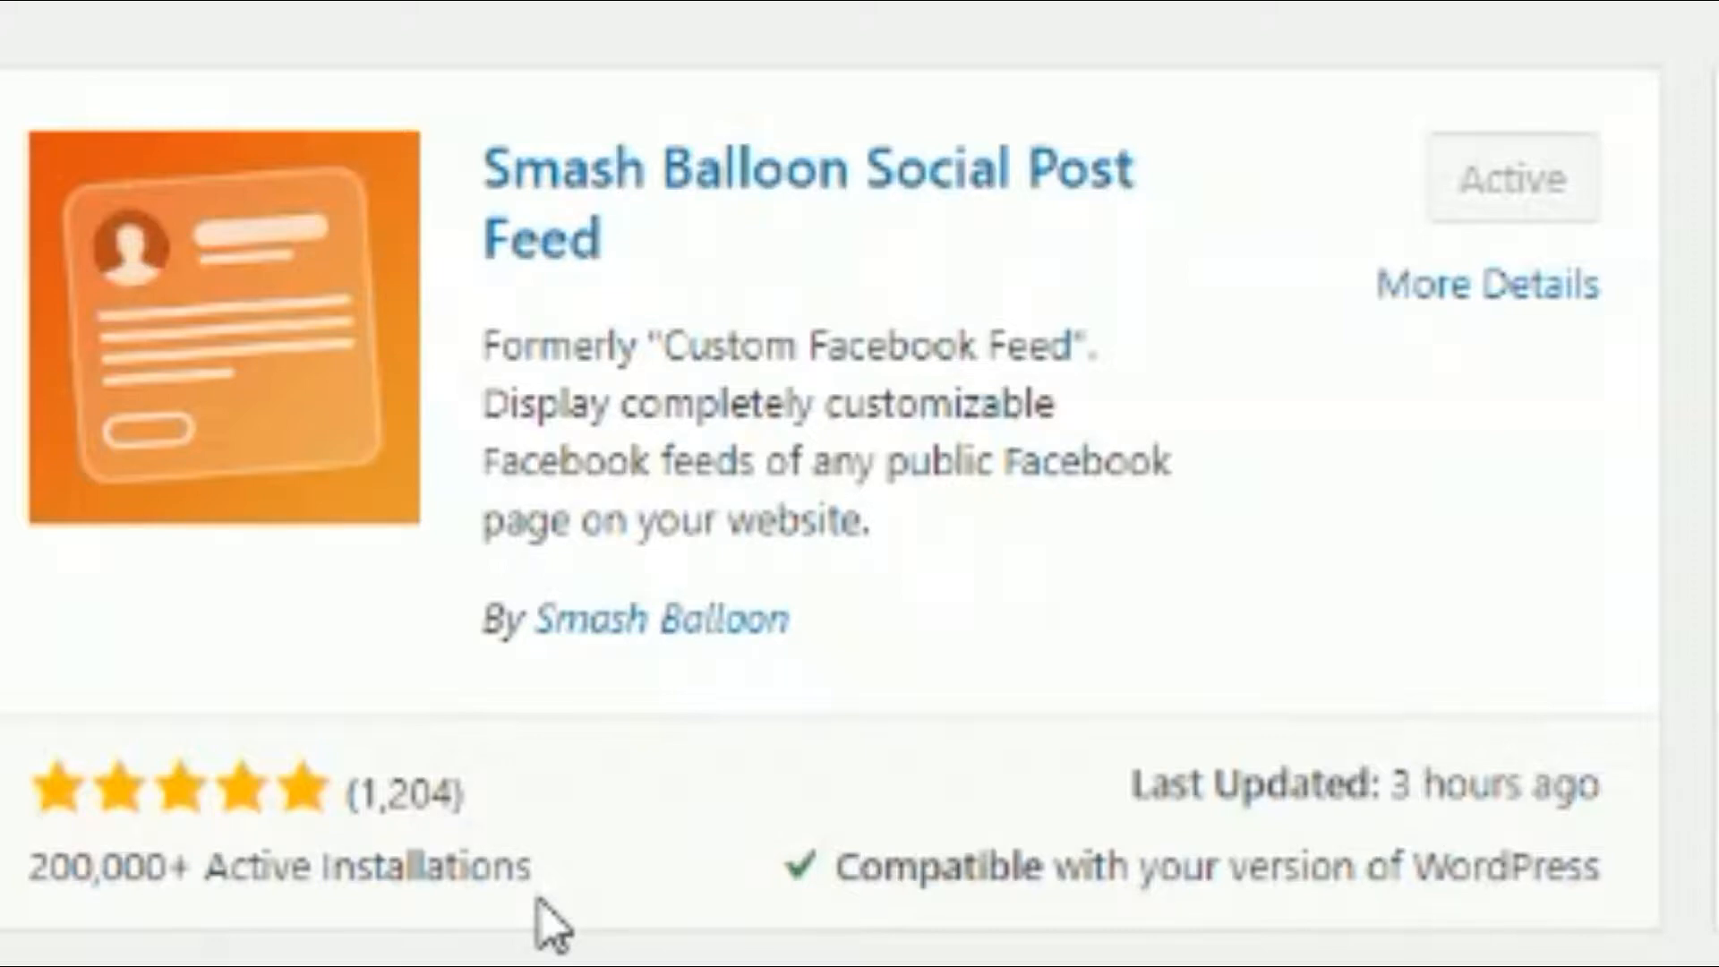
{"action": "mouse_move", "coordinate": [306, 817]}
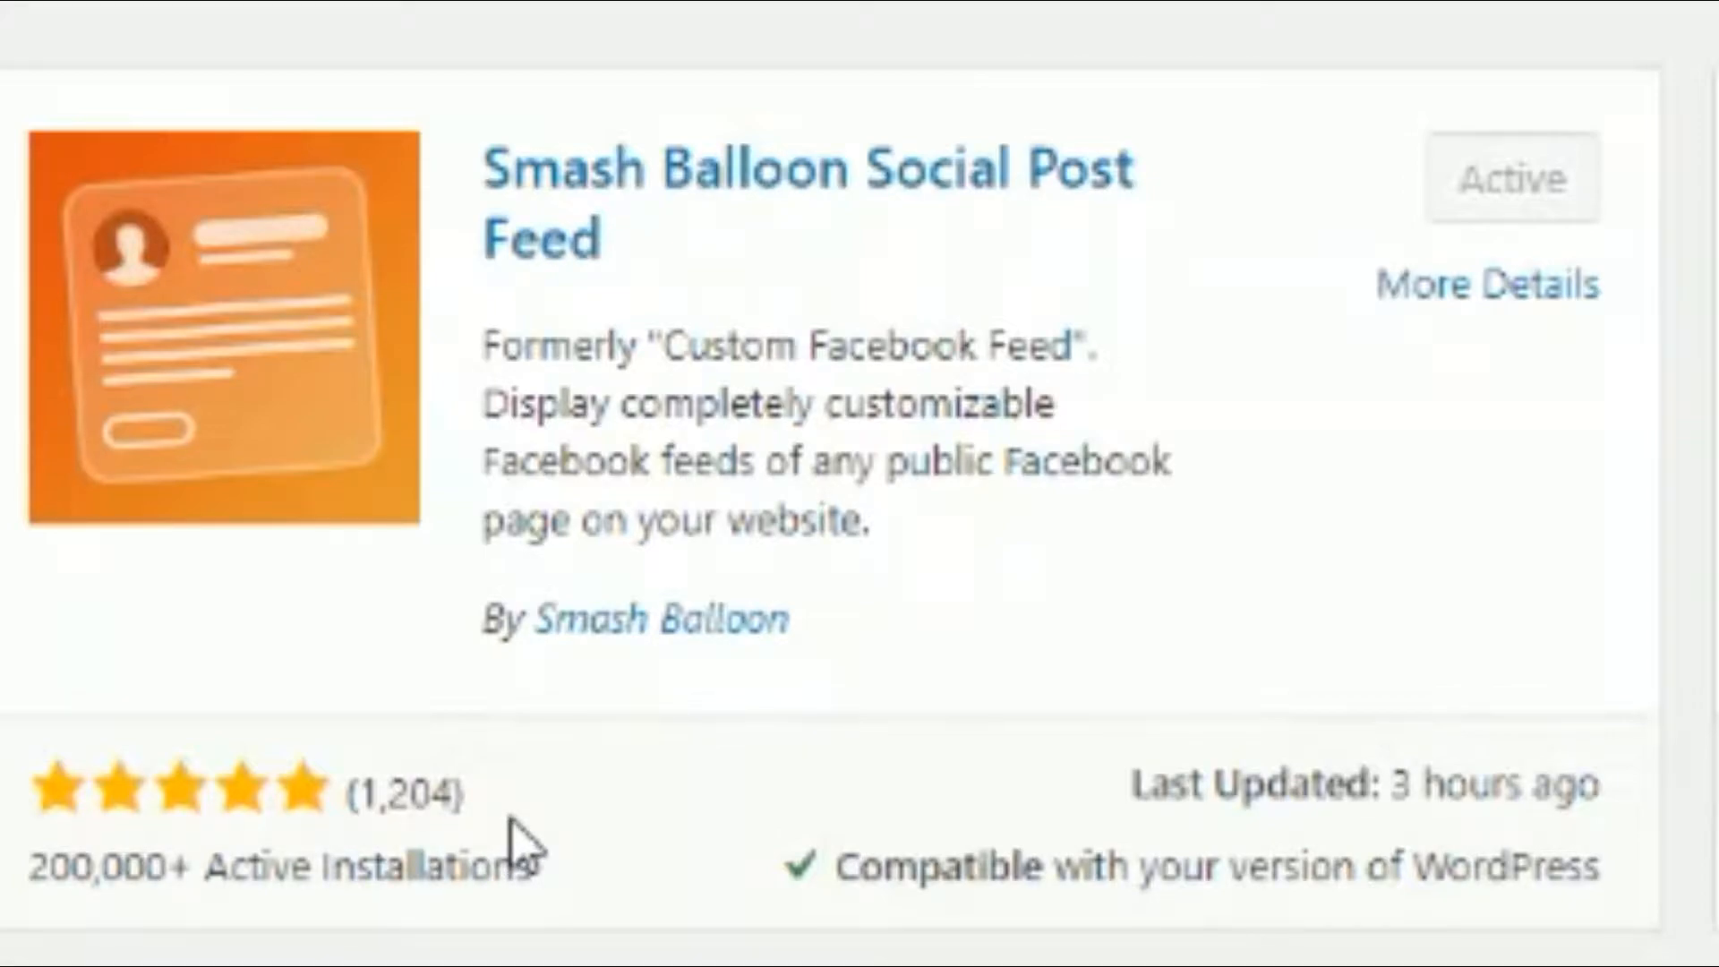
{"action": "mouse_move", "coordinate": [940, 863]}
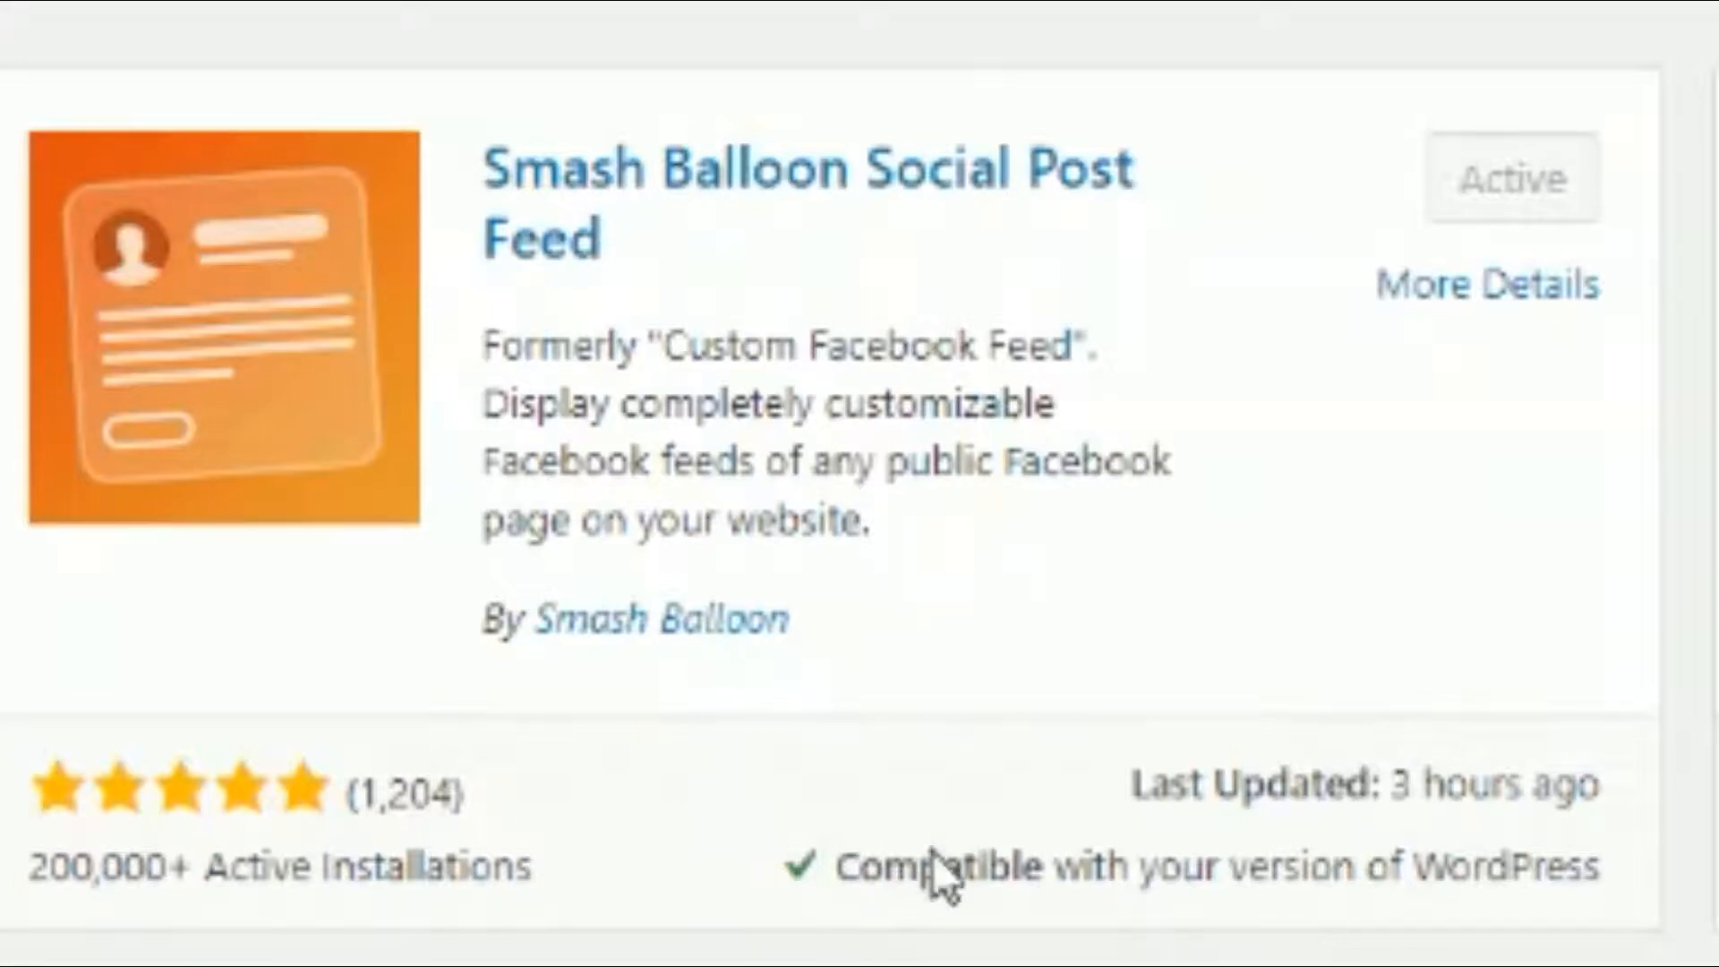
{"action": "double_click", "coordinate": [402, 790]}
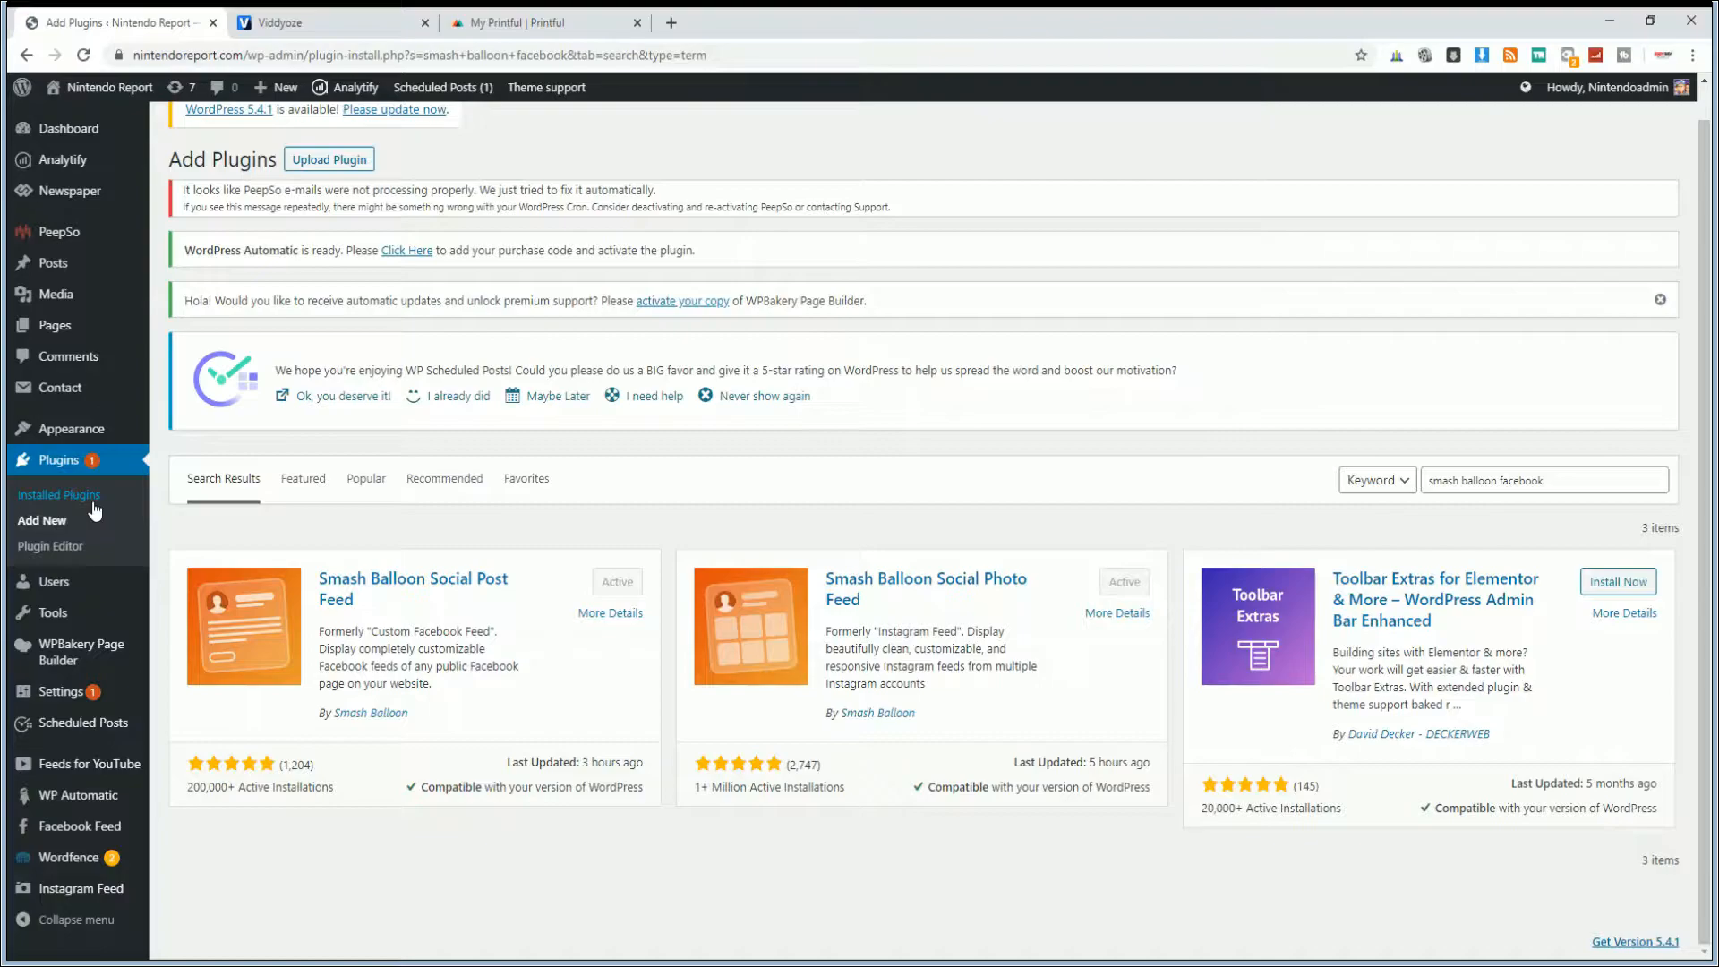
{"action": "mouse_move", "coordinate": [75, 567]}
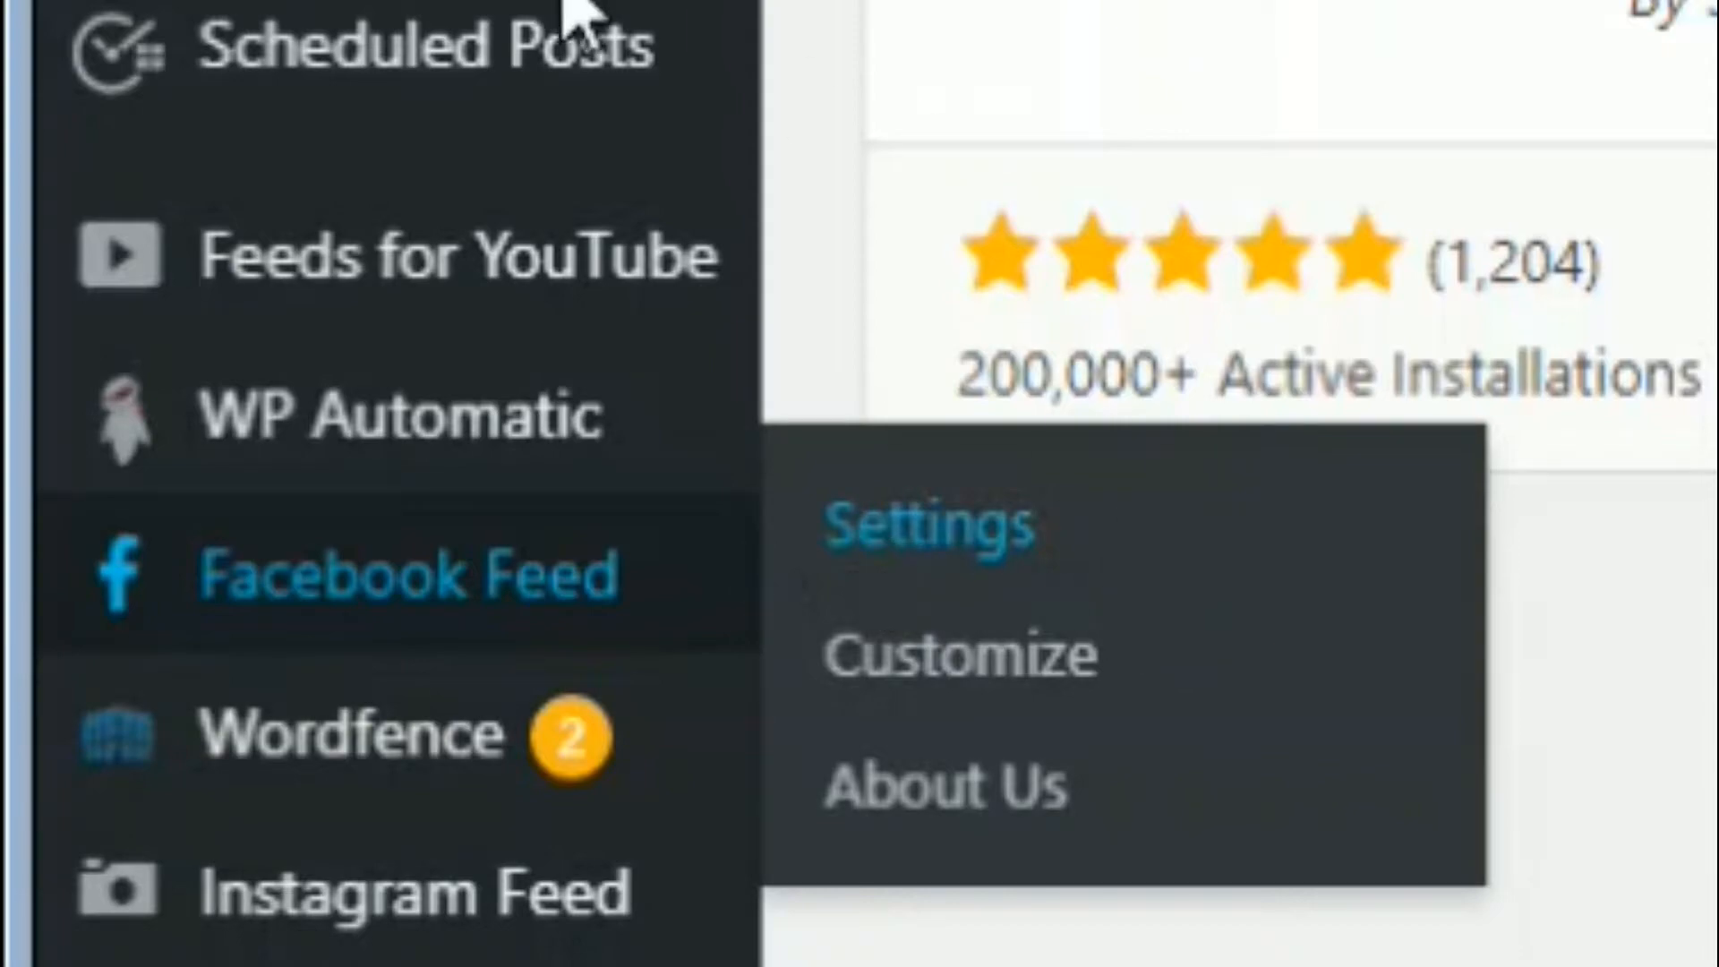
Go to the Facebook Feed settings page showing the connected NintendoReport account
{"action": "left_click", "coordinate": [925, 525]}
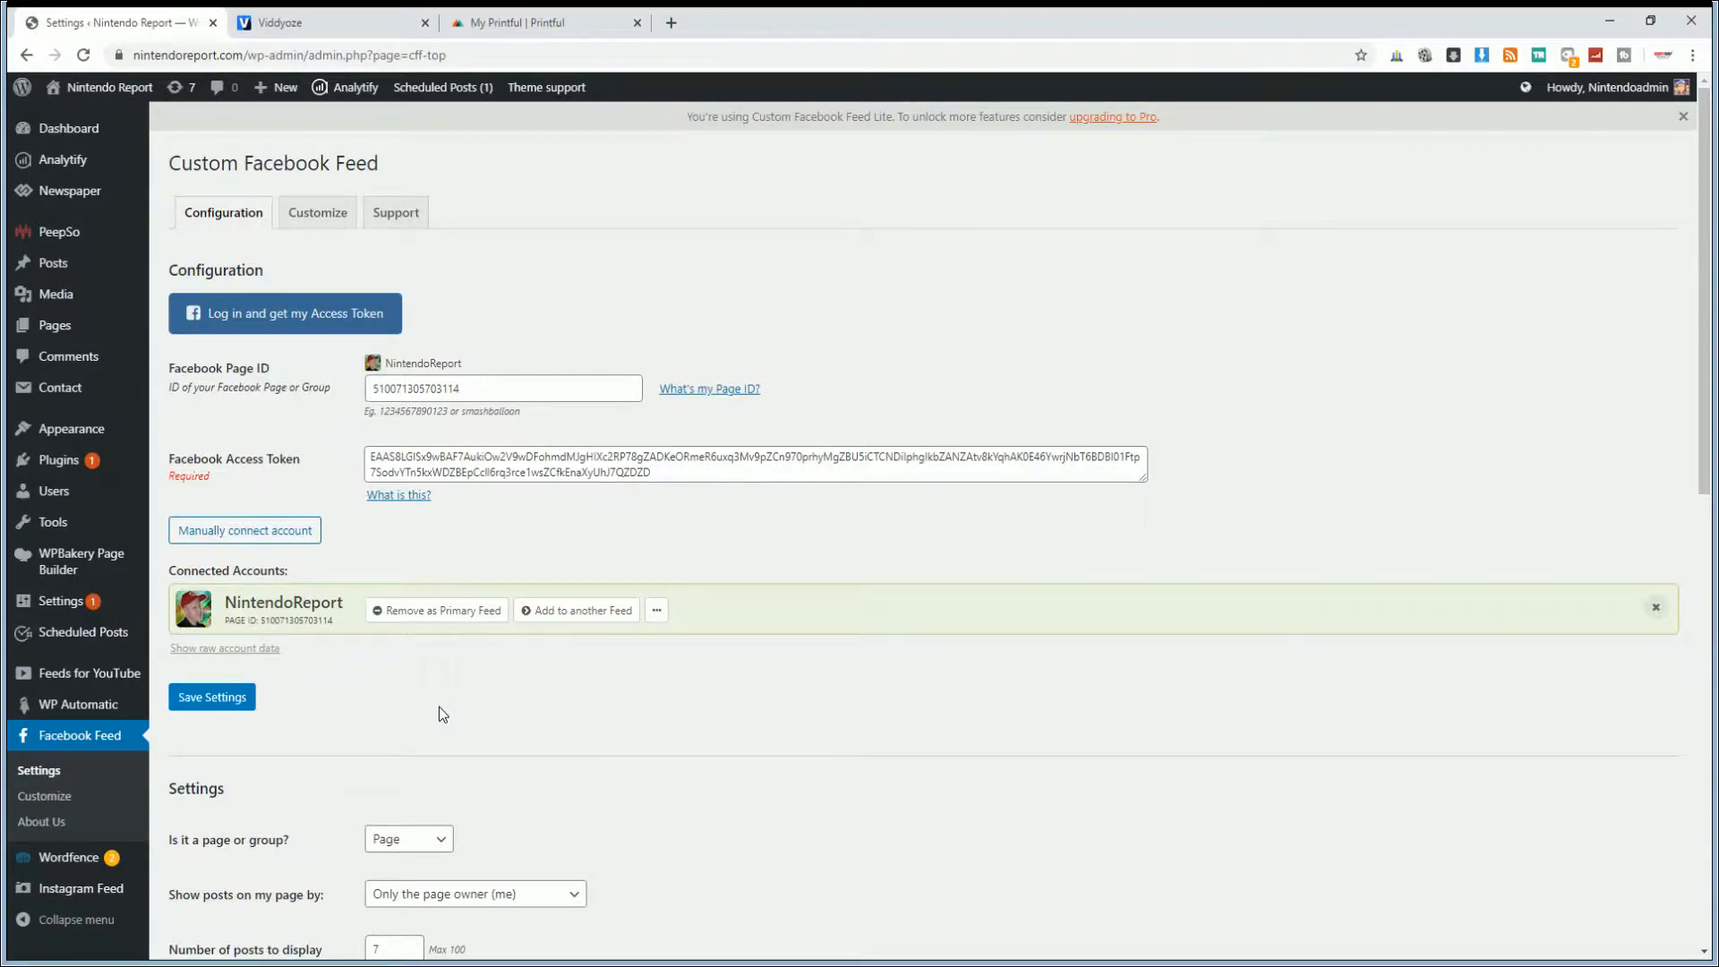
{"action": "mouse_move", "coordinate": [625, 616]}
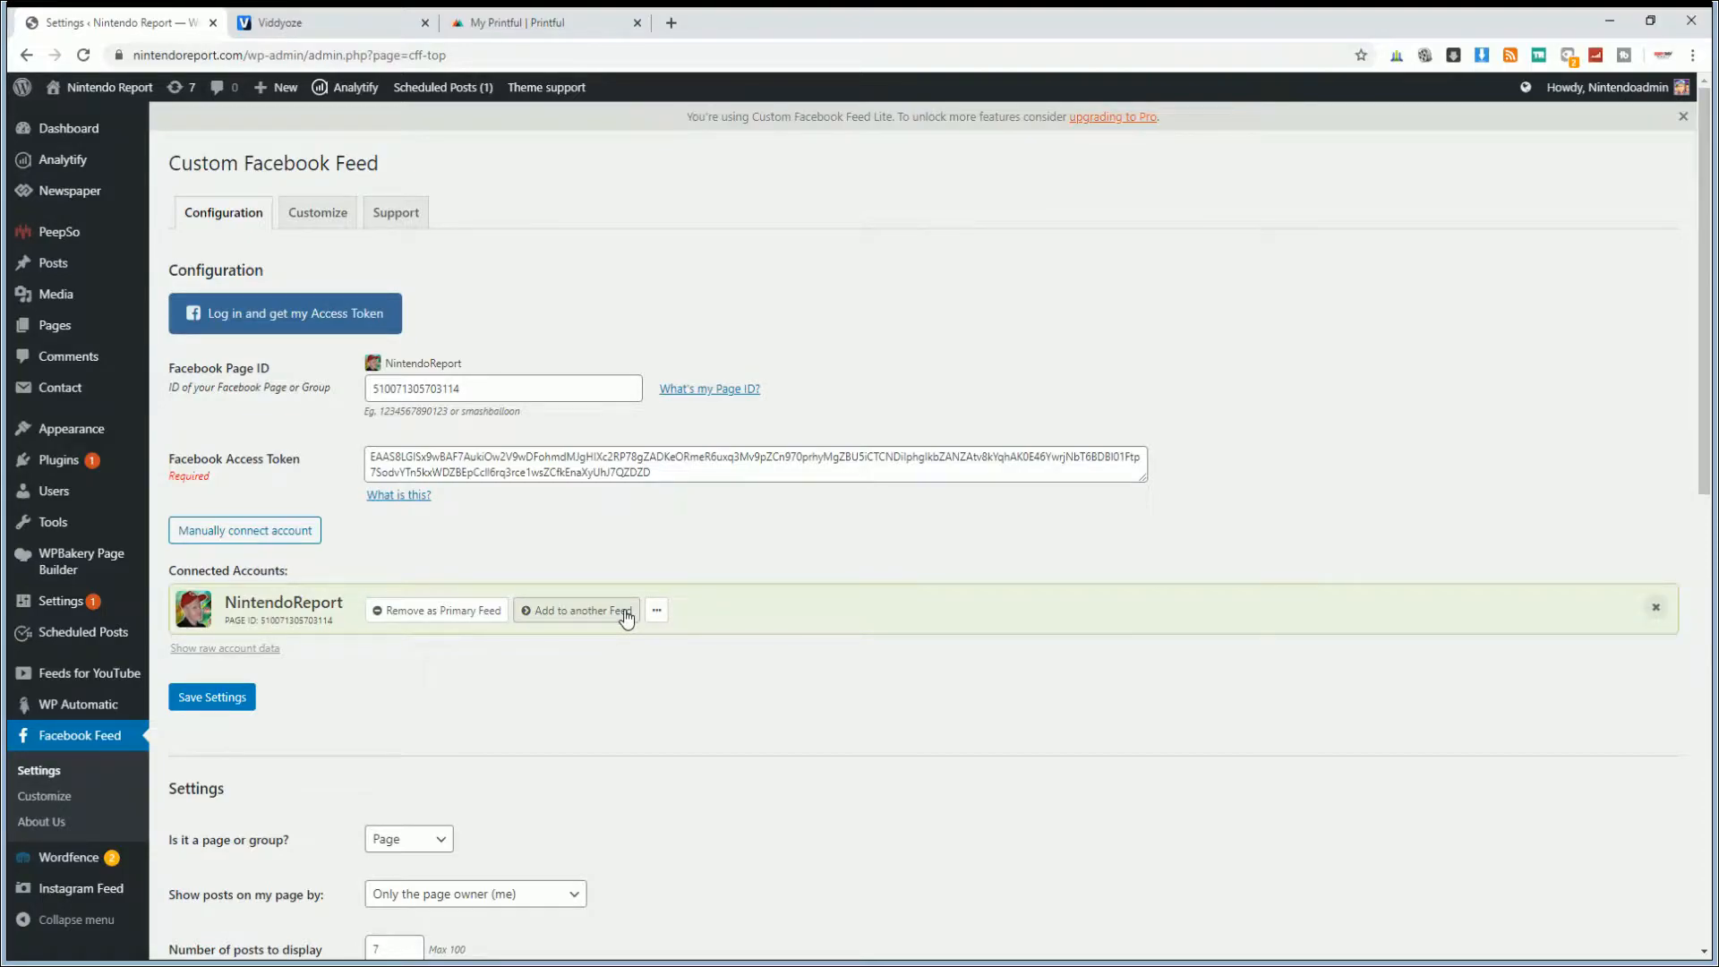
{"action": "mouse_move", "coordinate": [1099, 374]}
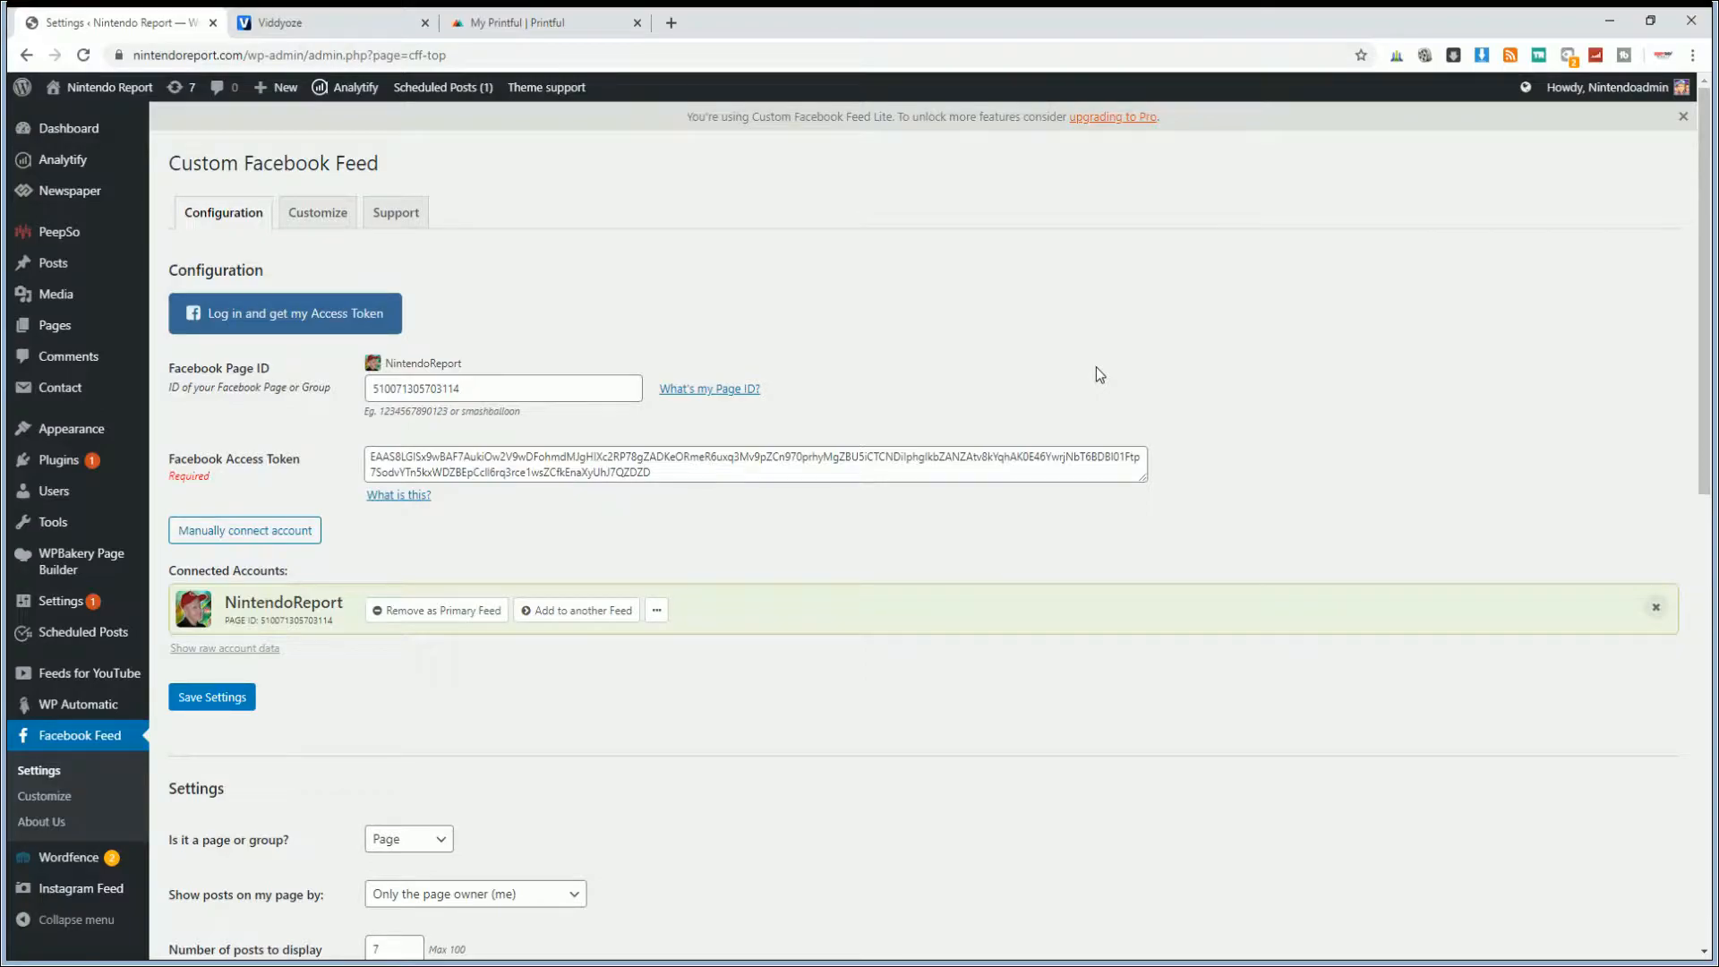
{"action": "mouse_move", "coordinate": [1552, 222]}
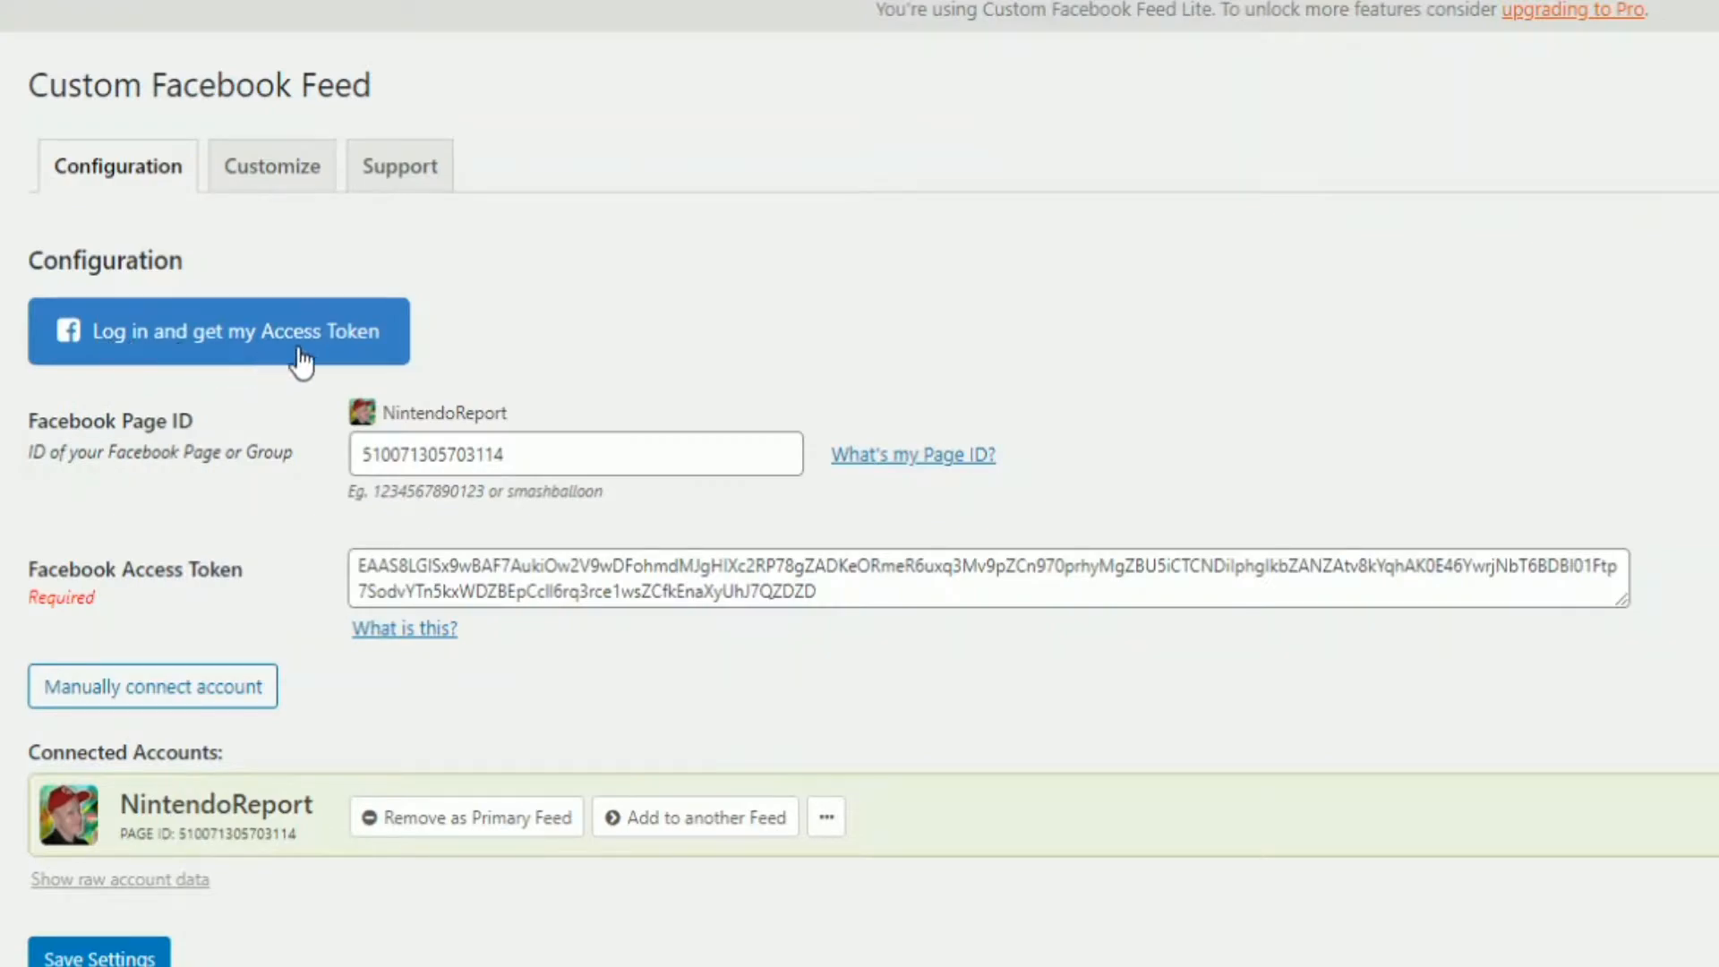
Start the access-token login flow with Facebook Page selected and continue to Facebook
{"action": "left_click", "coordinate": [219, 329]}
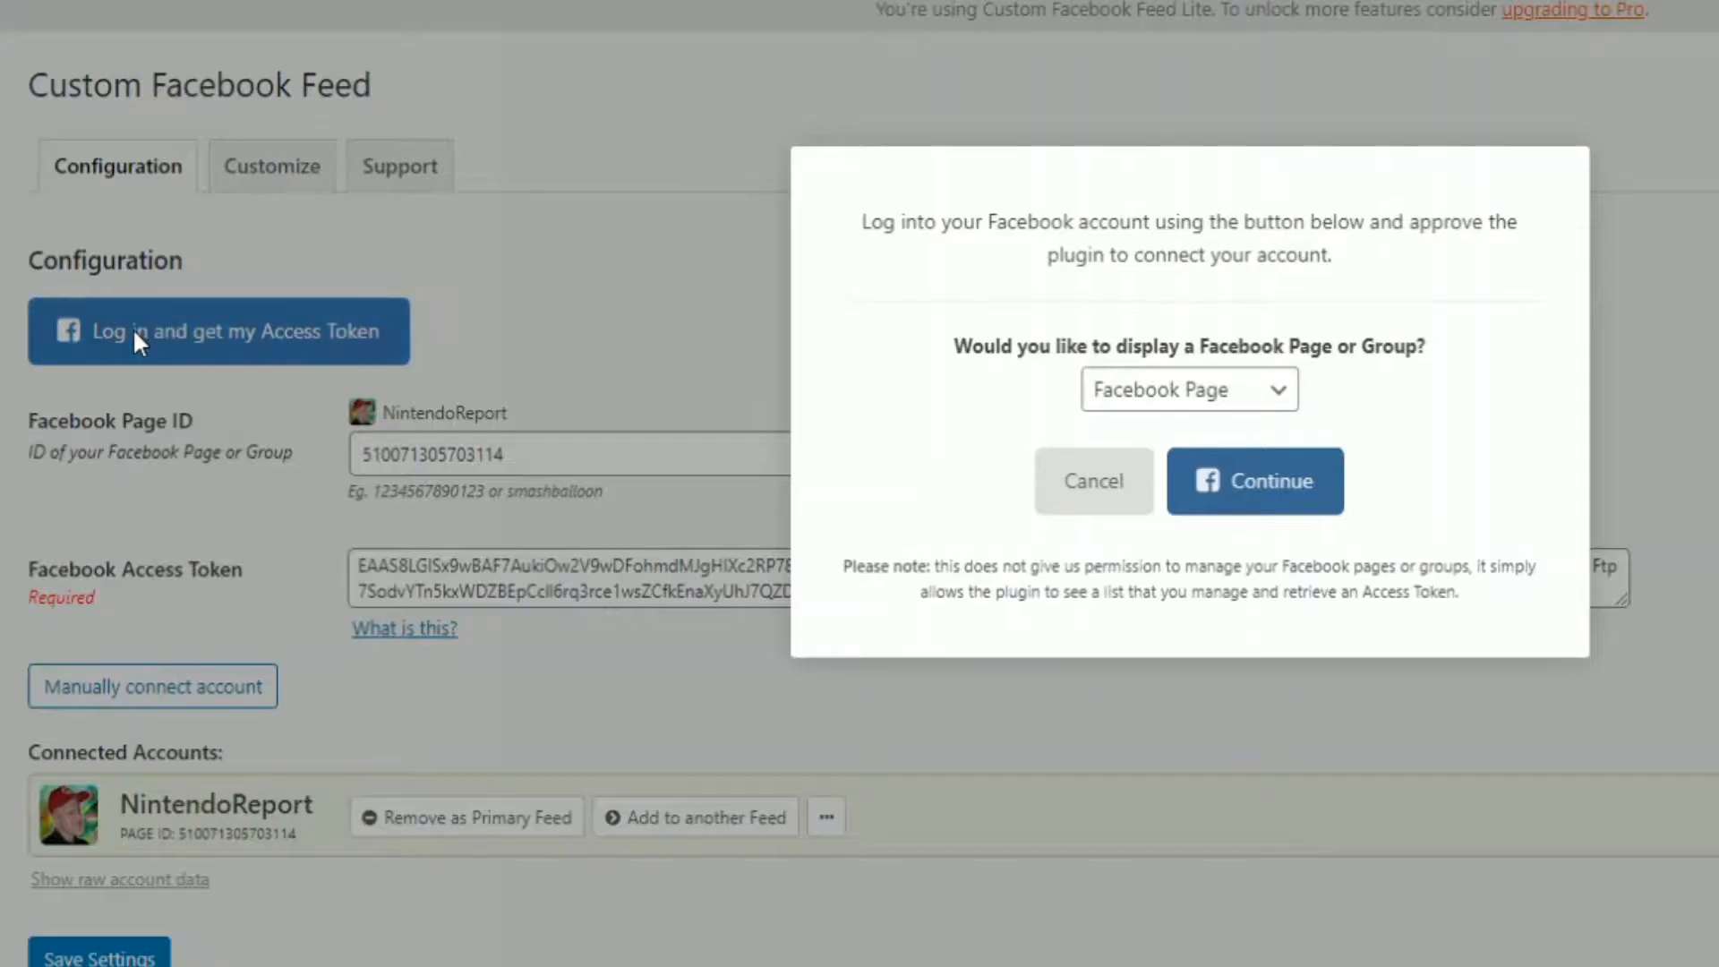
{"action": "mouse_move", "coordinate": [1321, 392]}
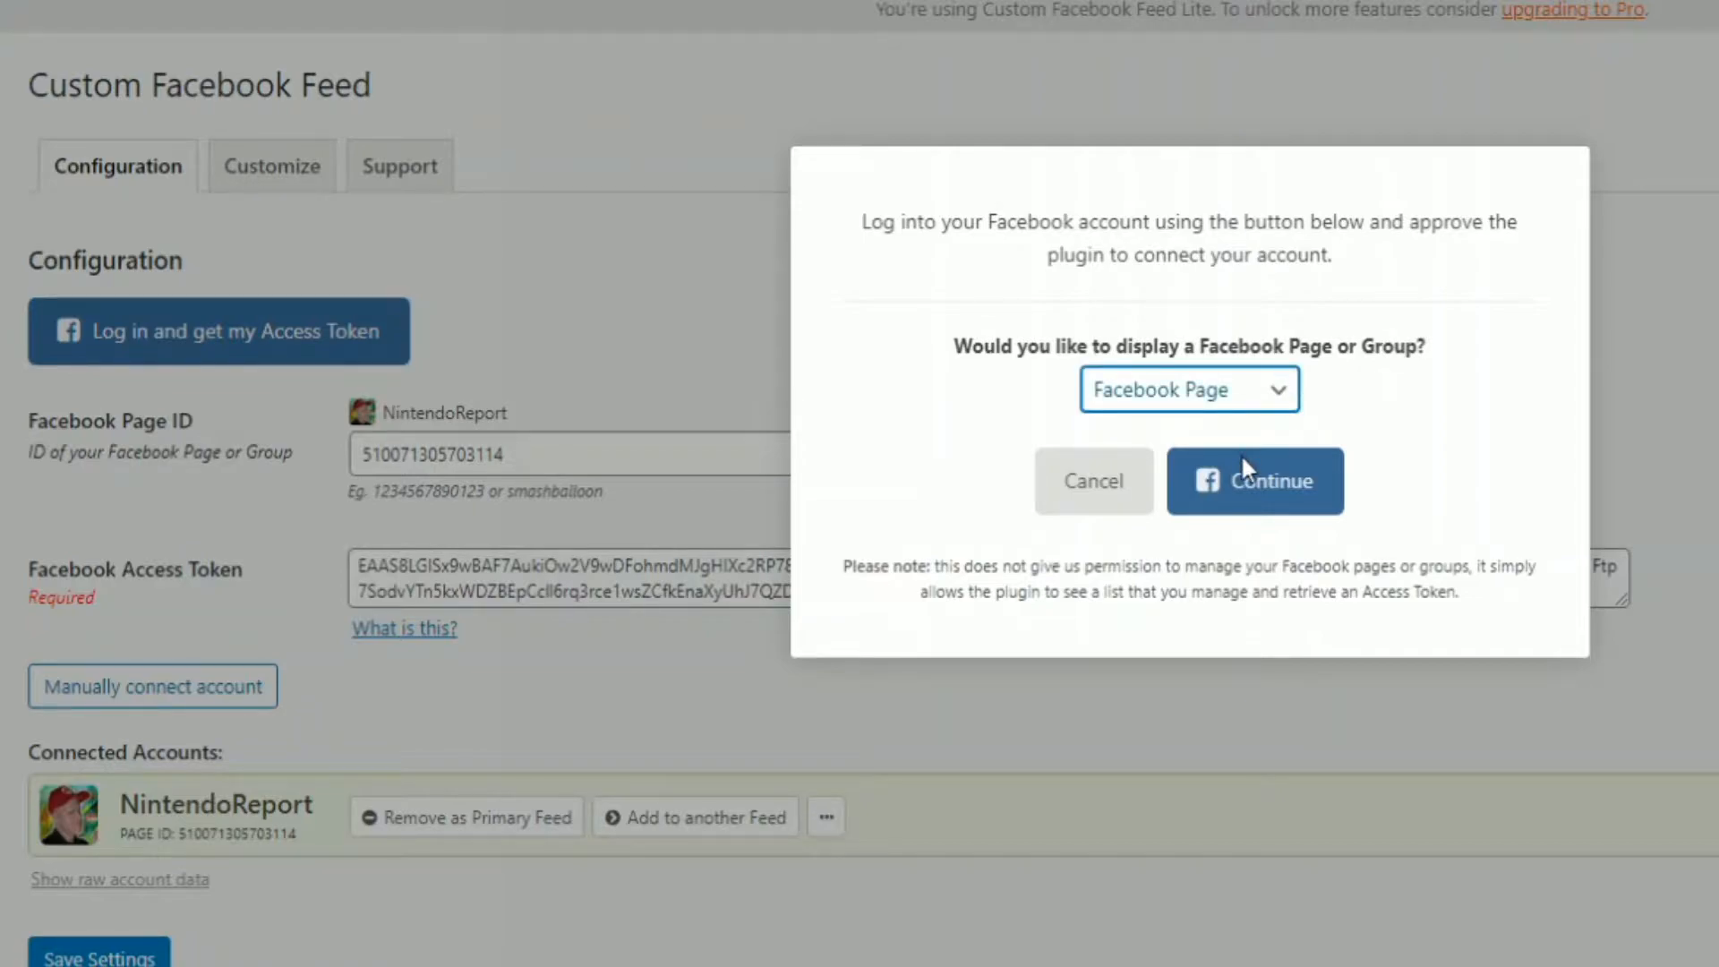
{"action": "mouse_move", "coordinate": [1260, 499]}
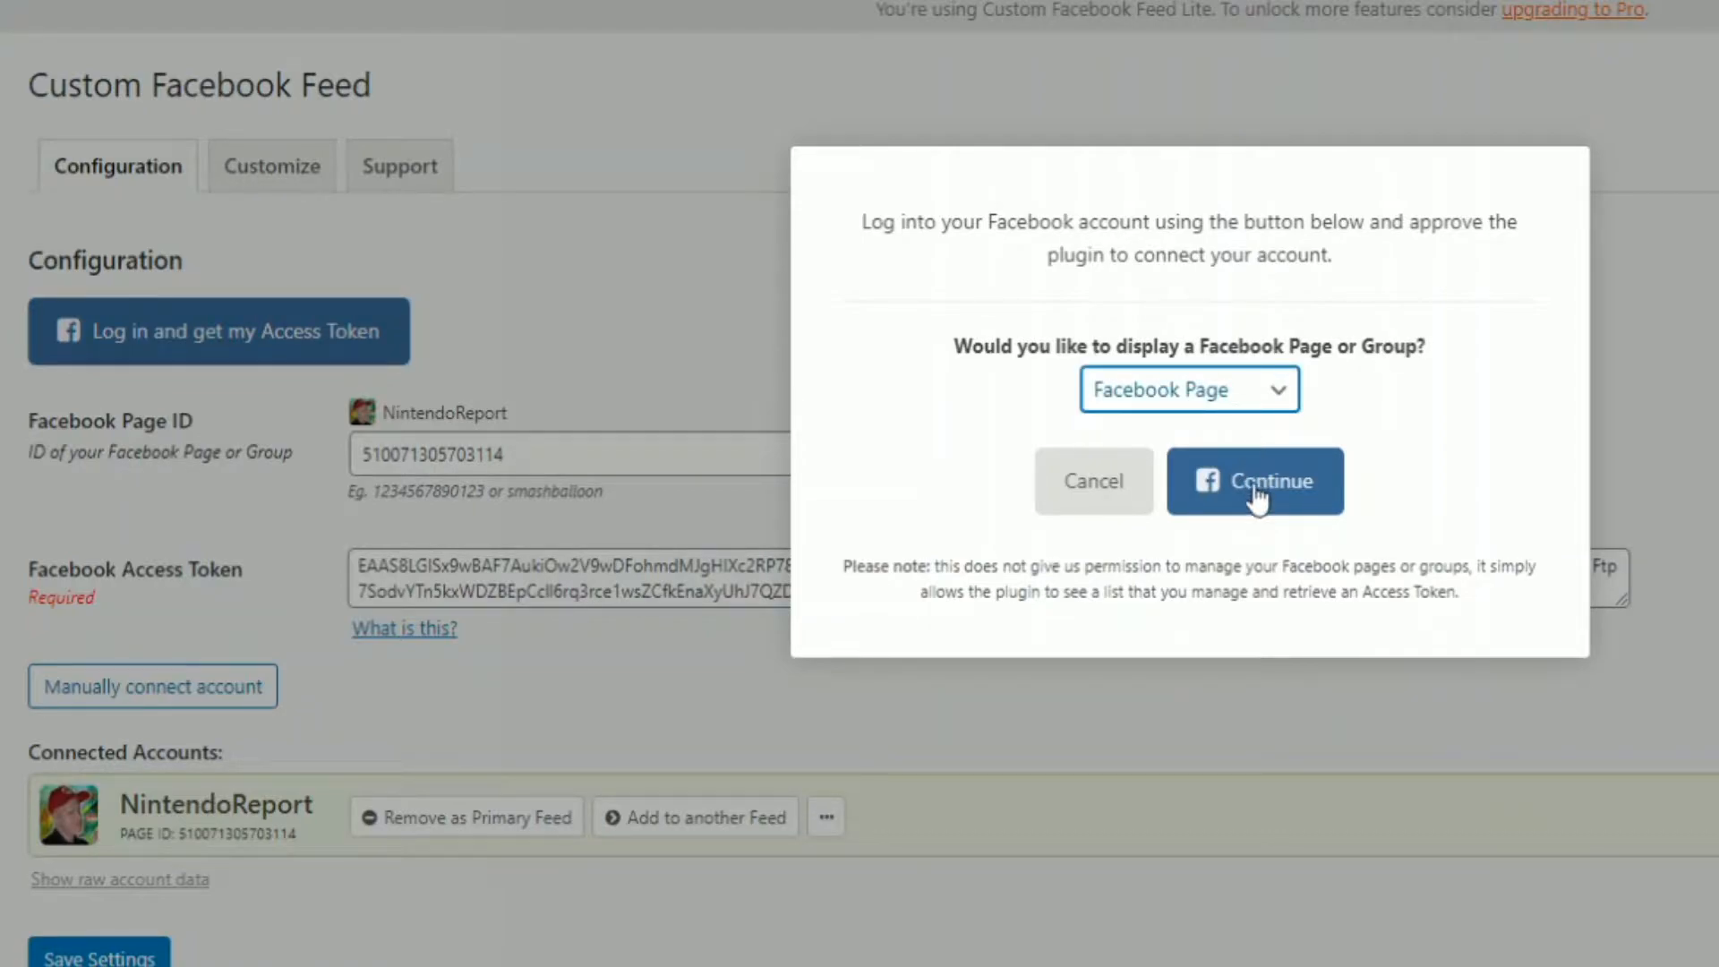
{"action": "left_click", "coordinate": [1253, 480]}
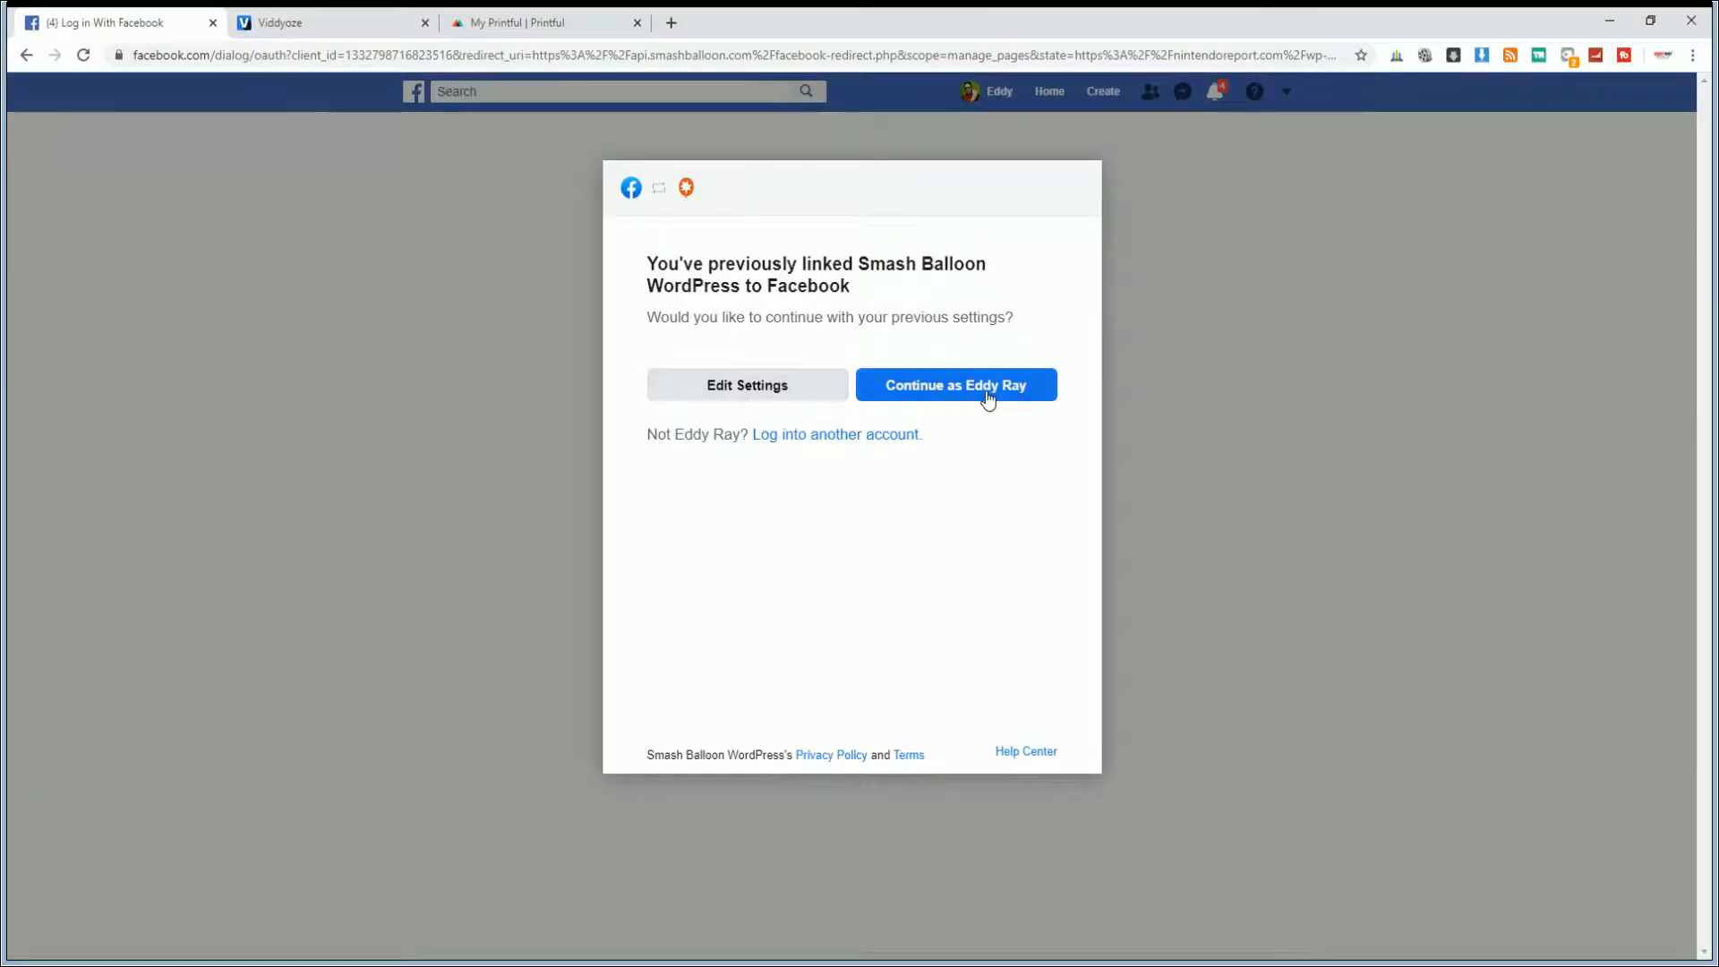
Continue as the previous user to reapprove the Smash Balloon WordPress link
{"action": "left_click", "coordinate": [955, 384]}
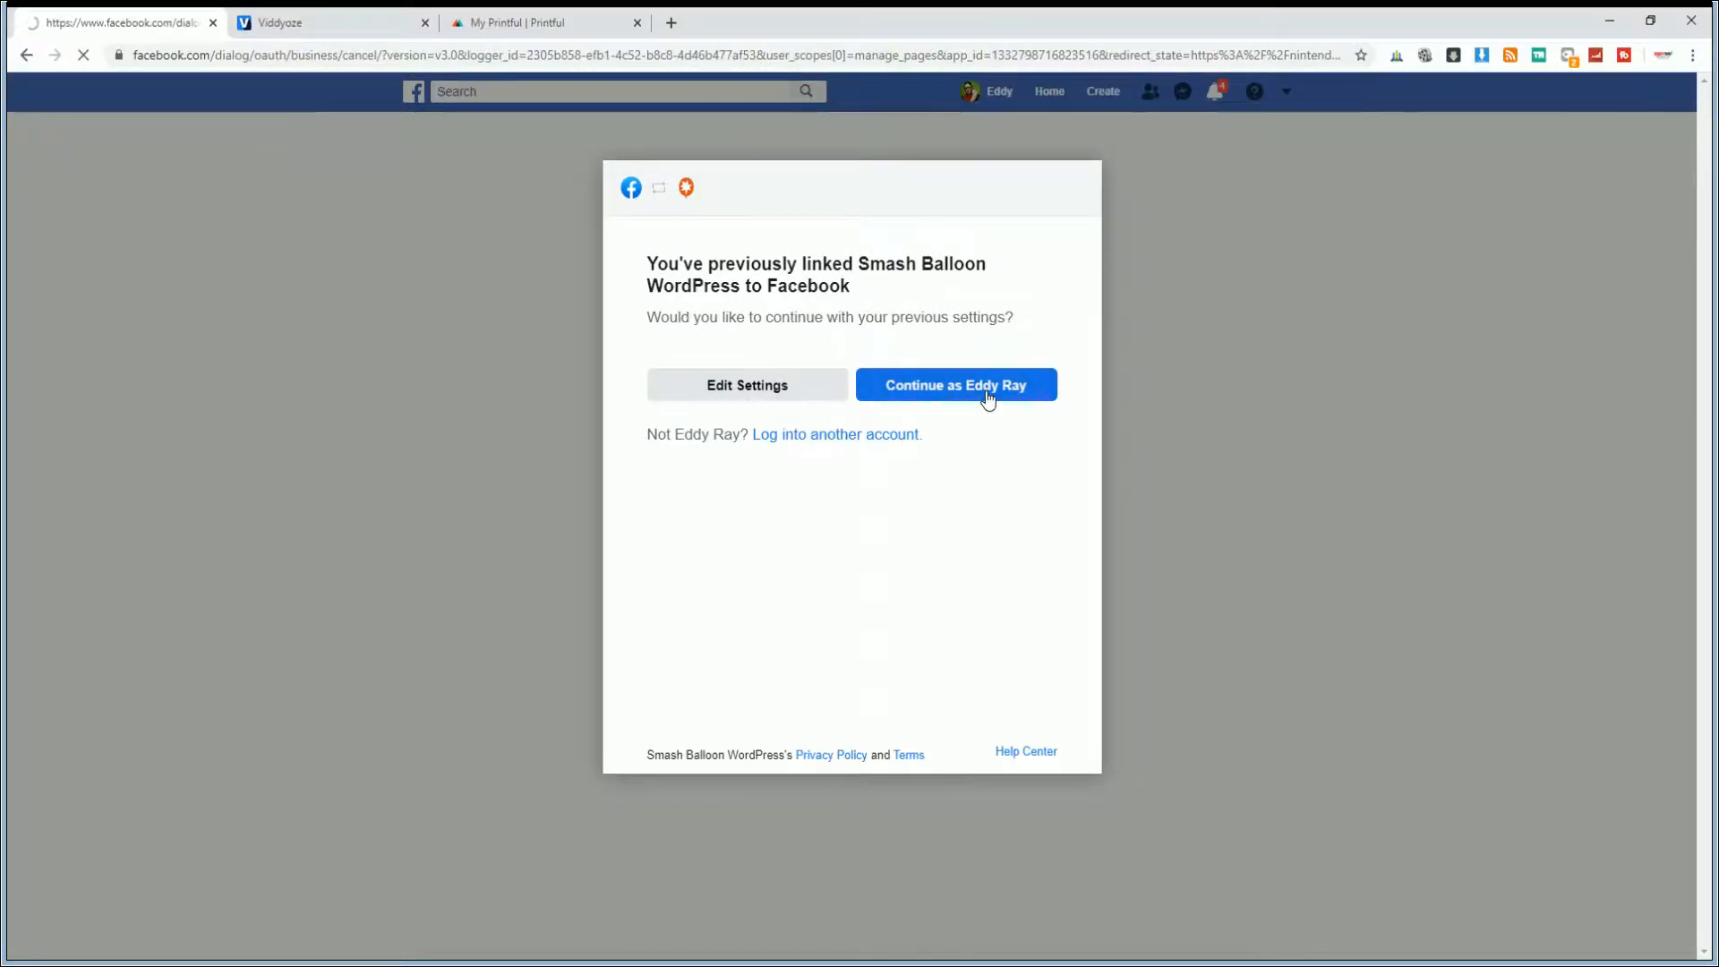
{"action": "left_click", "coordinate": [954, 385]}
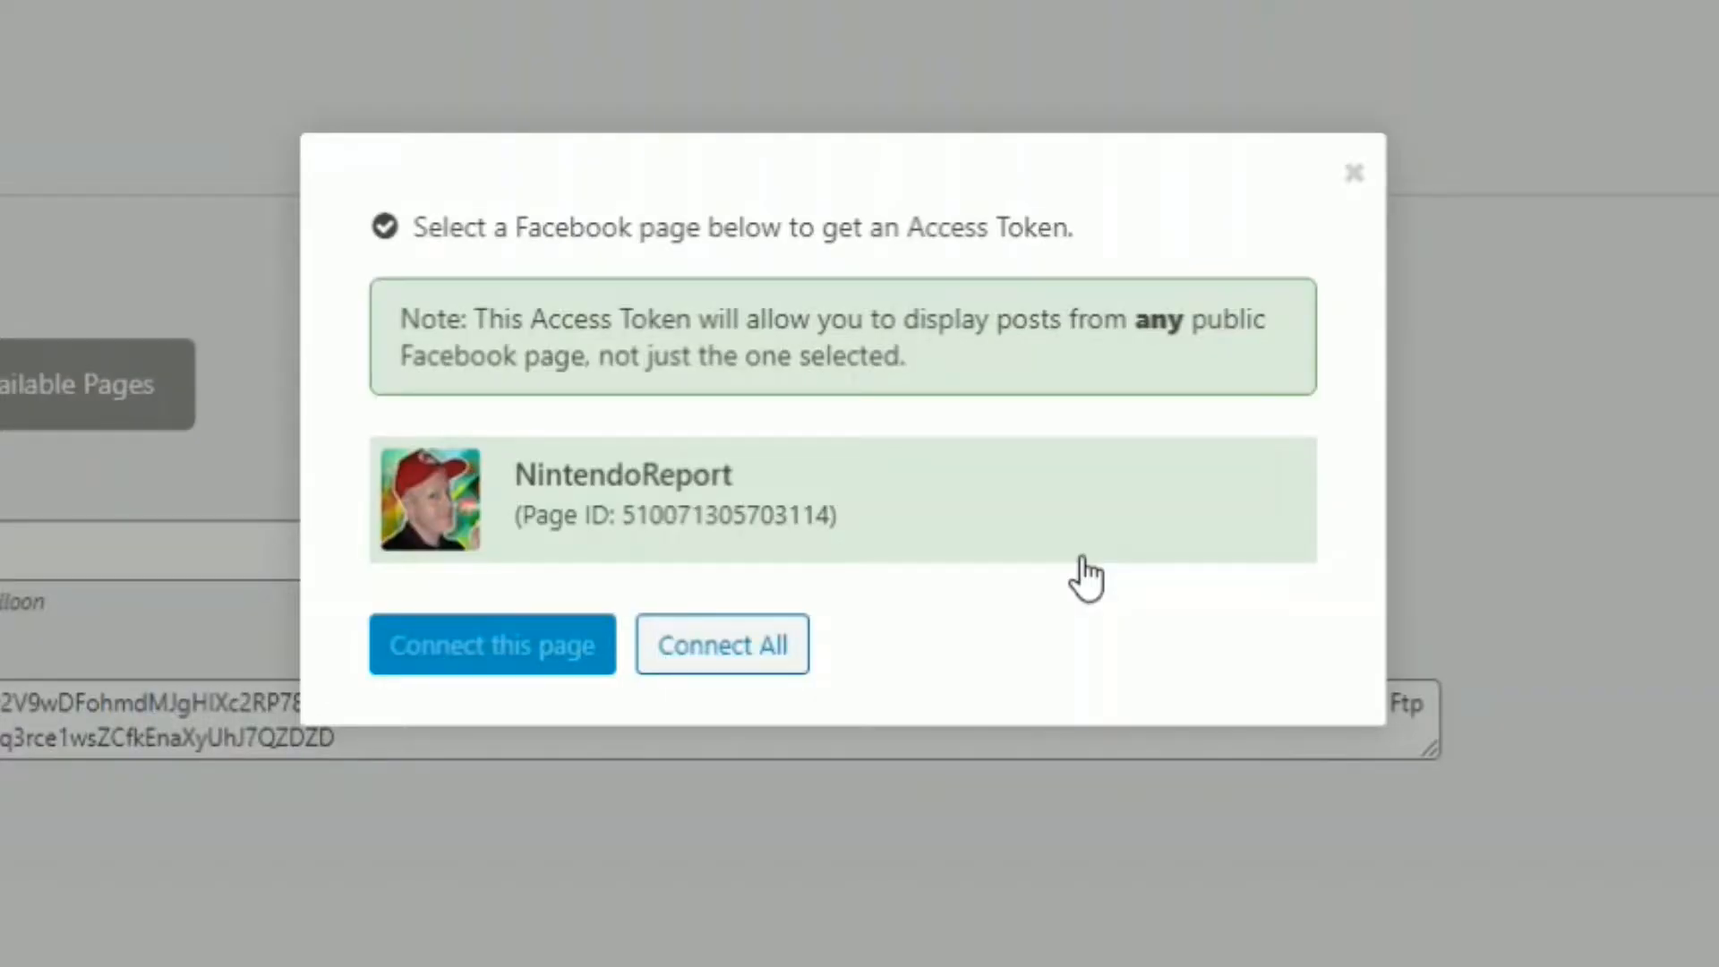
{"action": "mouse_move", "coordinate": [1053, 564]}
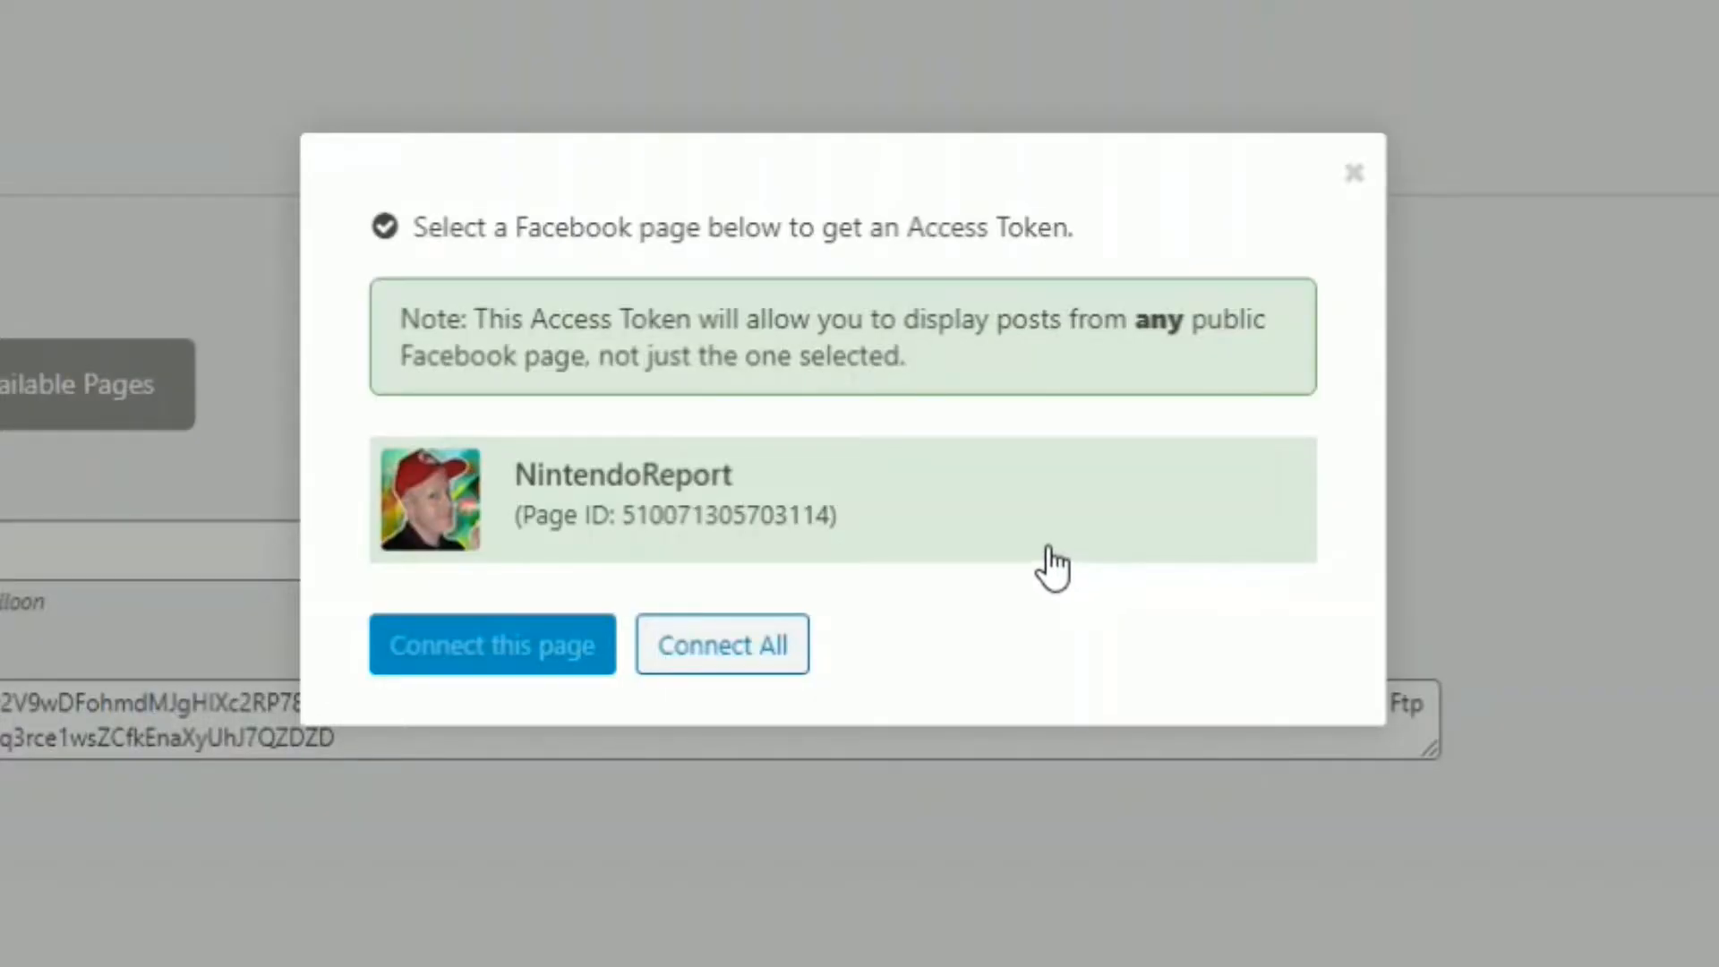
{"action": "mouse_move", "coordinate": [974, 535]}
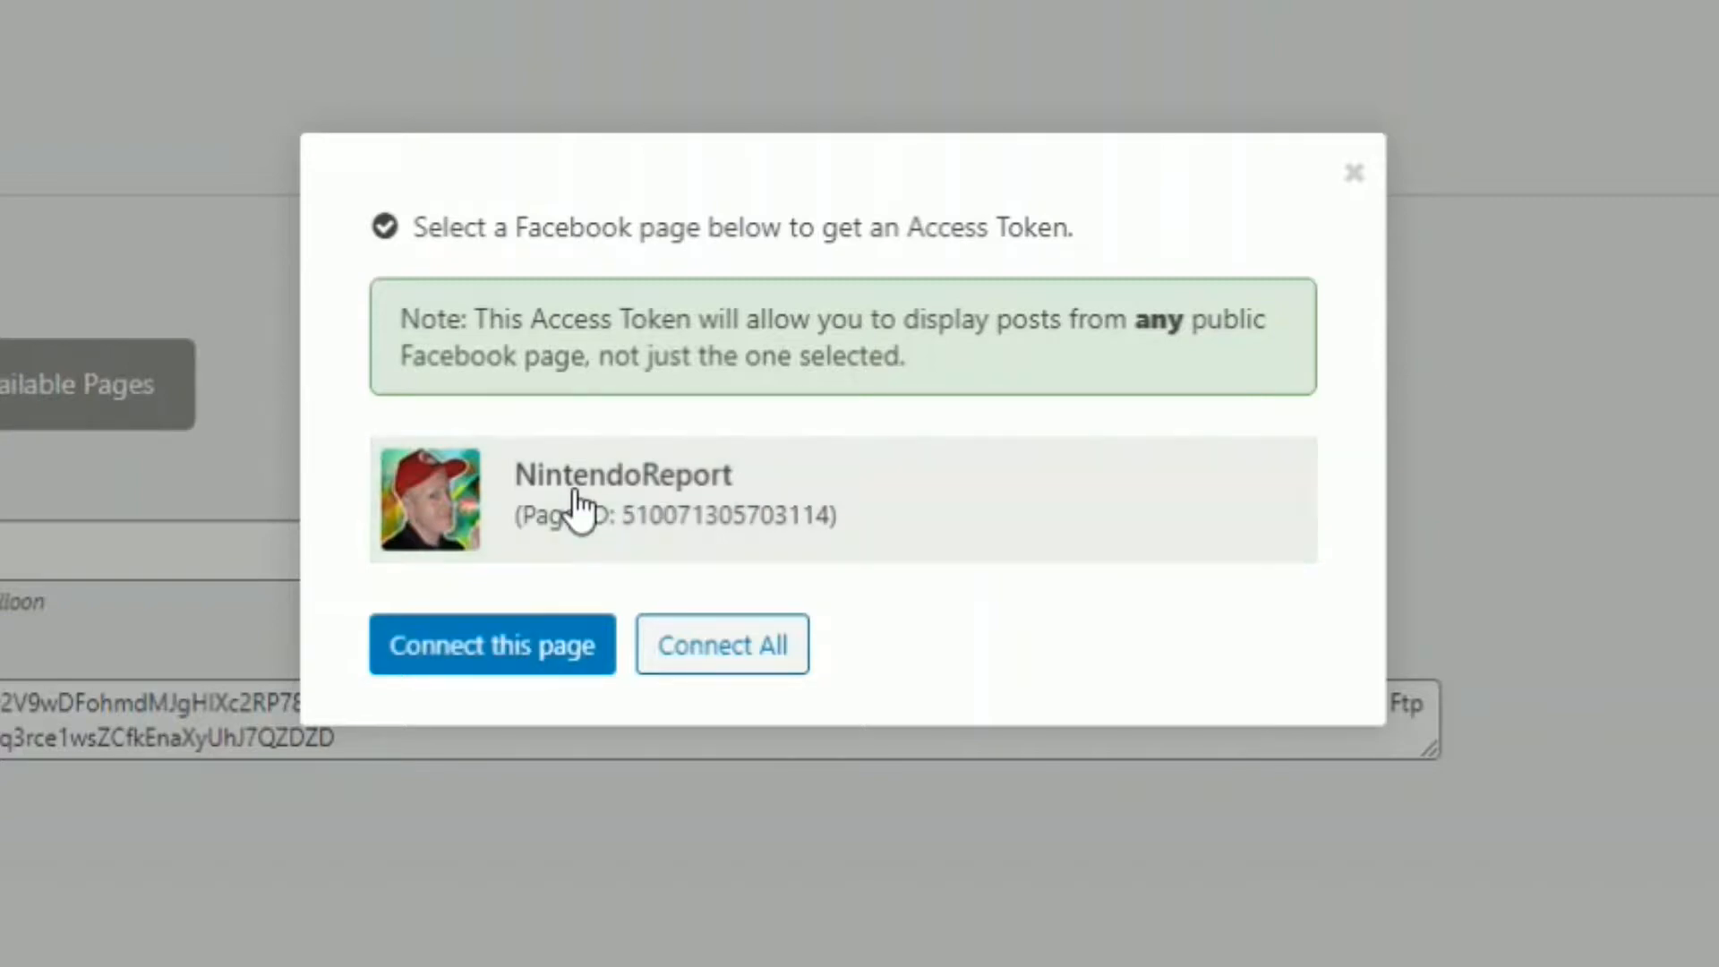
Connect the NintendoReport page so its ID and access token fill the settings
{"action": "left_click", "coordinate": [491, 643]}
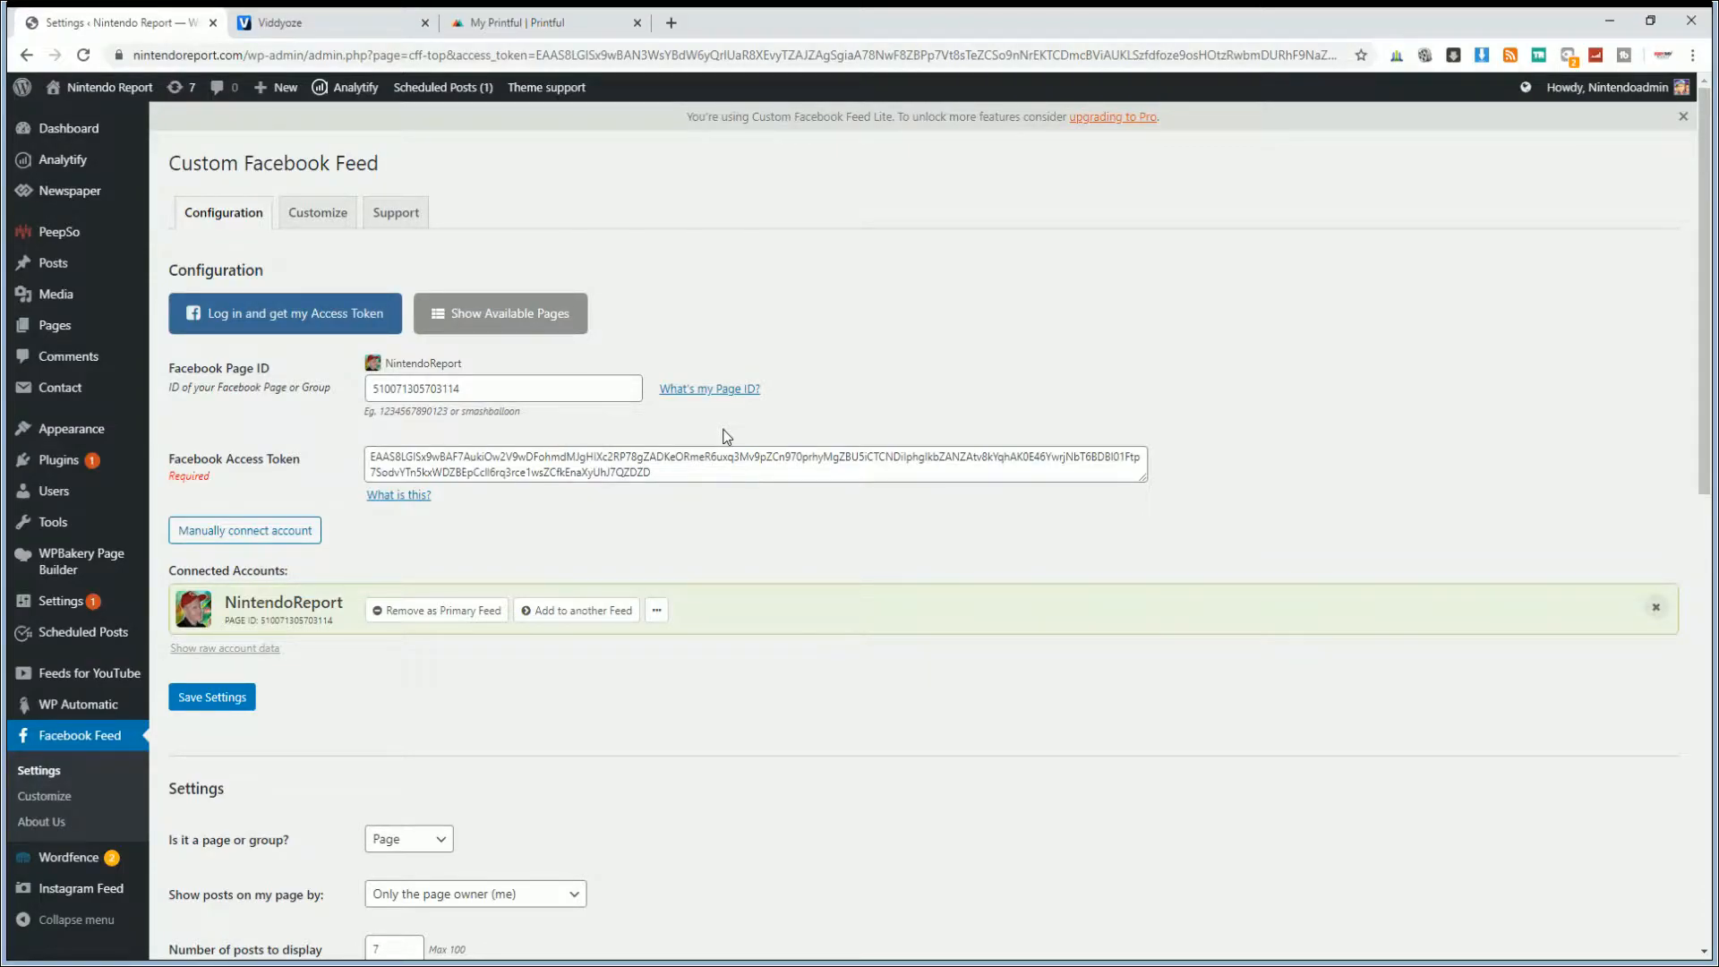
{"action": "scroll", "scroll_direction": "down", "scroll_amount": 3}
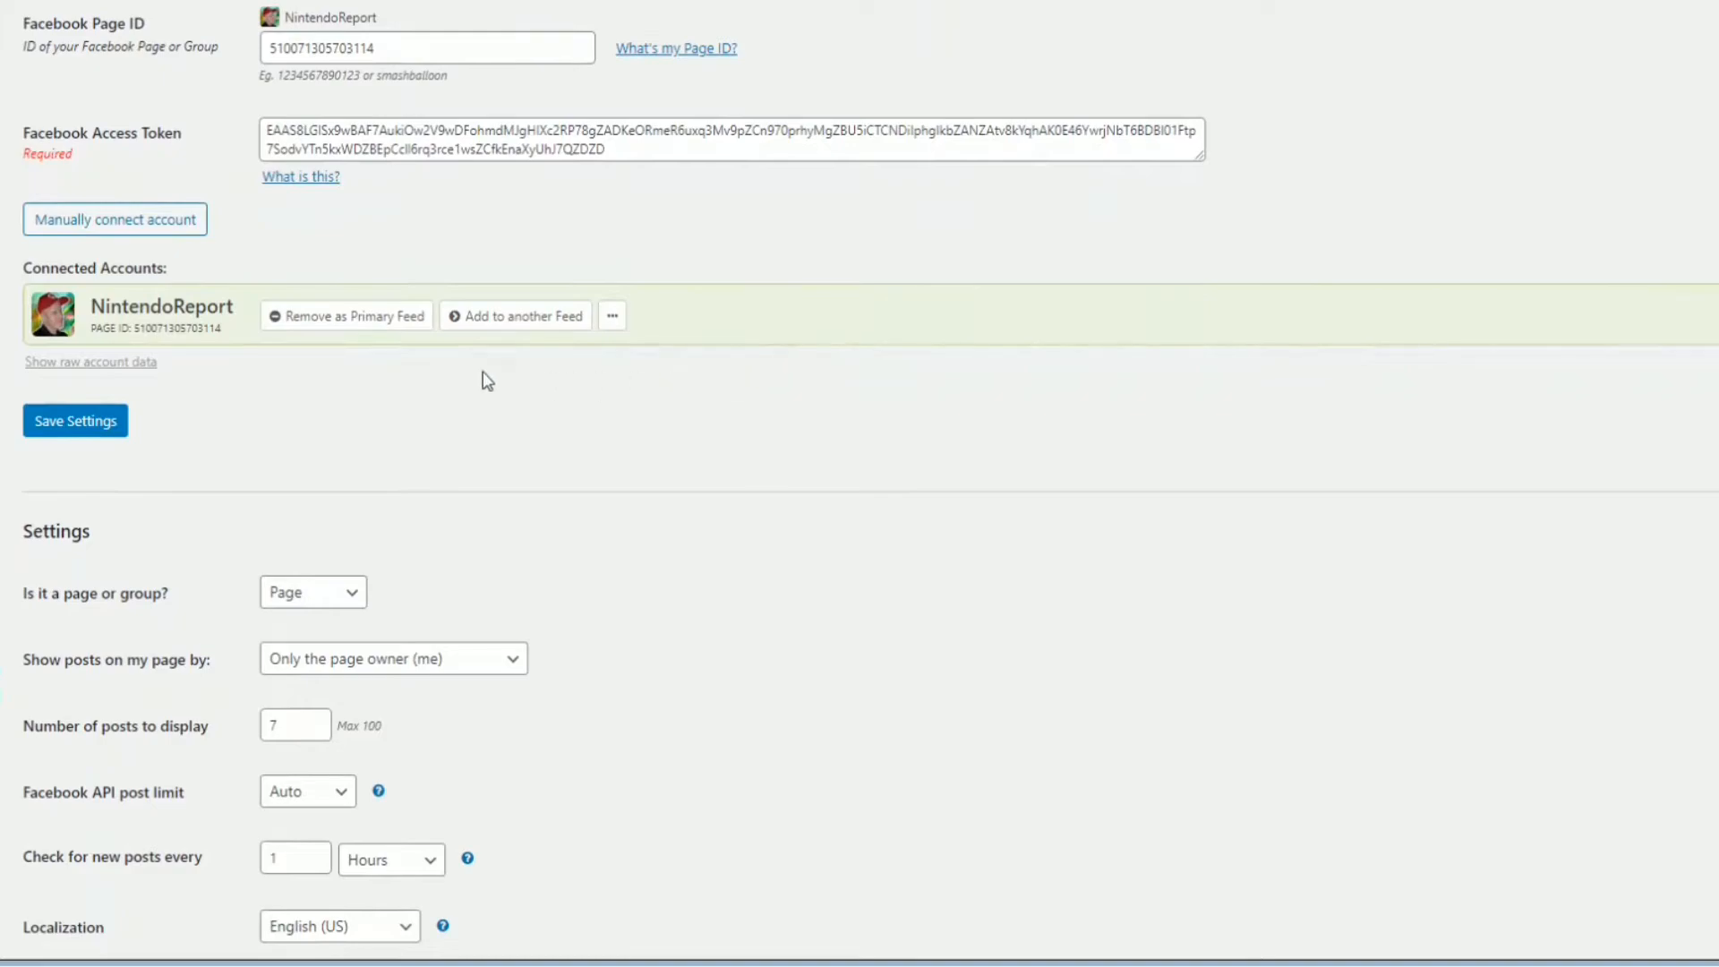
{"action": "mouse_move", "coordinate": [346, 315]}
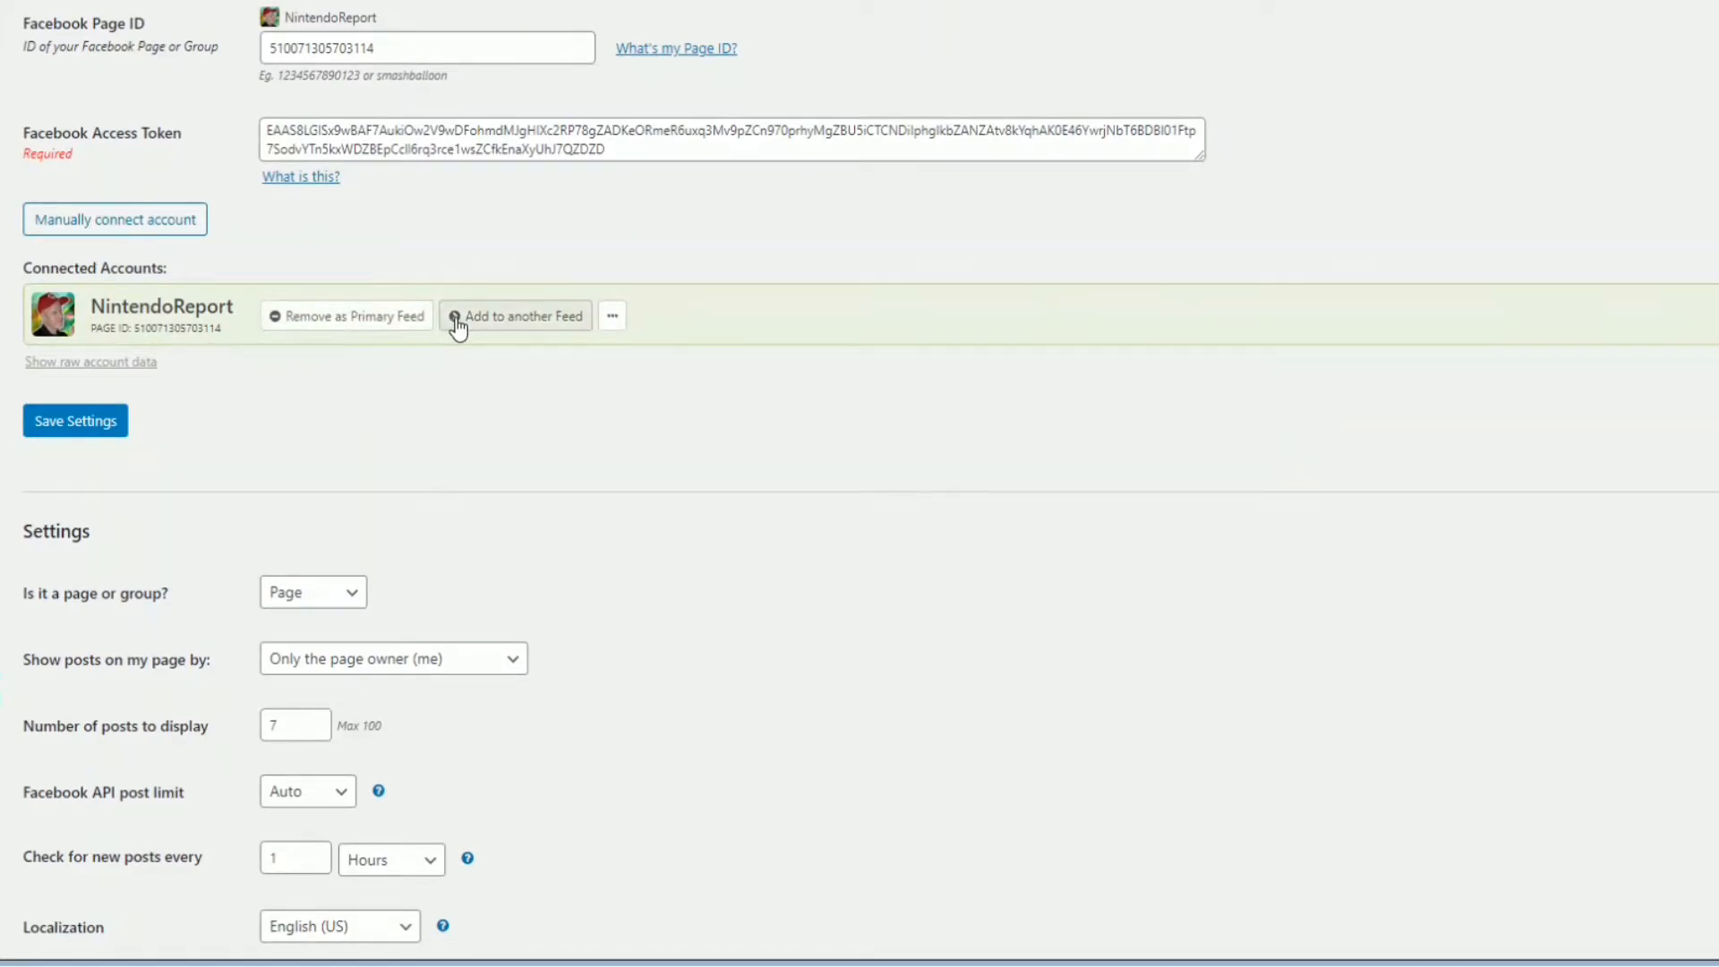
{"action": "scroll", "scroll_direction": "down", "scroll_amount": 3}
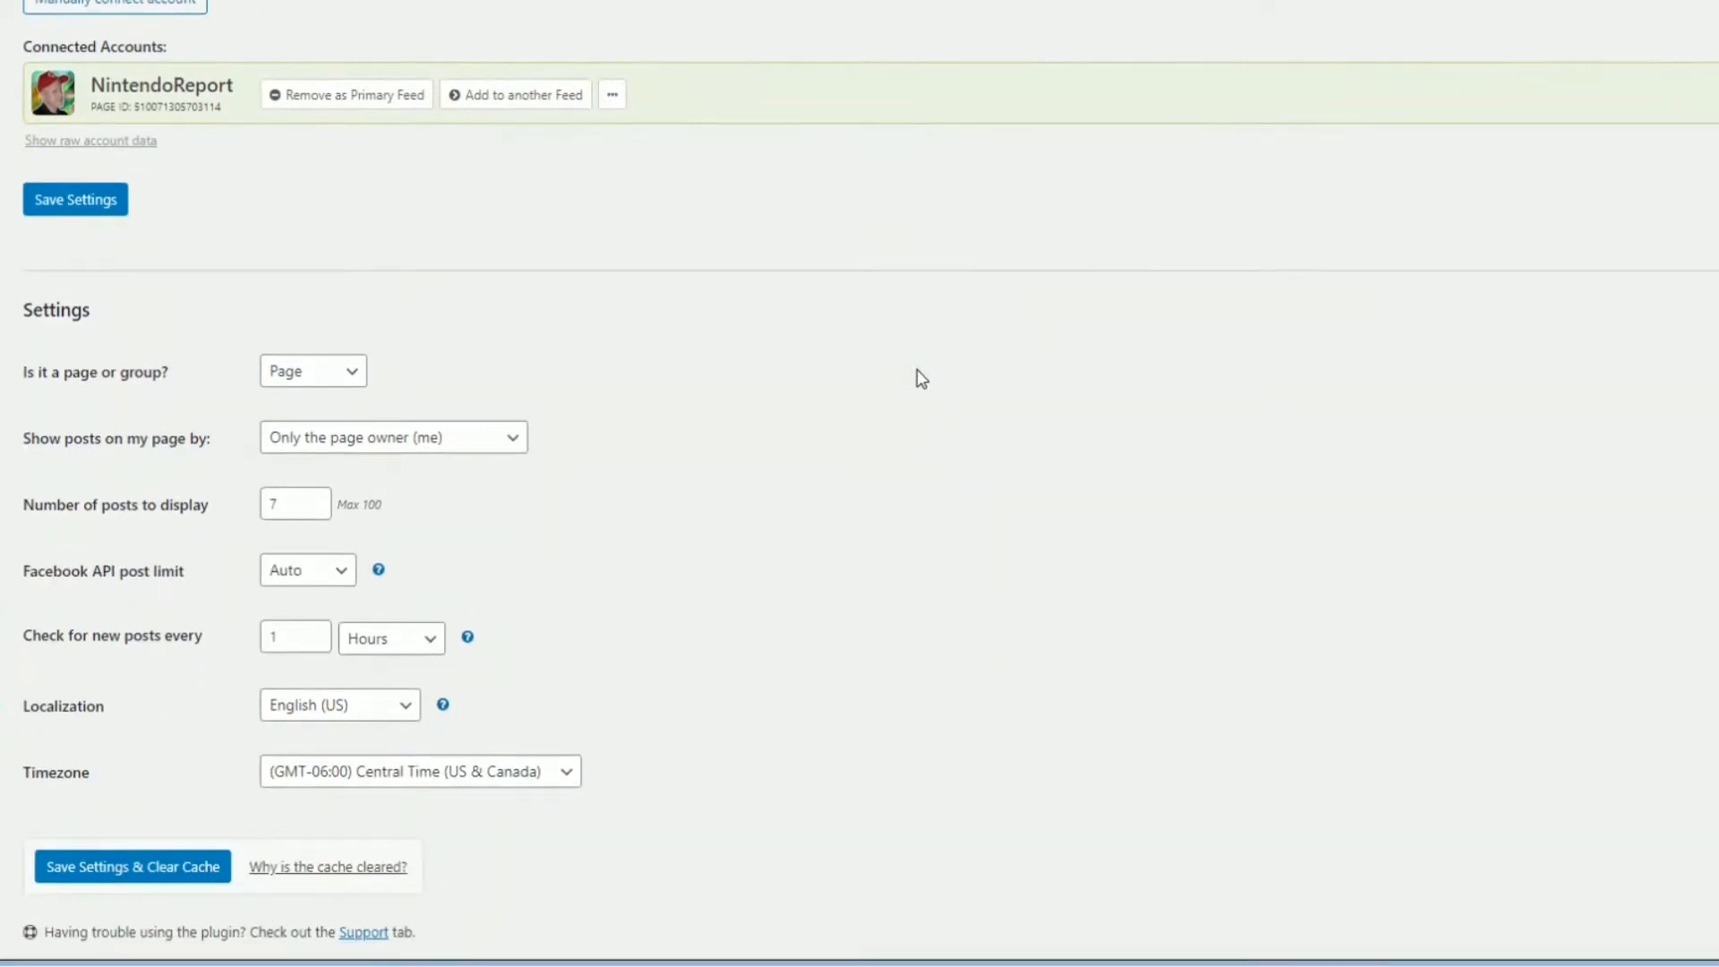
{"action": "scroll", "scroll_direction": "down", "scroll_amount": 3}
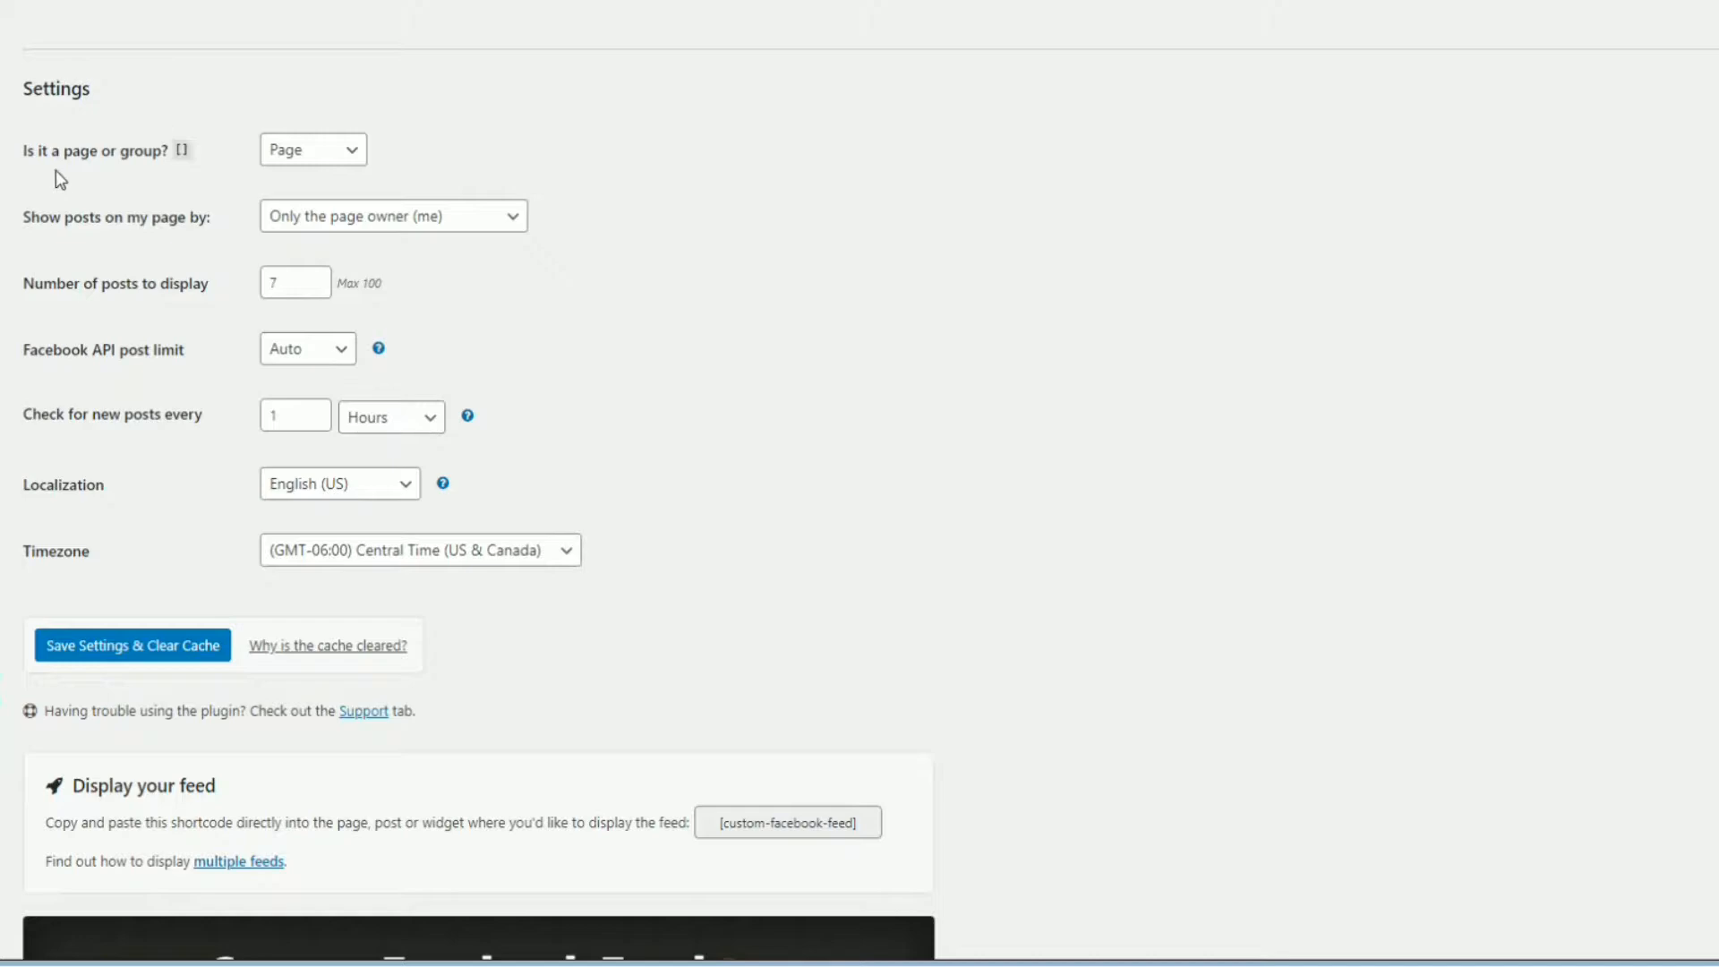
{"action": "mouse_move", "coordinate": [348, 162]}
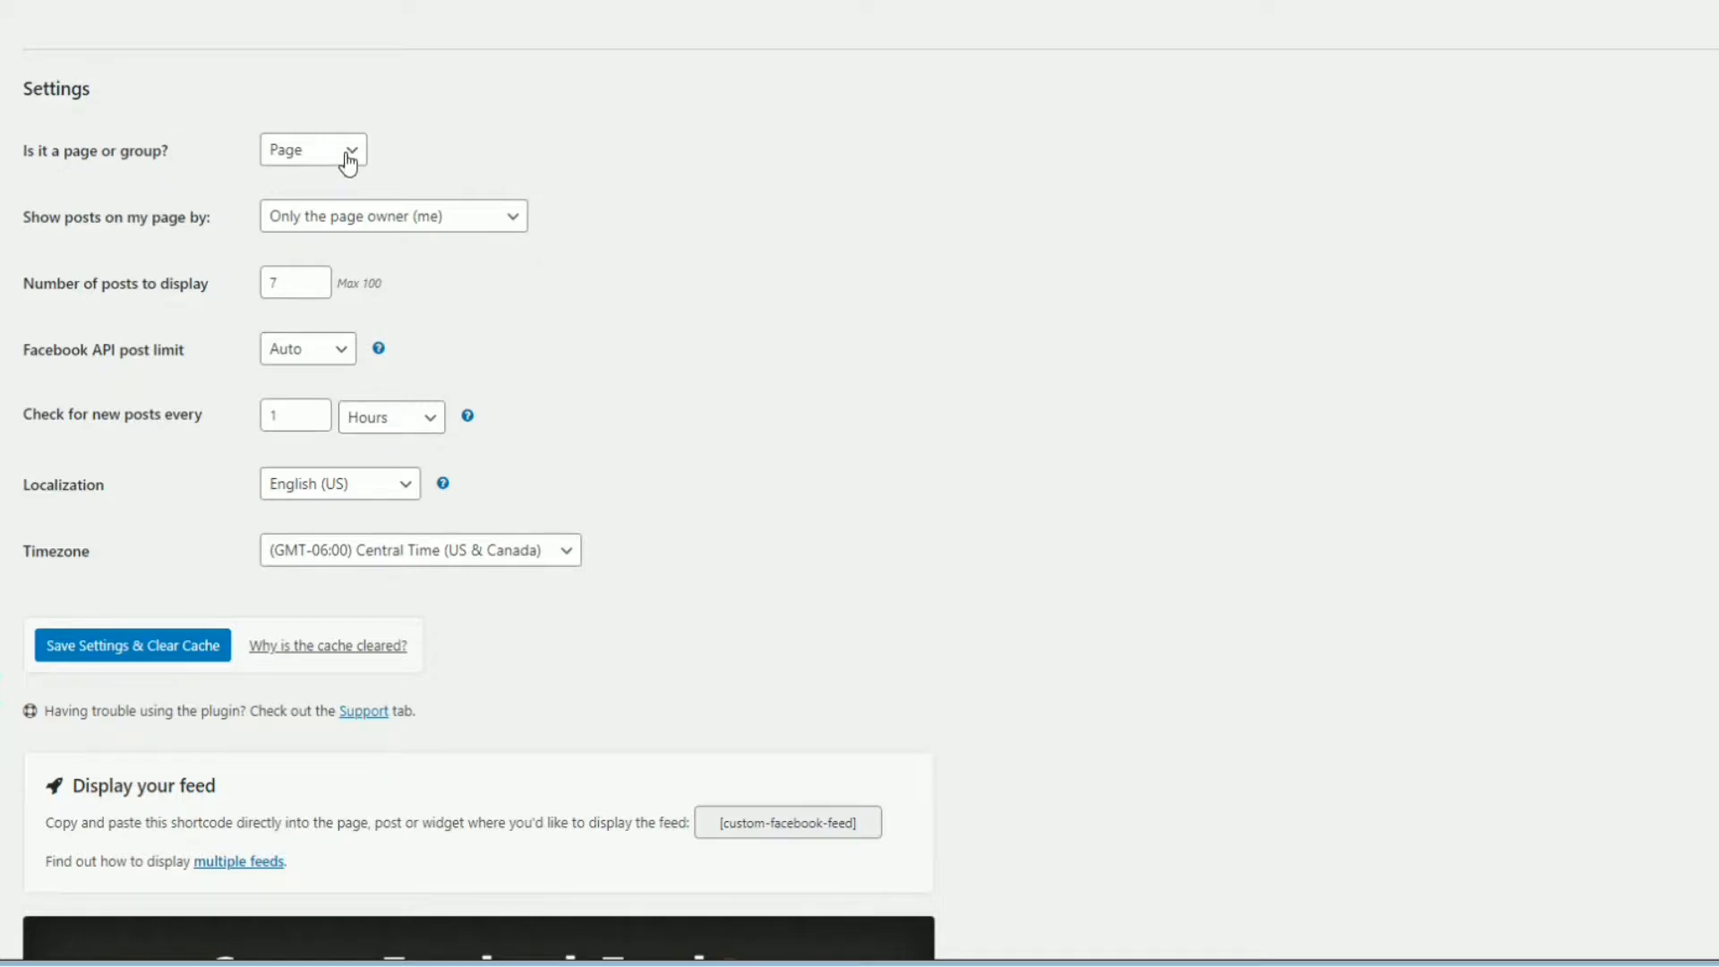
Review page source and hourly post checks, save settings and clear cache, then reach the shortcode box
{"action": "left_click", "coordinate": [311, 148]}
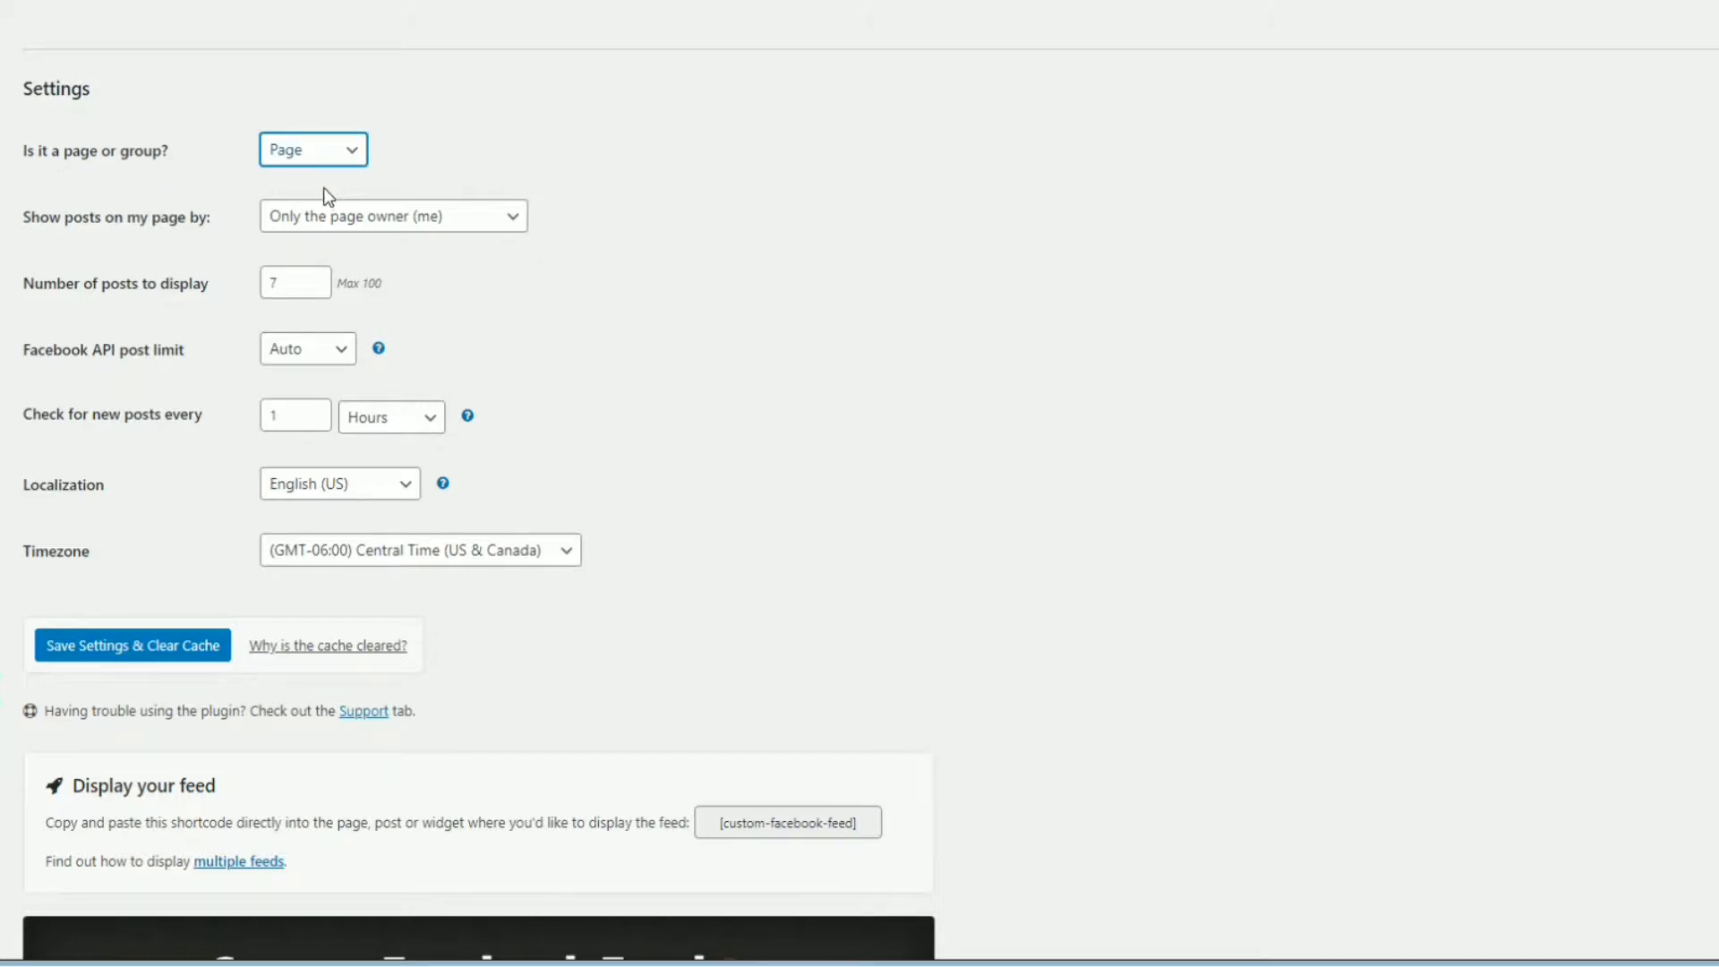
{"action": "mouse_move", "coordinate": [315, 237]}
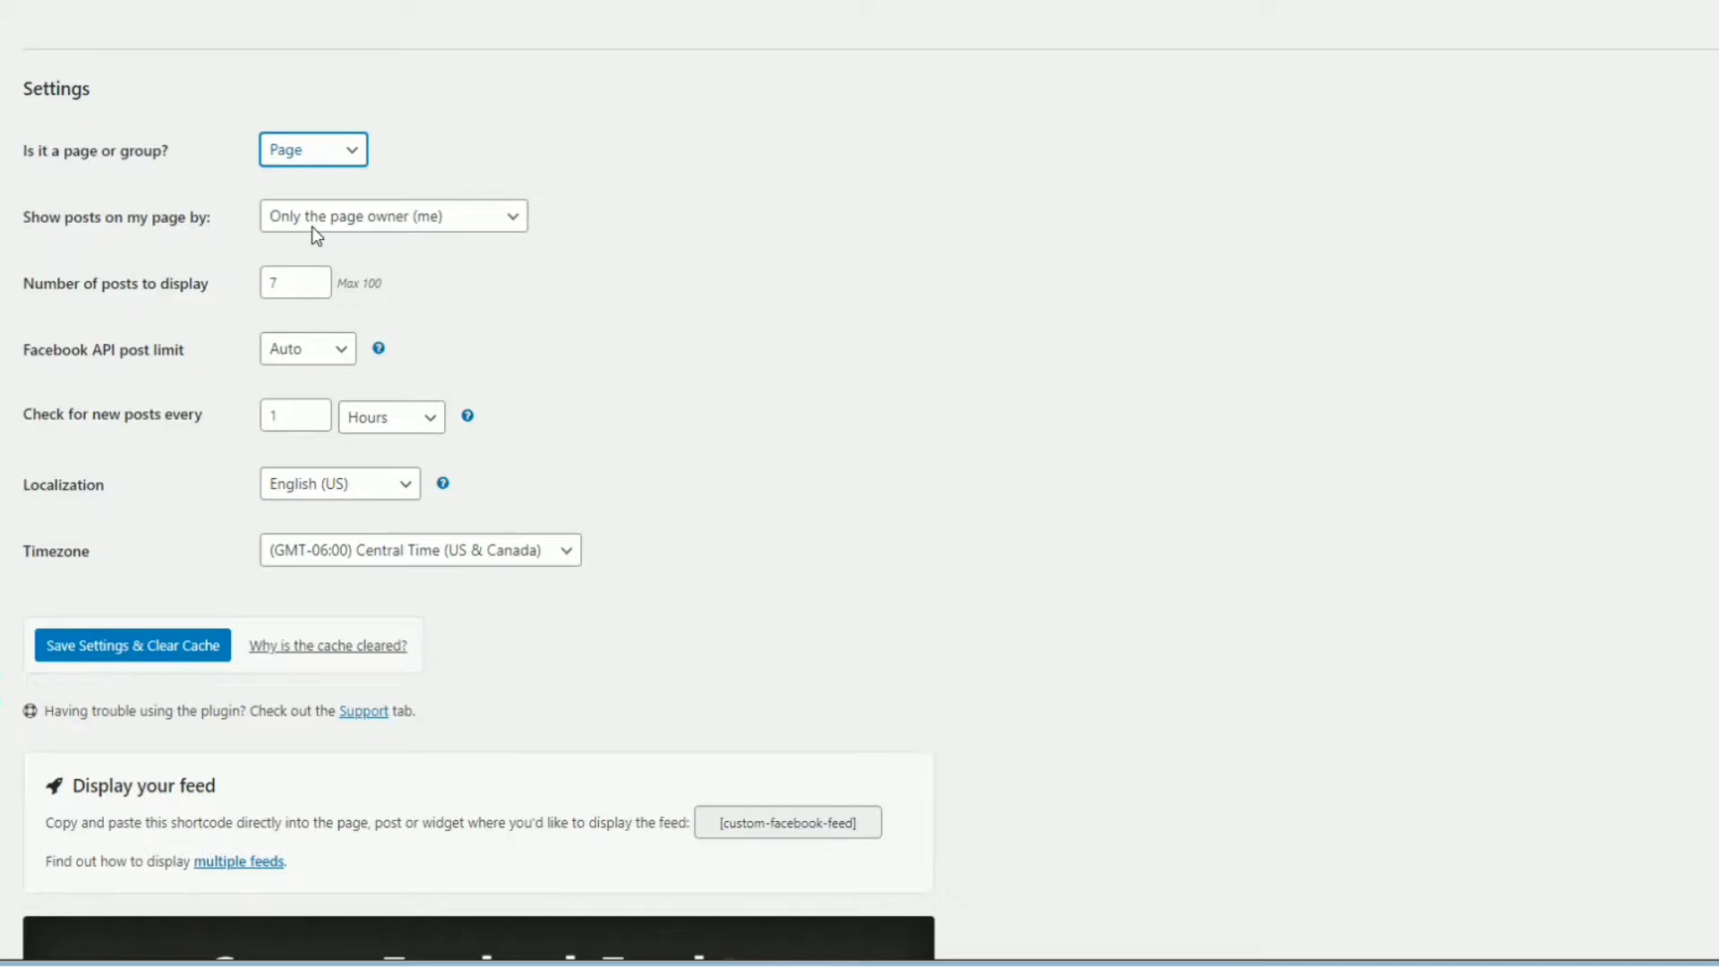
{"action": "mouse_move", "coordinate": [324, 203]}
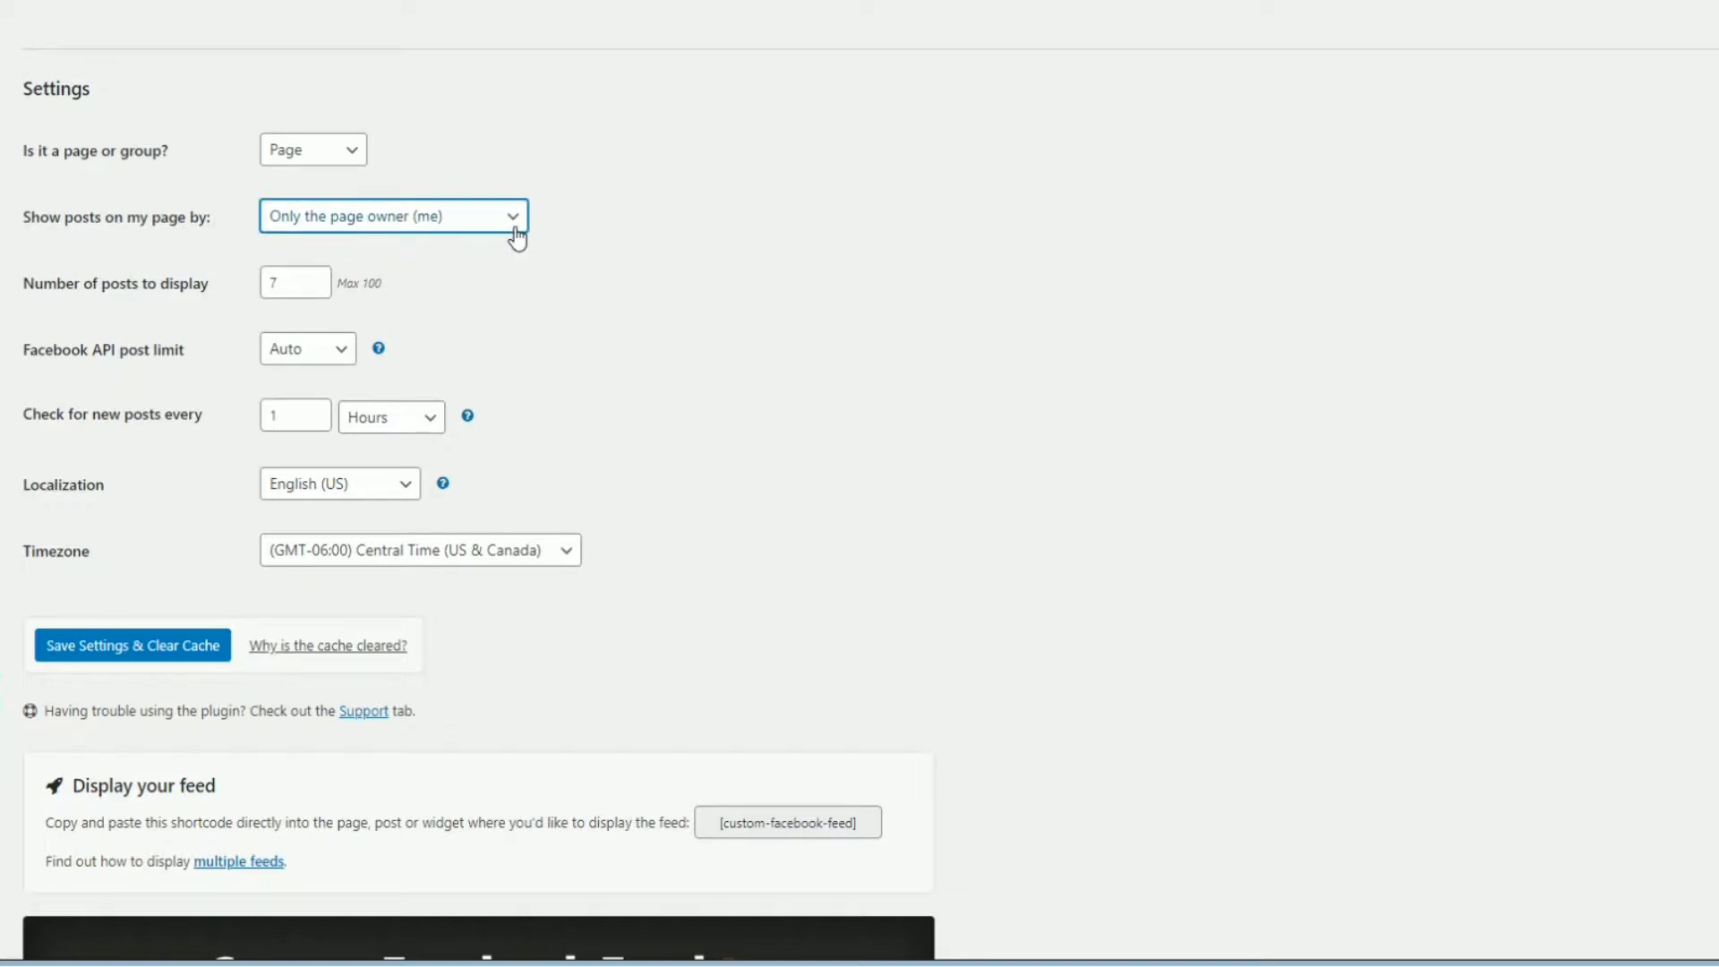
{"action": "mouse_move", "coordinate": [487, 271]}
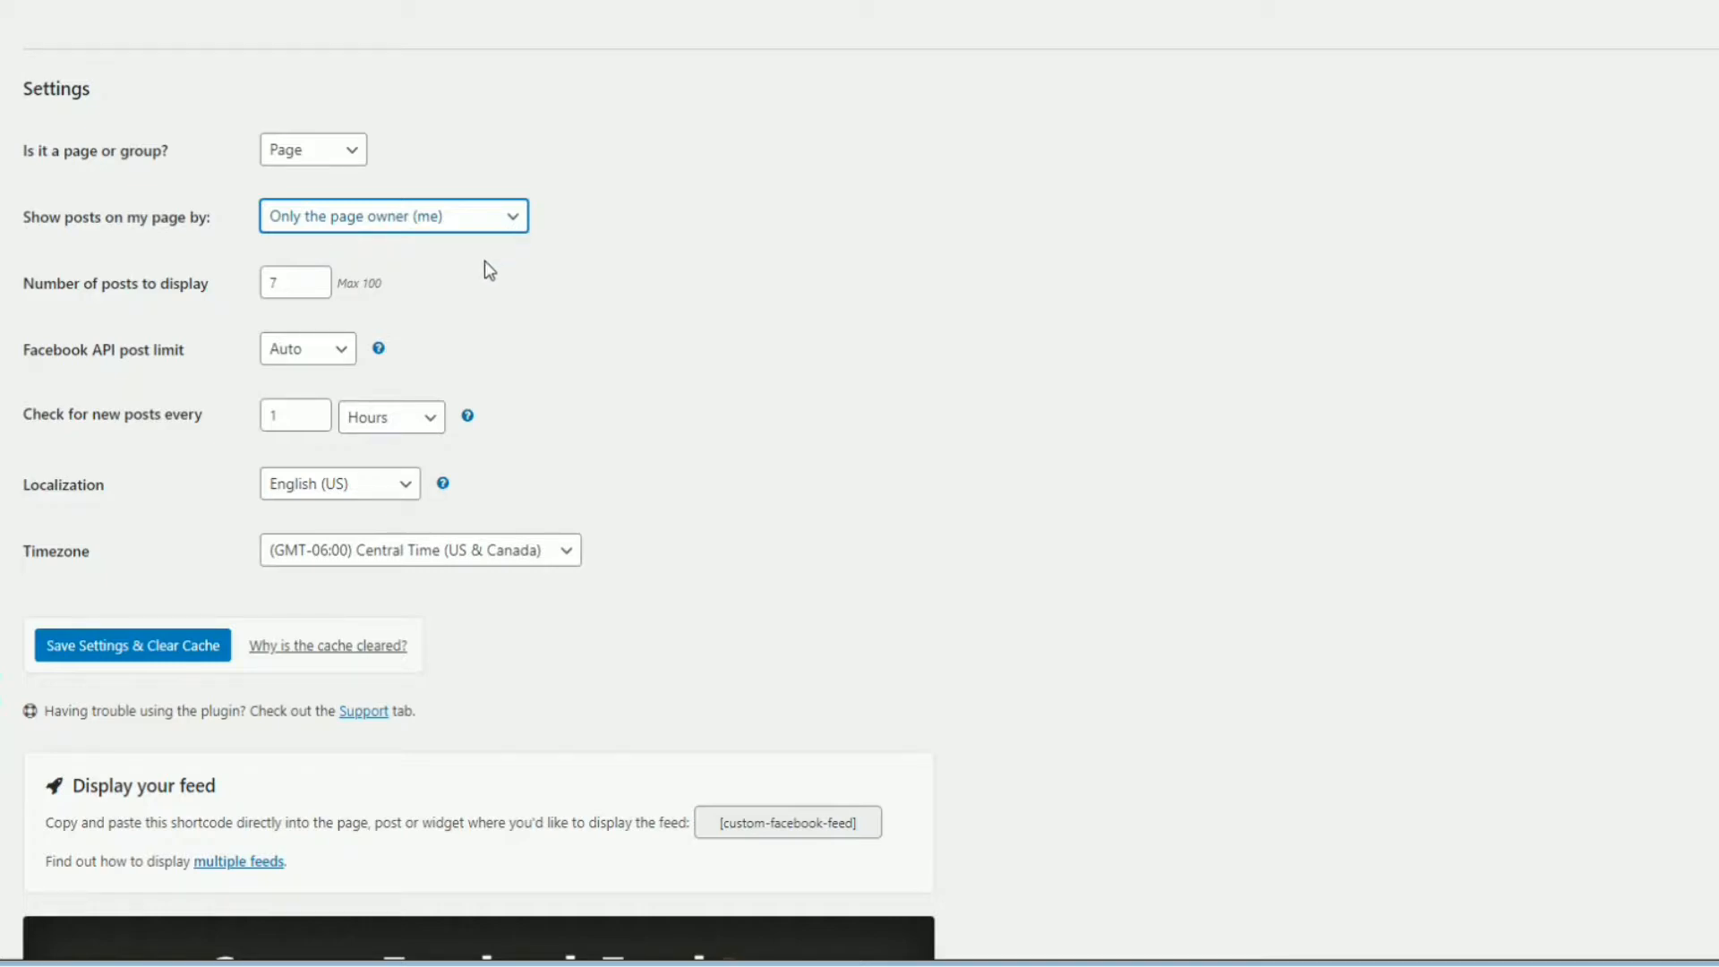
{"action": "mouse_move", "coordinate": [473, 305]}
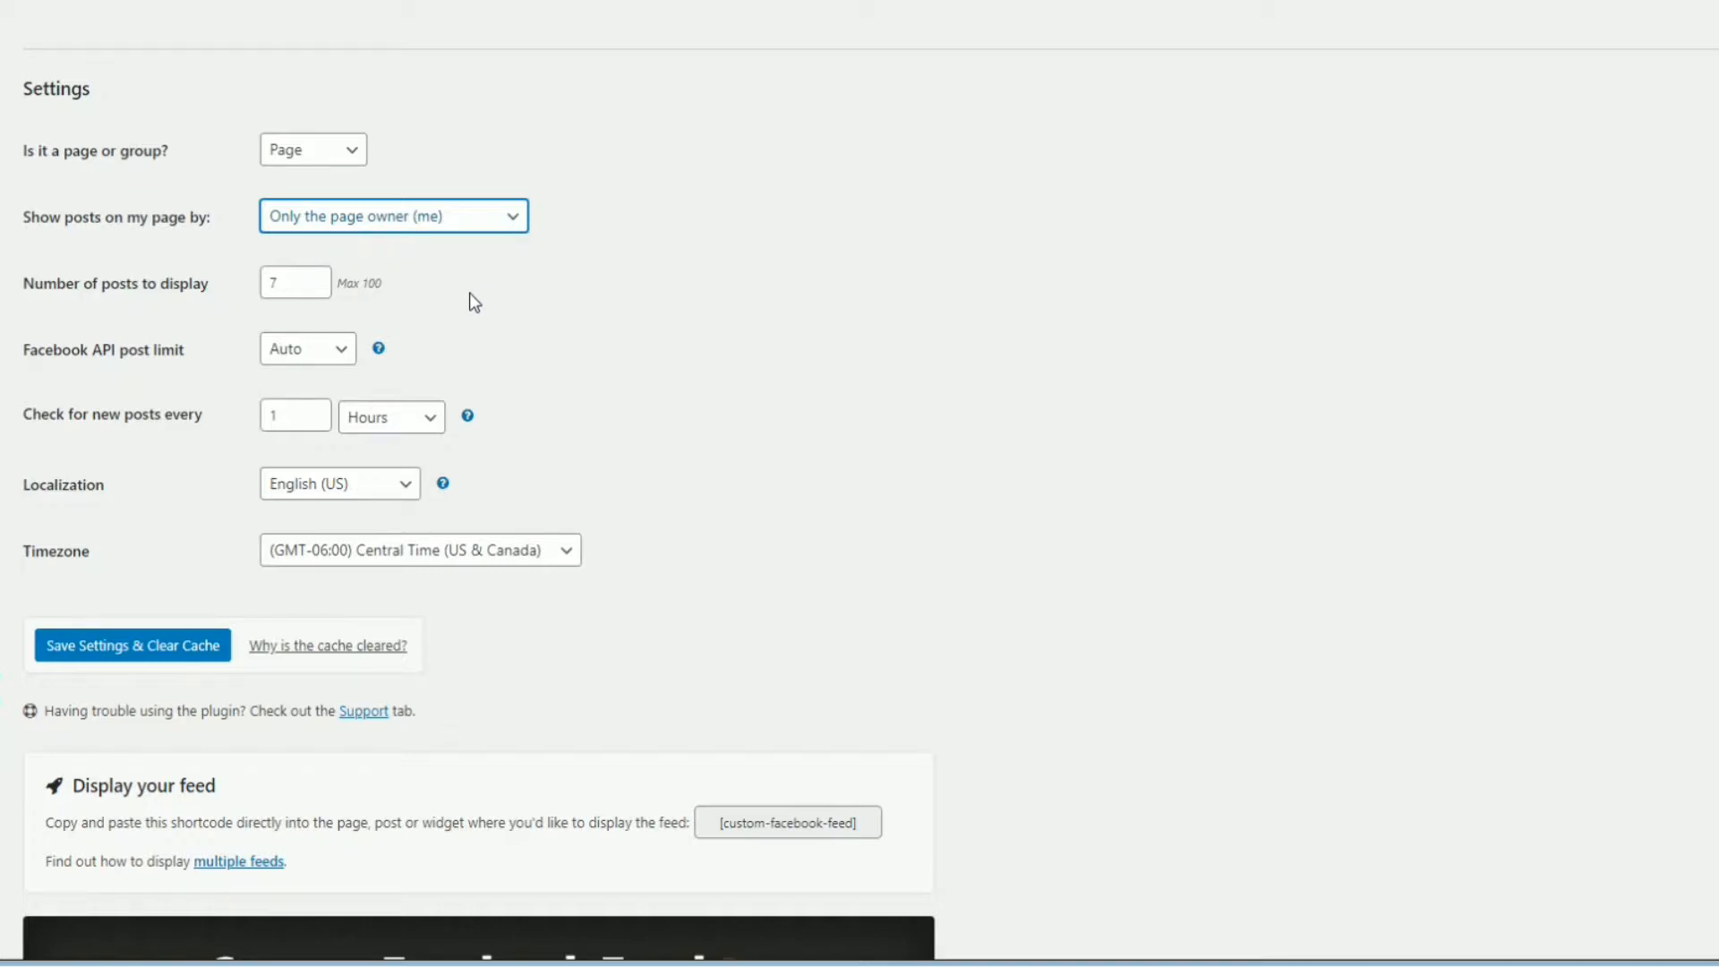
{"action": "mouse_move", "coordinate": [445, 272]}
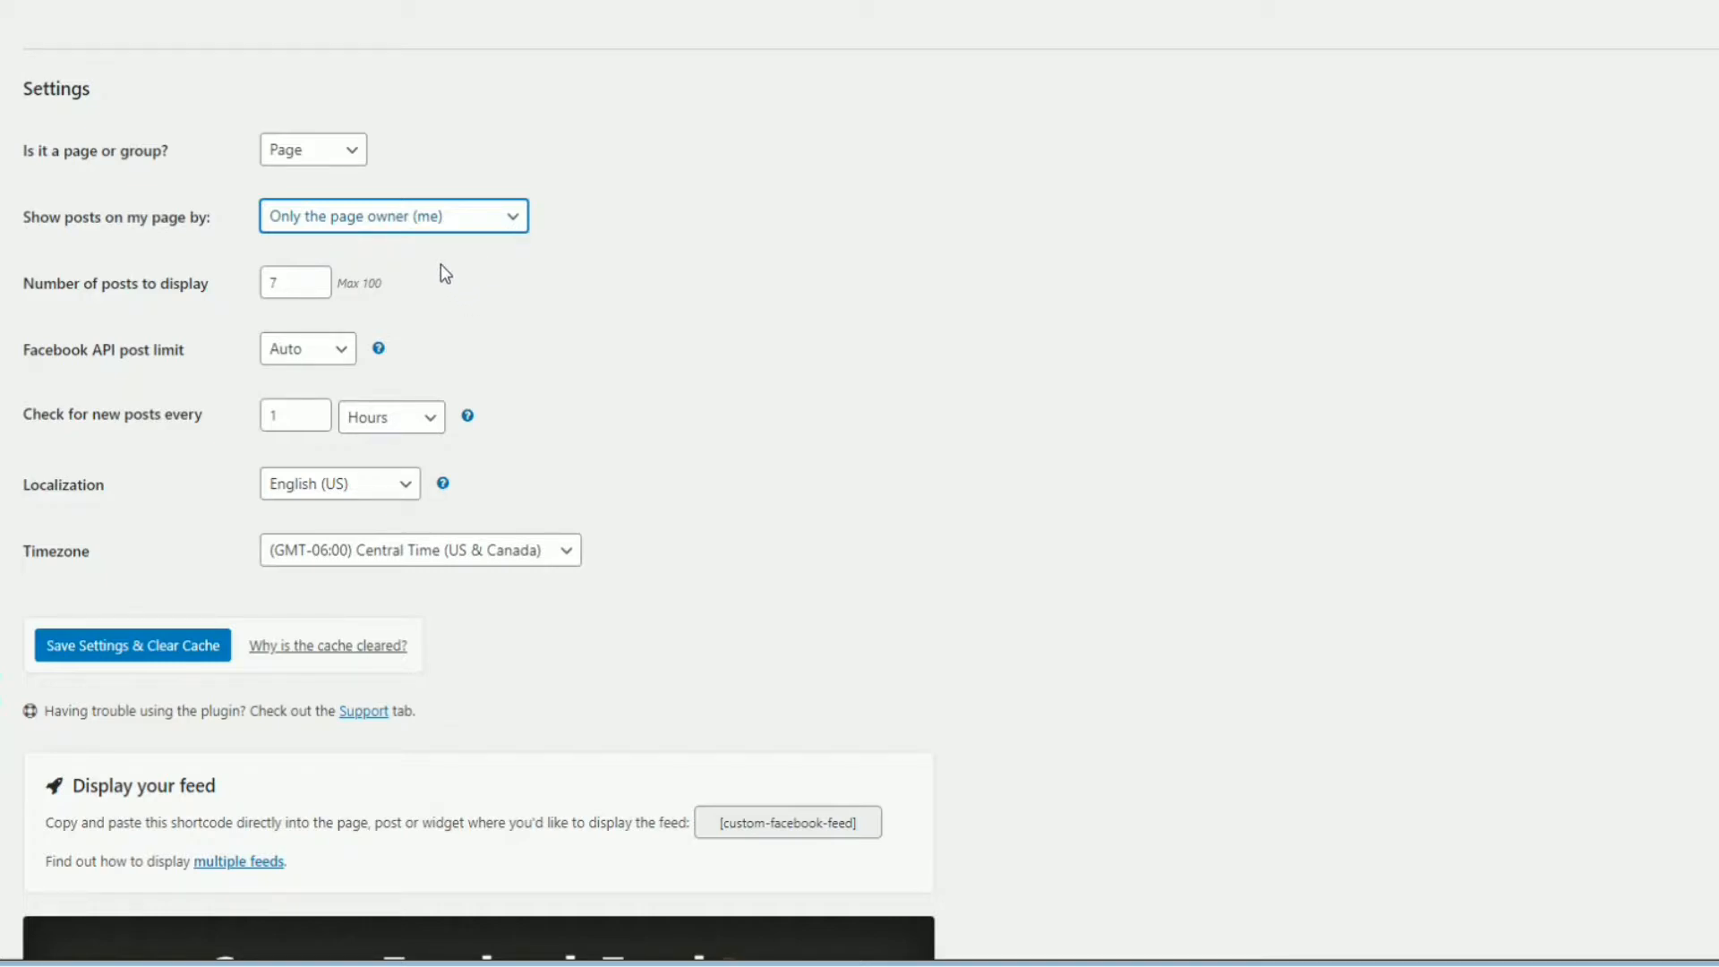
{"action": "mouse_move", "coordinate": [770, 279]}
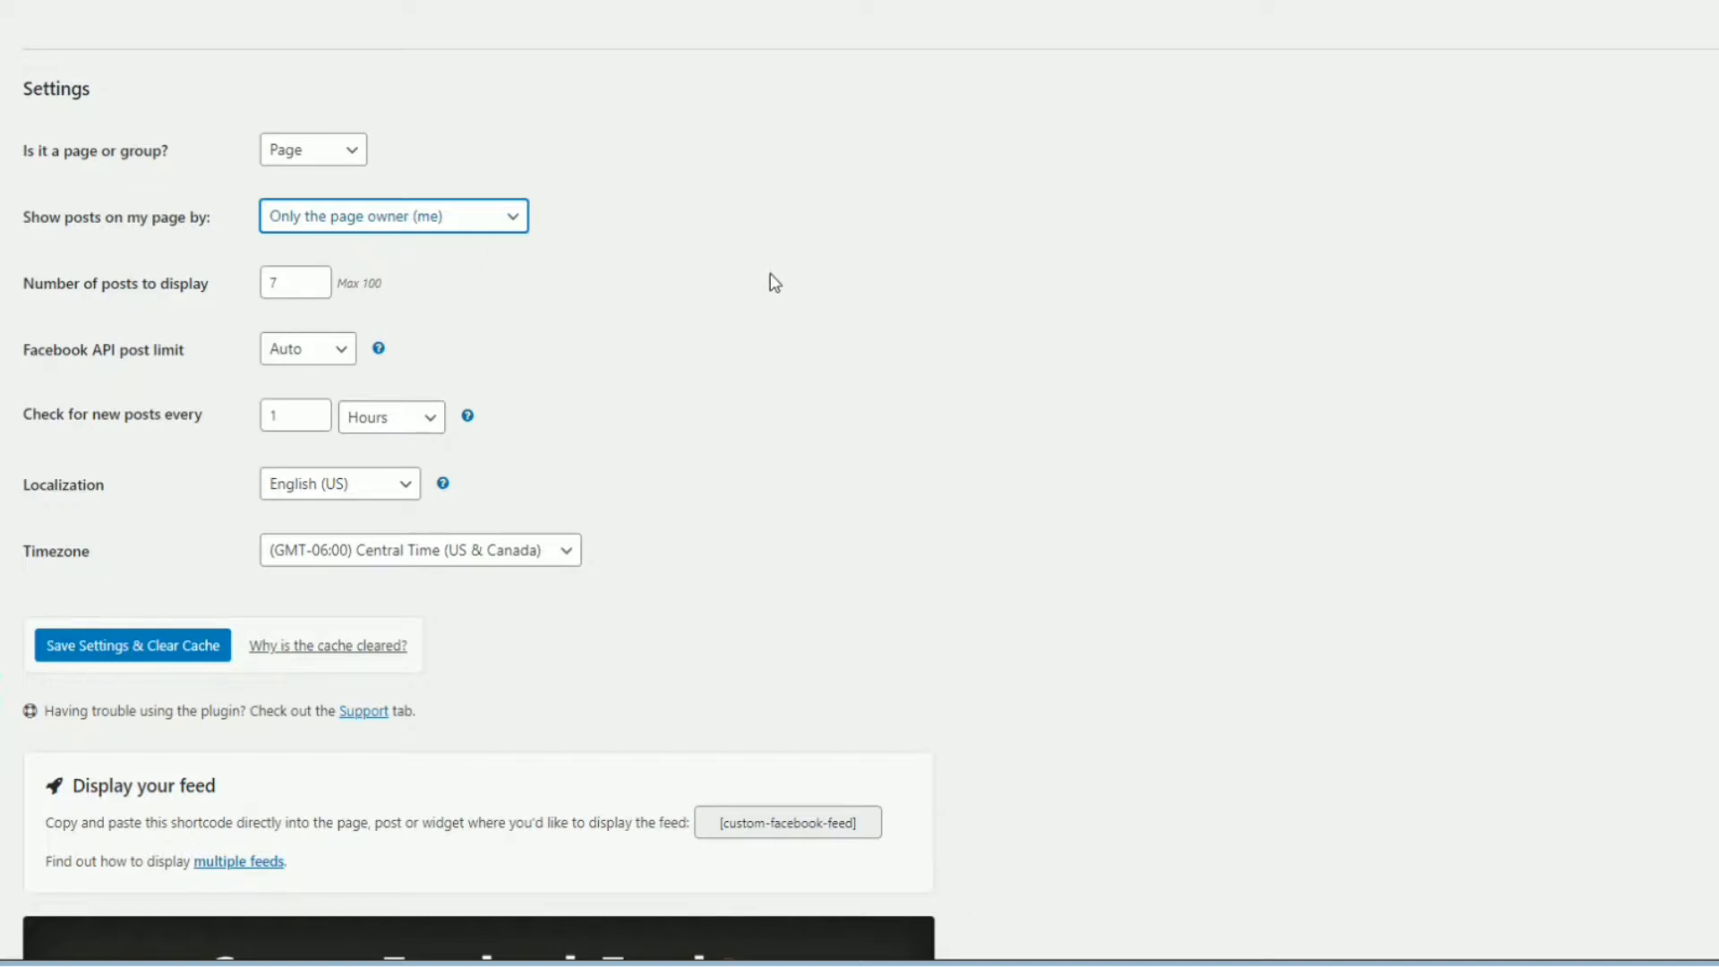
{"action": "mouse_move", "coordinate": [1623, 321]}
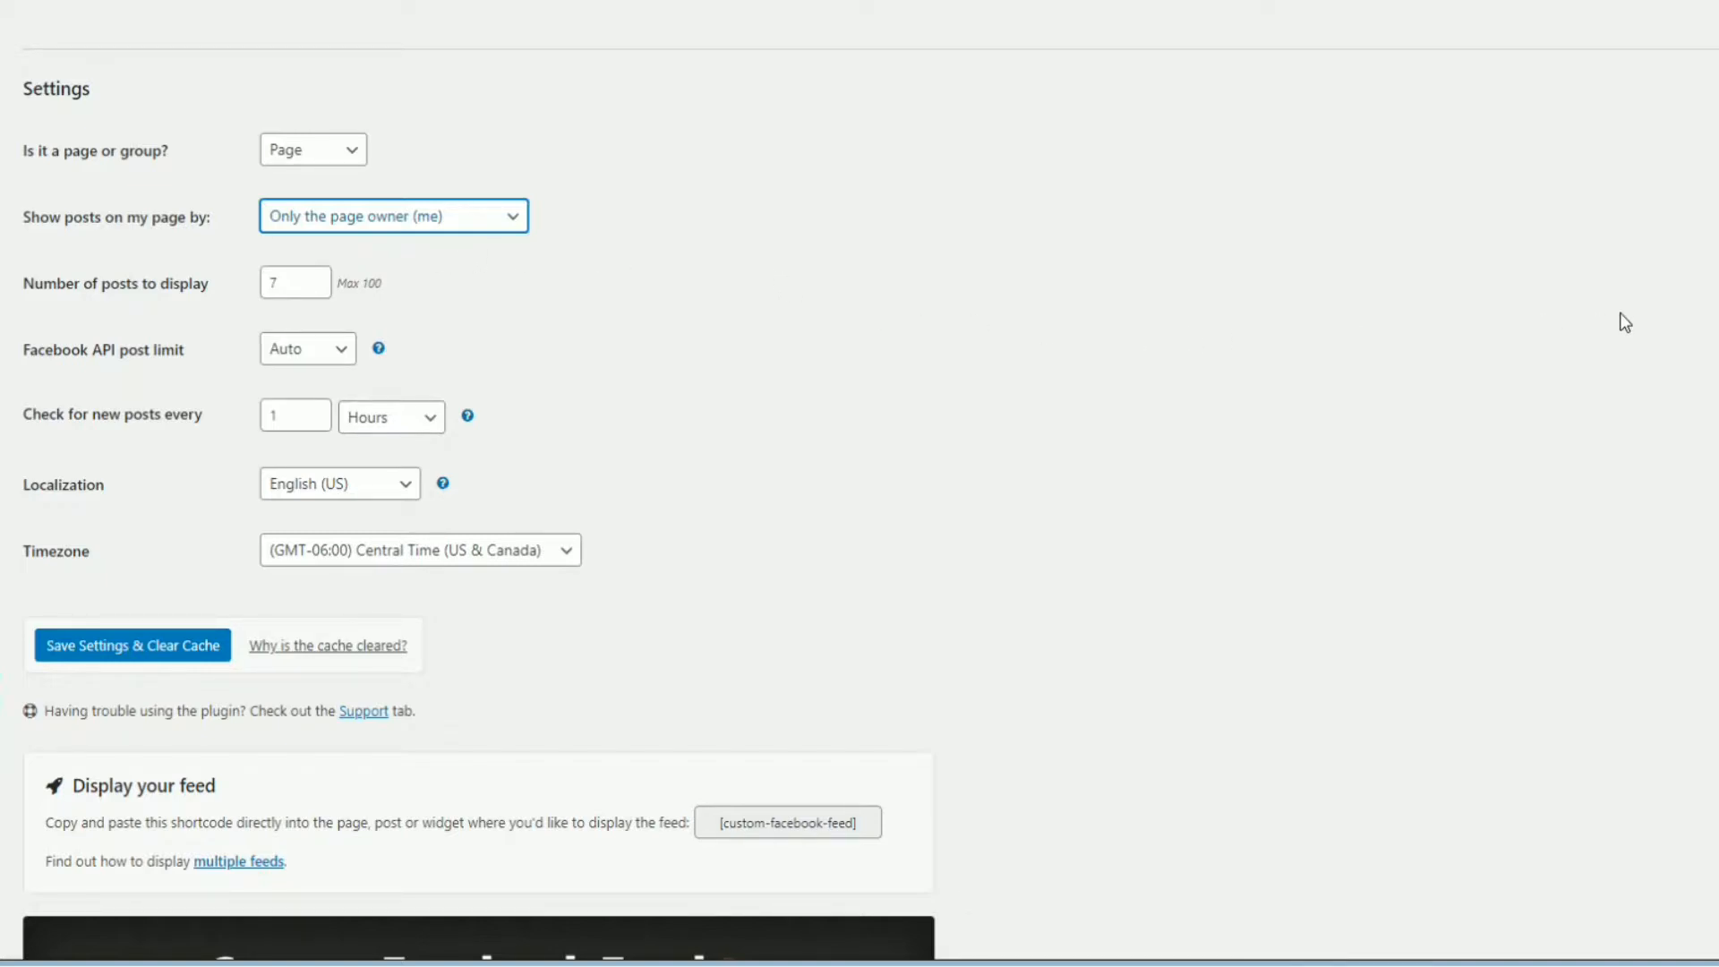
{"action": "mouse_move", "coordinate": [1169, 288]}
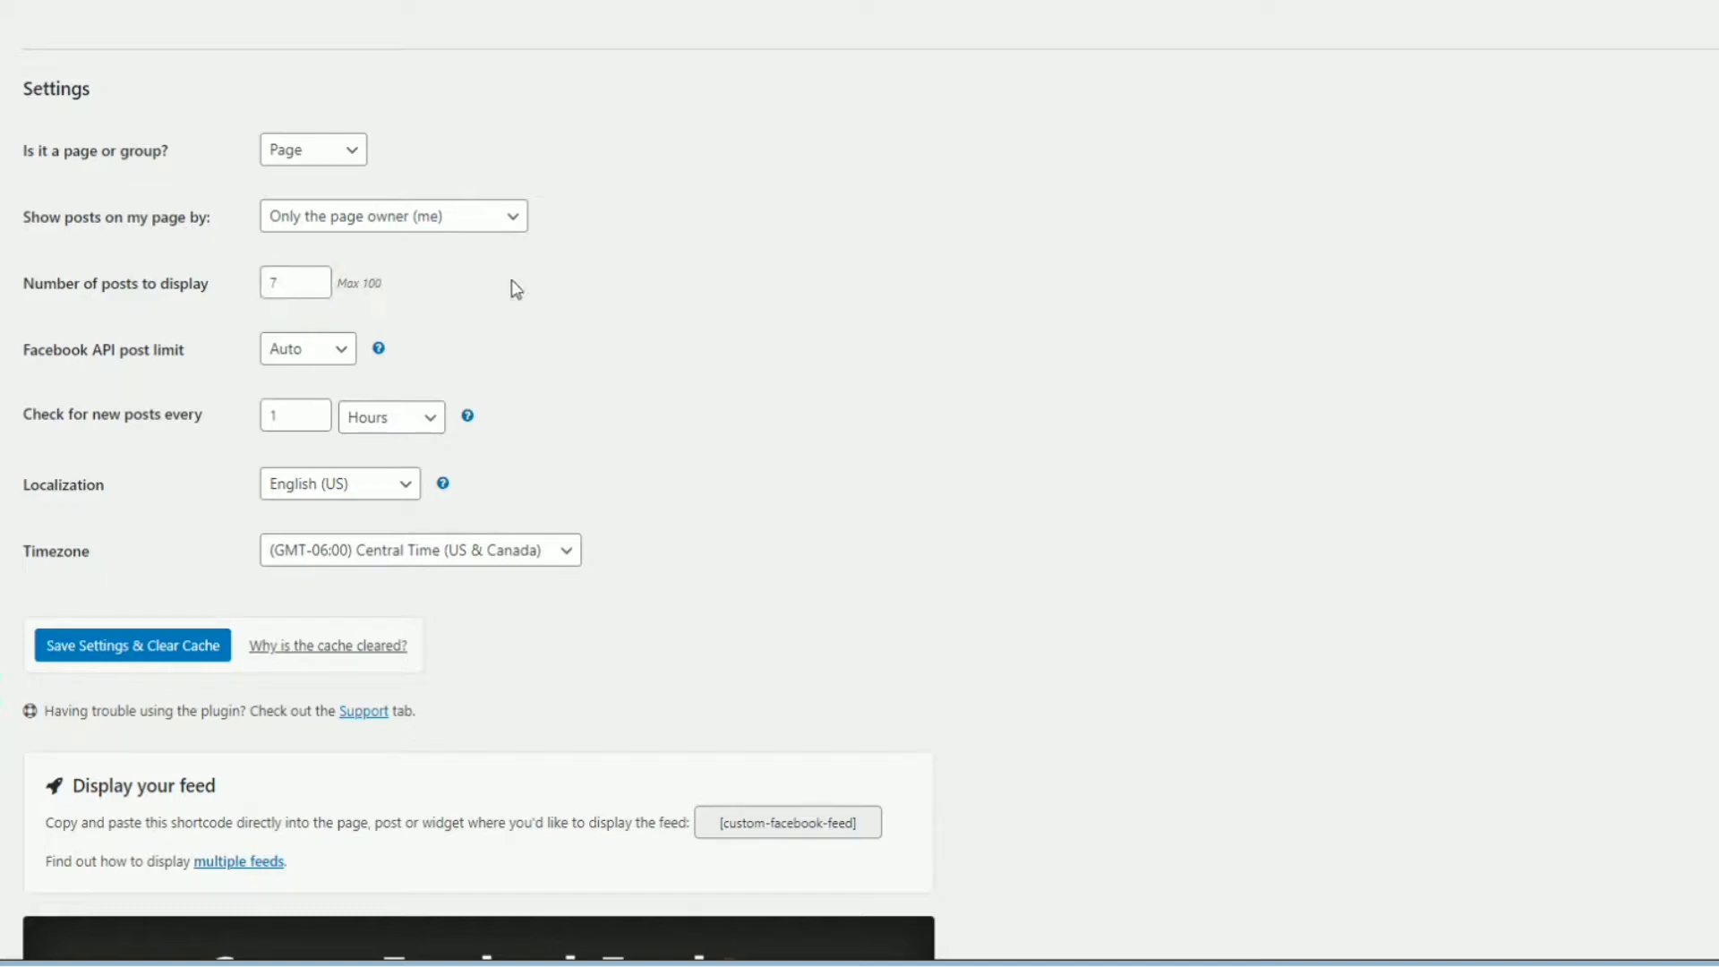
{"action": "scroll", "scroll_direction": "down", "scroll_amount": 3}
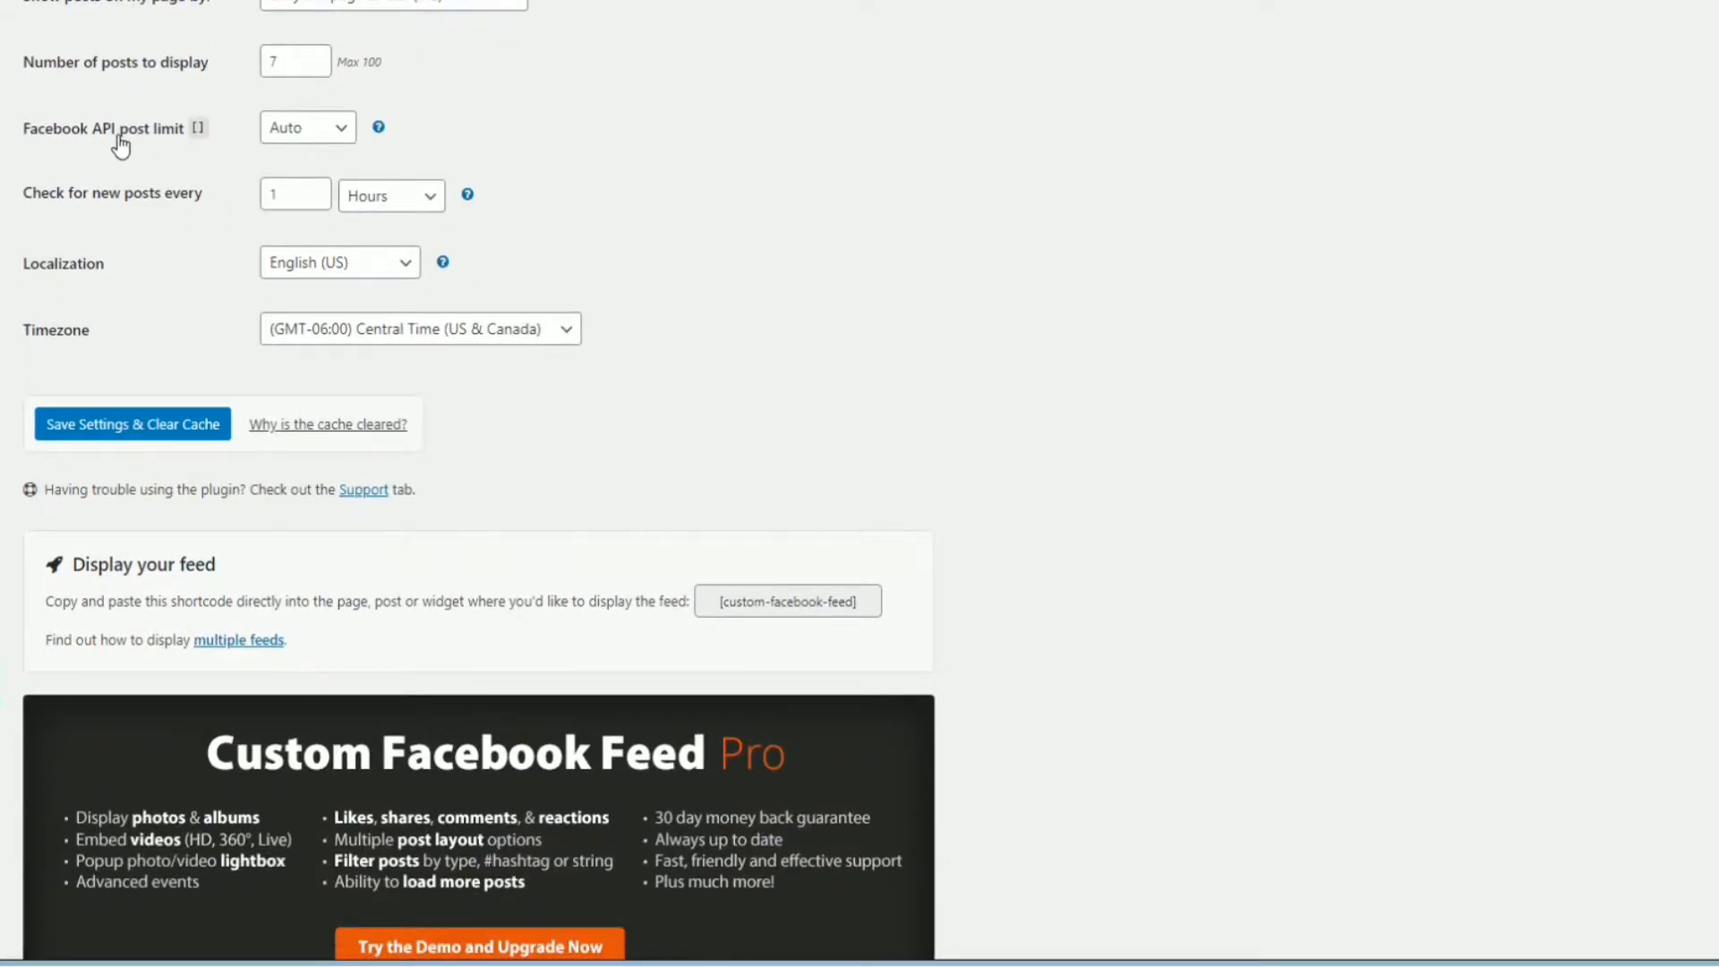
{"action": "mouse_move", "coordinate": [802, 229]}
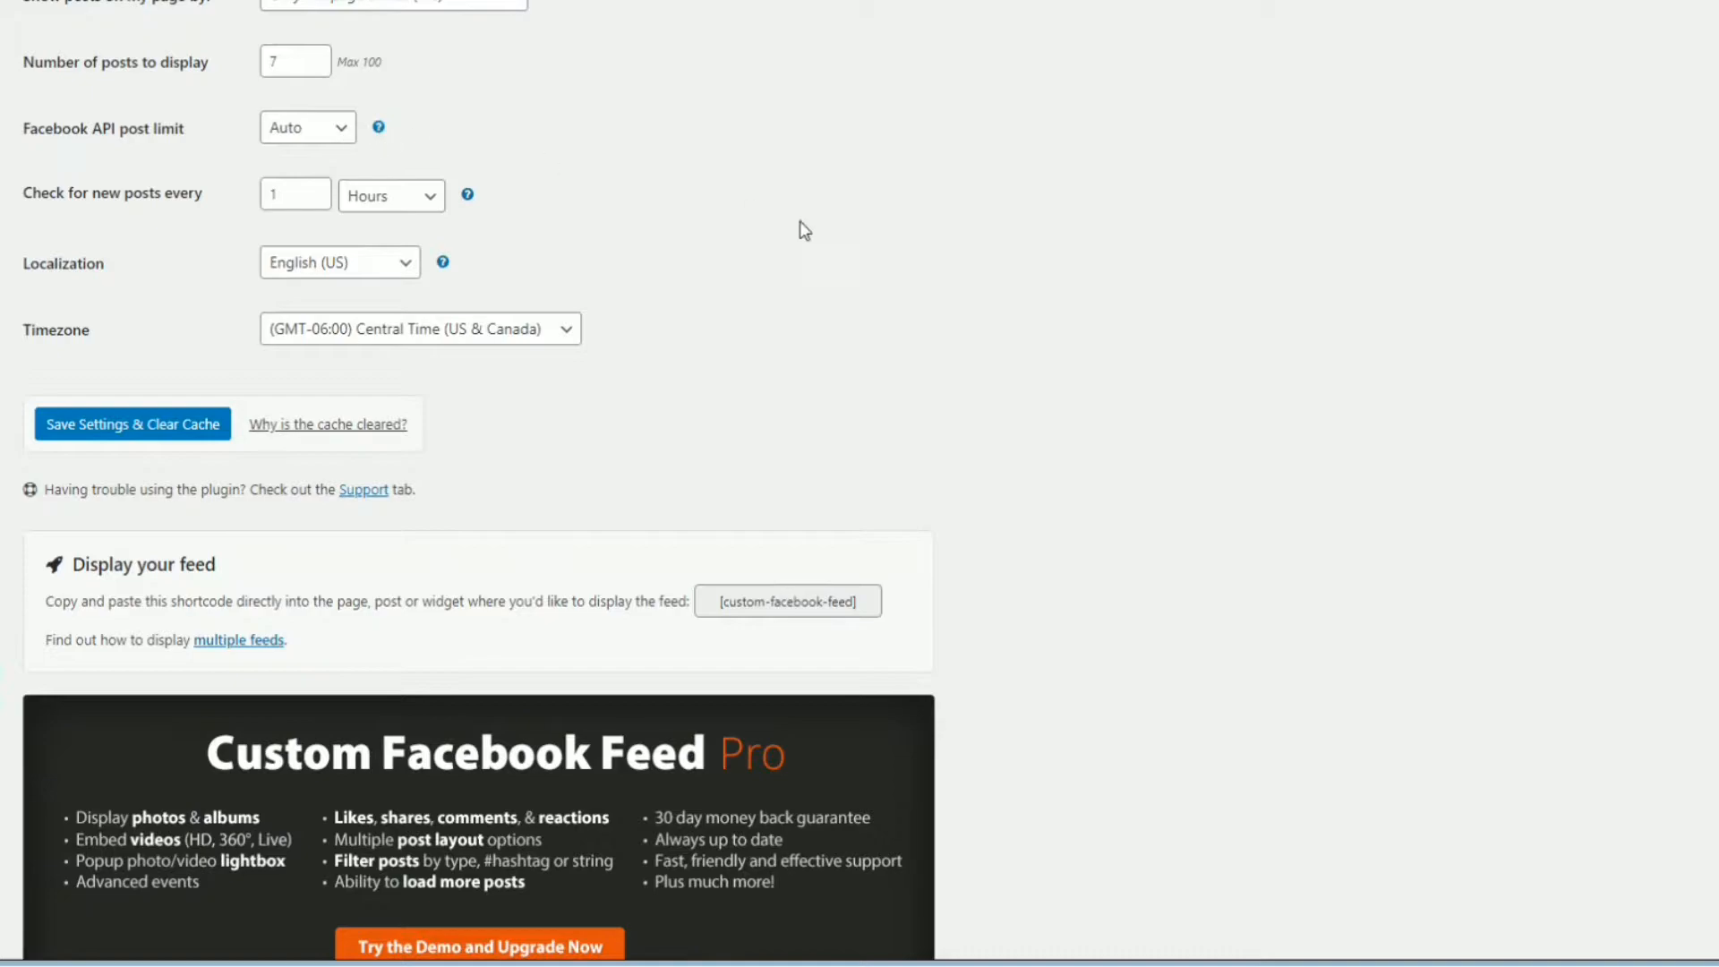
{"action": "mouse_move", "coordinate": [24, 211]}
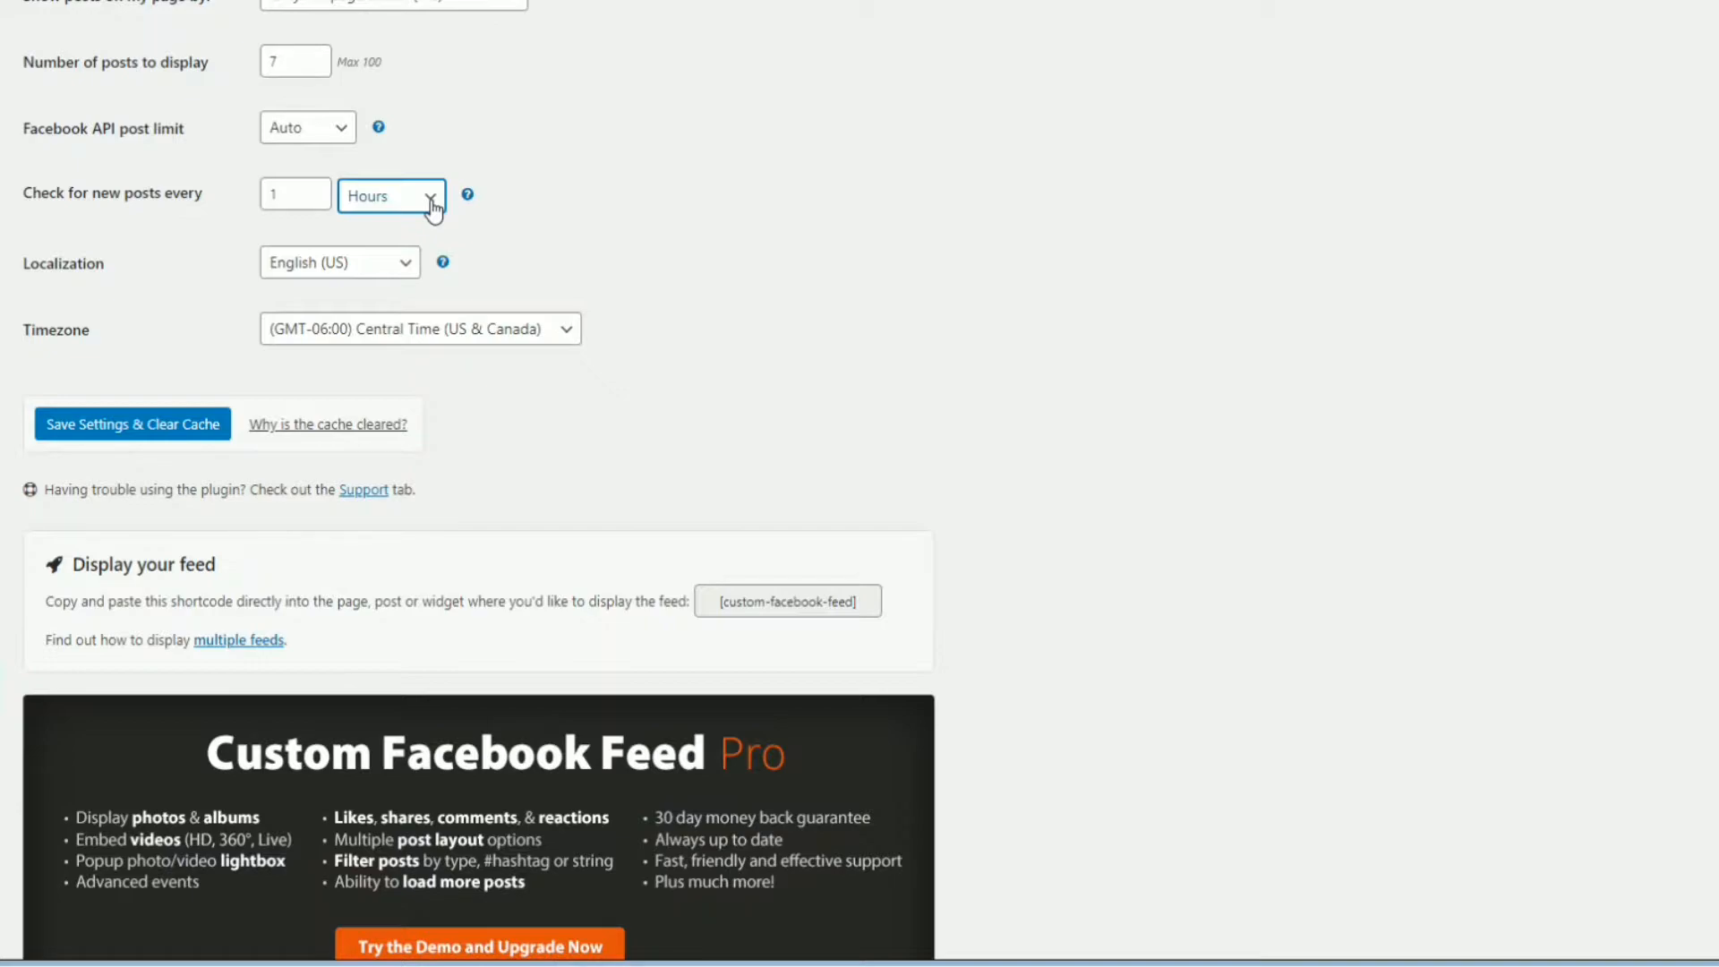
{"action": "left_click", "coordinate": [294, 194]}
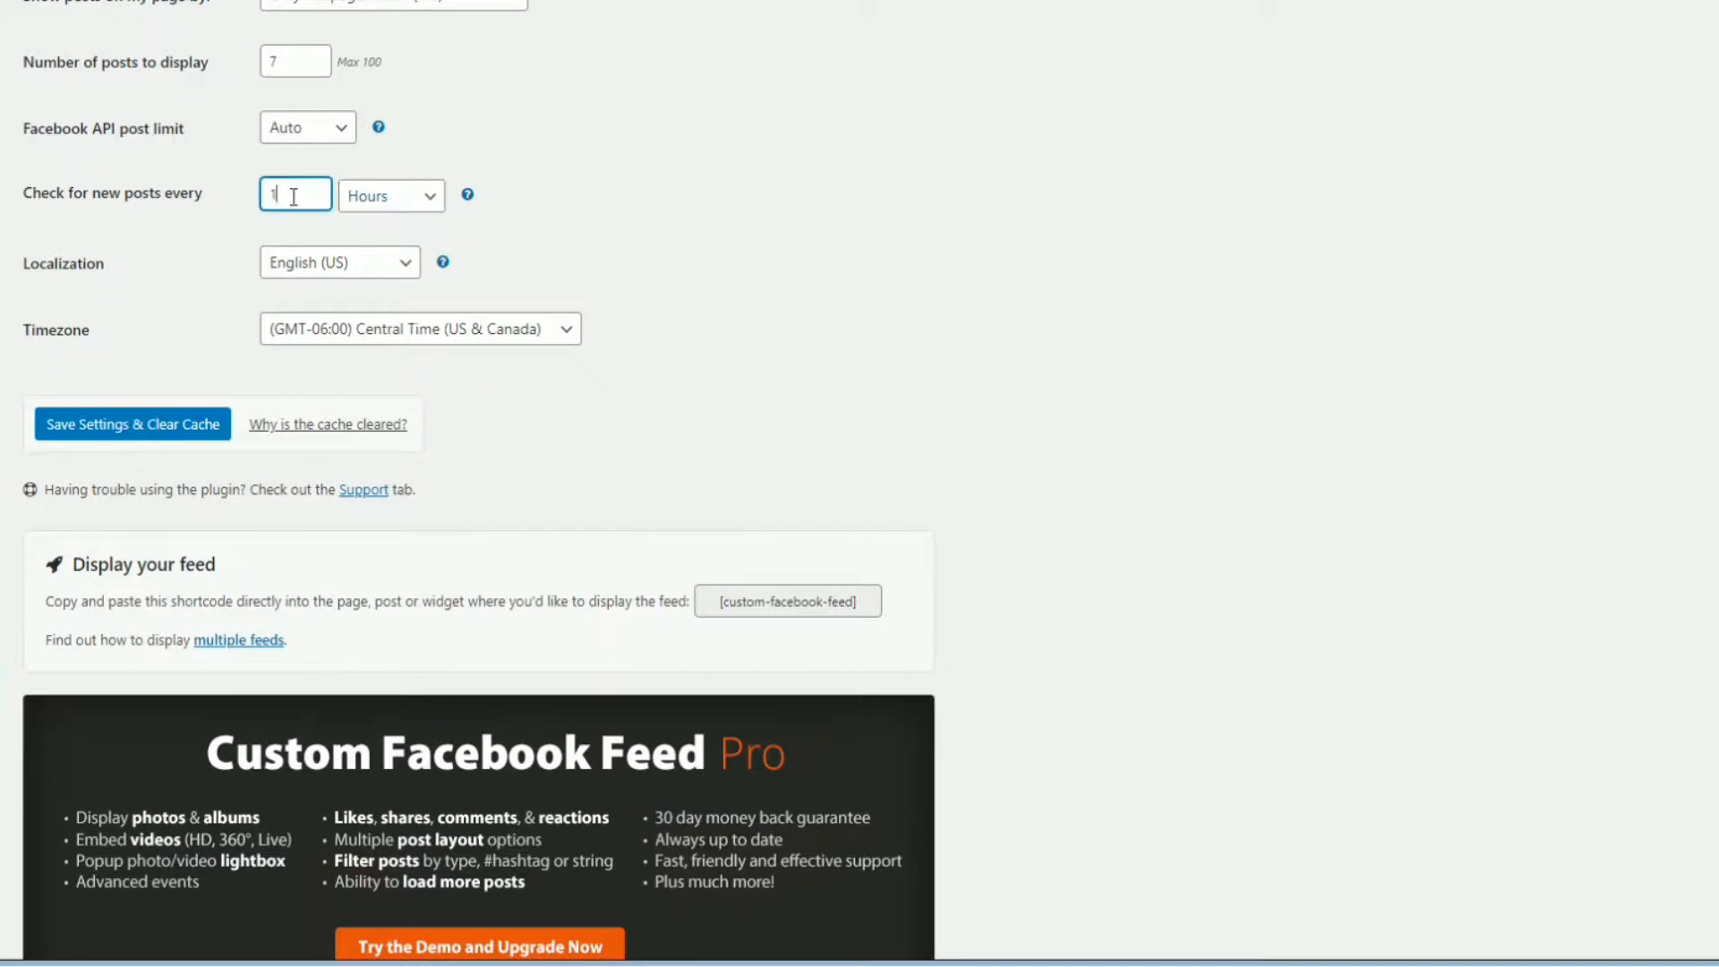
{"action": "mouse_move", "coordinate": [722, 265]}
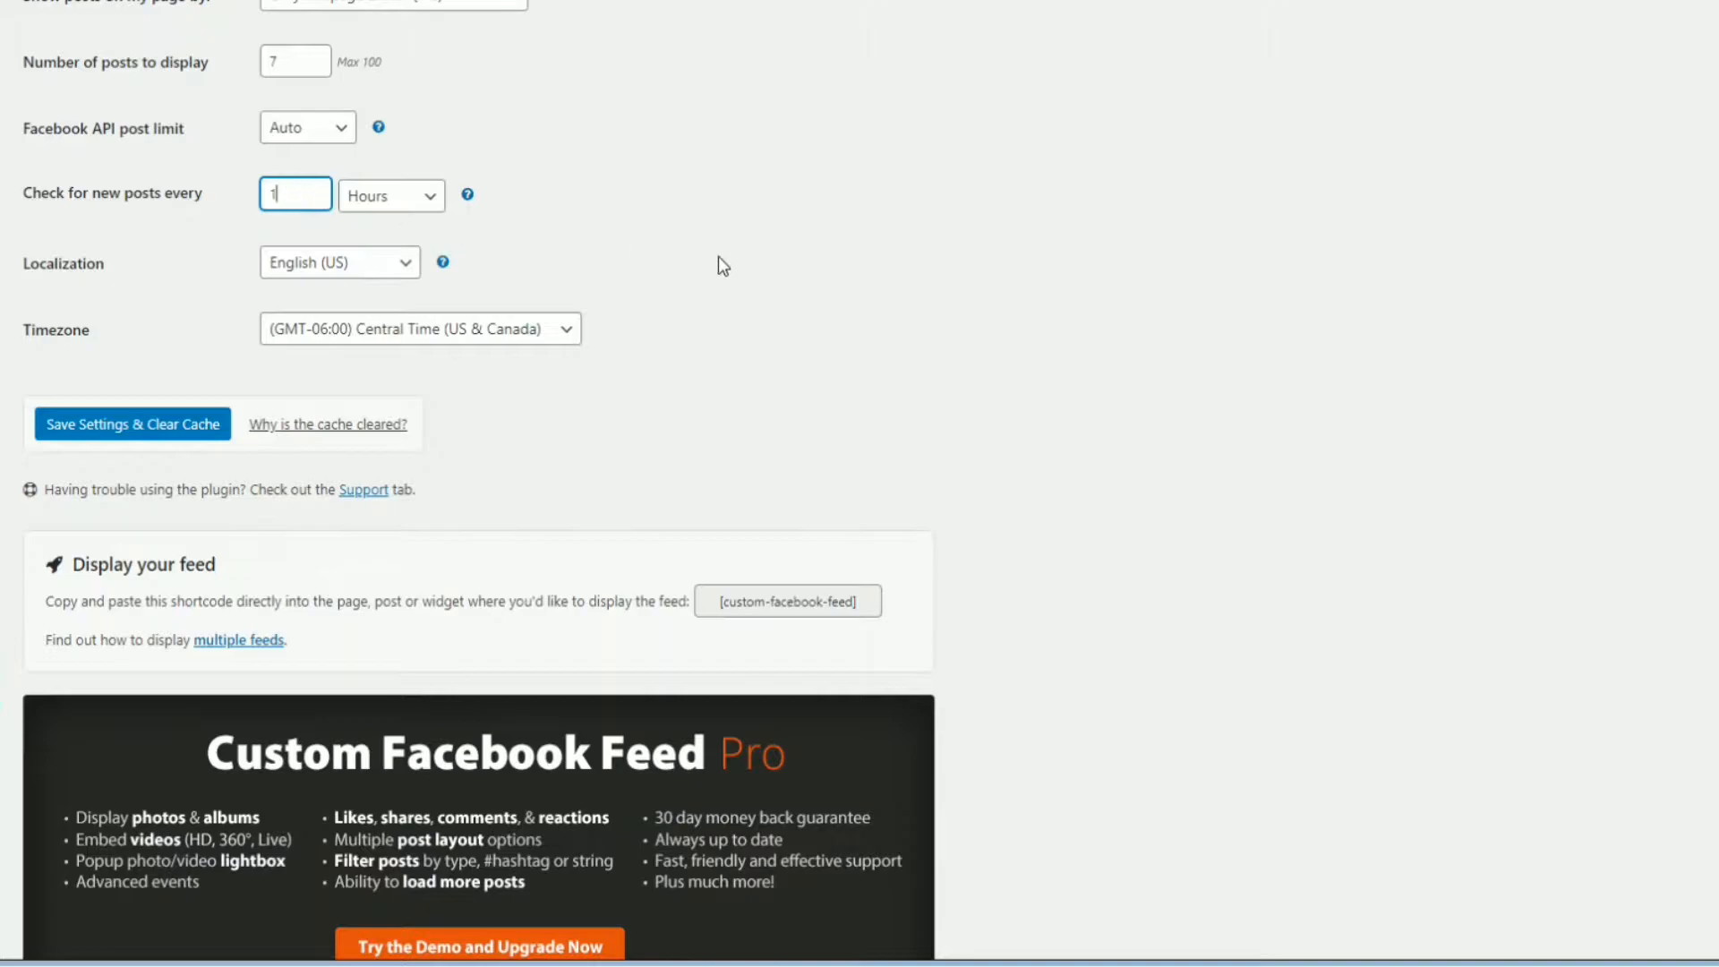
{"action": "mouse_move", "coordinate": [315, 319]}
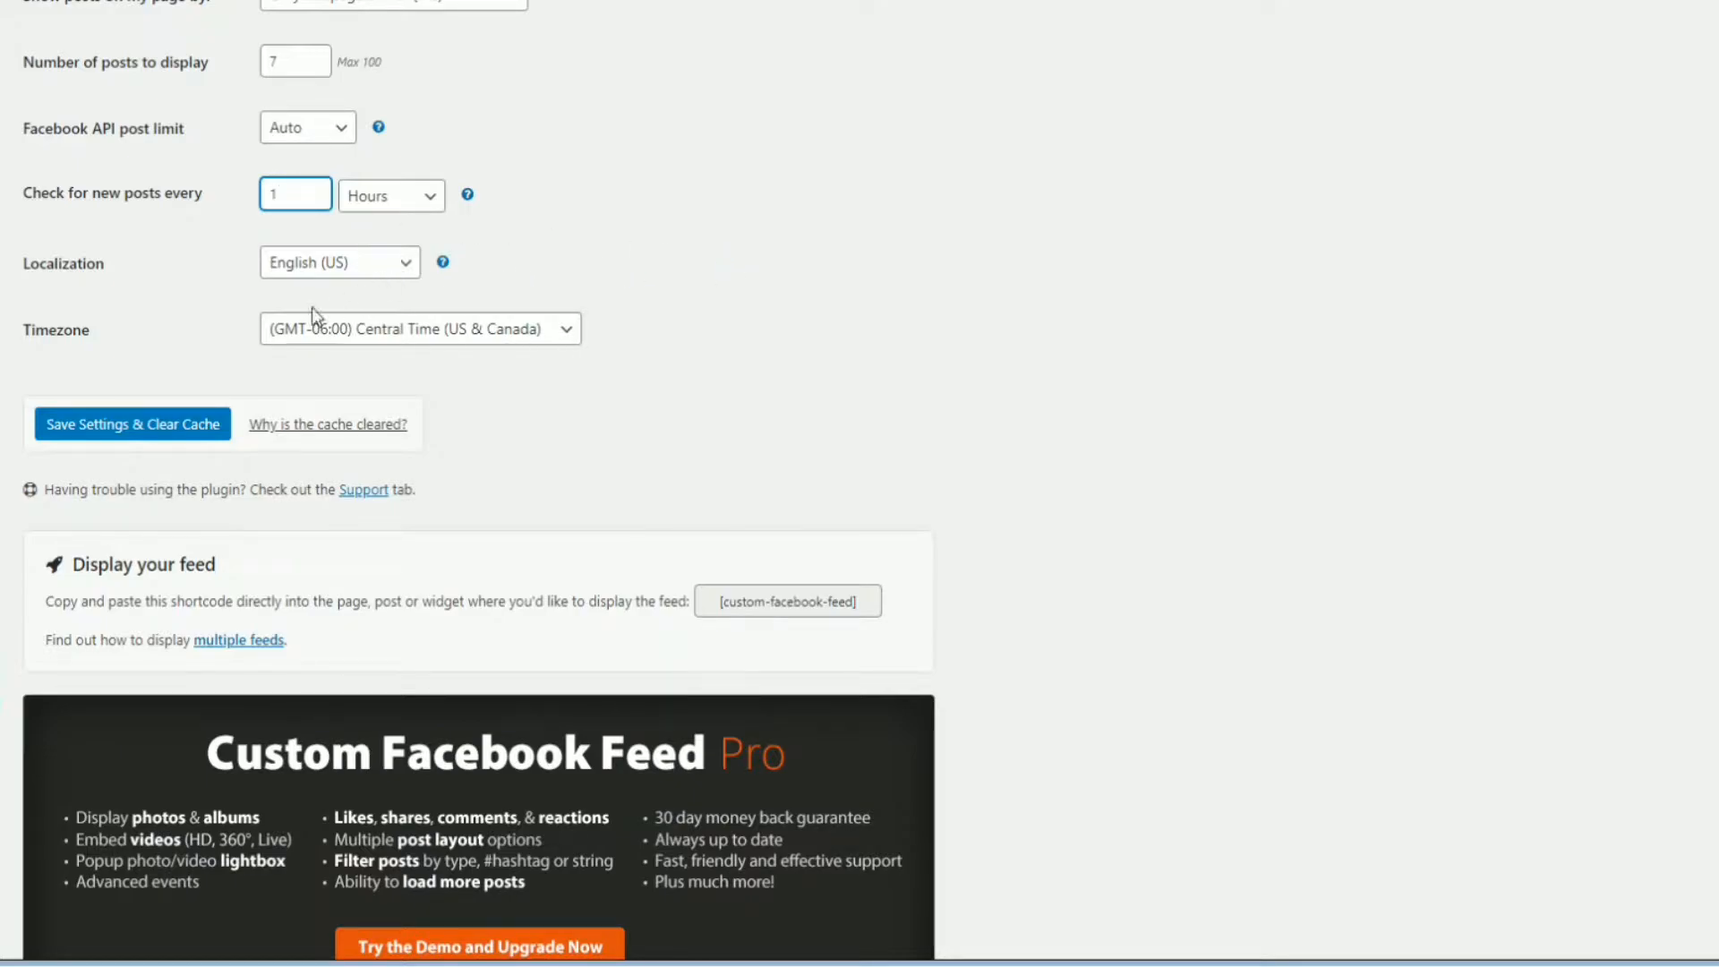
{"action": "mouse_move", "coordinate": [242, 406]}
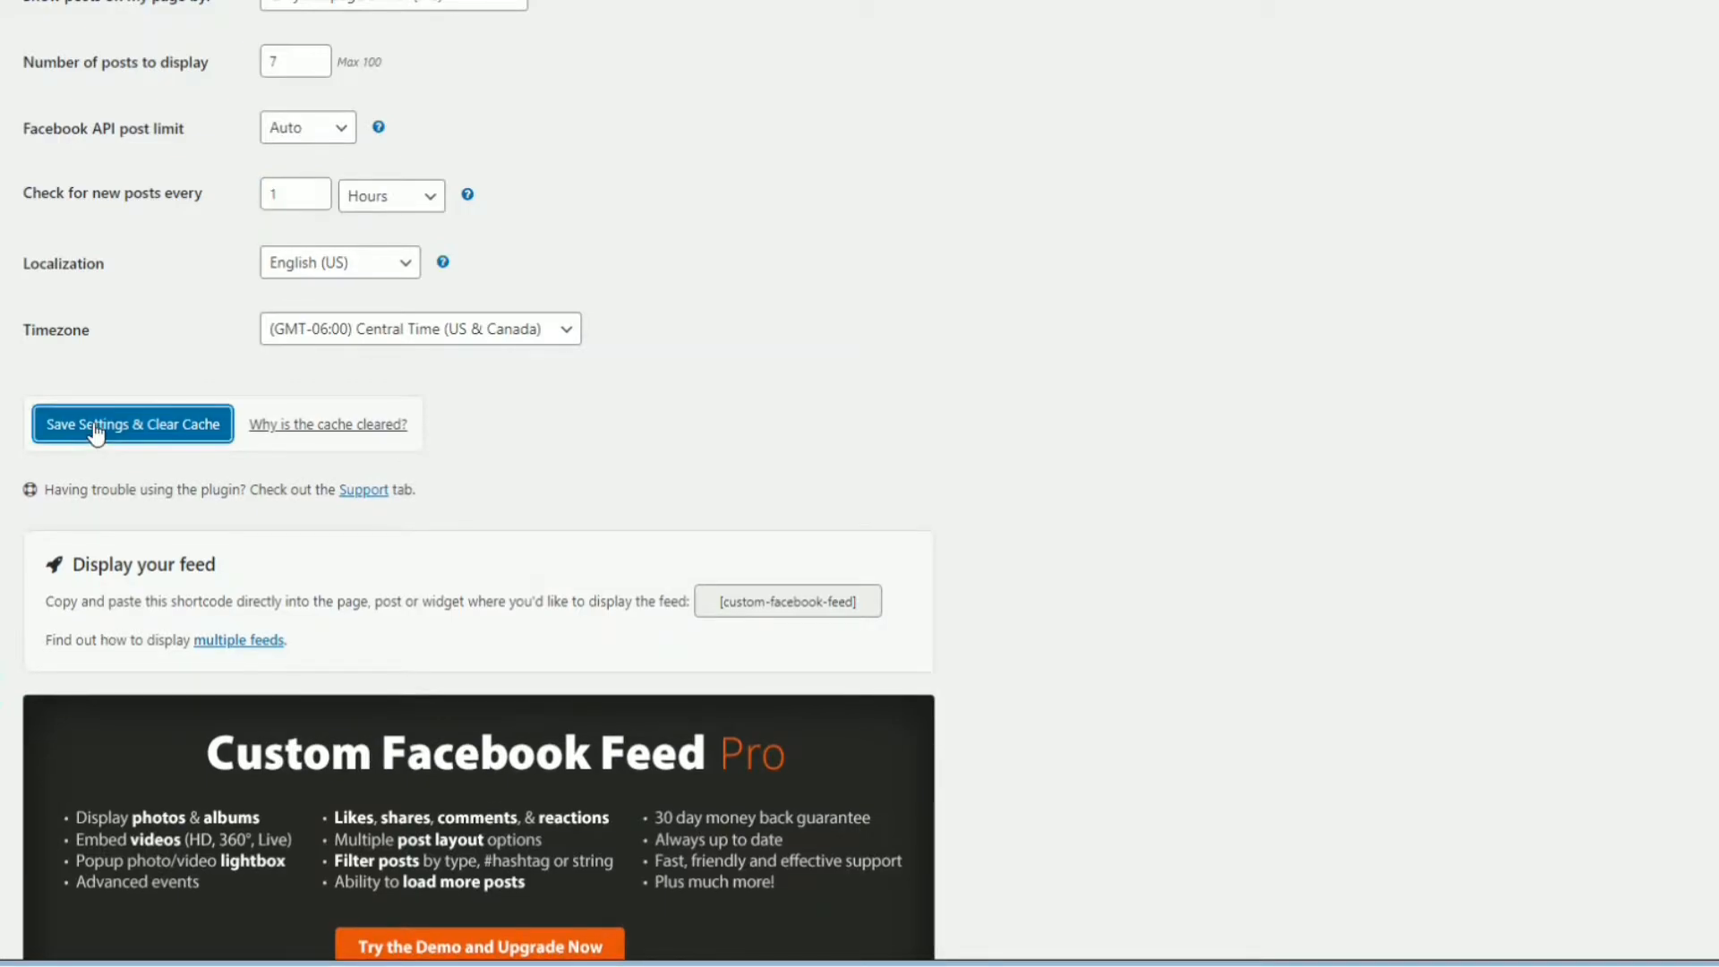
{"action": "scroll", "scroll_direction": "up", "scroll_amount": 3}
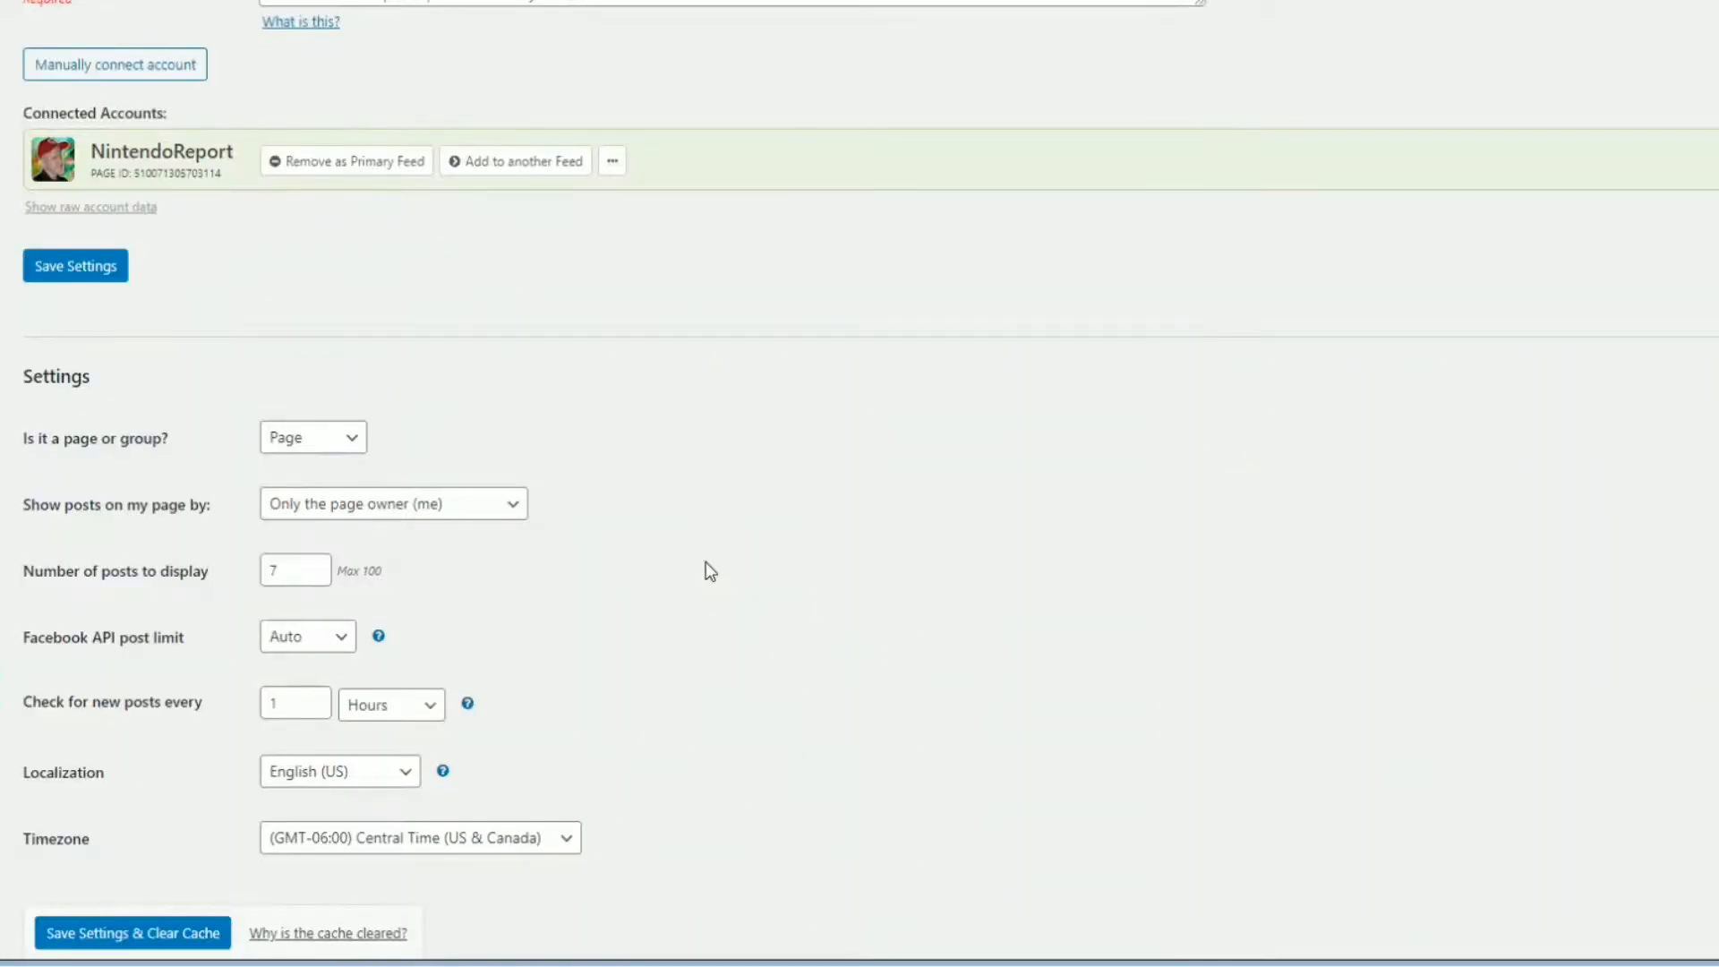
{"action": "scroll", "scroll_direction": "down", "scroll_amount": 3}
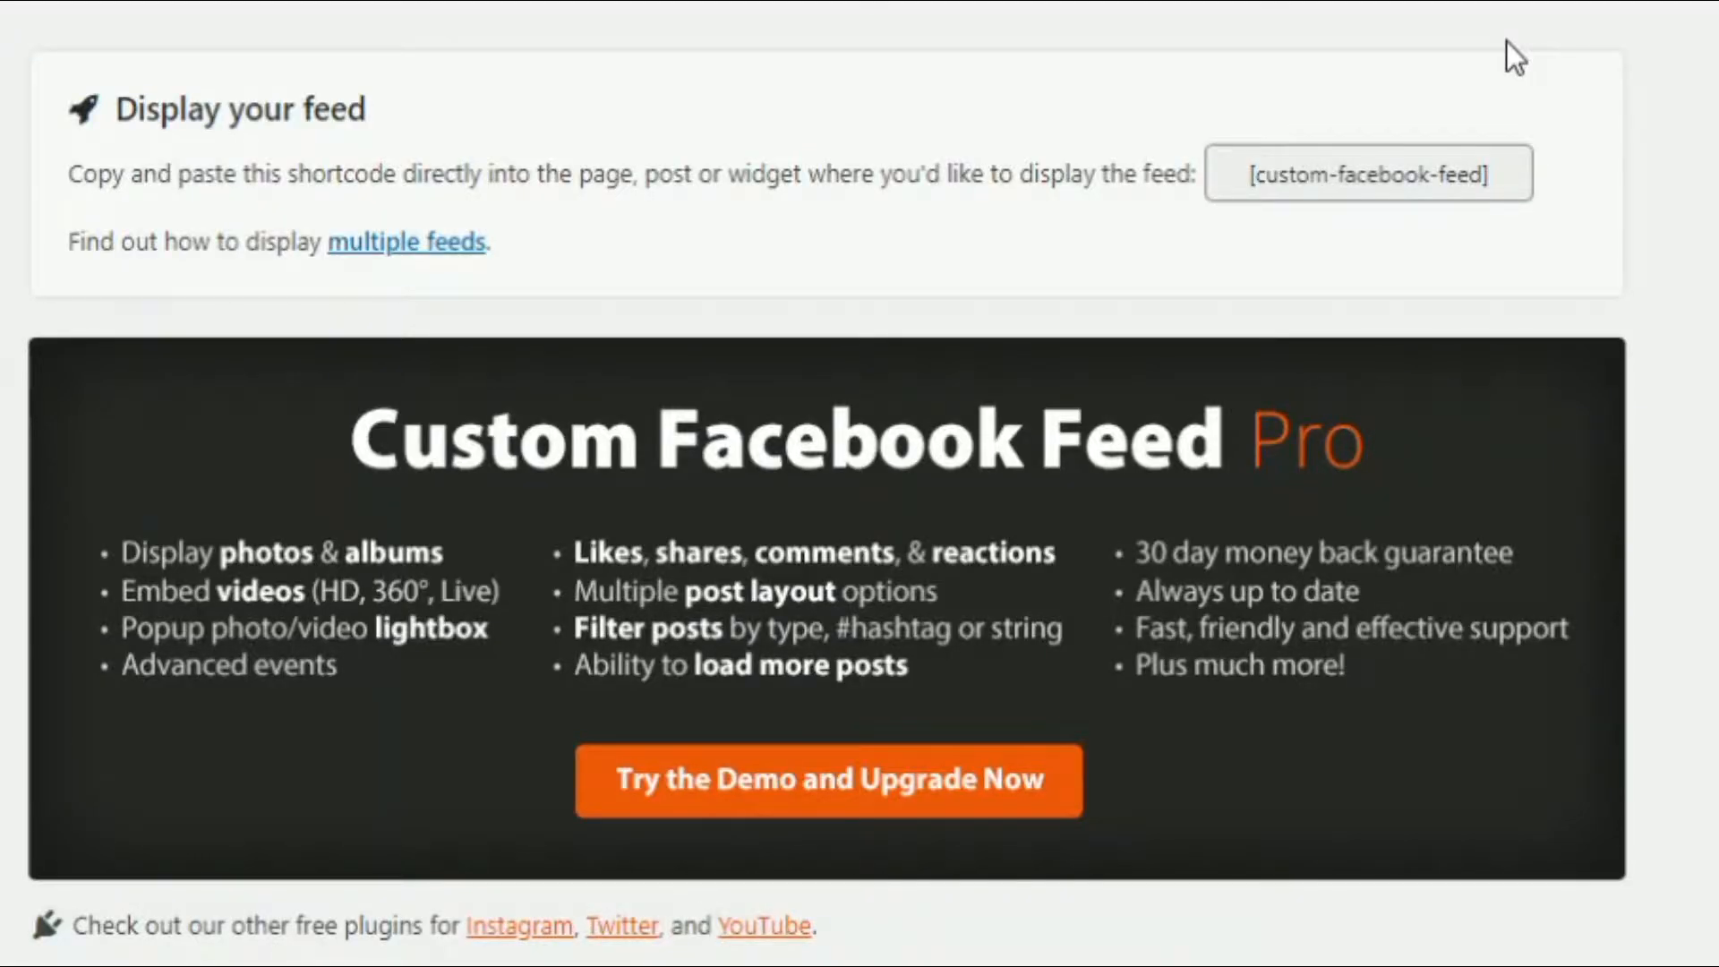
{"action": "mouse_move", "coordinate": [118, 225]}
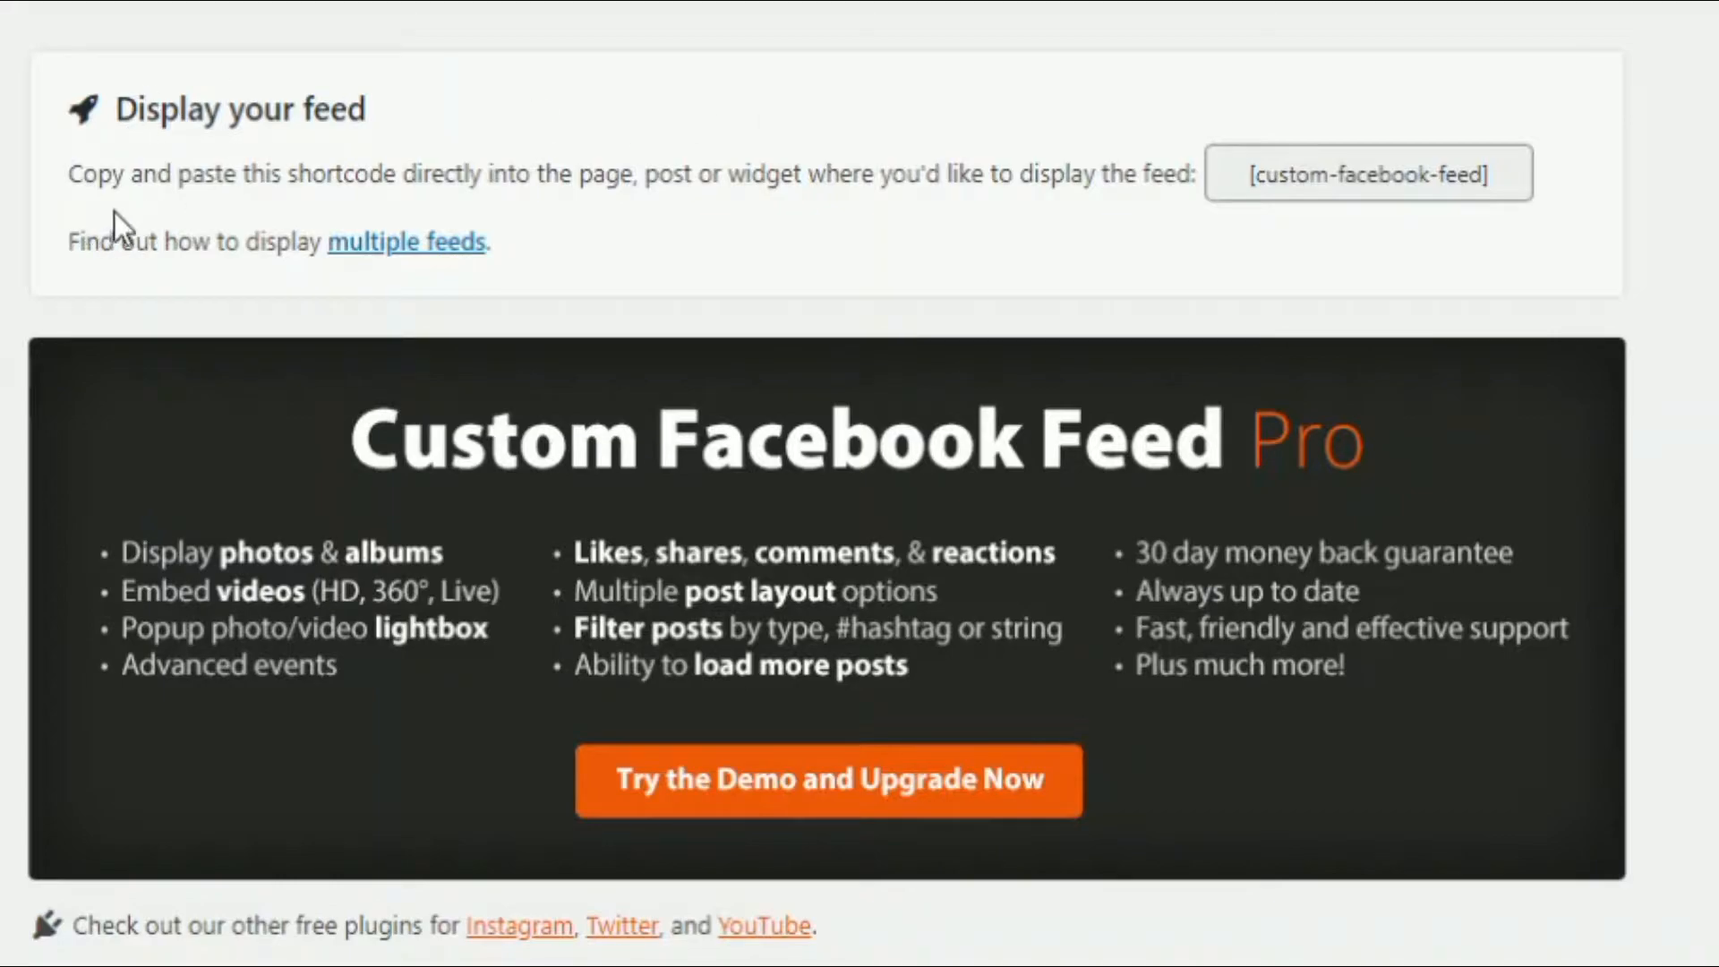
{"action": "mouse_move", "coordinate": [411, 218]}
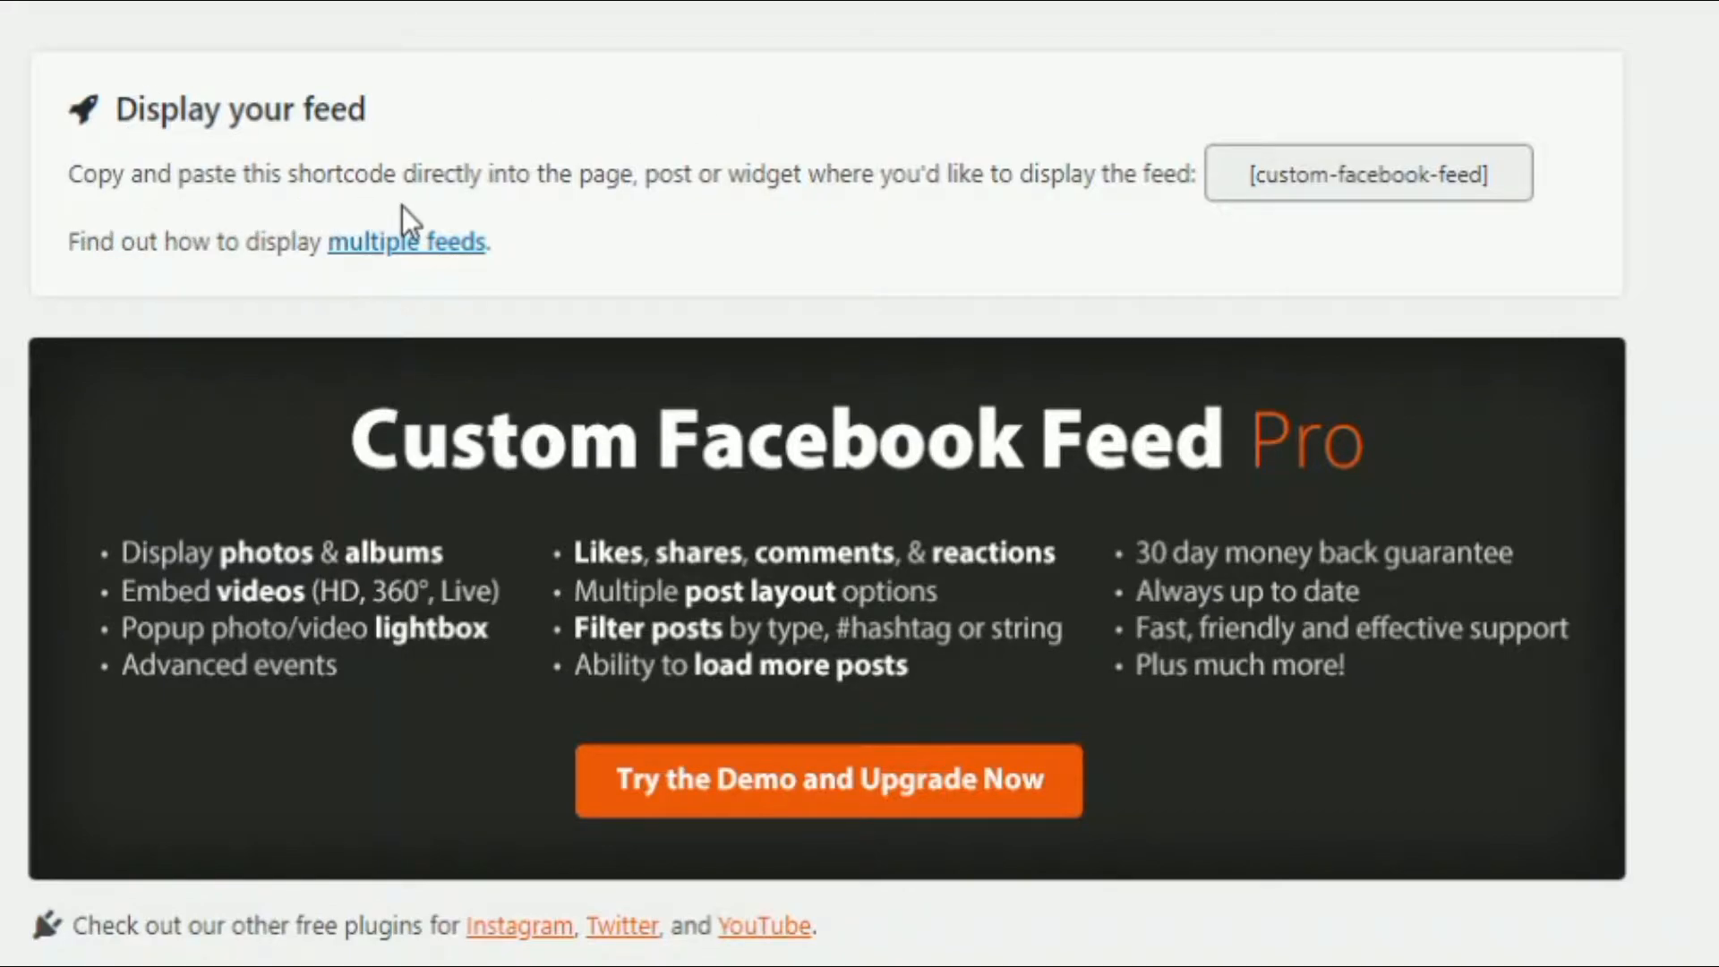
{"action": "mouse_move", "coordinate": [620, 218]}
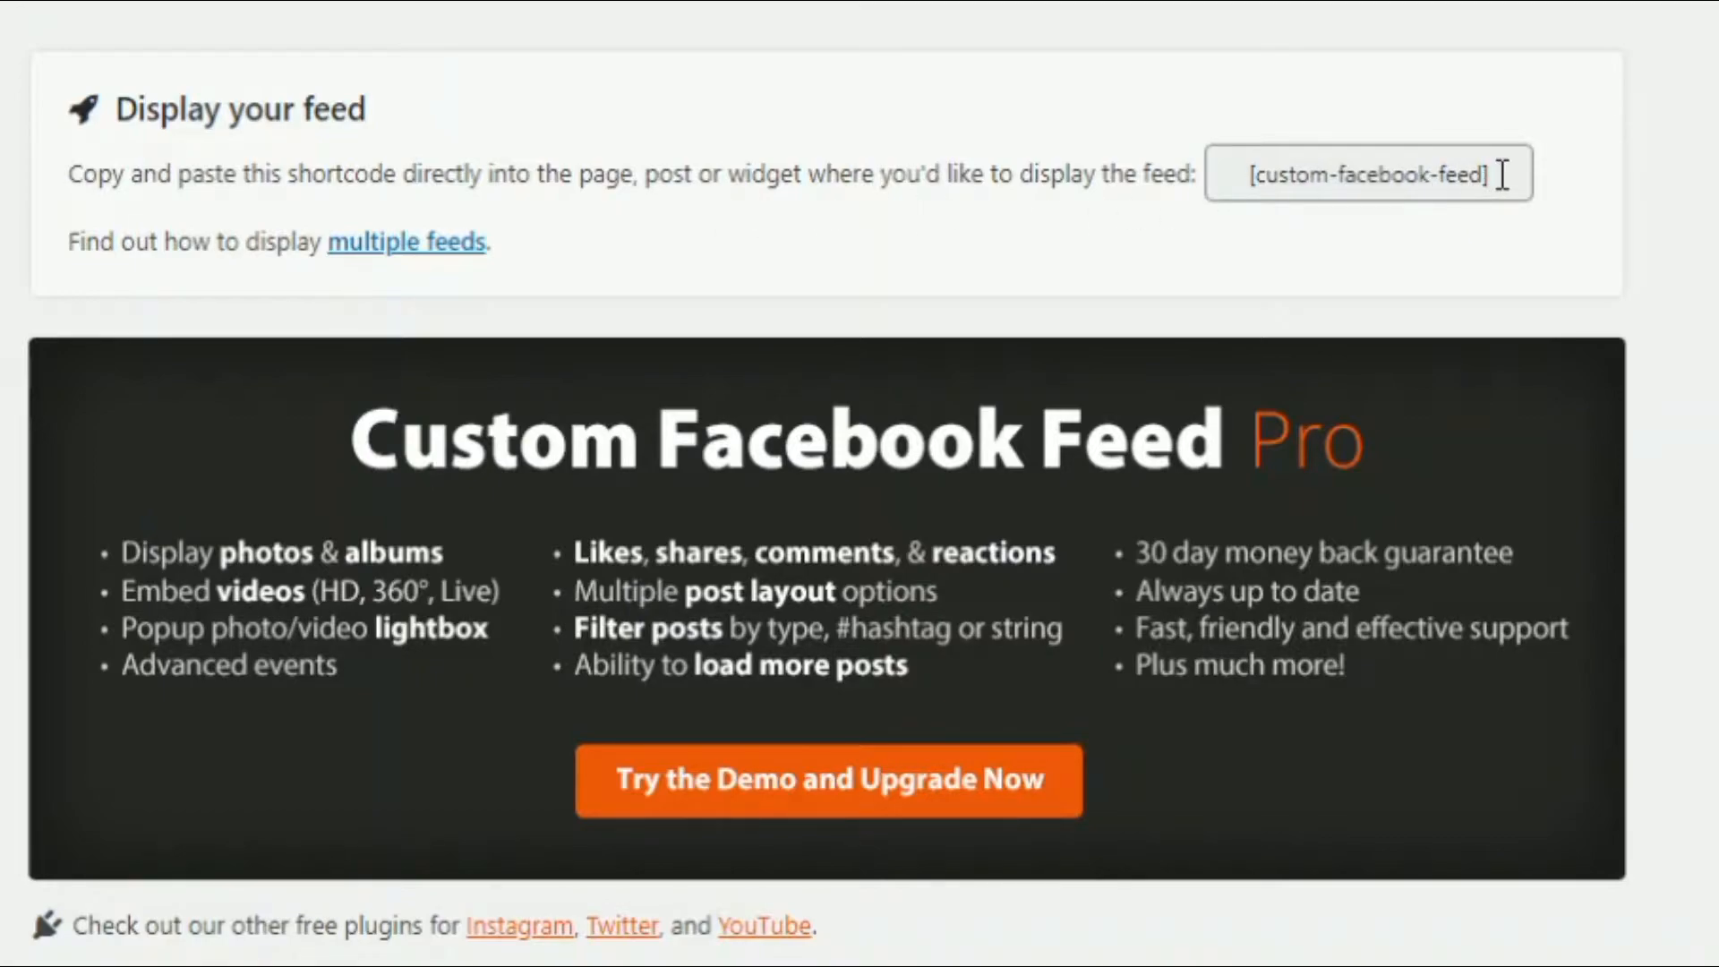
Select the entire [custom-facebook-feed] shortcode for copying
{"action": "triple_click", "coordinate": [1364, 174]}
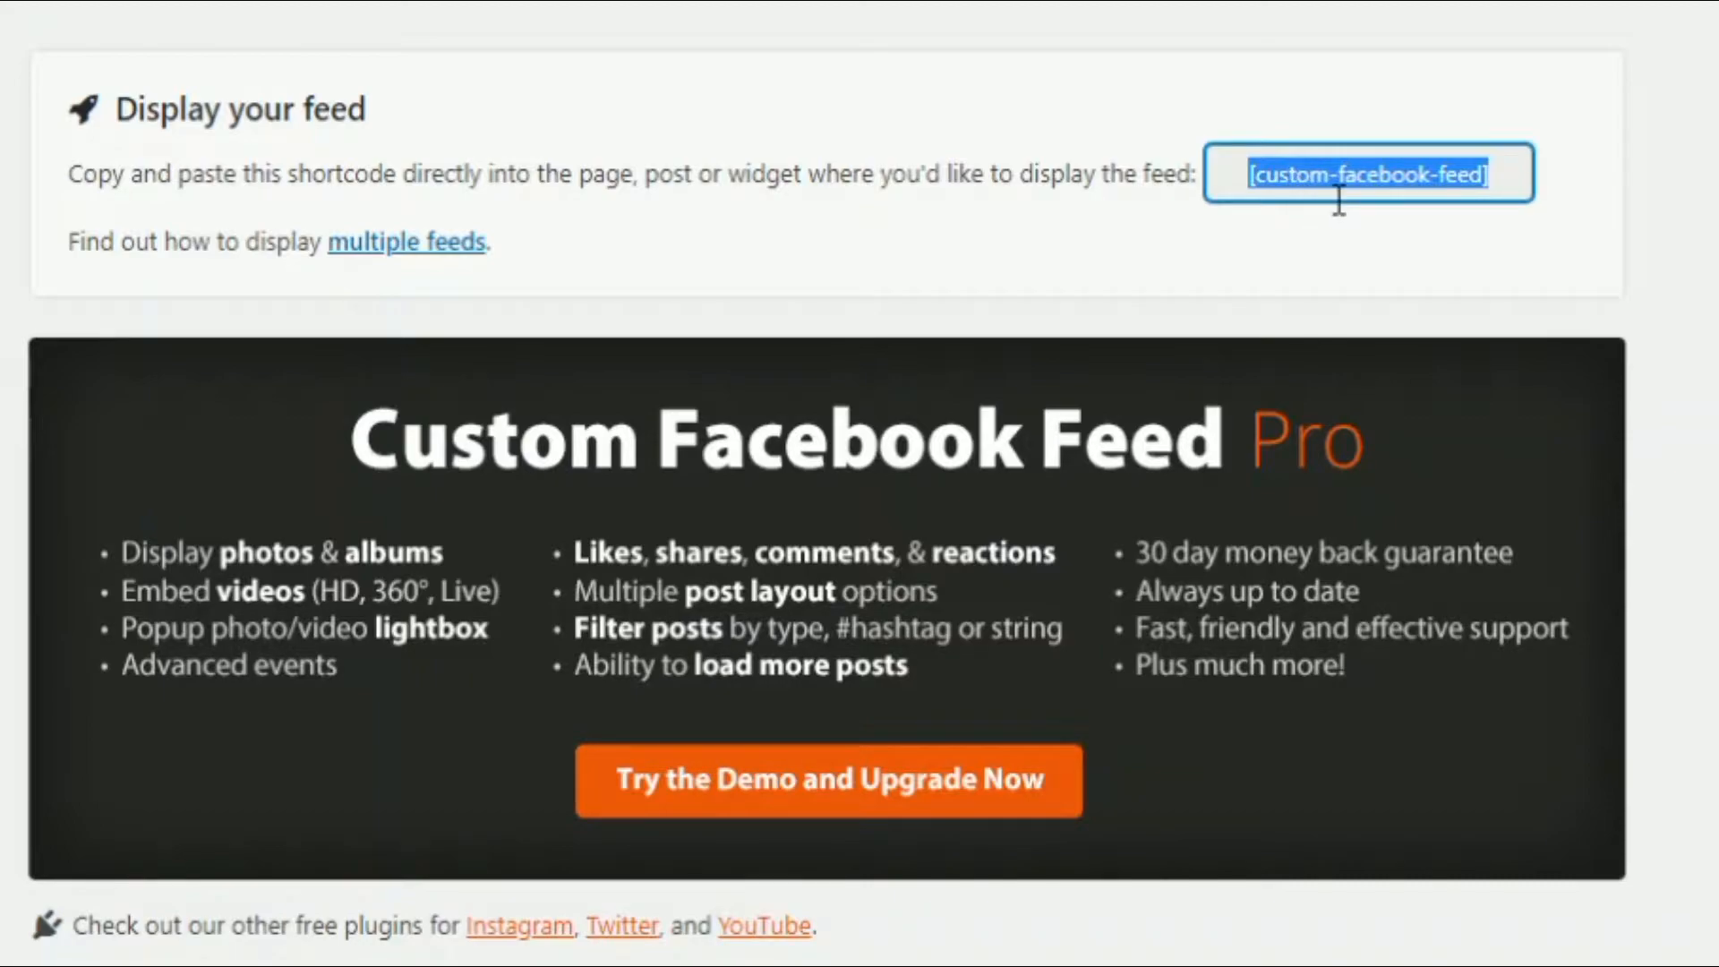
{"action": "mouse_move", "coordinate": [1570, 496]}
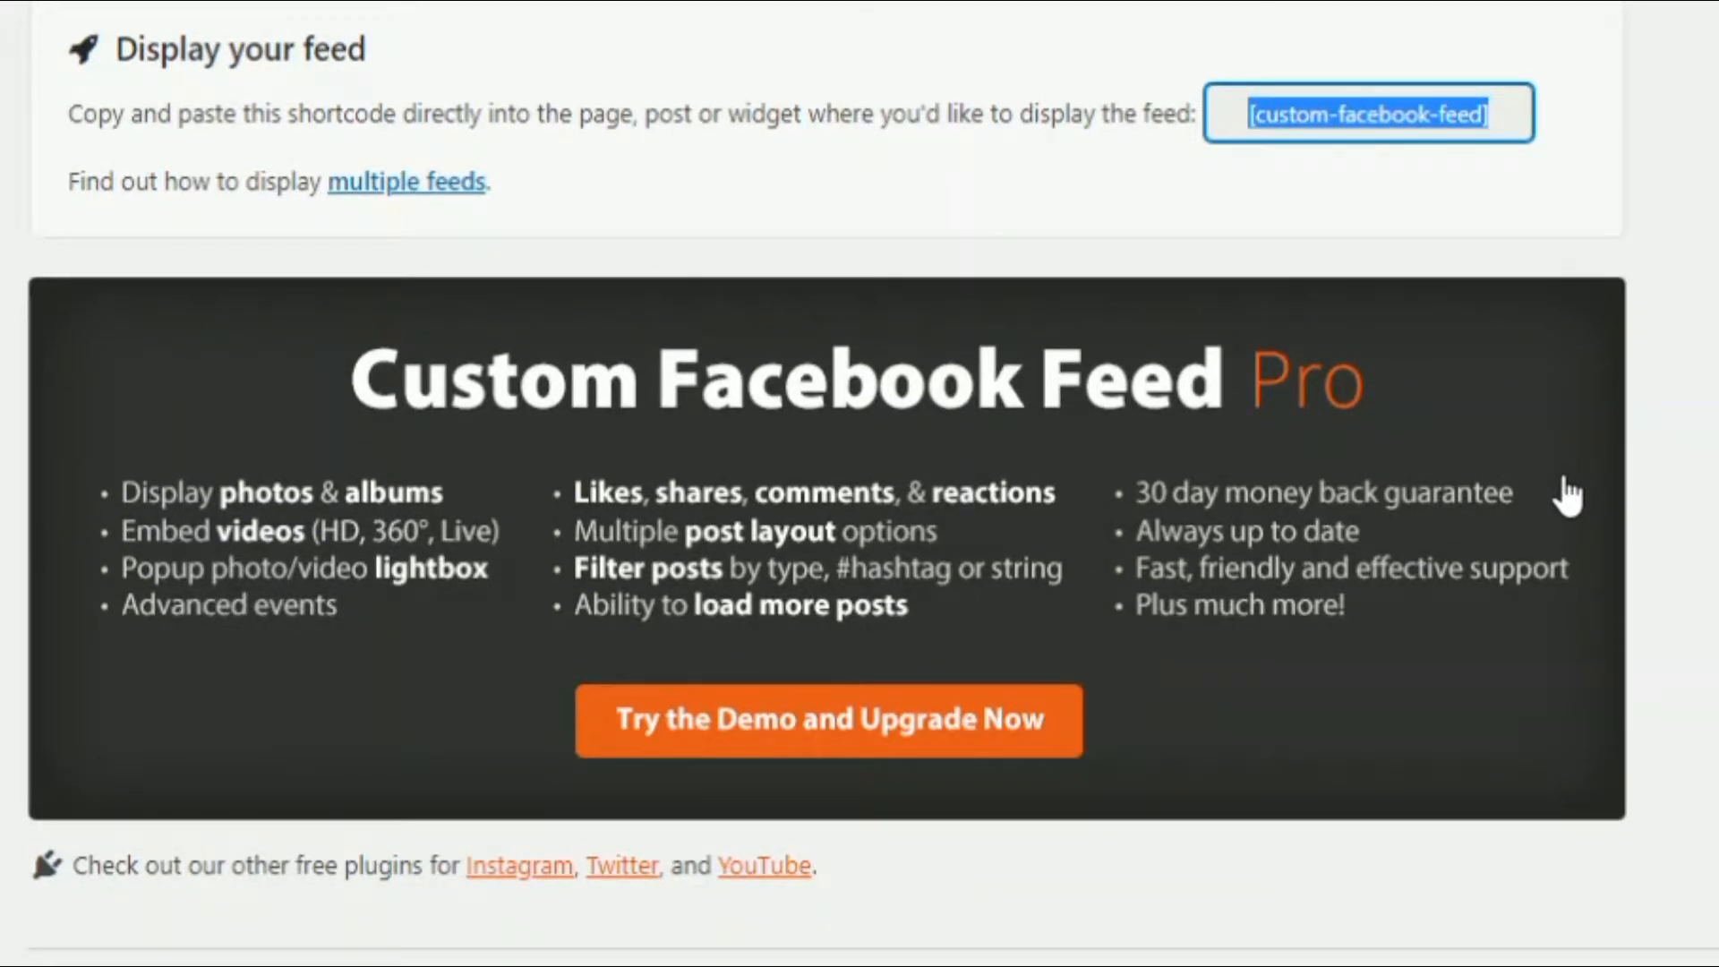
{"action": "scroll", "scroll_direction": "down", "scroll_amount": 3}
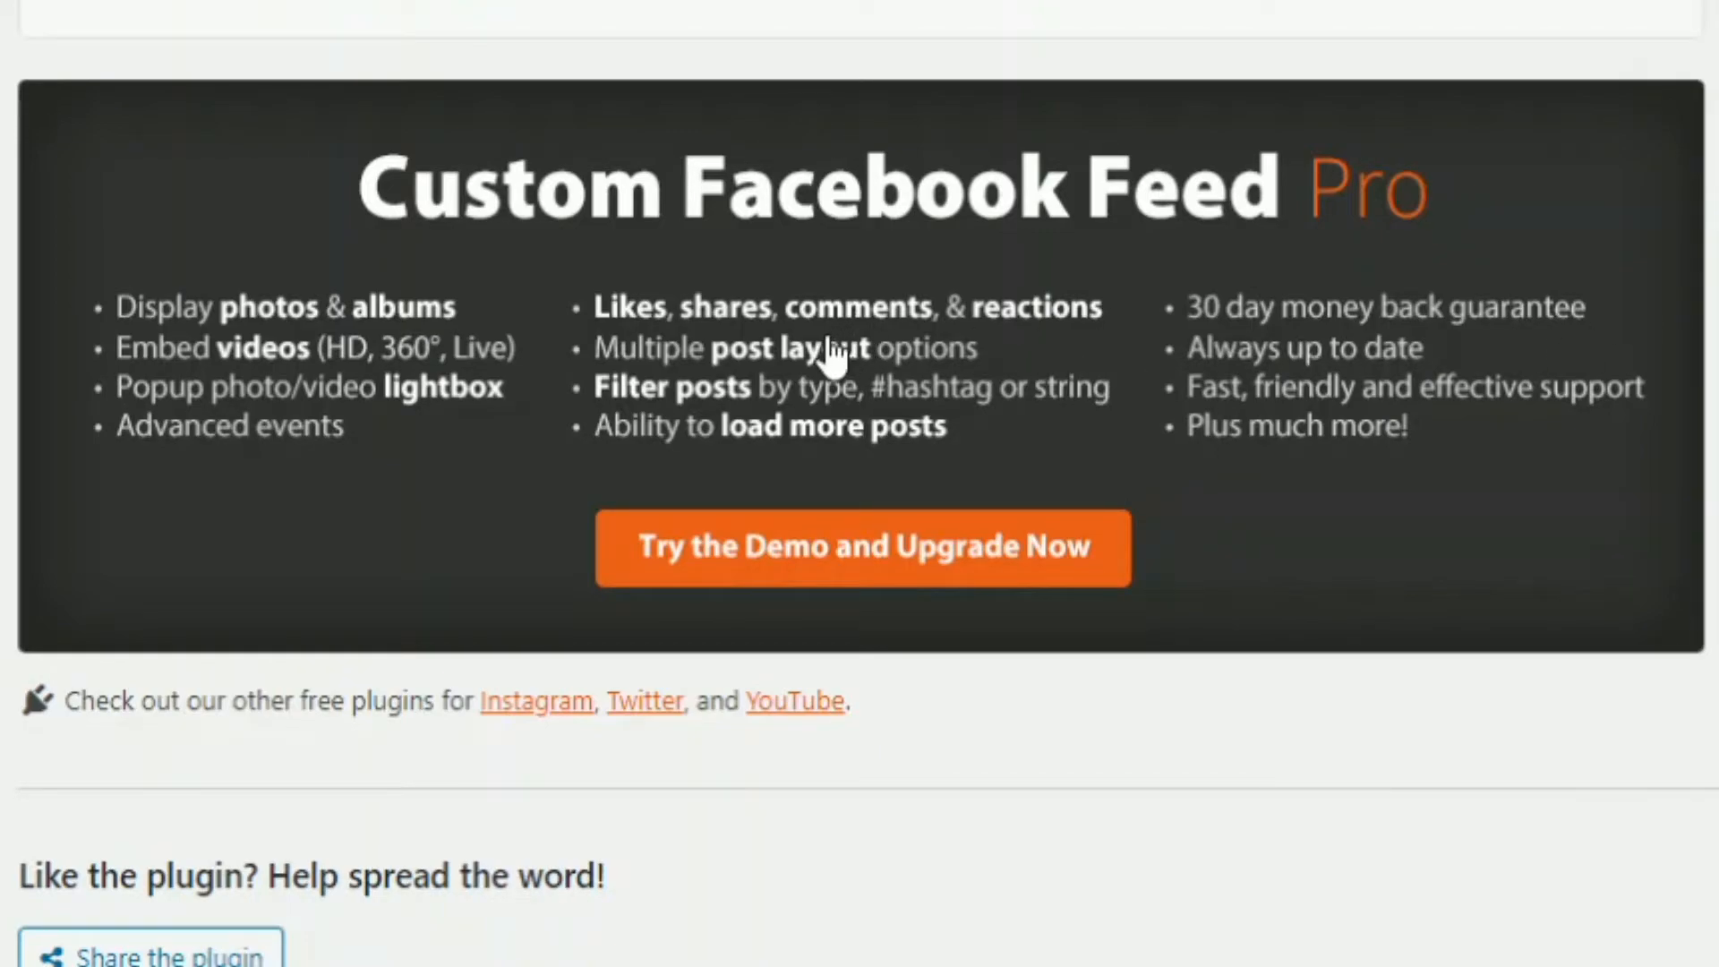
{"action": "mouse_move", "coordinate": [1529, 247]}
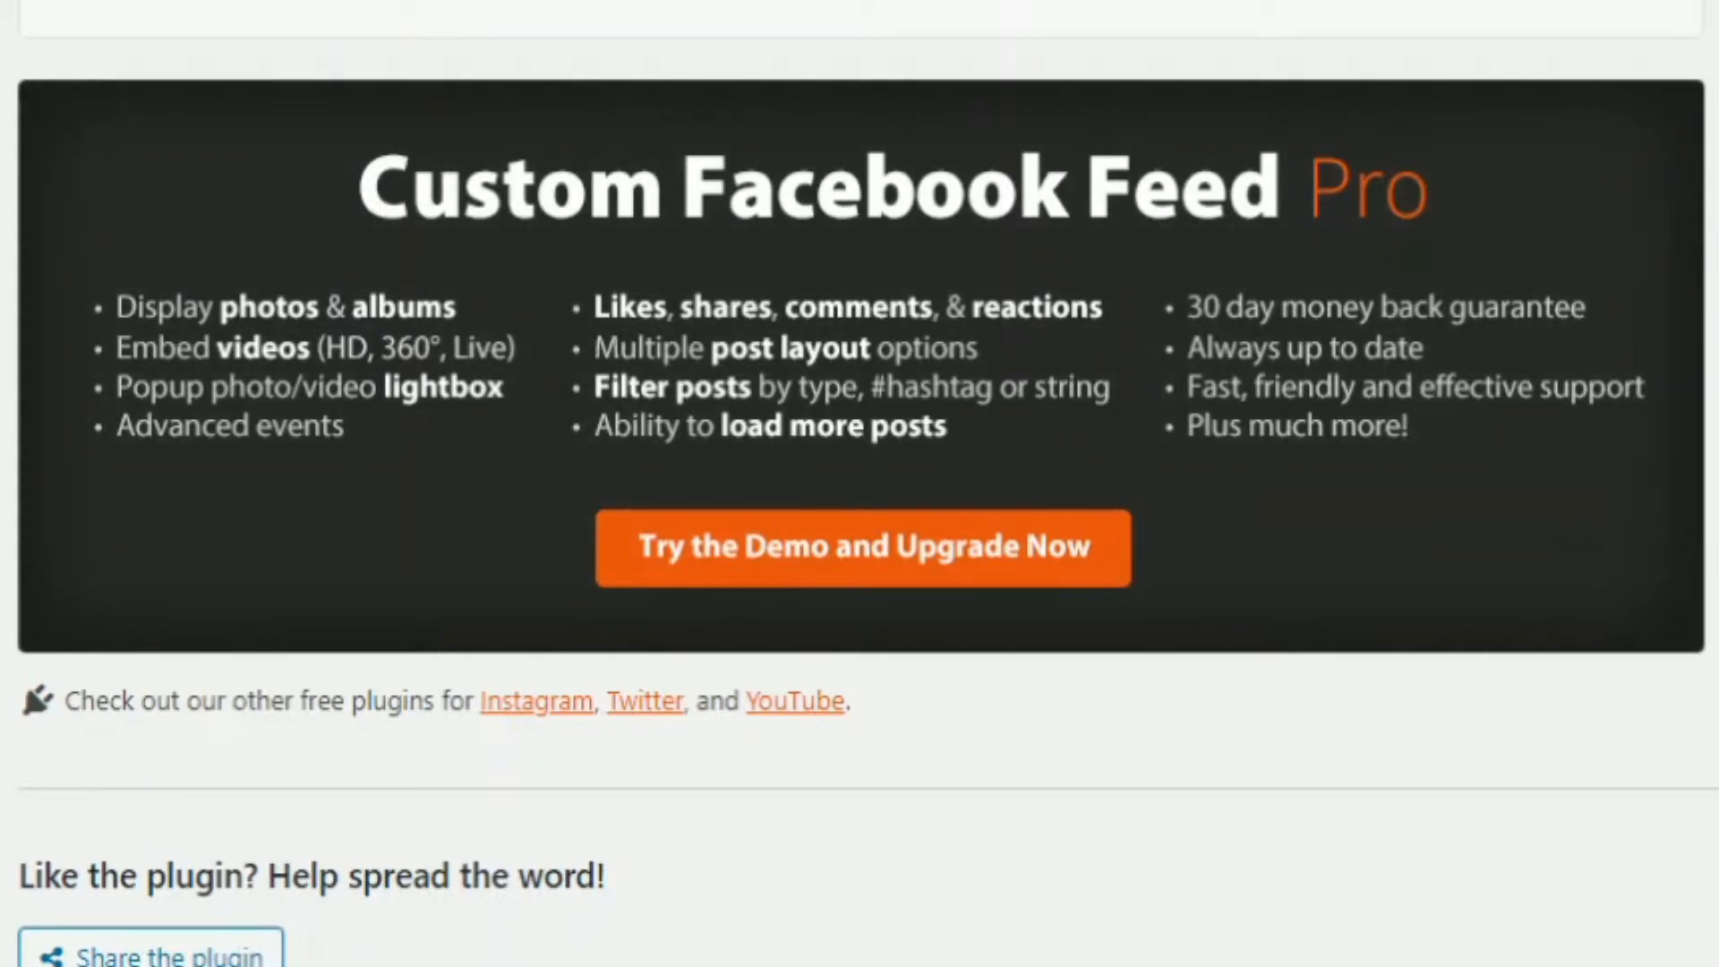
{"action": "mouse_move", "coordinate": [1356, 318]}
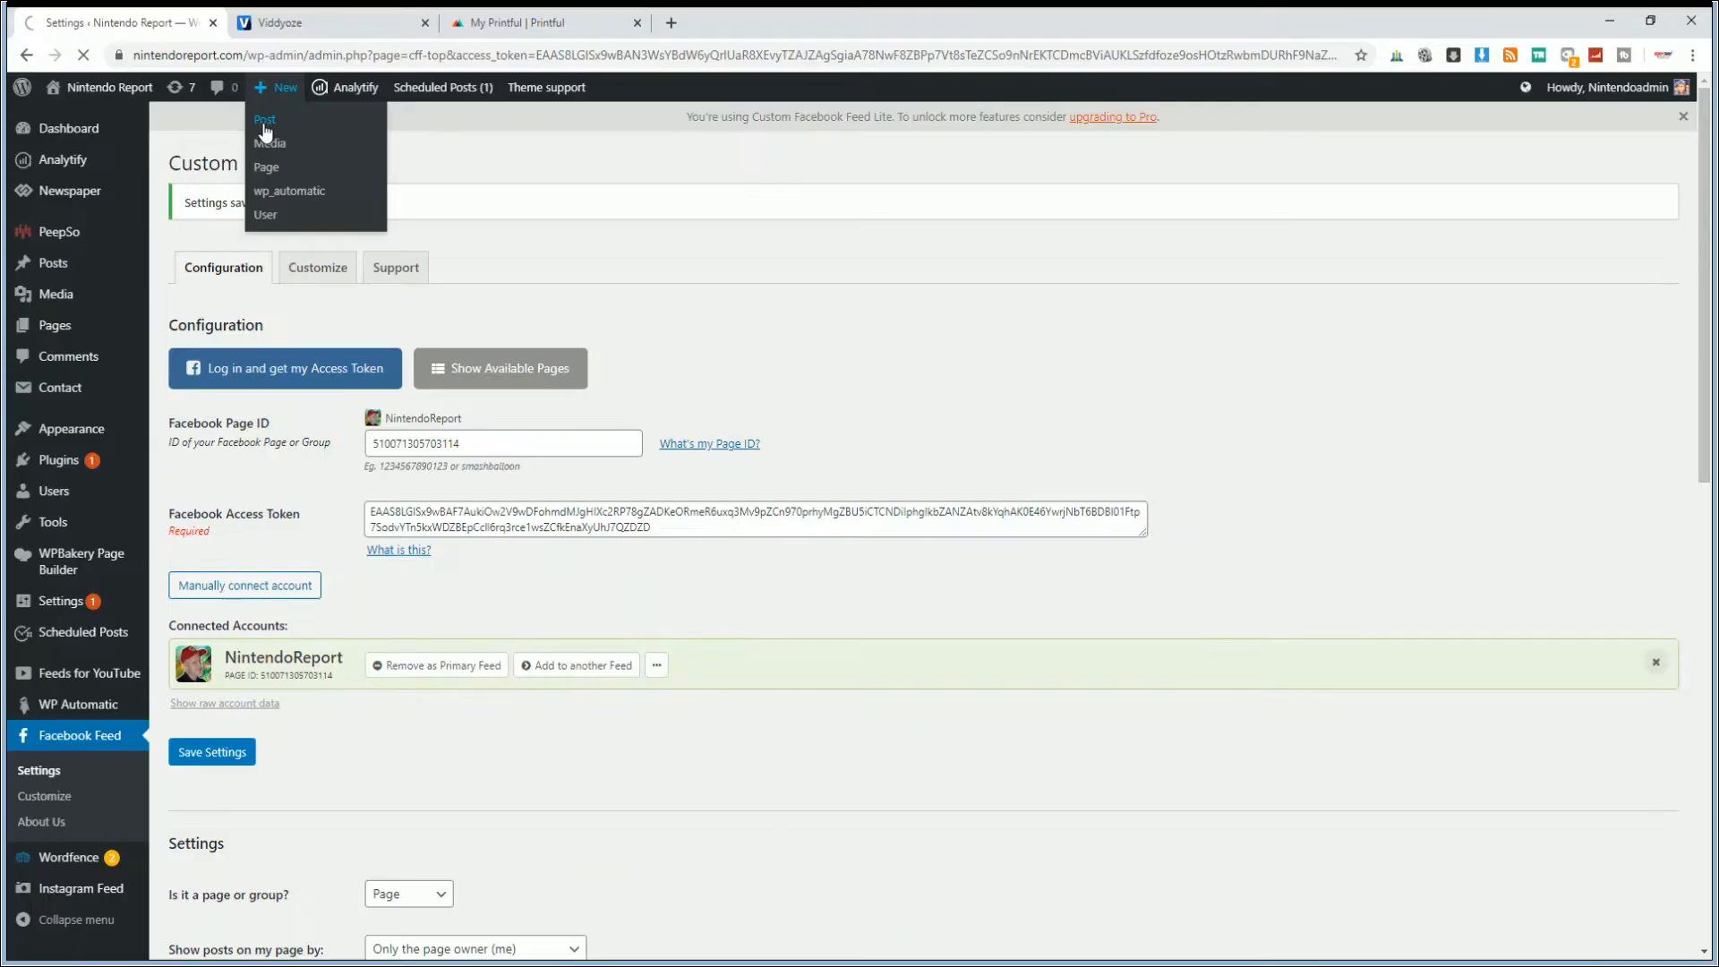
Create a new post titled 'FACEBOOK FEED!'
{"action": "left_click", "coordinate": [263, 120]}
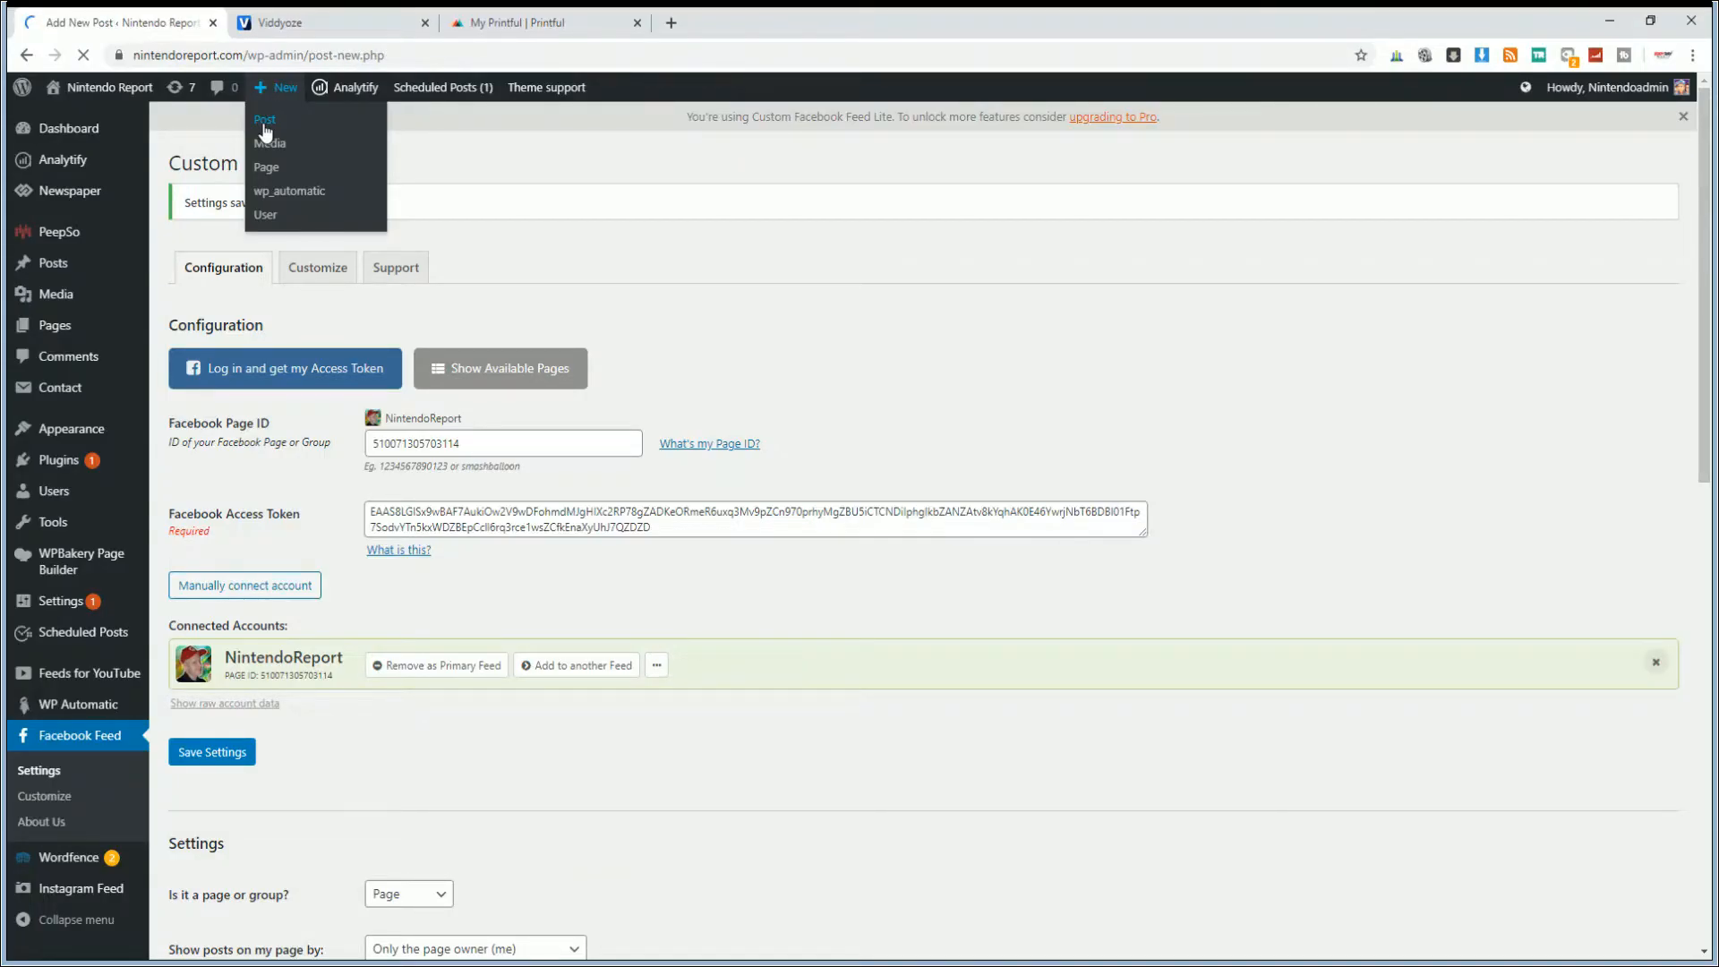
{"action": "left_click", "coordinate": [264, 118]}
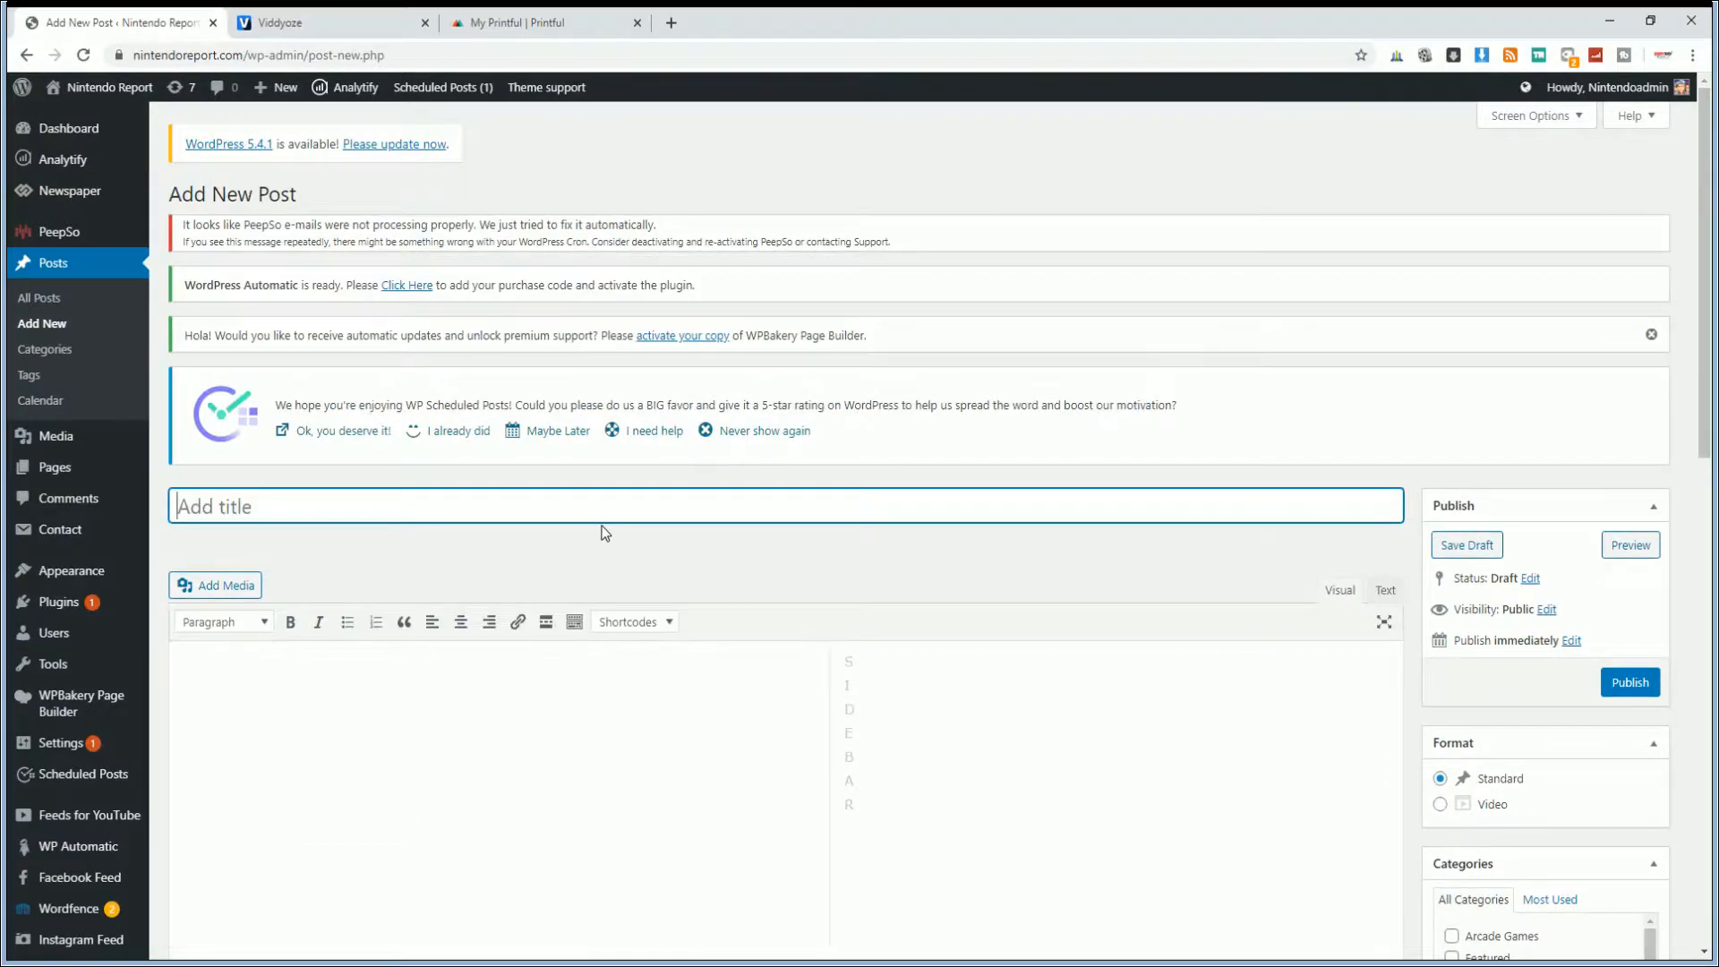
{"action": "type", "text": "F"}
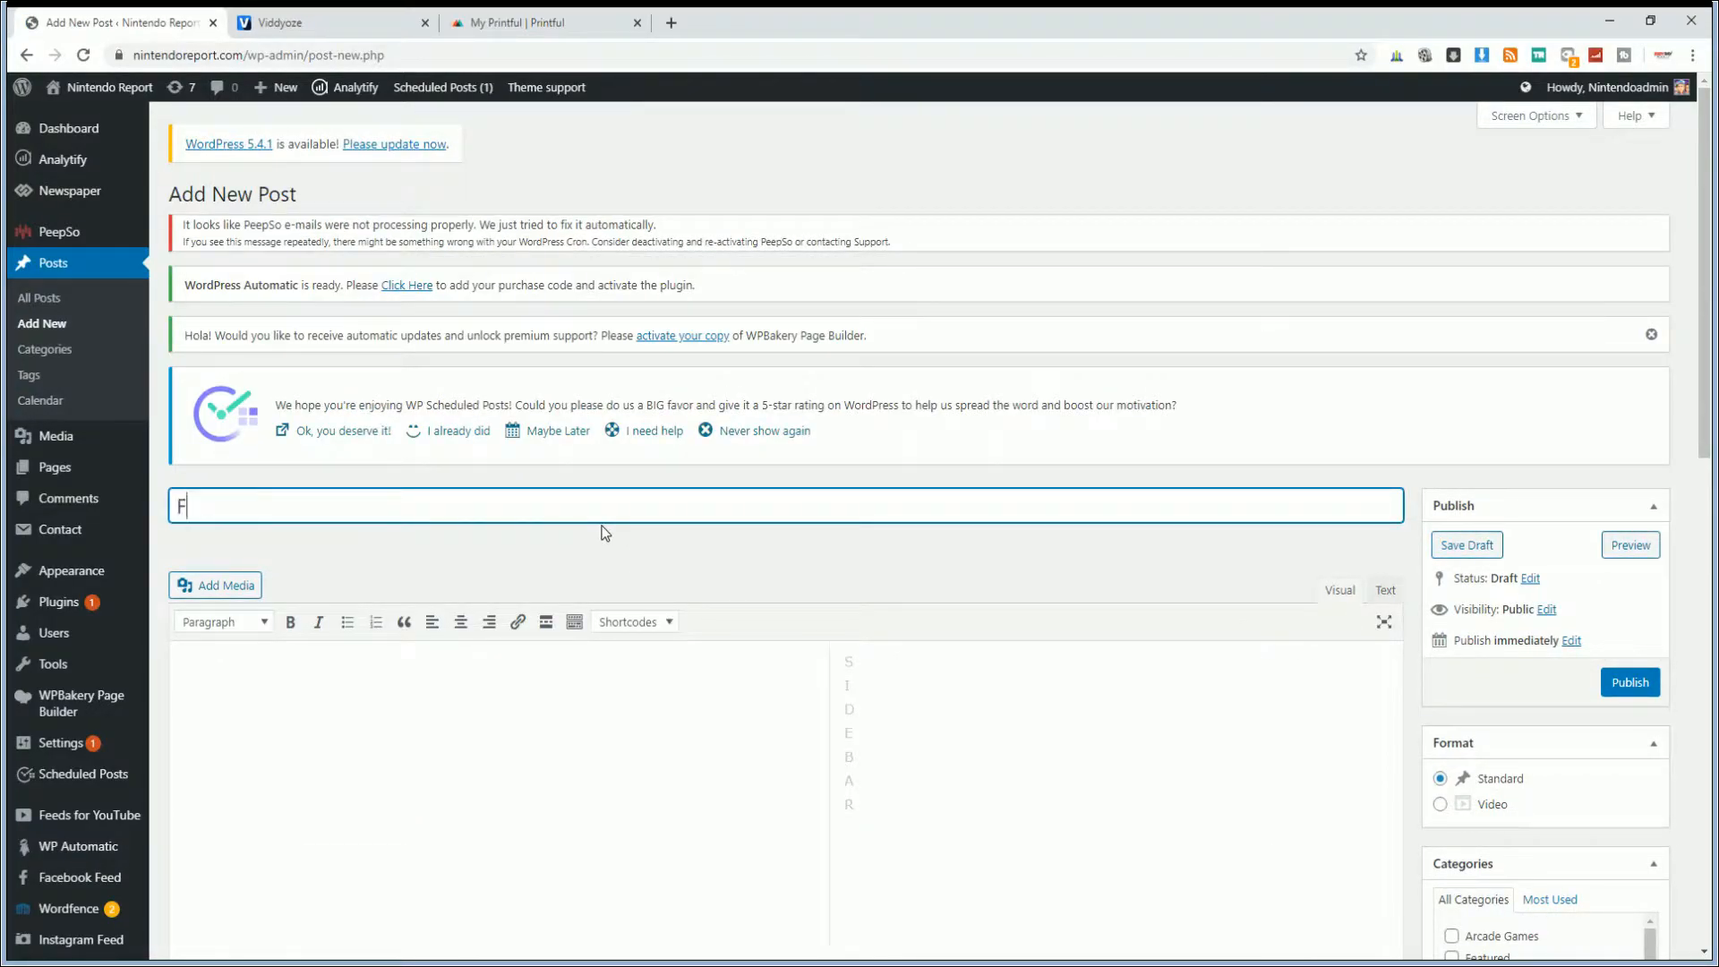
{"action": "type", "text": "ACEBOOK FEED!"}
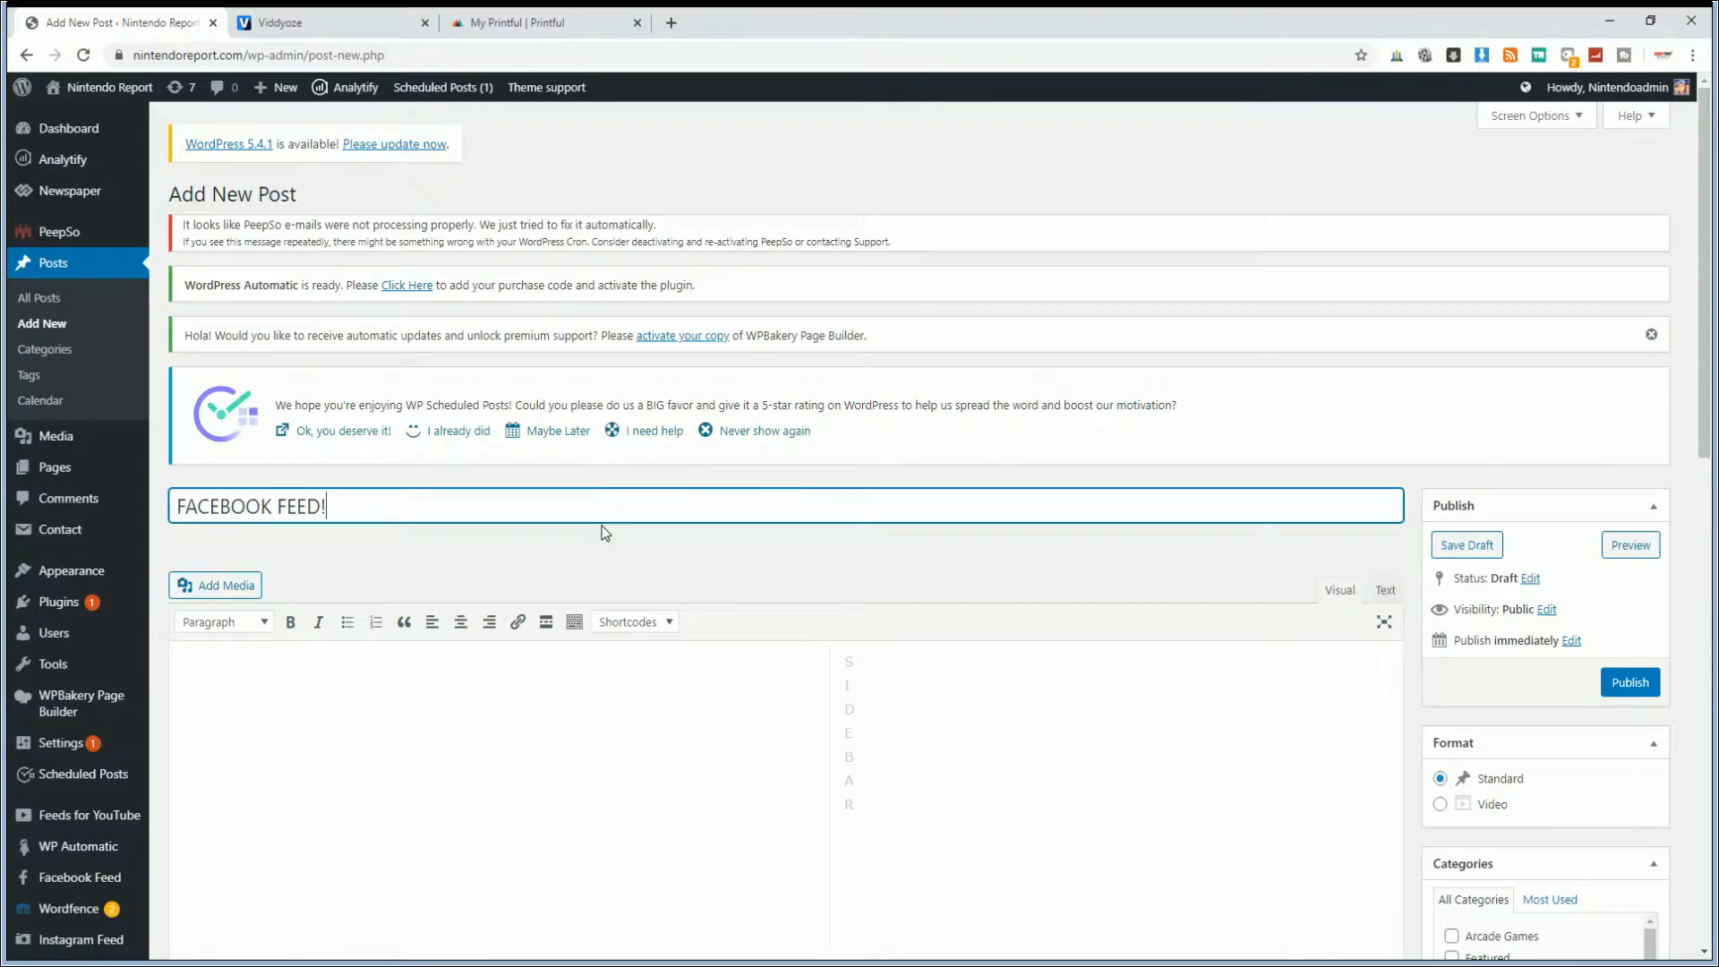
{"action": "scroll", "scroll_direction": "down", "scroll_amount": 3}
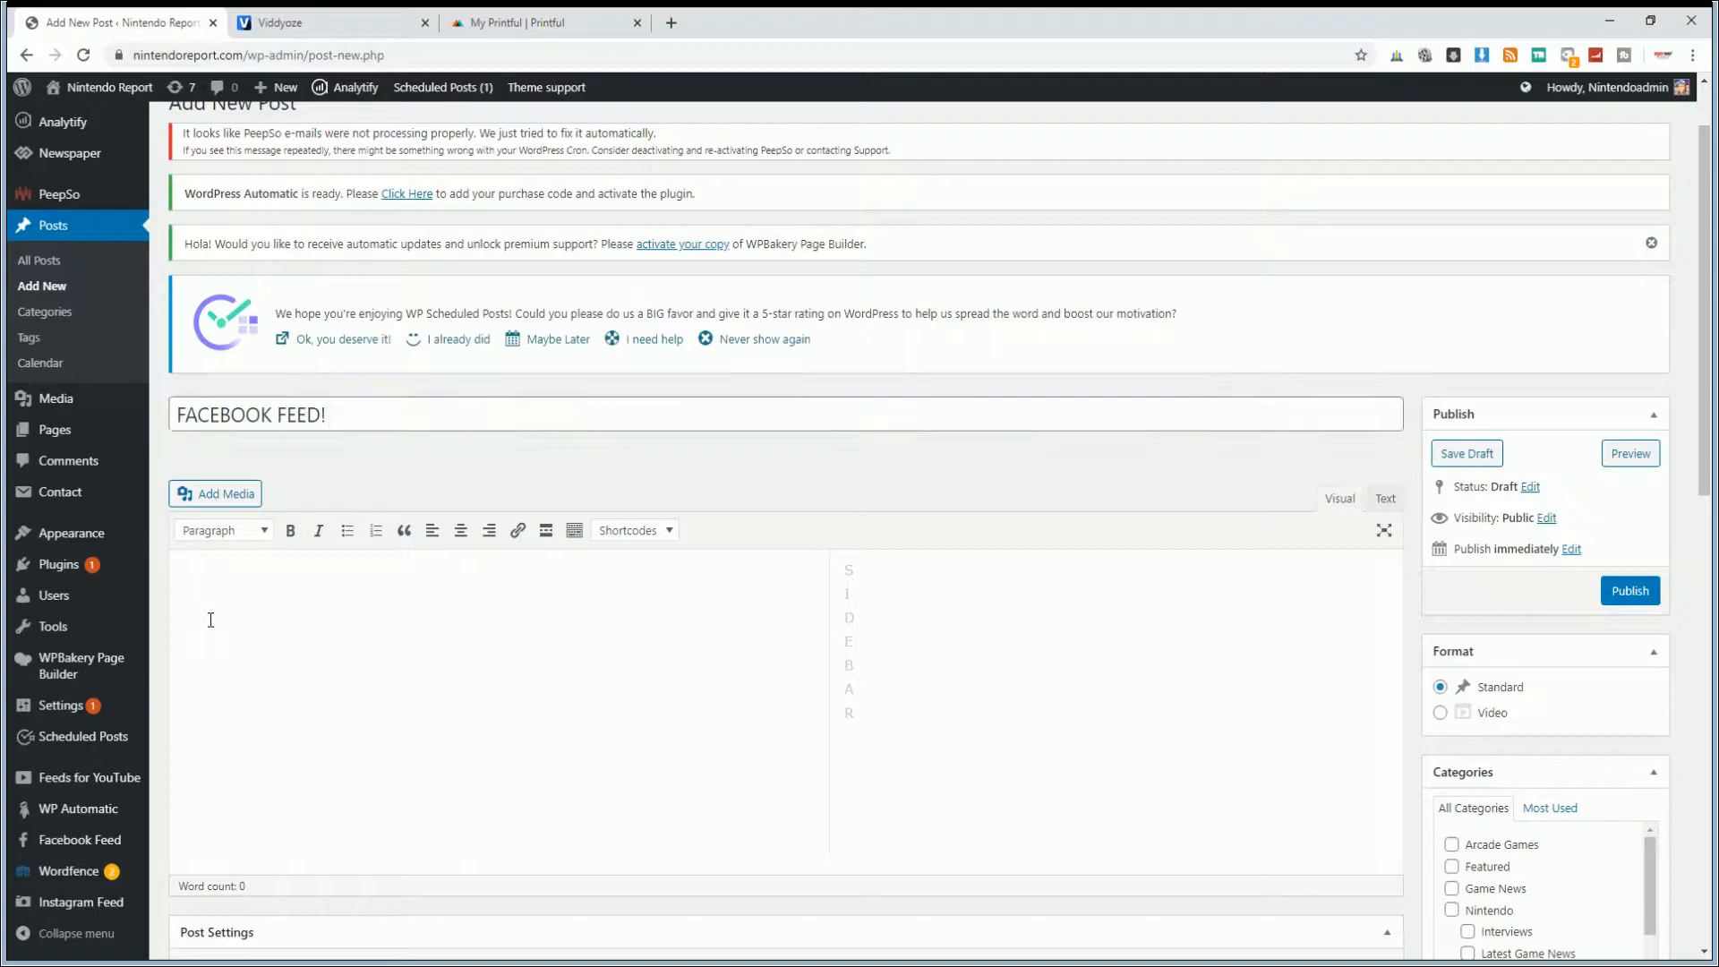
Add the [custom-facebook-feed] shortcode to the post body and publish it
{"action": "left_click", "coordinate": [1466, 453]}
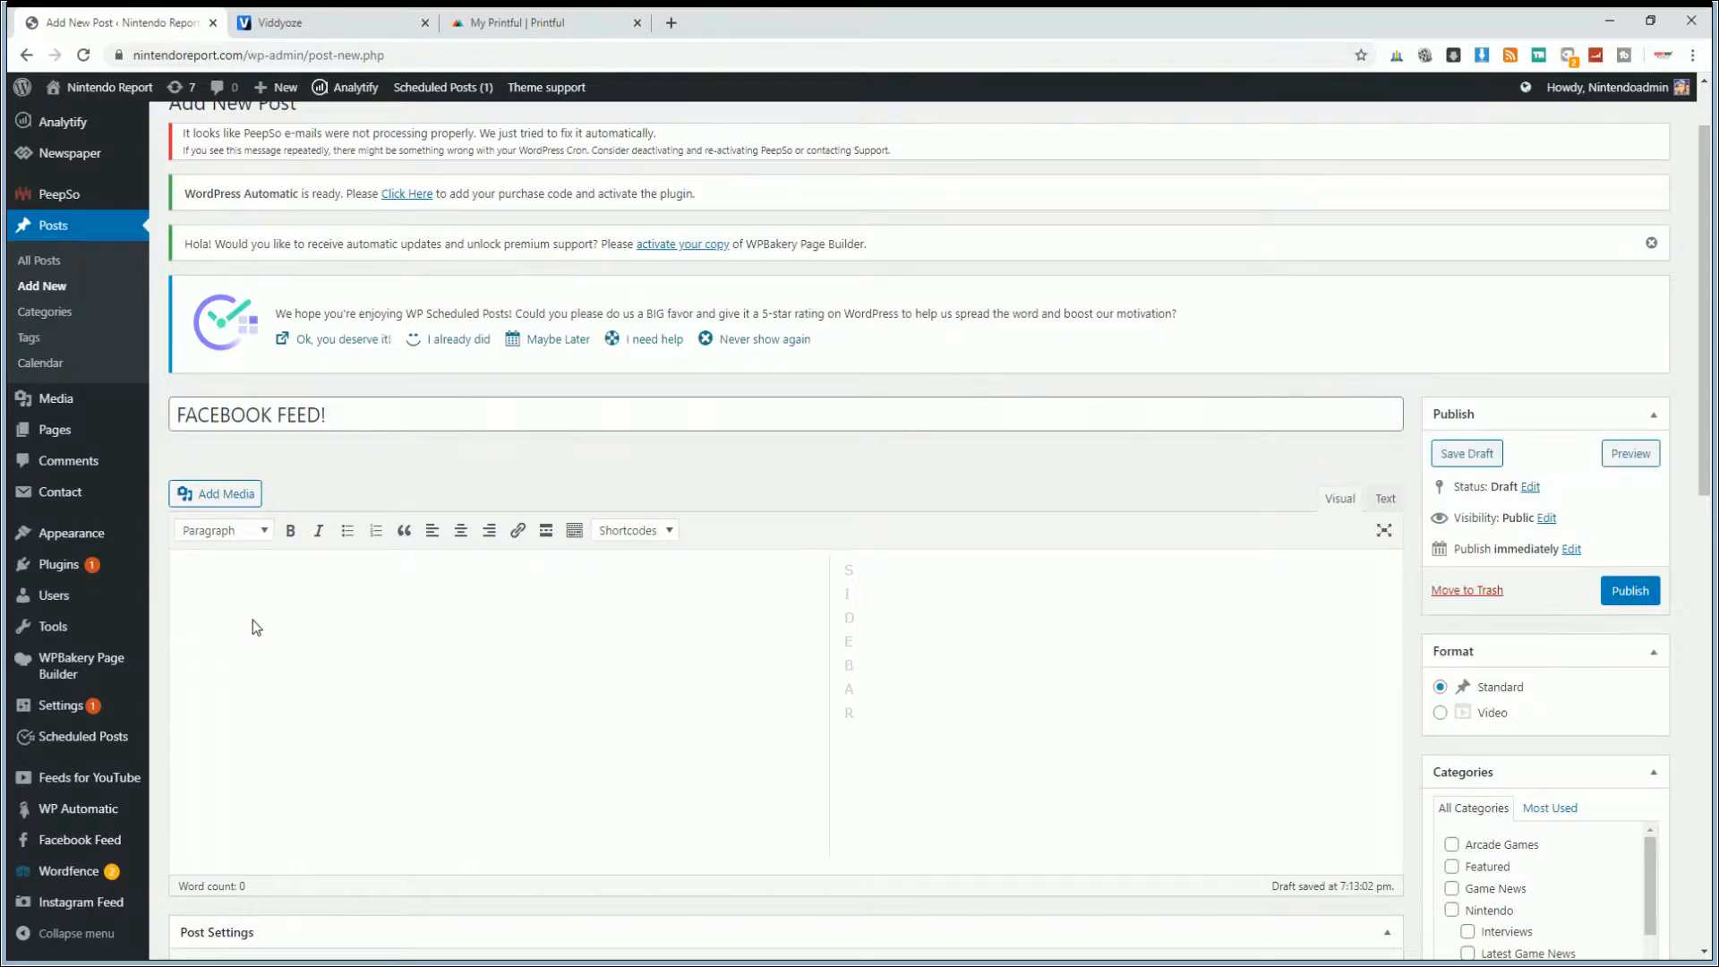
{"action": "type", "text": "[custom-facebook-feed]"}
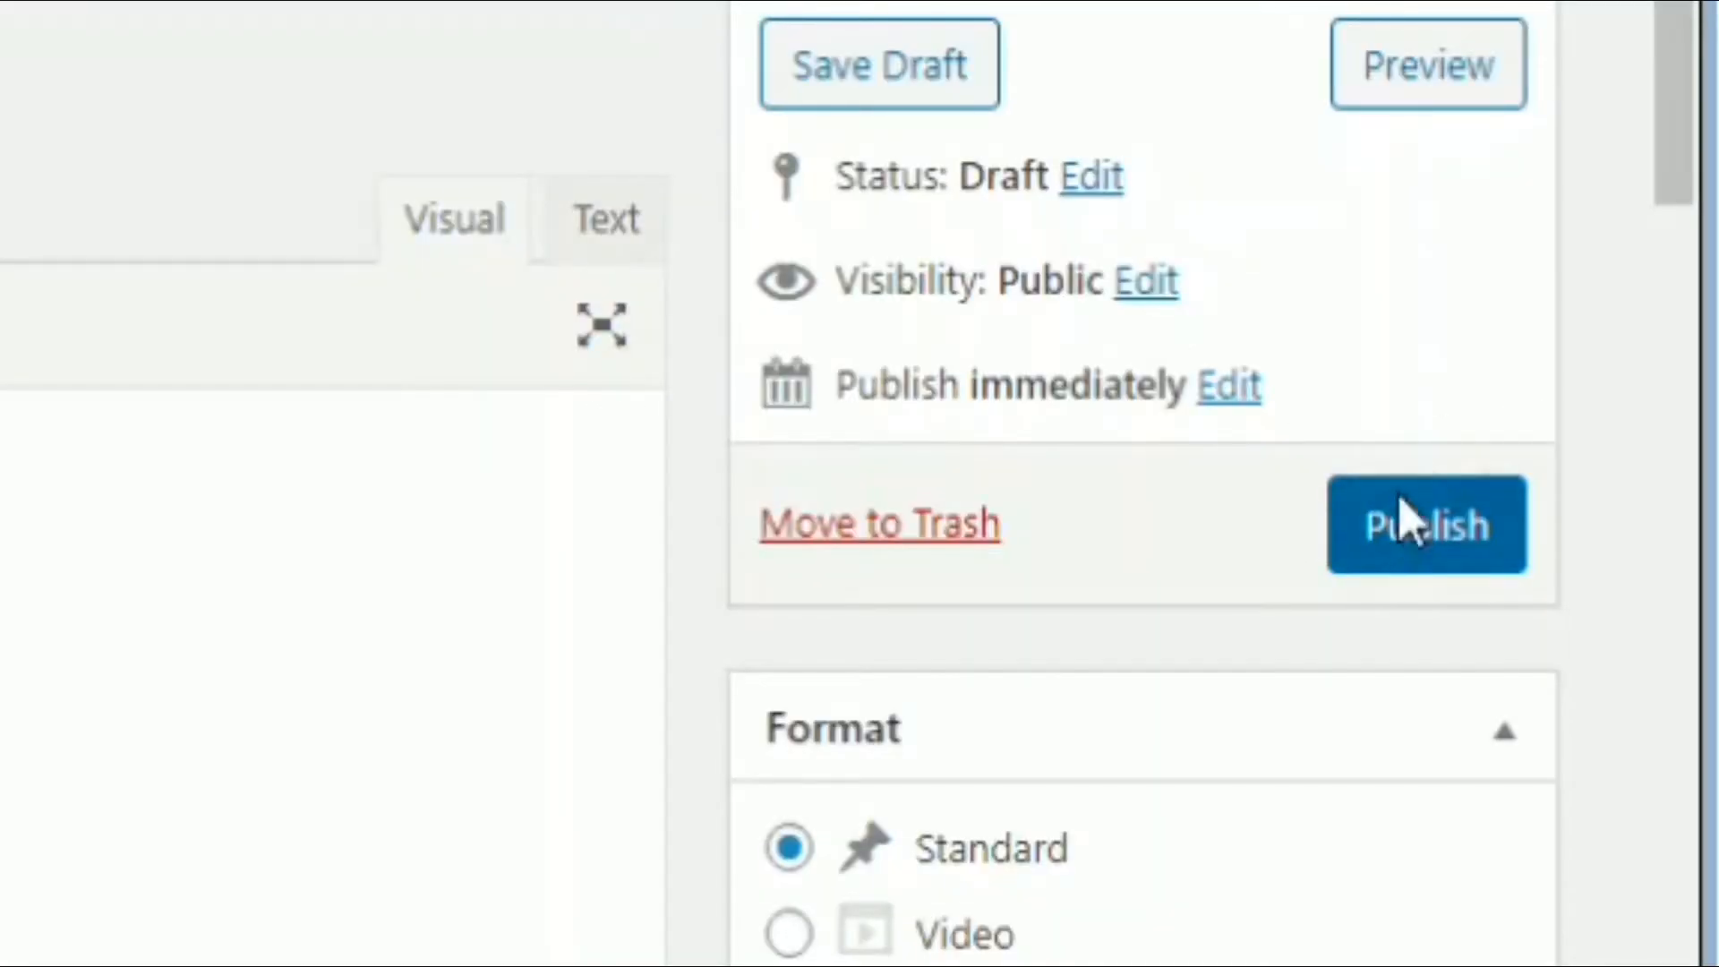
{"action": "left_click", "coordinate": [1427, 525]}
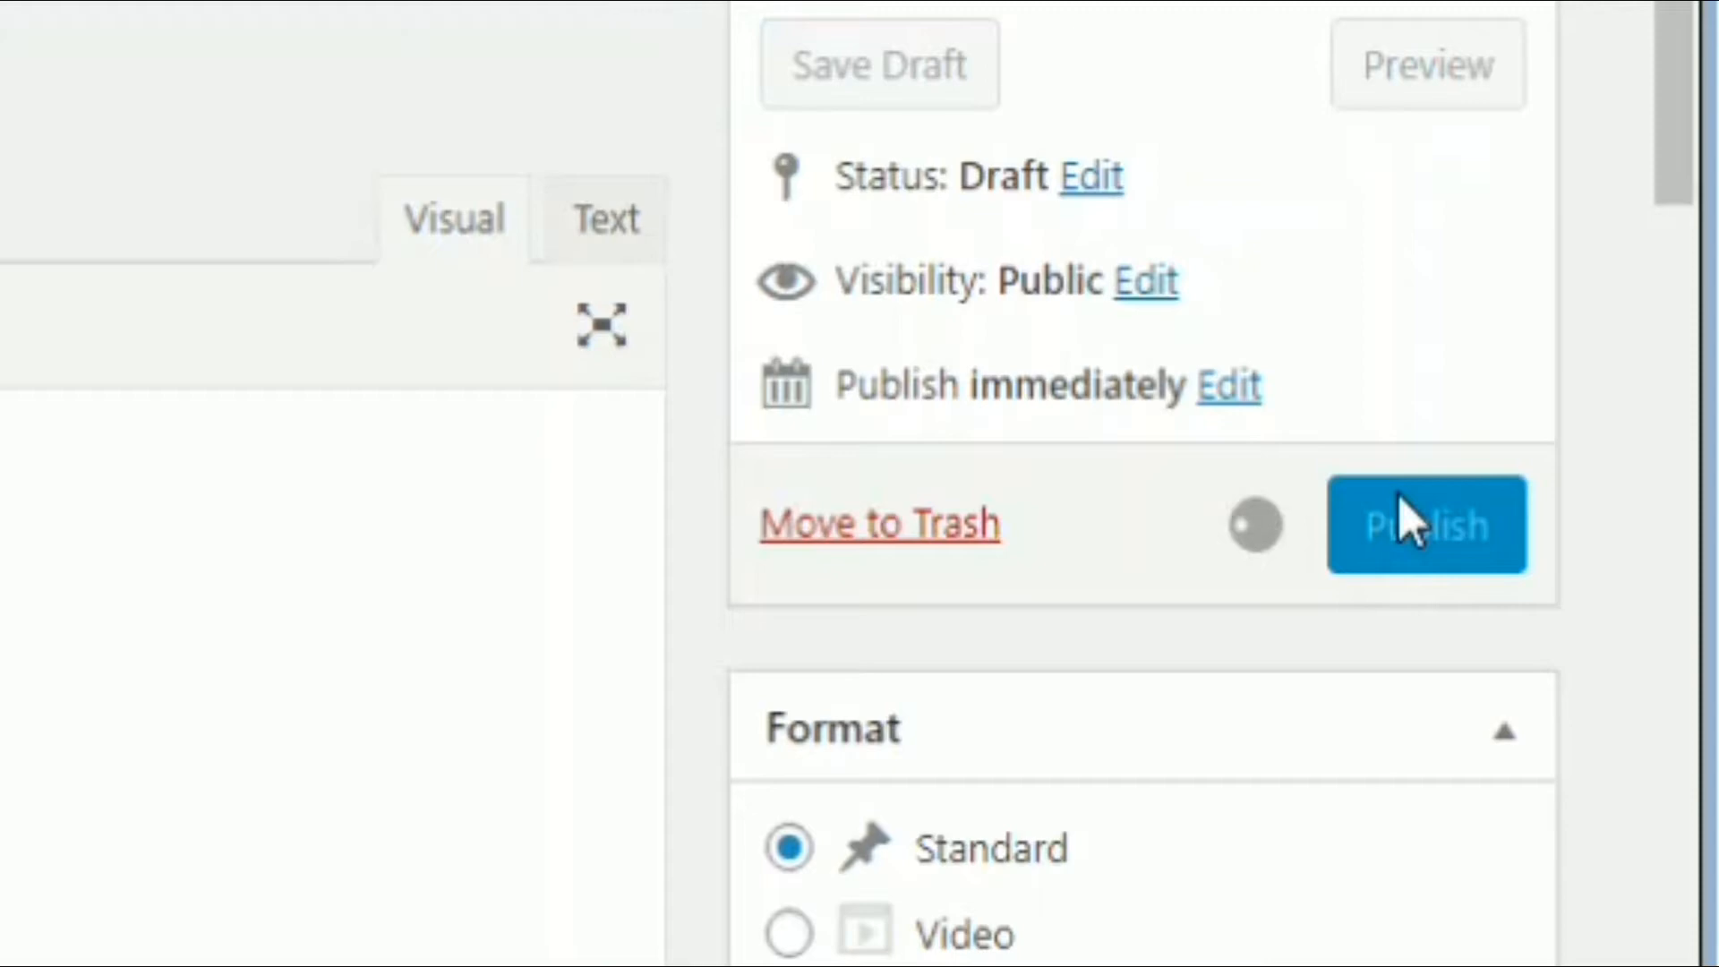
{"action": "left_click", "coordinate": [1425, 525]}
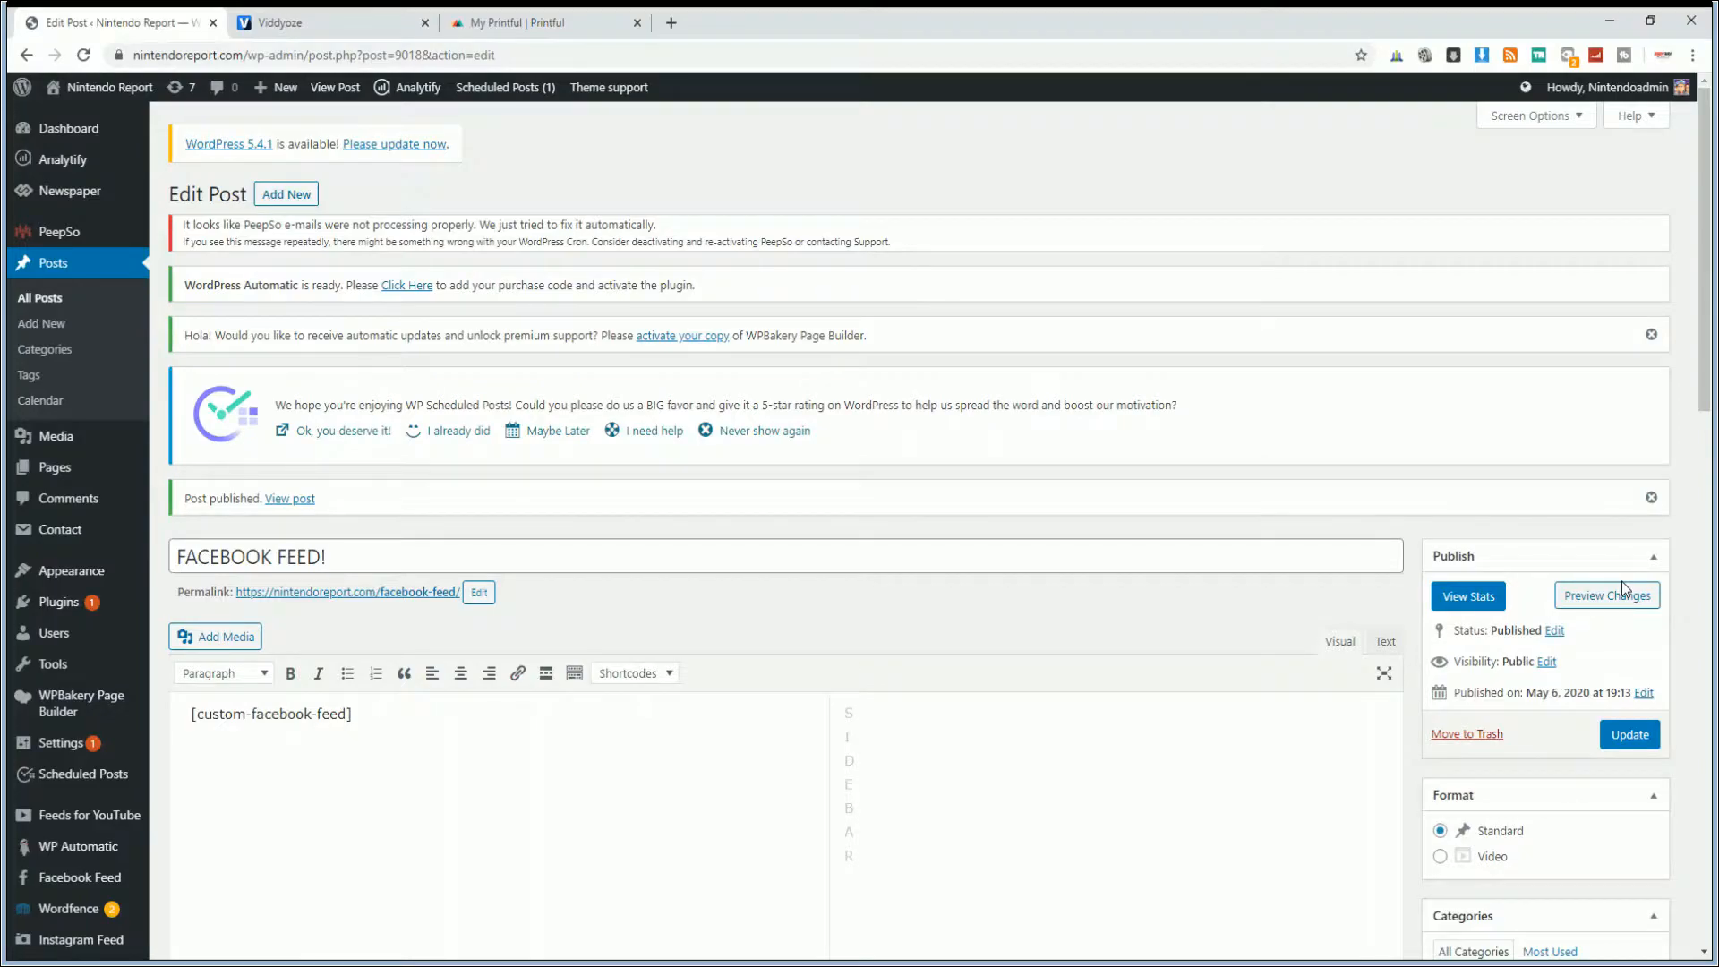
{"action": "mouse_move", "coordinate": [299, 509]}
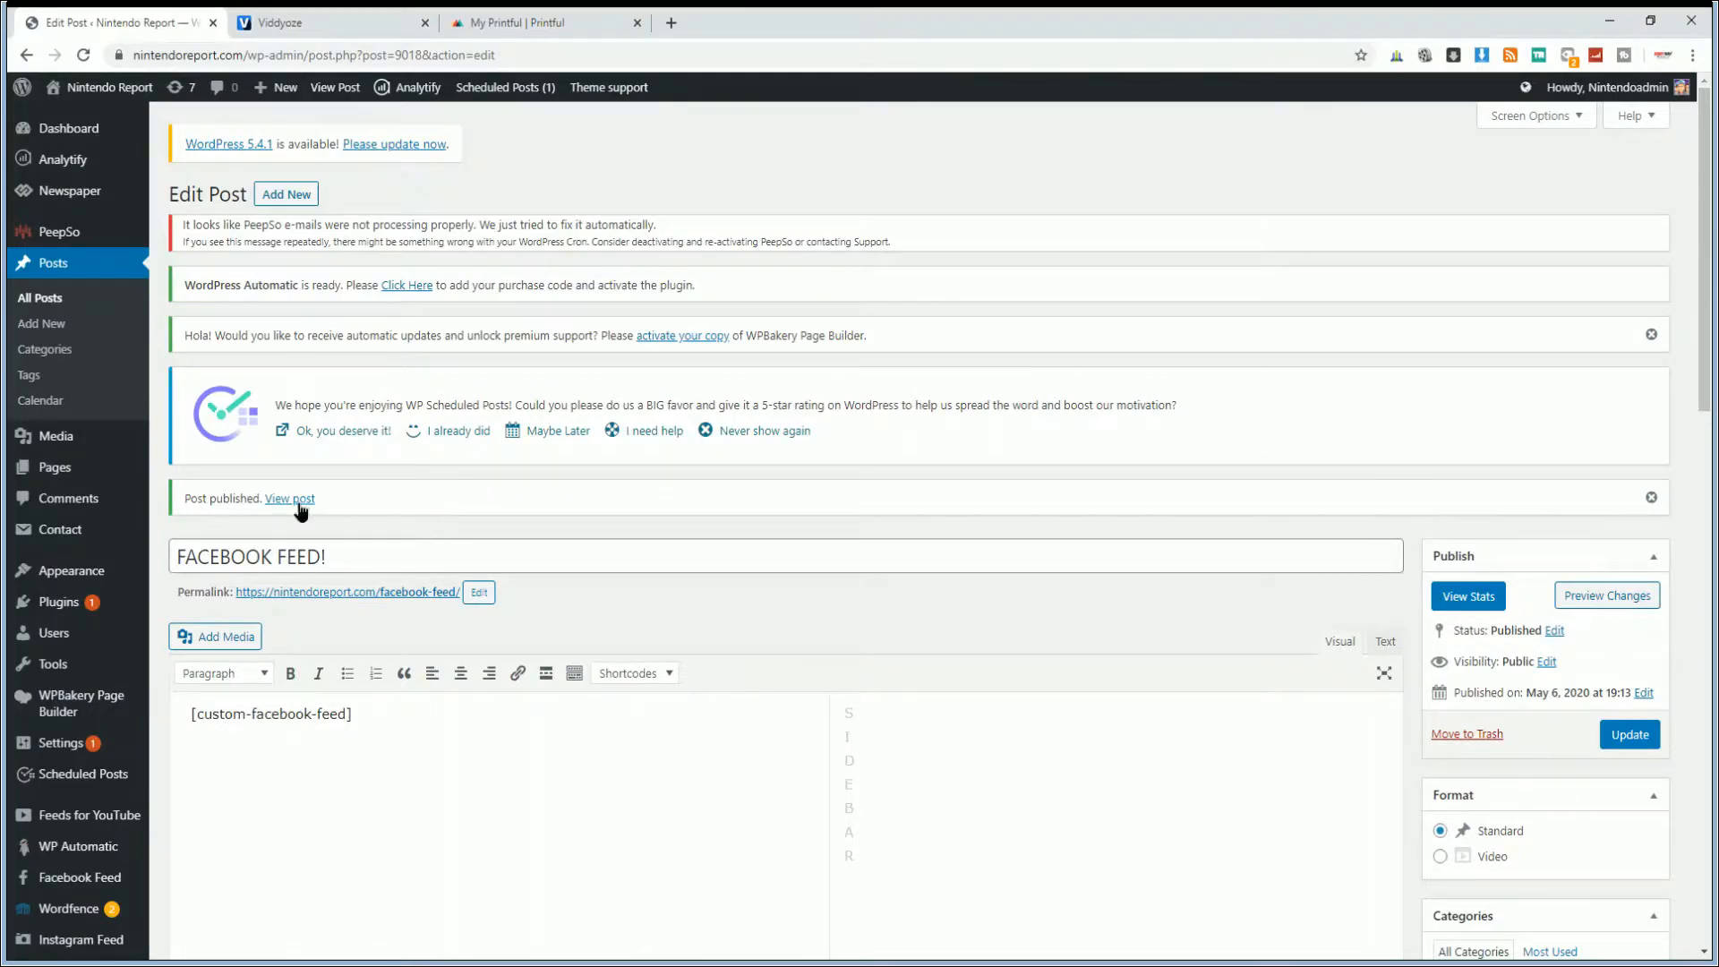
View the published FACEBOOK FEED! post on the live site
{"action": "left_click", "coordinate": [290, 500]}
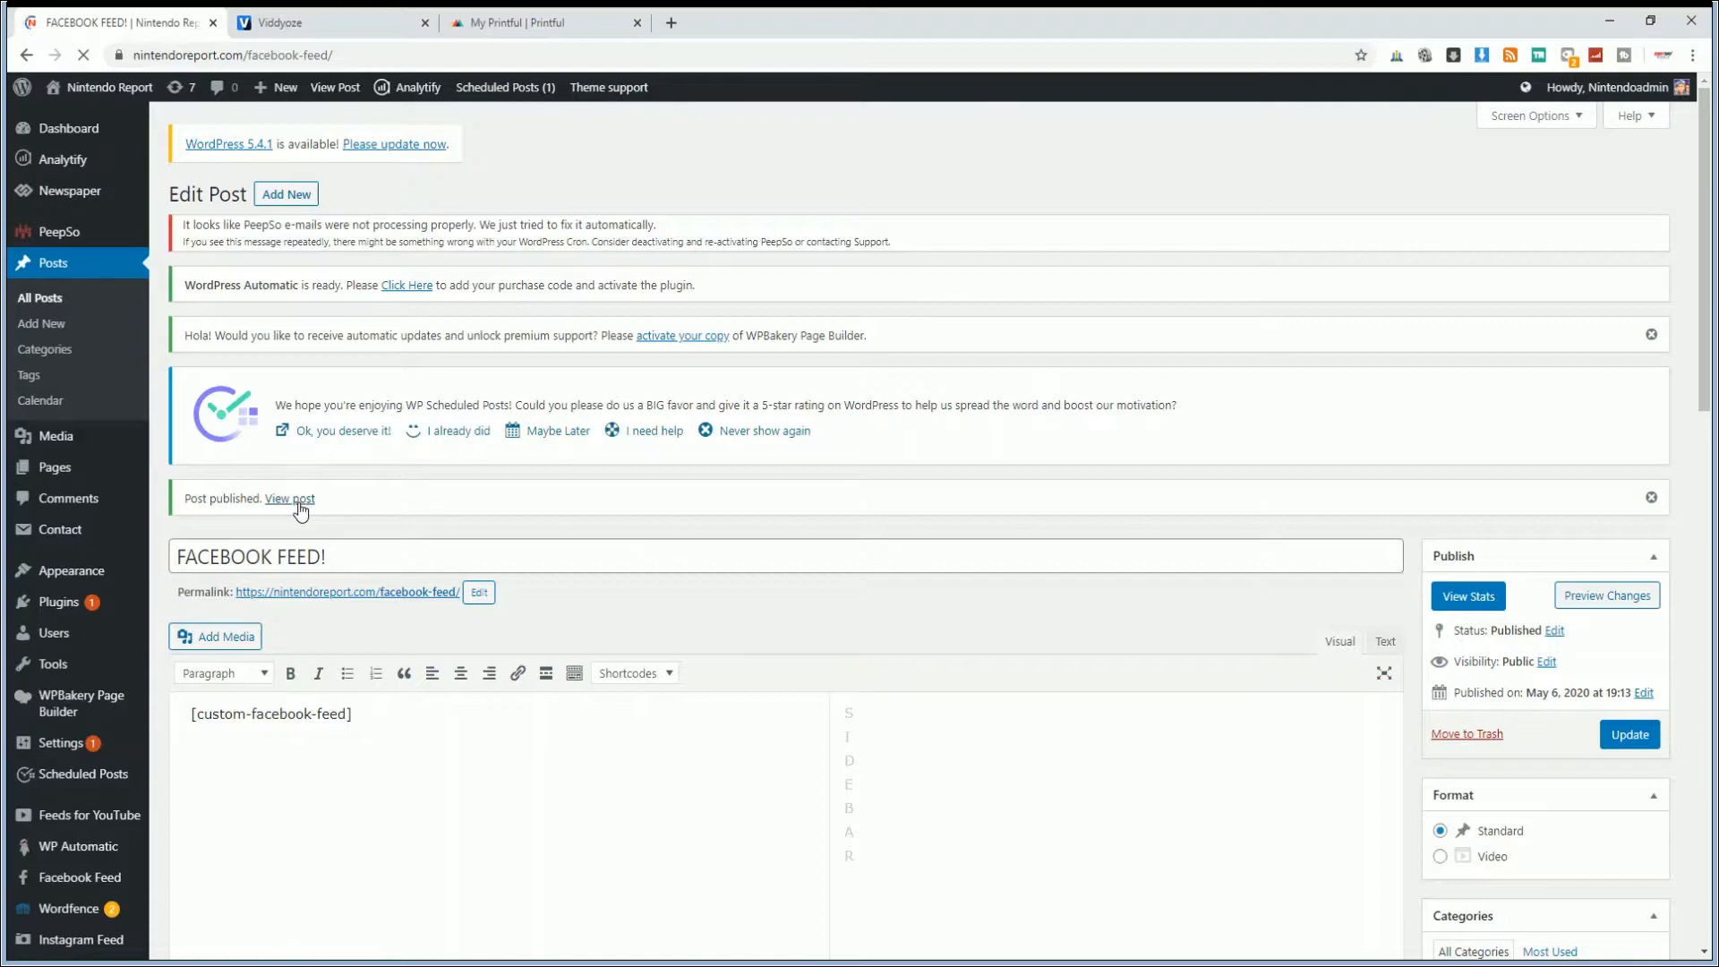
{"action": "left_click", "coordinate": [290, 499]}
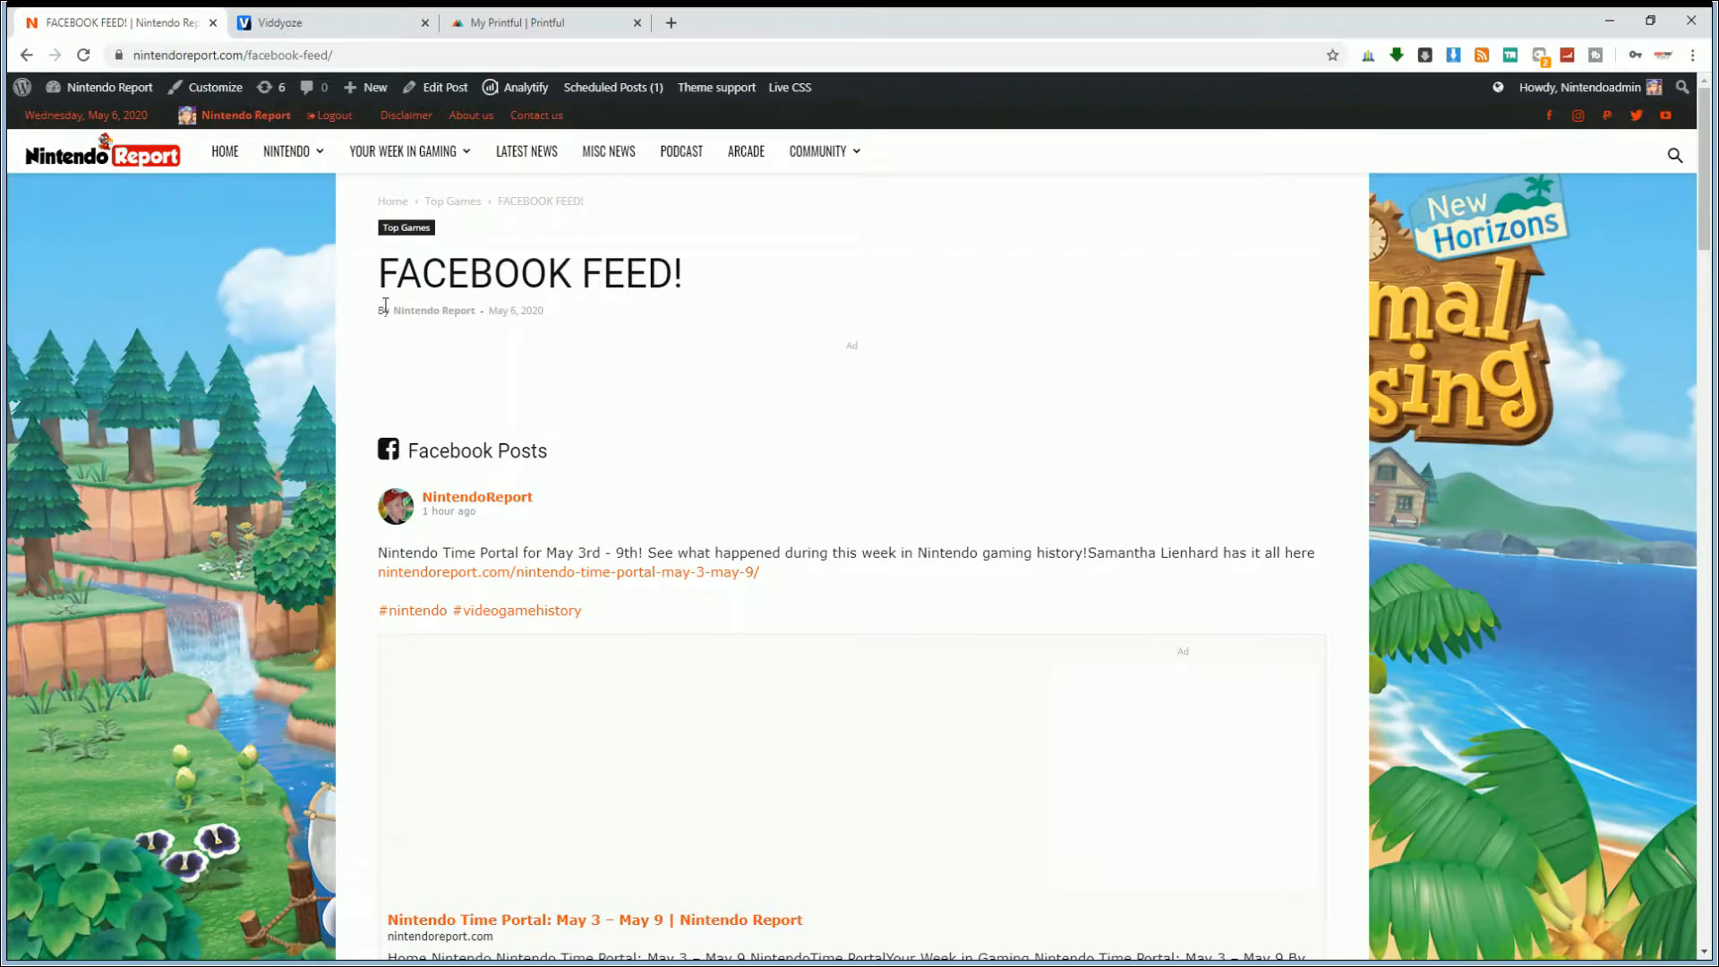
{"action": "mouse_move", "coordinate": [467, 360]}
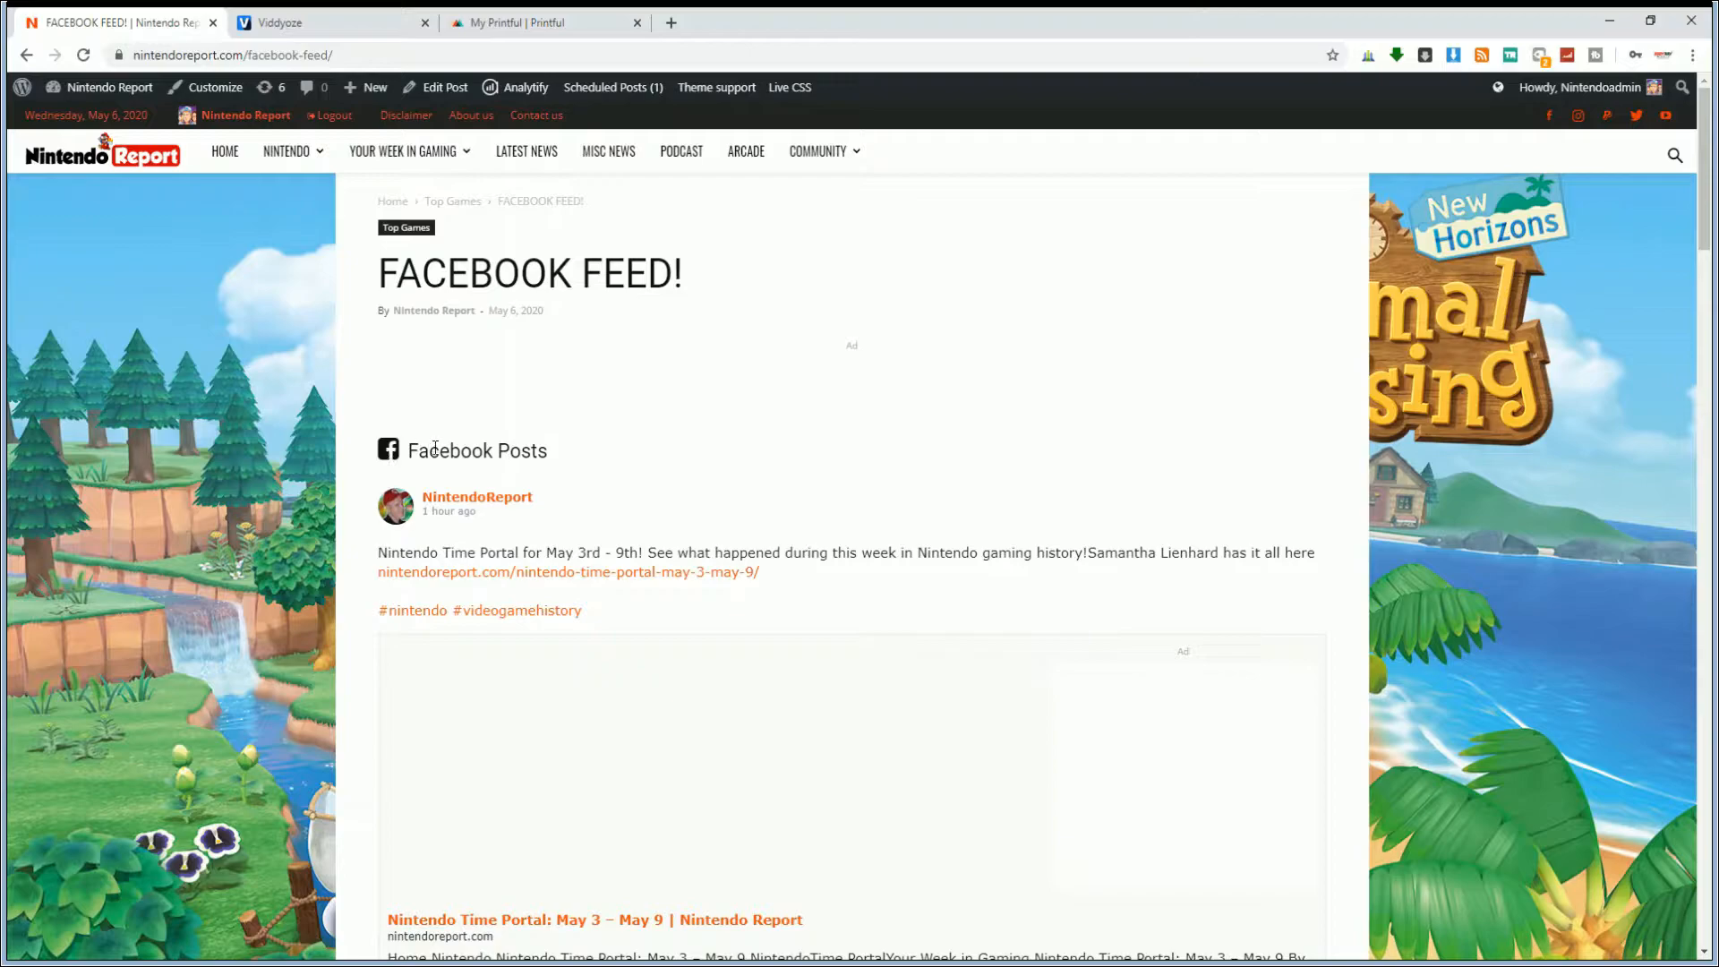
{"action": "mouse_move", "coordinate": [651, 478]}
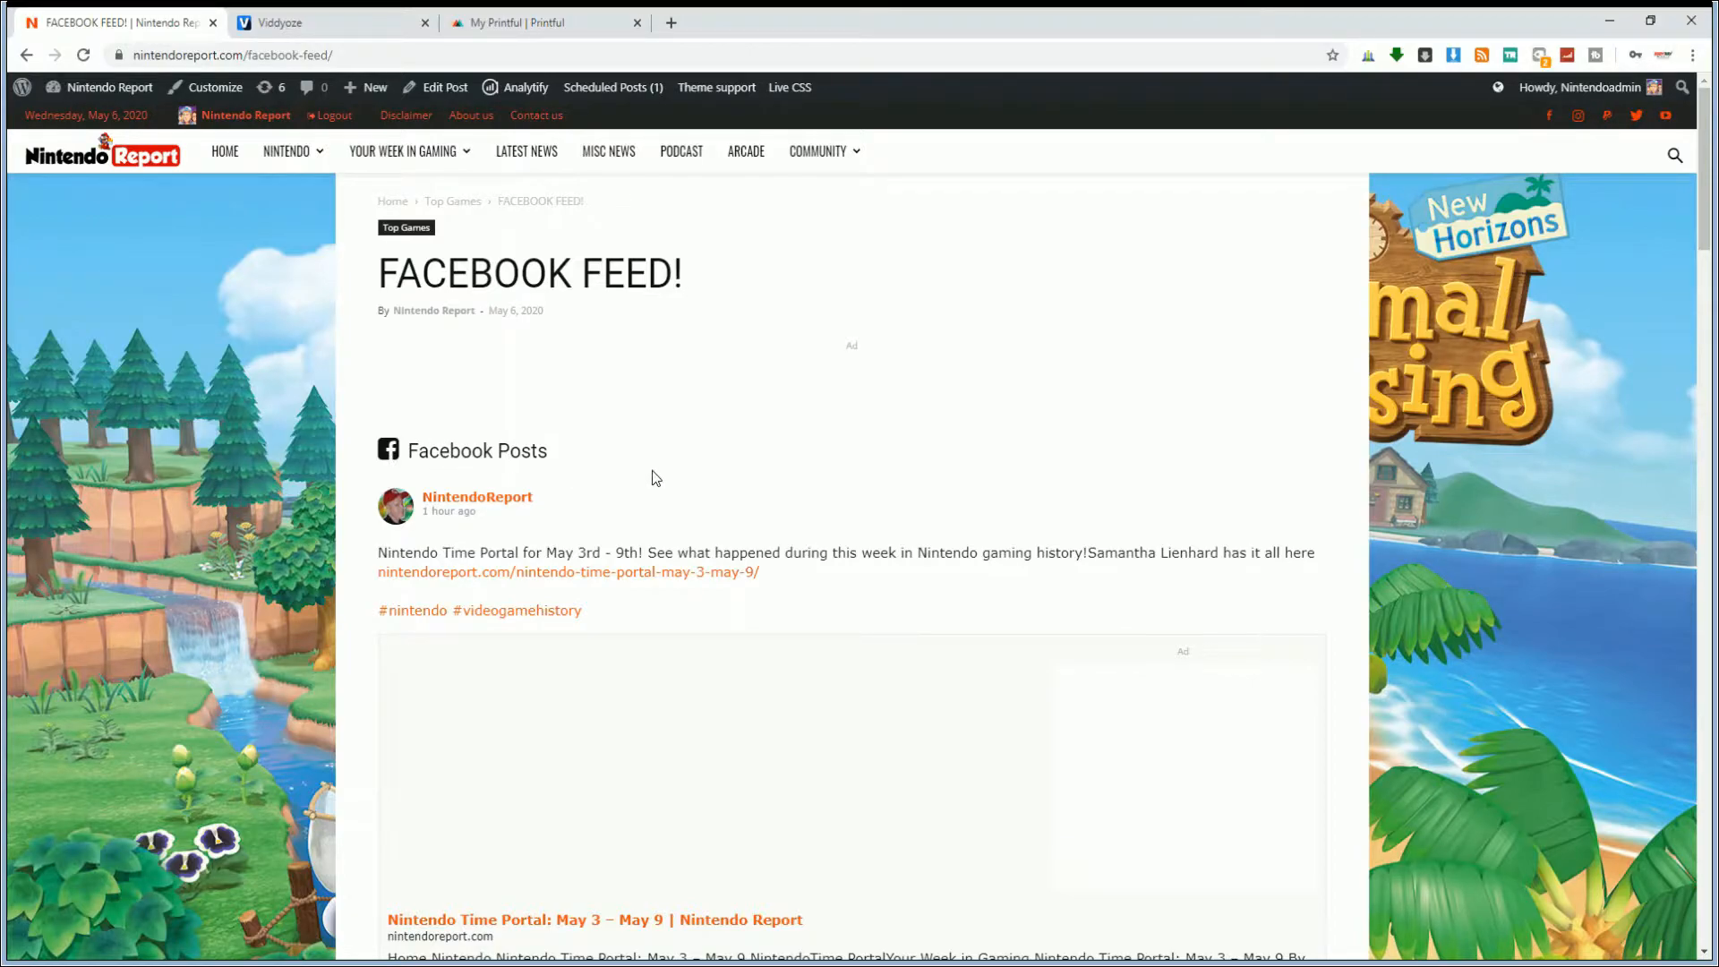
{"action": "scroll", "scroll_direction": "down", "scroll_amount": 3}
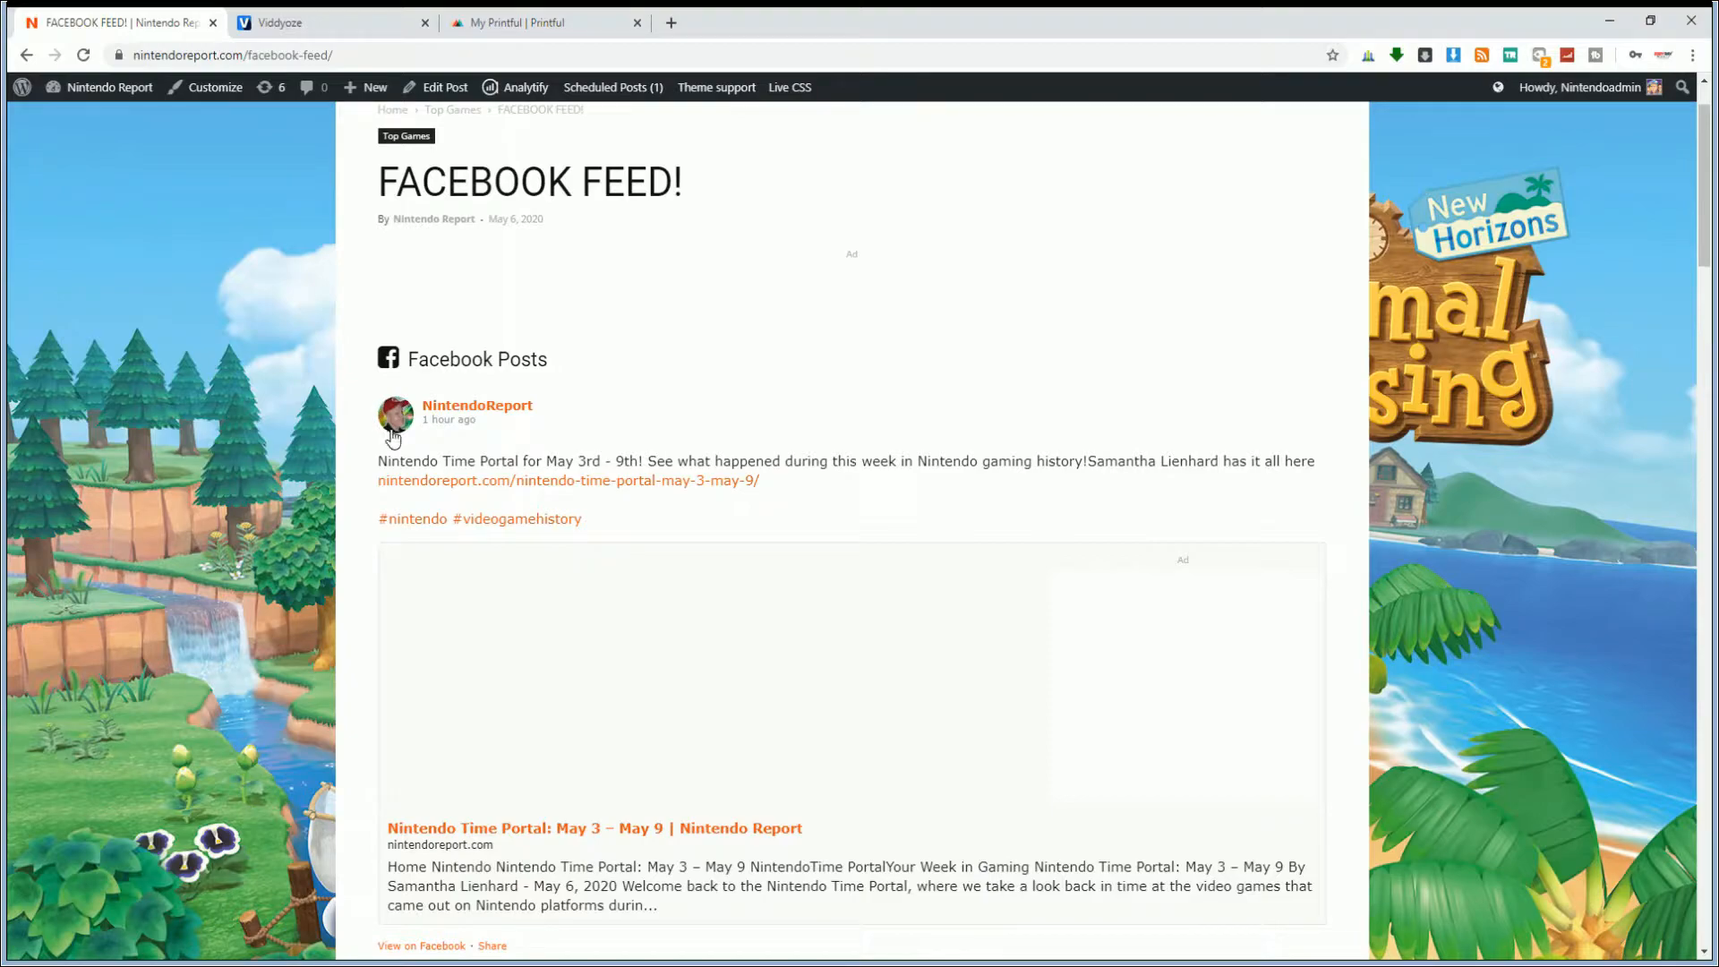
{"action": "mouse_move", "coordinate": [506, 419]}
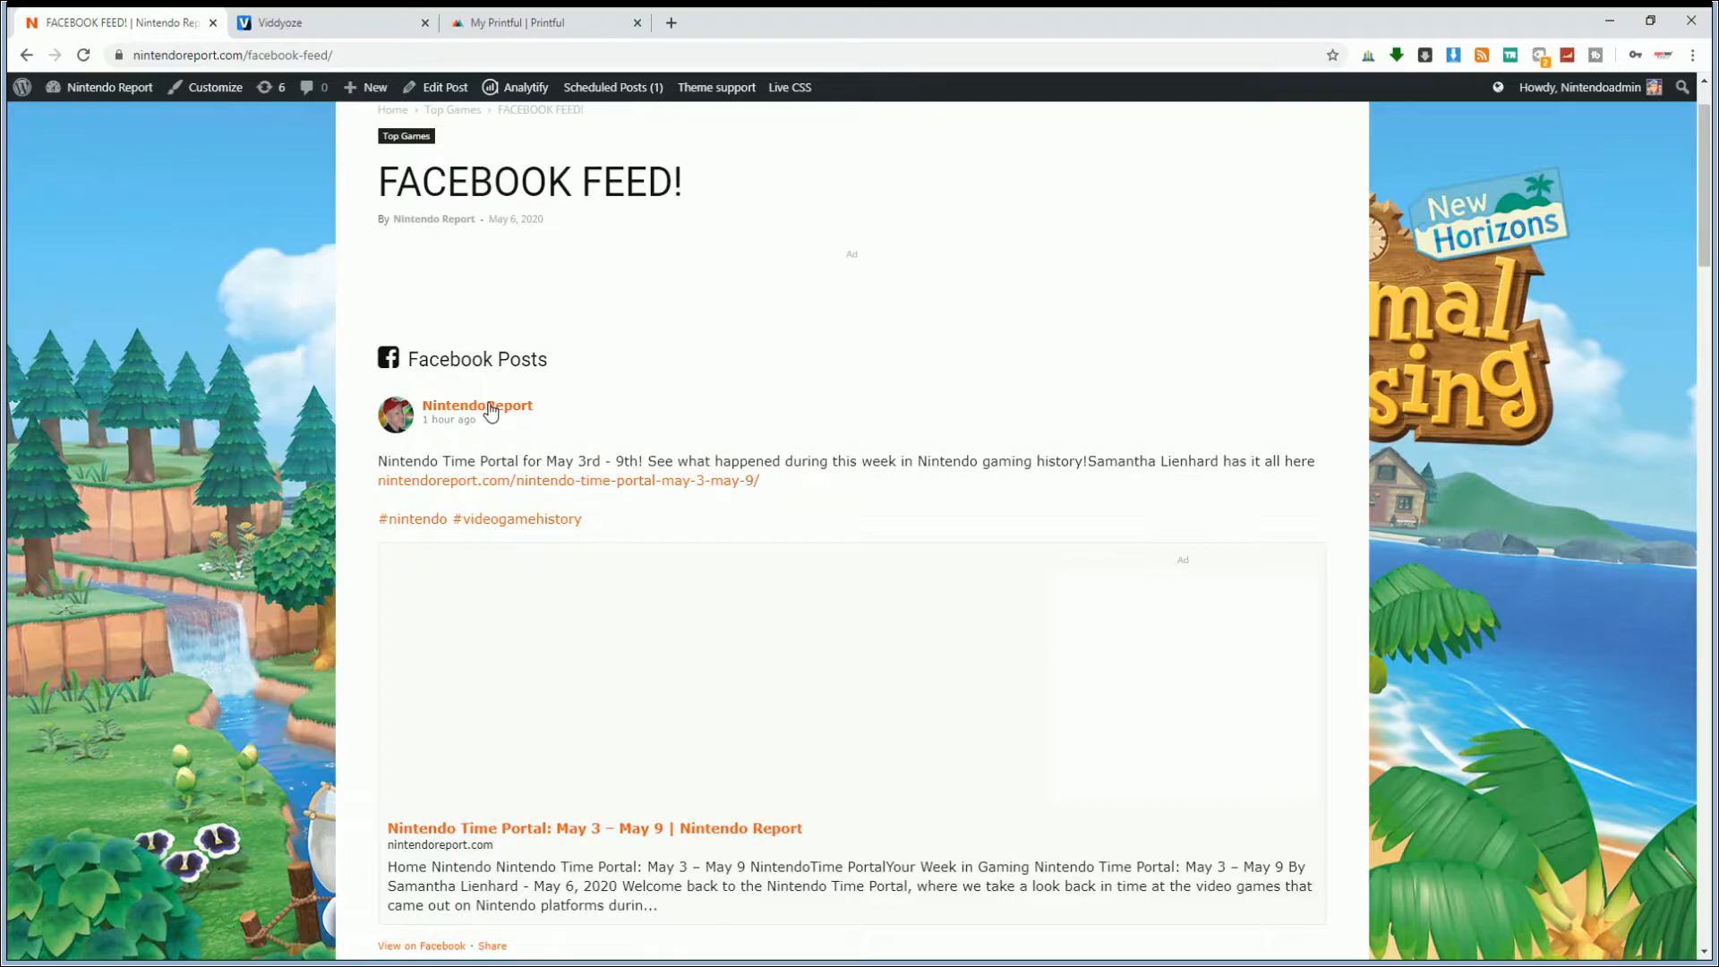
{"action": "mouse_move", "coordinate": [1681, 204]}
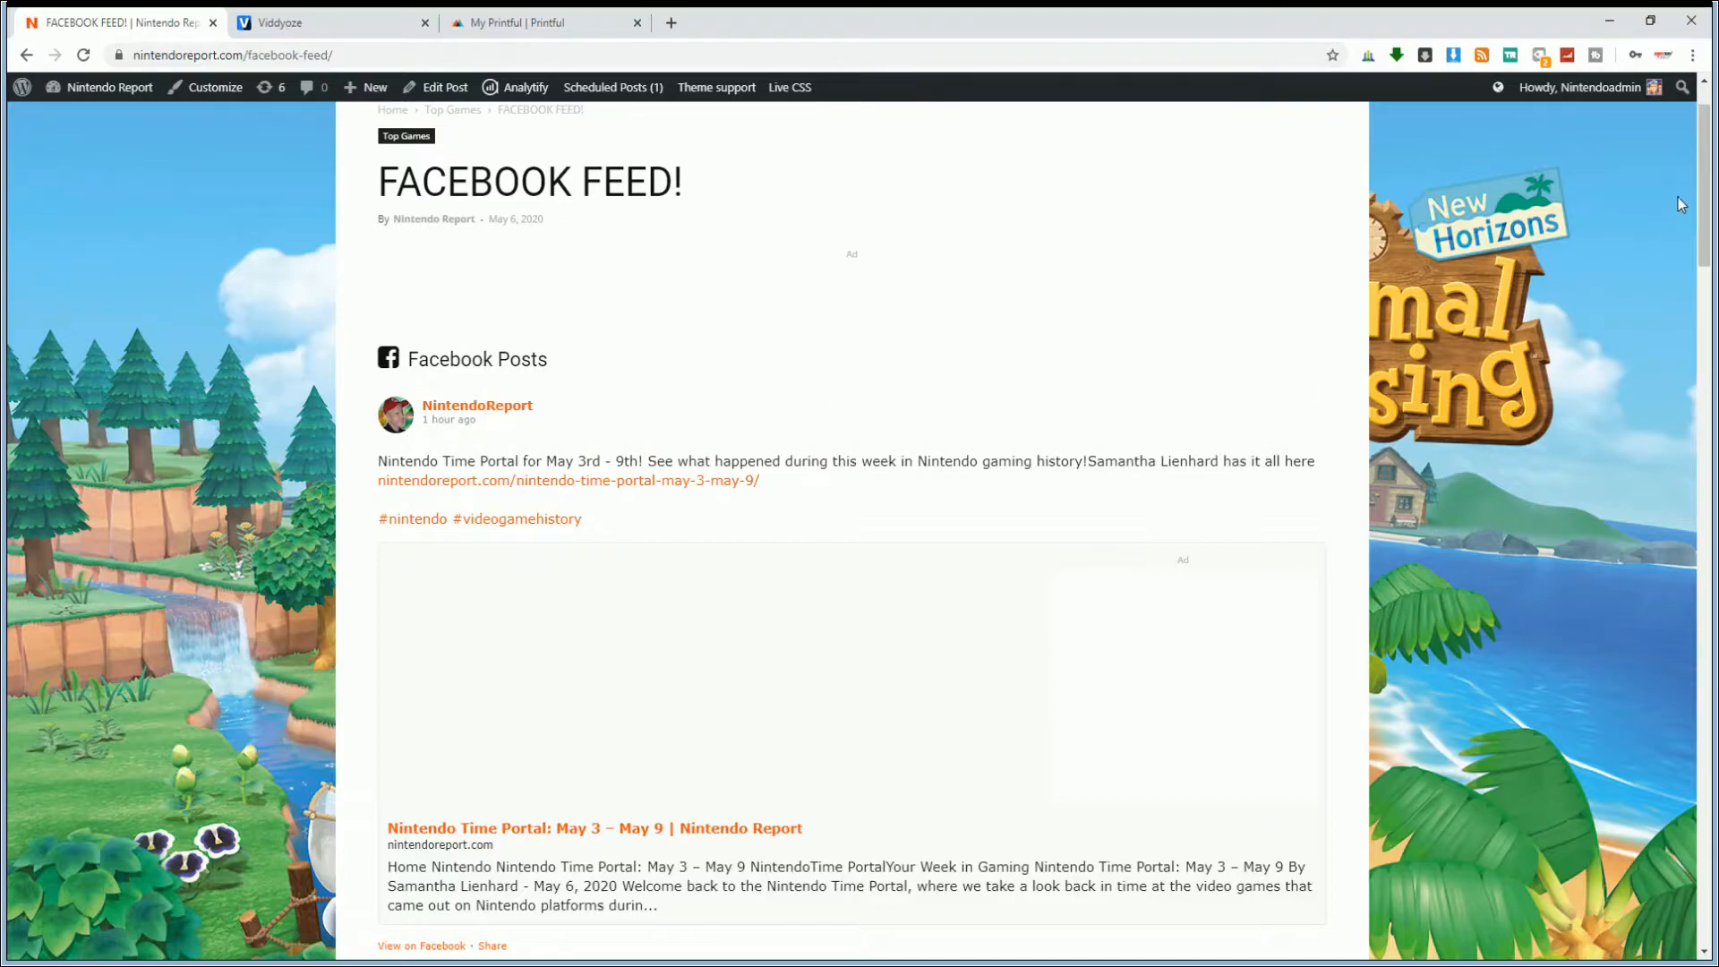
{"action": "scroll", "scroll_direction": "down", "scroll_amount": 3}
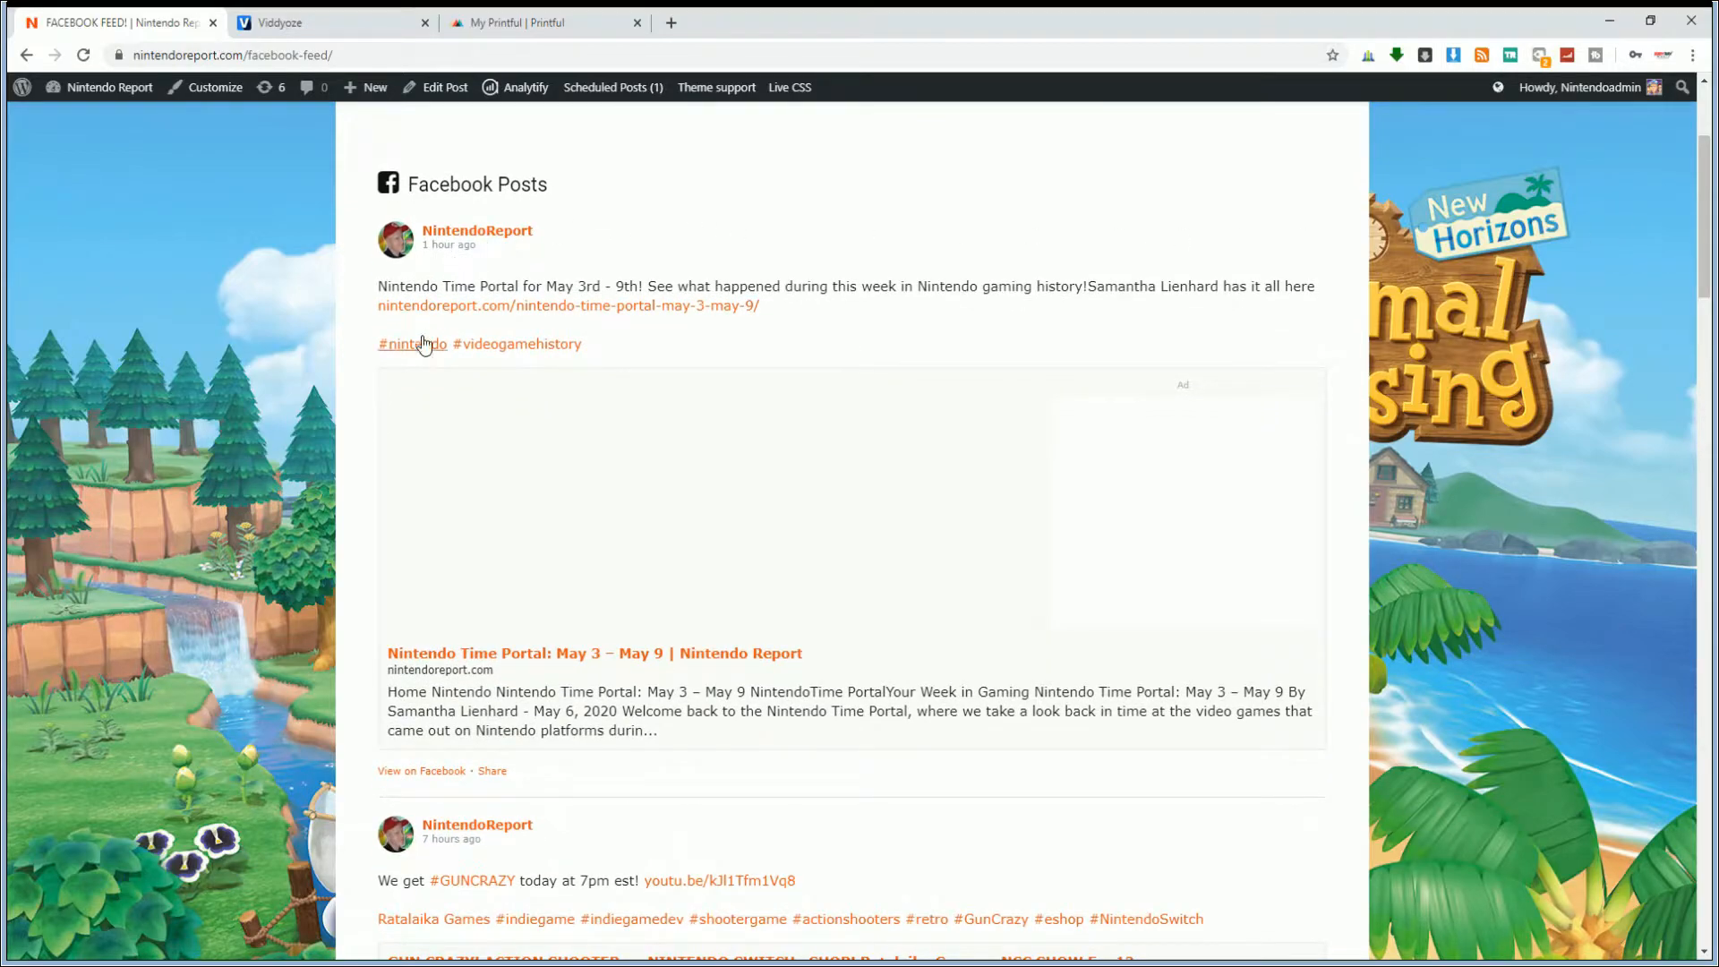
{"action": "mouse_move", "coordinate": [517, 344]}
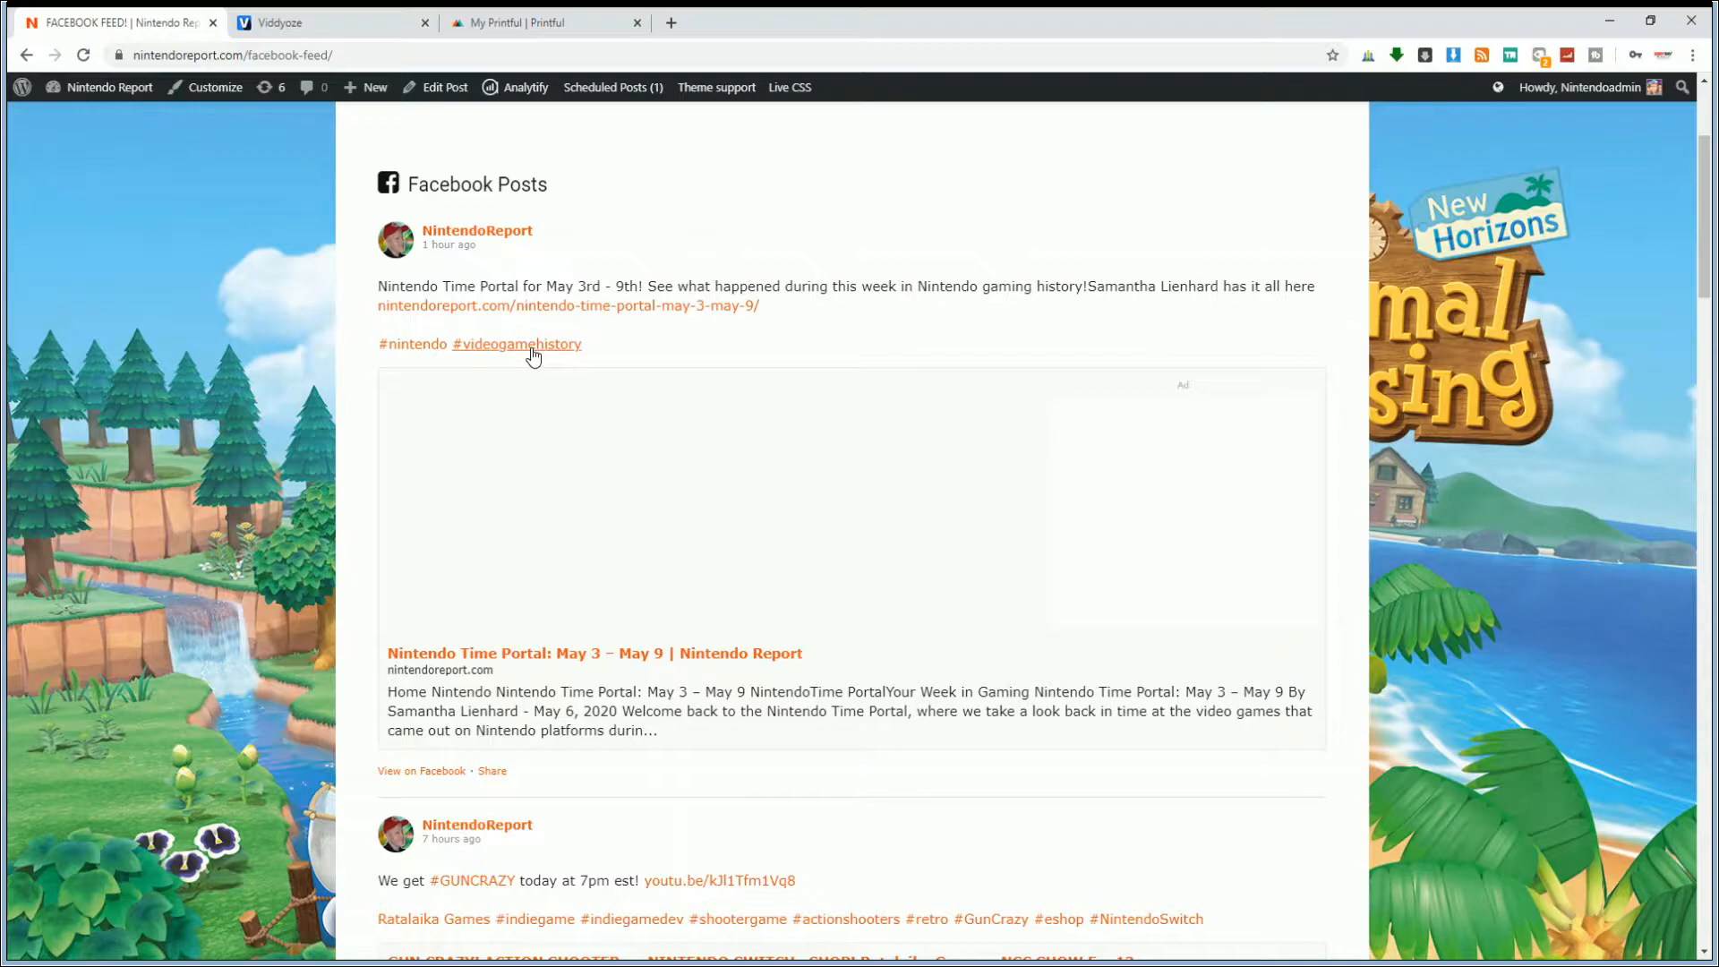
{"action": "mouse_move", "coordinate": [506, 318]}
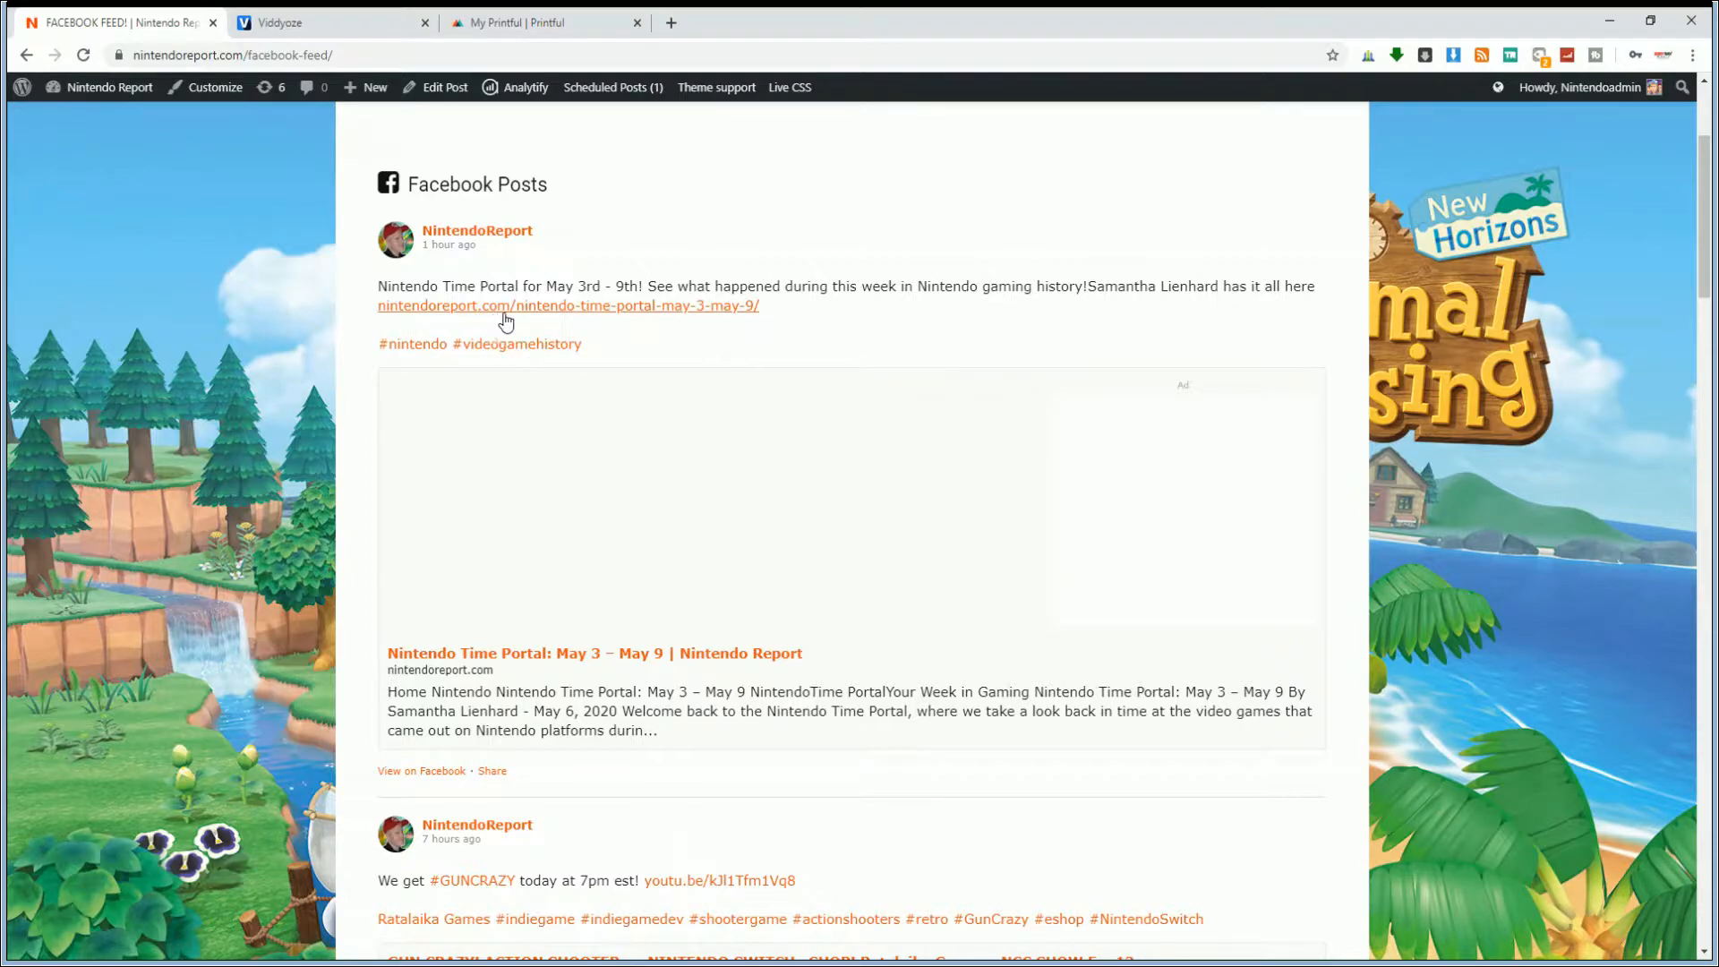
{"action": "mouse_move", "coordinate": [800, 598]}
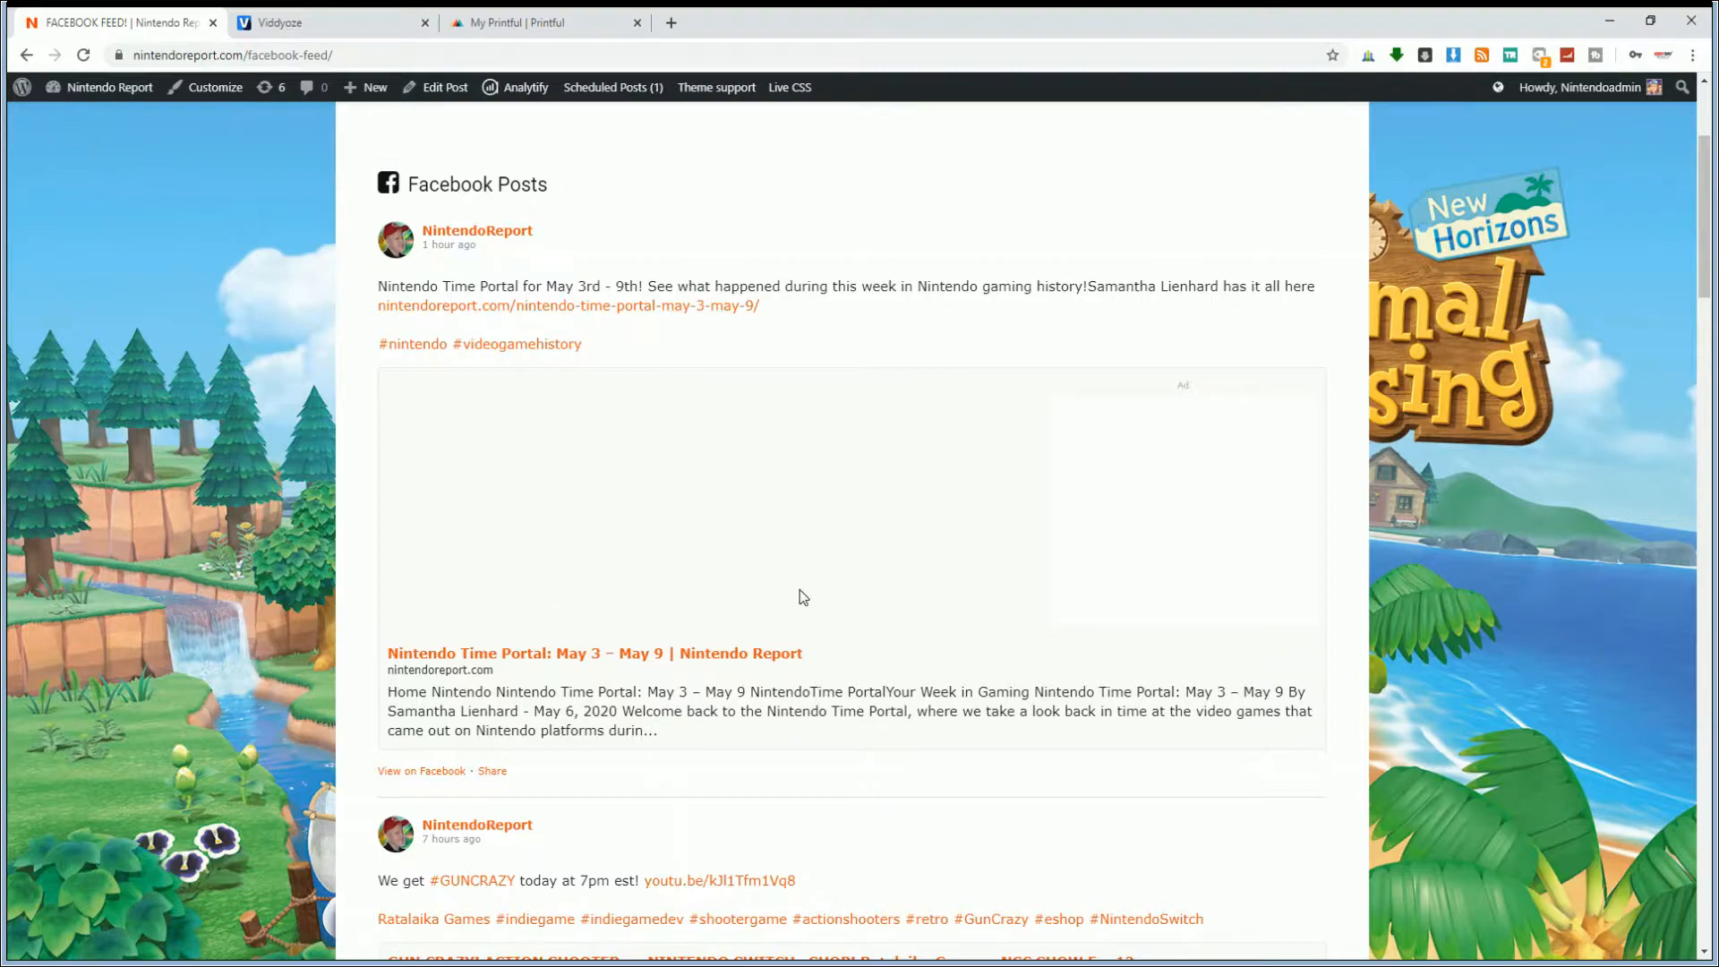
{"action": "mouse_move", "coordinate": [511, 496]}
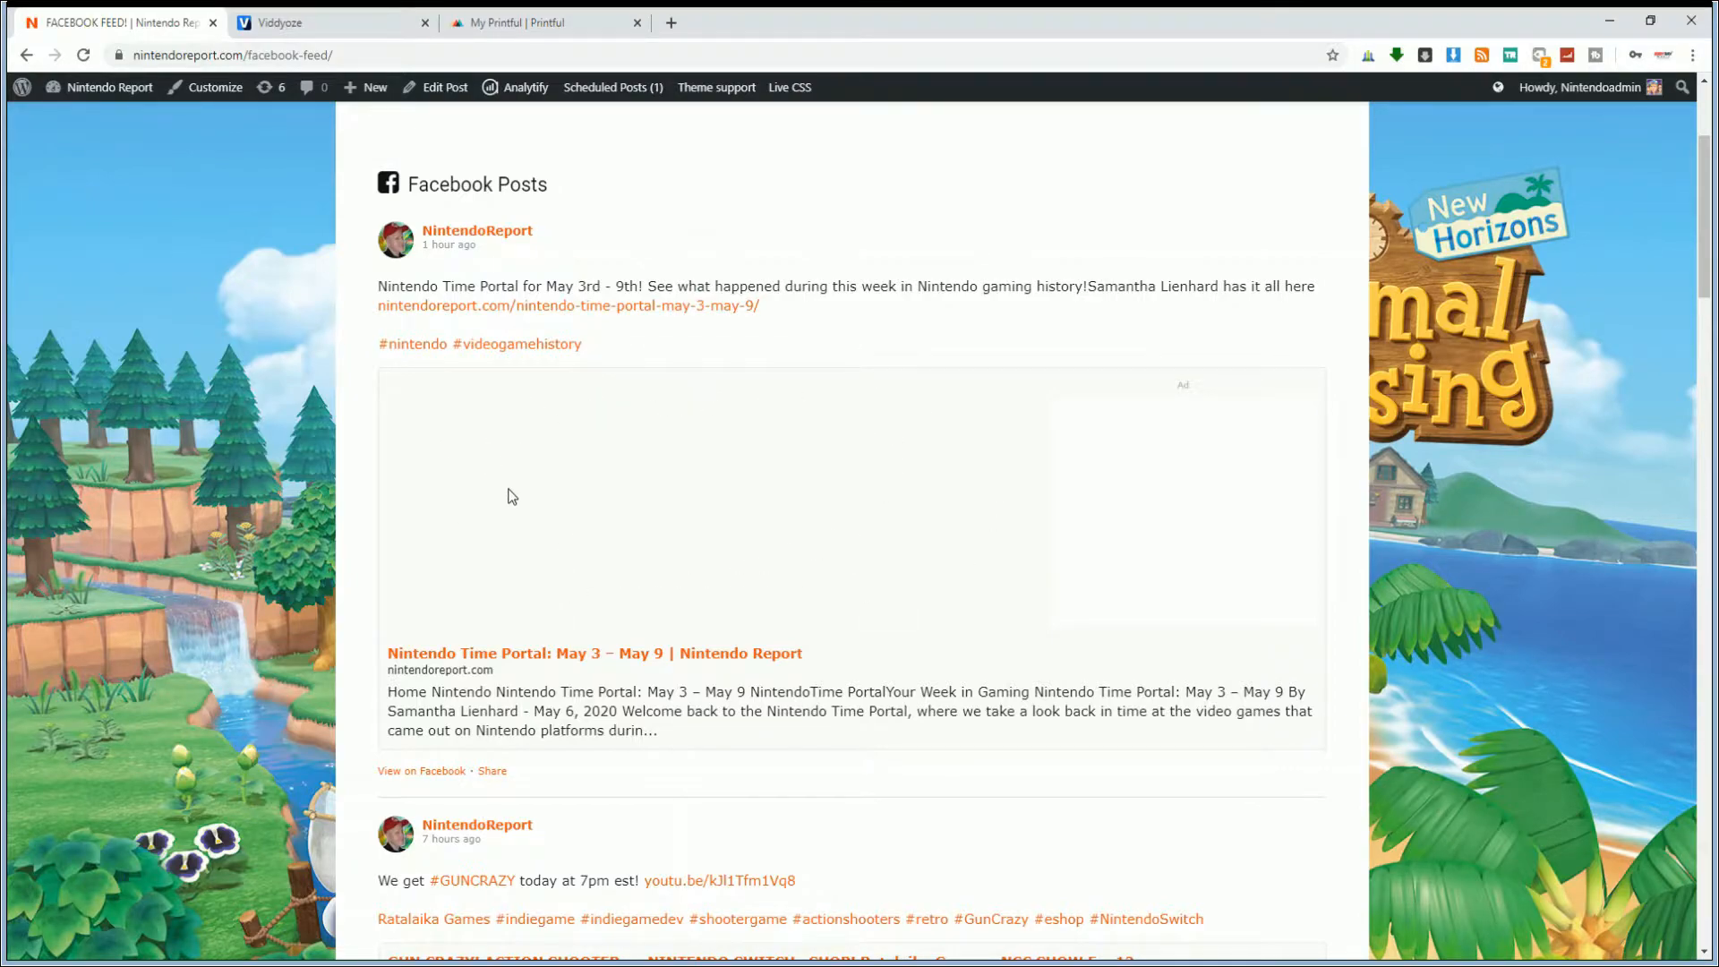
{"action": "mouse_move", "coordinate": [1049, 392]}
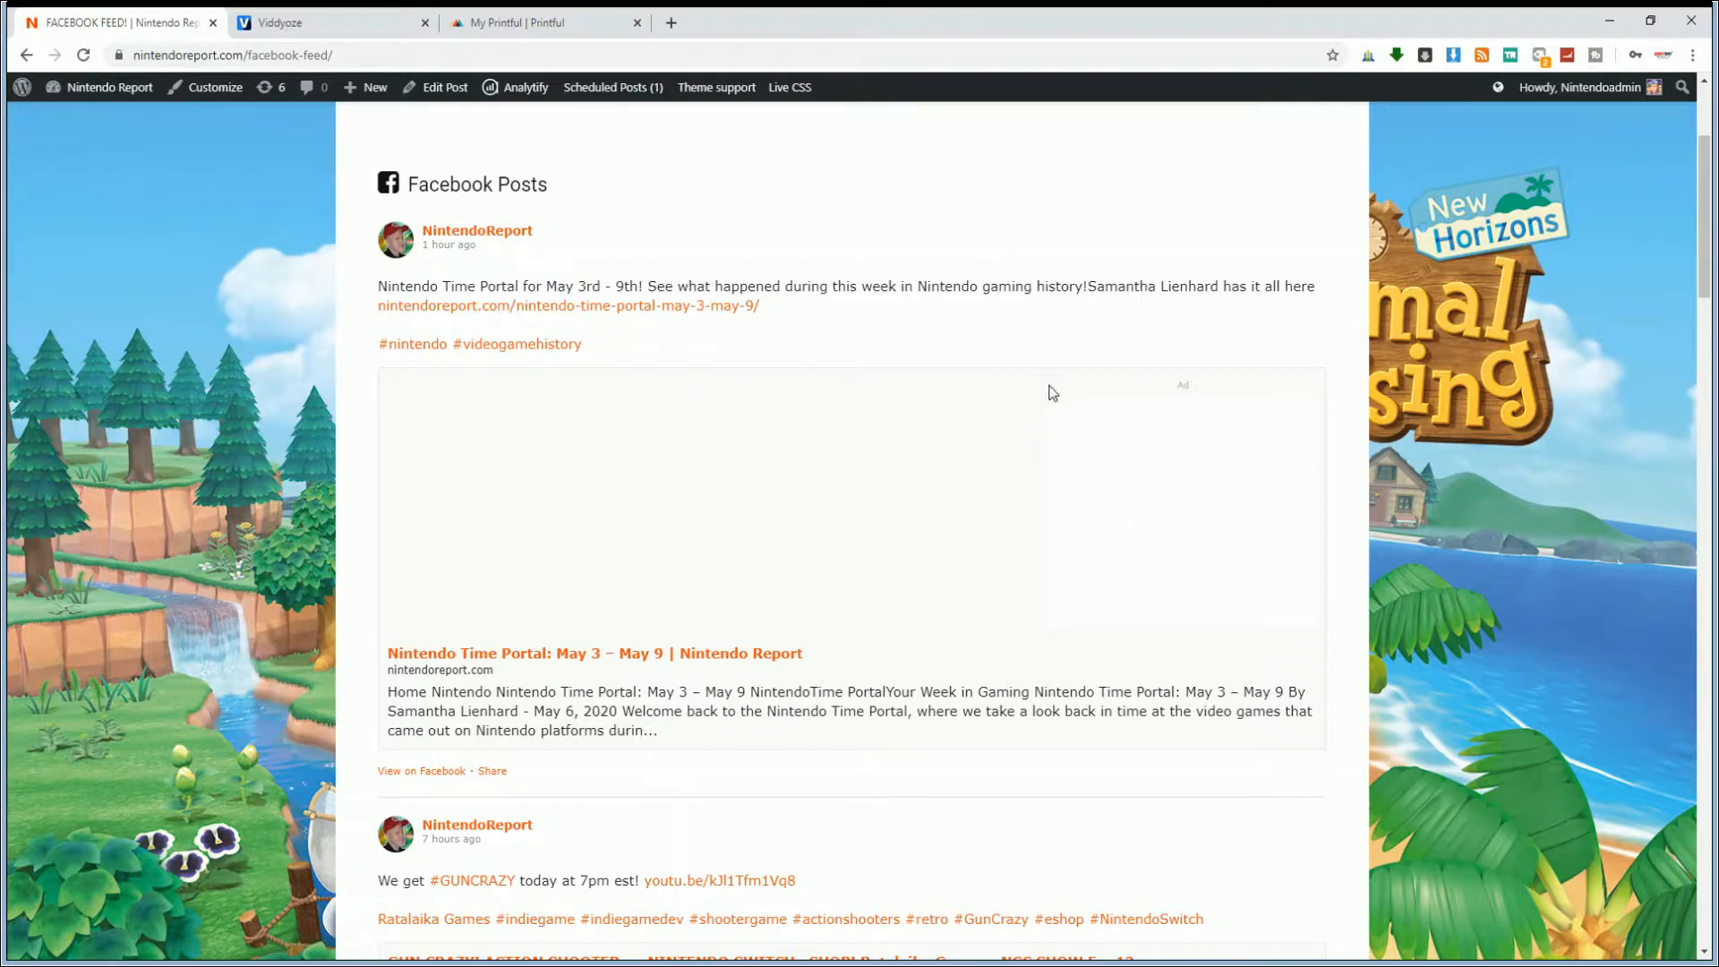
{"action": "mouse_move", "coordinate": [1197, 515]}
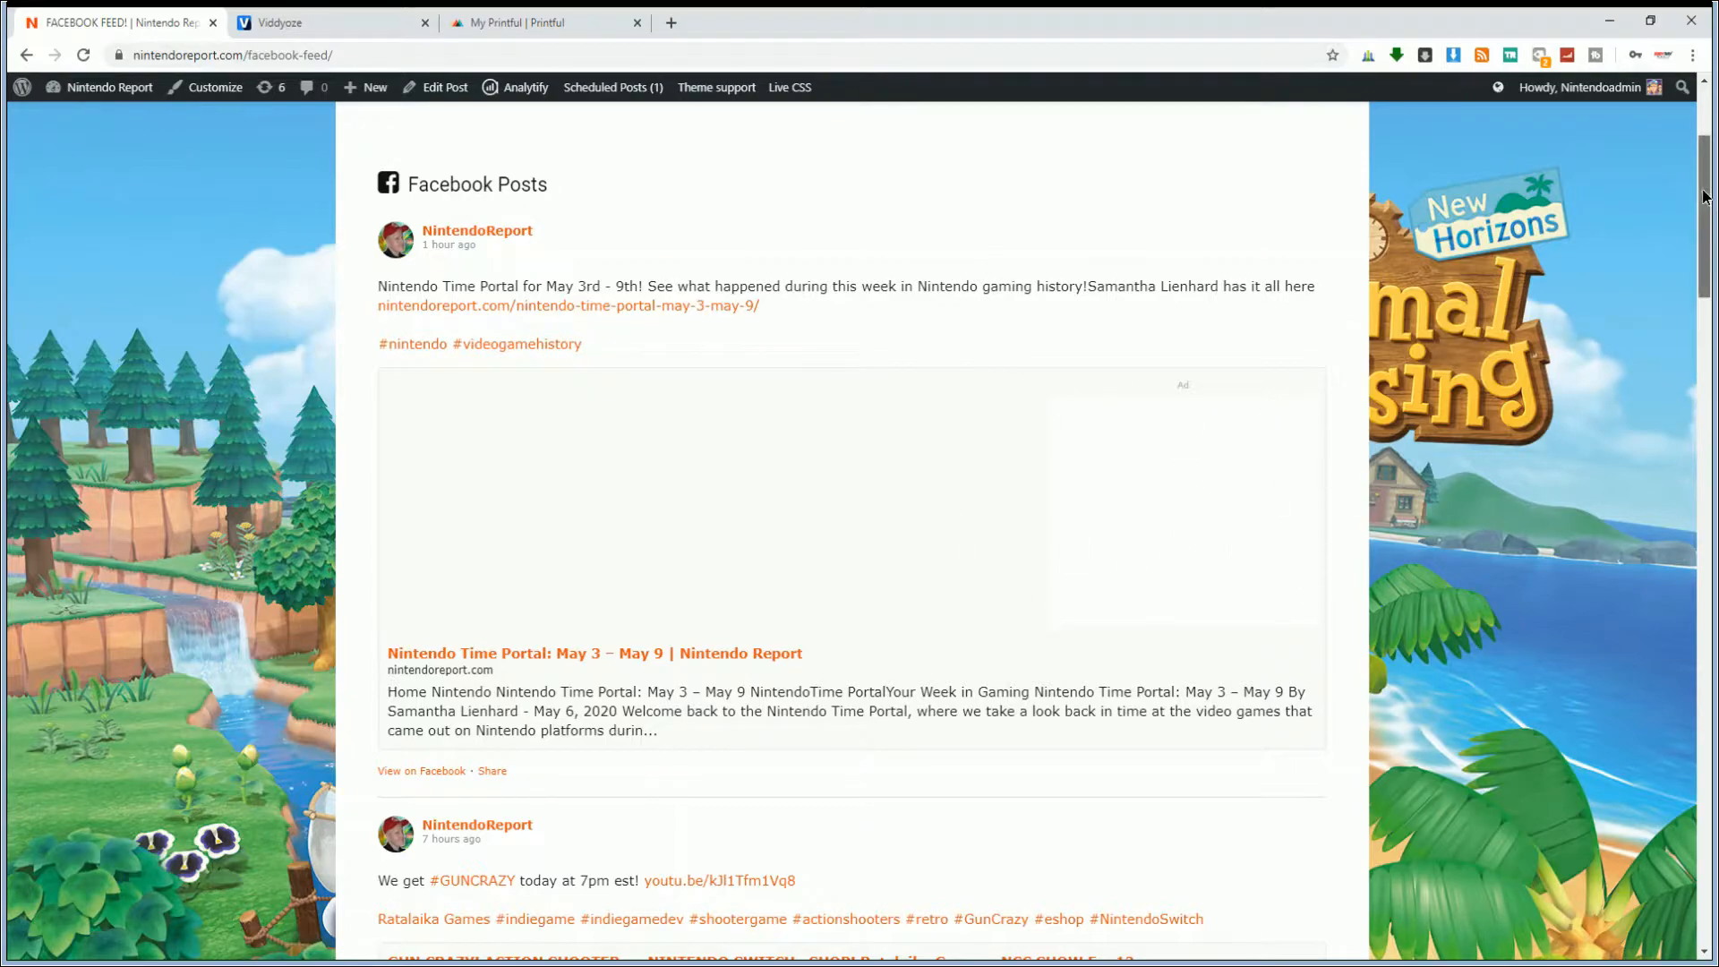
{"action": "scroll", "scroll_direction": "down", "scroll_amount": 3}
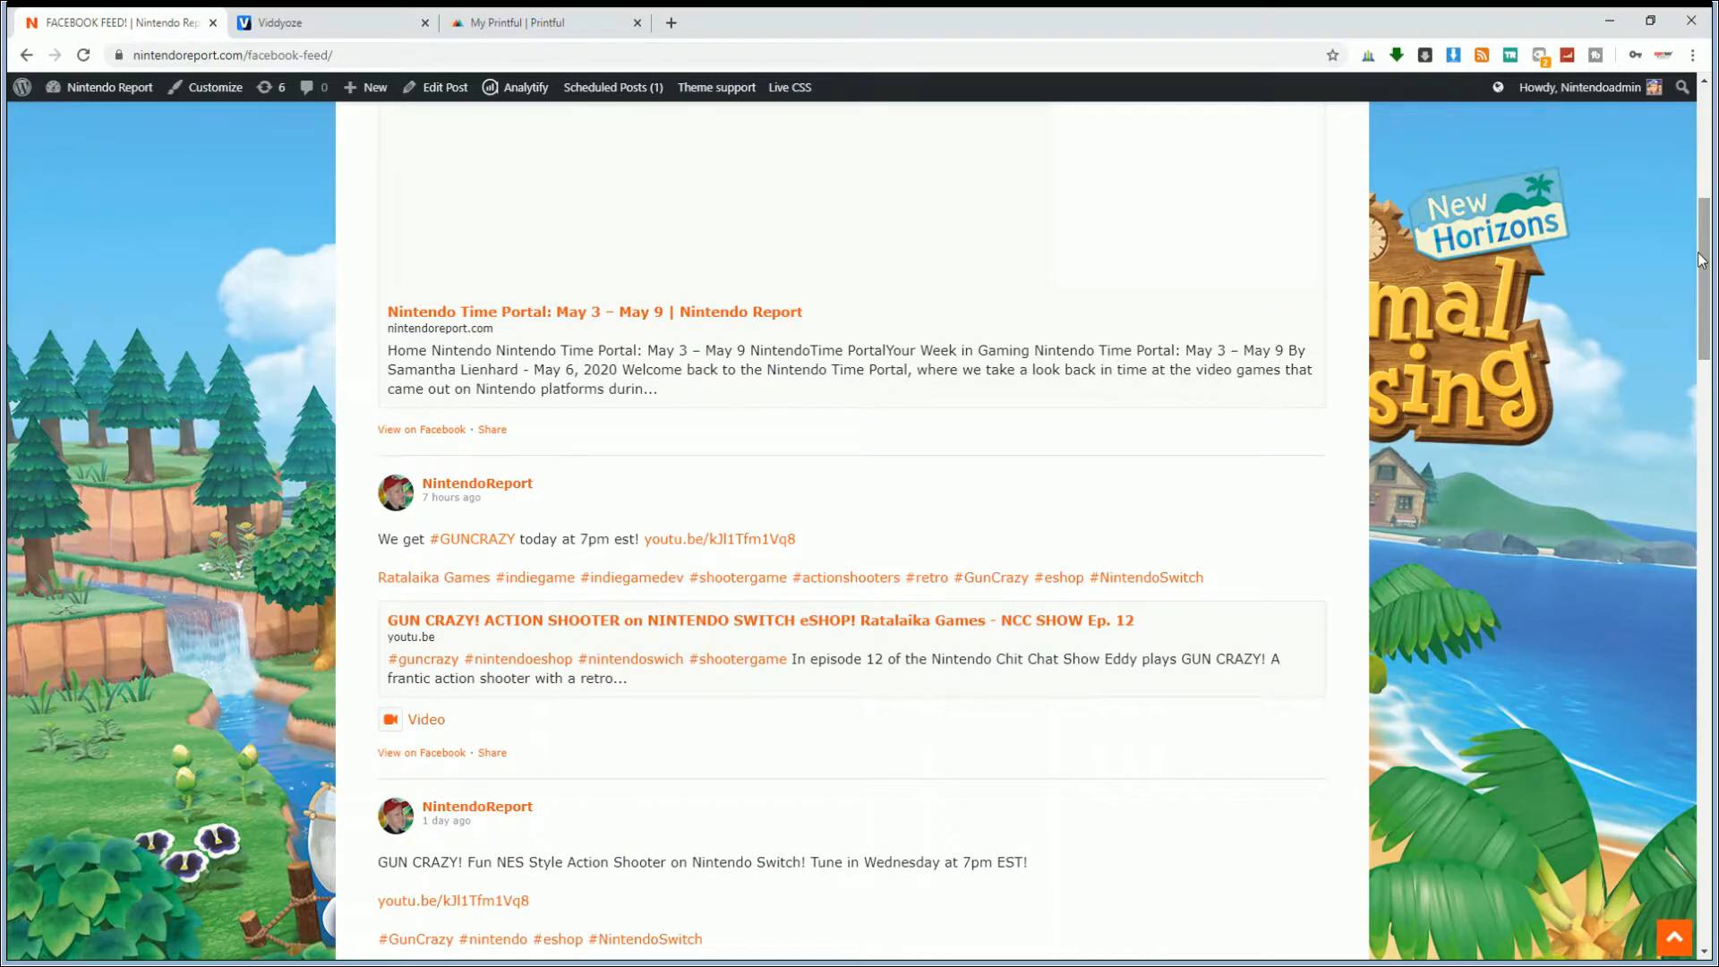
{"action": "mouse_move", "coordinate": [1708, 310]}
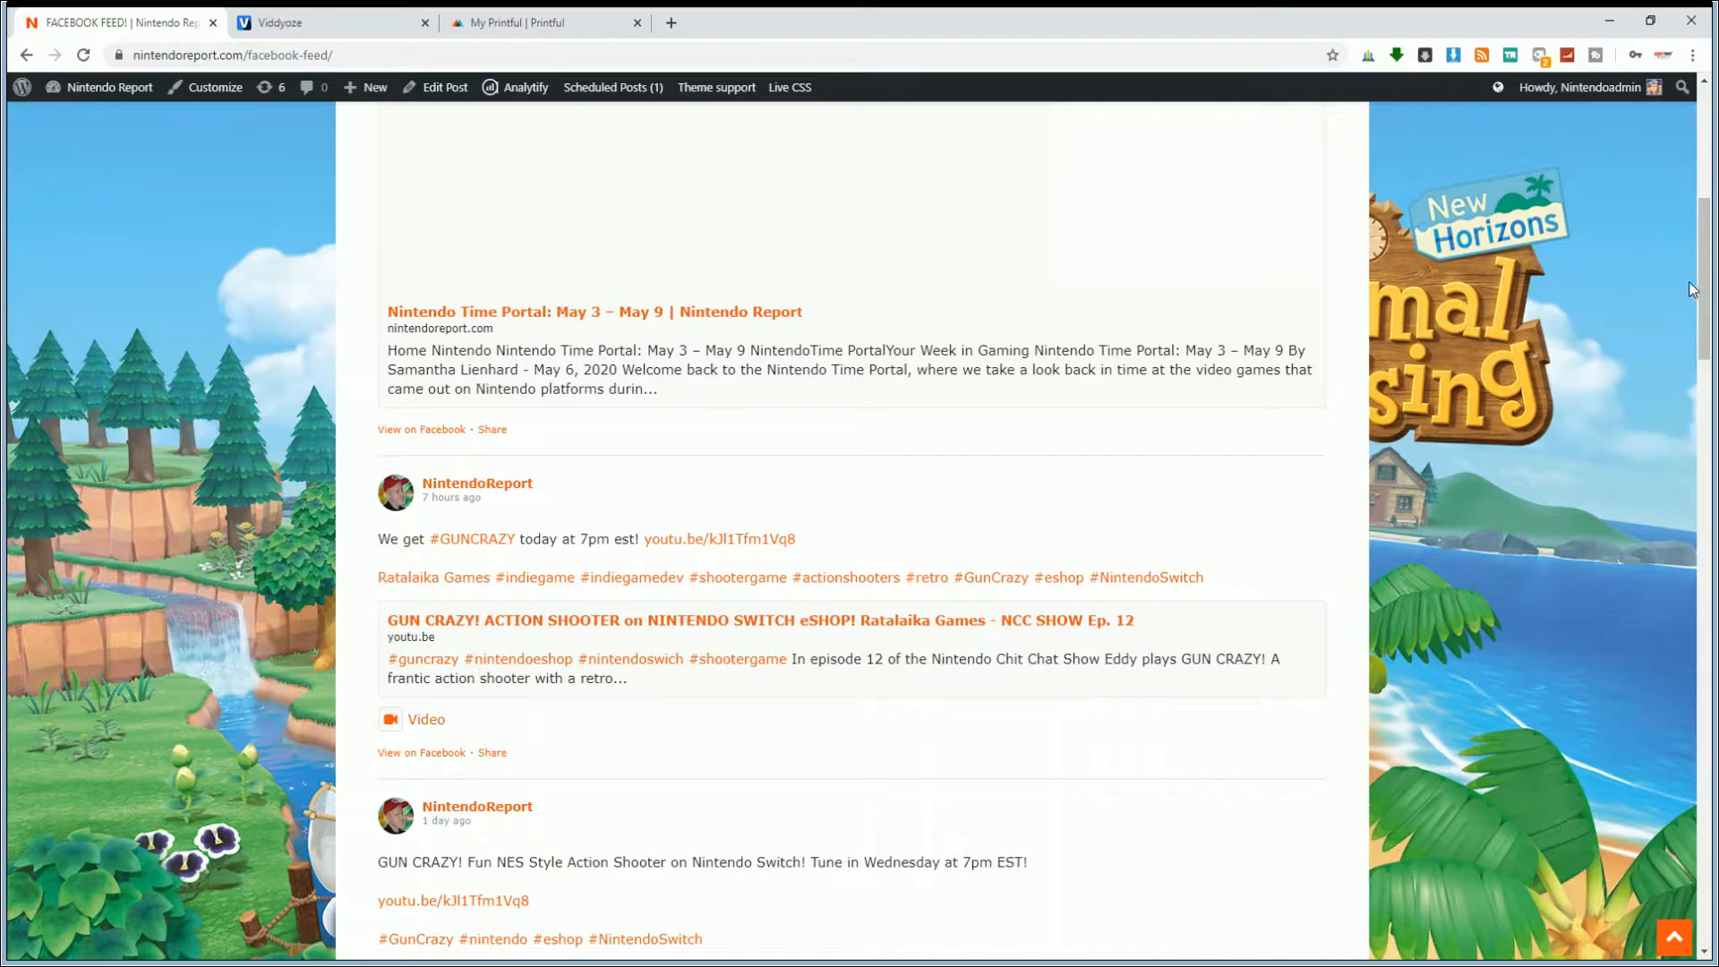
{"action": "scroll", "scroll_direction": "down", "scroll_amount": 3}
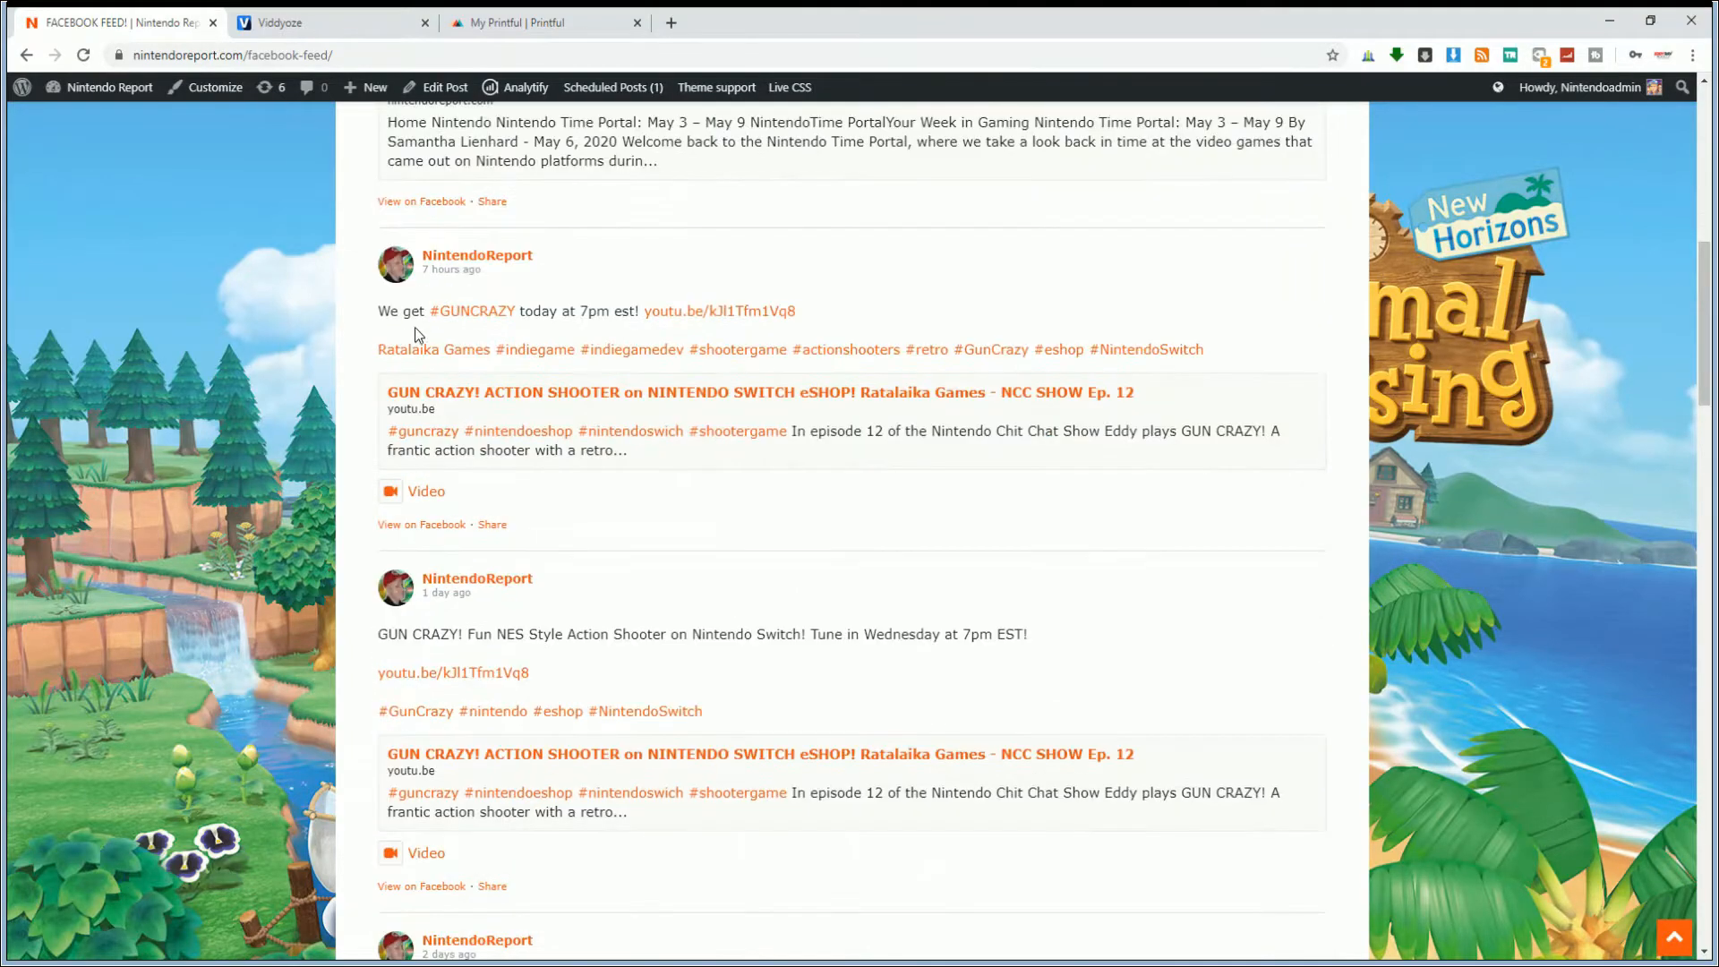
{"action": "mouse_move", "coordinate": [720, 311]}
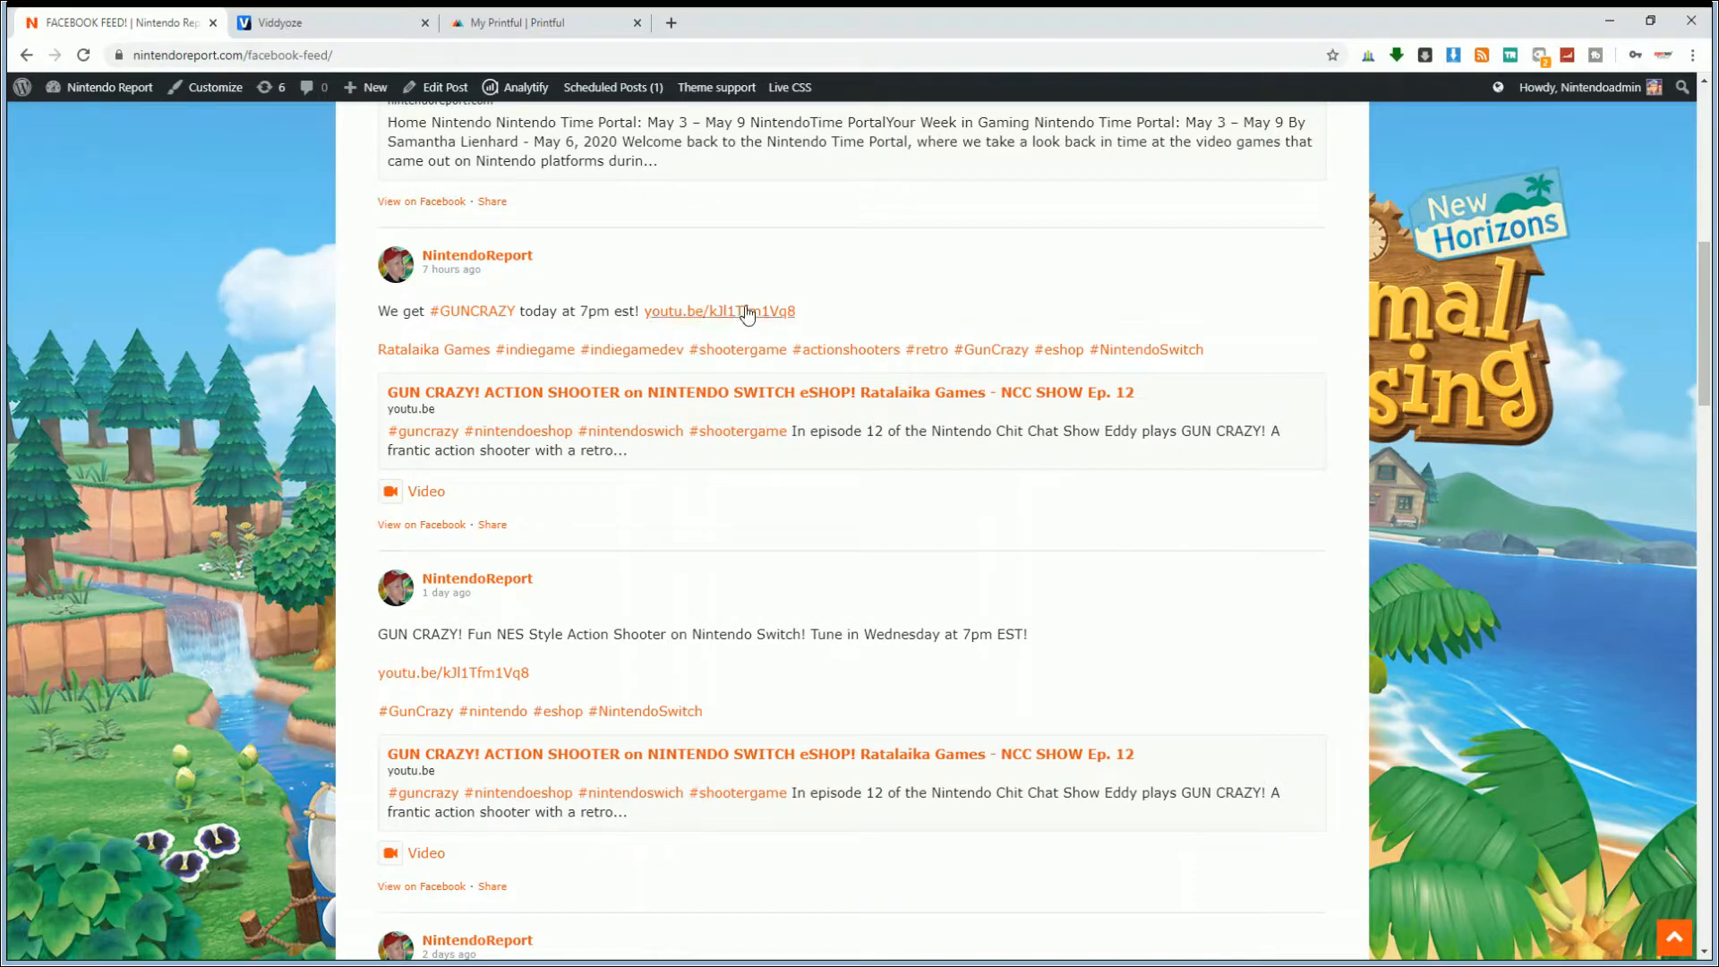
{"action": "scroll", "scroll_direction": "down", "scroll_amount": 3}
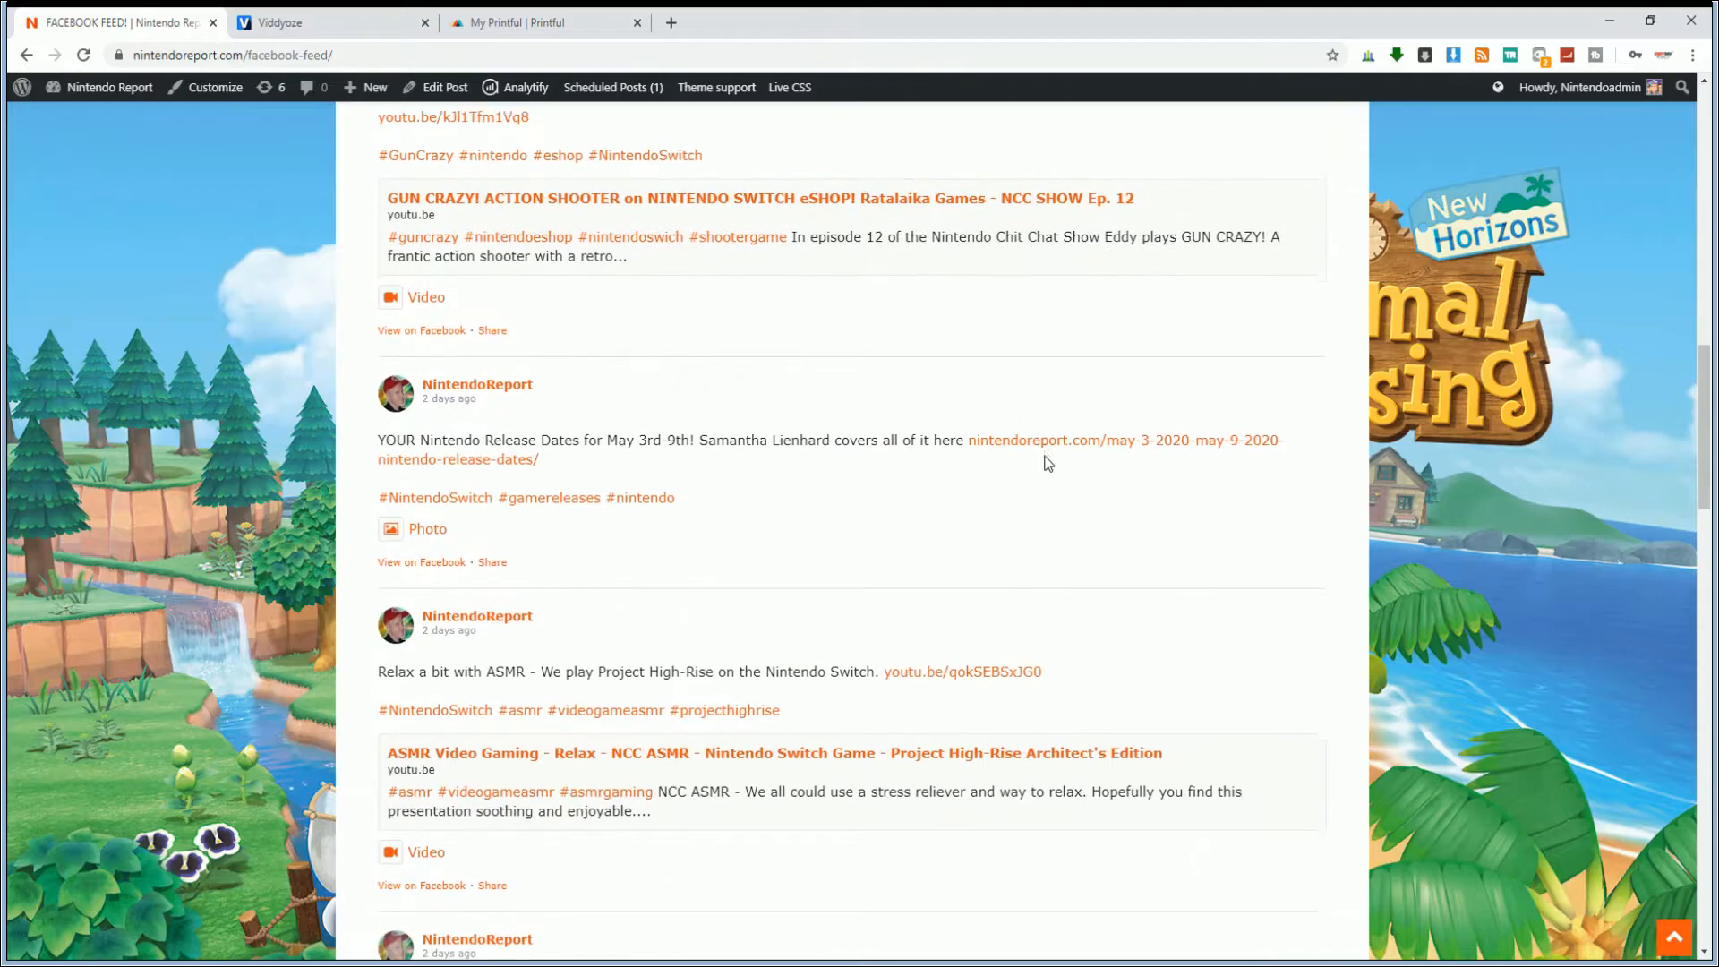
{"action": "scroll", "scroll_direction": "down", "scroll_amount": 3}
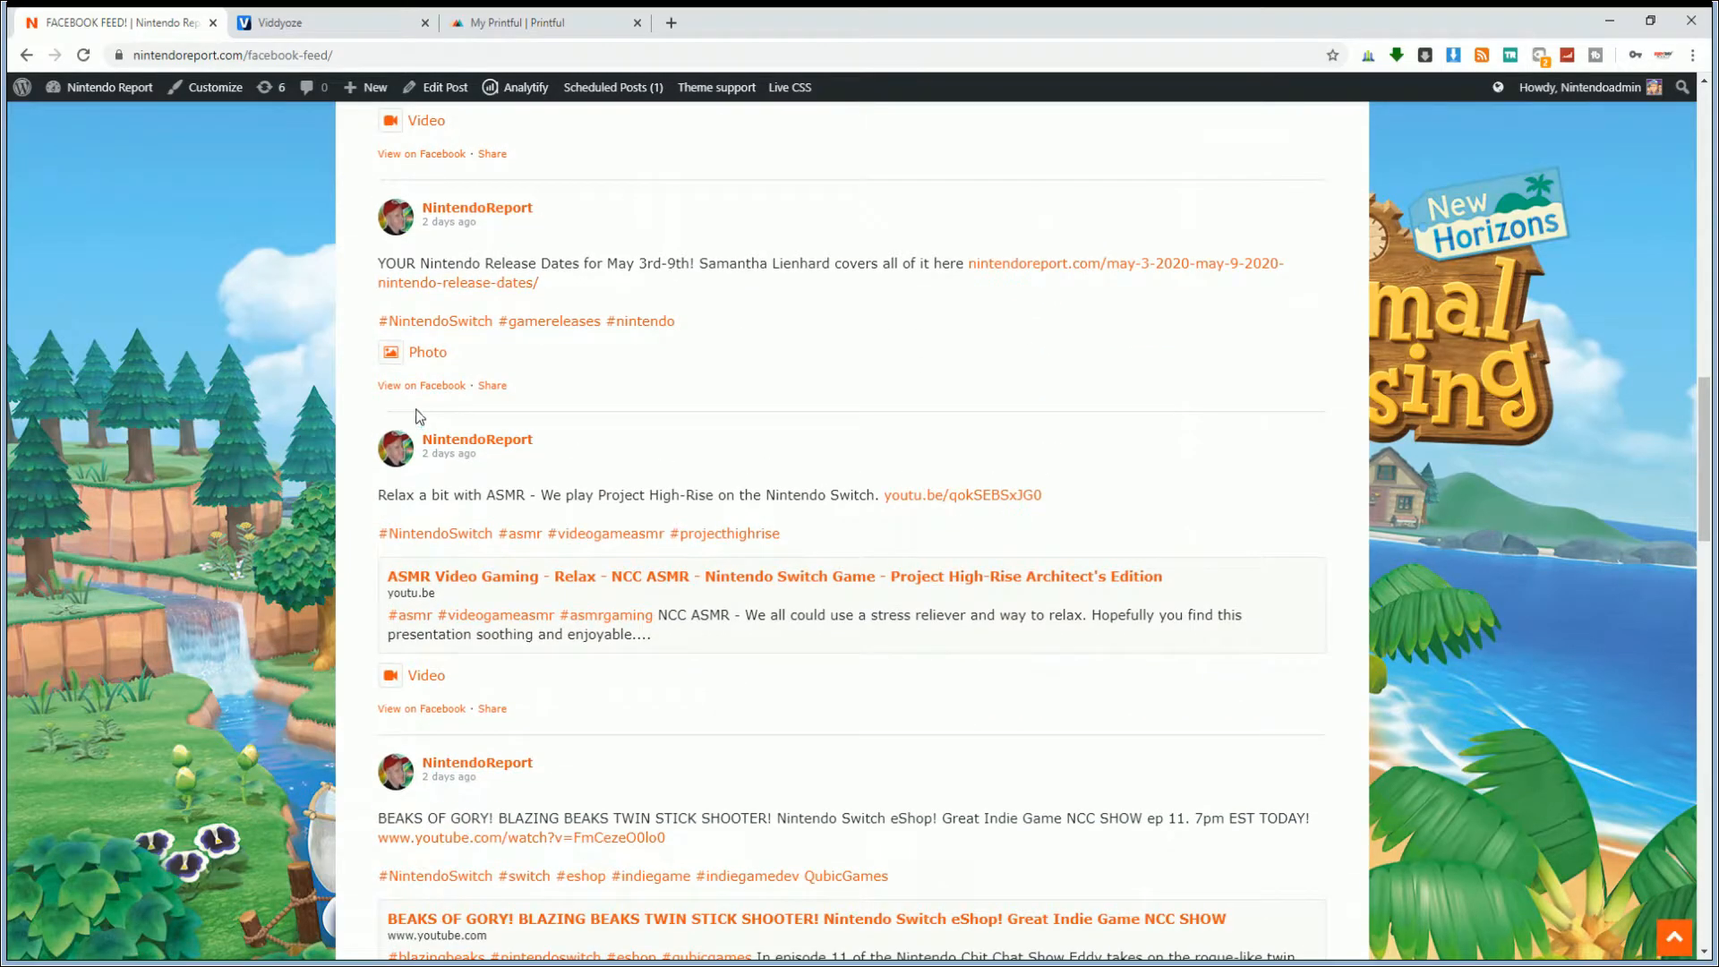
{"action": "scroll", "scroll_direction": "down", "scroll_amount": 3}
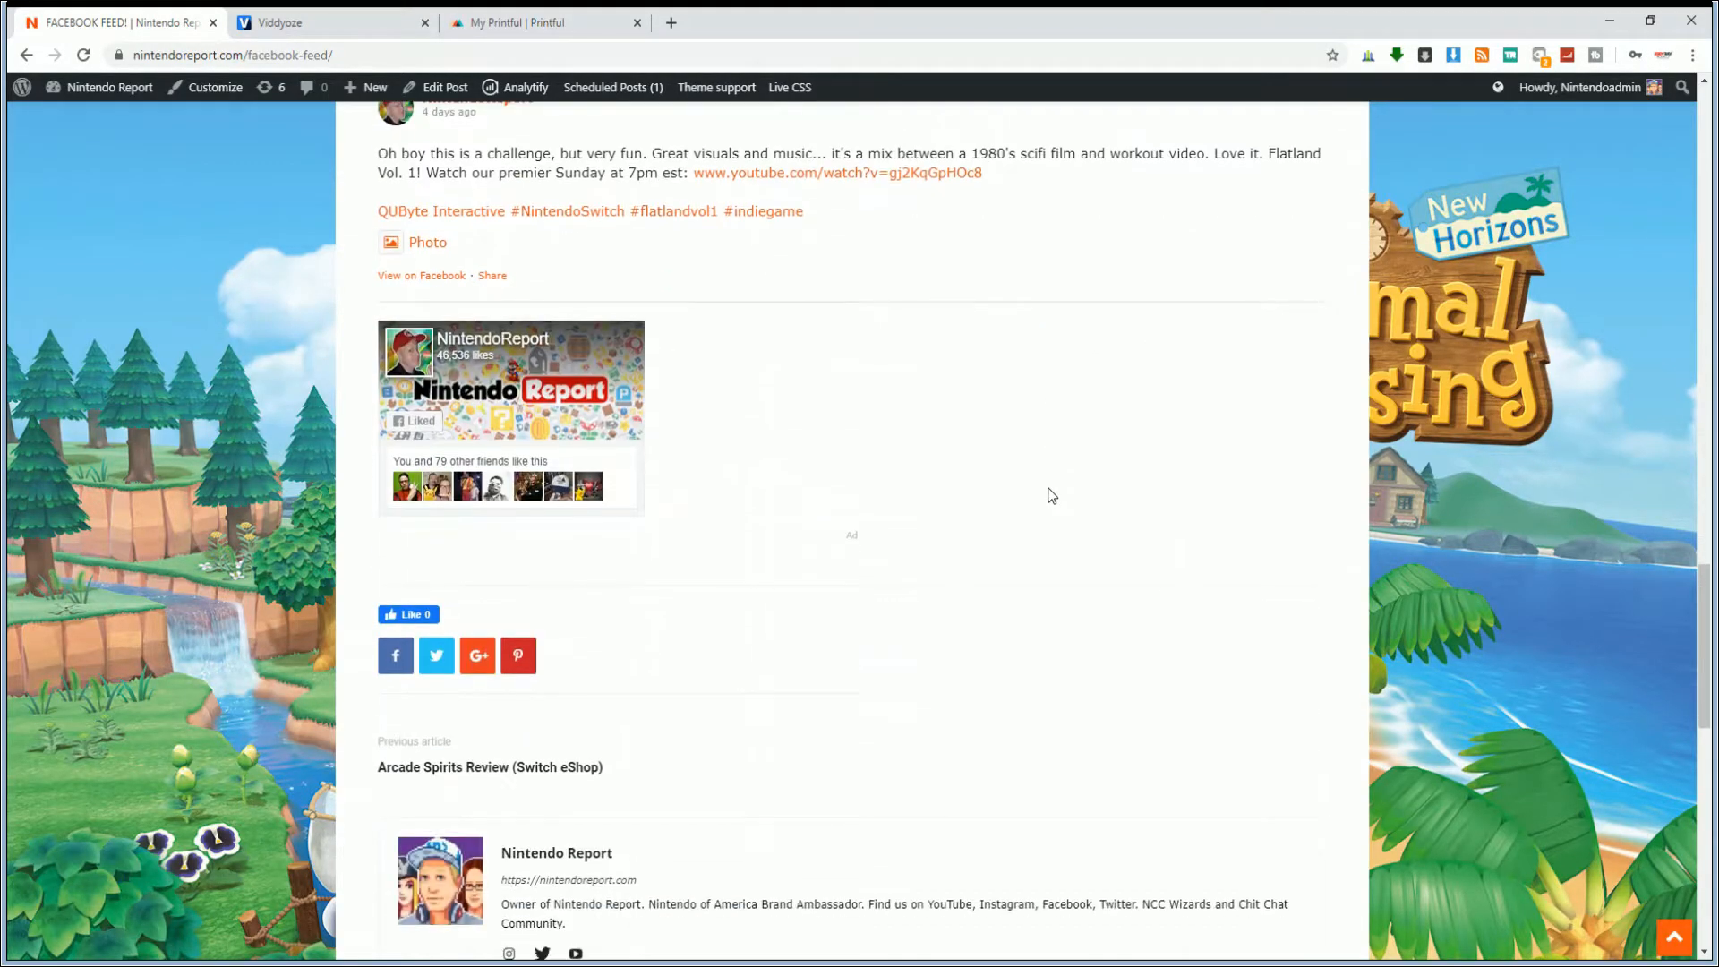
{"action": "mouse_move", "coordinate": [387, 480]}
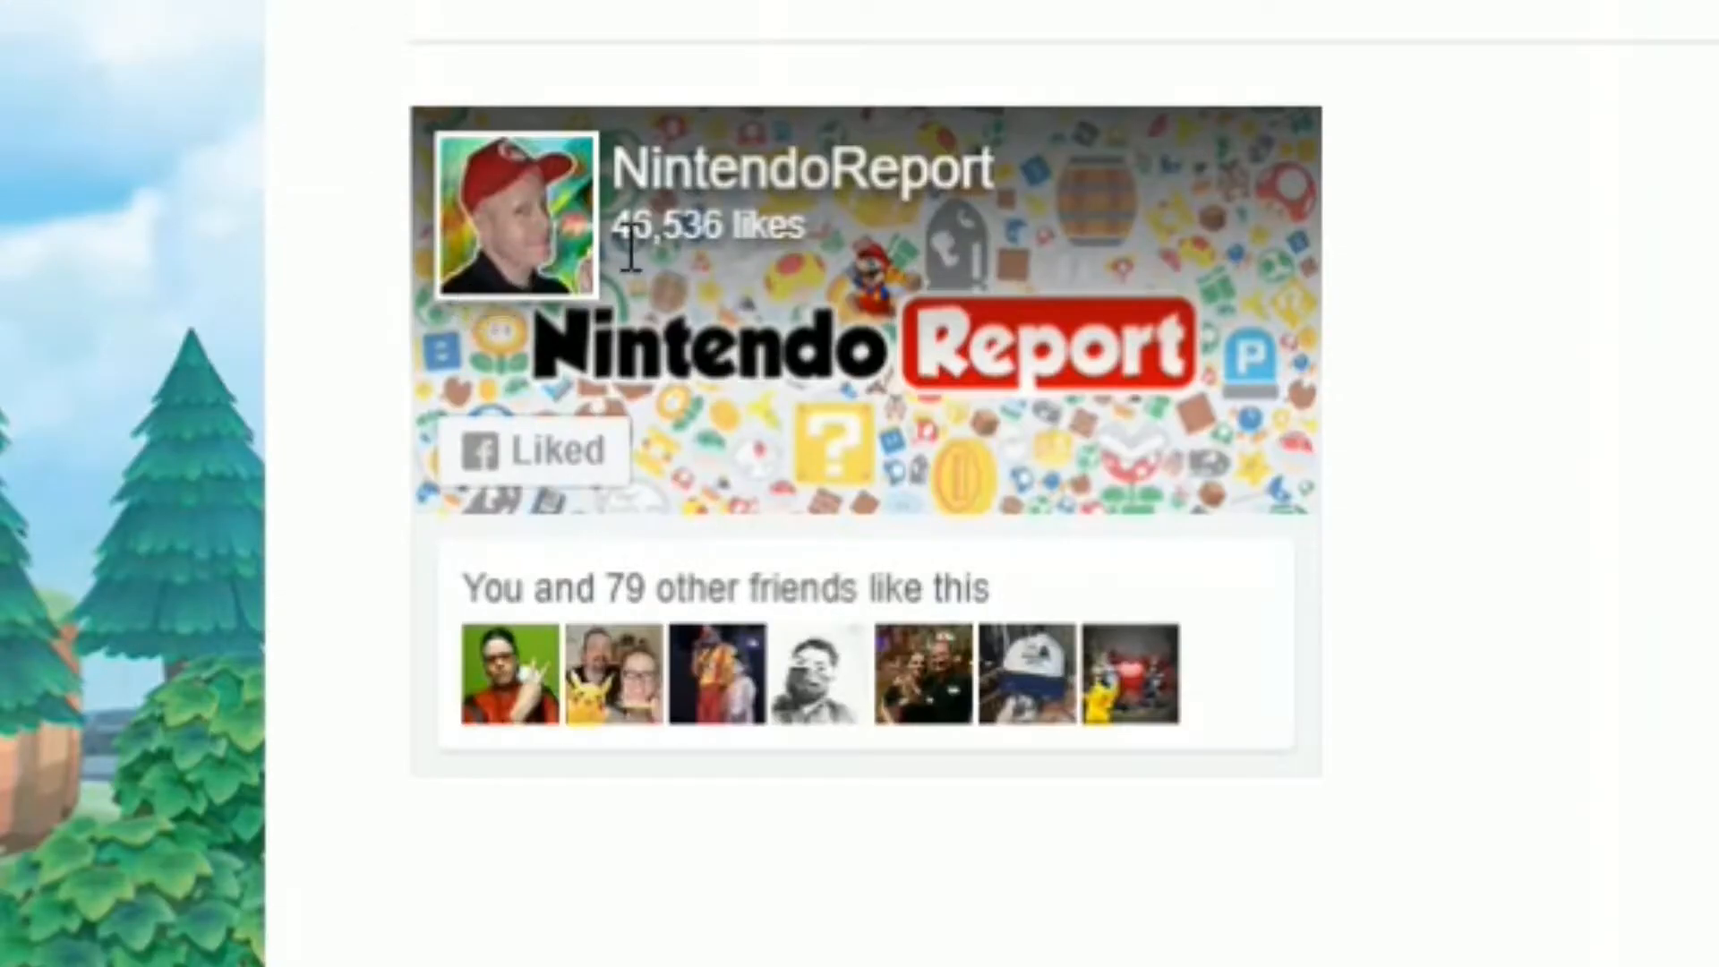
{"action": "mouse_move", "coordinate": [426, 712]}
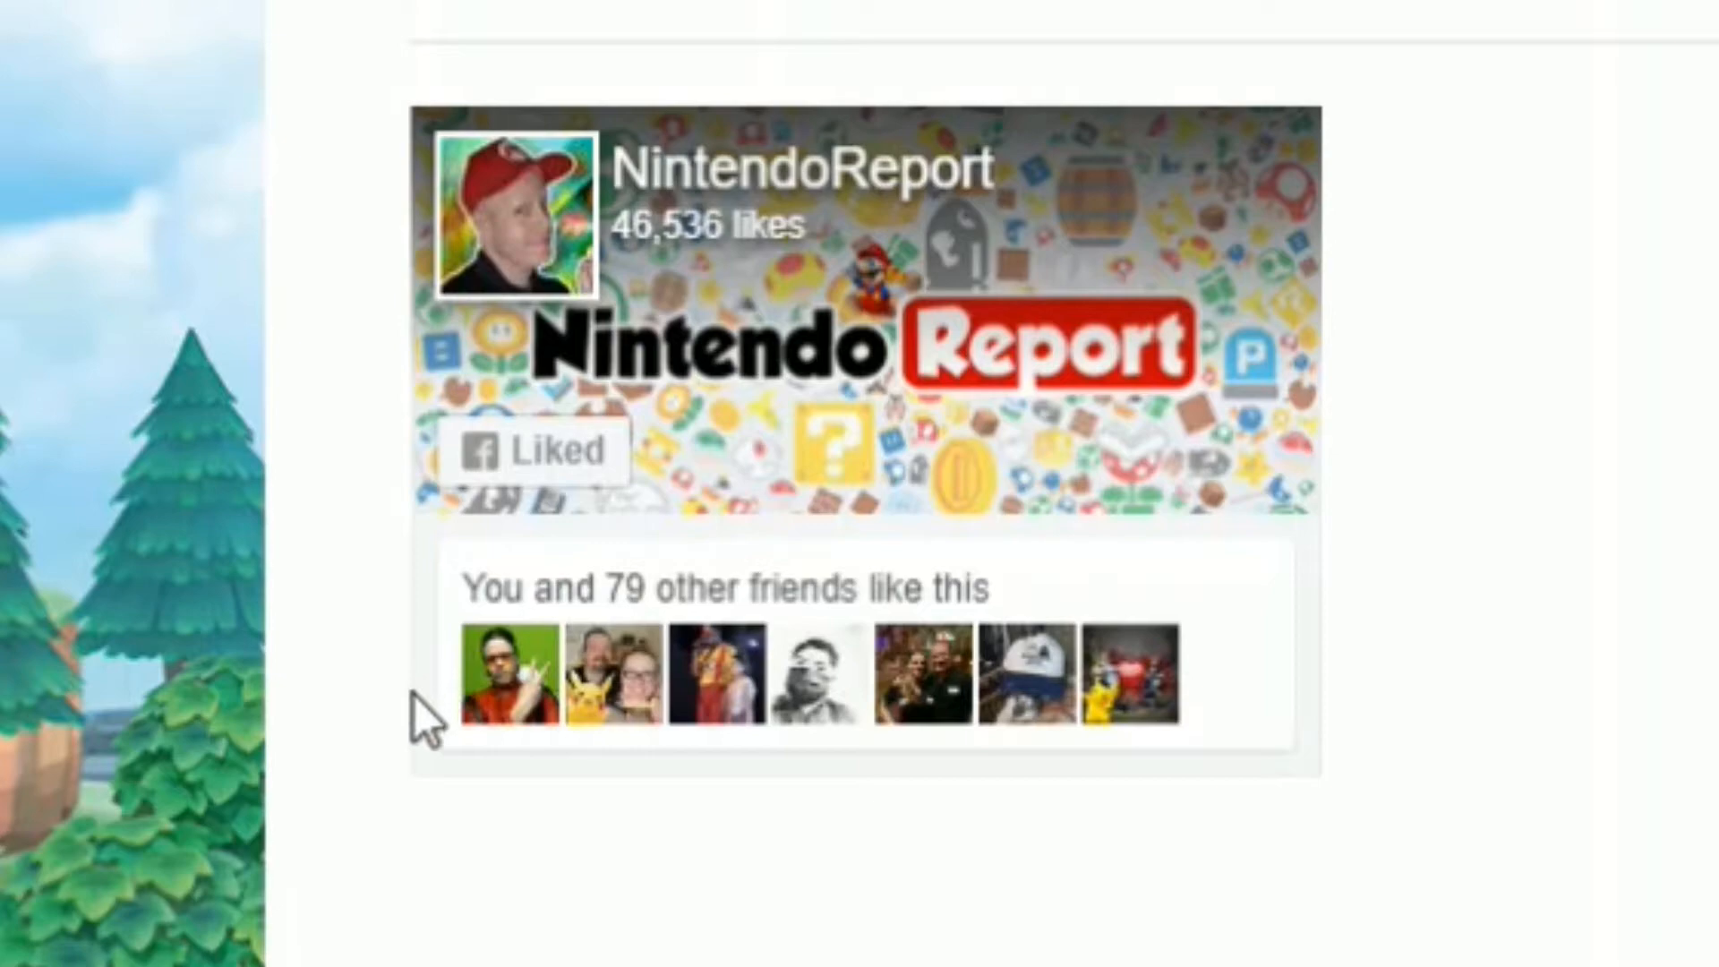
{"action": "mouse_move", "coordinate": [1576, 711]}
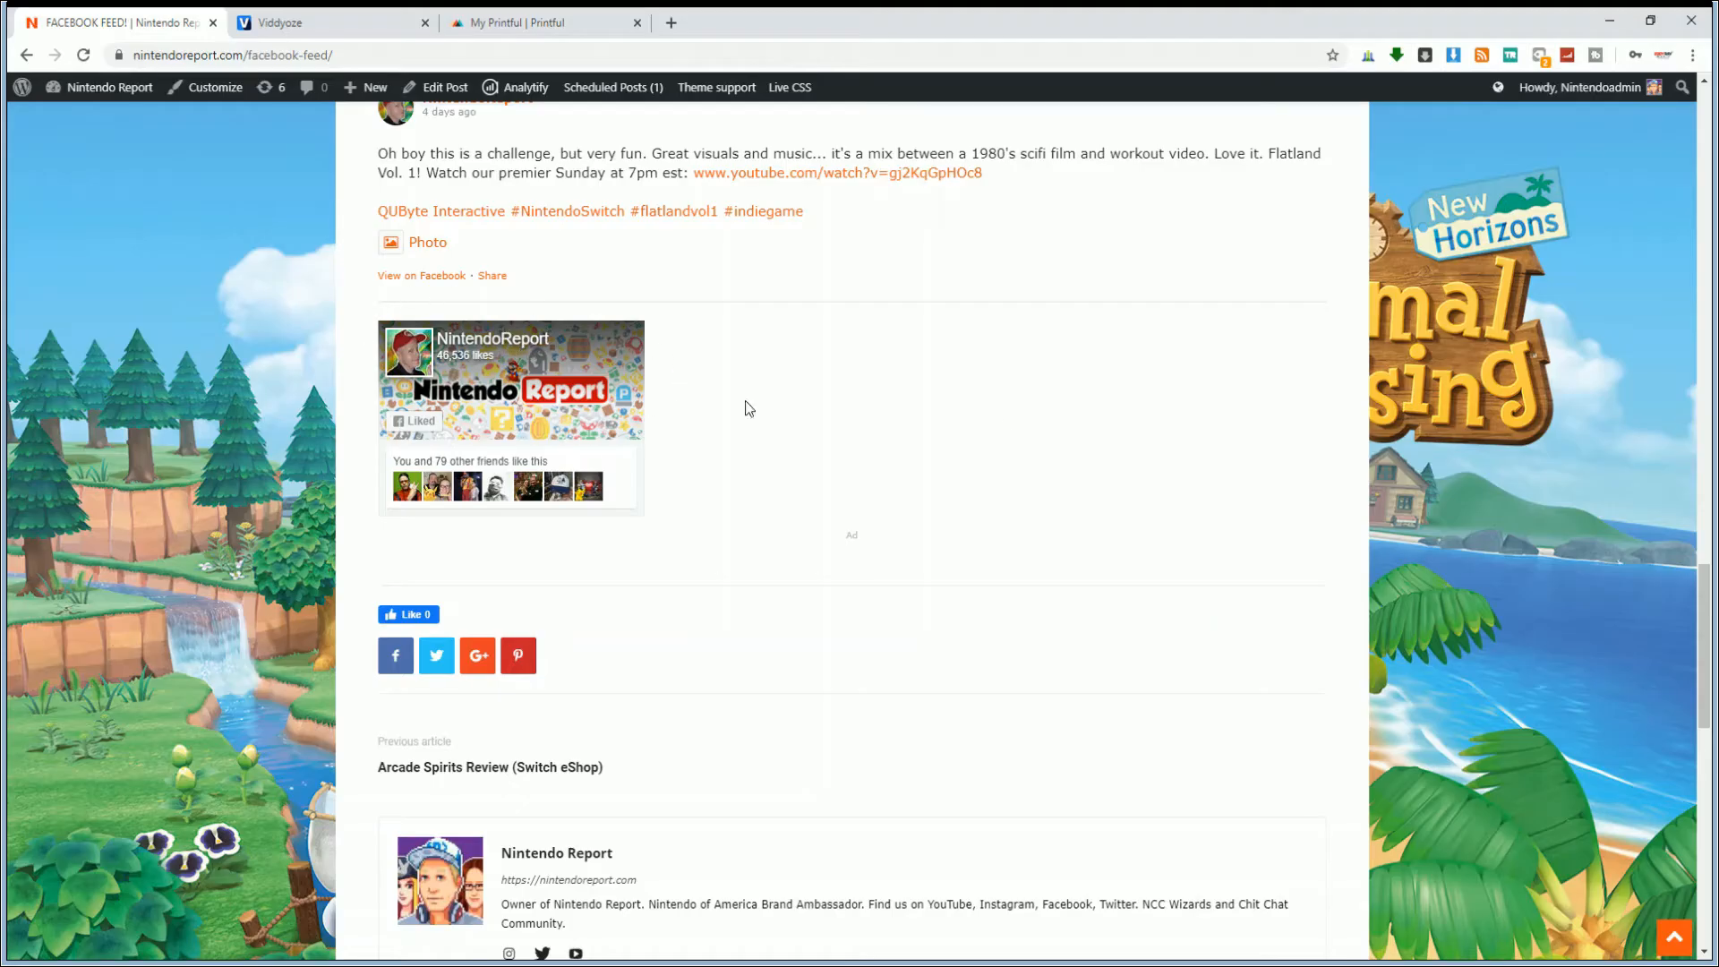
{"action": "mouse_move", "coordinate": [587, 261]}
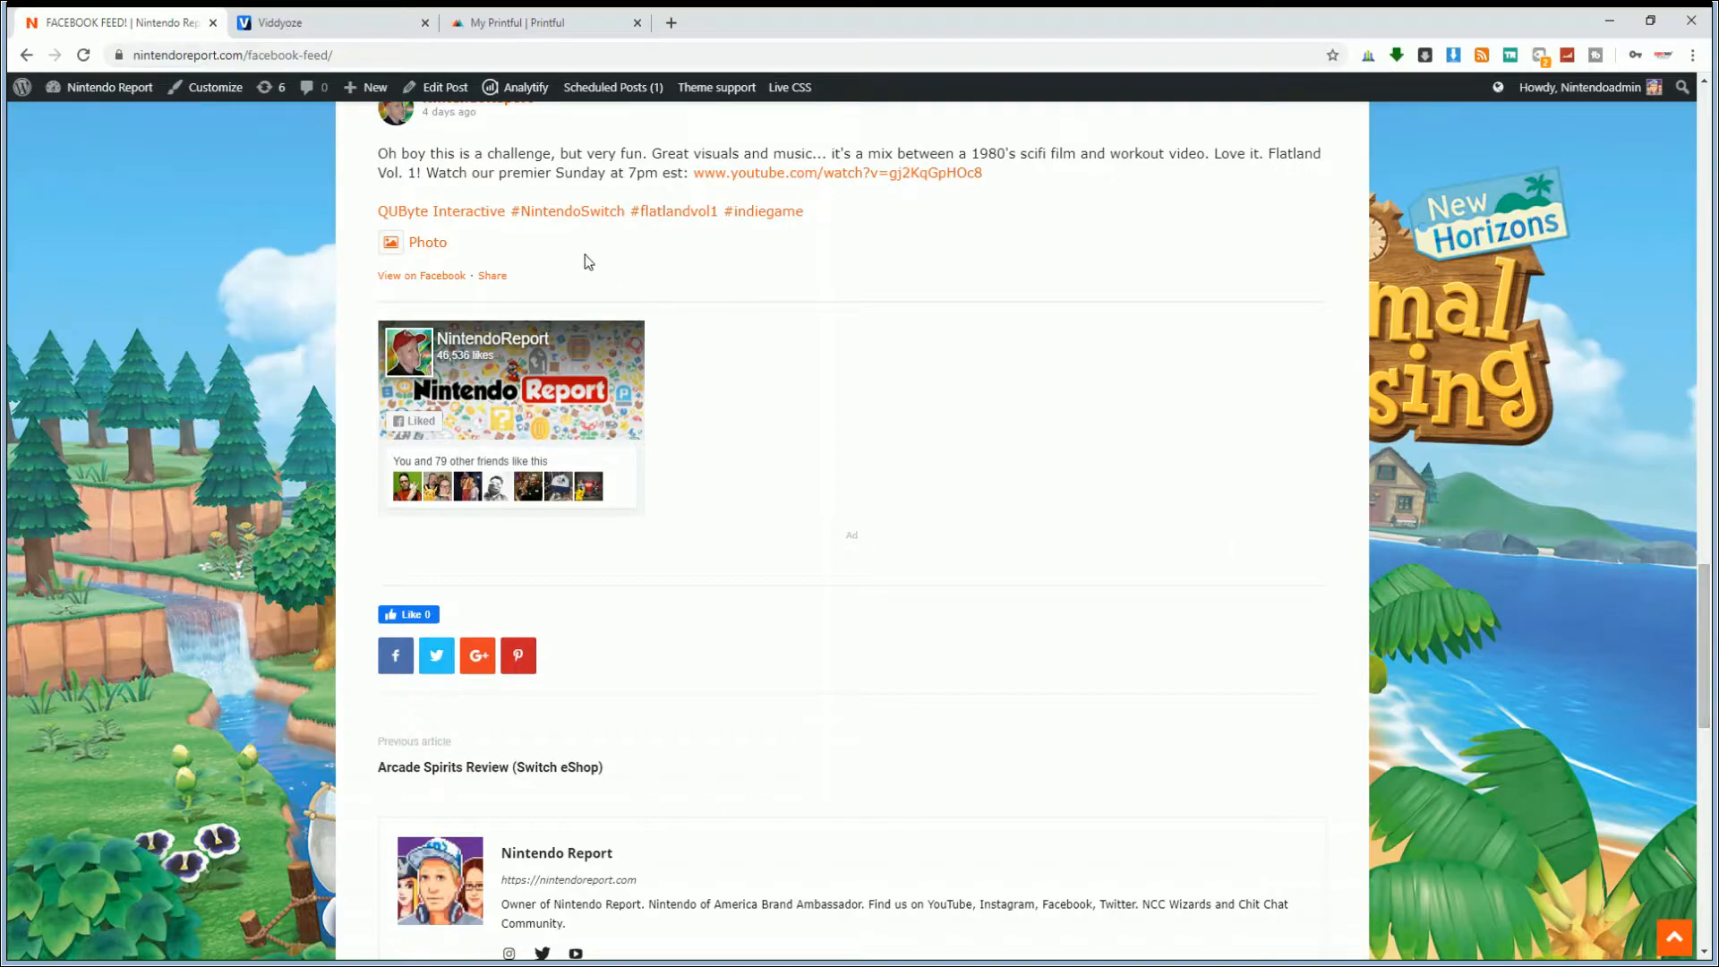
{"action": "mouse_move", "coordinate": [1710, 567]}
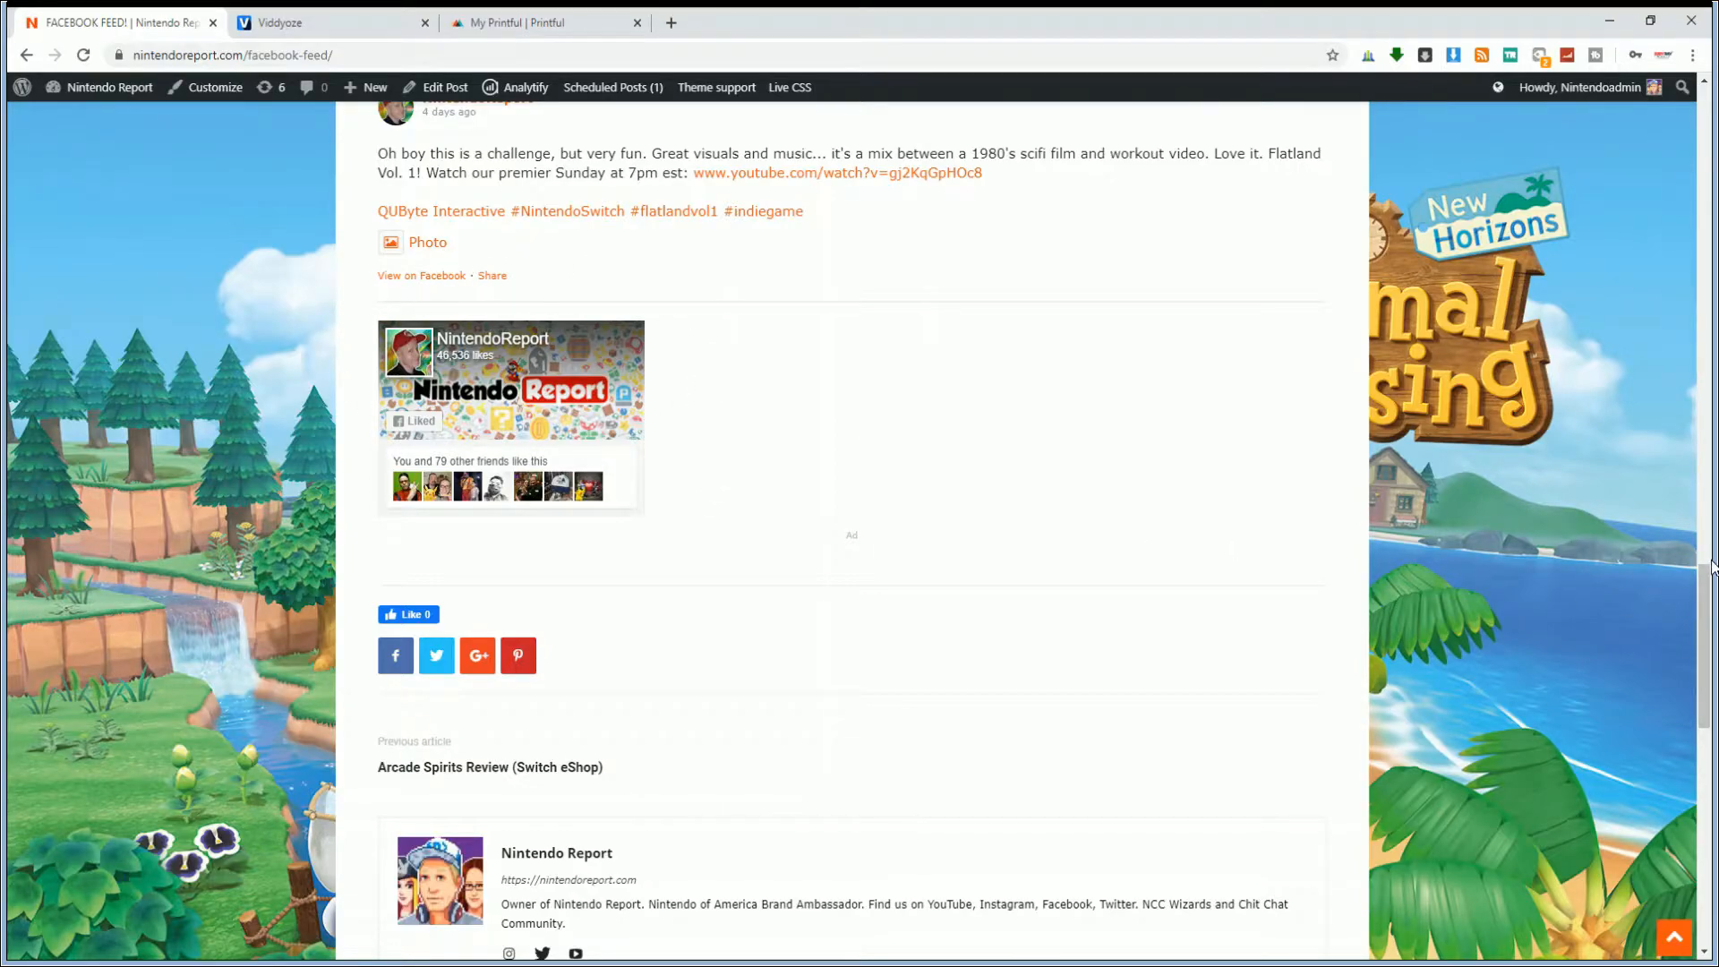
Return to the top of the FACEBOOK FEED! post and edit it from the admin bar
{"action": "scroll", "scroll_direction": "up", "scroll_amount": 3}
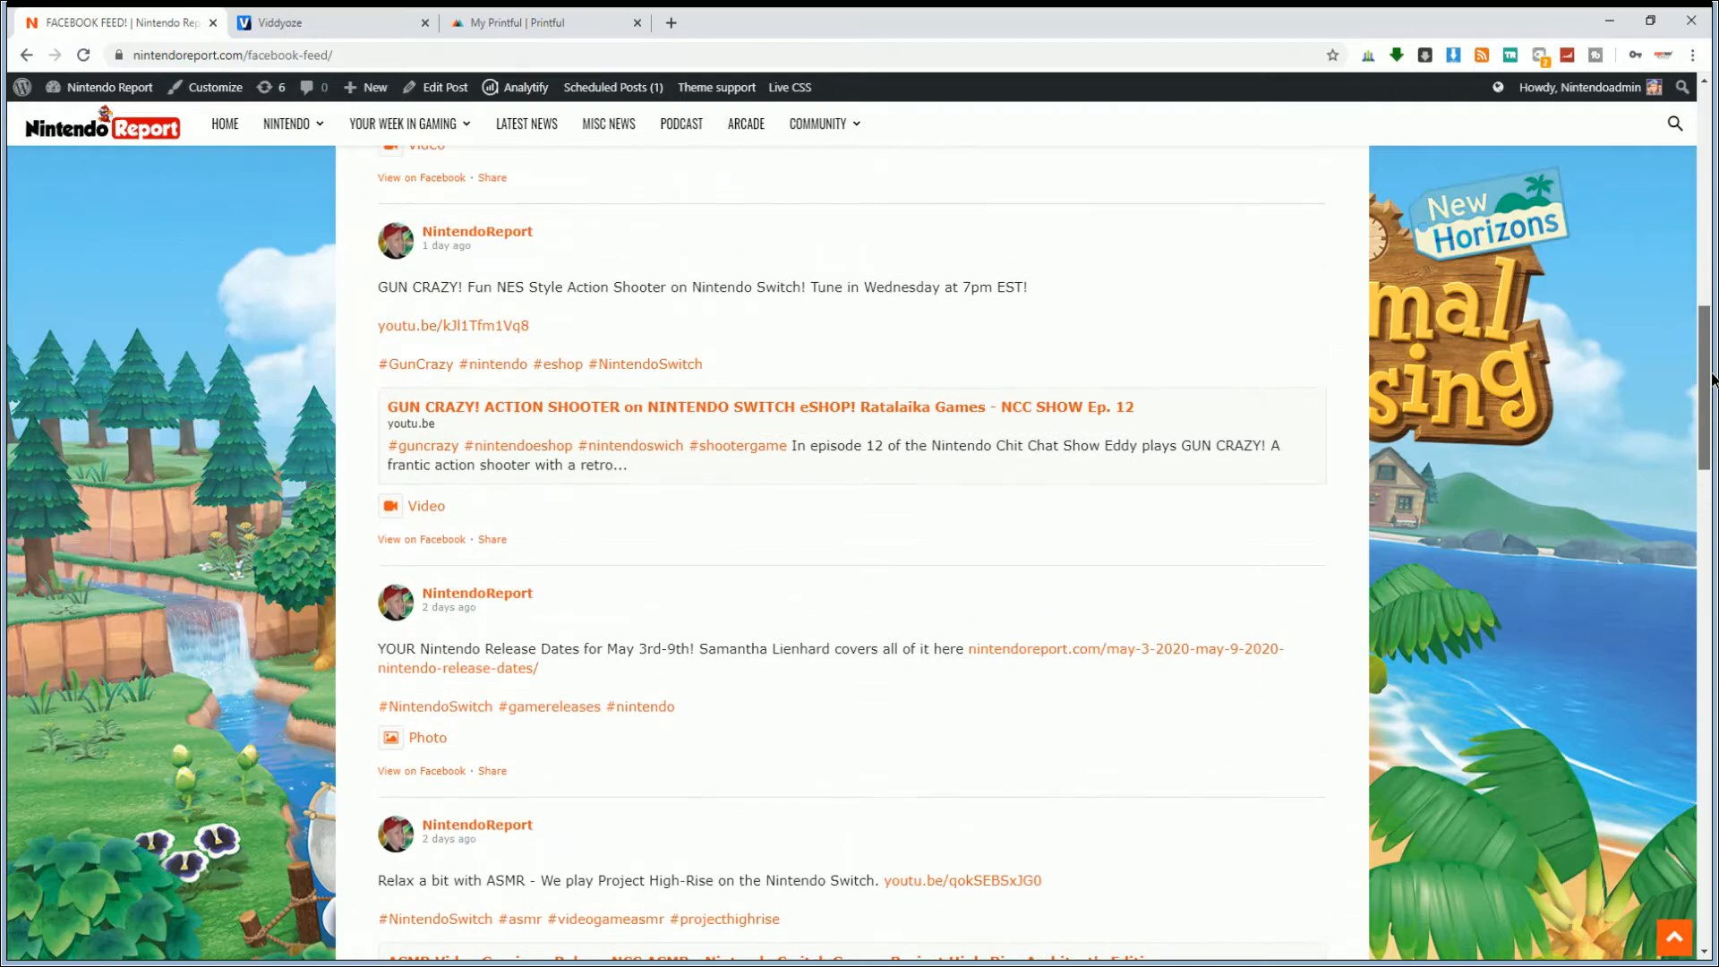
{"action": "scroll", "scroll_direction": "up", "scroll_amount": 3}
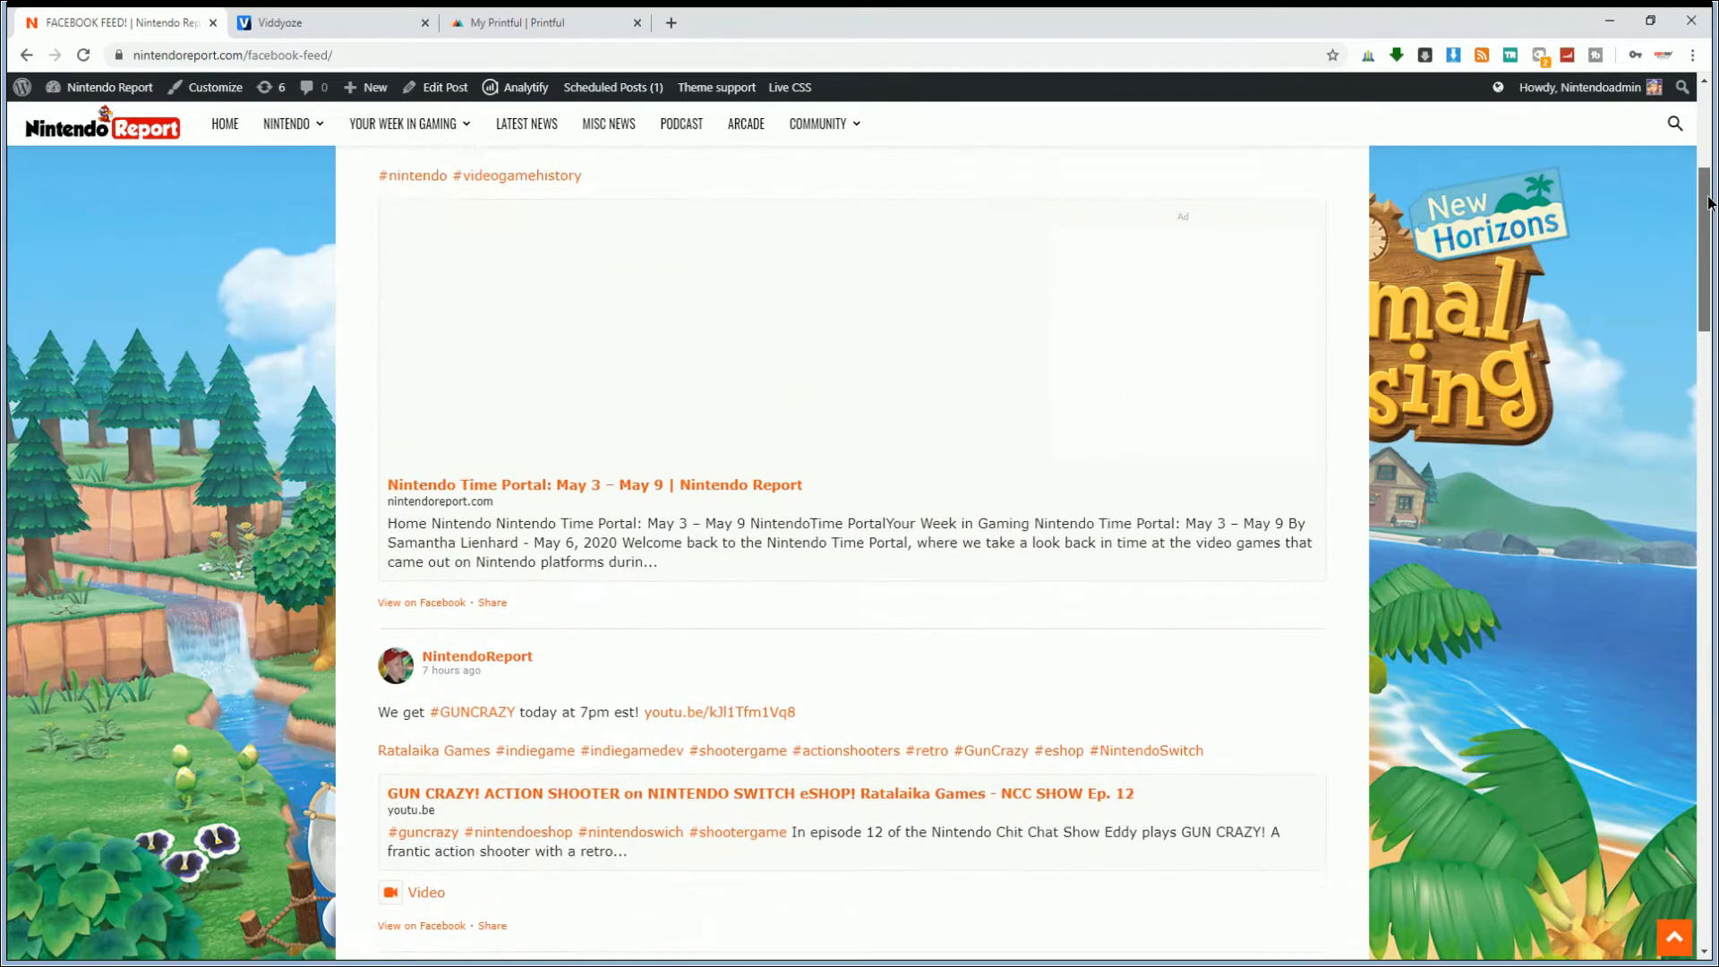
{"action": "scroll", "scroll_direction": "up", "scroll_amount": 3}
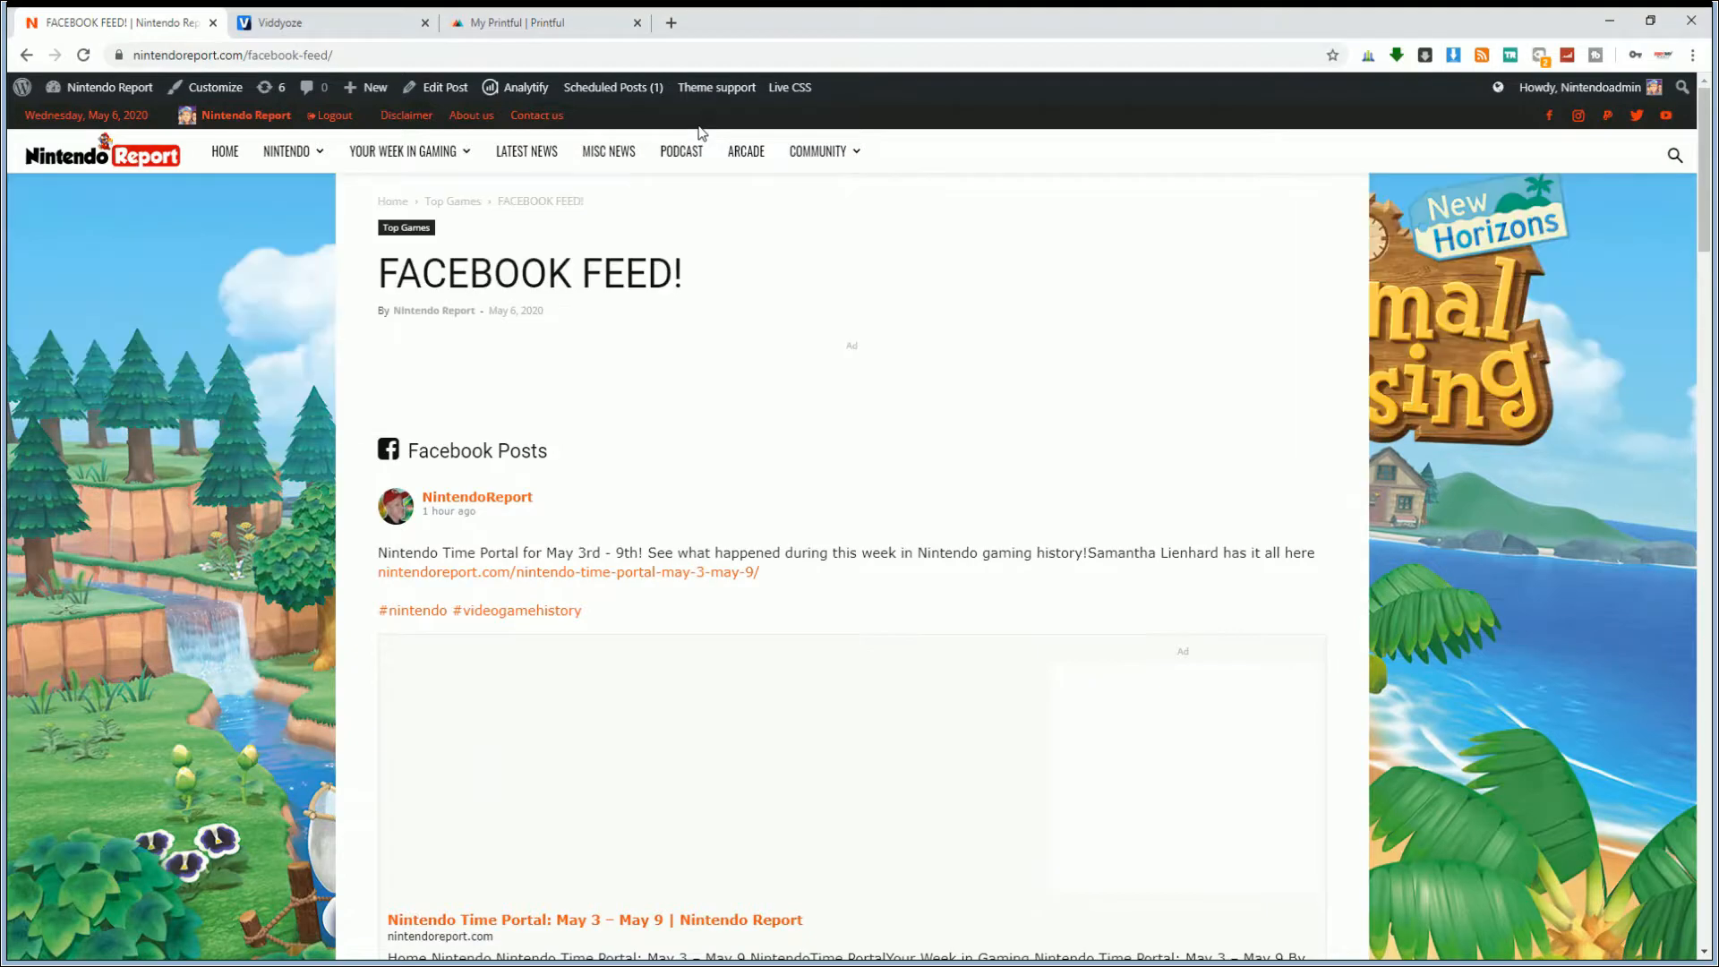
{"action": "left_click", "coordinate": [442, 88]}
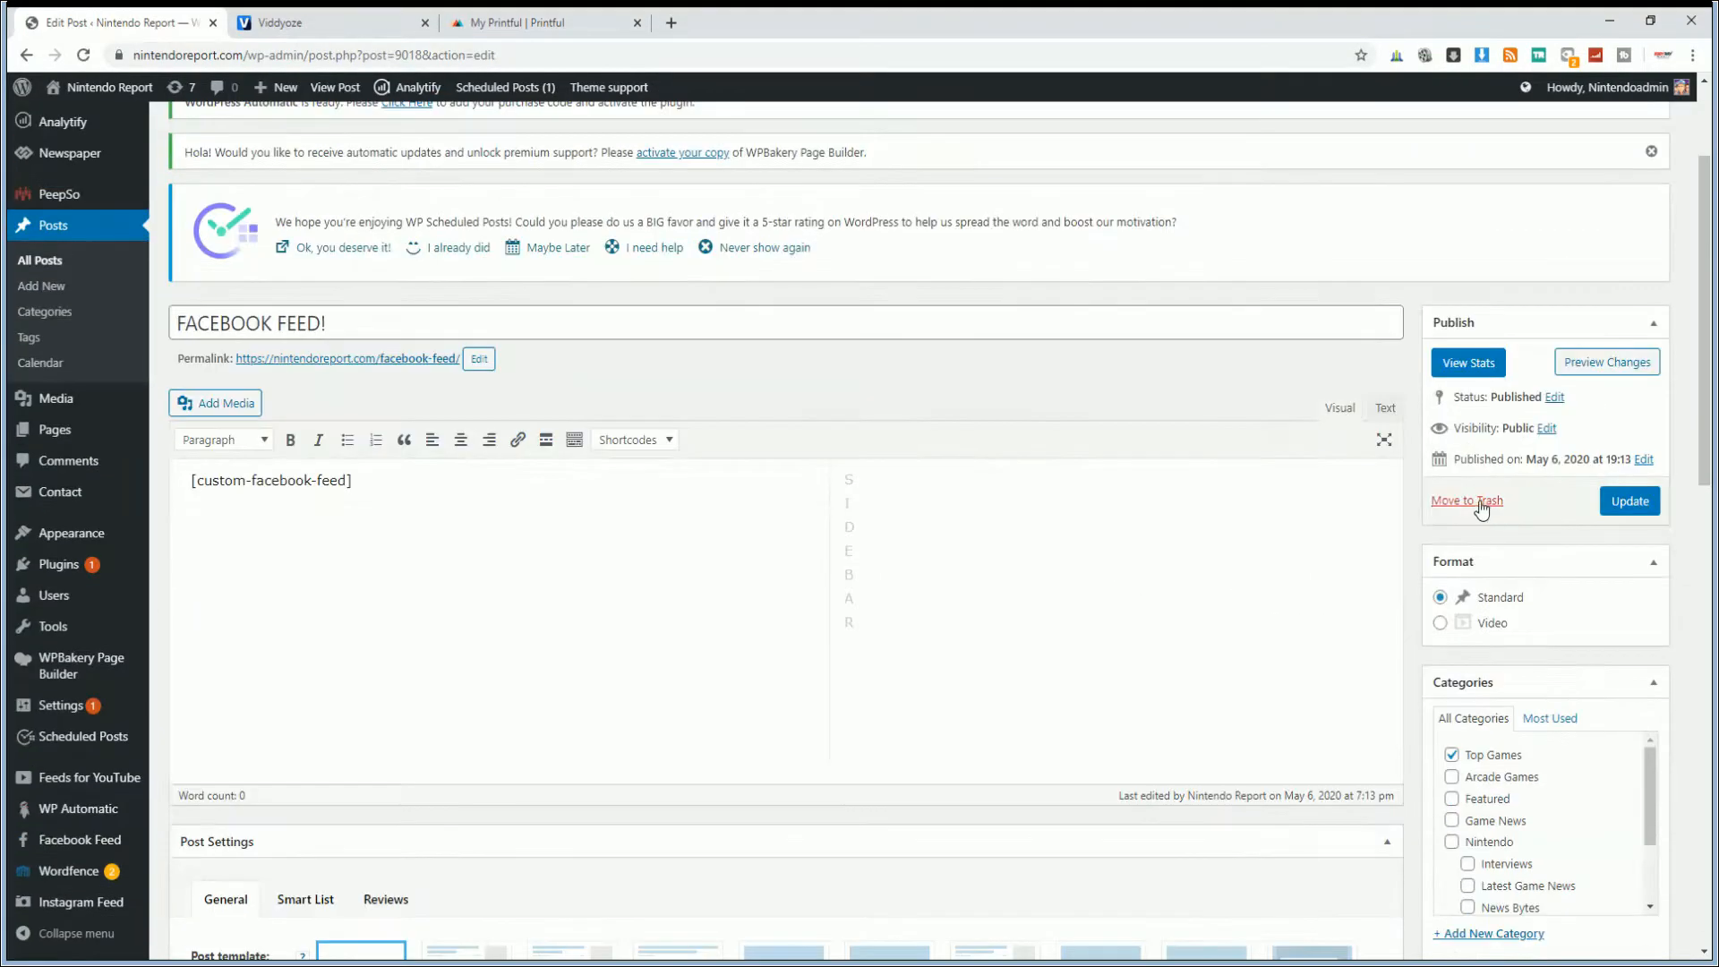
Move the FACEBOOK FEED! post to Trash and visit the live Nintendo Report Facebook Feed! post
{"action": "left_click", "coordinate": [1466, 501]}
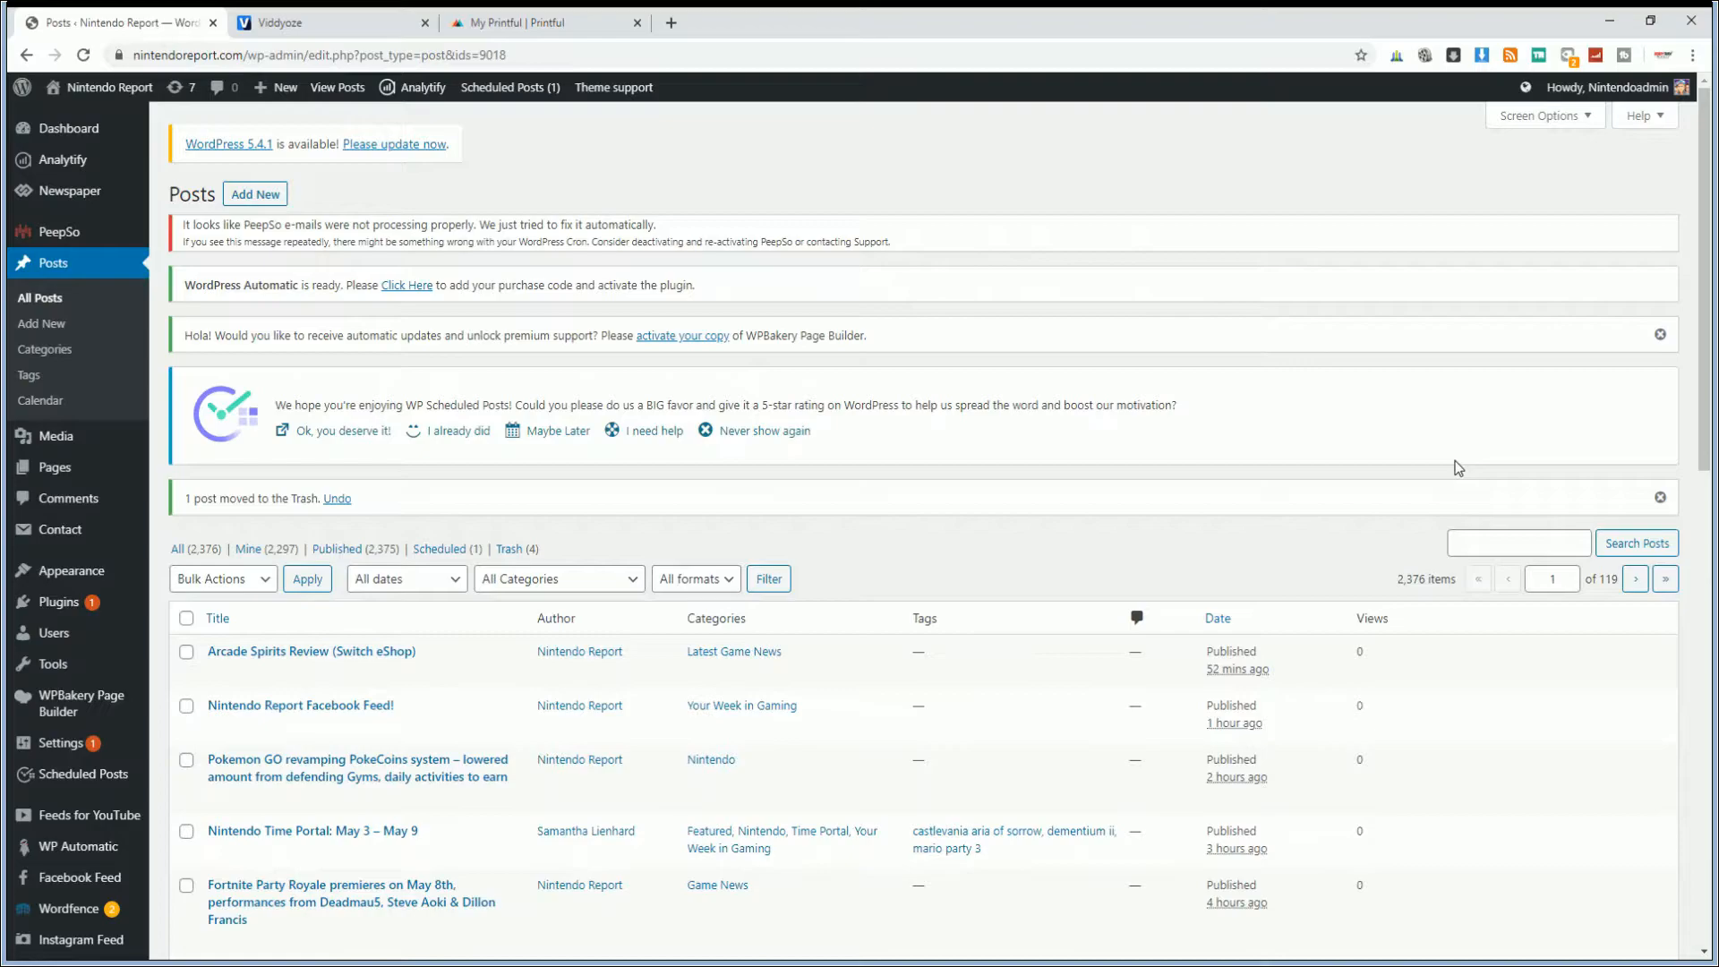
{"action": "left_click", "coordinate": [106, 86]}
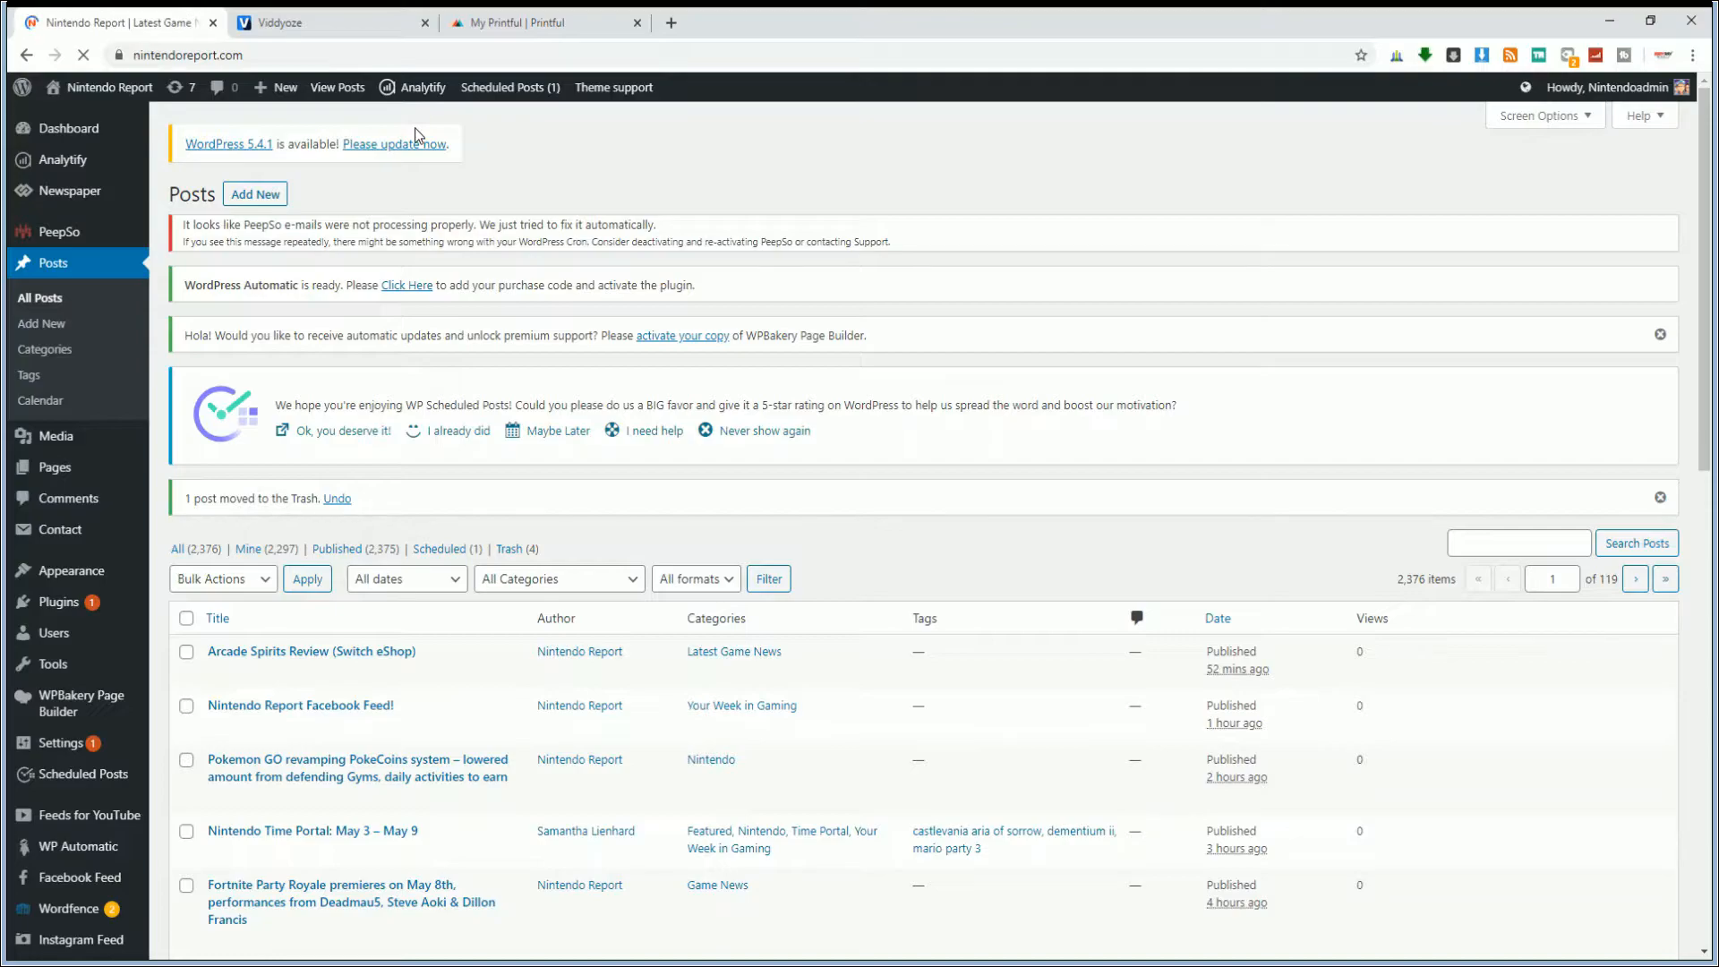
{"action": "left_click", "coordinate": [109, 86]}
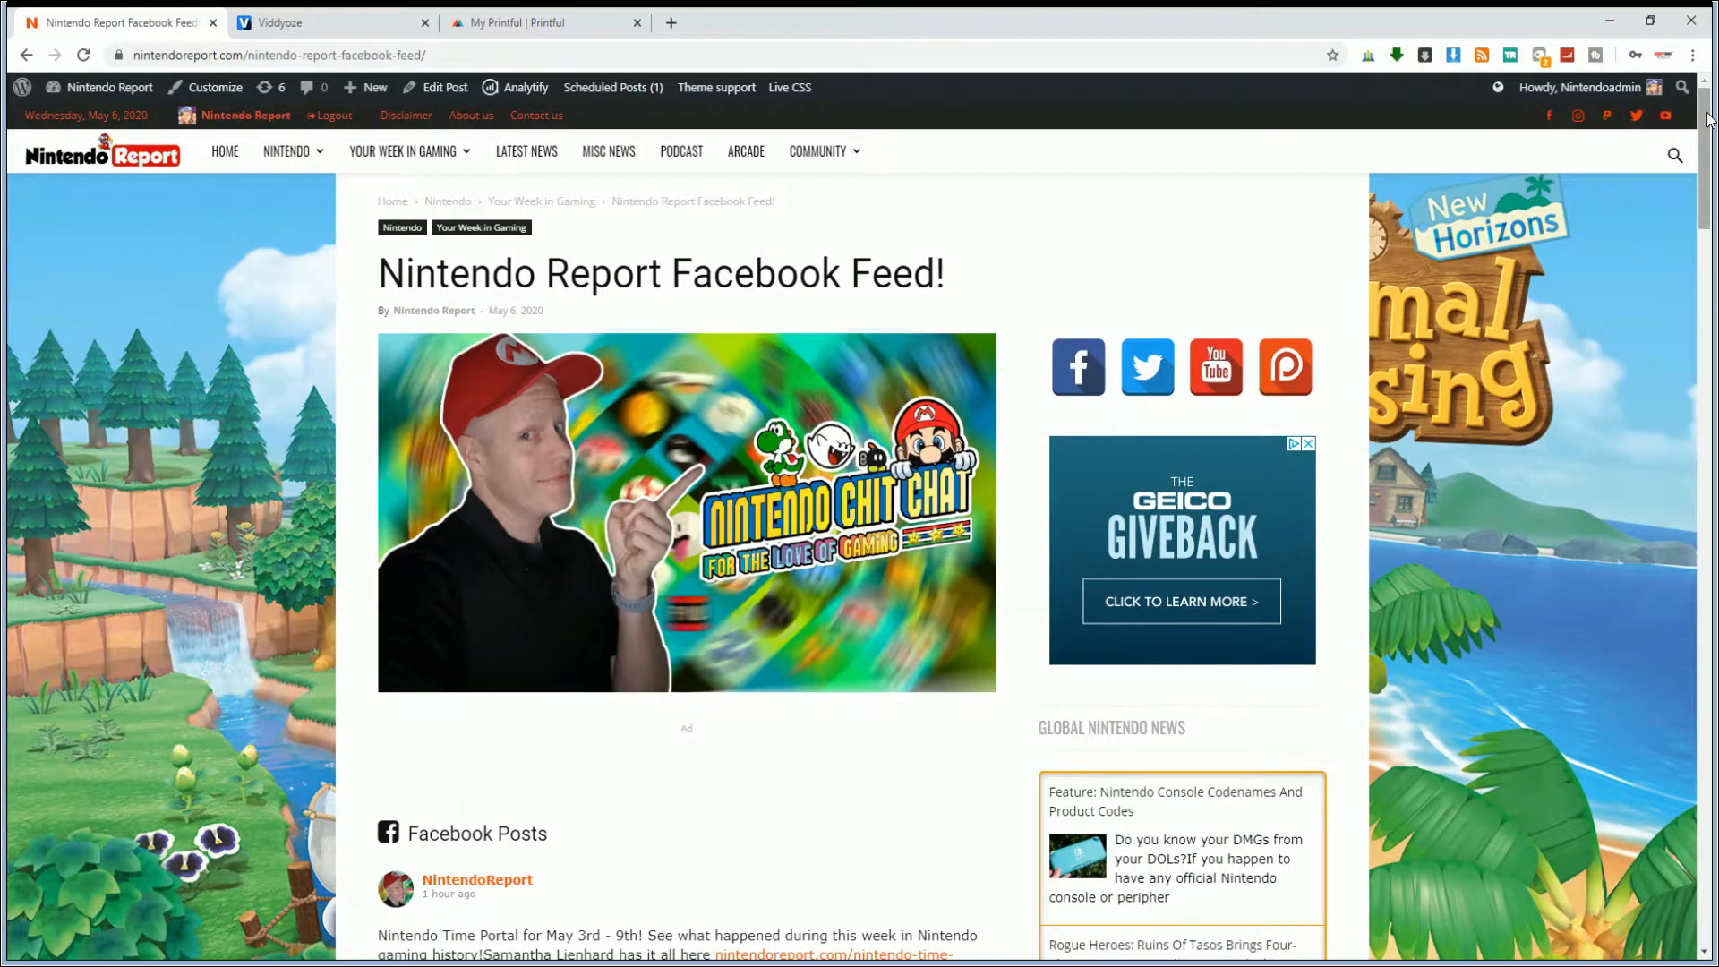
Scroll through the embedded Facebook posts in Nintendo Report Facebook Feed! and back to its title
{"action": "scroll", "scroll_direction": "down", "scroll_amount": 3}
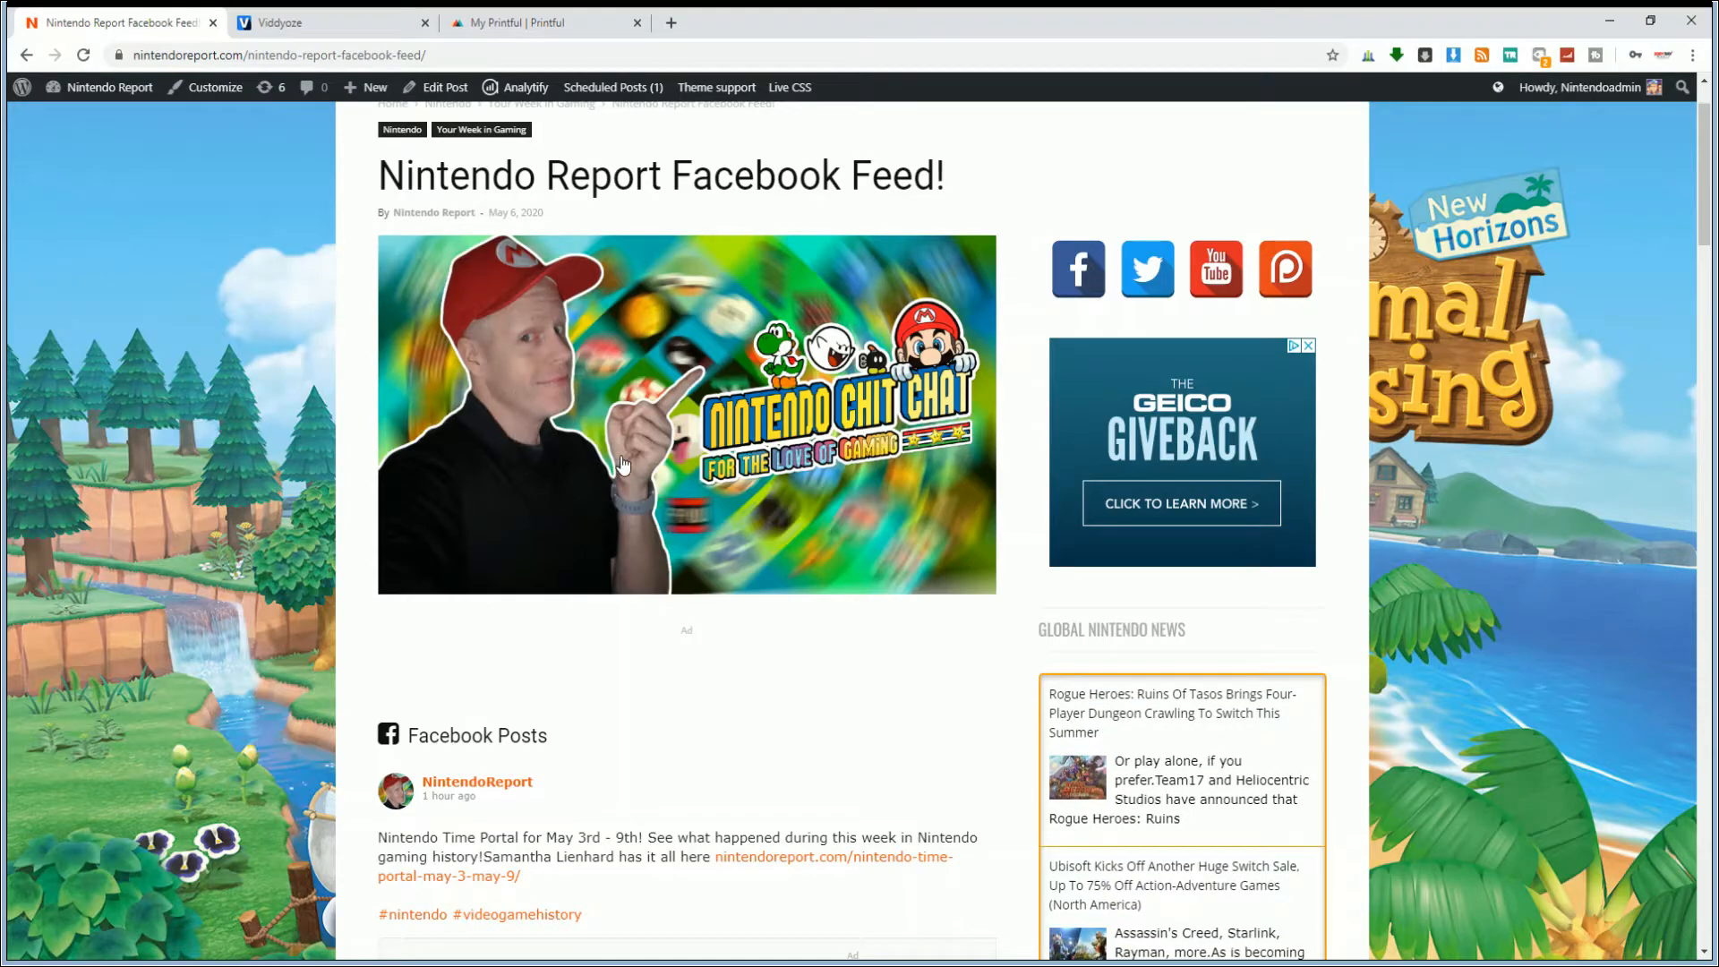
{"action": "scroll", "scroll_direction": "down", "scroll_amount": 3}
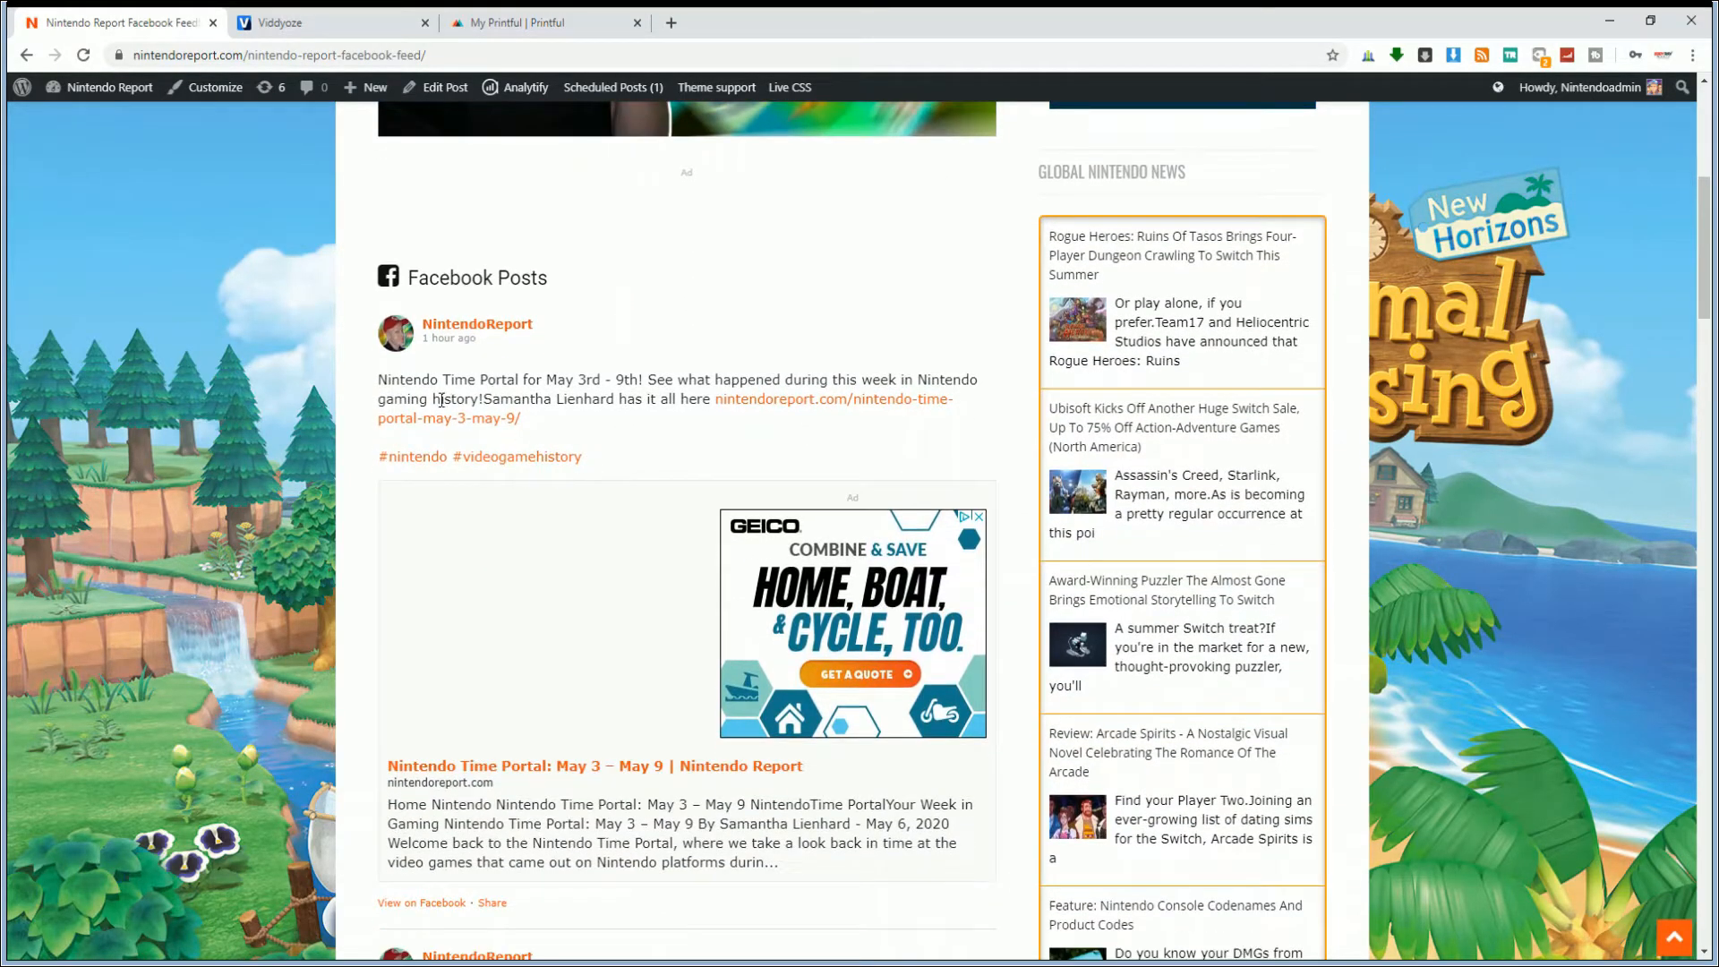
{"action": "scroll", "scroll_direction": "down", "scroll_amount": 3}
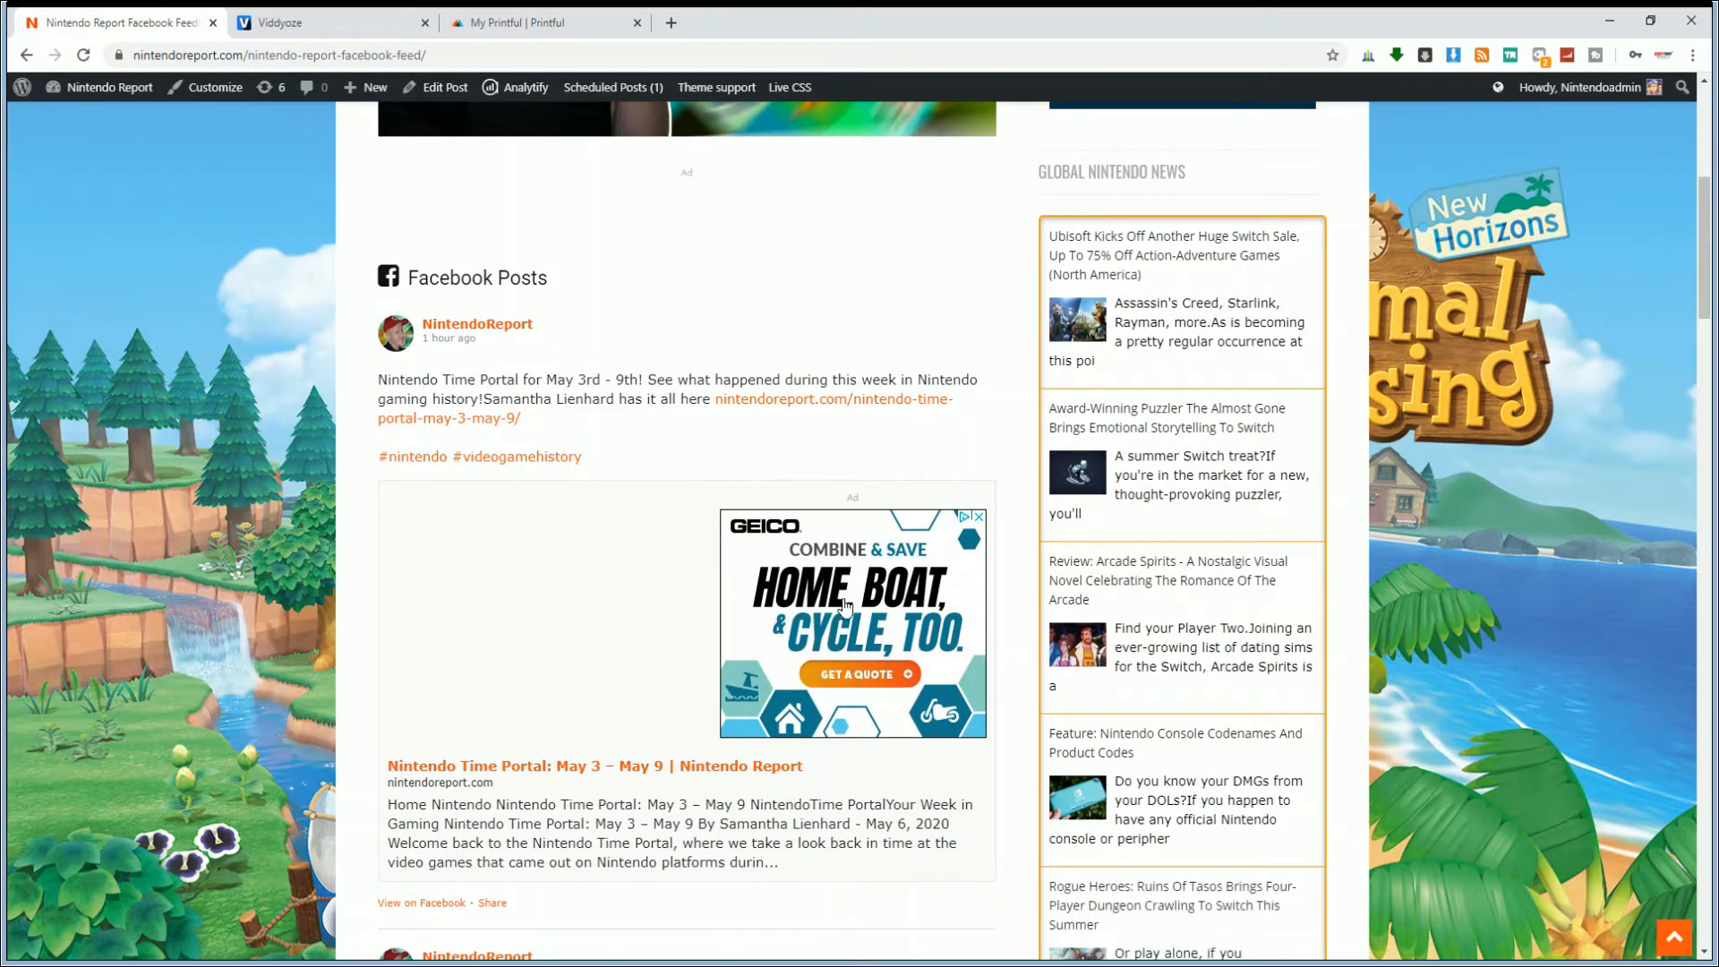
{"action": "mouse_move", "coordinate": [1006, 544]}
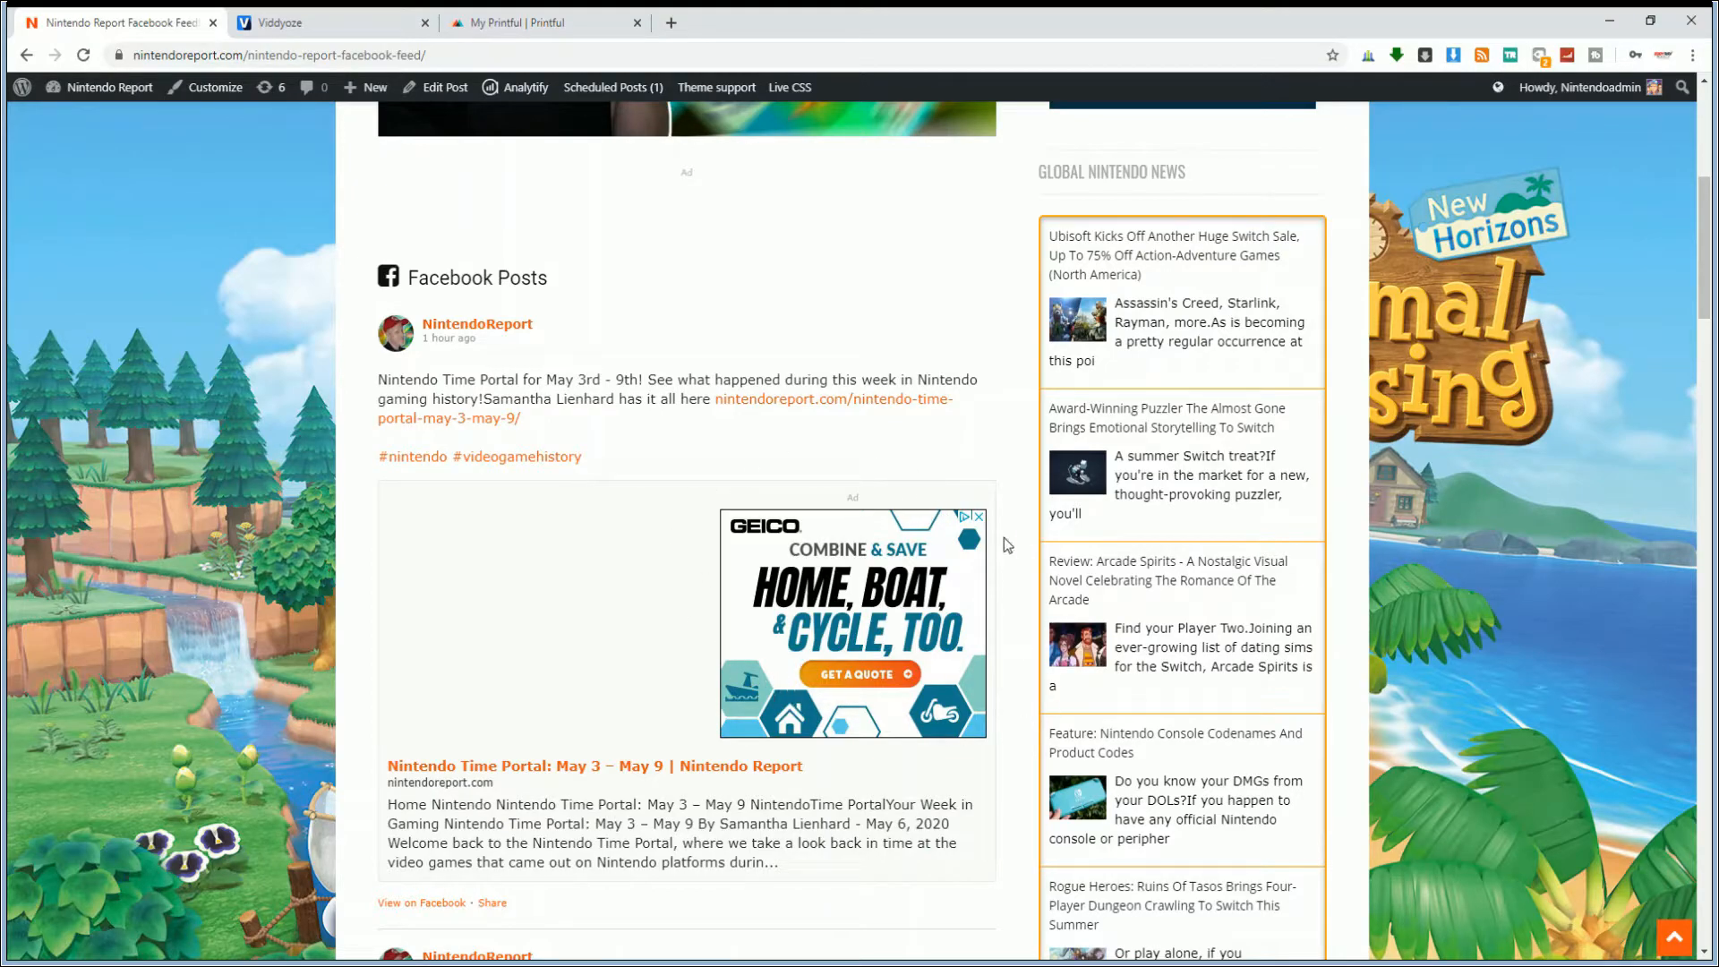
{"action": "mouse_move", "coordinate": [855, 693]}
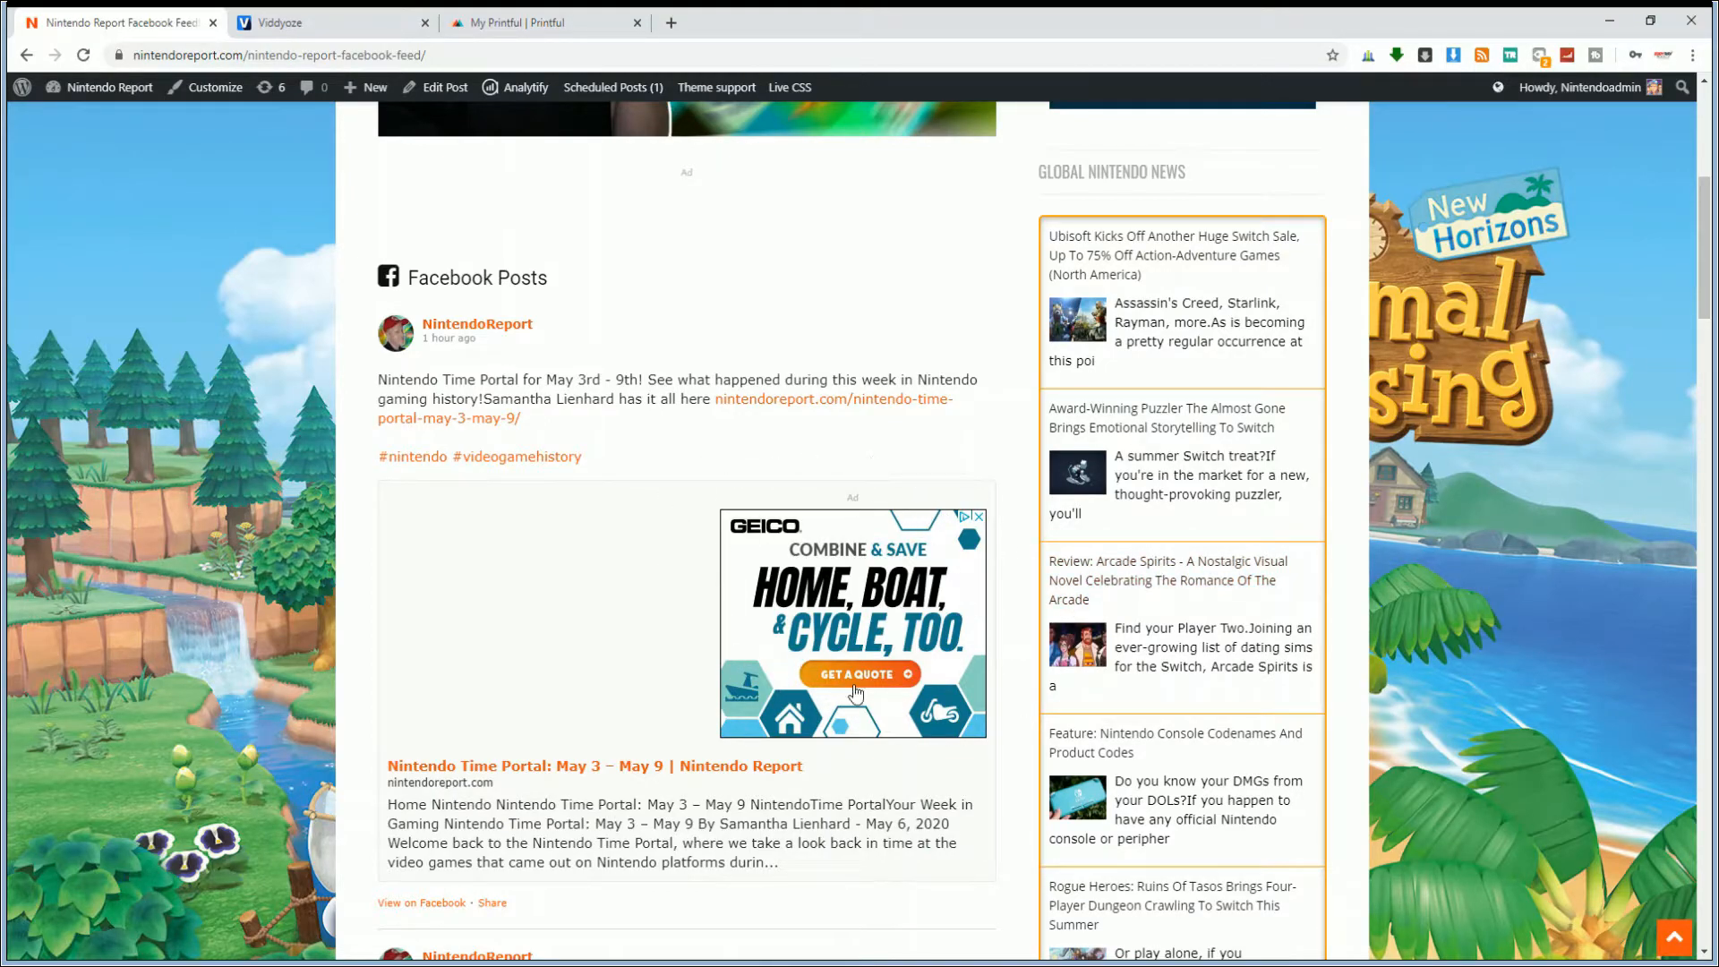
{"action": "scroll", "scroll_direction": "down", "scroll_amount": 3}
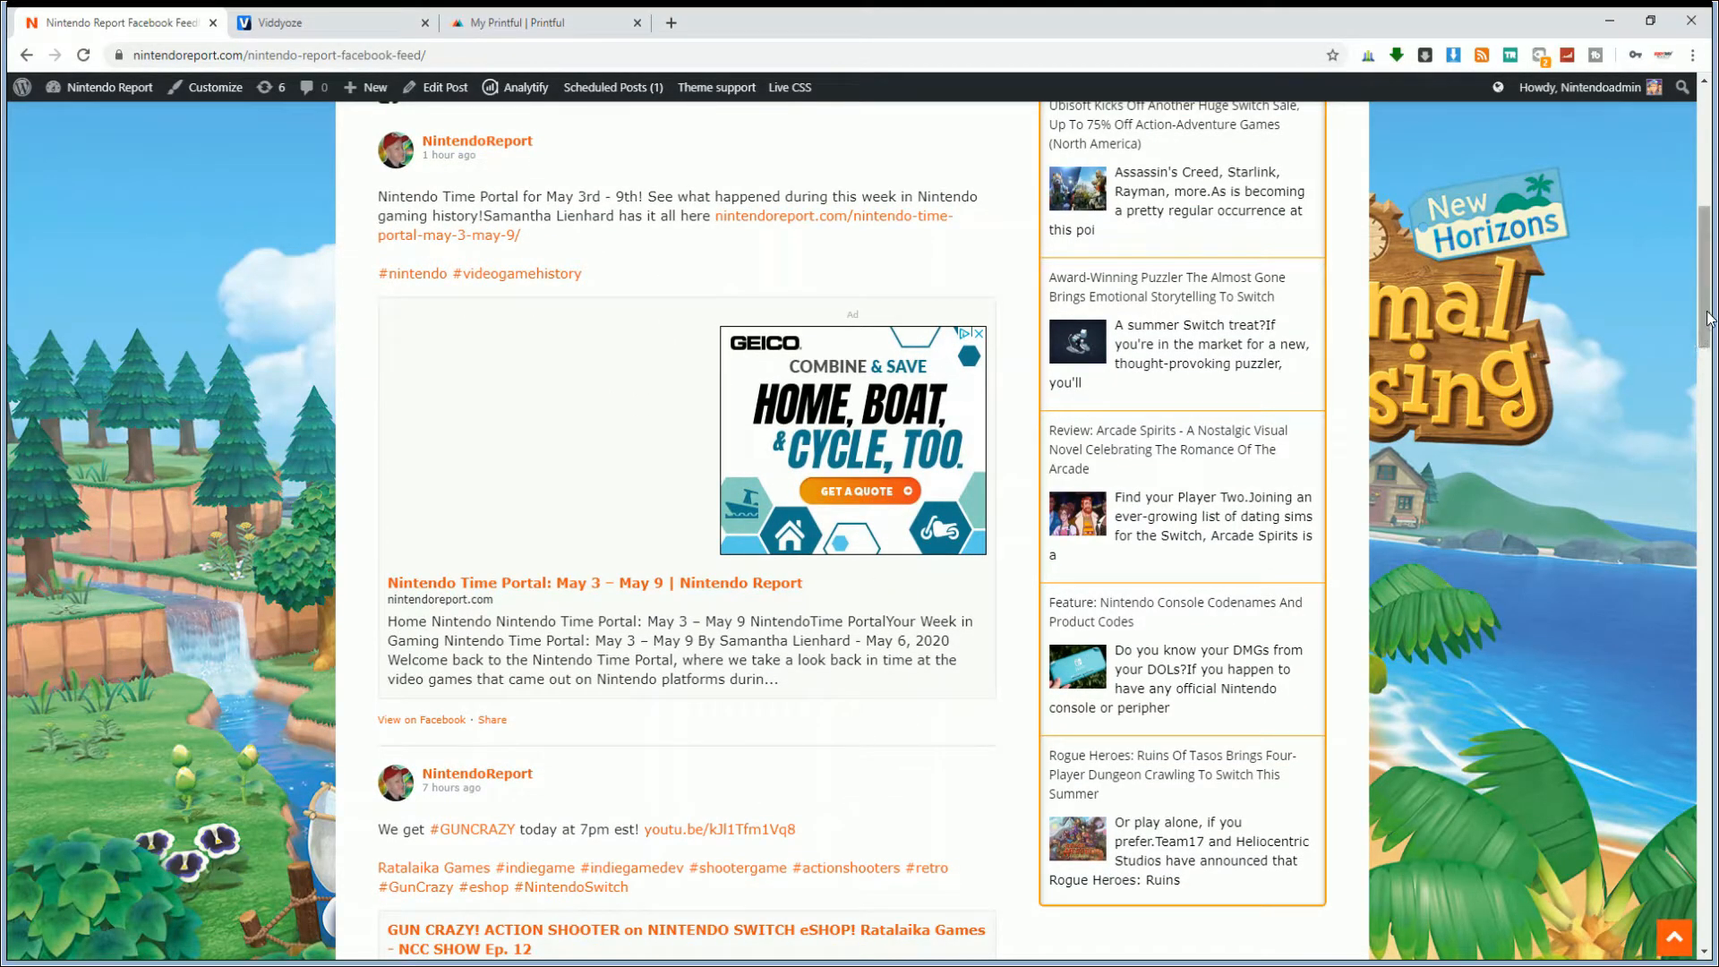
{"action": "scroll", "scroll_direction": "up", "scroll_amount": 3}
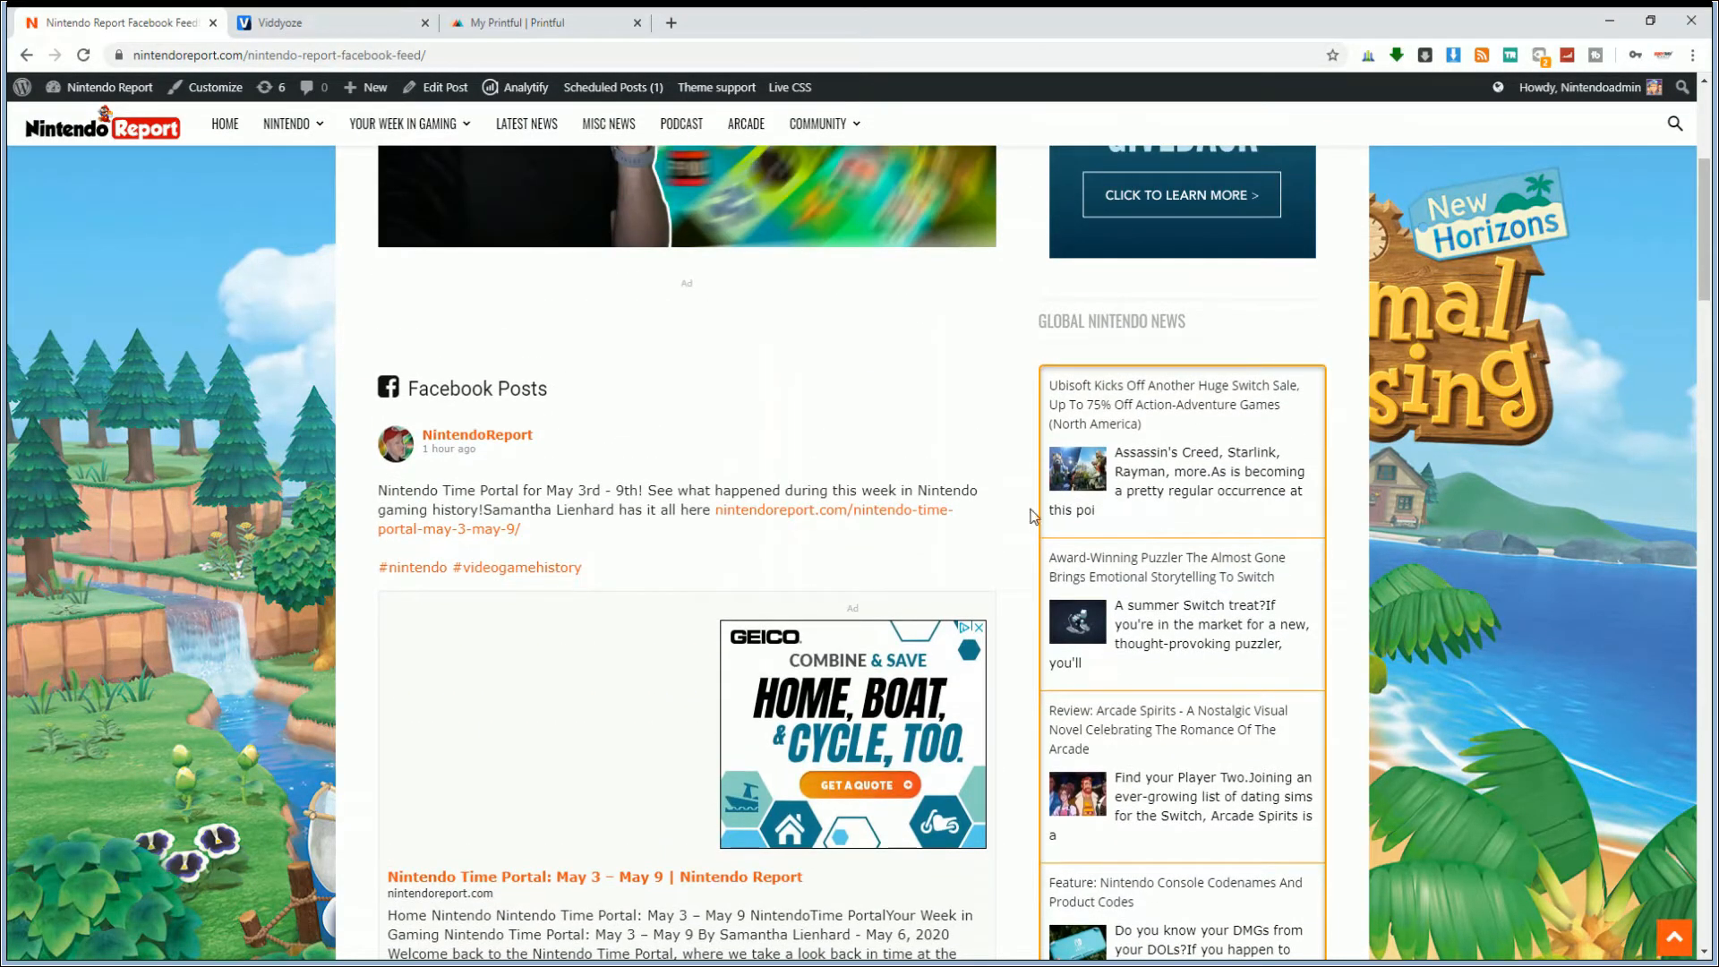
{"action": "scroll", "scroll_direction": "down", "scroll_amount": 3}
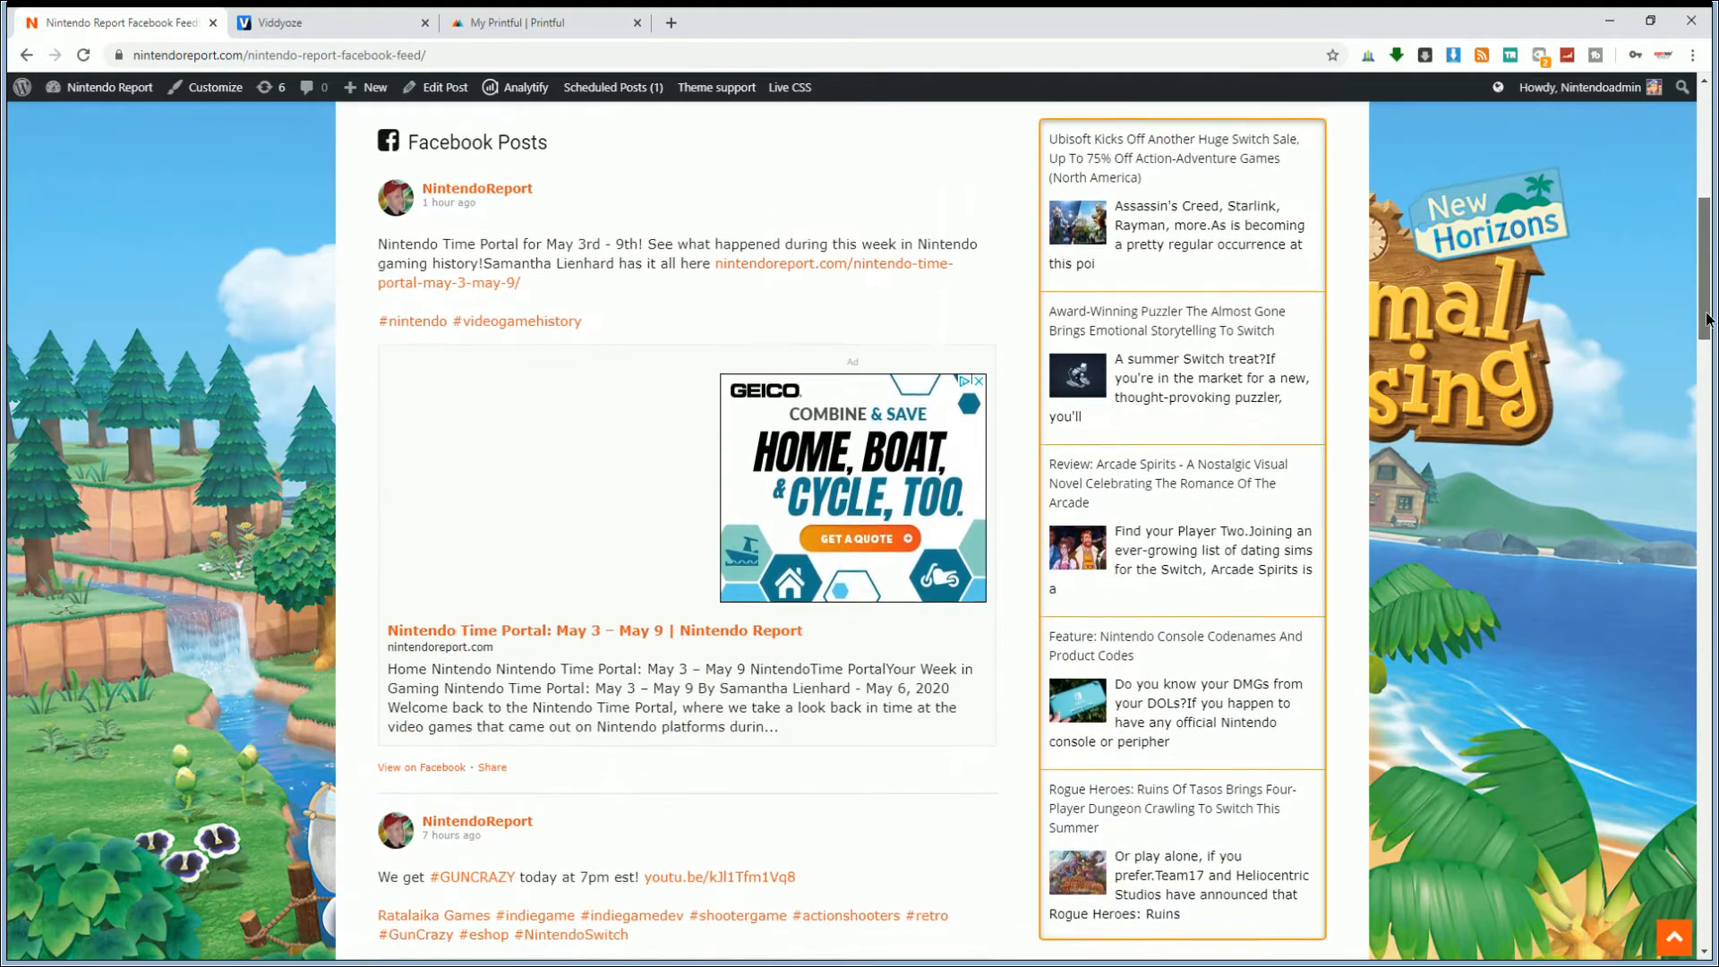
{"action": "scroll", "scroll_direction": "down", "scroll_amount": 3}
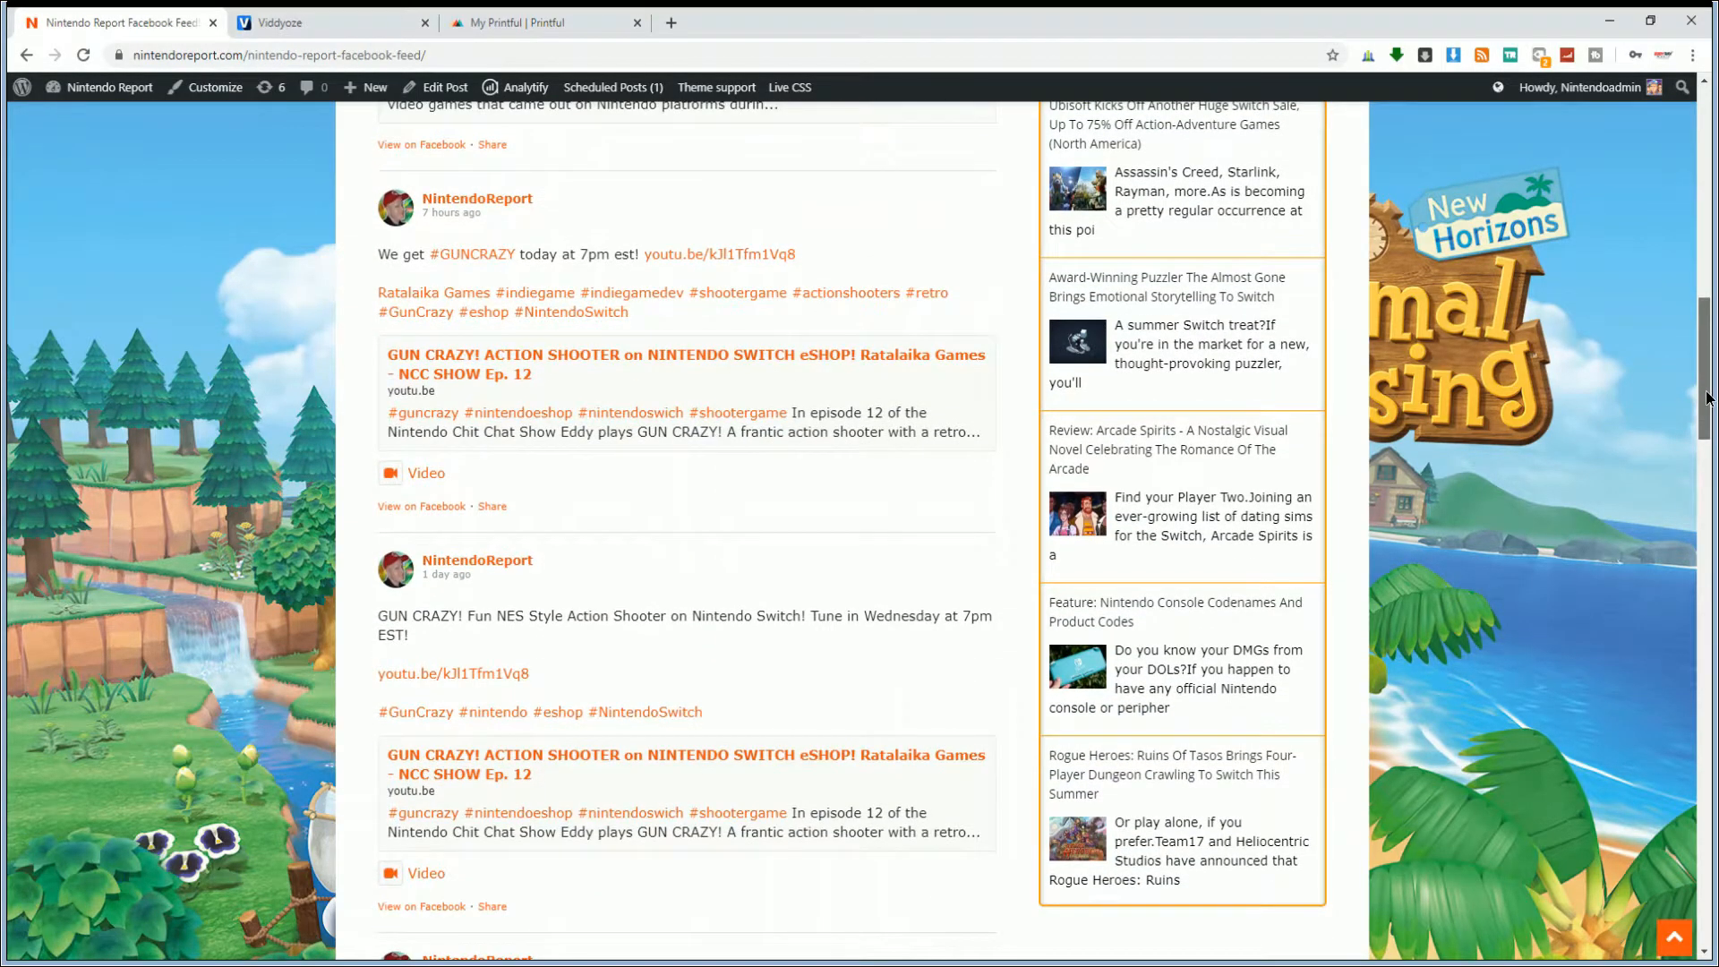
{"action": "scroll", "scroll_direction": "down", "scroll_amount": 3}
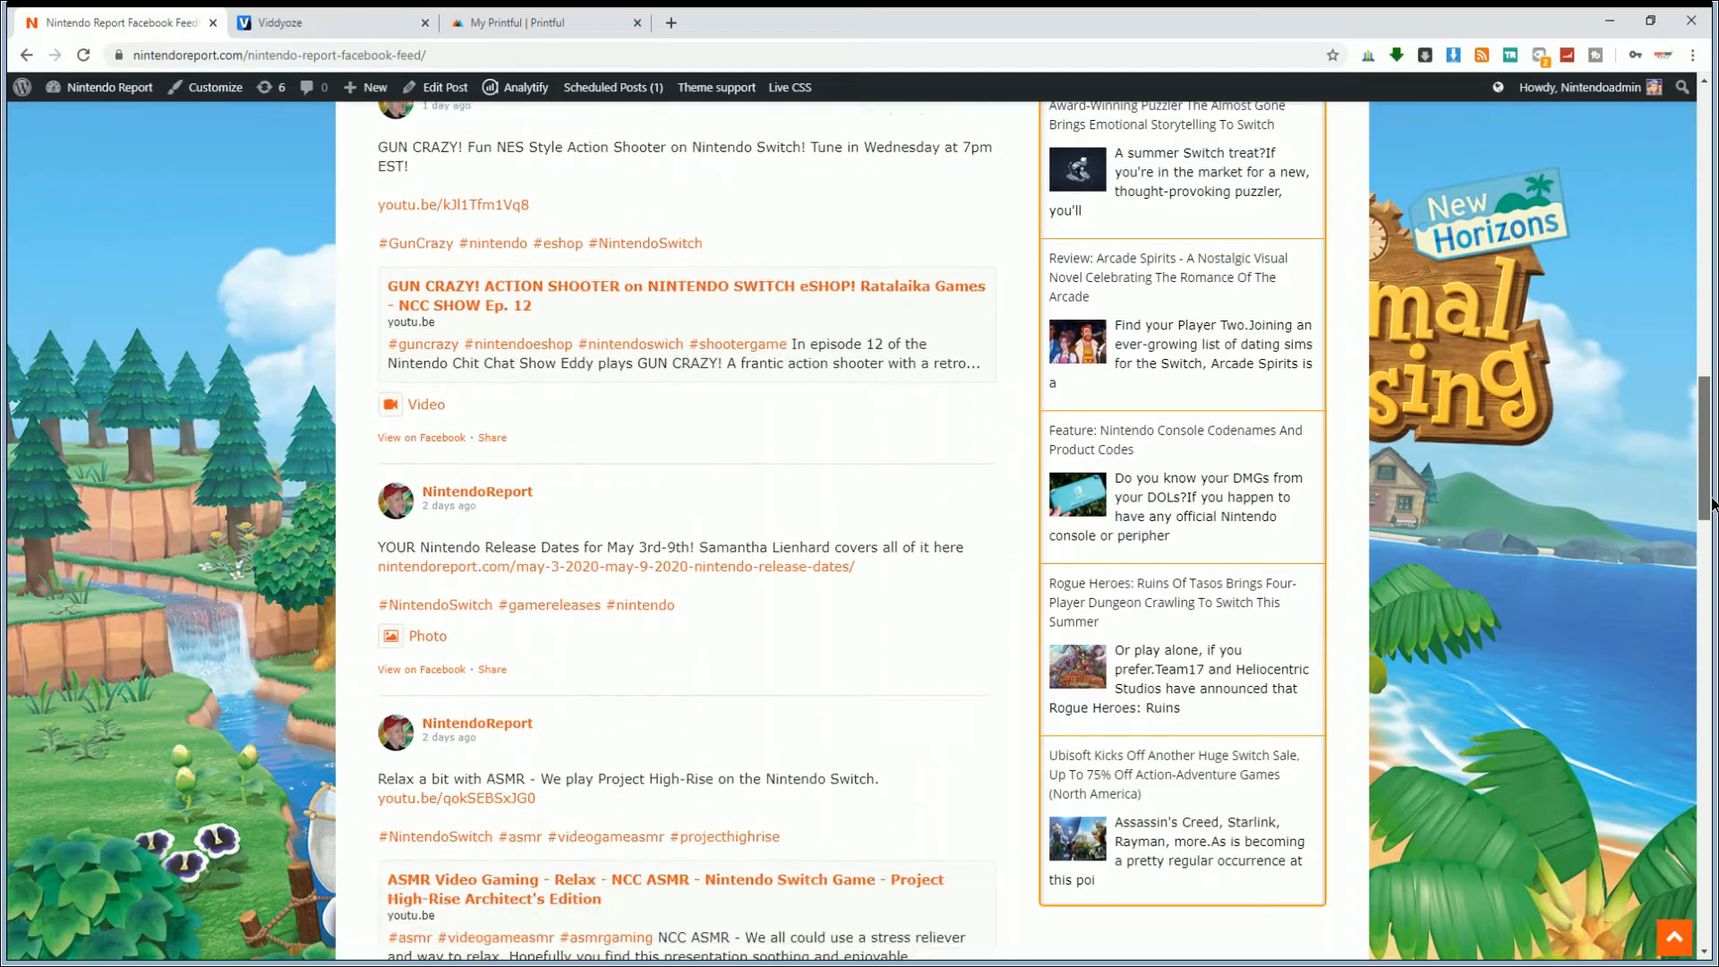
{"action": "scroll", "scroll_direction": "up", "scroll_amount": 3}
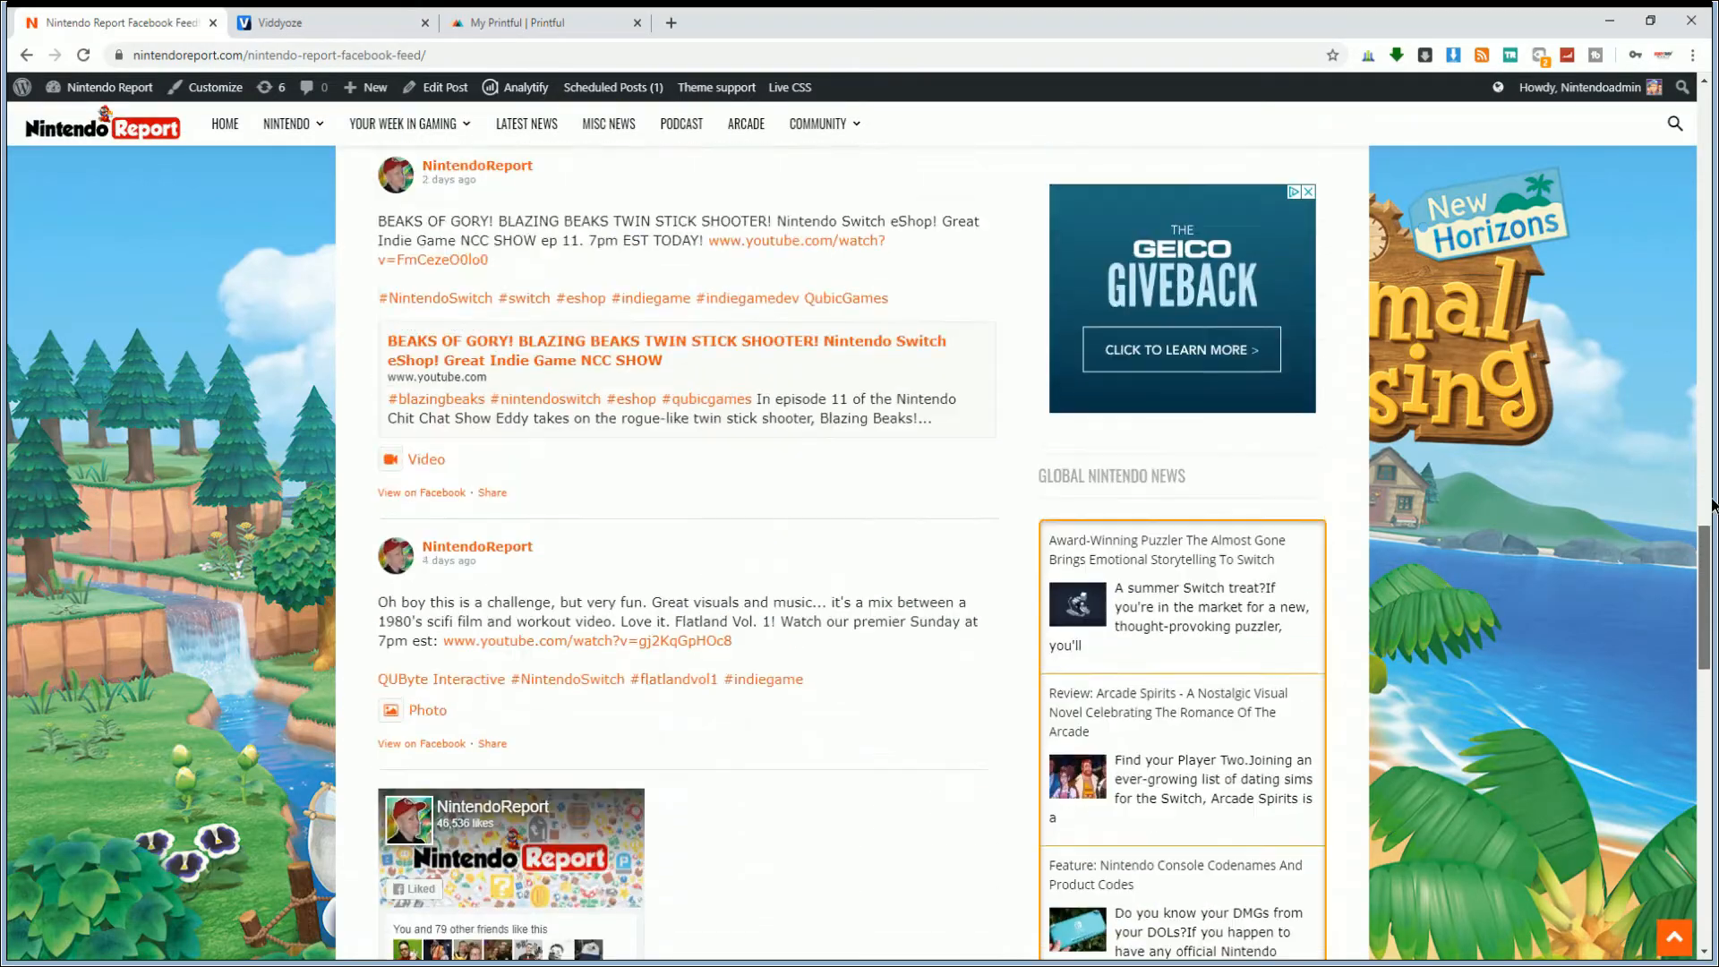
{"action": "scroll", "scroll_direction": "up", "scroll_amount": 3}
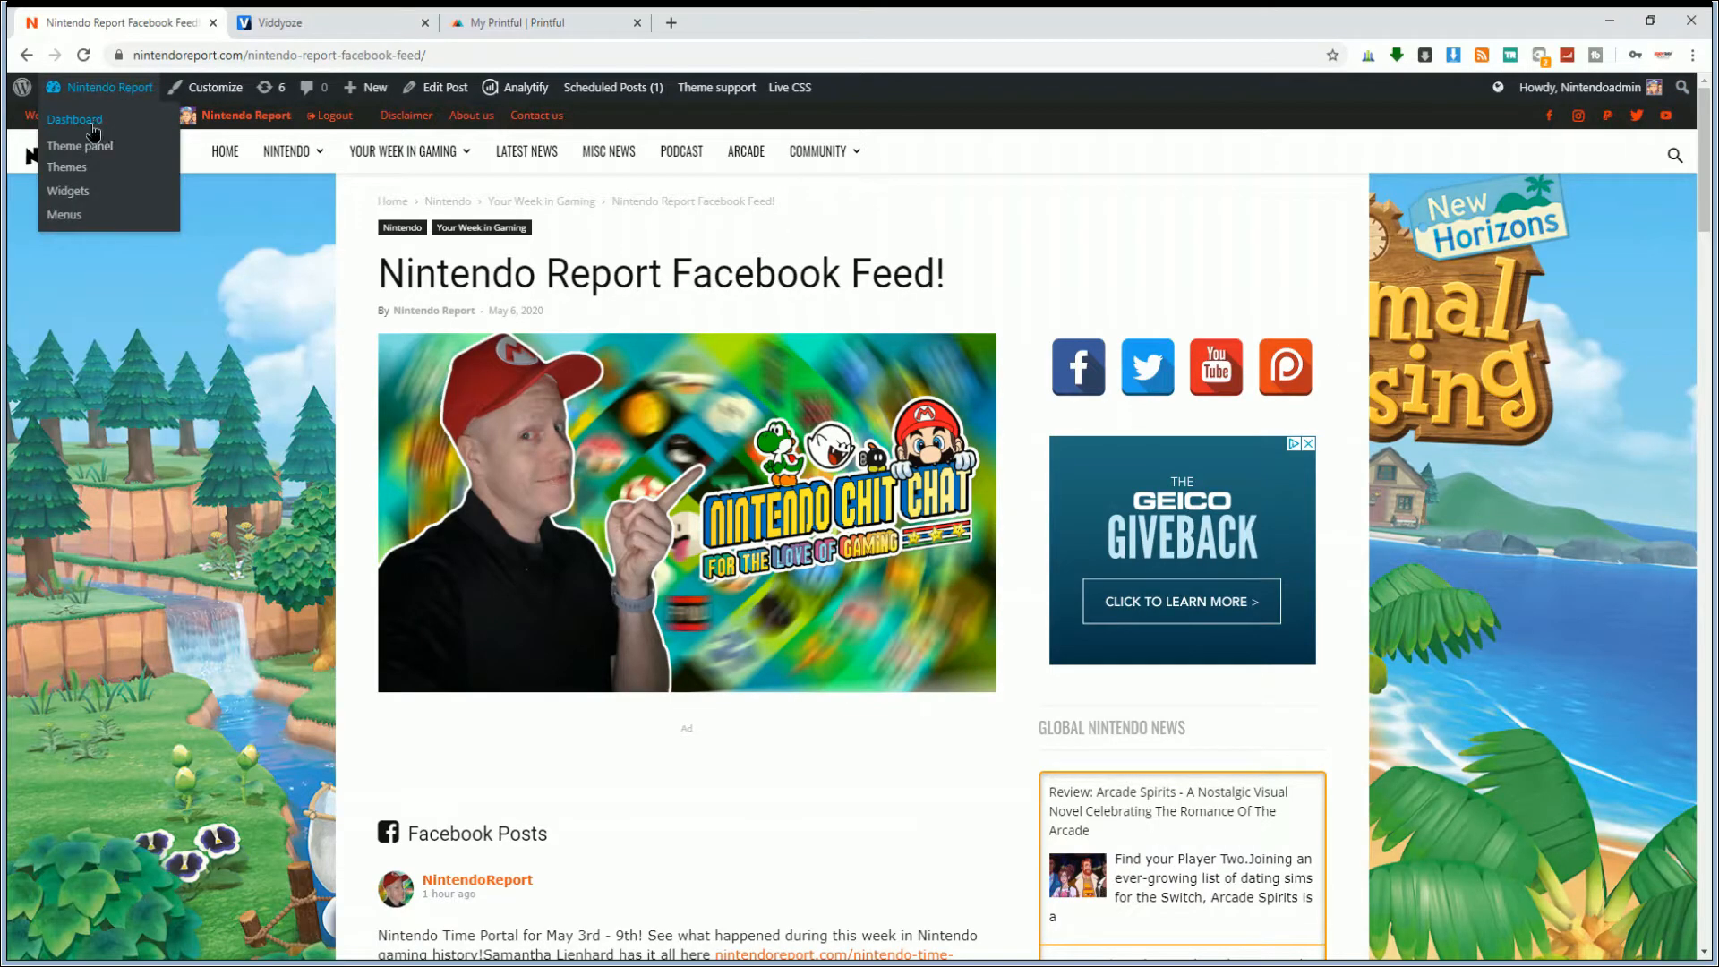
Go to the Dashboard and reach Facebook Feed's Customize page at its General options
{"action": "left_click", "coordinate": [75, 118]}
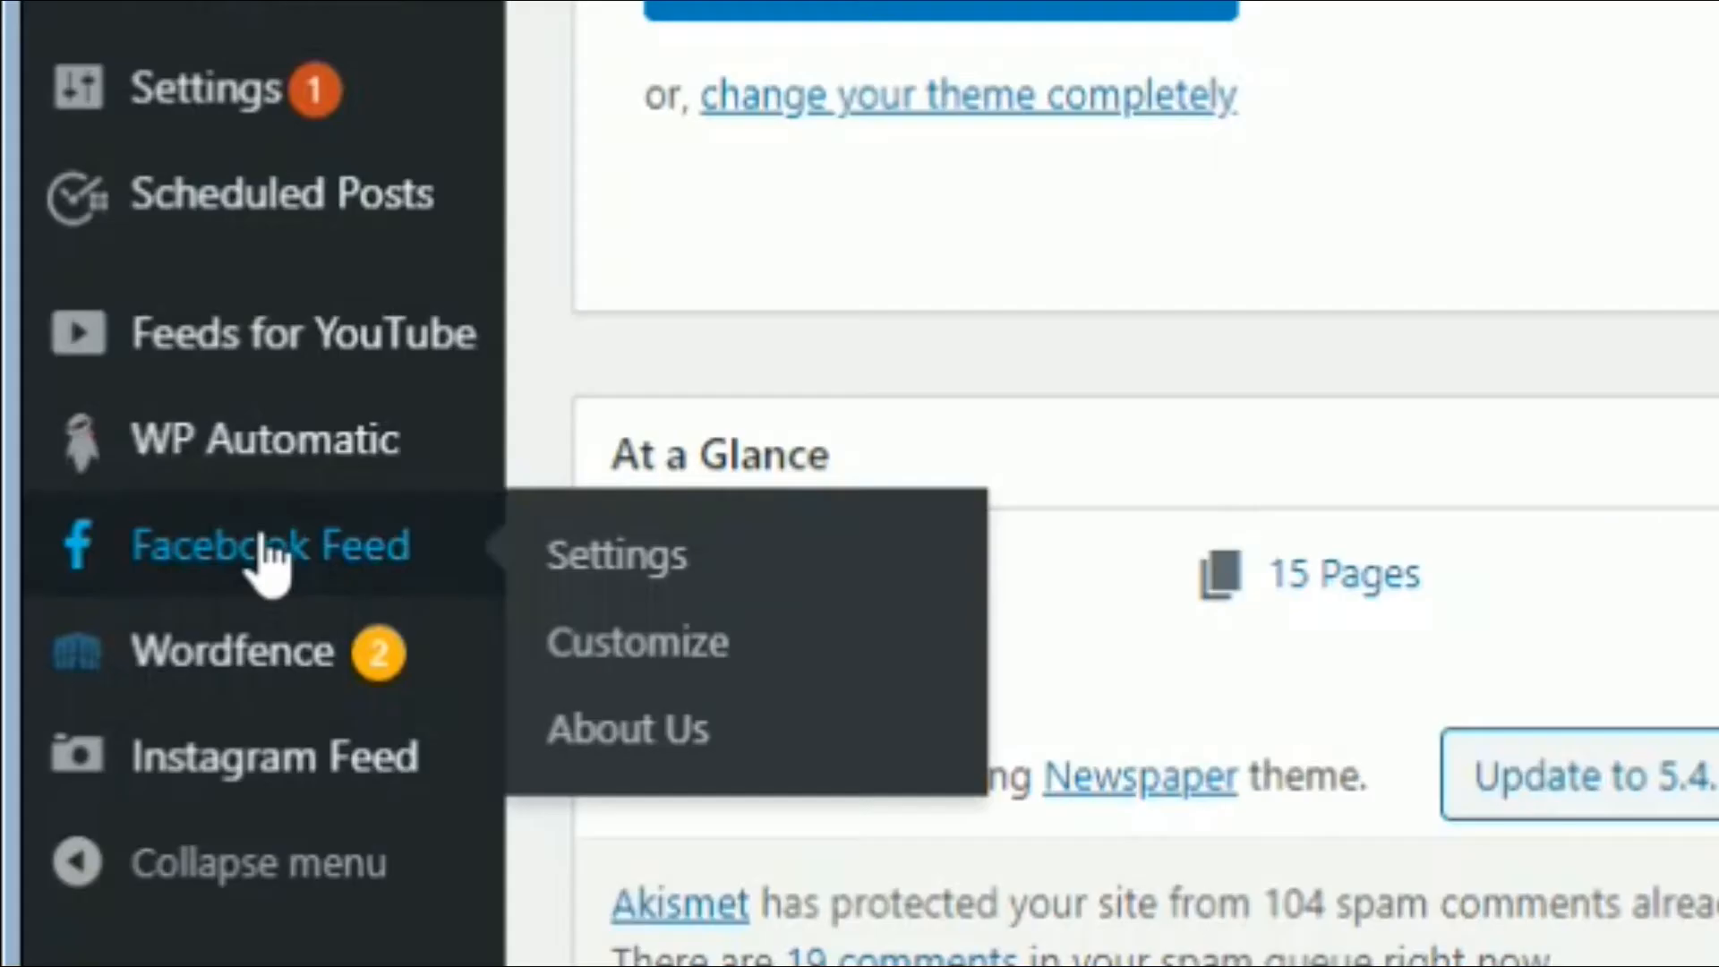
{"action": "mouse_move", "coordinate": [625, 657]}
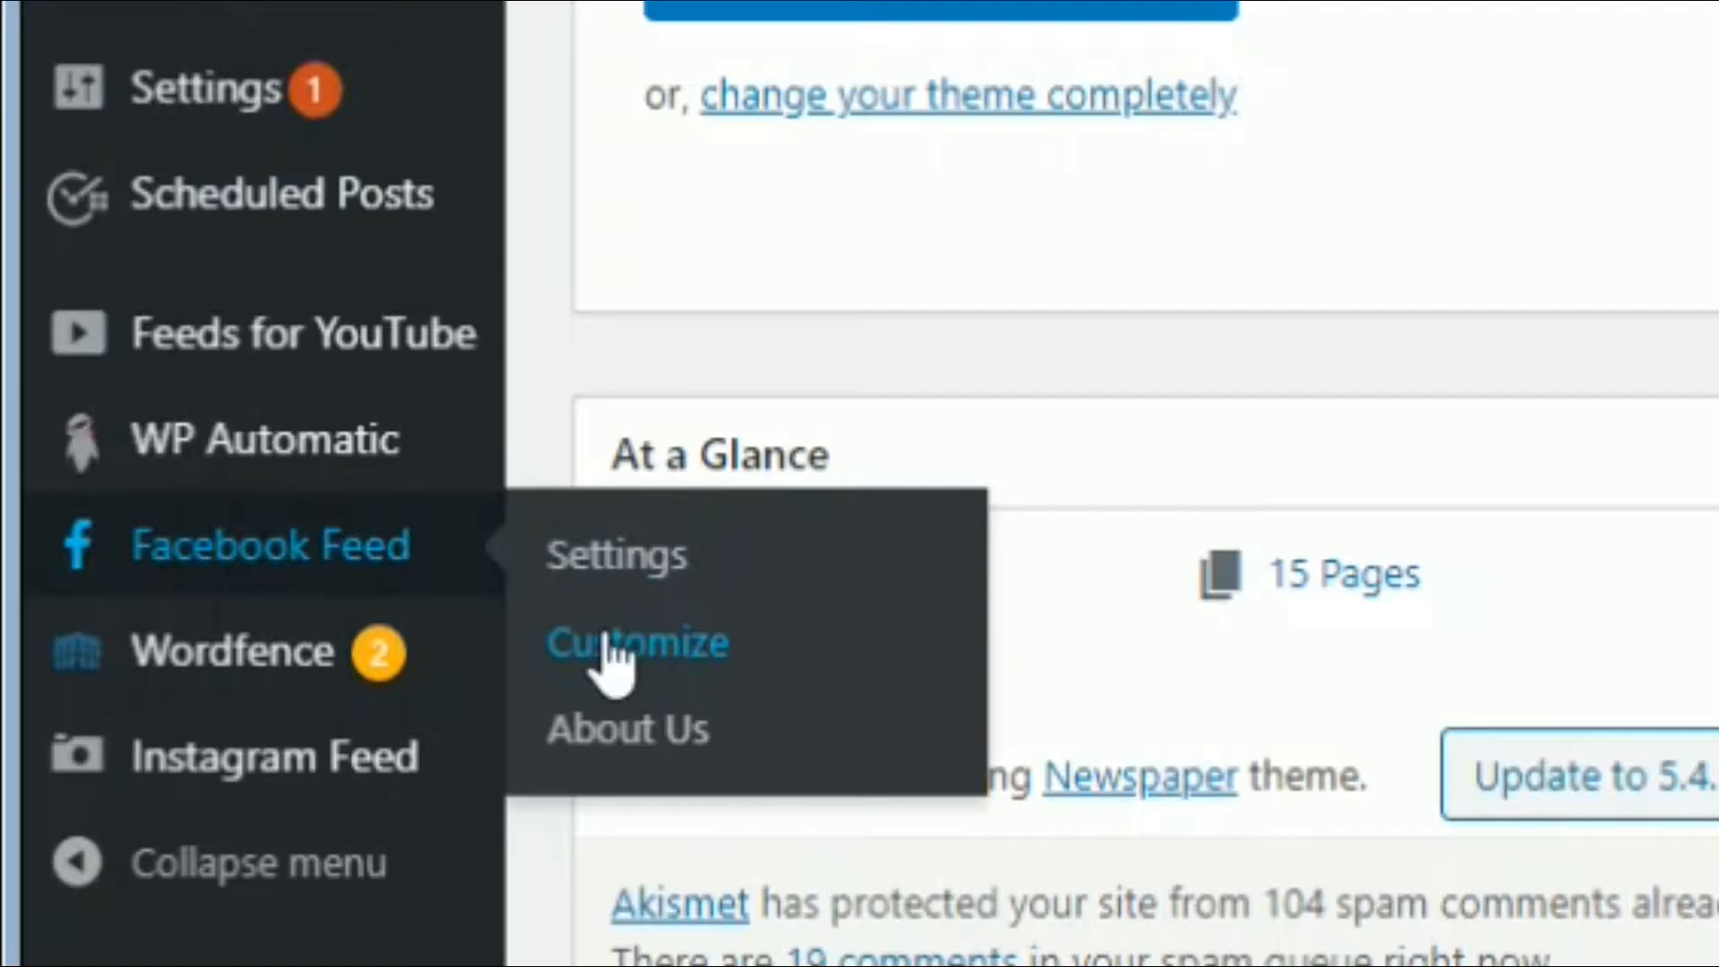
{"action": "left_click", "coordinate": [637, 643]}
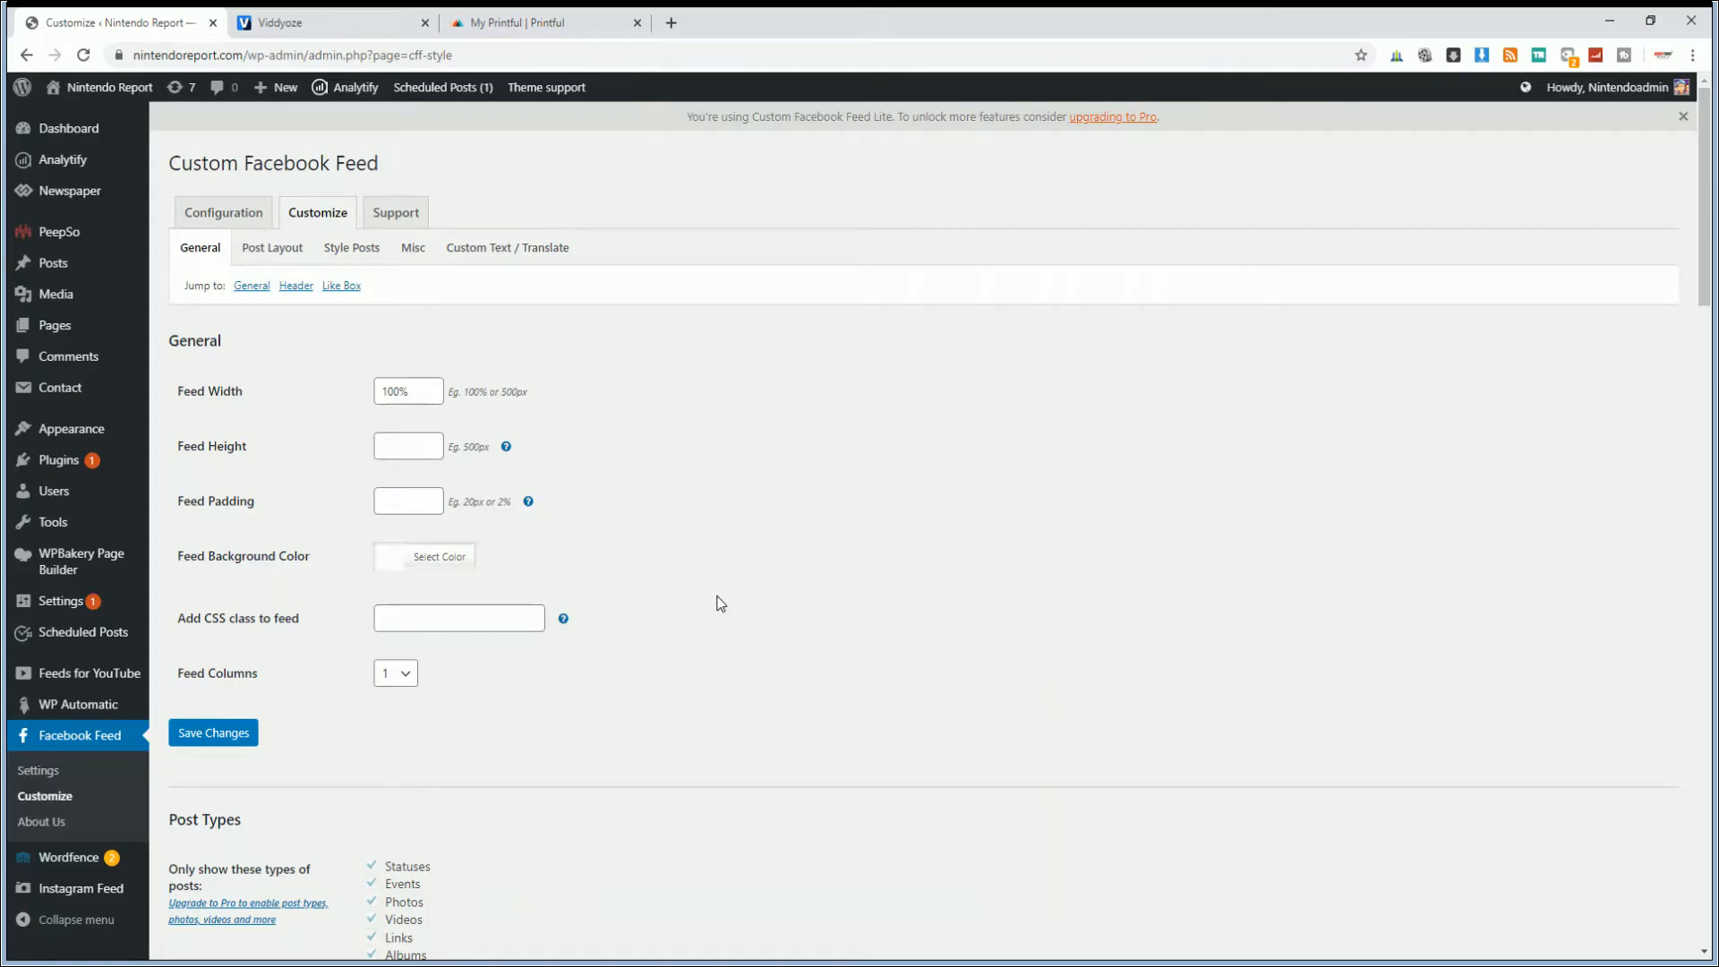
{"action": "mouse_move", "coordinate": [838, 527]}
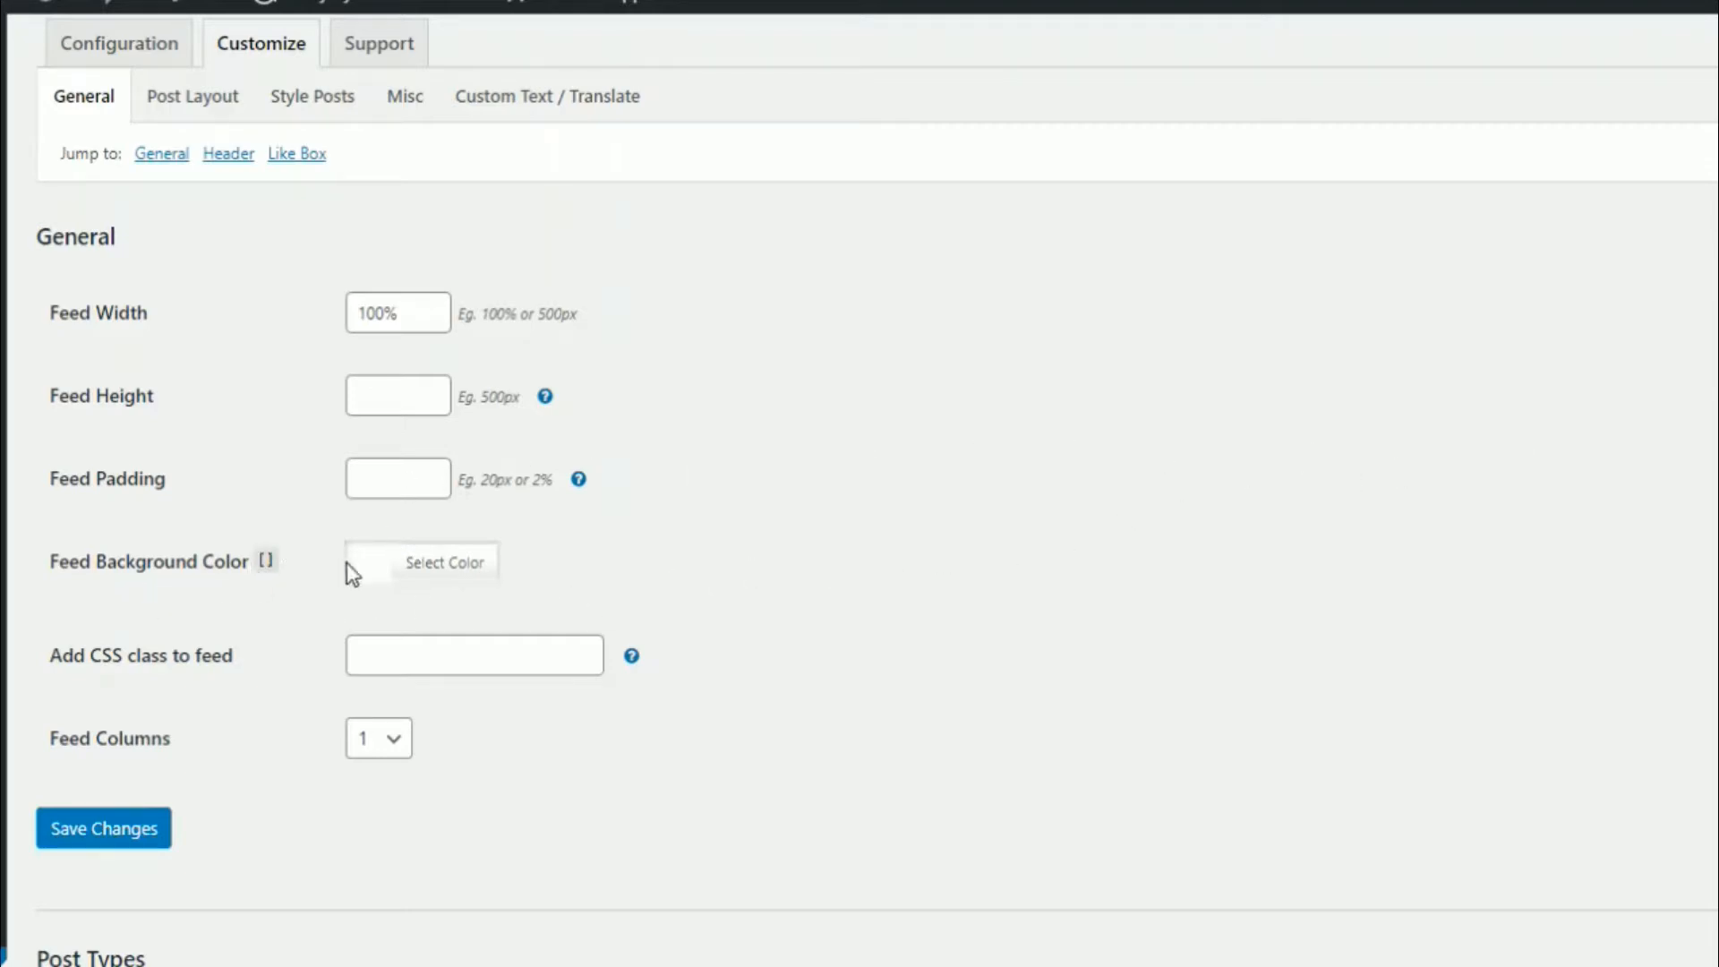
{"action": "left_click", "coordinate": [444, 563]}
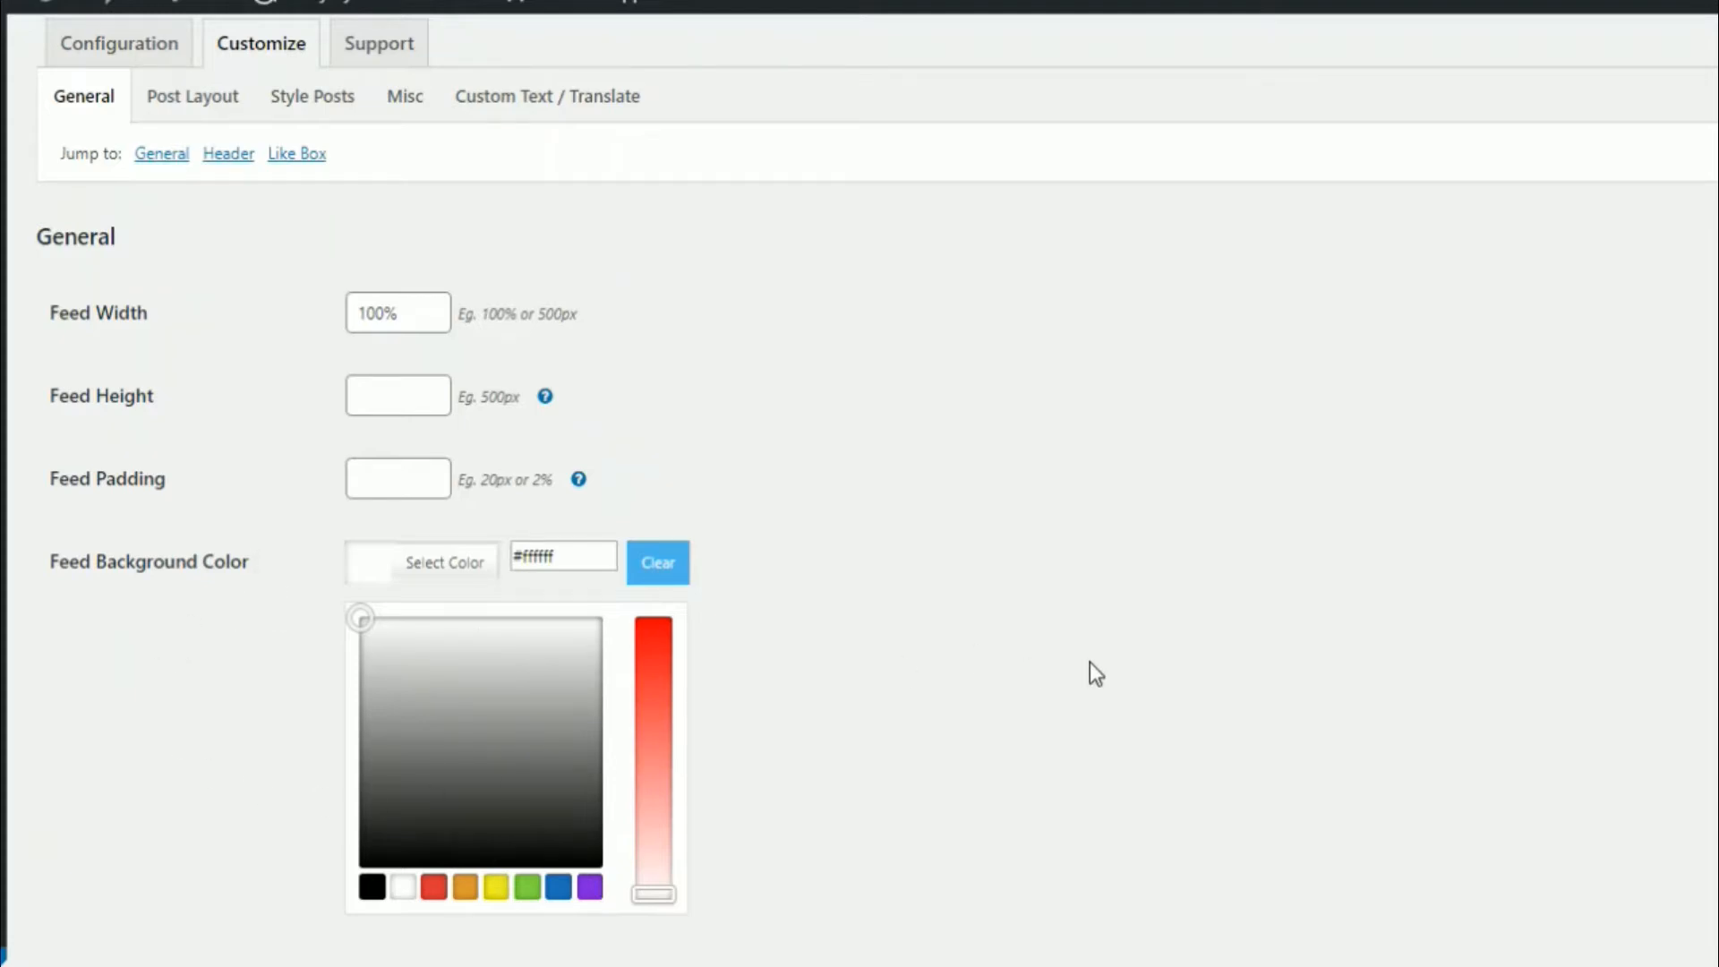
{"action": "scroll", "scroll_direction": "down", "scroll_amount": 3}
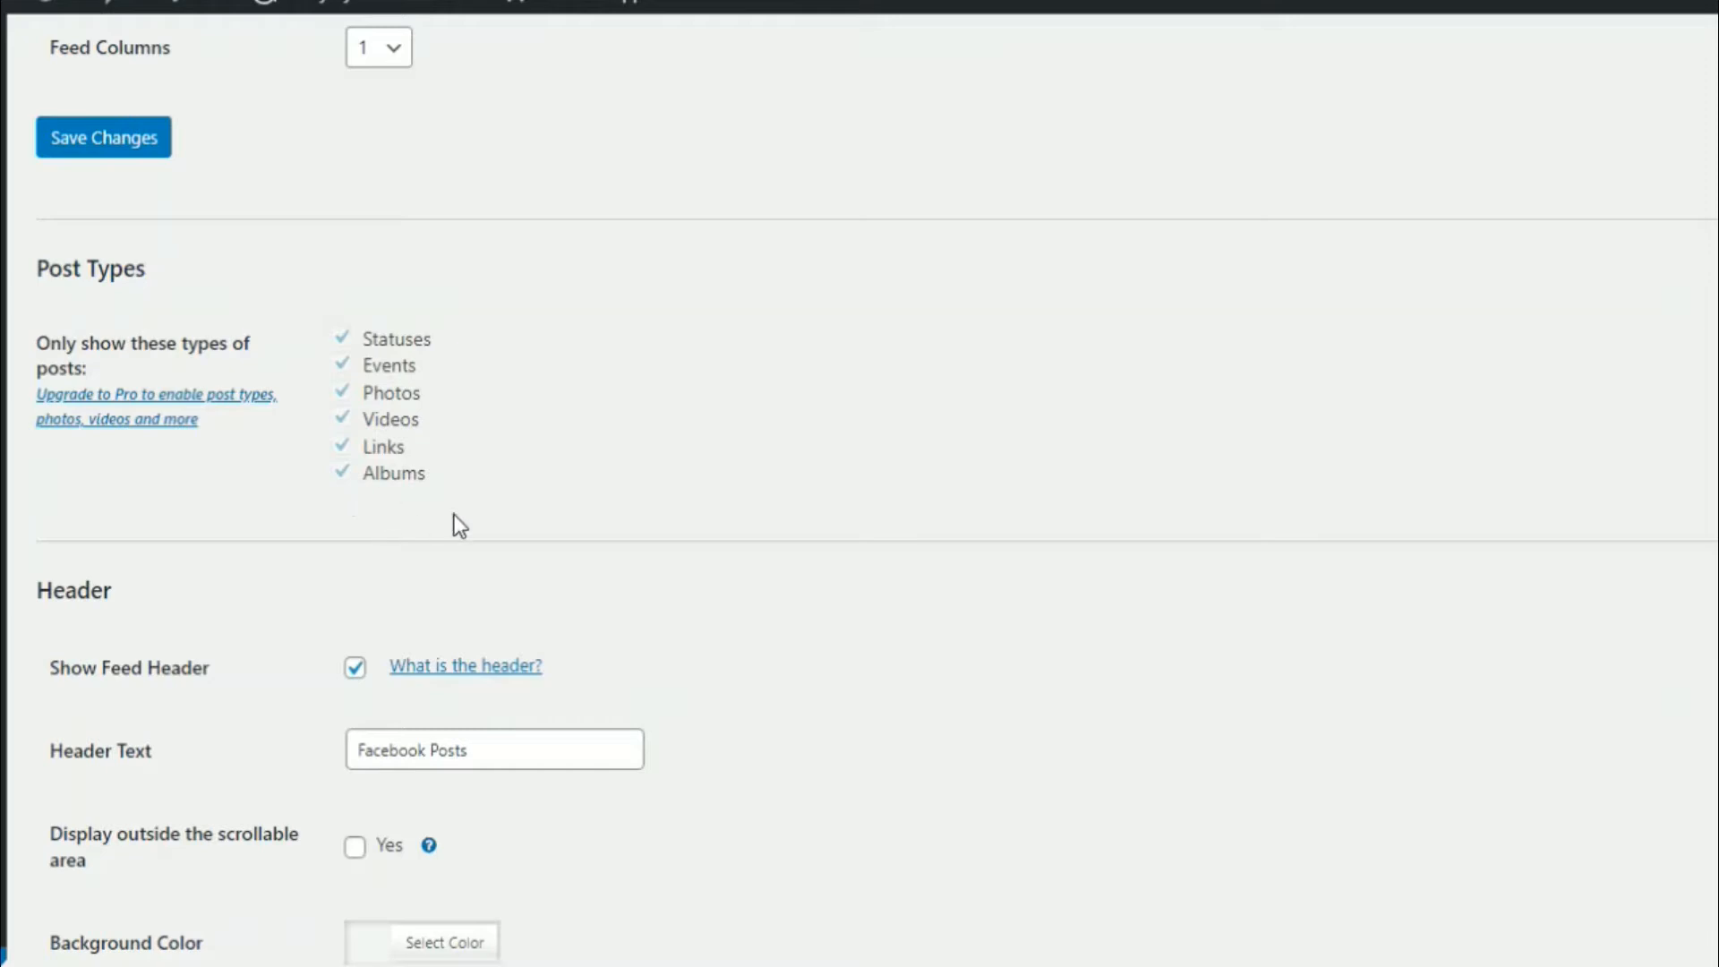
{"action": "mouse_move", "coordinate": [665, 421]}
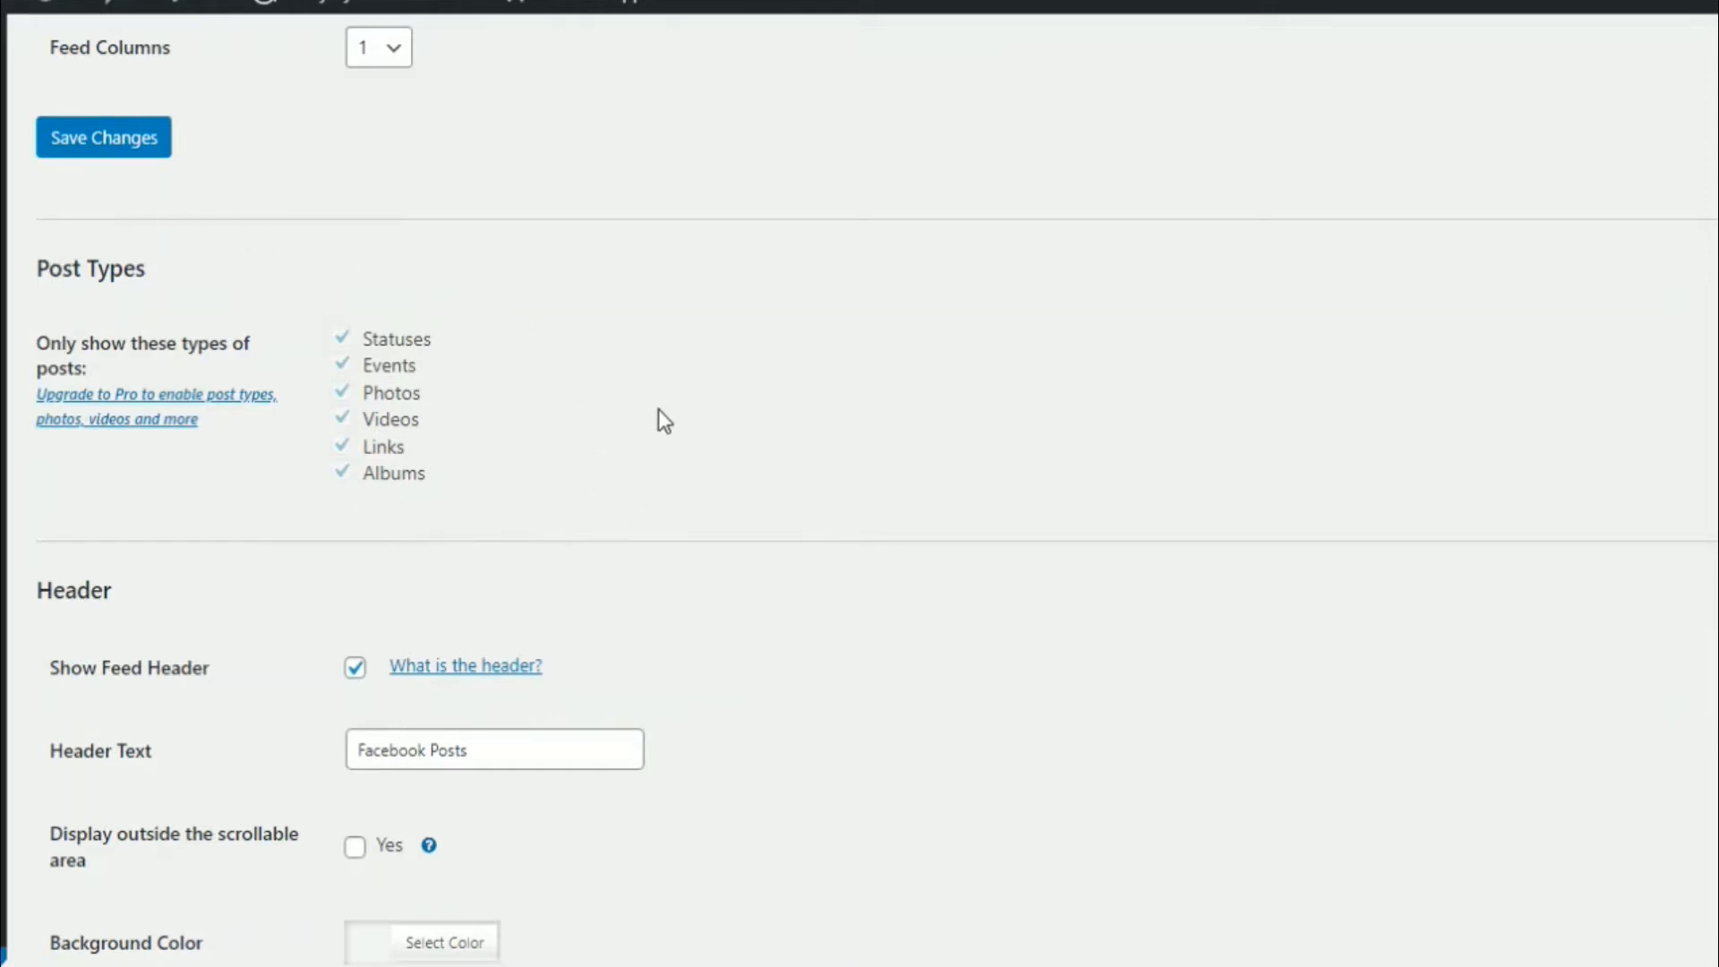
{"action": "mouse_move", "coordinate": [604, 449]}
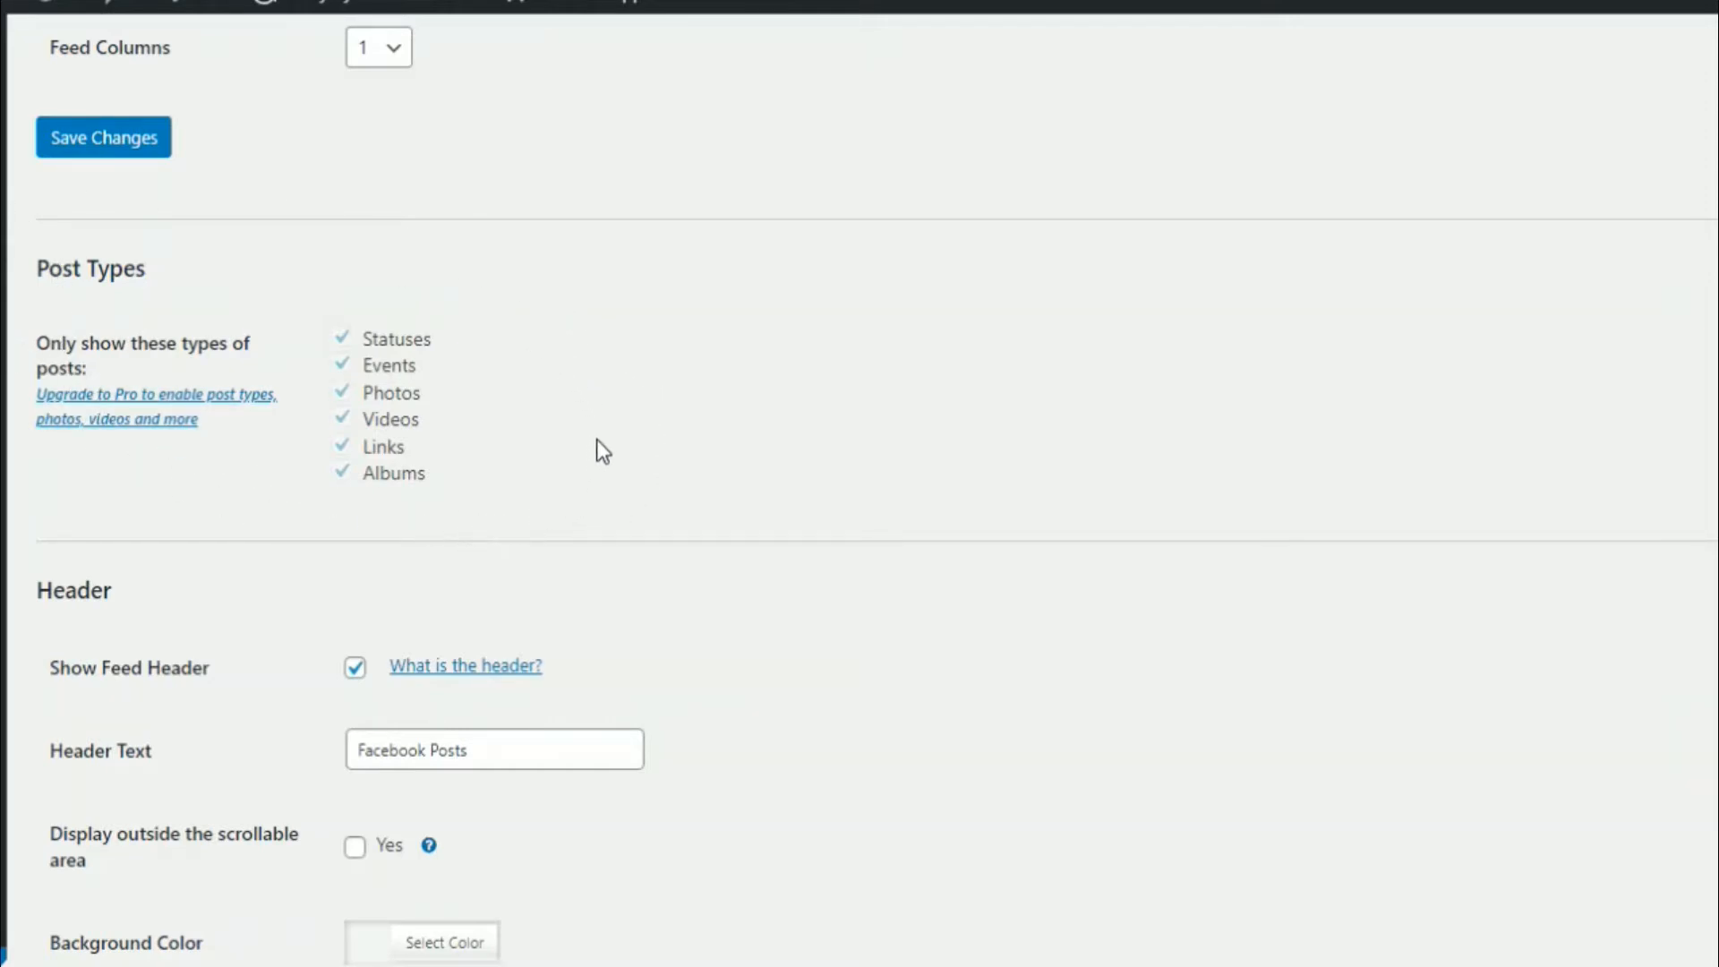
{"action": "mouse_move", "coordinate": [176, 408]}
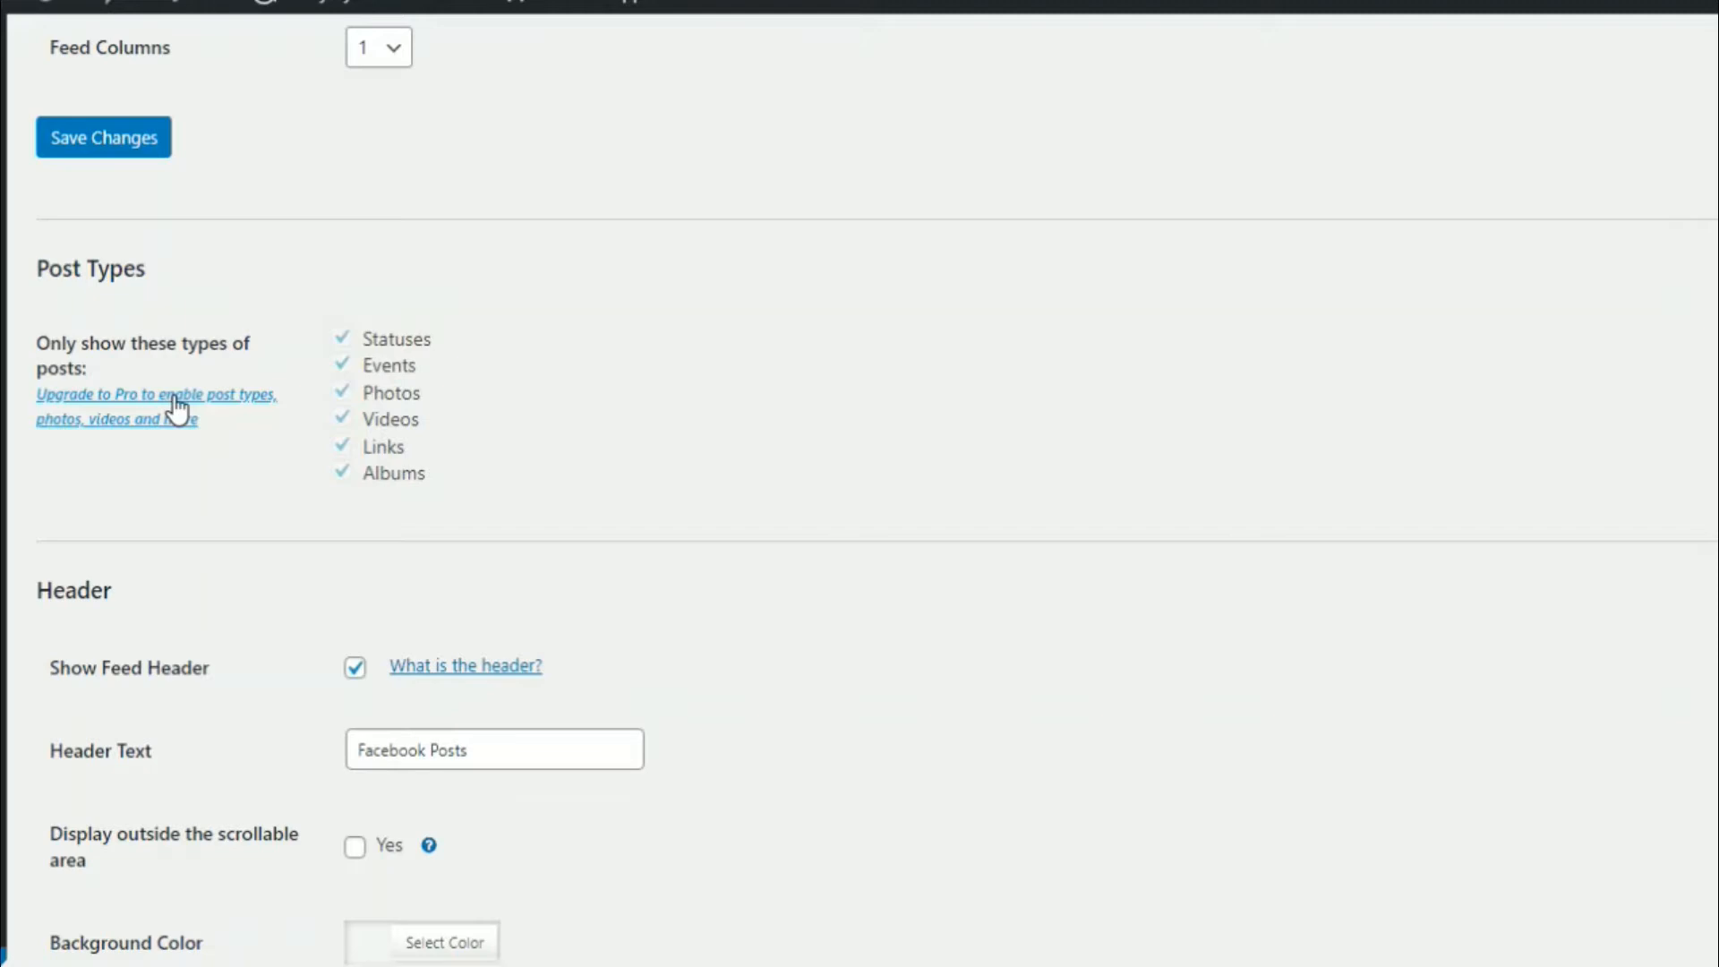
{"action": "mouse_move", "coordinate": [853, 443]}
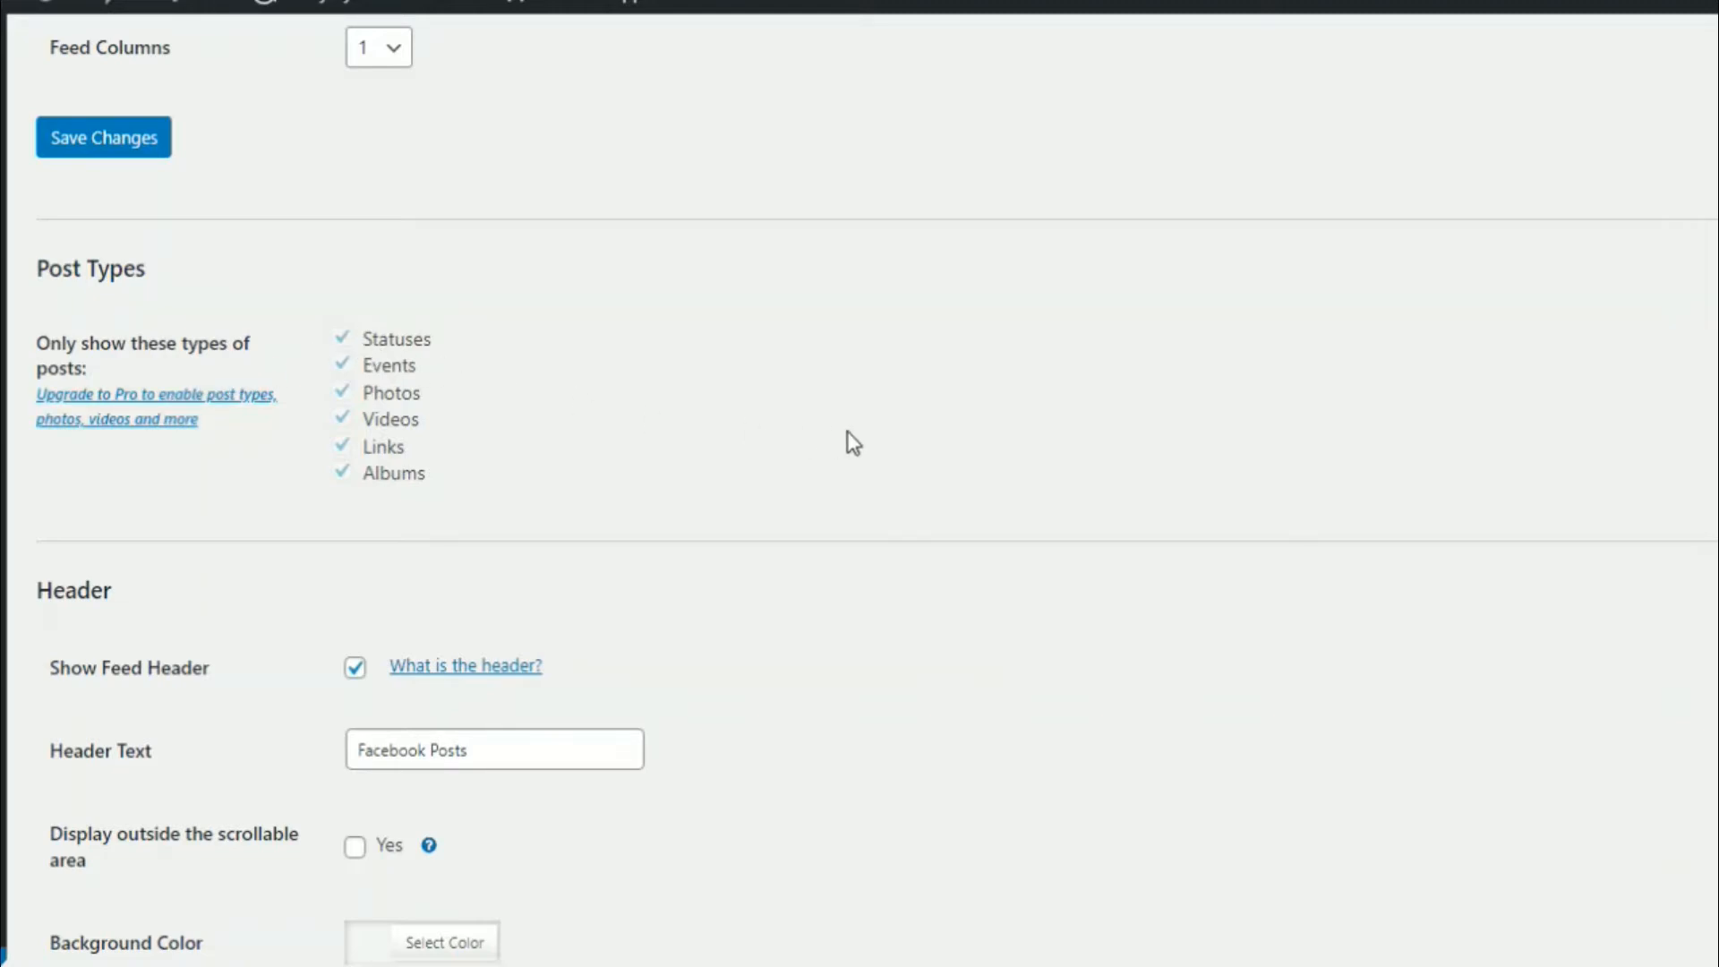
{"action": "scroll", "scroll_direction": "down", "scroll_amount": 3}
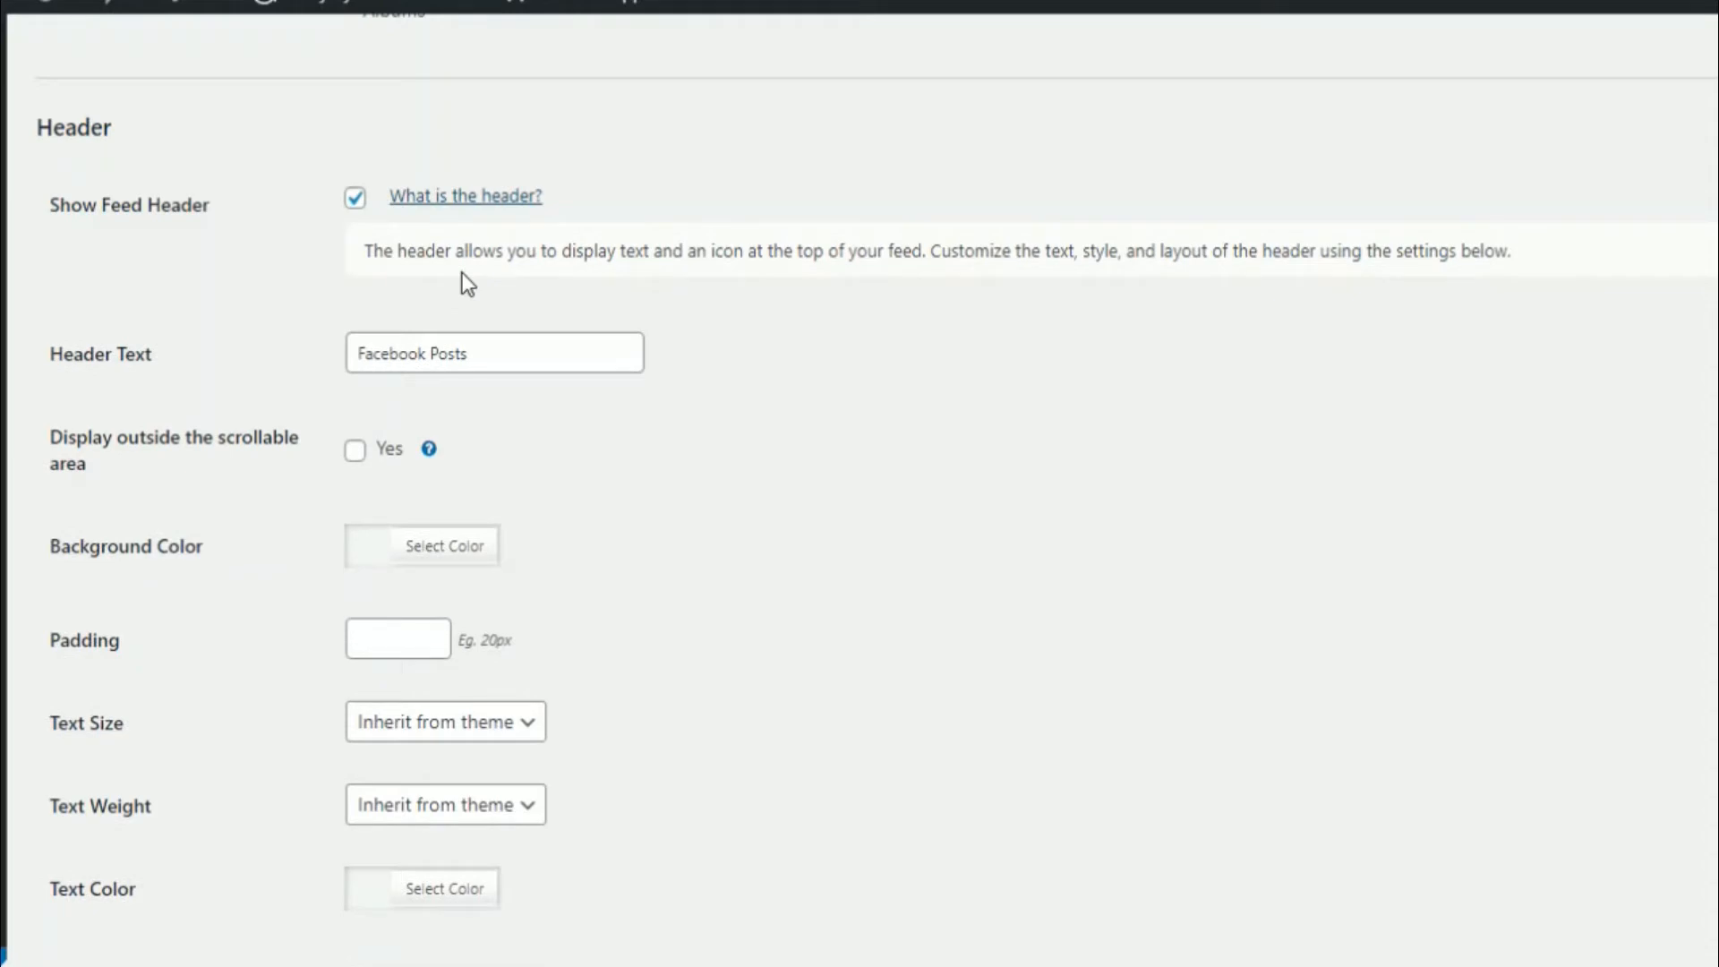
{"action": "mouse_move", "coordinate": [721, 290]}
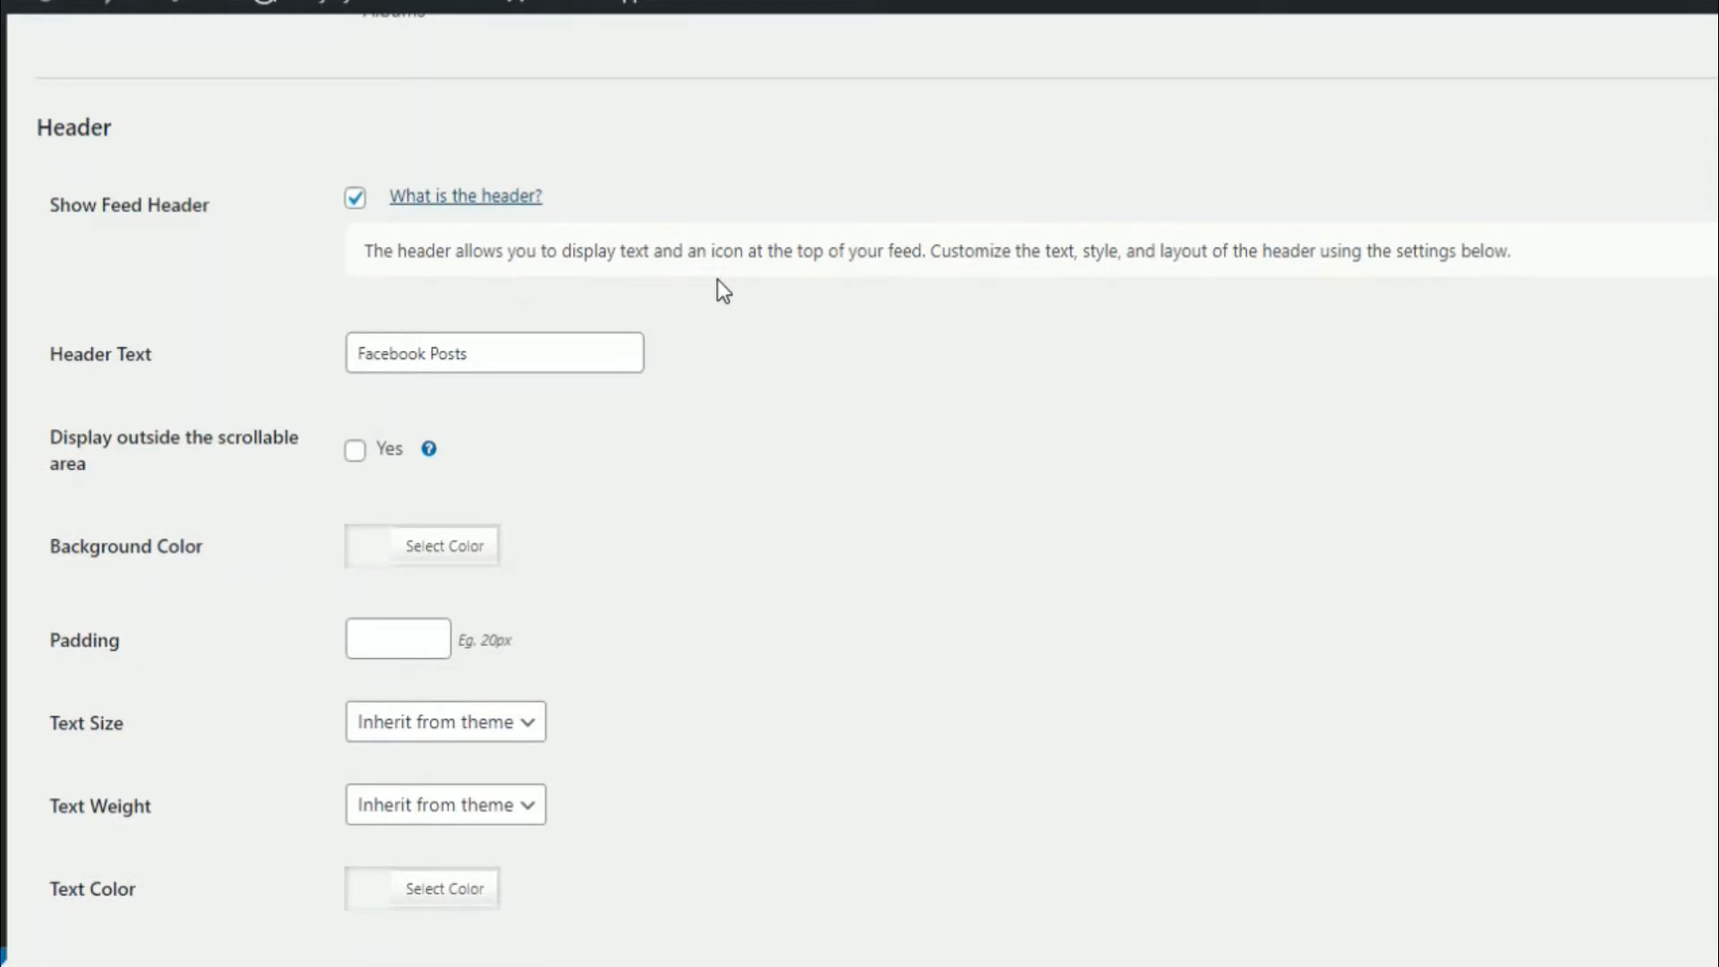
{"action": "mouse_move", "coordinate": [986, 277]}
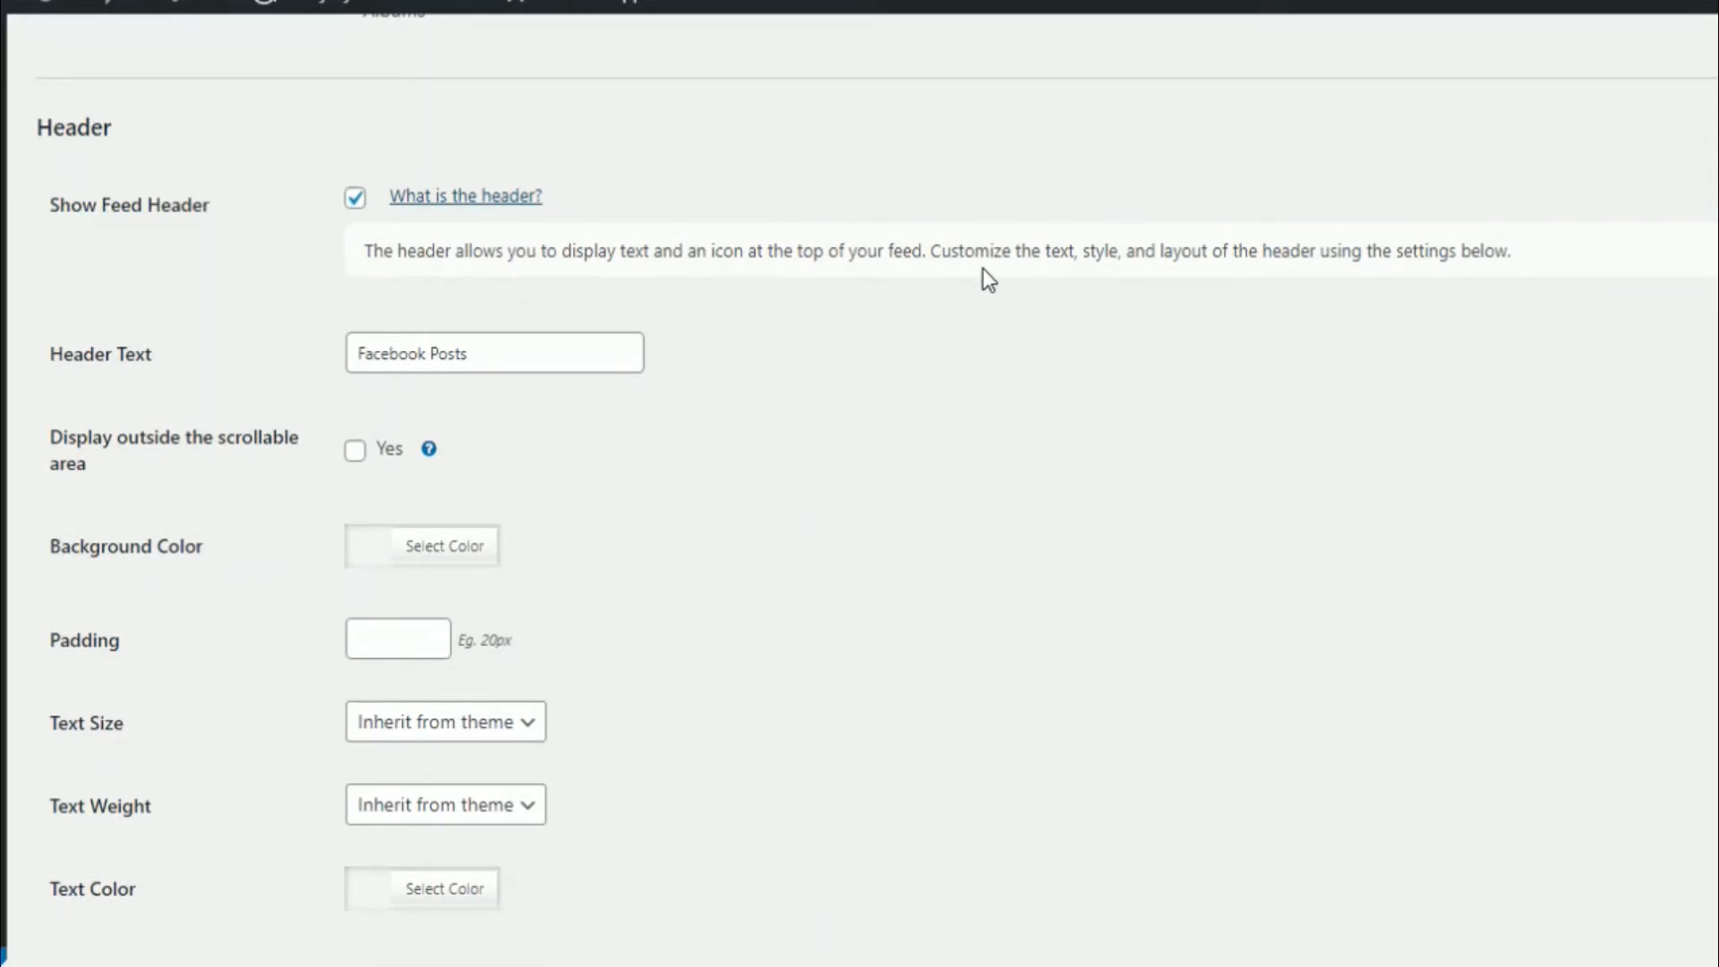
{"action": "mouse_move", "coordinate": [1296, 279]}
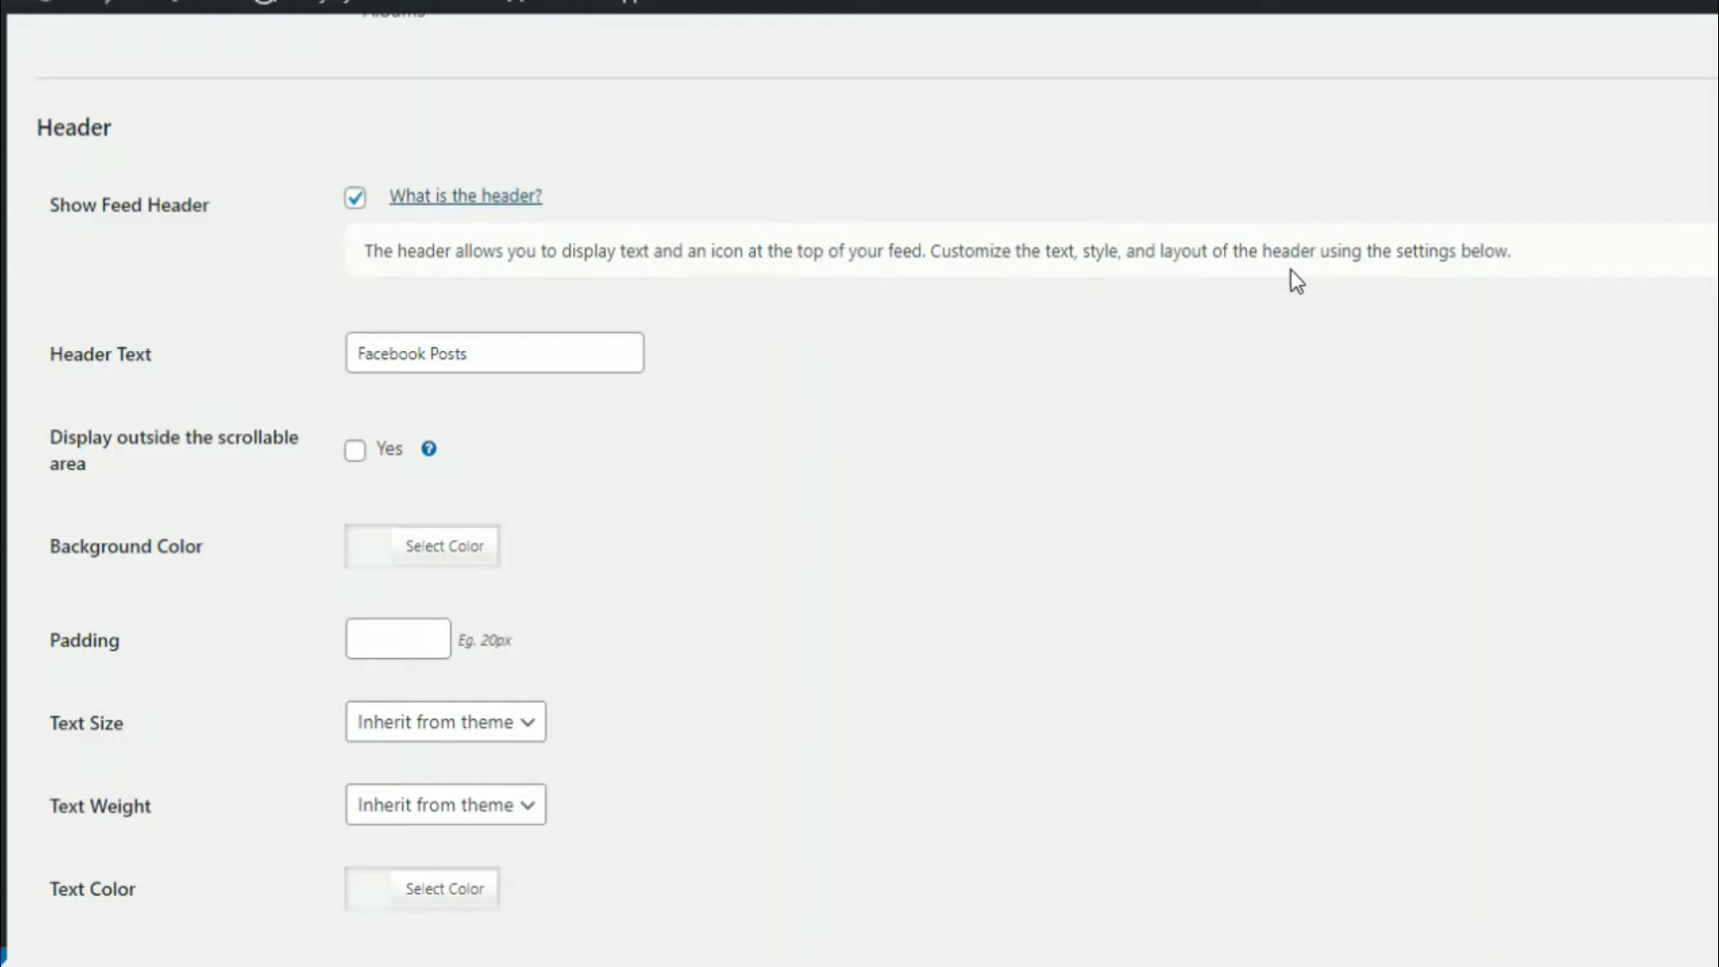
{"action": "mouse_move", "coordinate": [940, 428]}
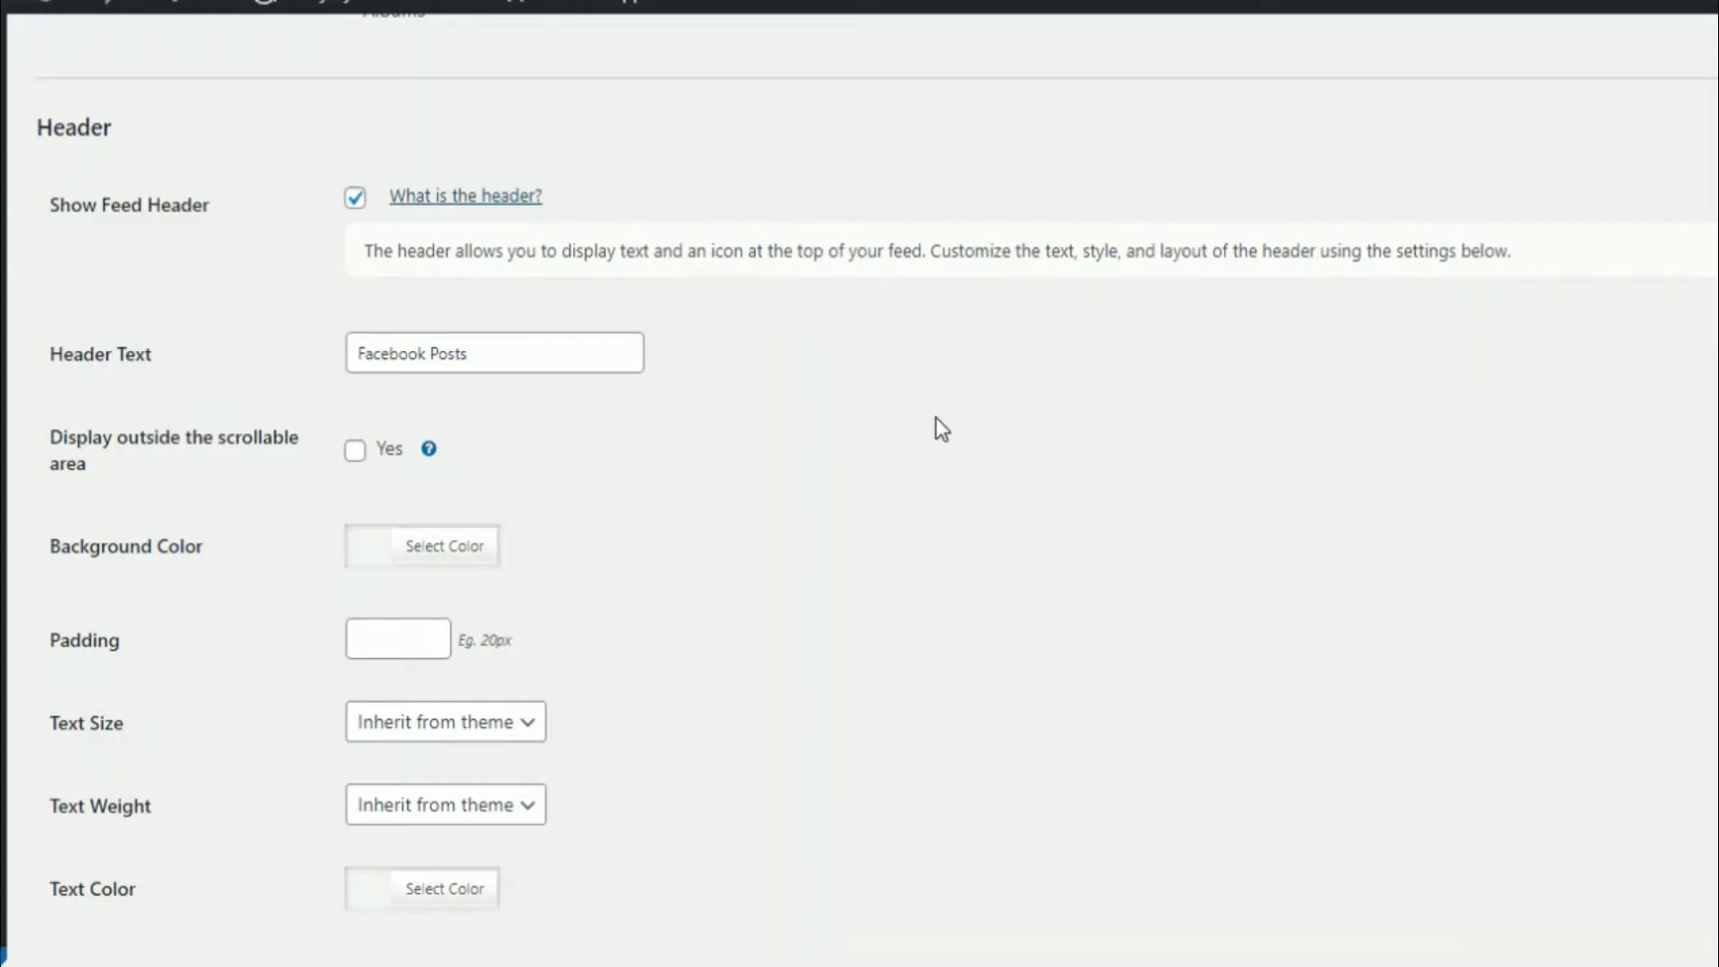
{"action": "mouse_move", "coordinate": [743, 383]}
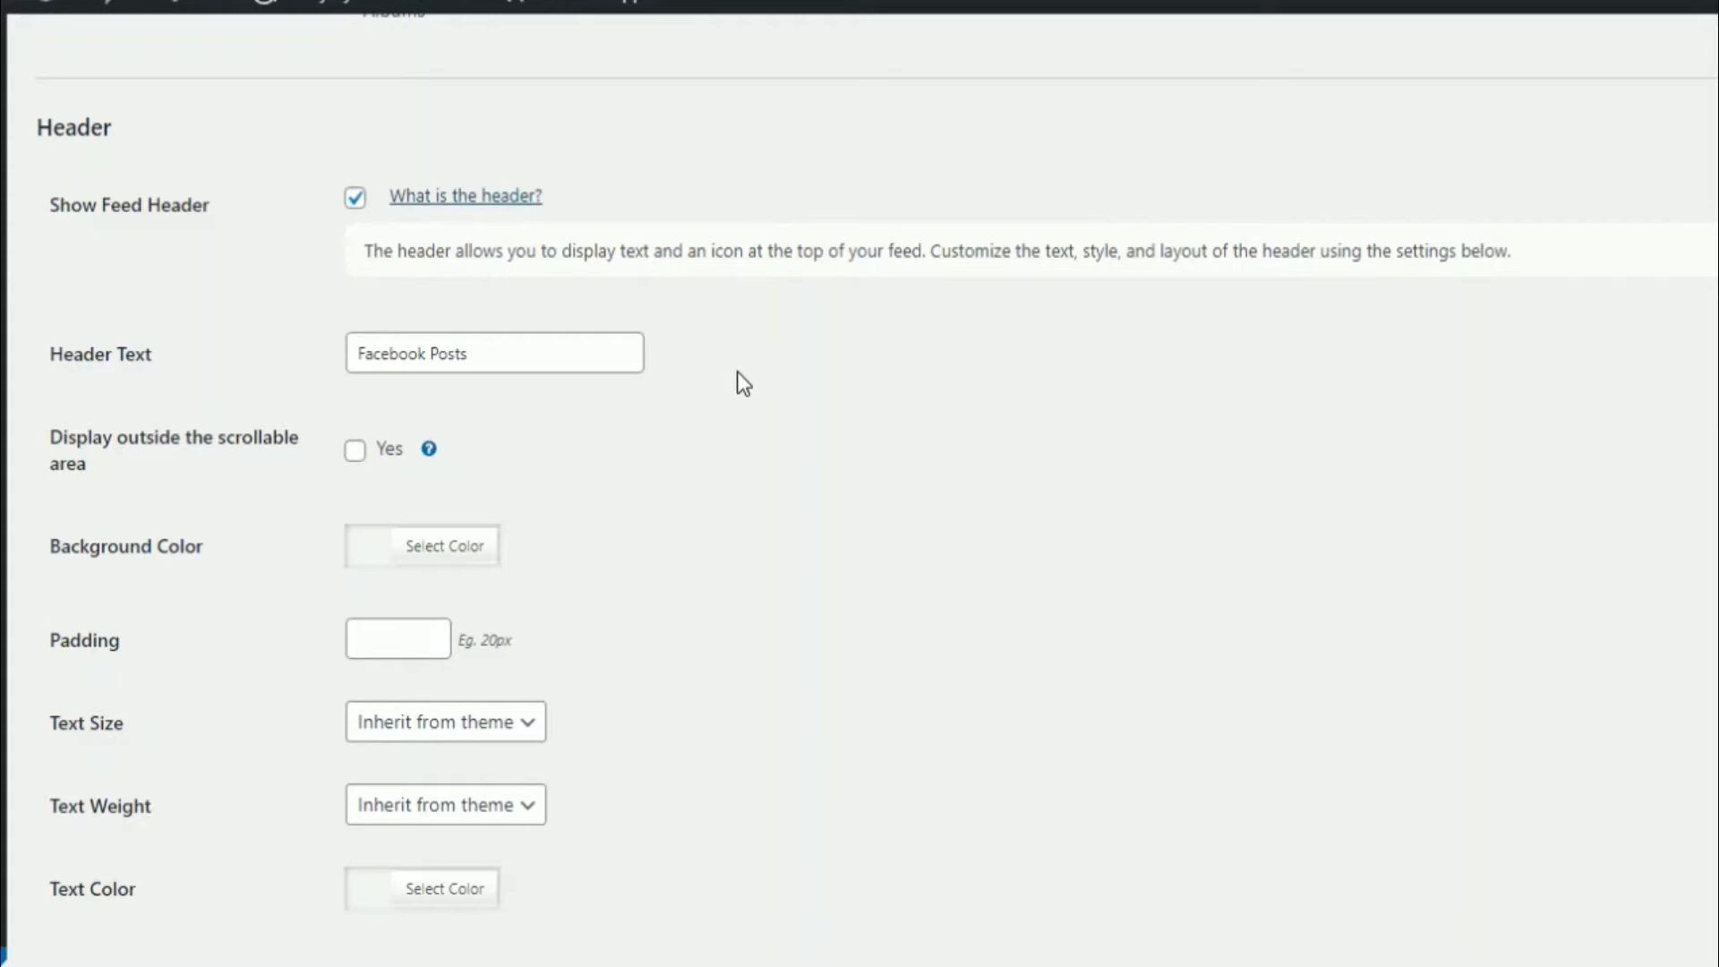
{"action": "scroll", "scroll_direction": "down", "scroll_amount": 3}
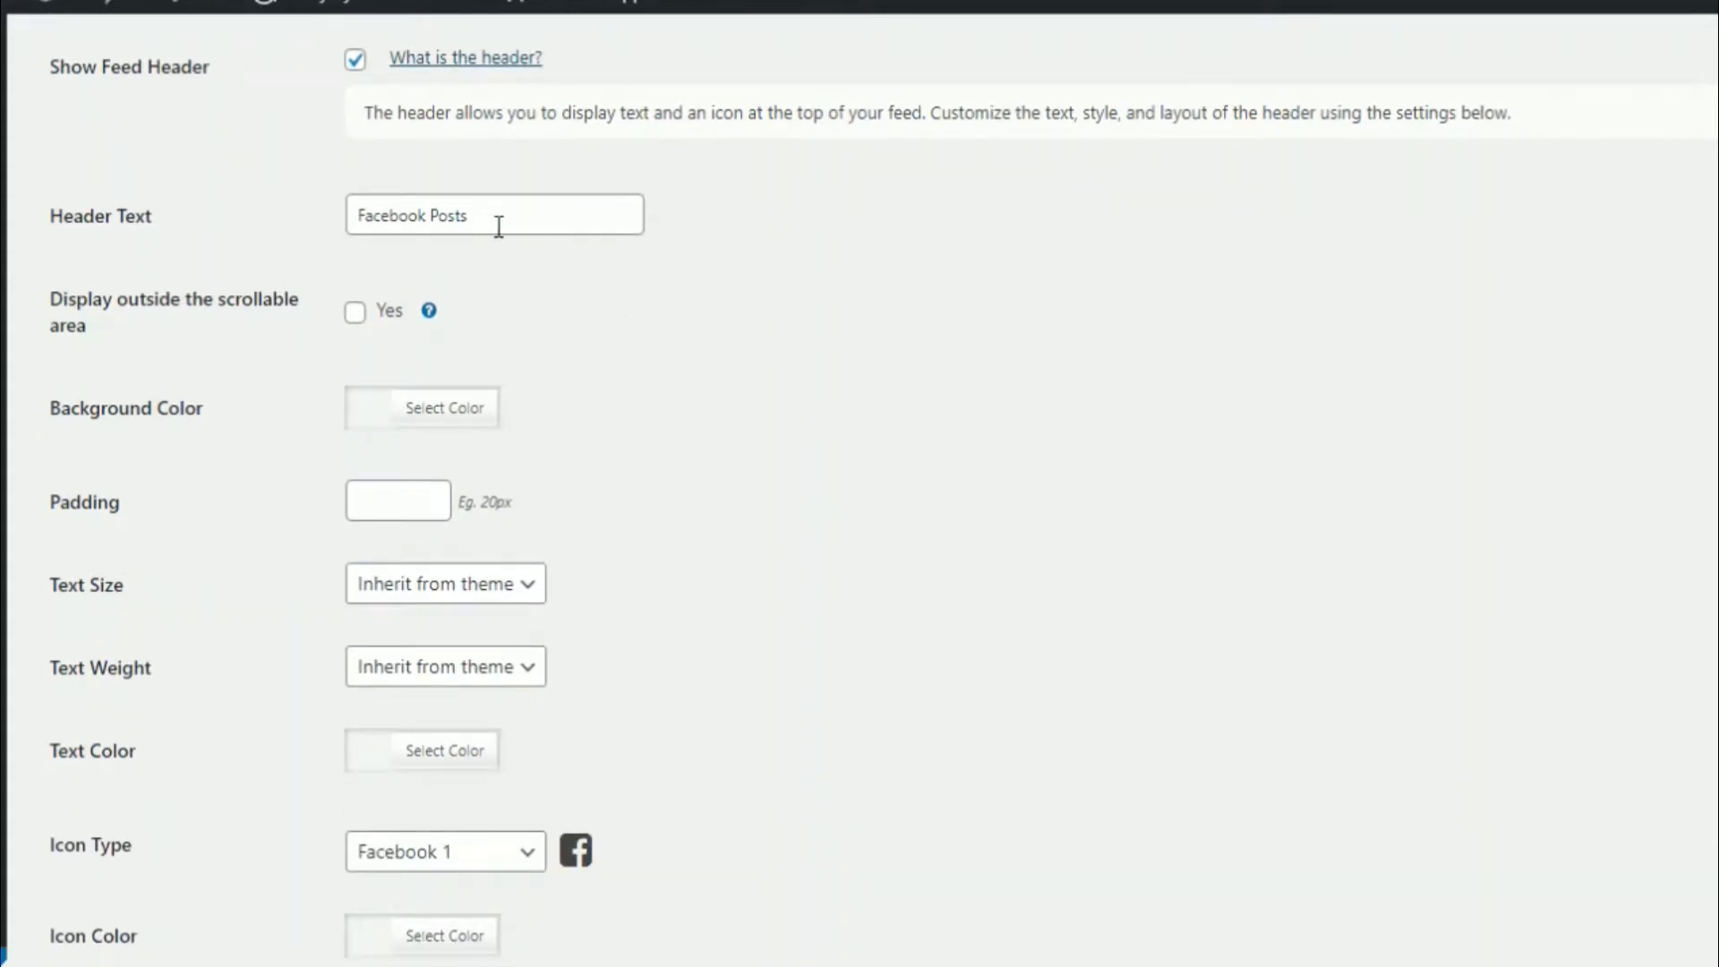
{"action": "left_click", "coordinate": [494, 213]}
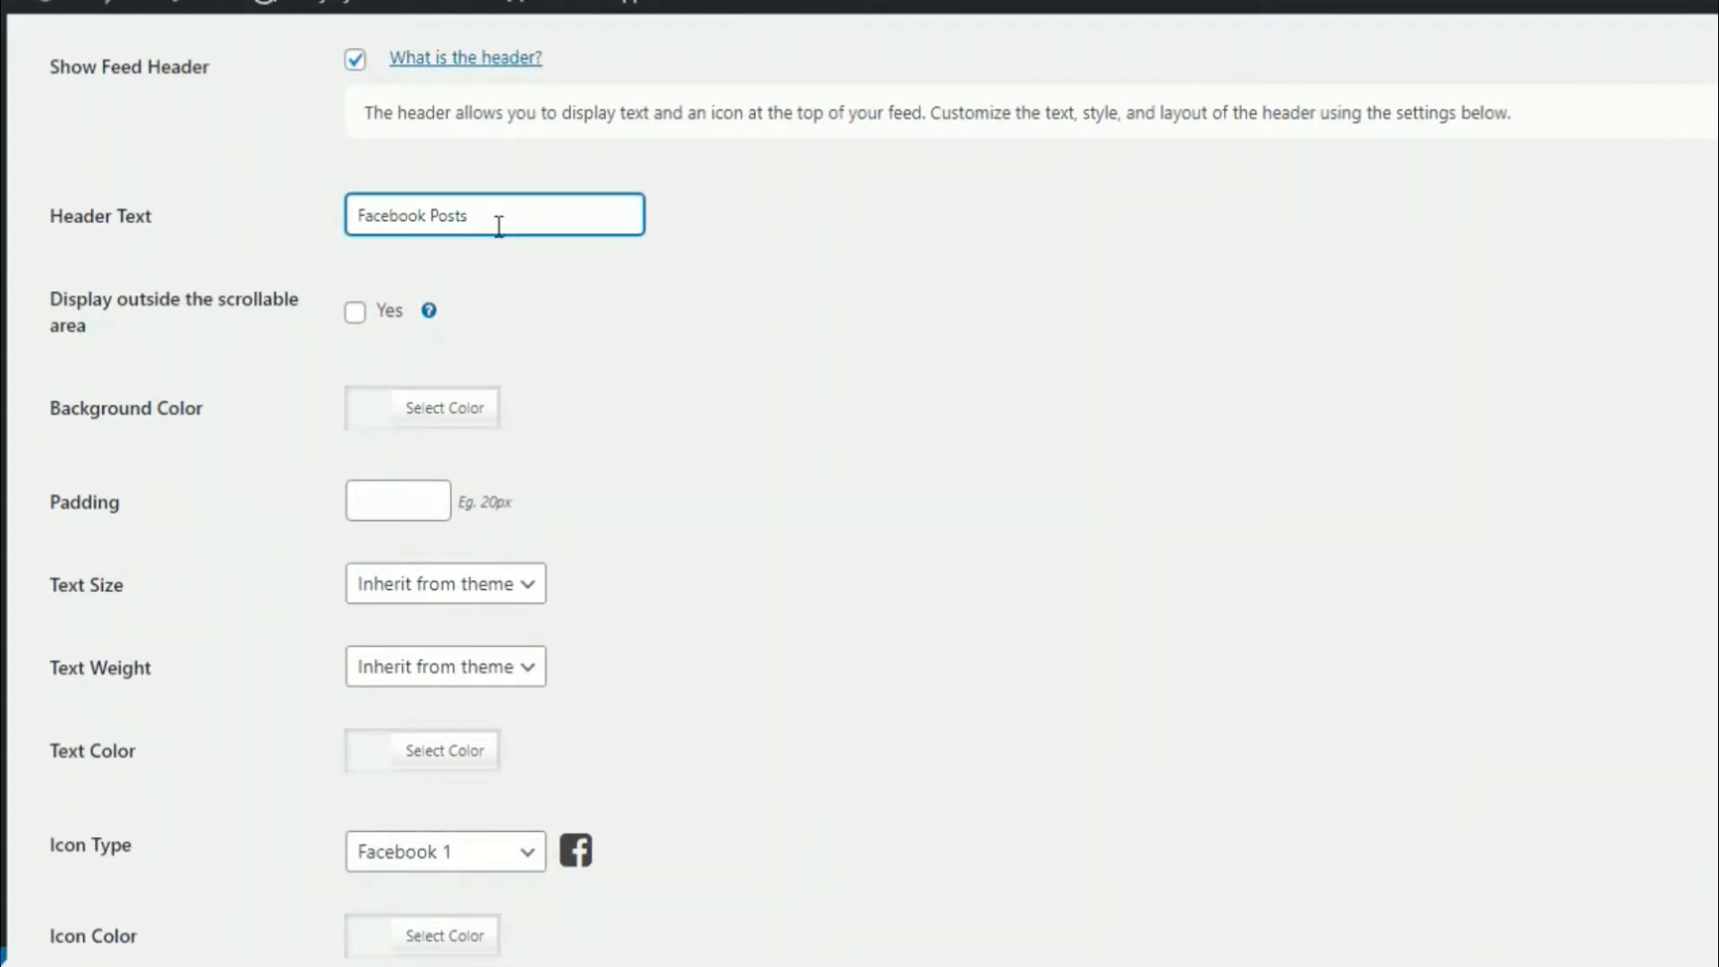
{"action": "scroll", "scroll_direction": "down", "scroll_amount": 3}
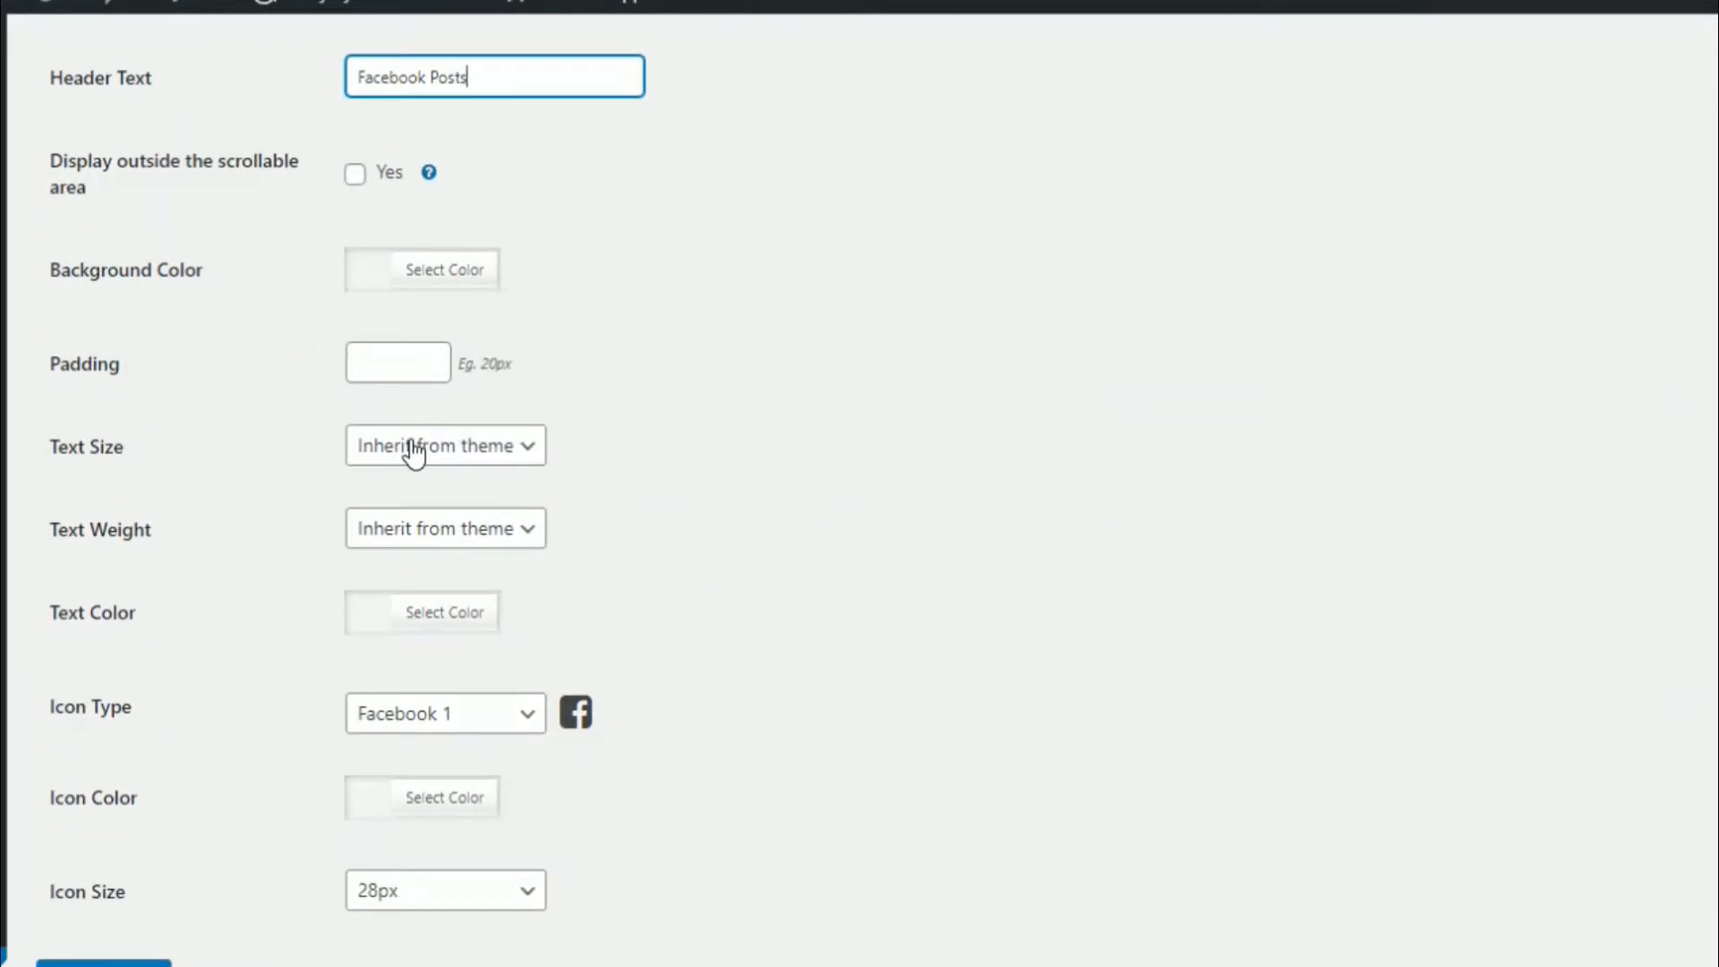
{"action": "left_click", "coordinate": [446, 526]}
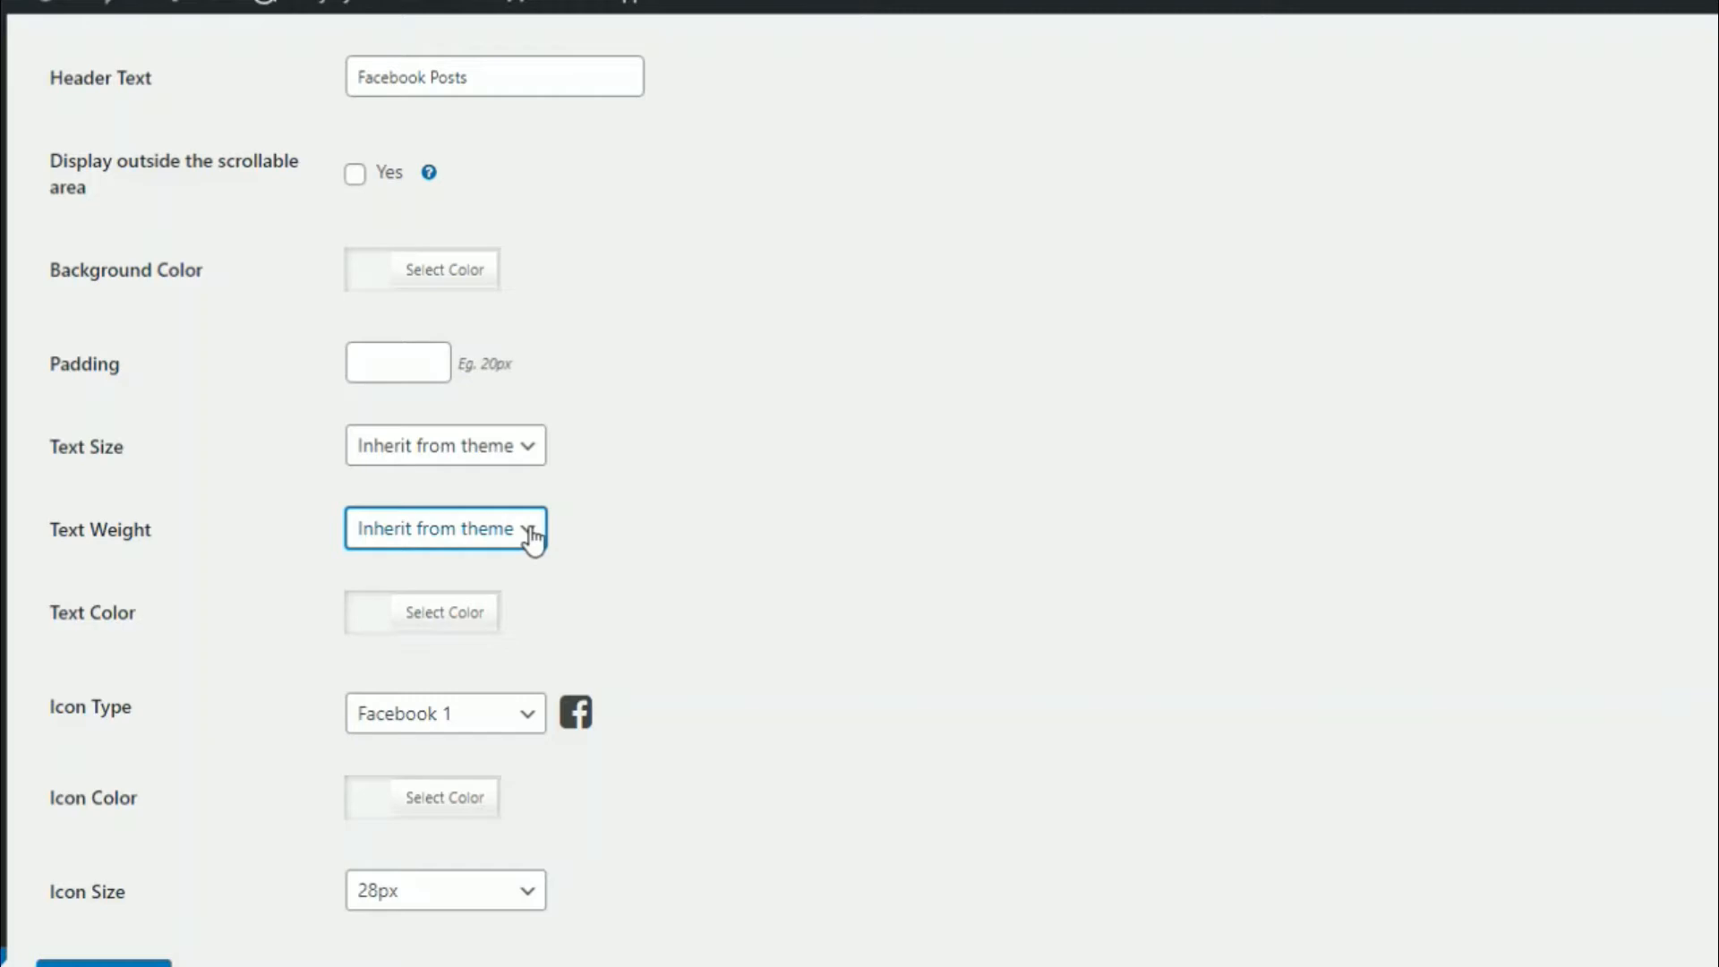
Cycle the header Icon Type through Facebook 2, People, Photos, Ticket and Video, ending on Facebook 1
{"action": "scroll", "scroll_direction": "down", "scroll_amount": 3}
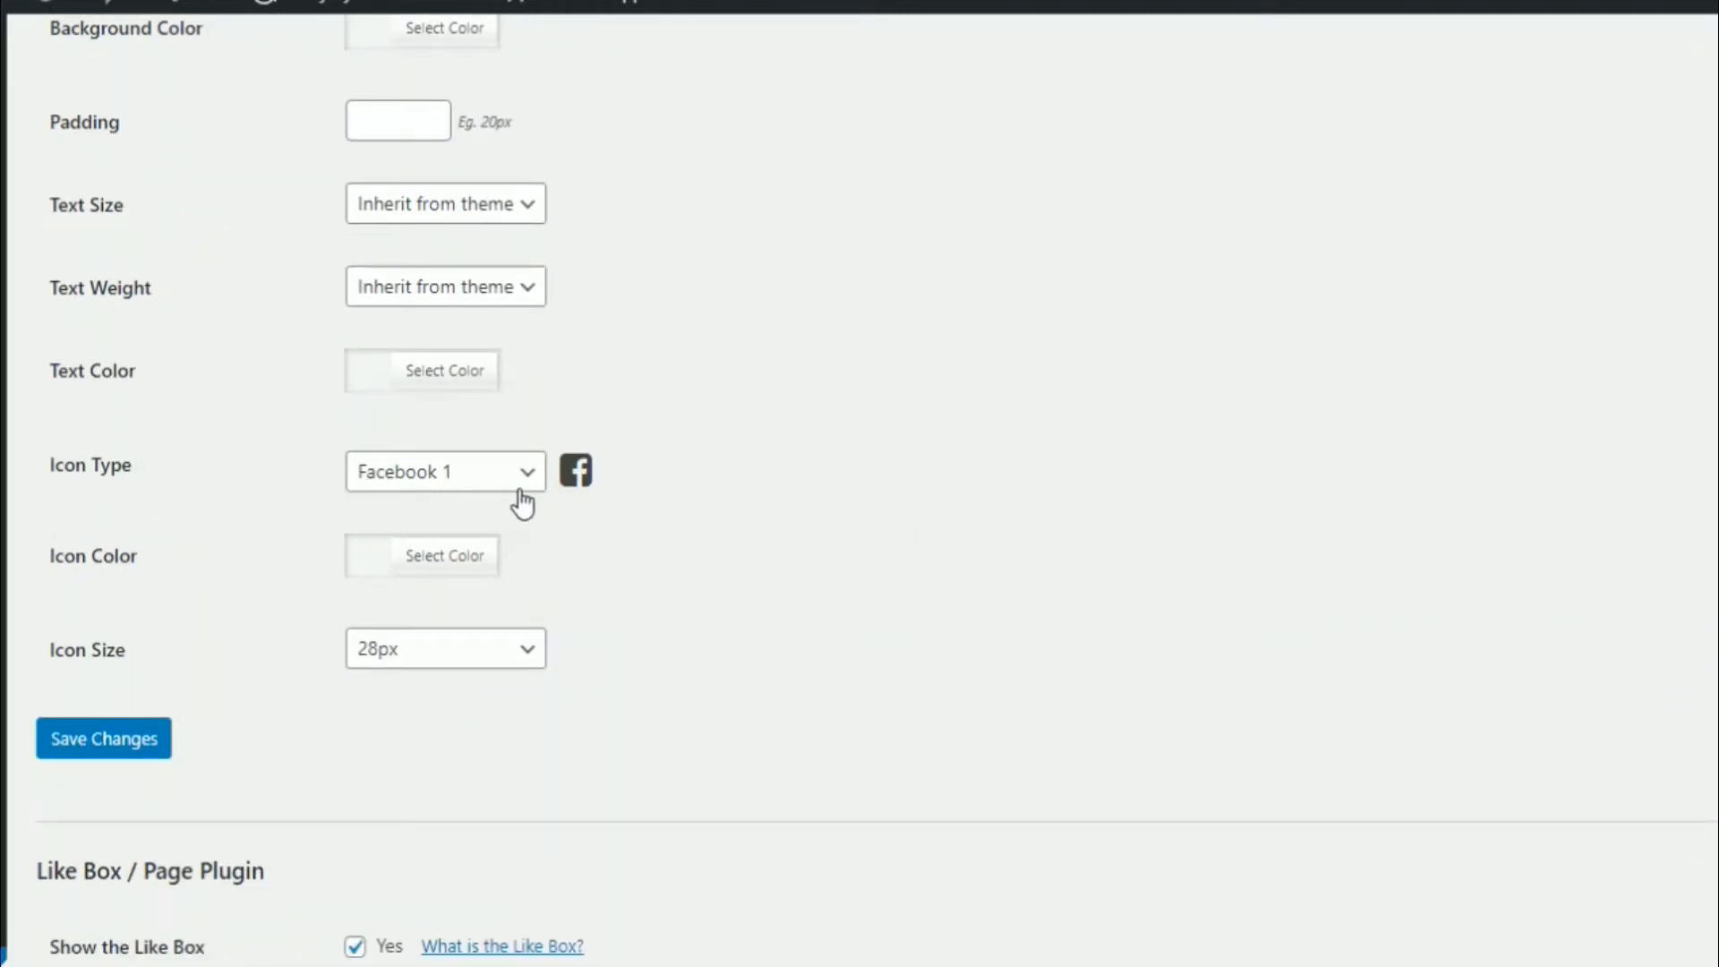
{"action": "left_click", "coordinate": [444, 470]}
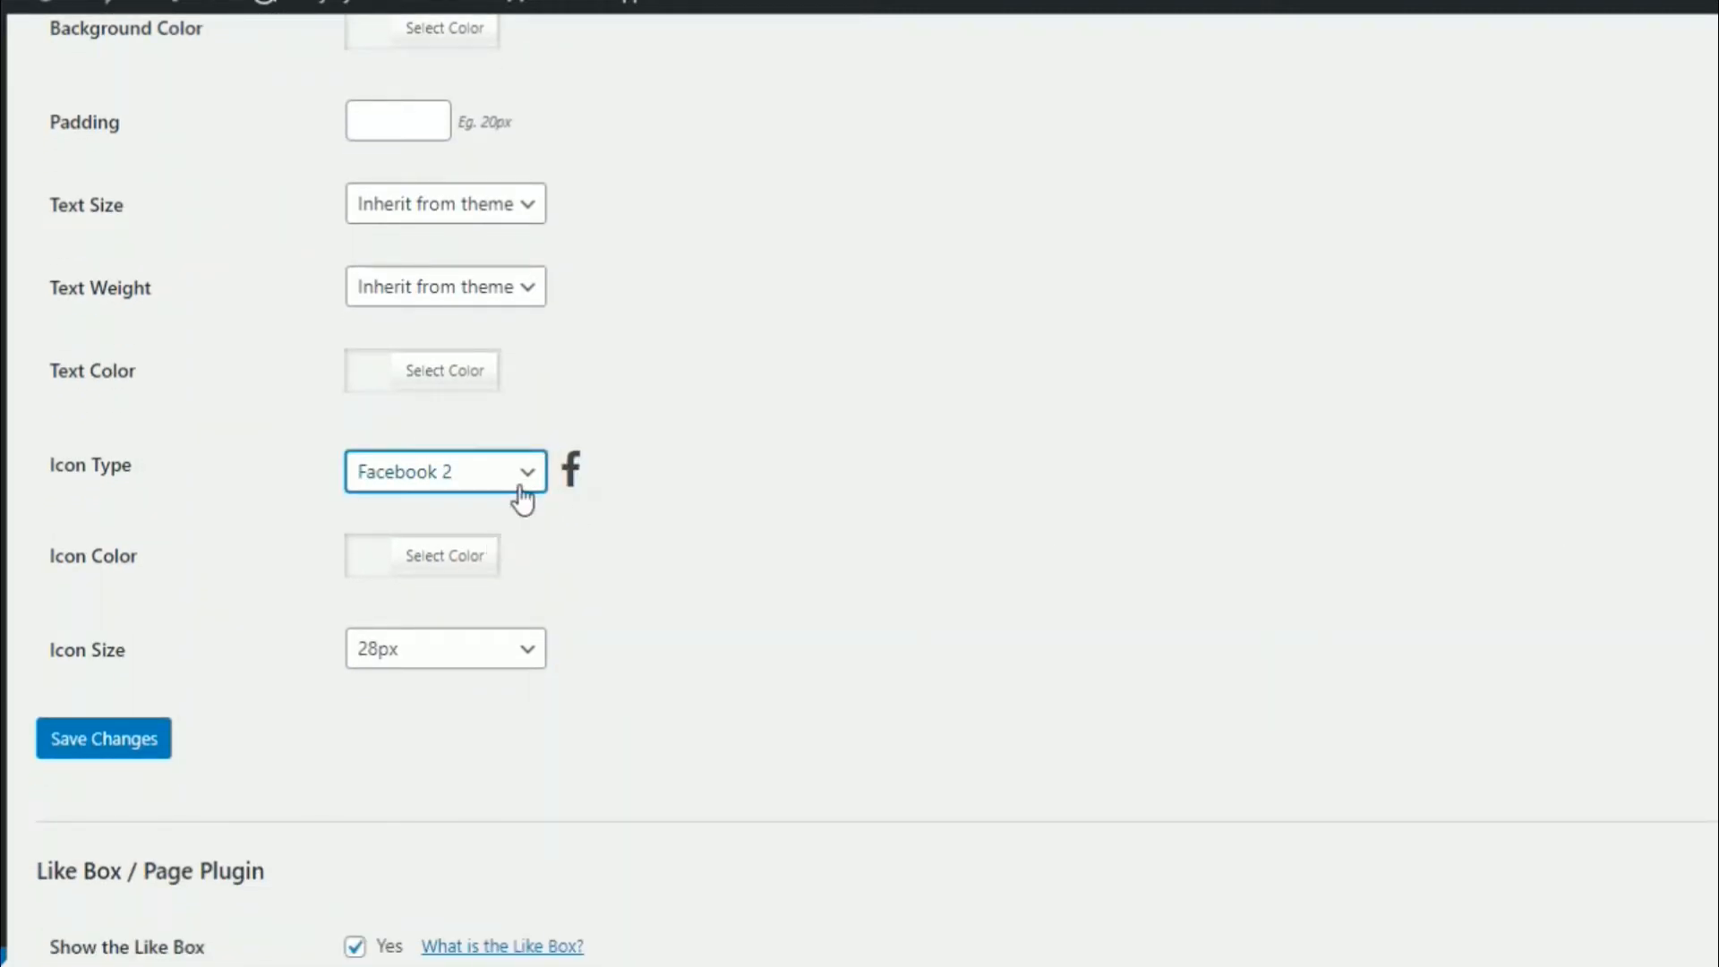
{"action": "mouse_move", "coordinate": [465, 654]}
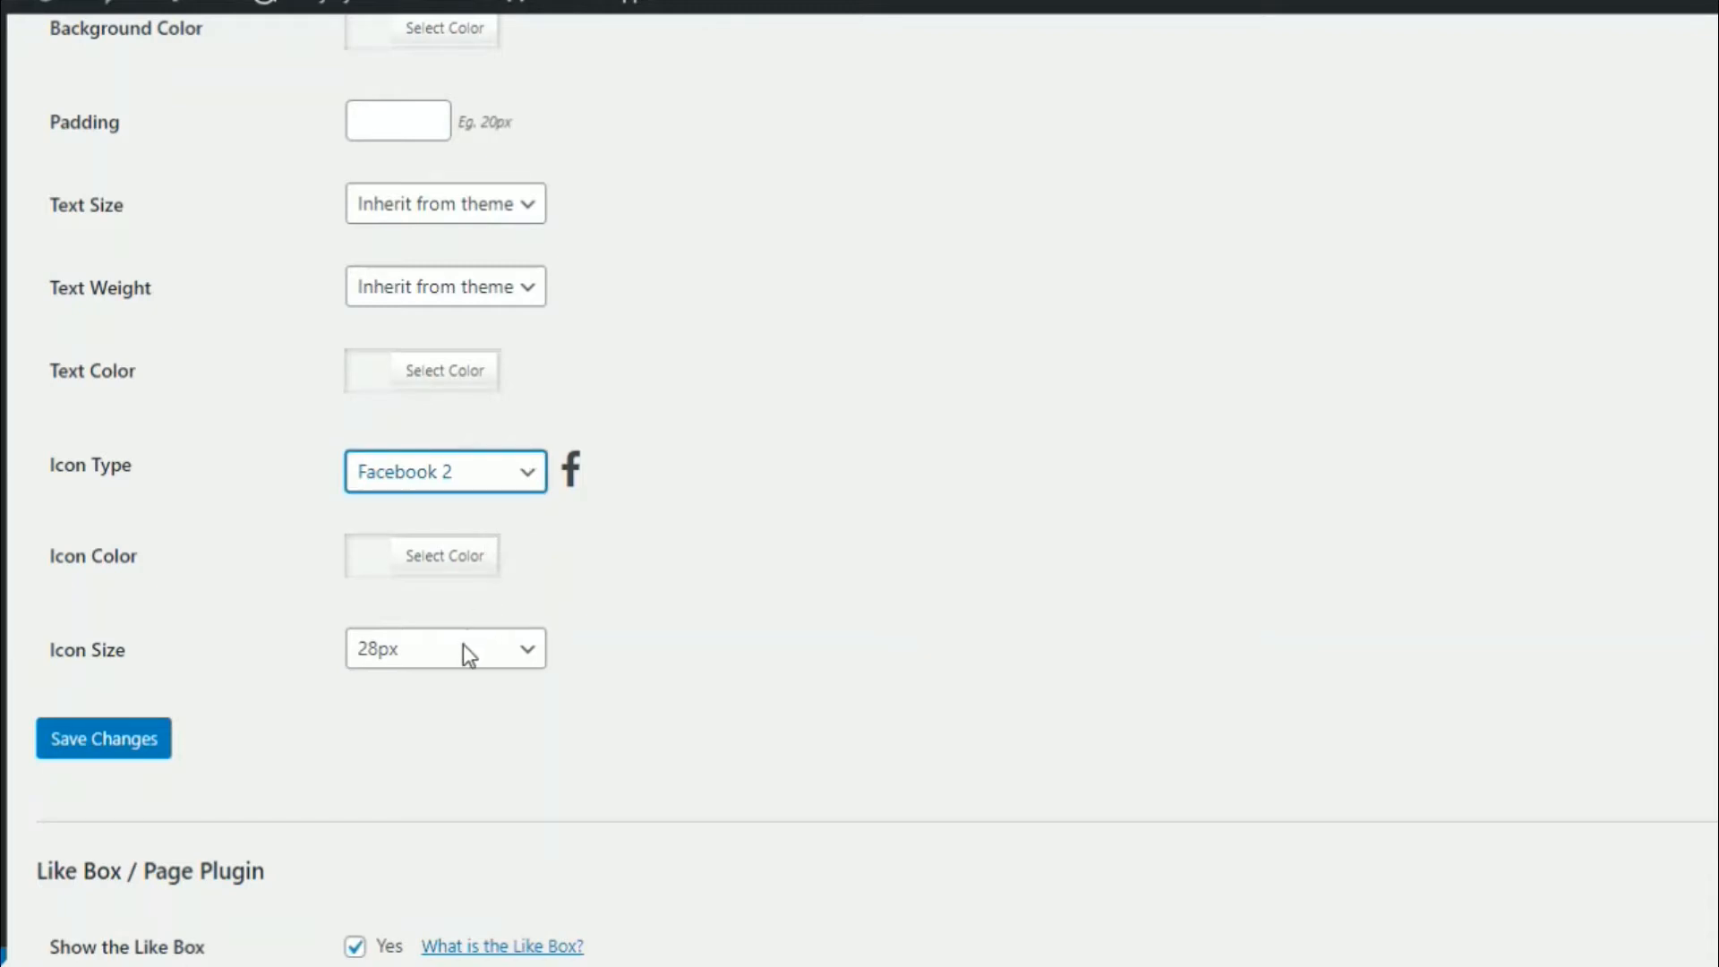
{"action": "left_click", "coordinate": [445, 470]}
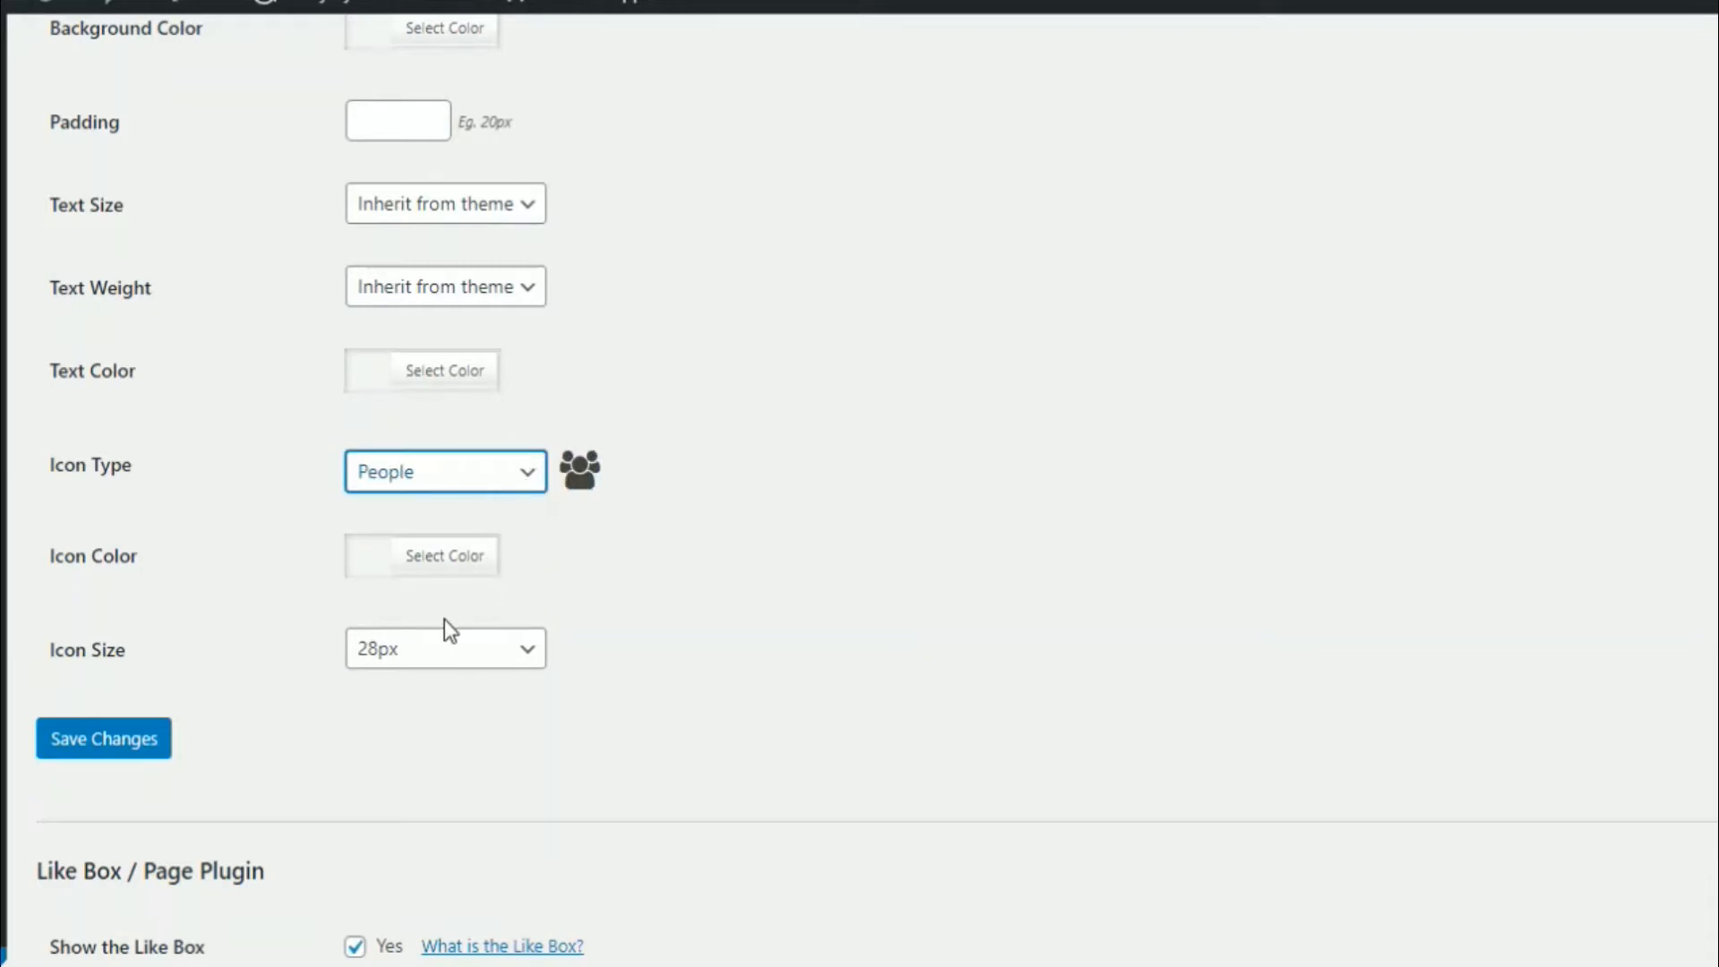
{"action": "left_click", "coordinate": [444, 471]}
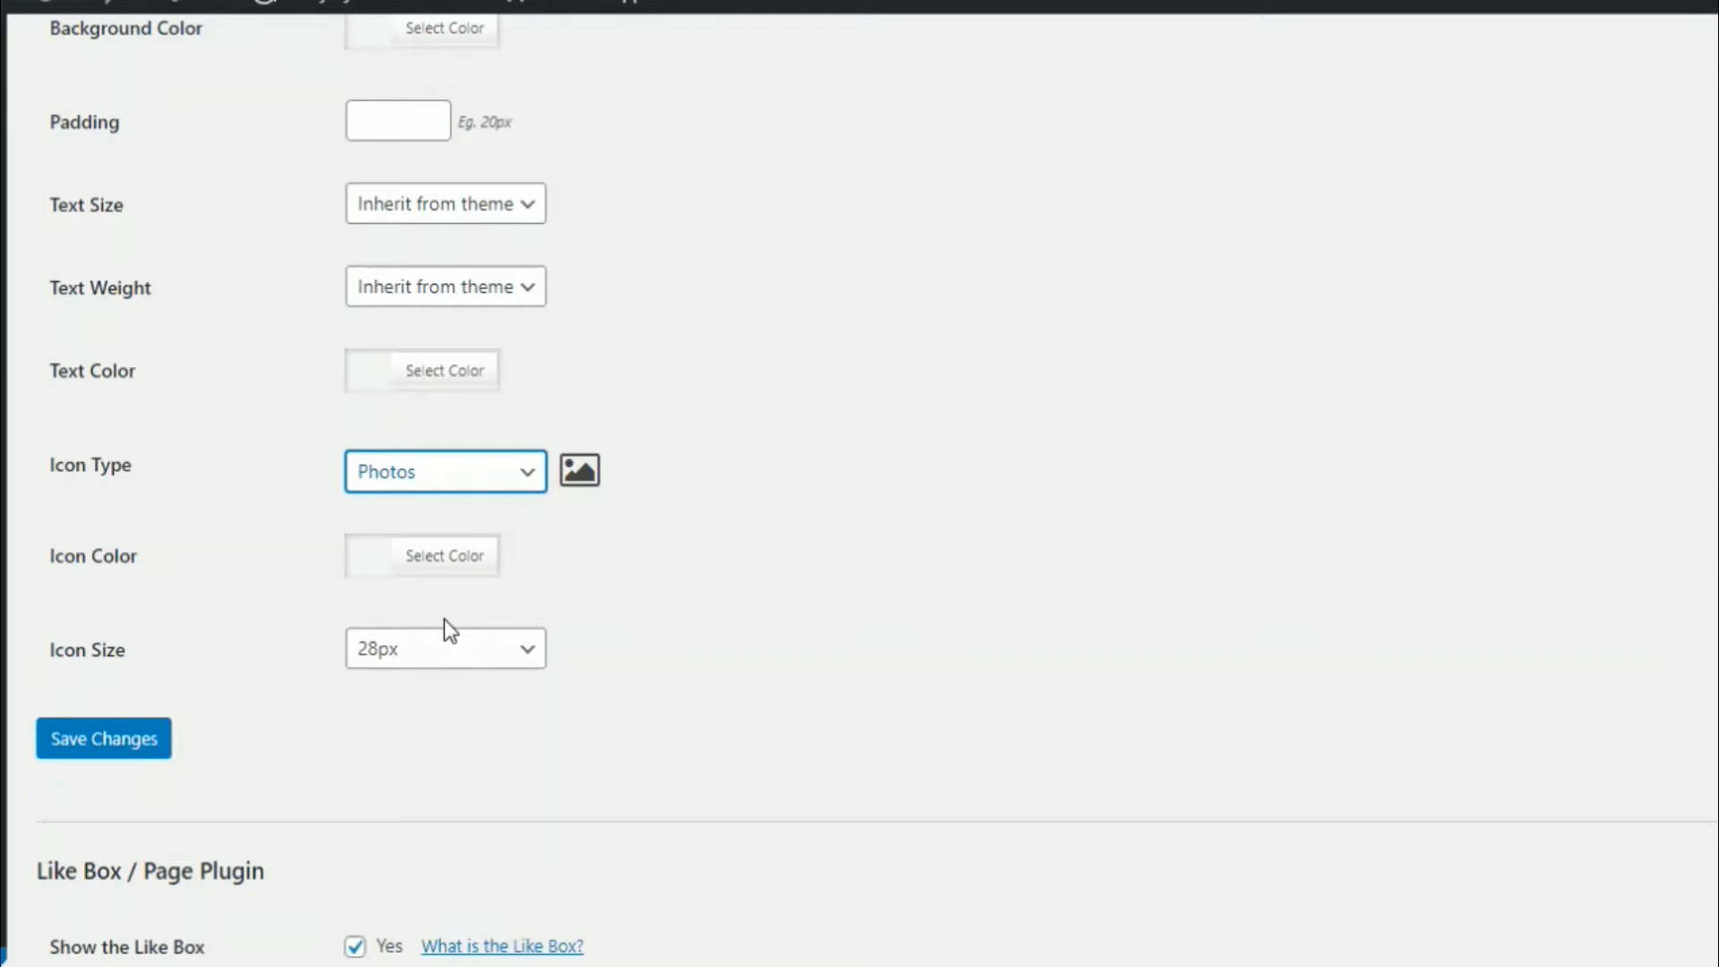
{"action": "mouse_move", "coordinate": [476, 602]}
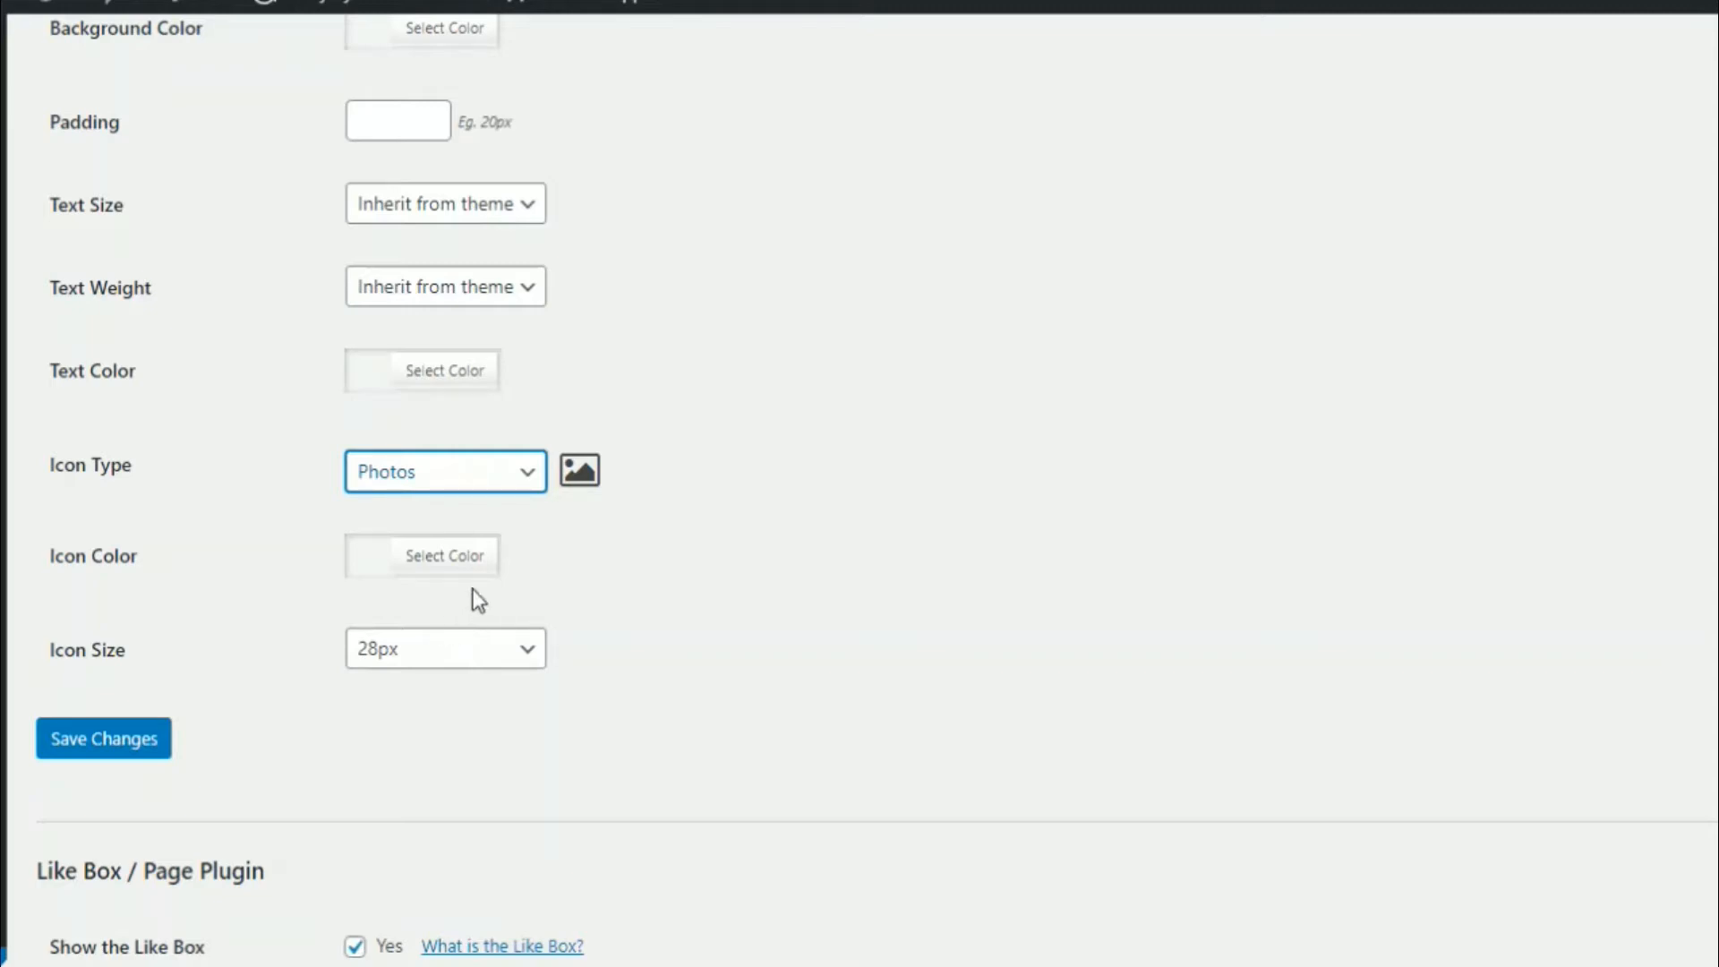
{"action": "mouse_move", "coordinate": [460, 791]}
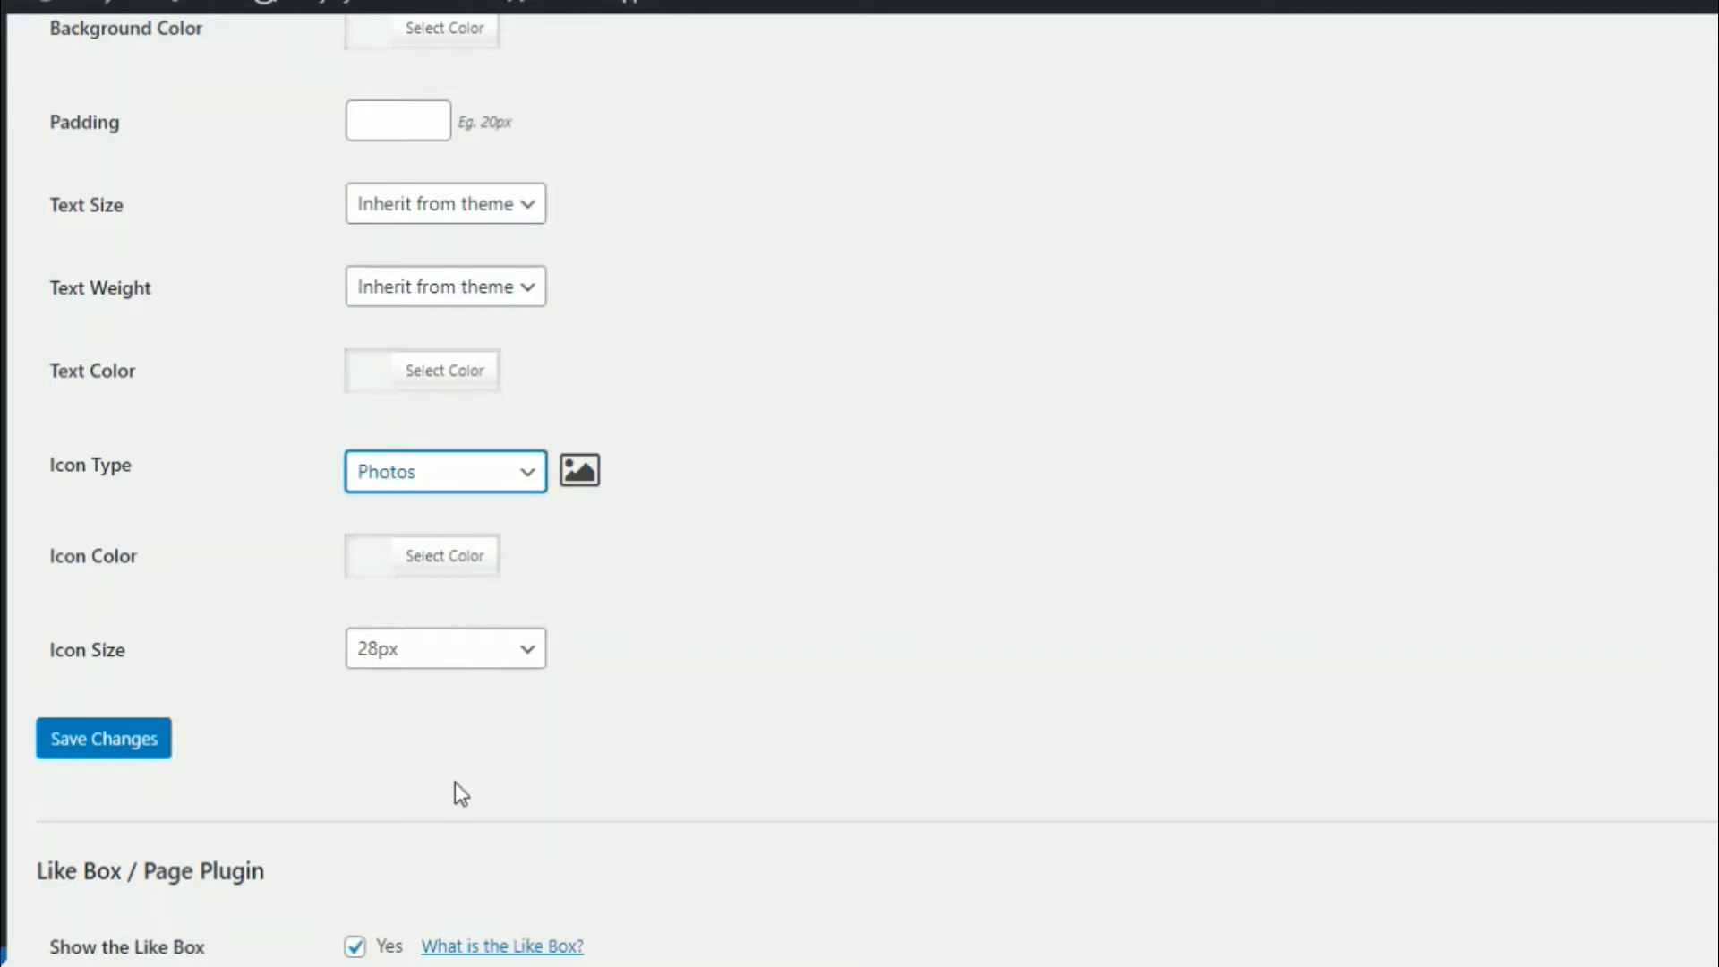
{"action": "left_click", "coordinate": [446, 471]}
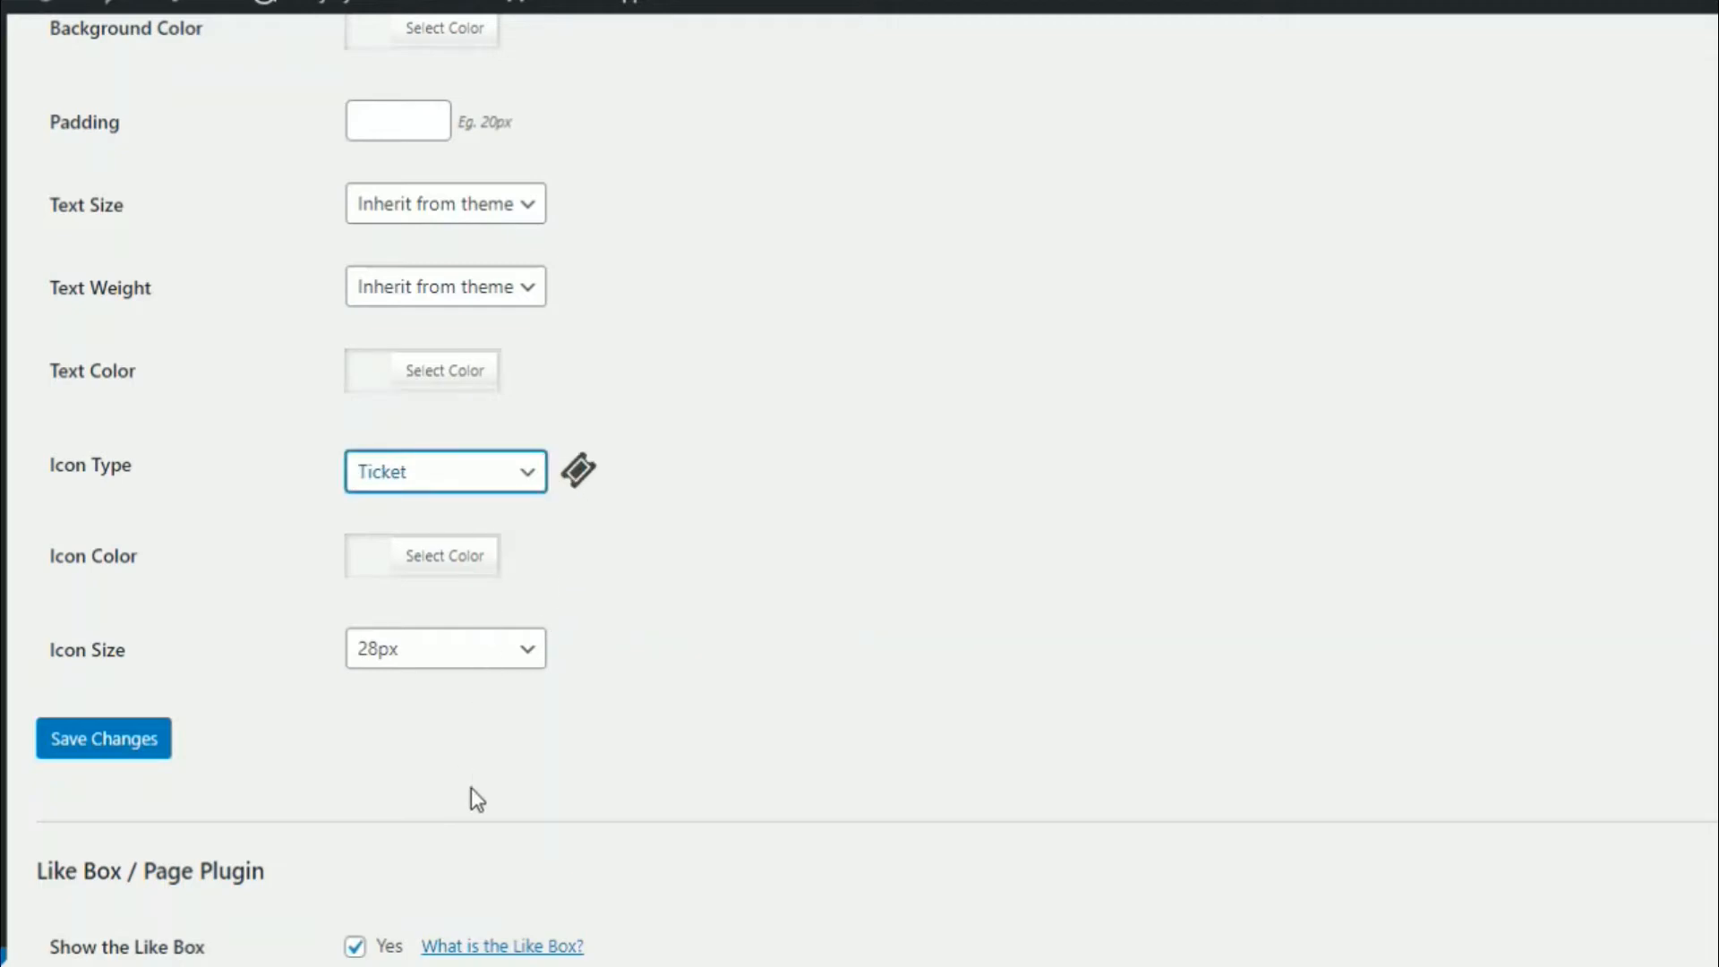
{"action": "left_click", "coordinate": [444, 471]}
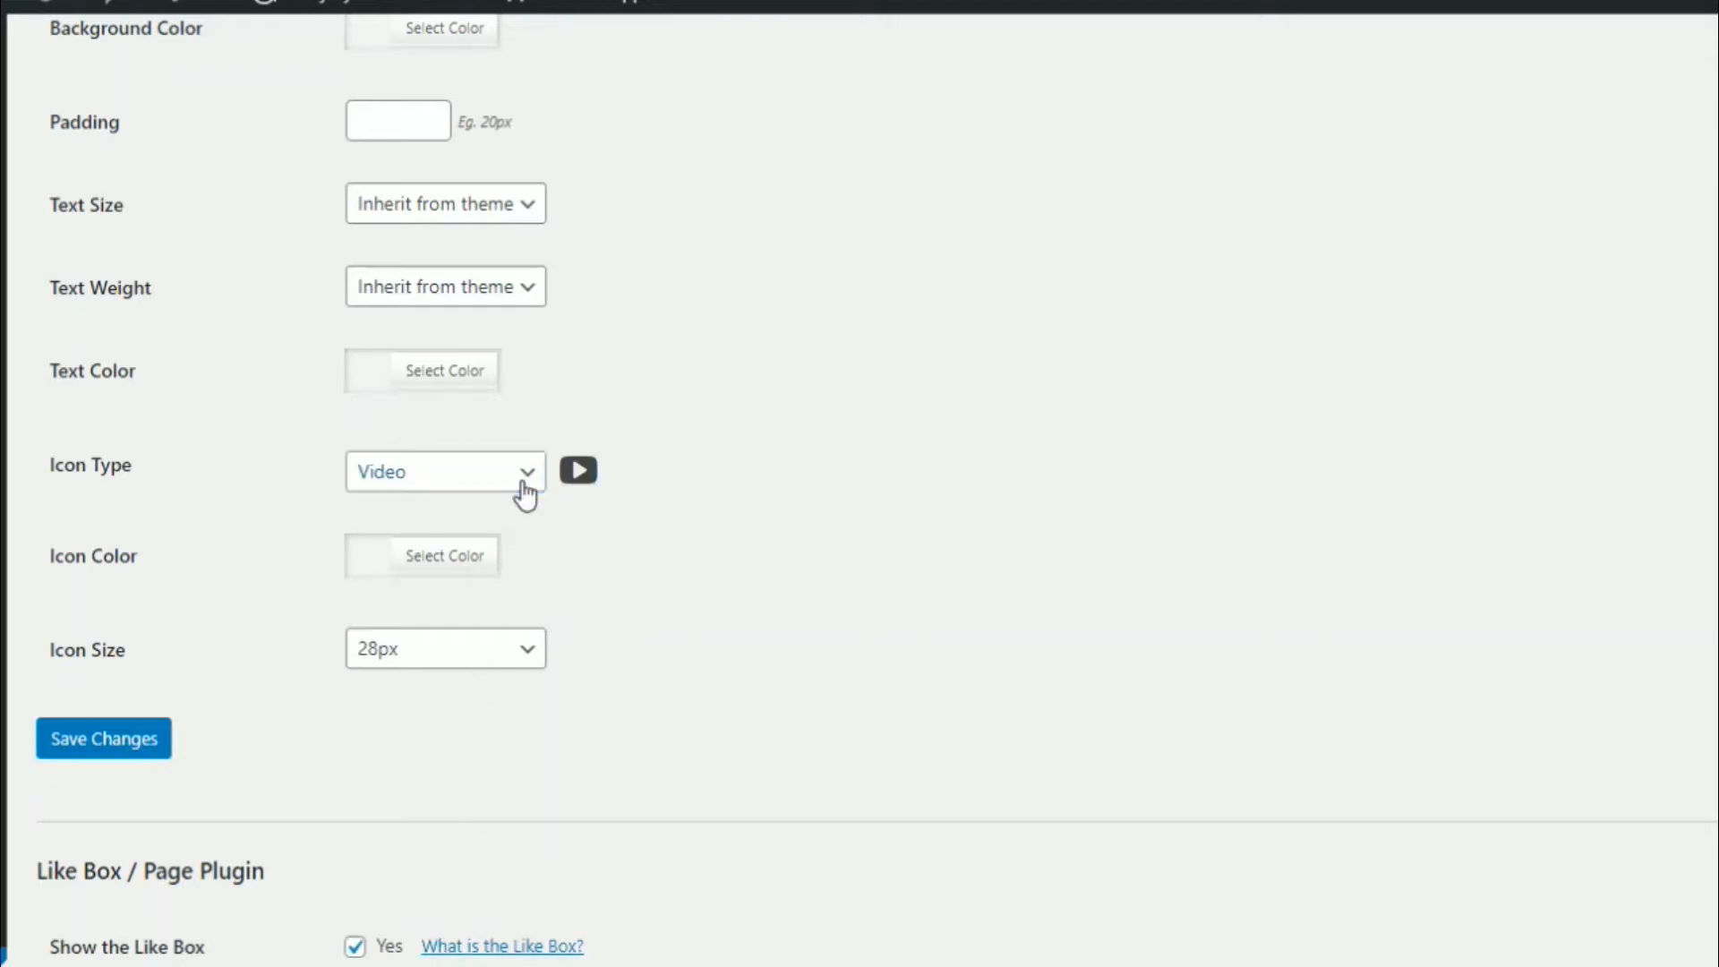
{"action": "left_click", "coordinate": [444, 471]}
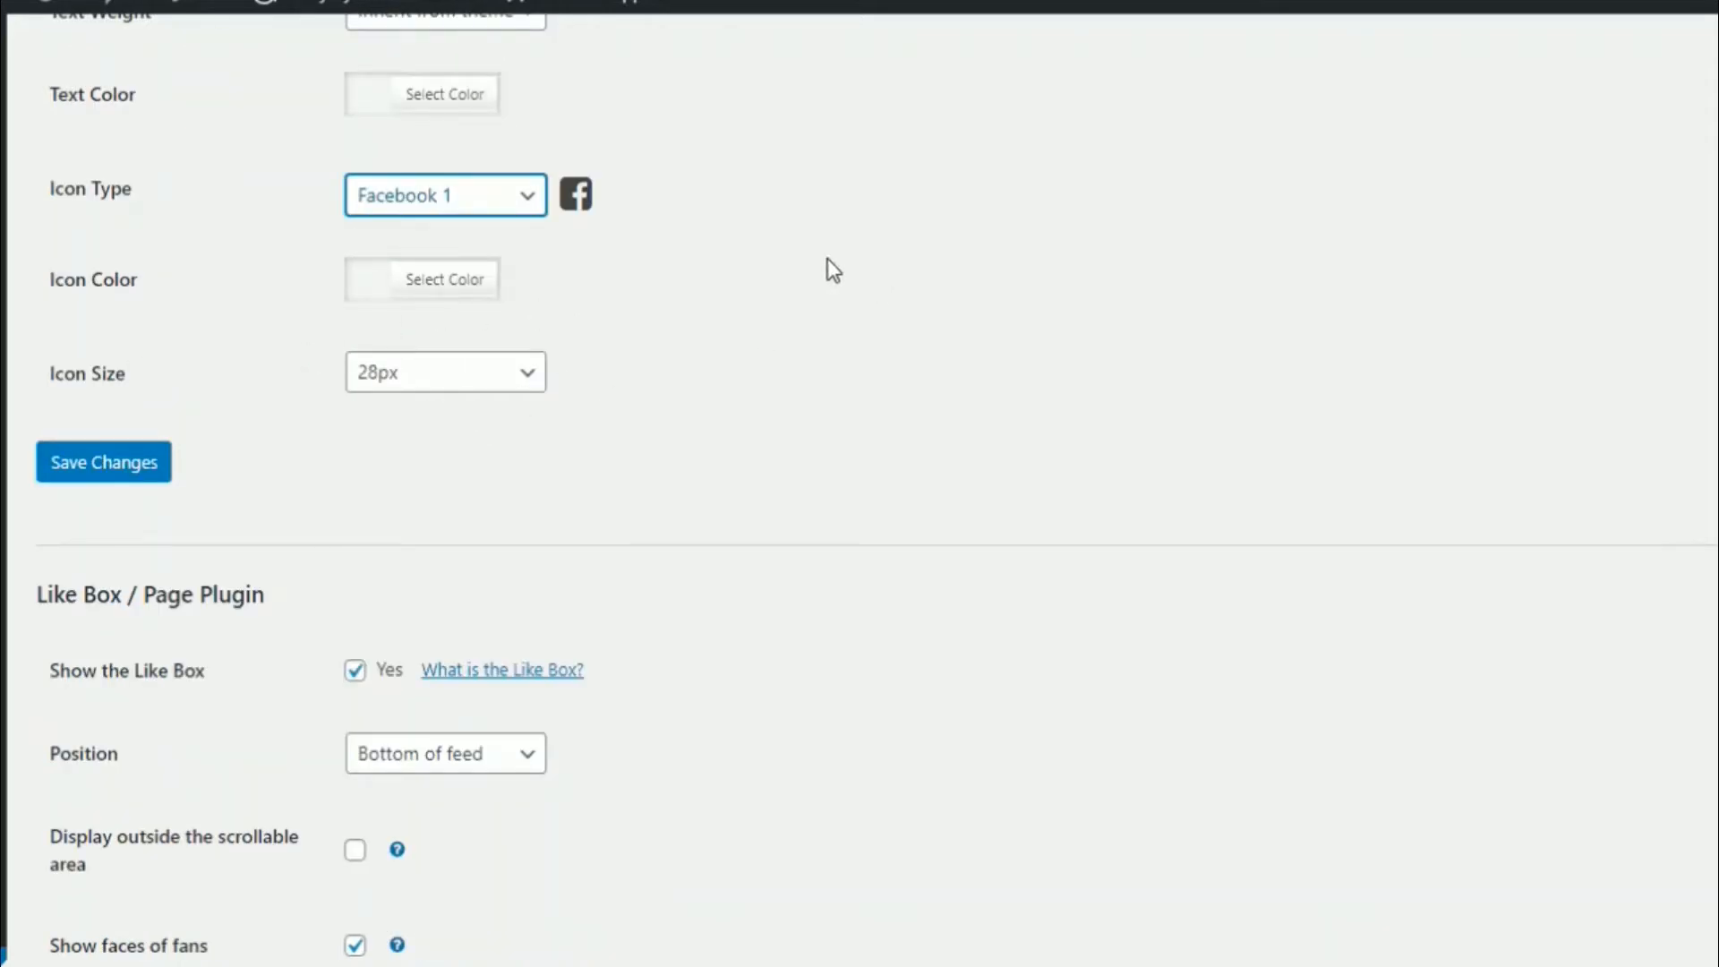
{"action": "scroll", "scroll_direction": "down", "scroll_amount": 3}
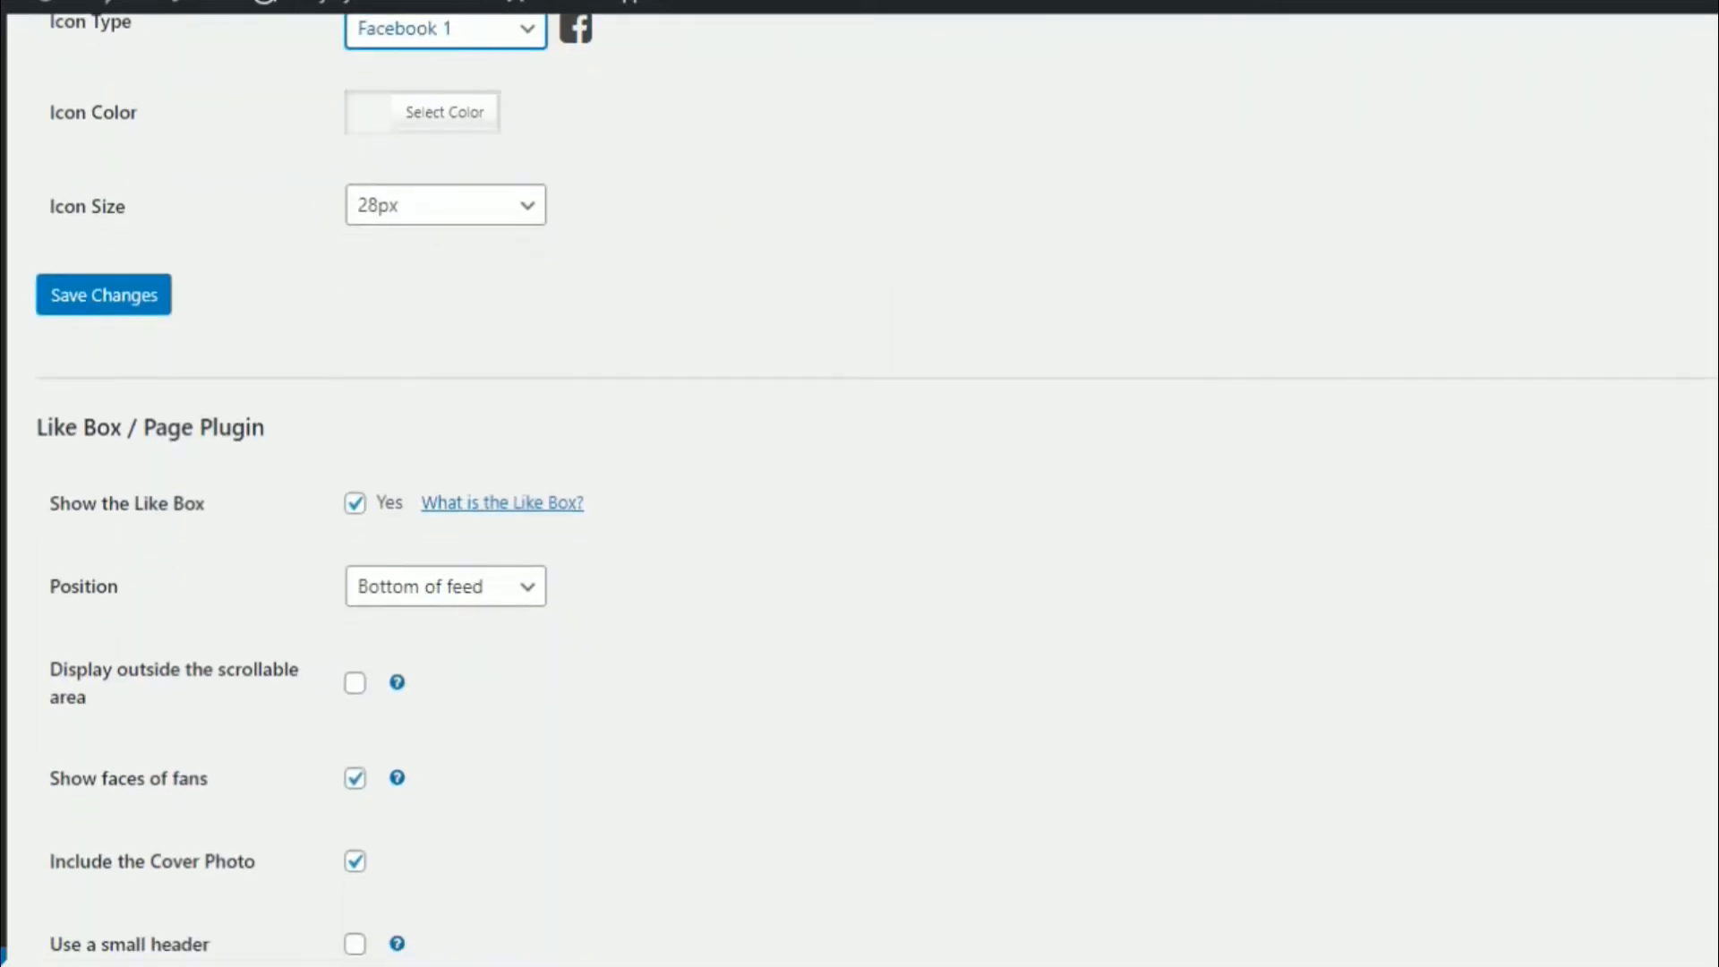
{"action": "scroll", "scroll_direction": "down", "scroll_amount": 3}
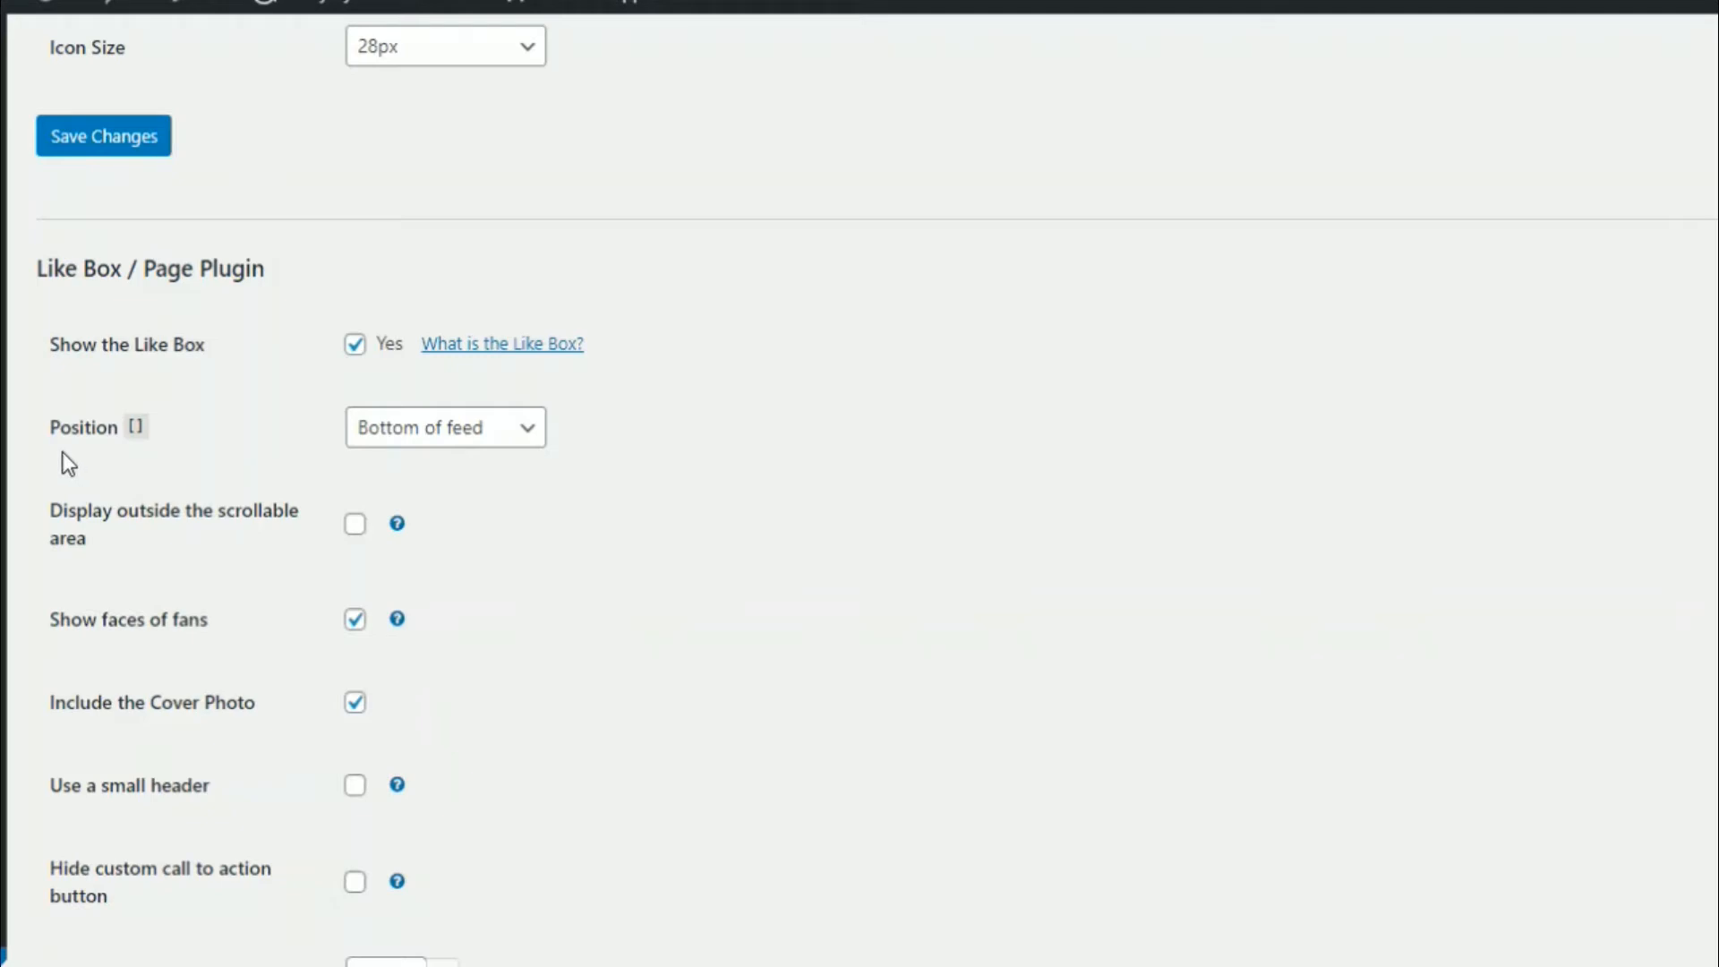
{"action": "mouse_move", "coordinate": [66, 433]}
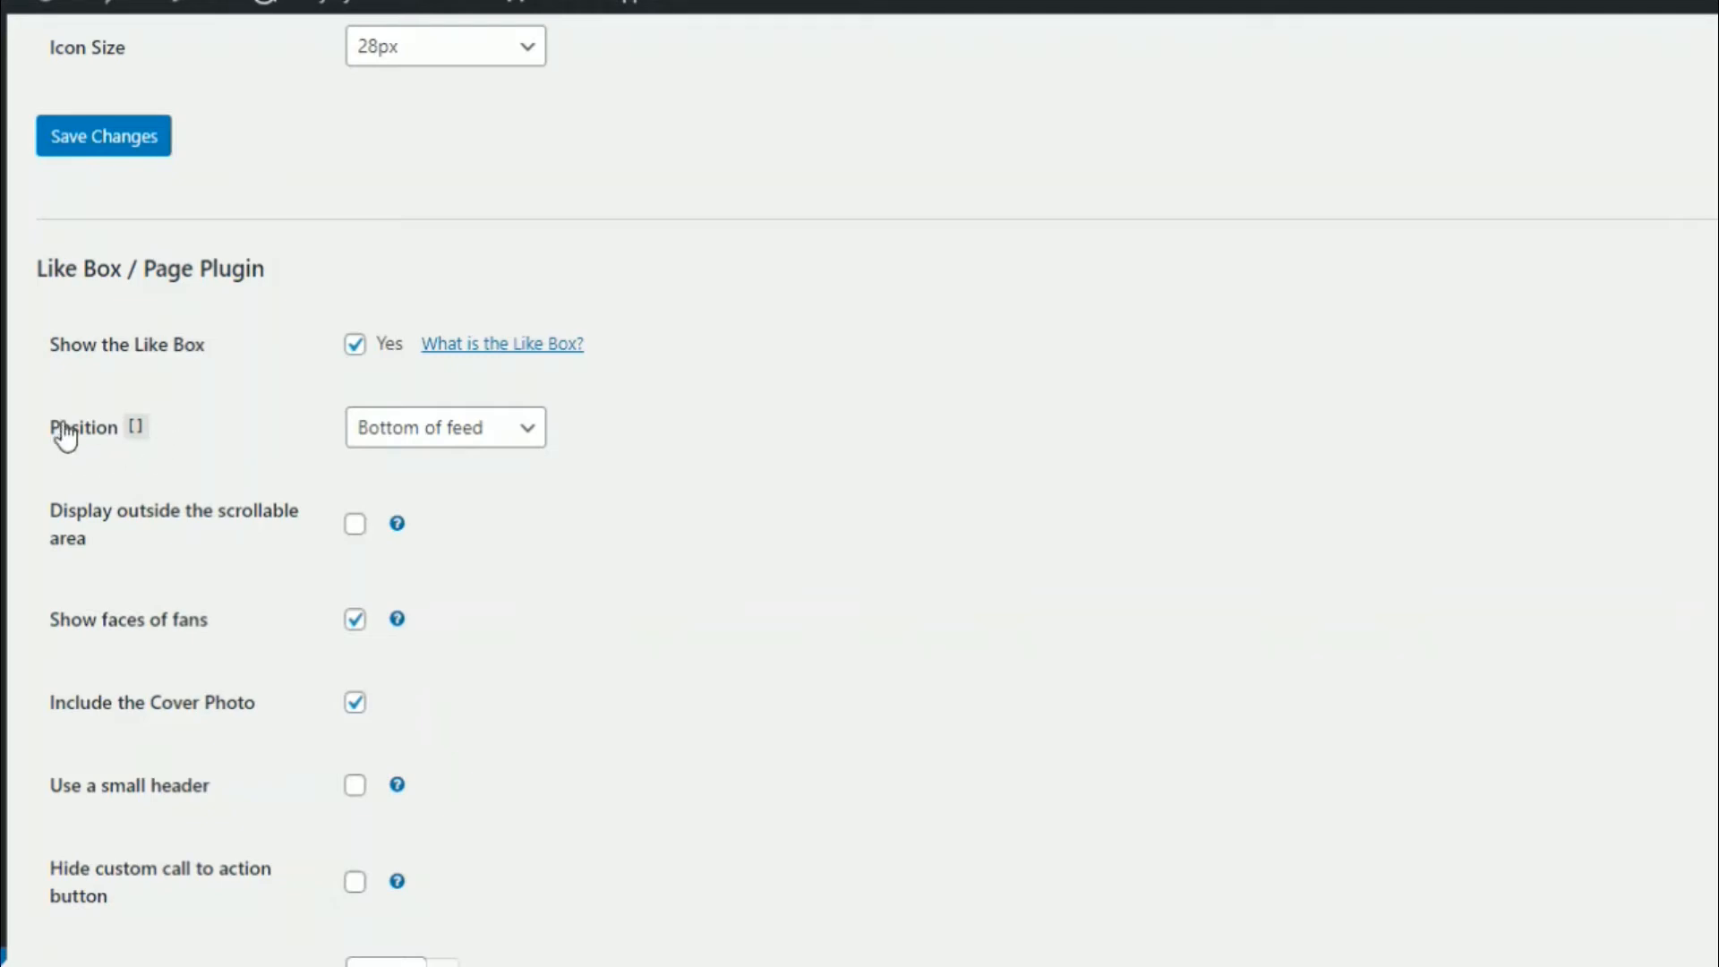
{"action": "mouse_move", "coordinate": [490, 428]}
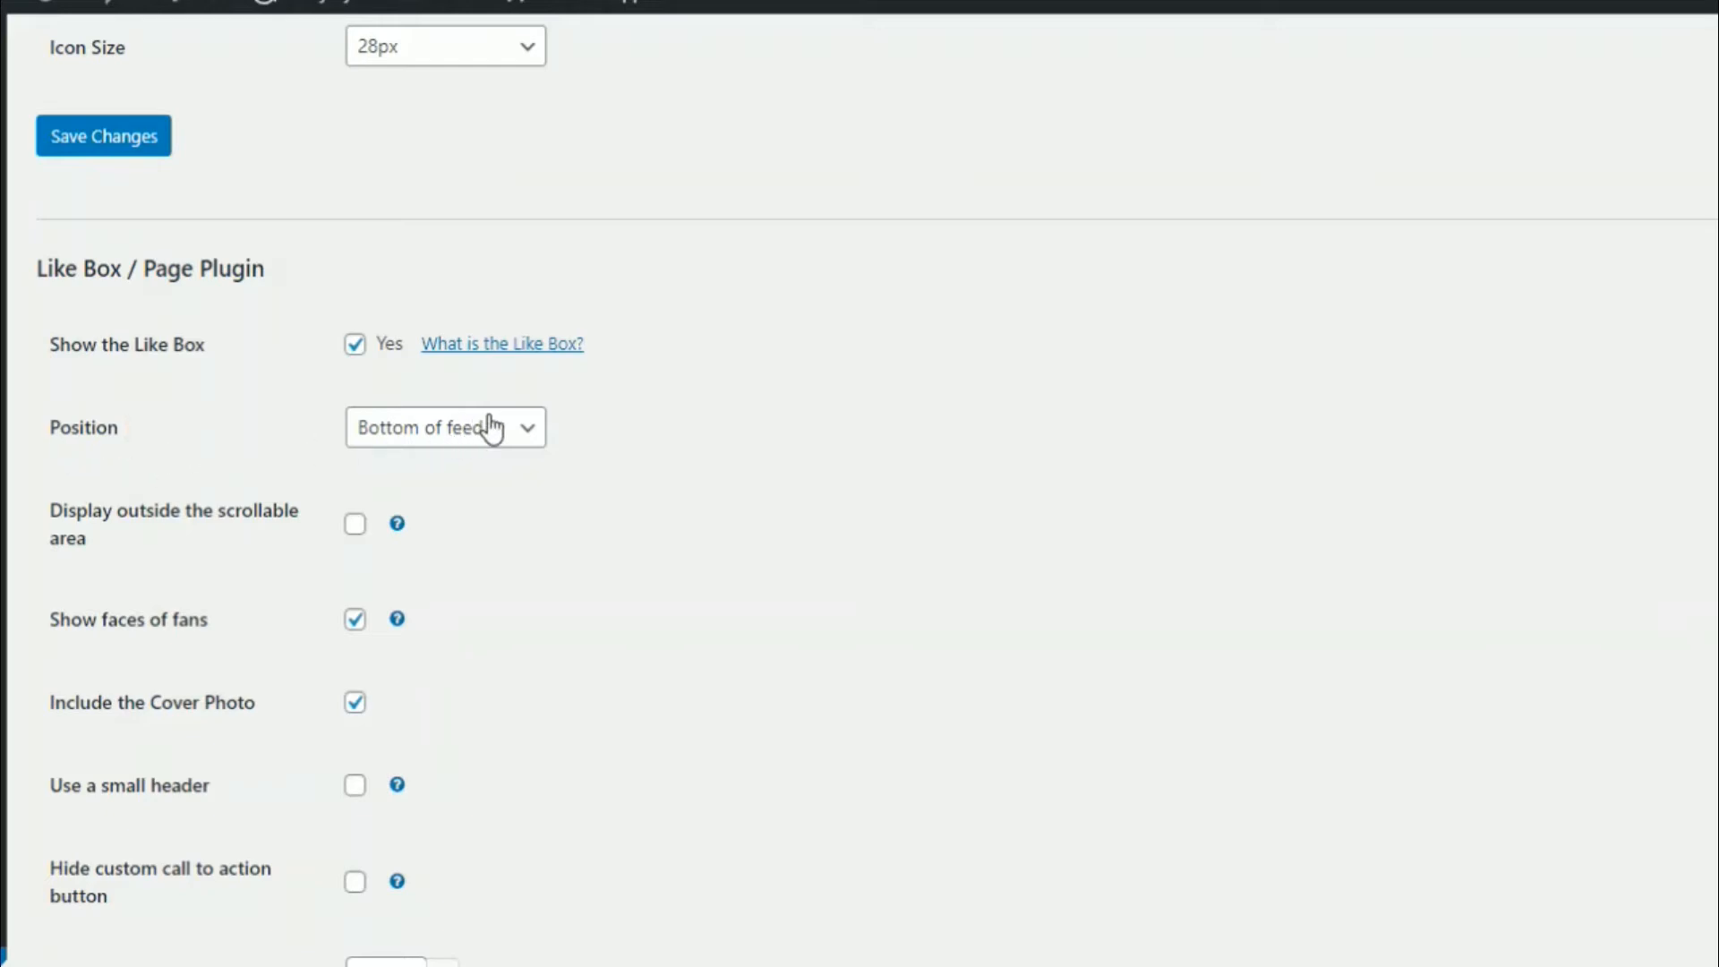
{"action": "mouse_move", "coordinate": [449, 470]}
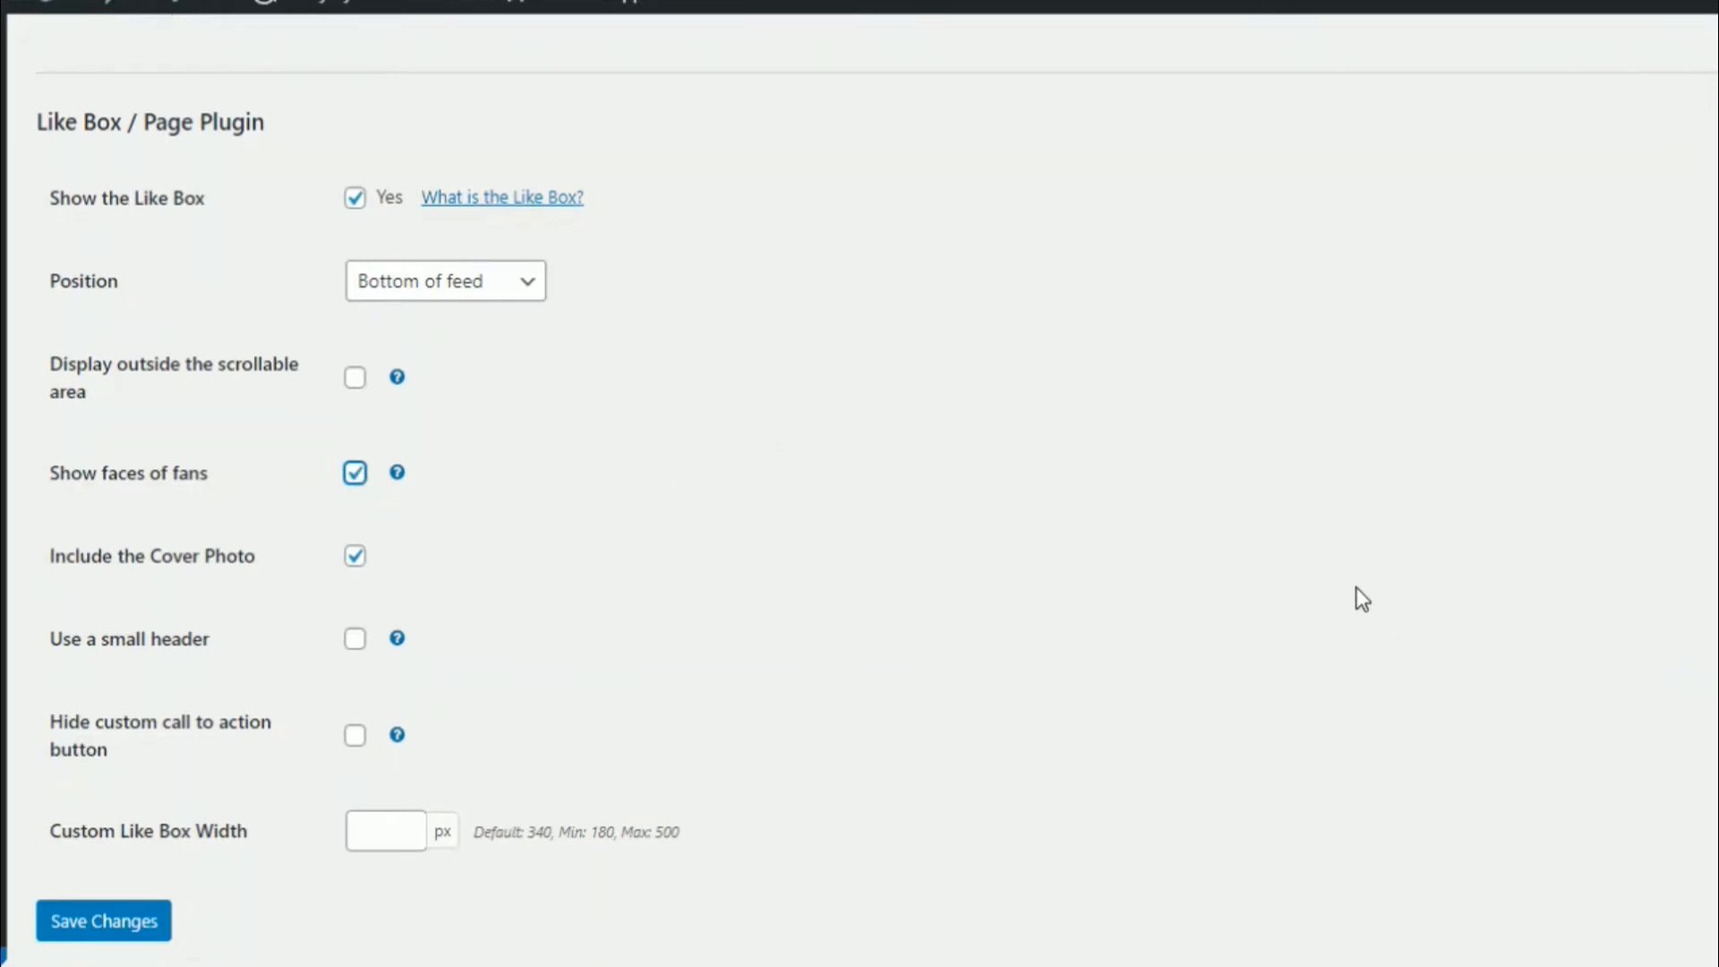
{"action": "scroll", "scroll_direction": "down", "scroll_amount": 3}
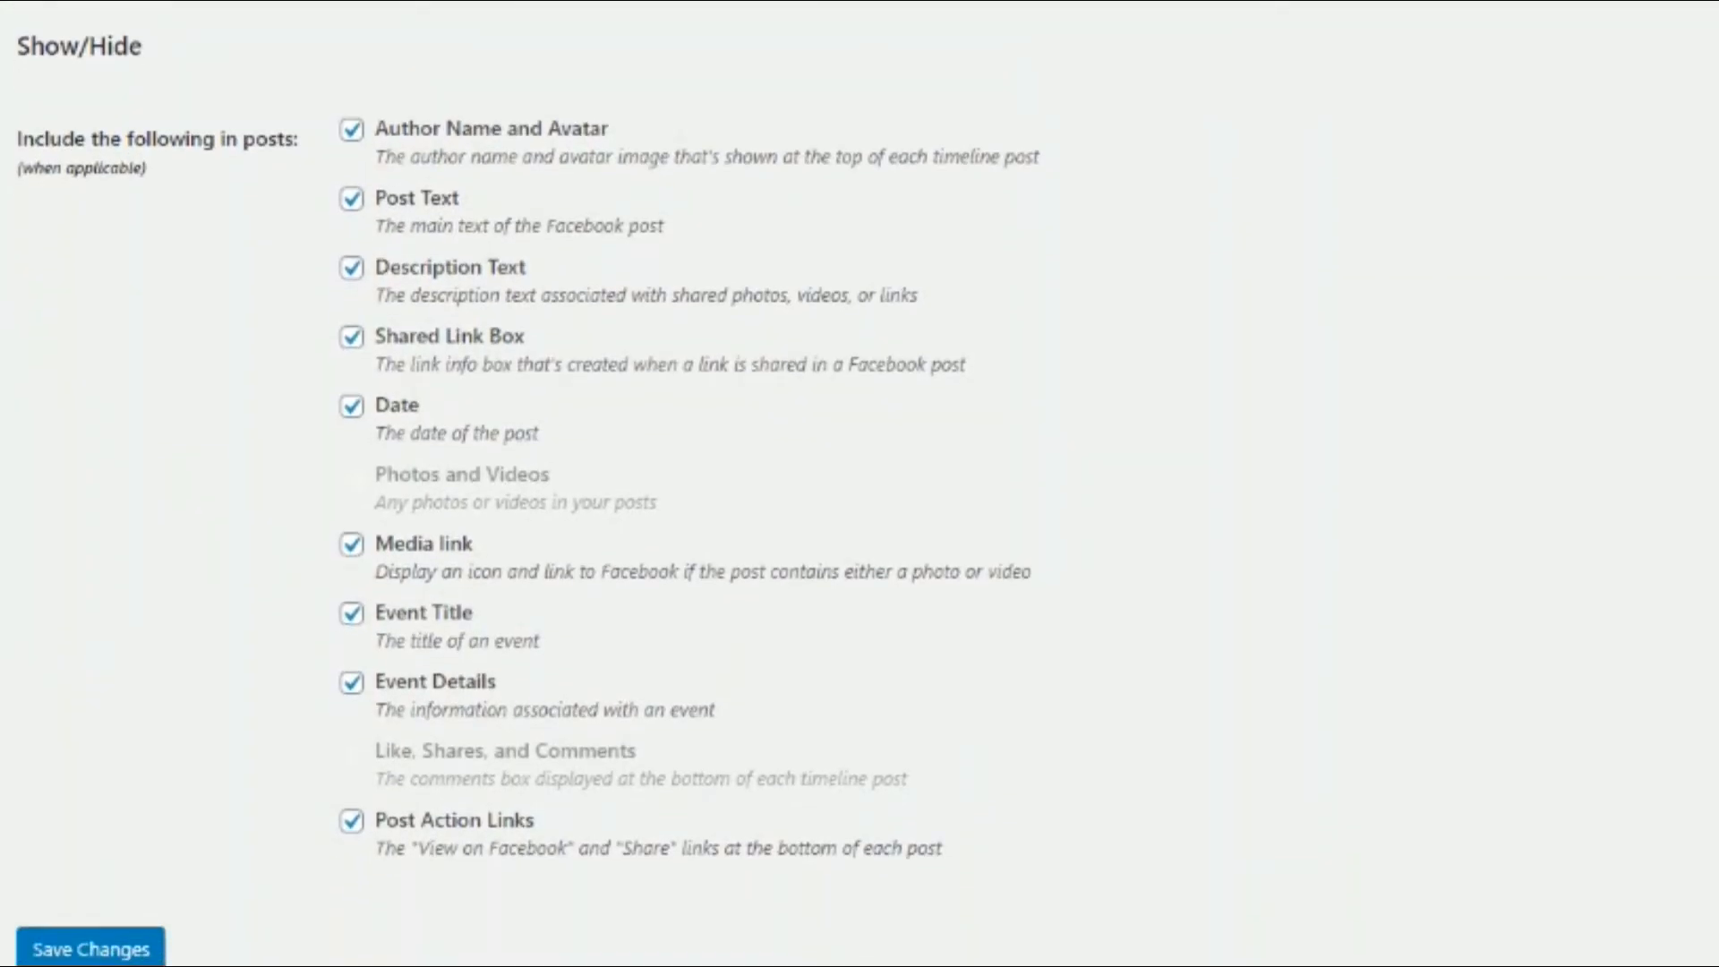
{"action": "mouse_move", "coordinate": [329, 140]}
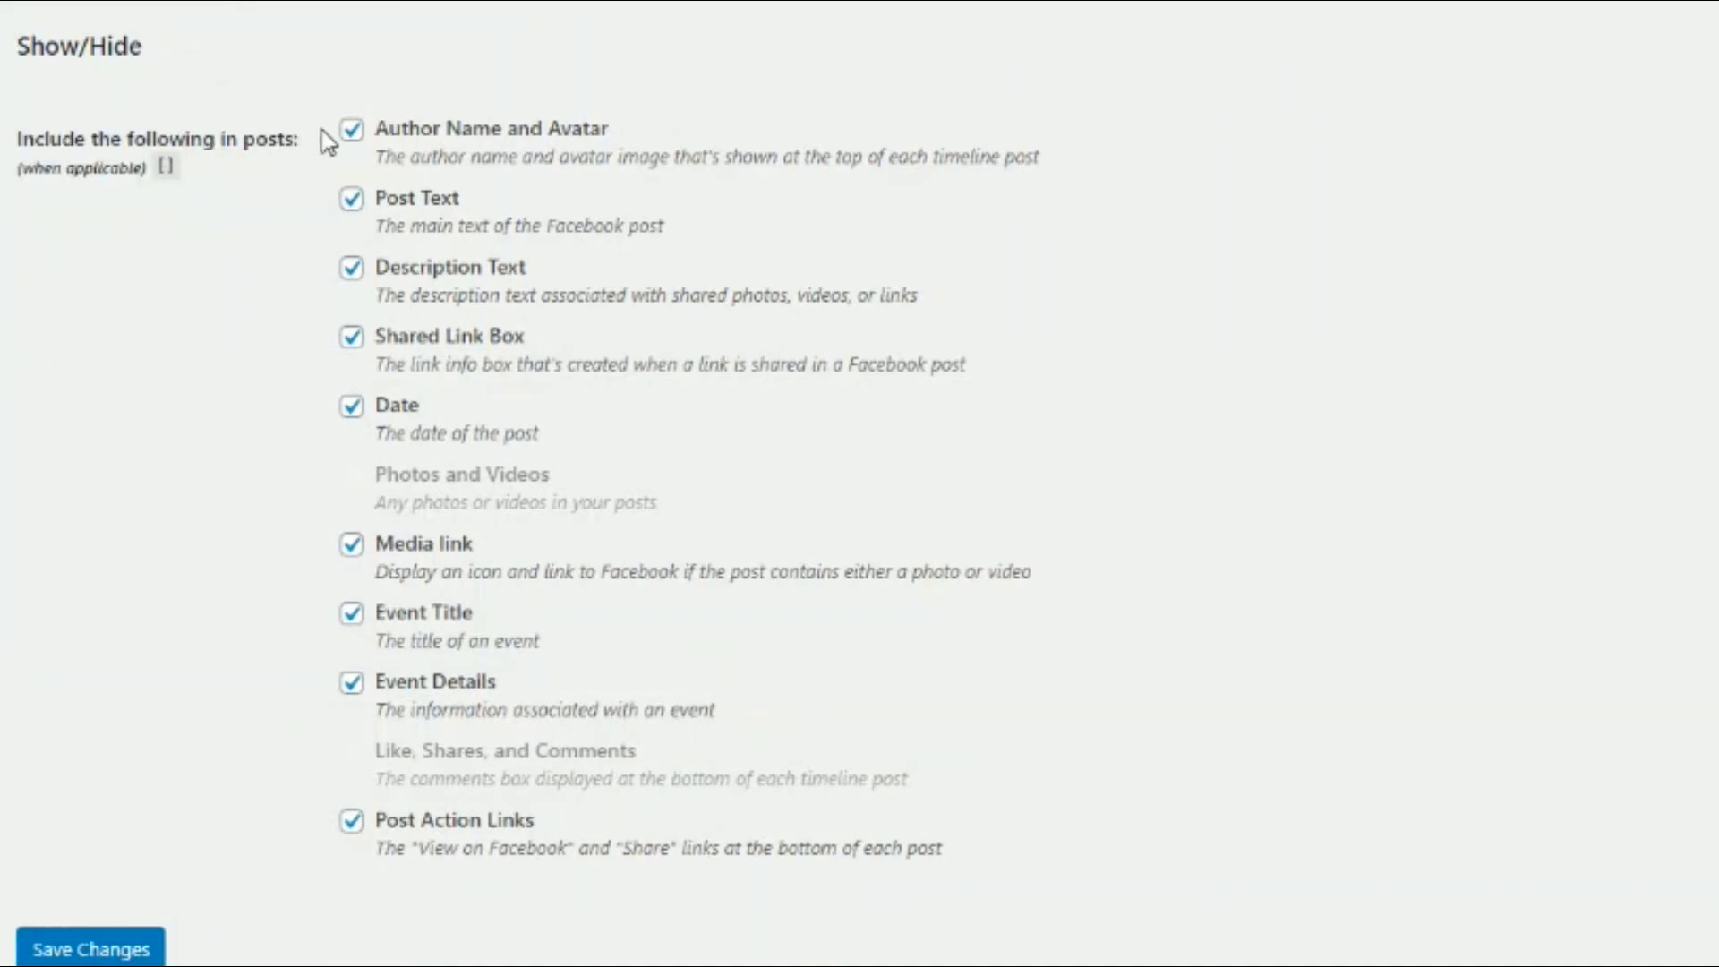
{"action": "mouse_move", "coordinate": [432, 233]}
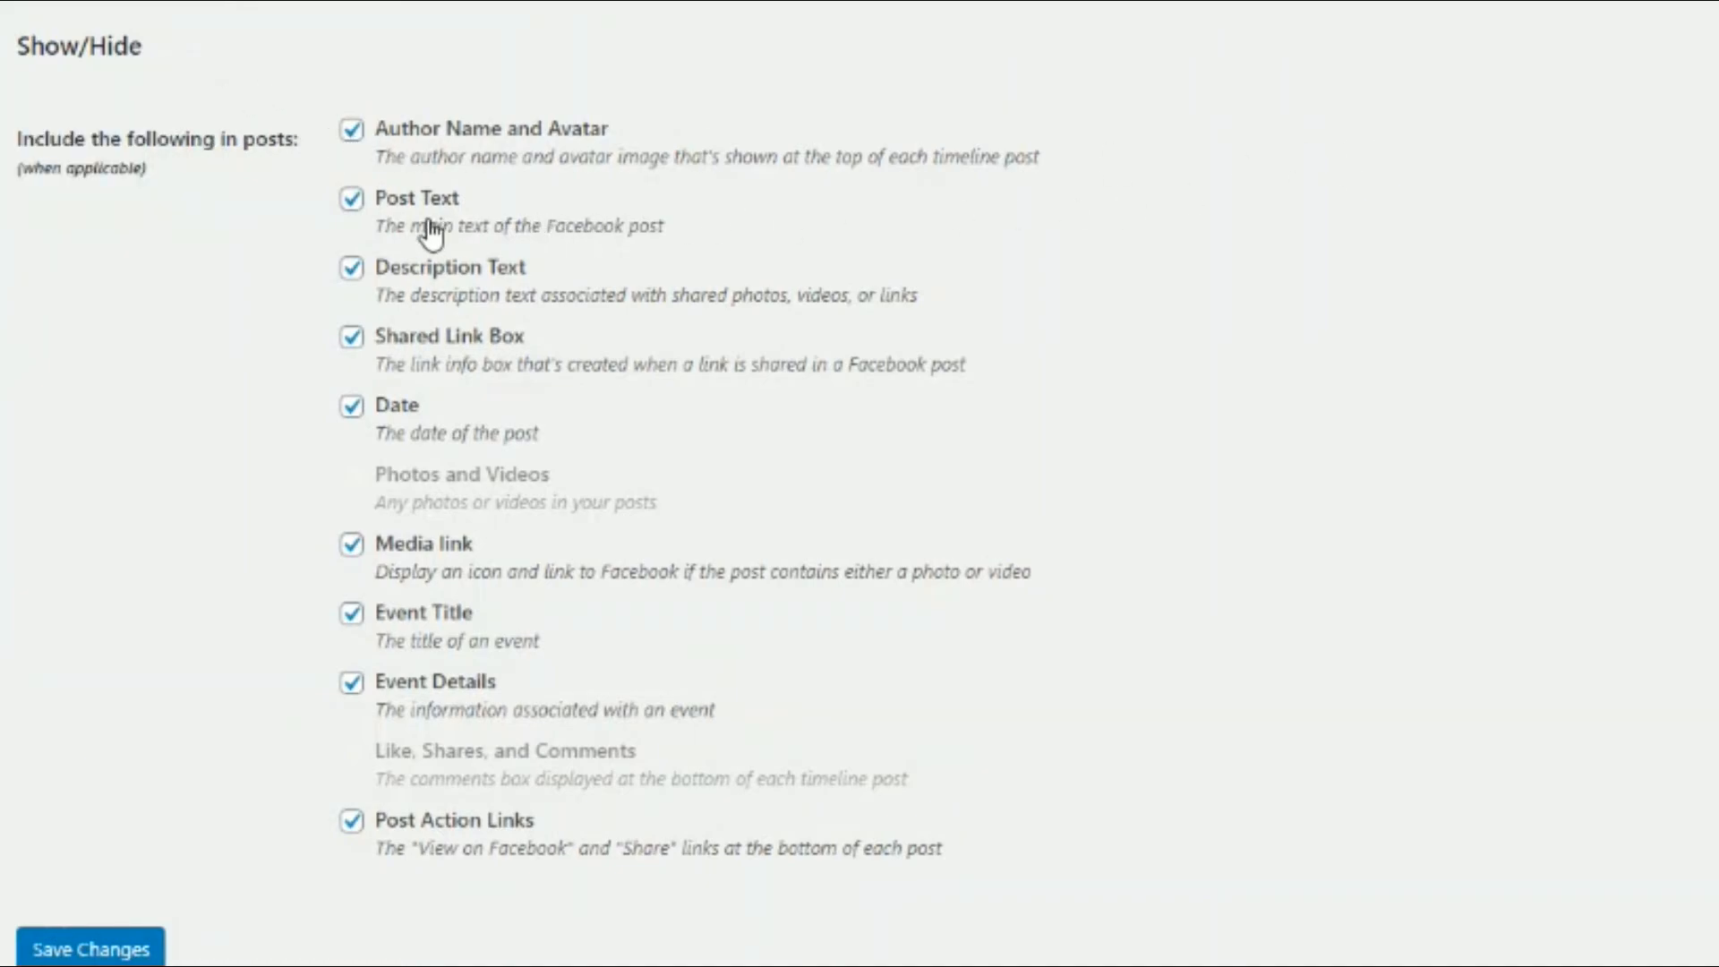
{"action": "mouse_move", "coordinate": [406, 403]}
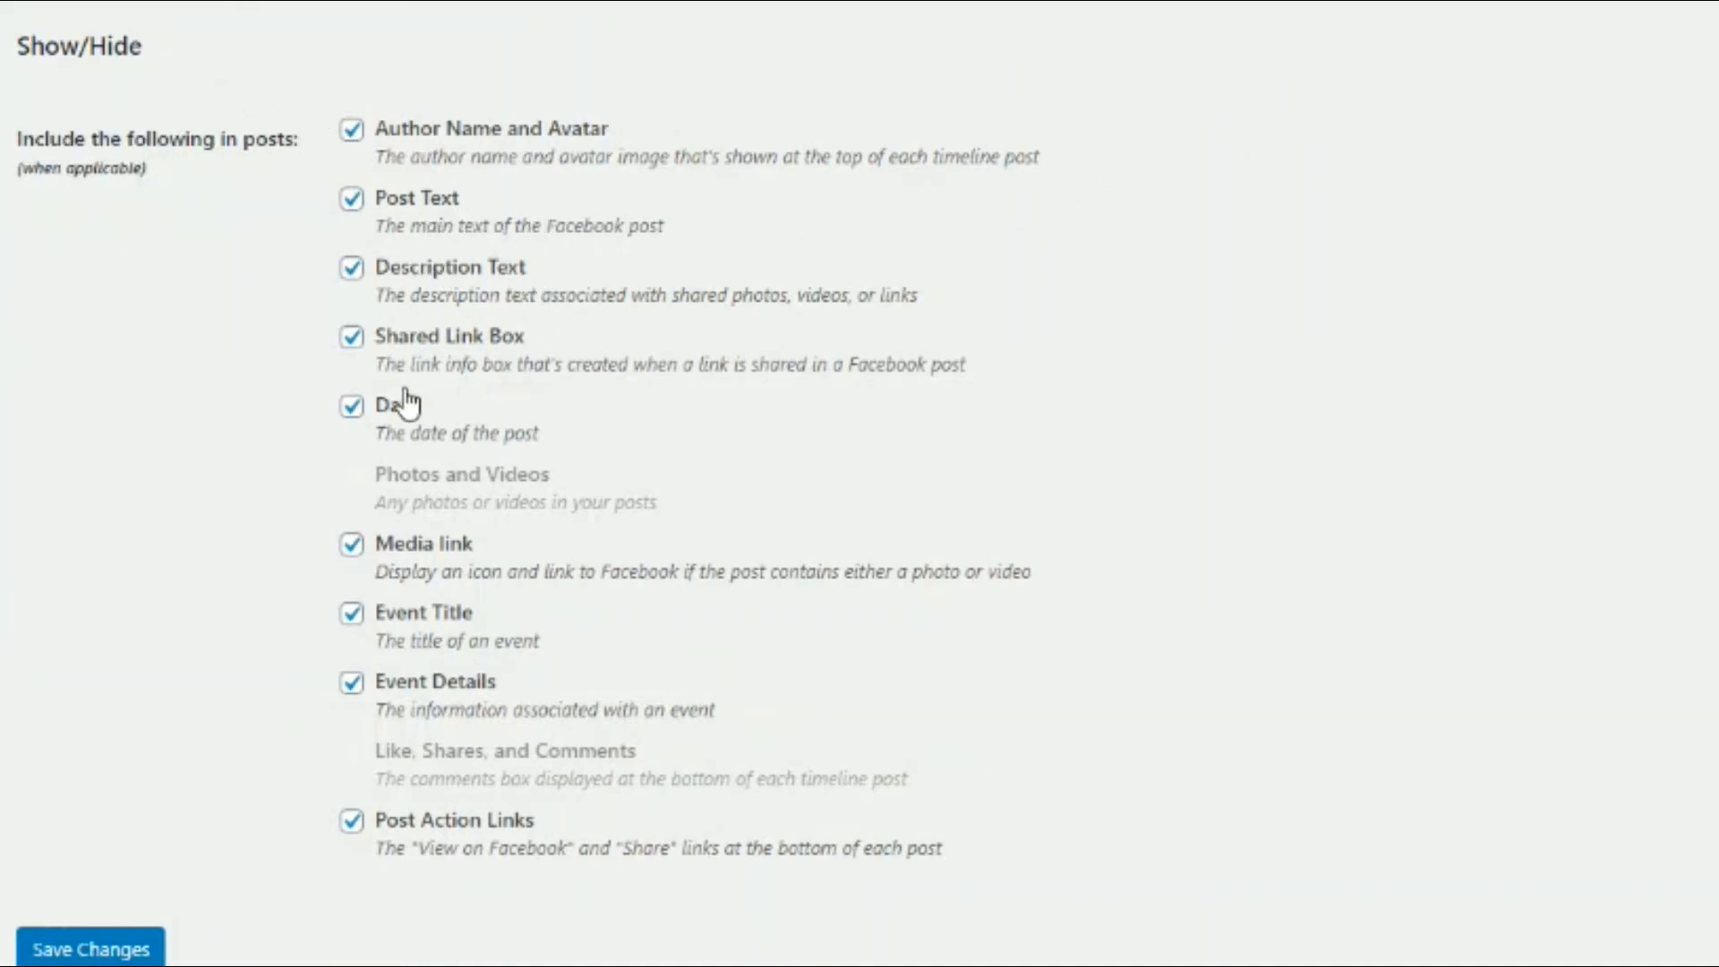
{"action": "mouse_move", "coordinate": [505, 708]}
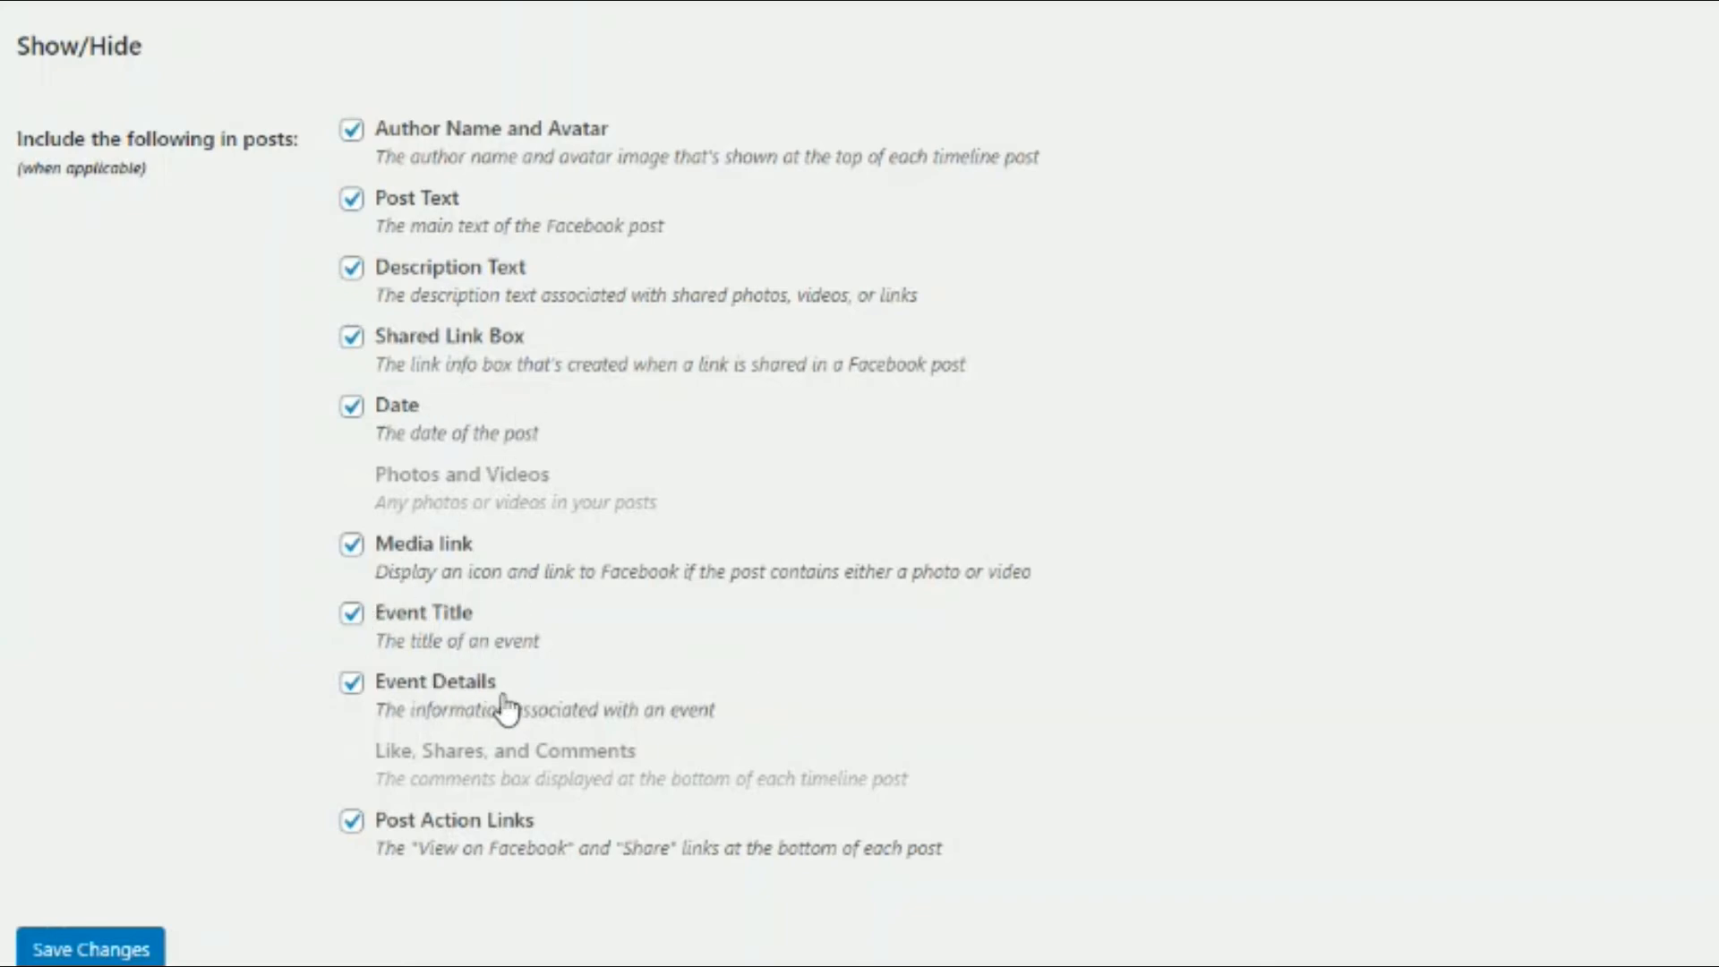
{"action": "mouse_move", "coordinate": [471, 362]}
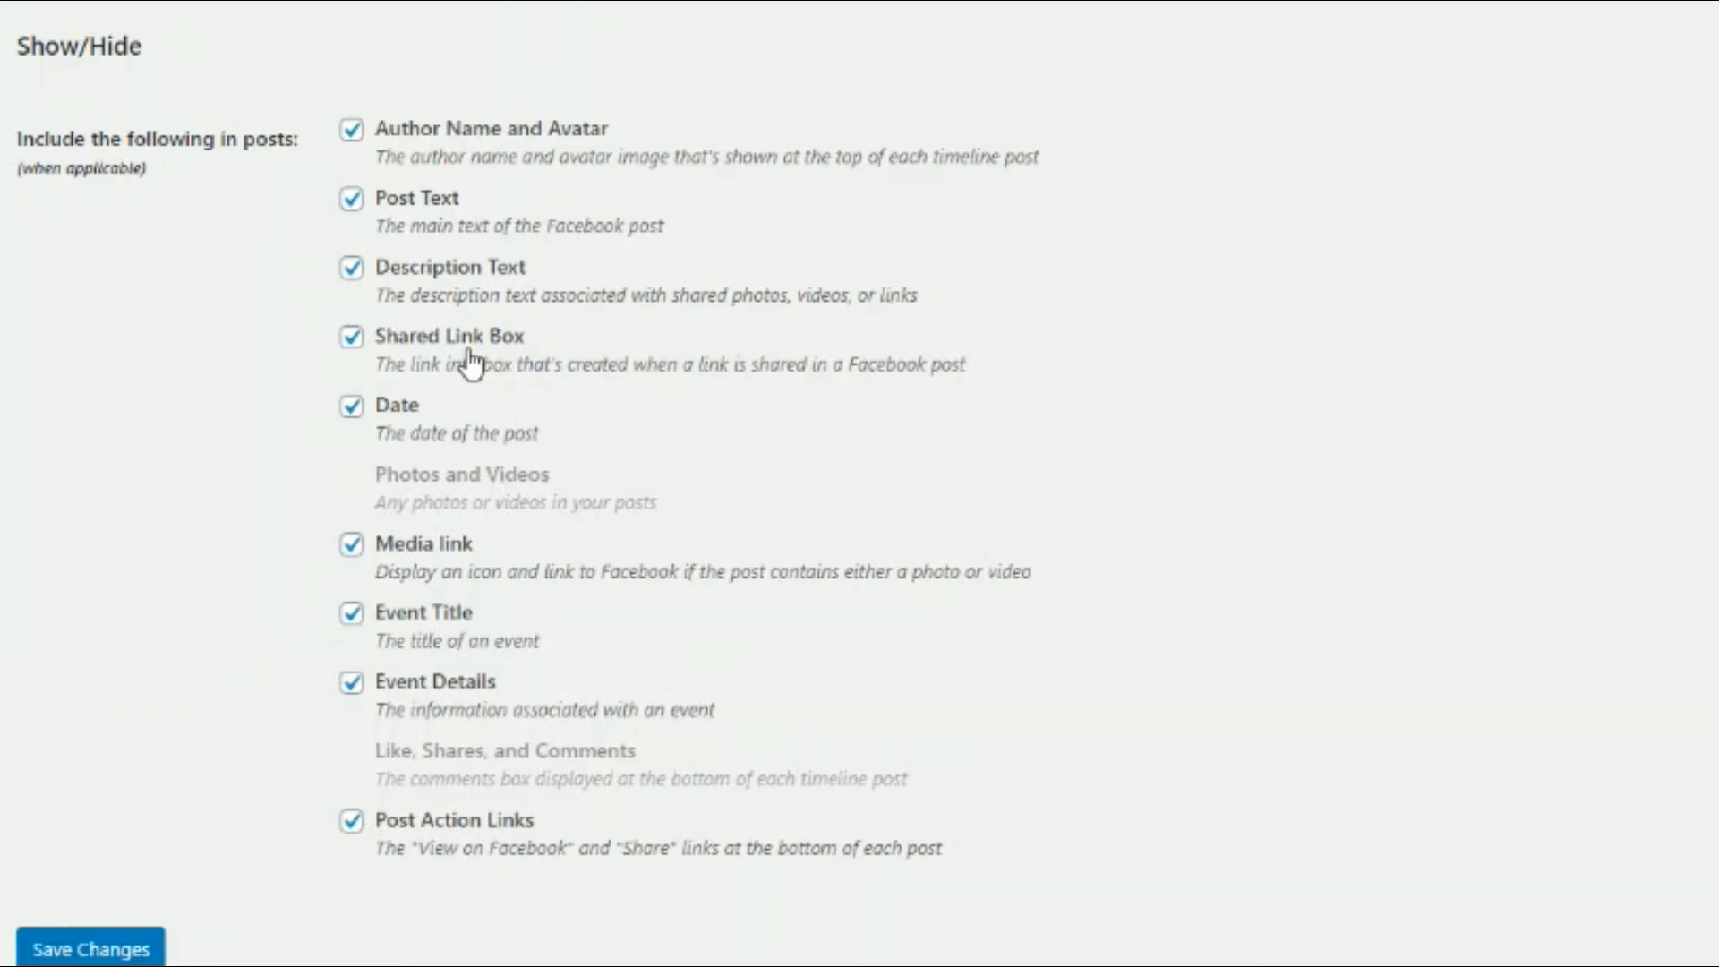
{"action": "mouse_move", "coordinate": [719, 471]}
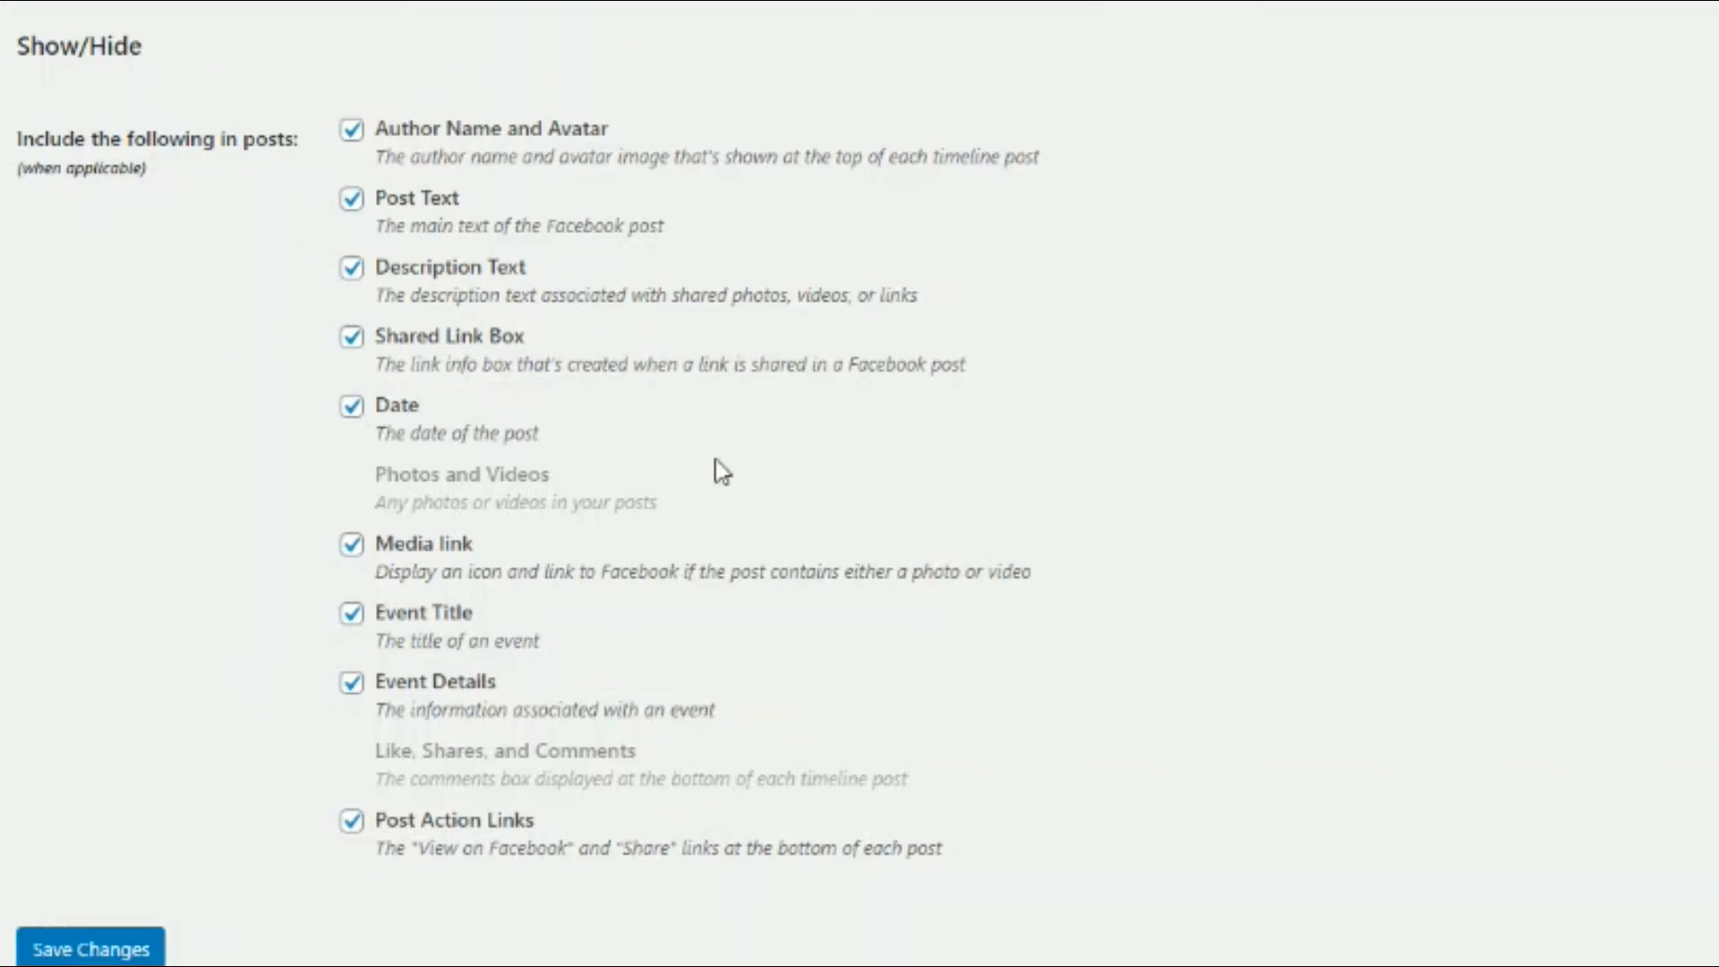
{"action": "mouse_move", "coordinate": [349, 373]}
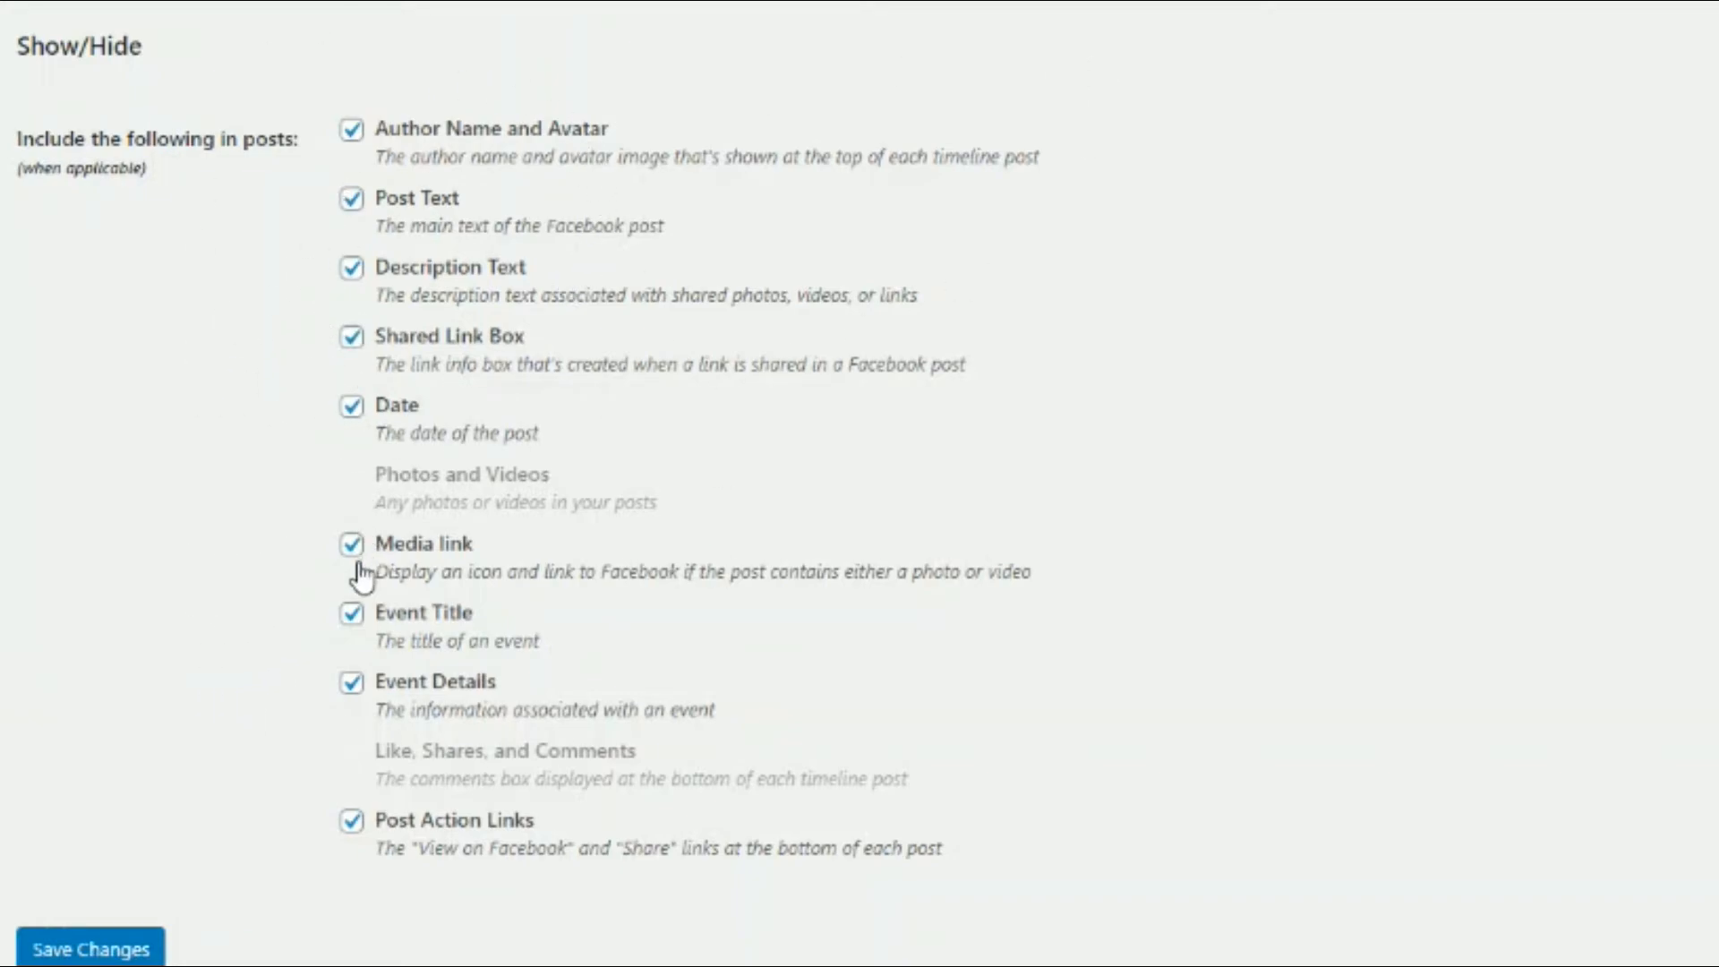
{"action": "mouse_move", "coordinate": [1595, 380]}
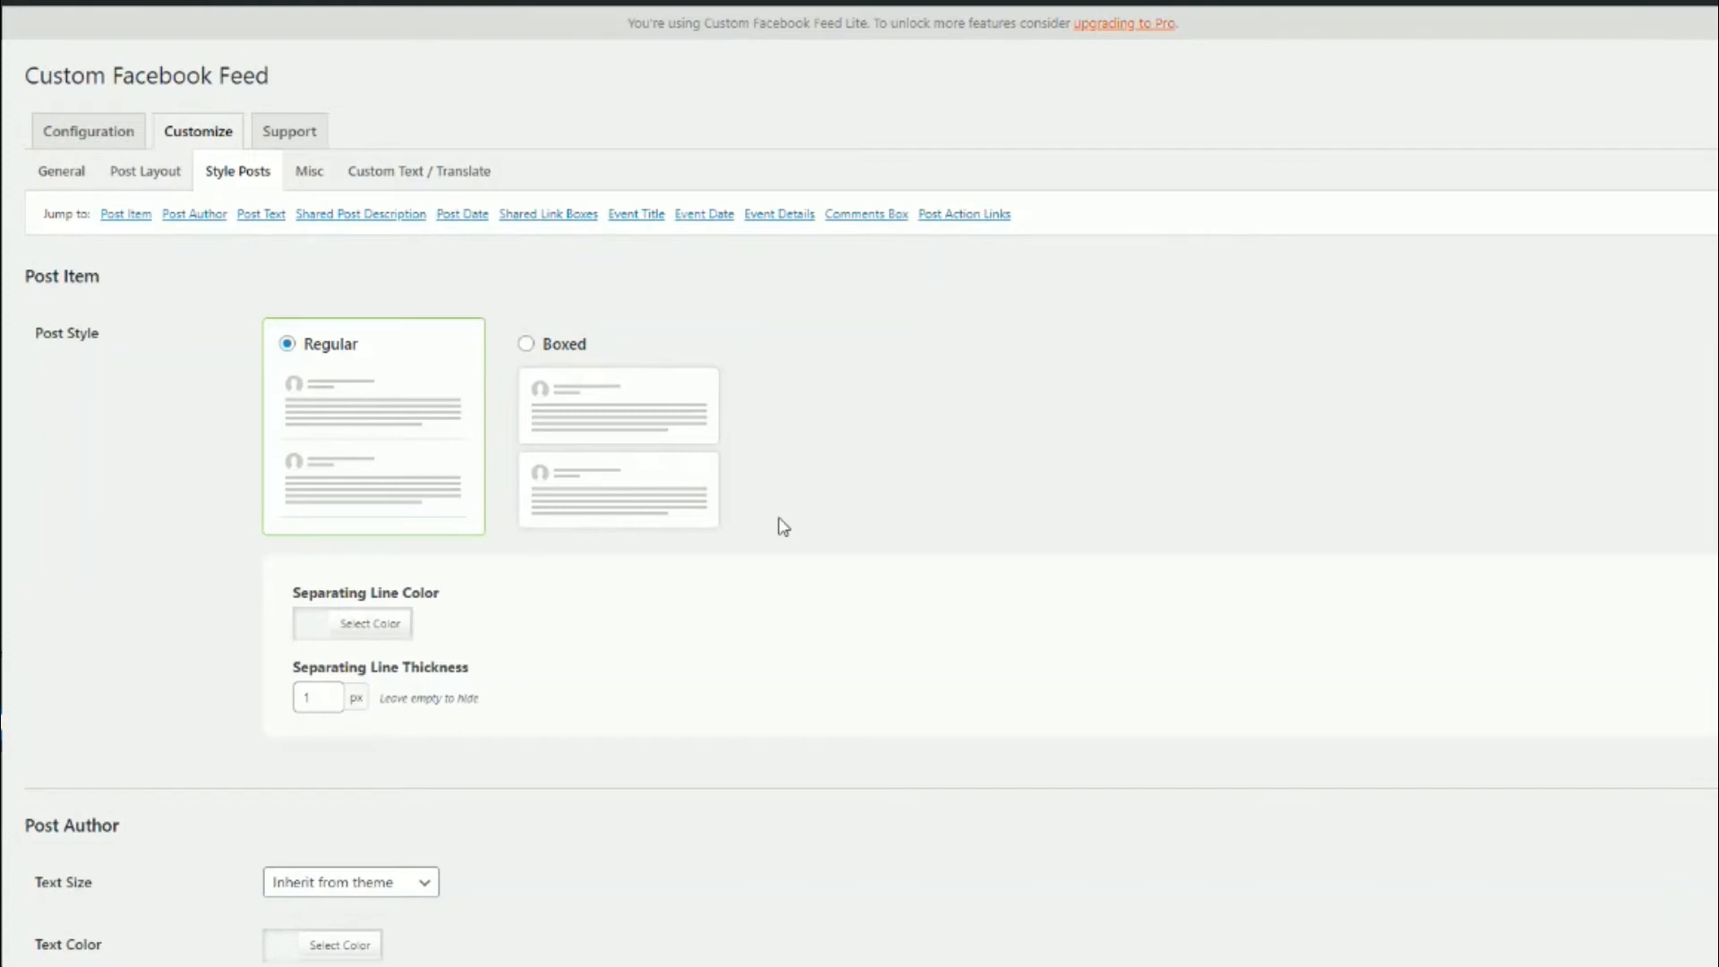
{"action": "mouse_move", "coordinate": [408, 390]}
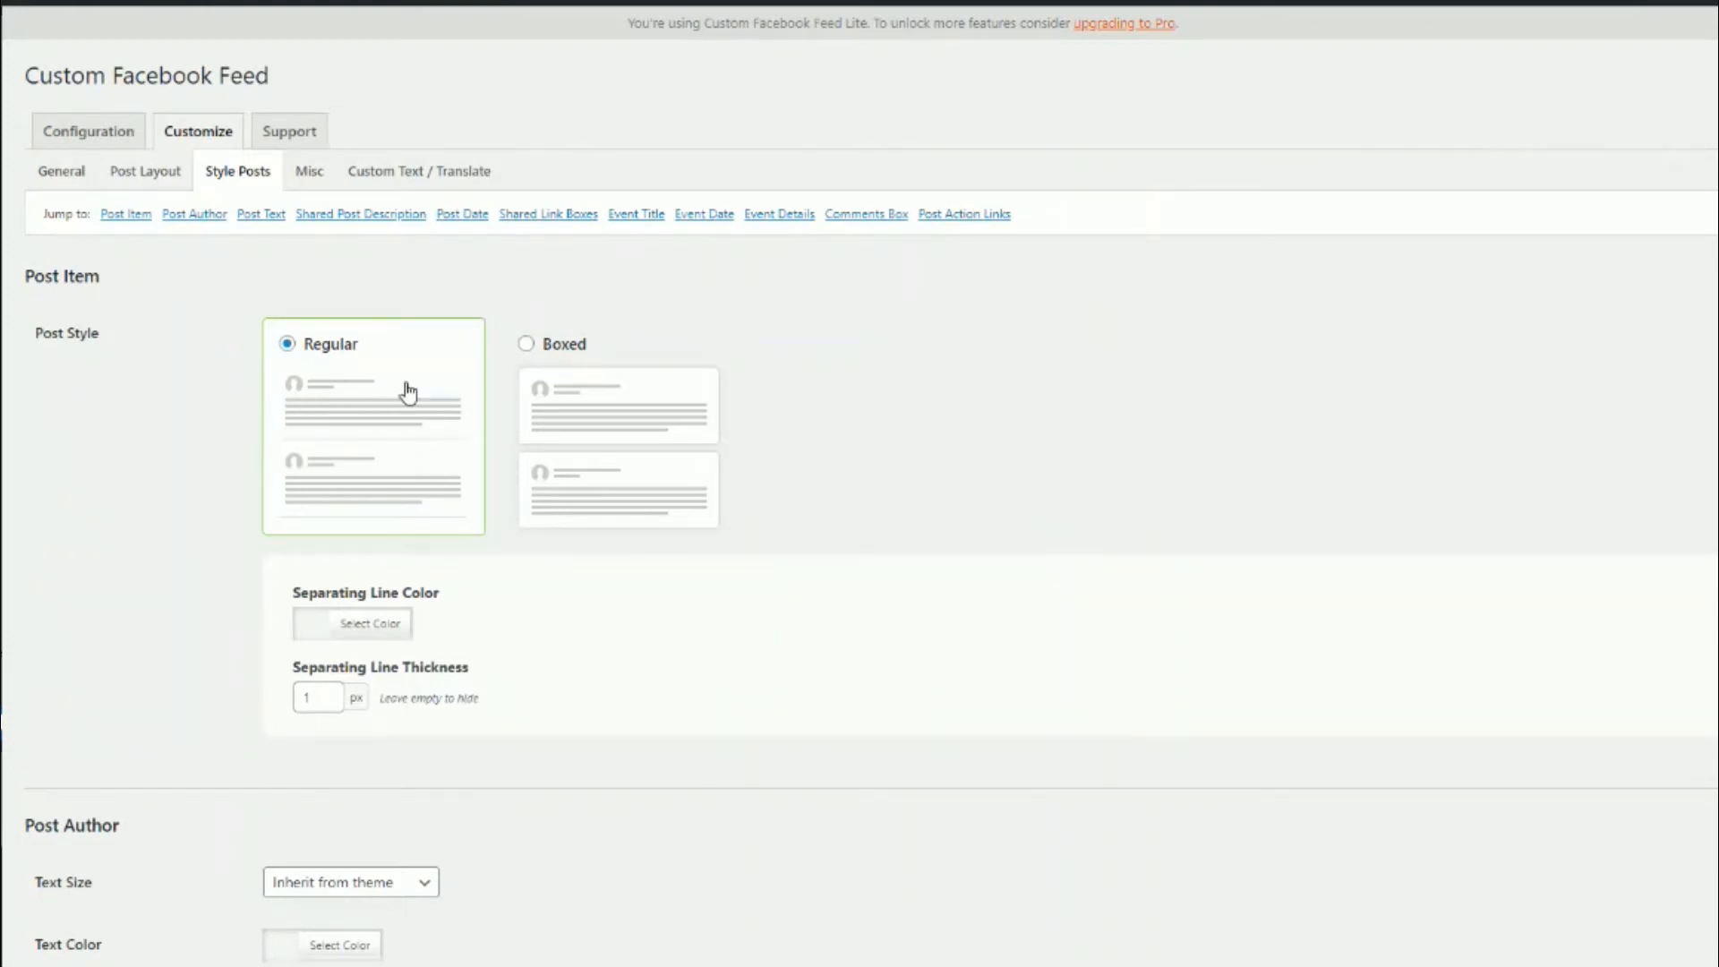
{"action": "mouse_move", "coordinate": [537, 369]}
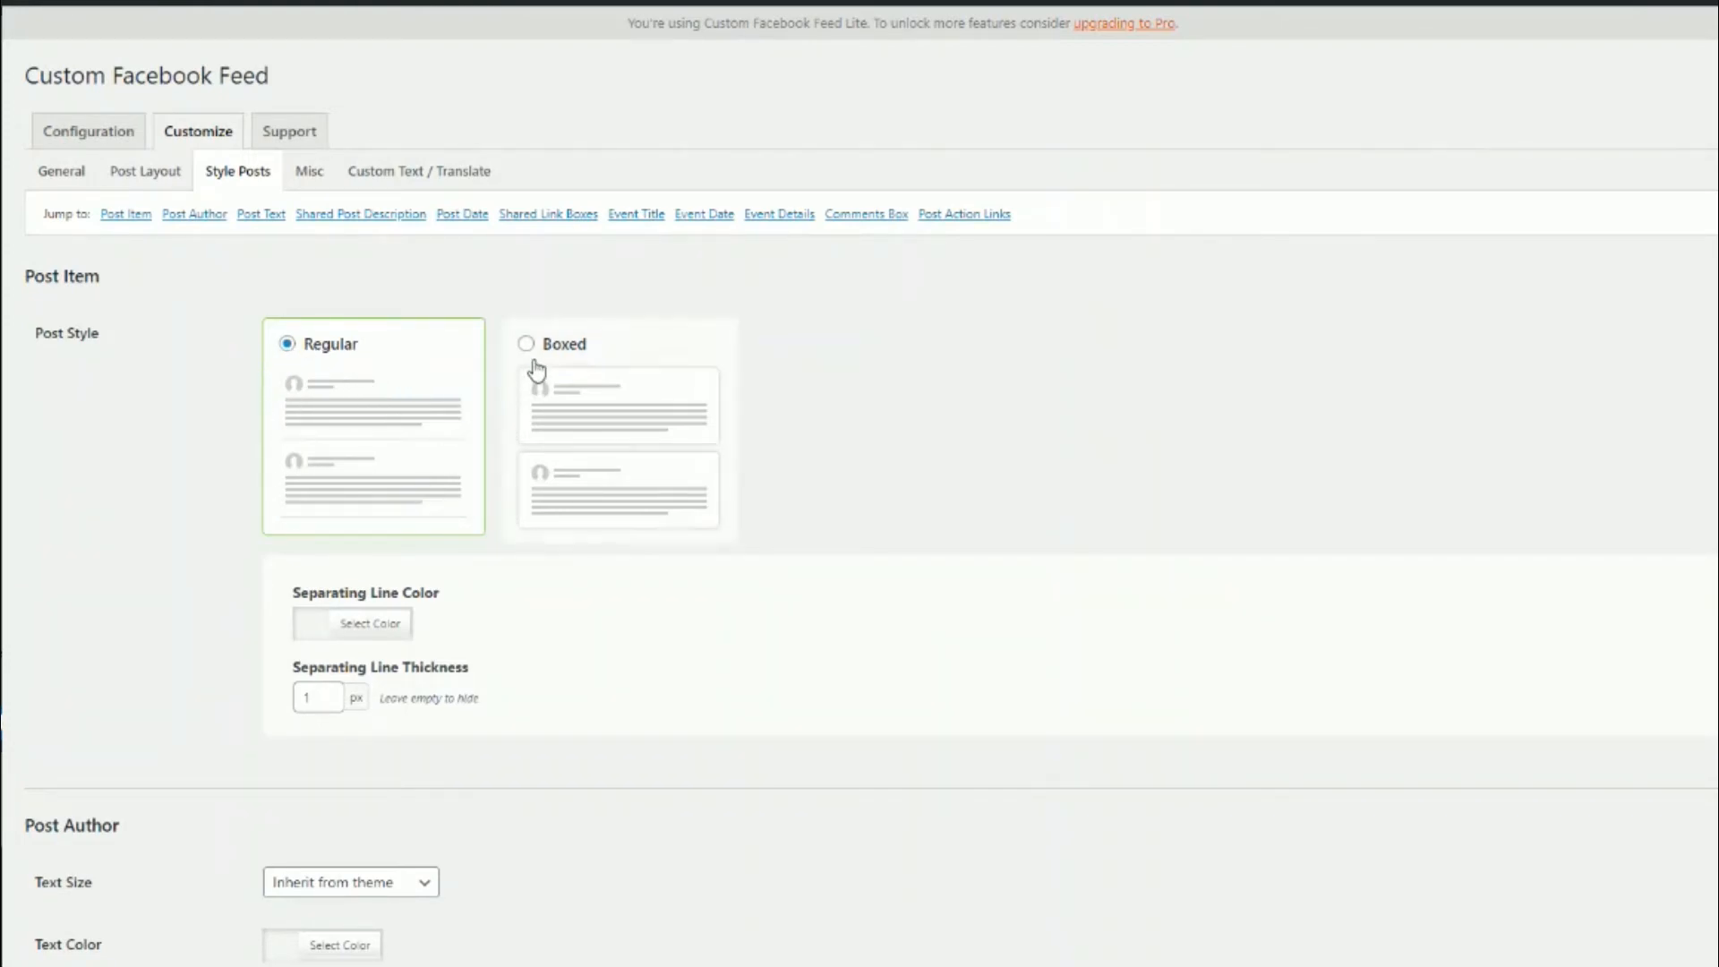
{"action": "left_click", "coordinate": [526, 344]}
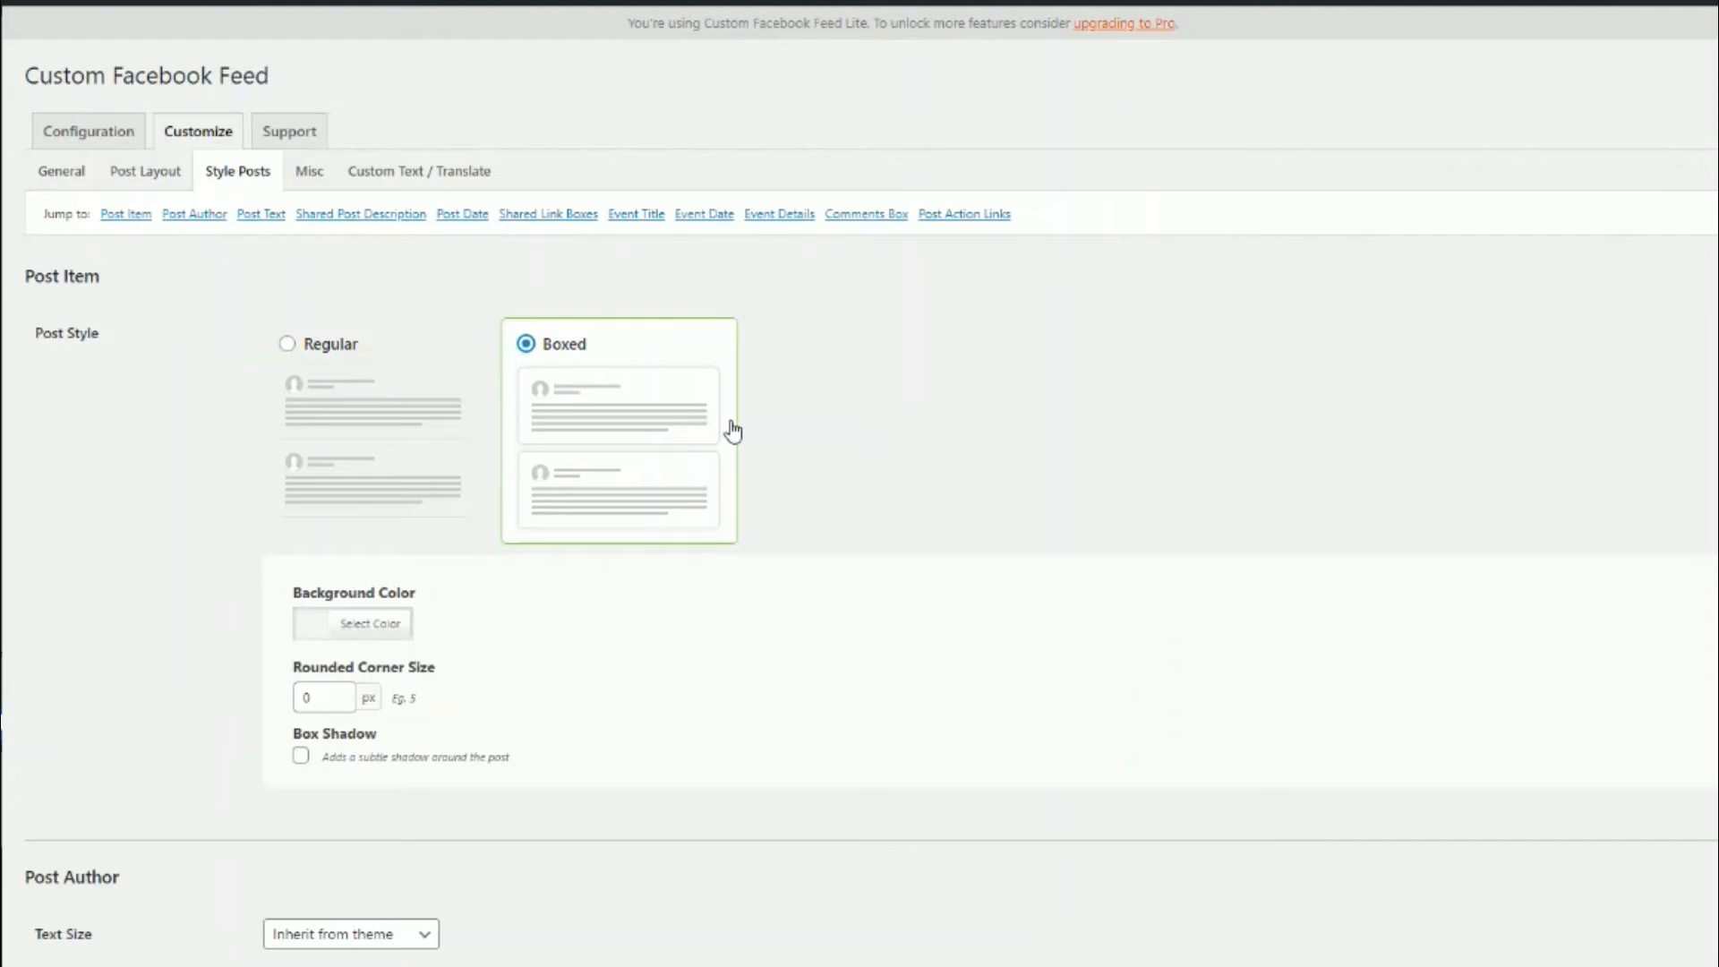
{"action": "mouse_move", "coordinate": [301, 369]}
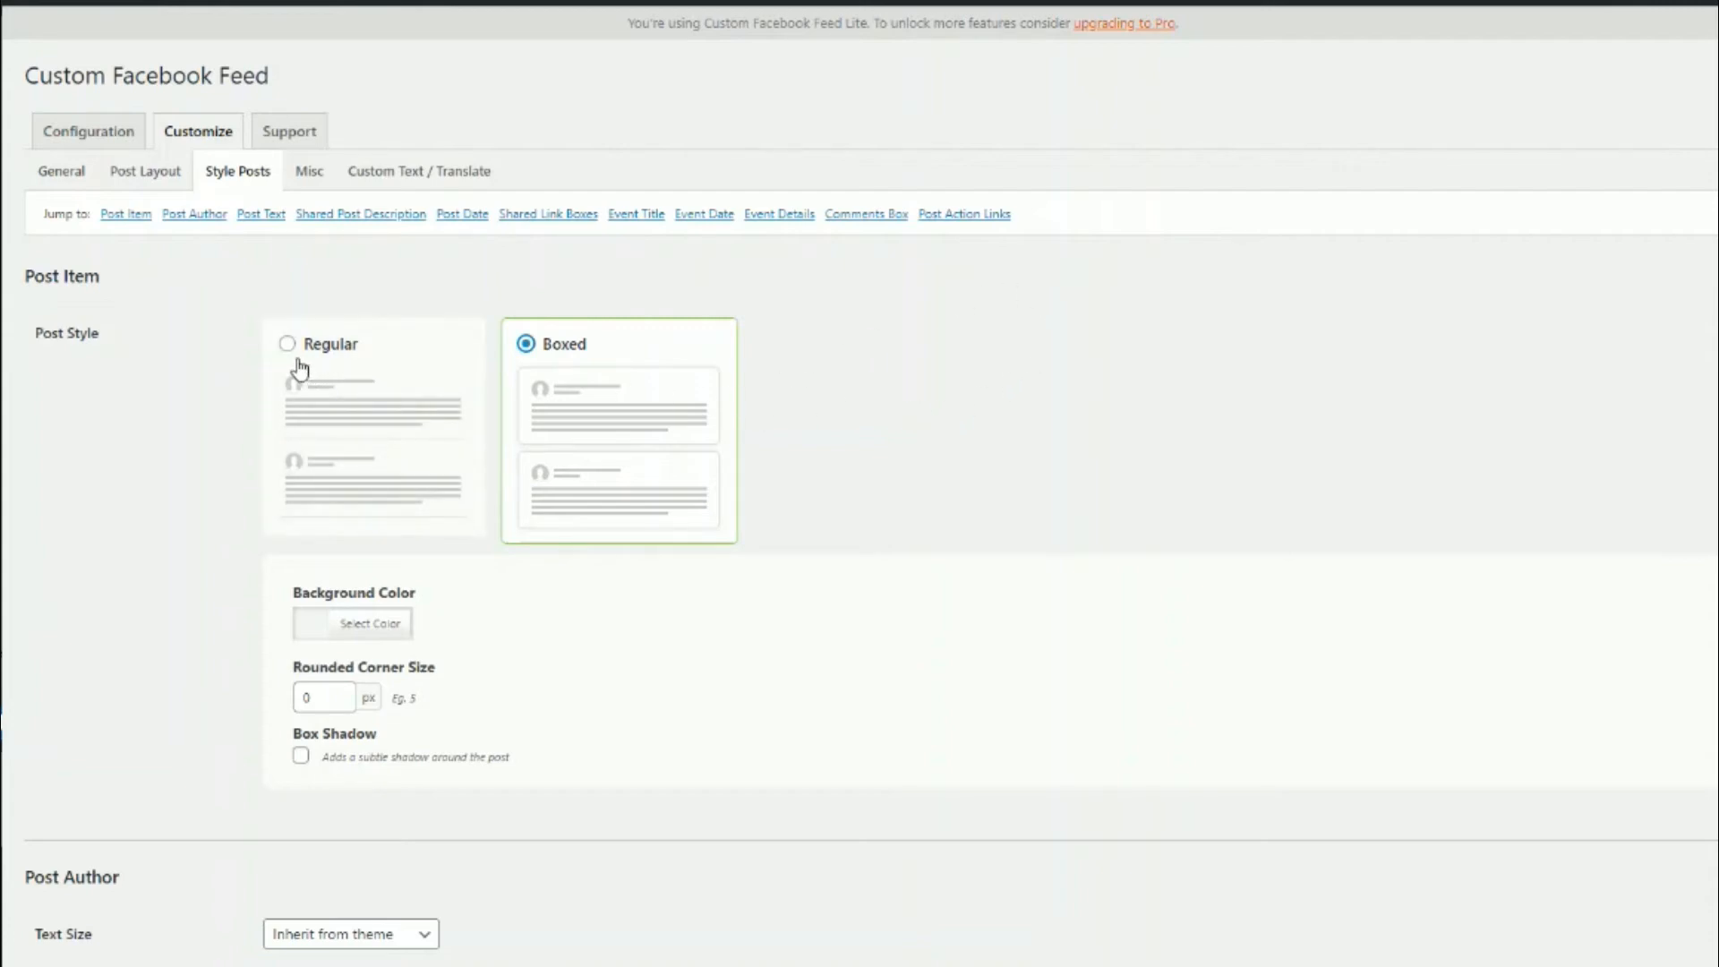
{"action": "left_click", "coordinate": [286, 344]}
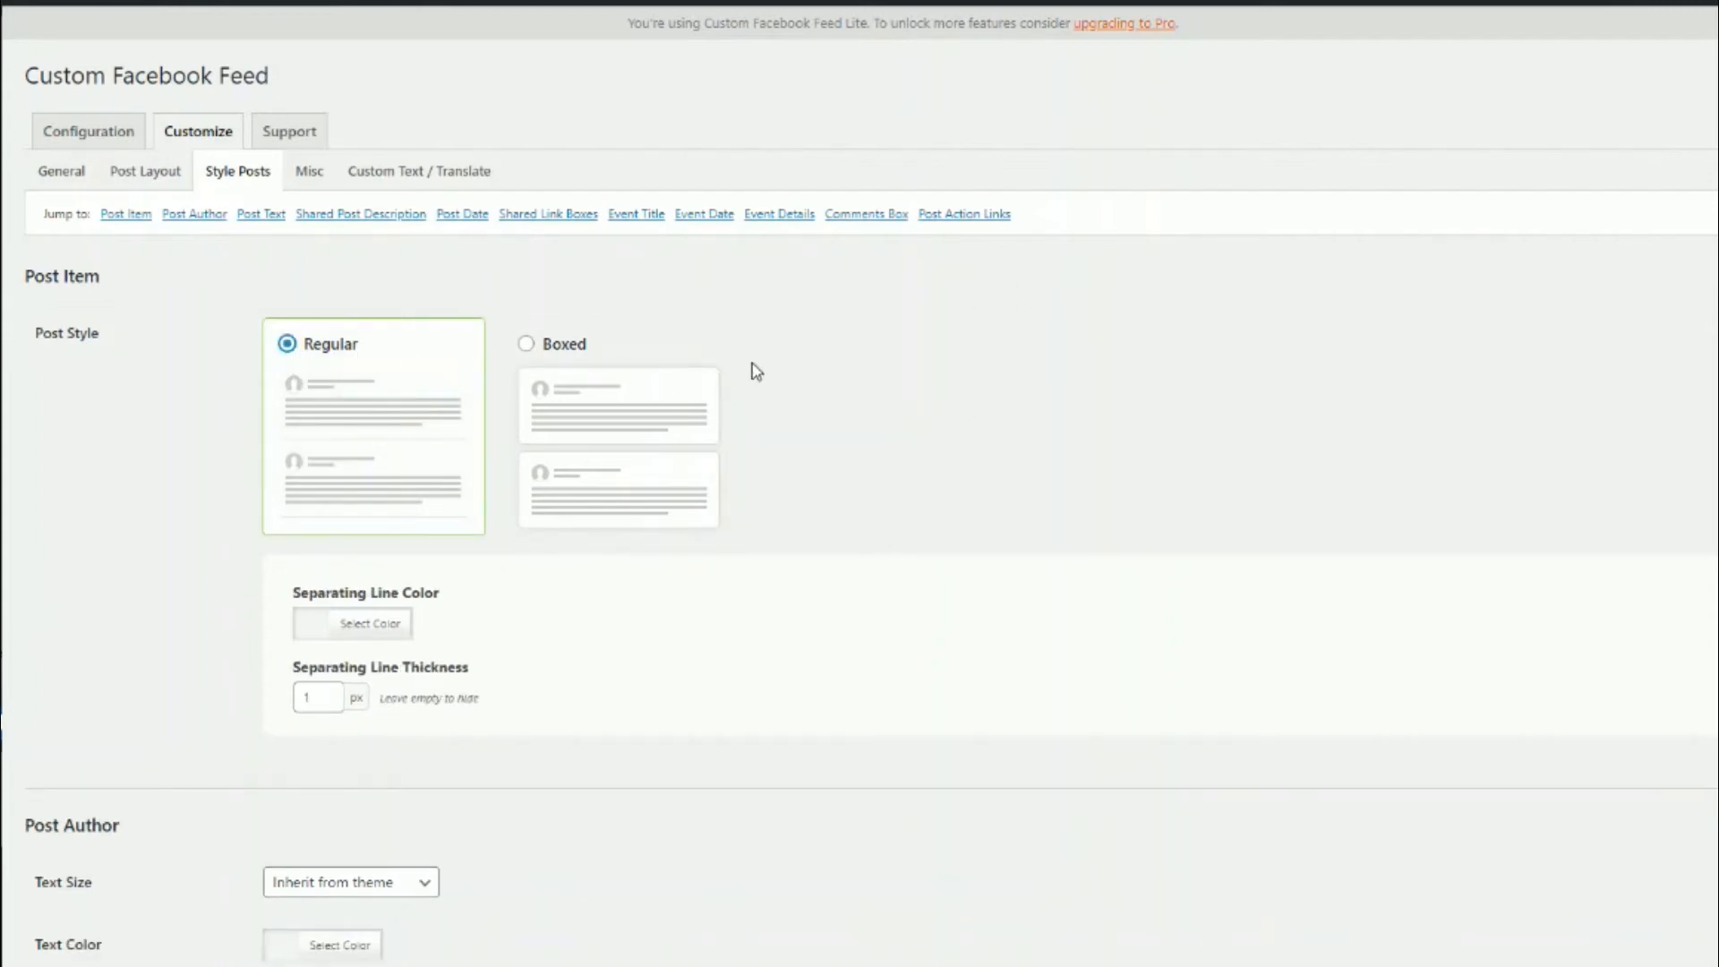
{"action": "scroll", "scroll_direction": "down", "scroll_amount": 3}
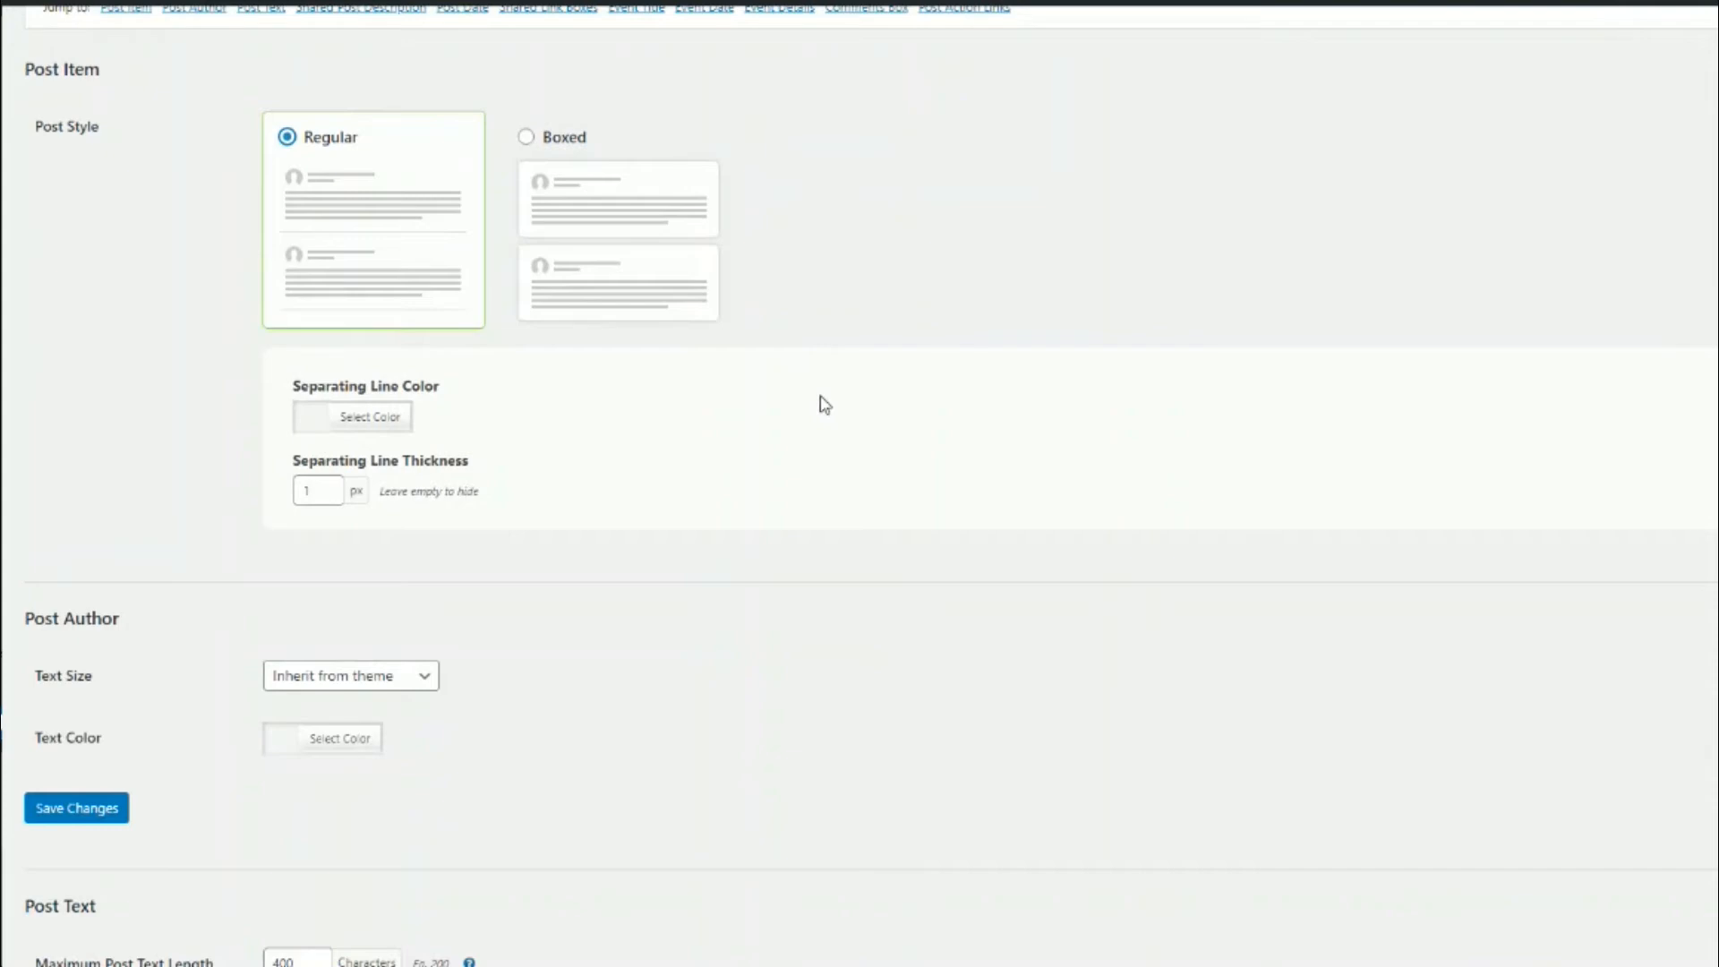
{"action": "mouse_move", "coordinate": [295, 428]}
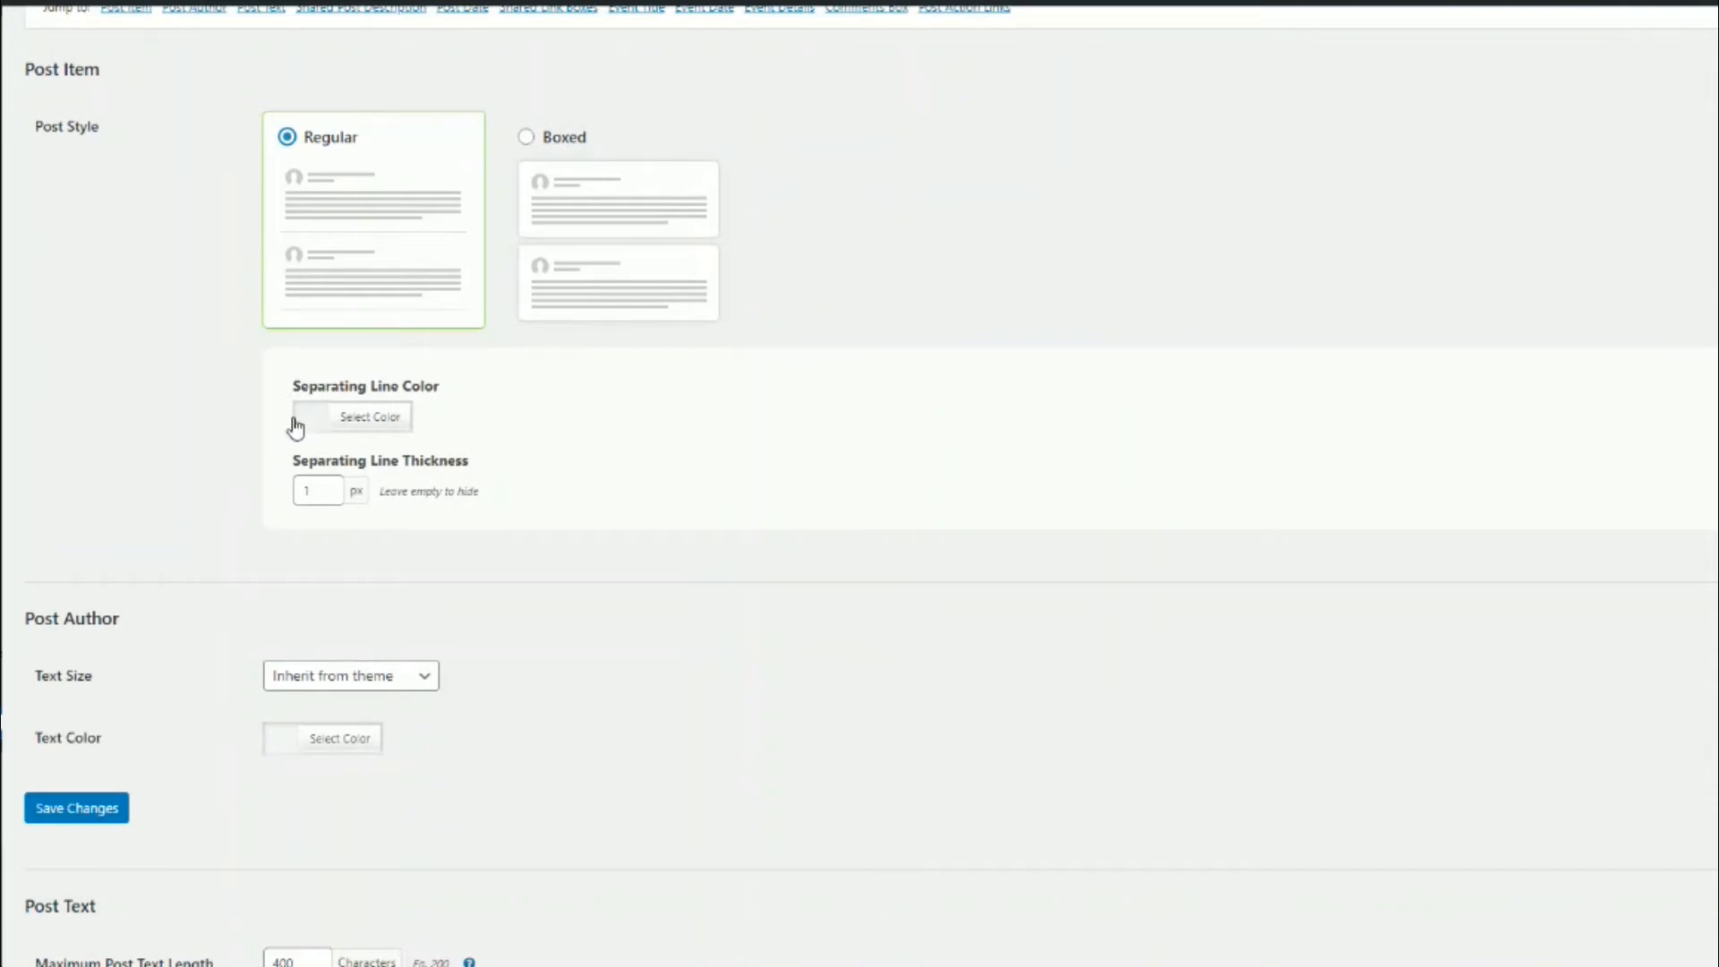
{"action": "mouse_move", "coordinate": [346, 499]}
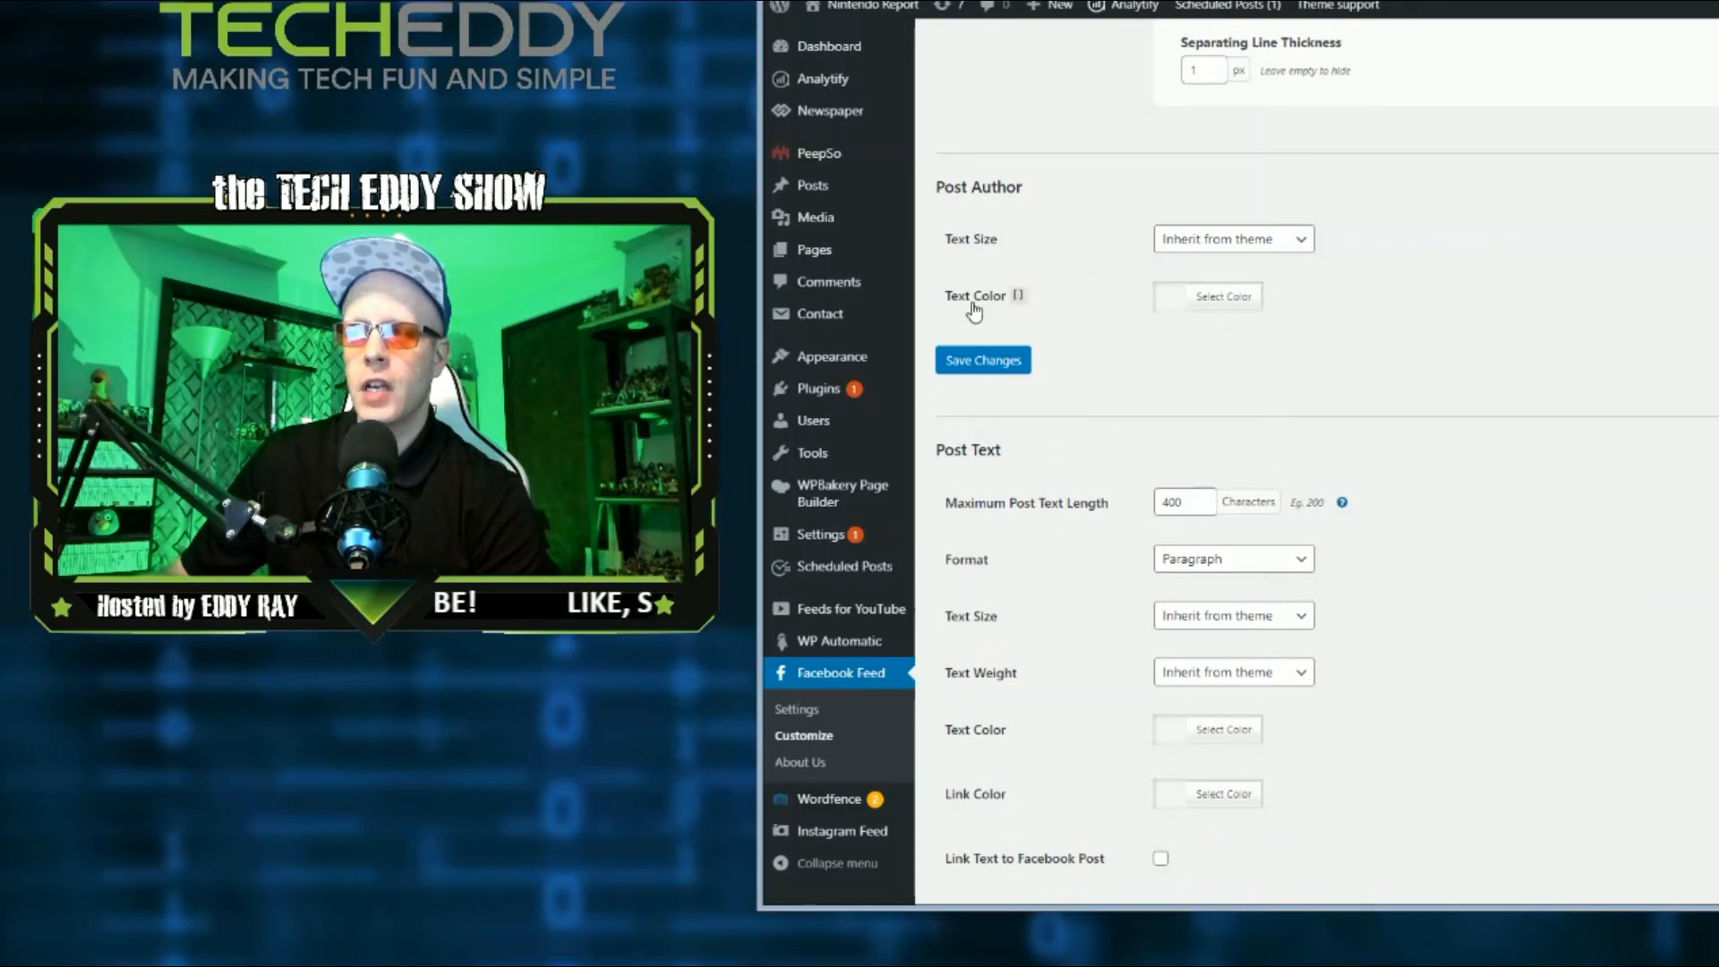
{"action": "scroll", "scroll_direction": "down", "scroll_amount": 3}
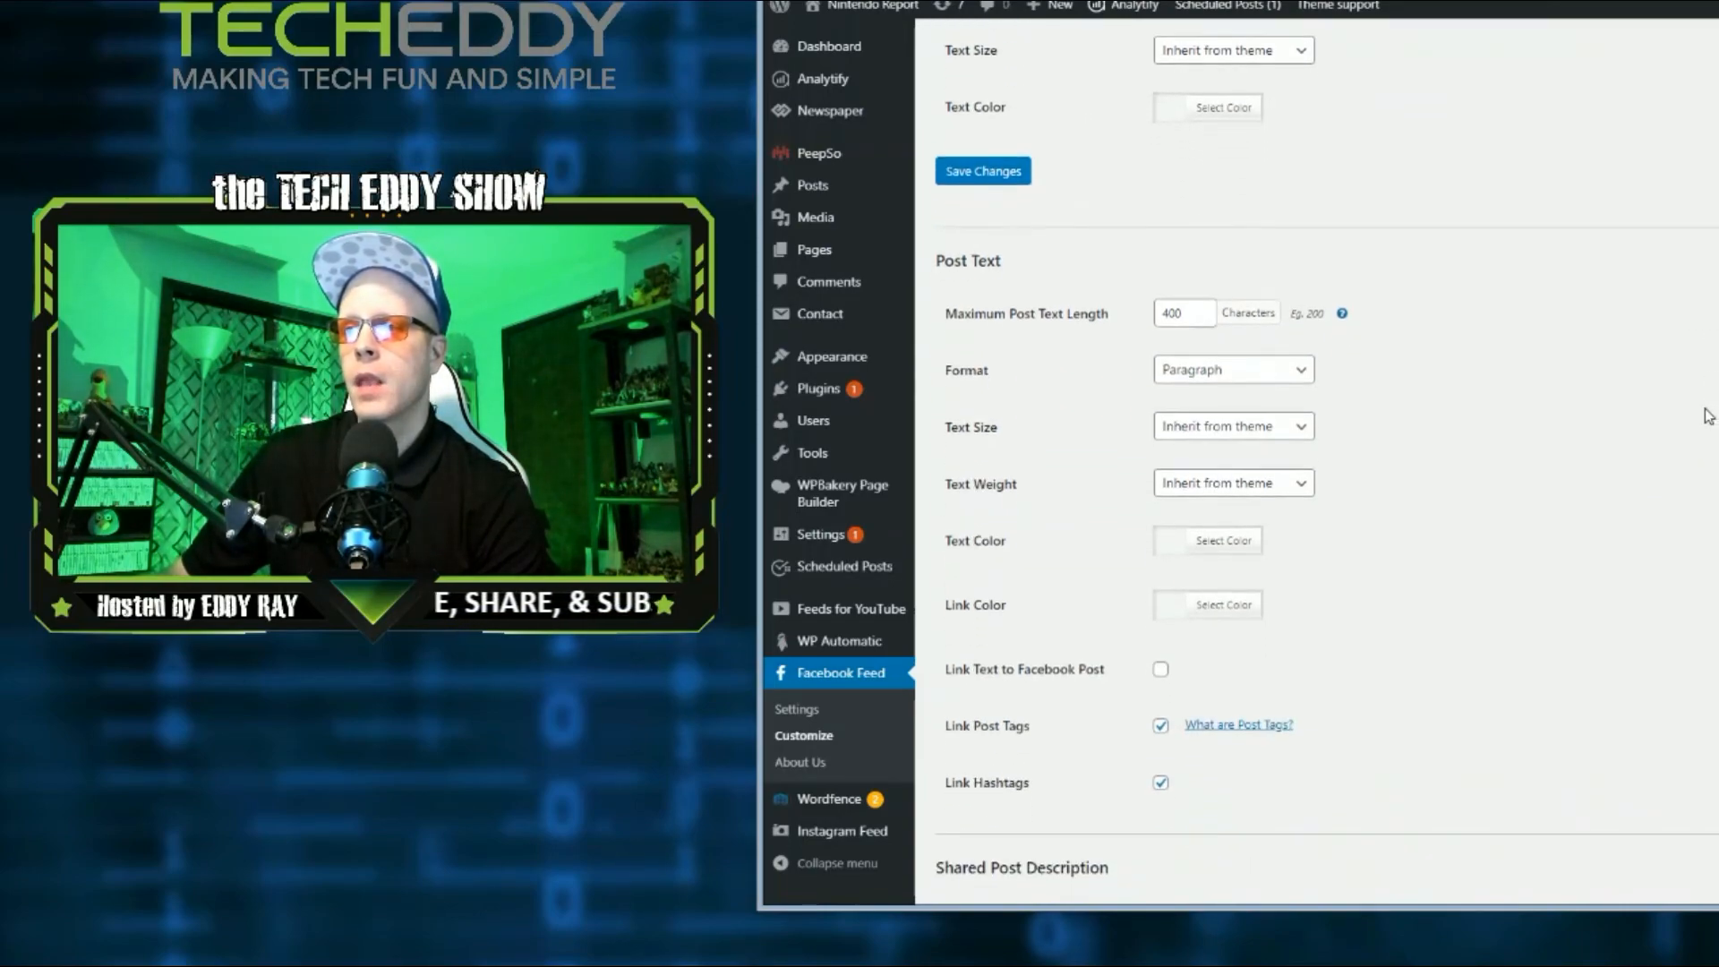
{"action": "scroll", "scroll_direction": "down", "scroll_amount": 3}
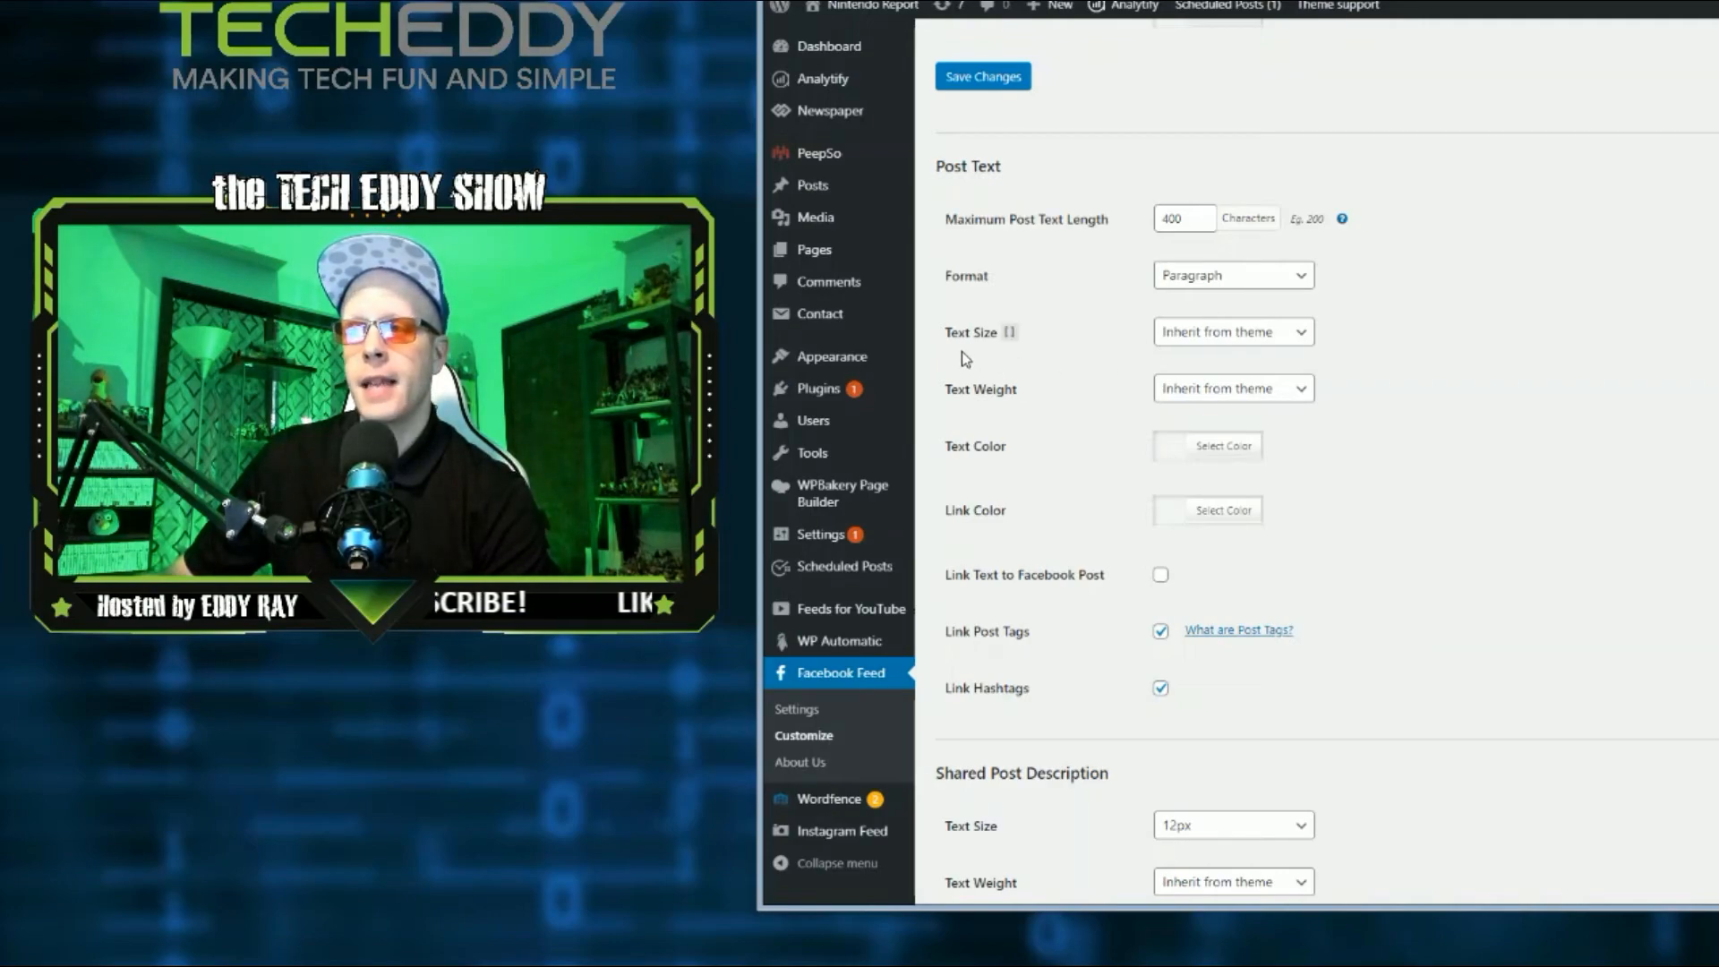
{"action": "mouse_move", "coordinate": [1620, 448]}
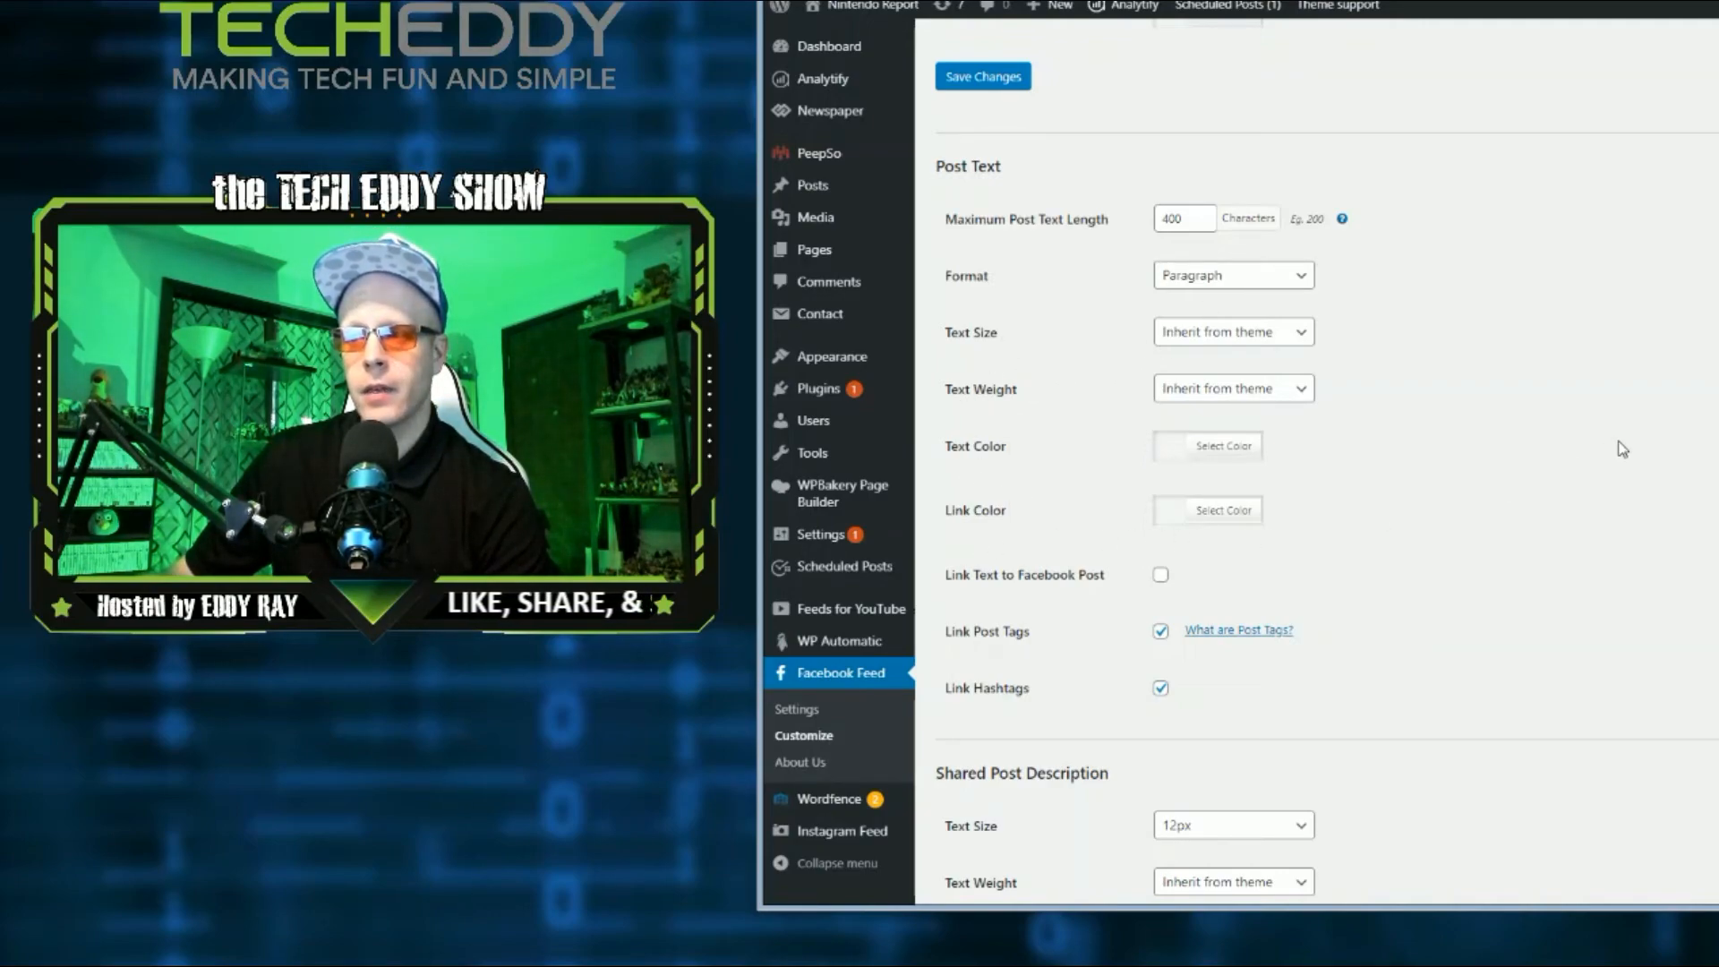
{"action": "scroll", "scroll_direction": "down", "scroll_amount": 3}
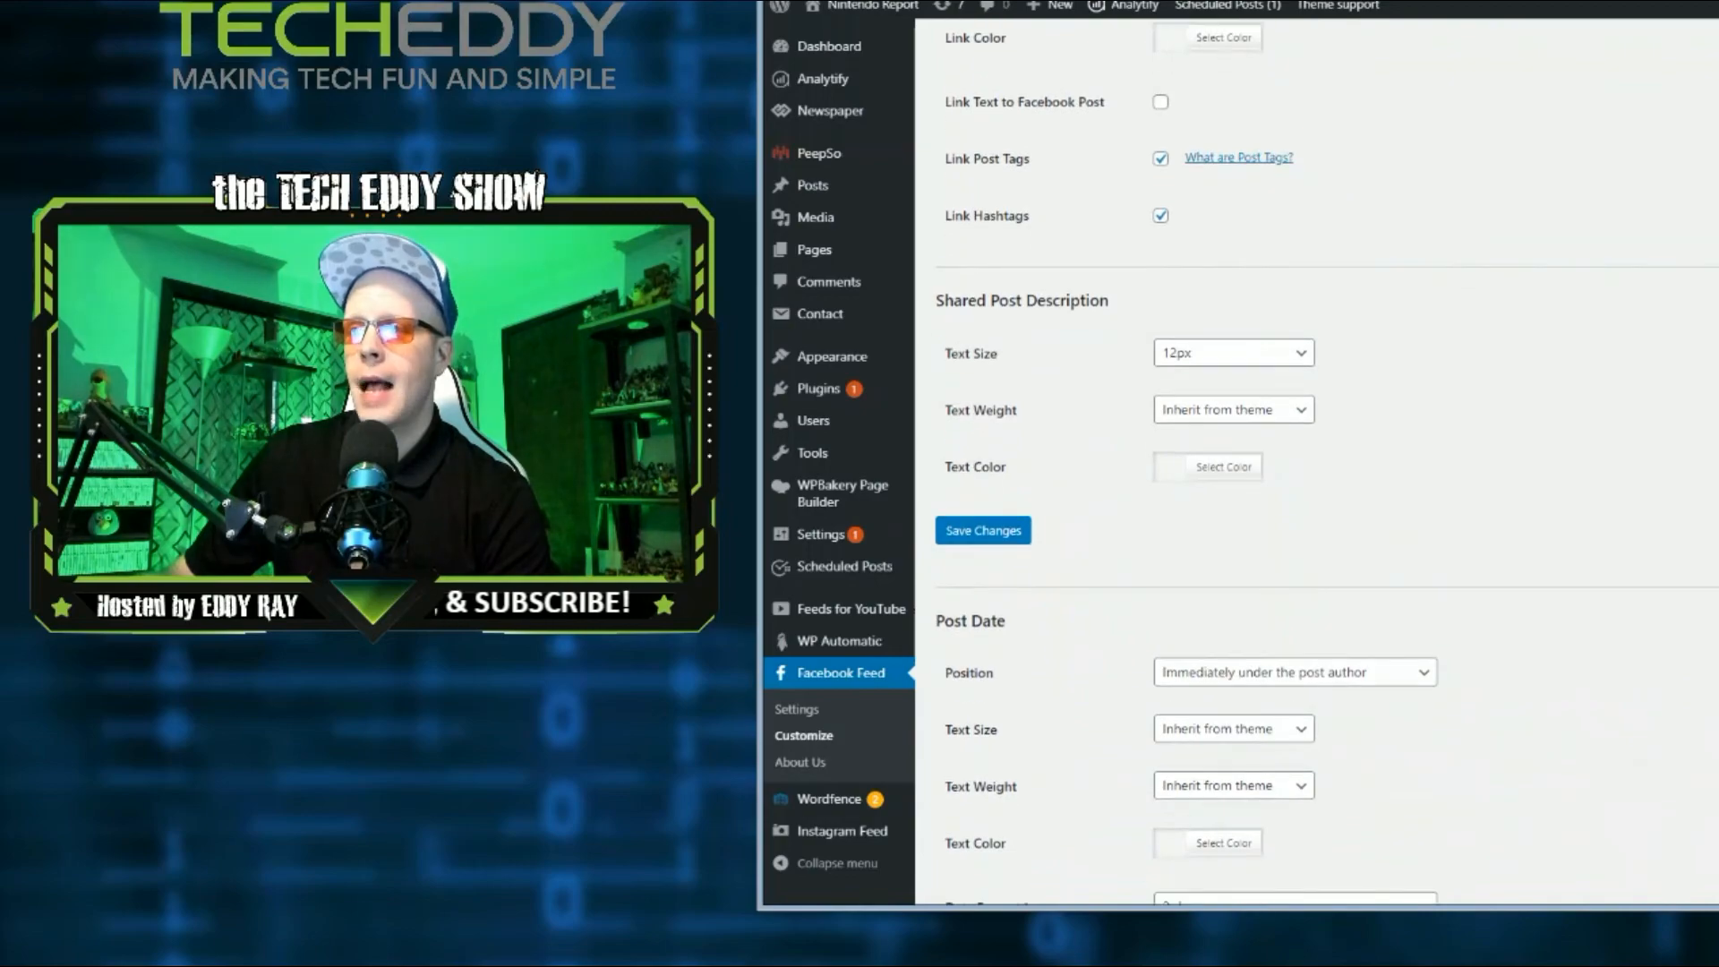
{"action": "scroll", "scroll_direction": "down", "scroll_amount": 3}
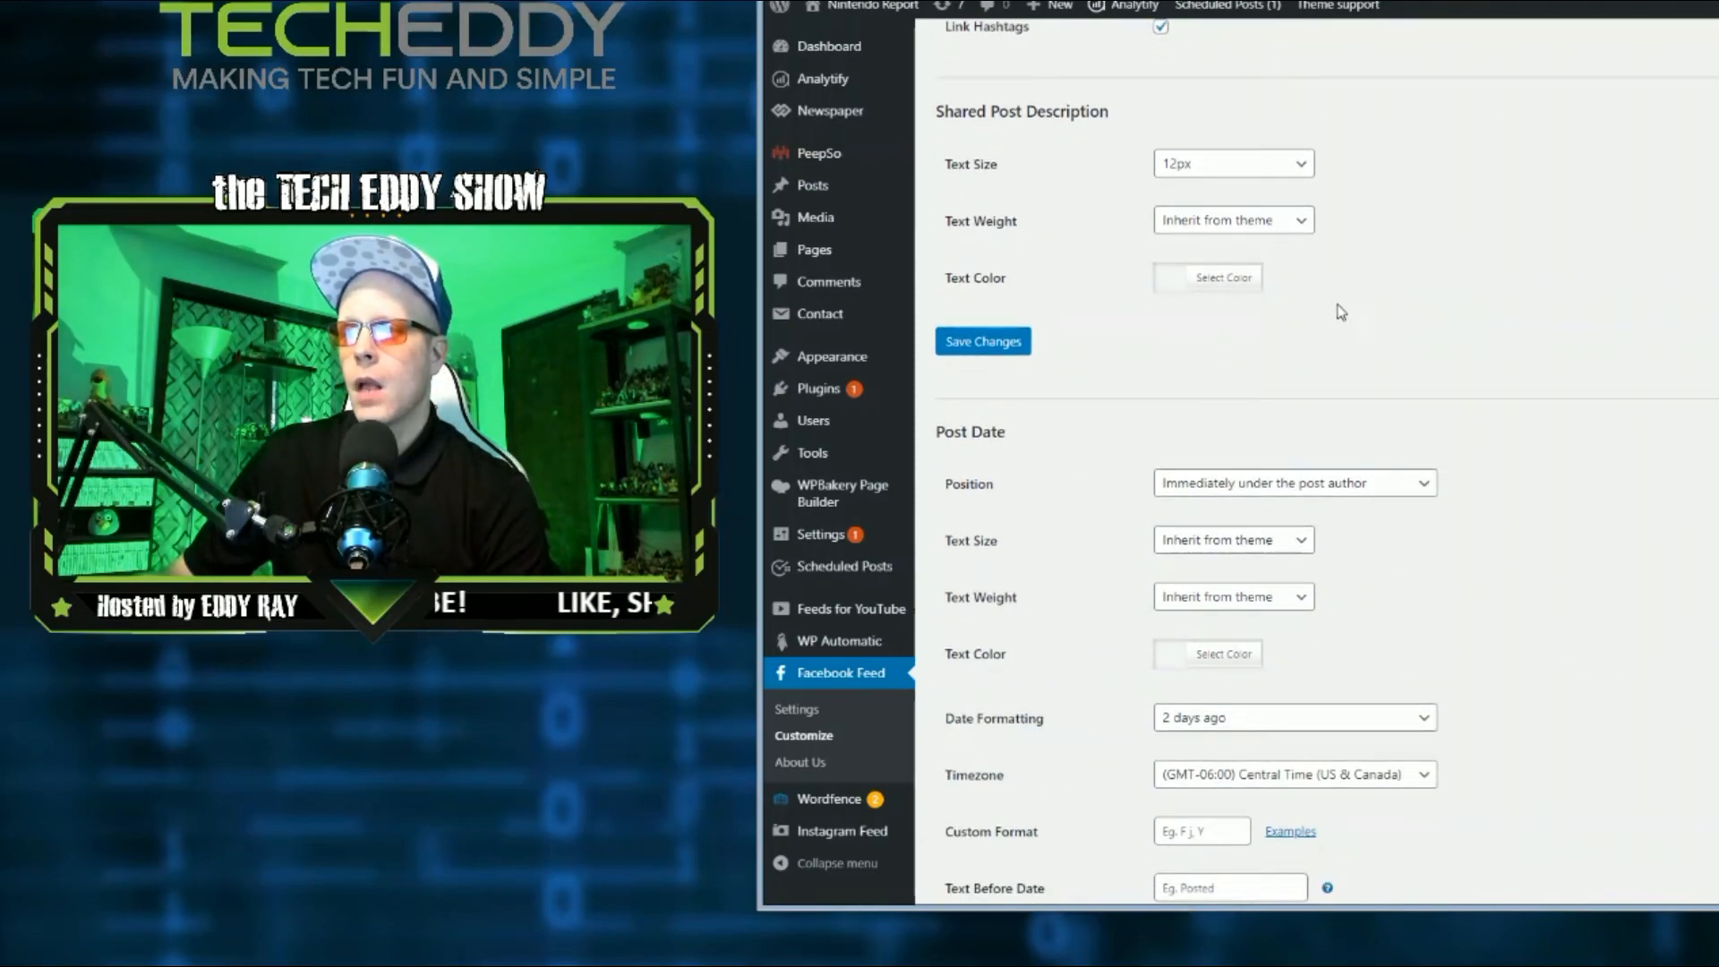
{"action": "mouse_move", "coordinate": [1092, 139]}
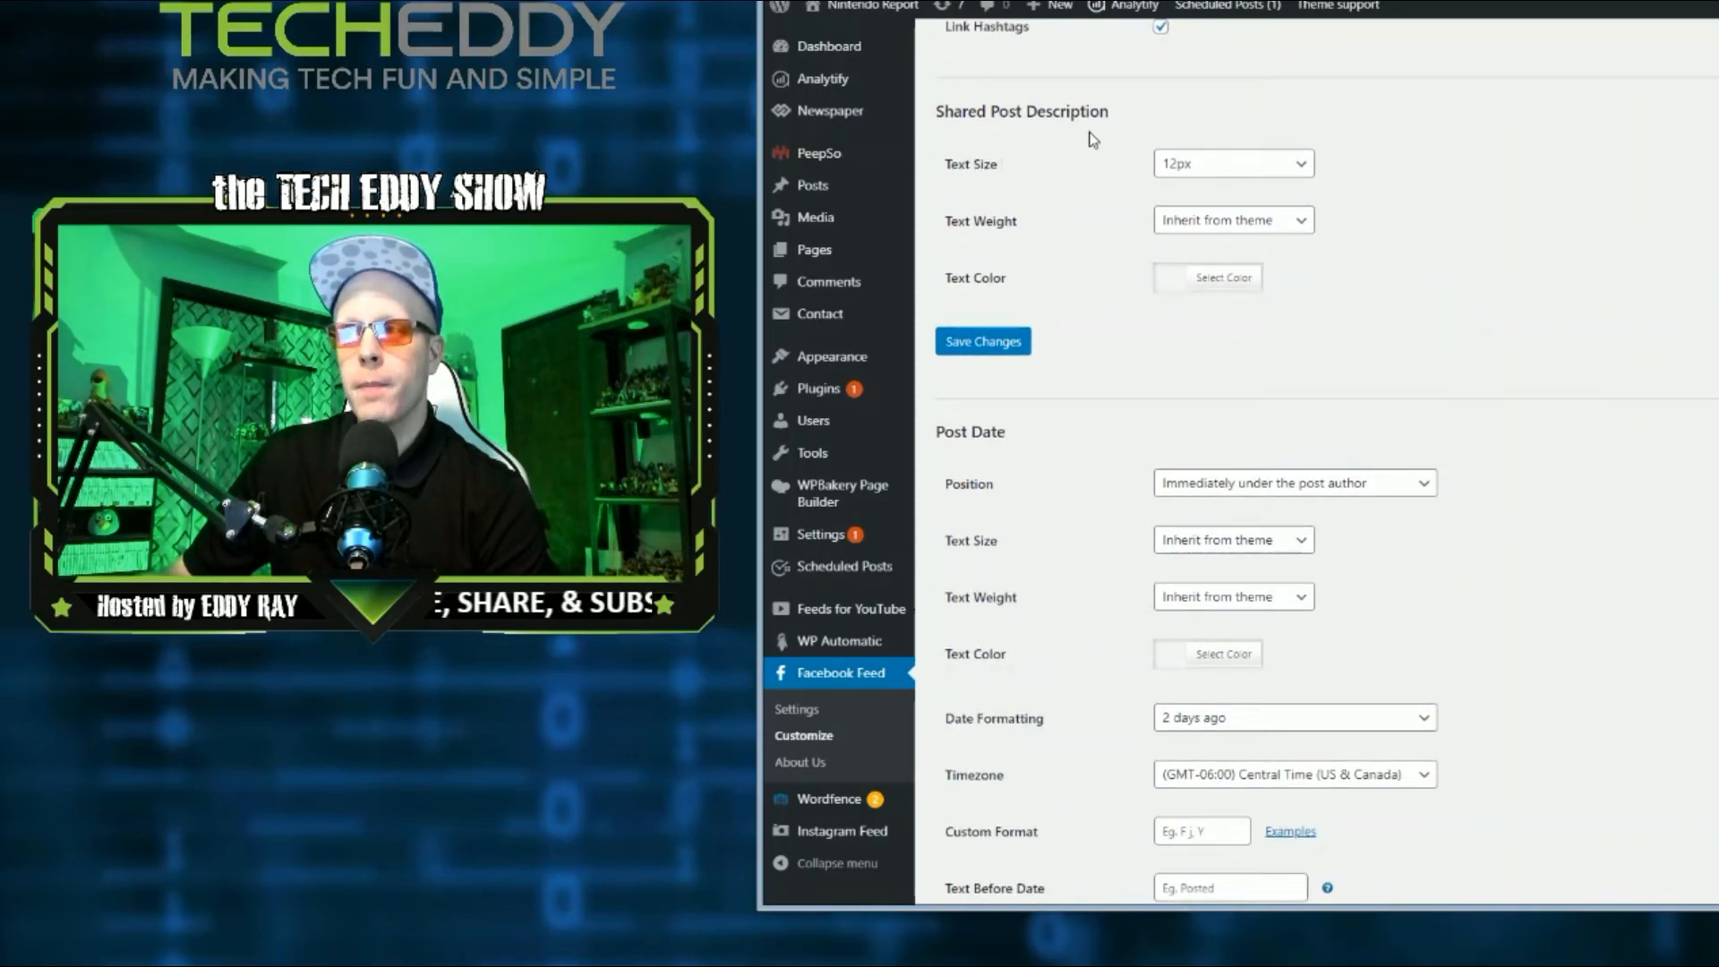
{"action": "scroll", "scroll_direction": "down", "scroll_amount": 3}
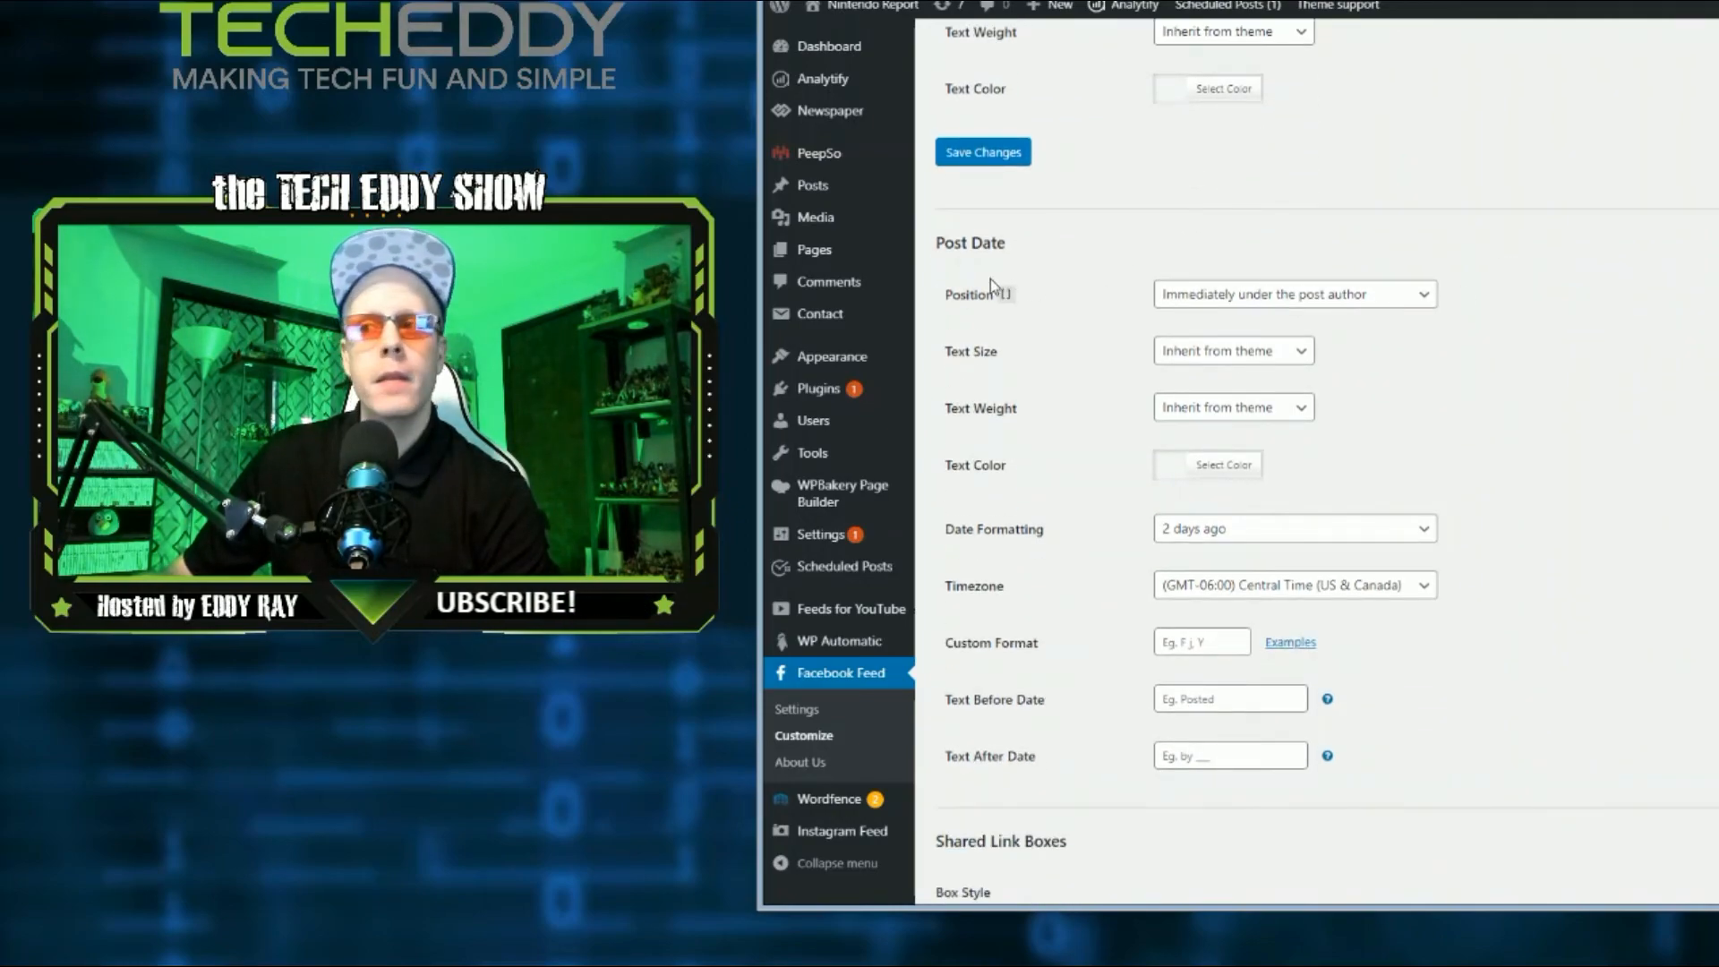
{"action": "scroll", "scroll_direction": "down", "scroll_amount": 3}
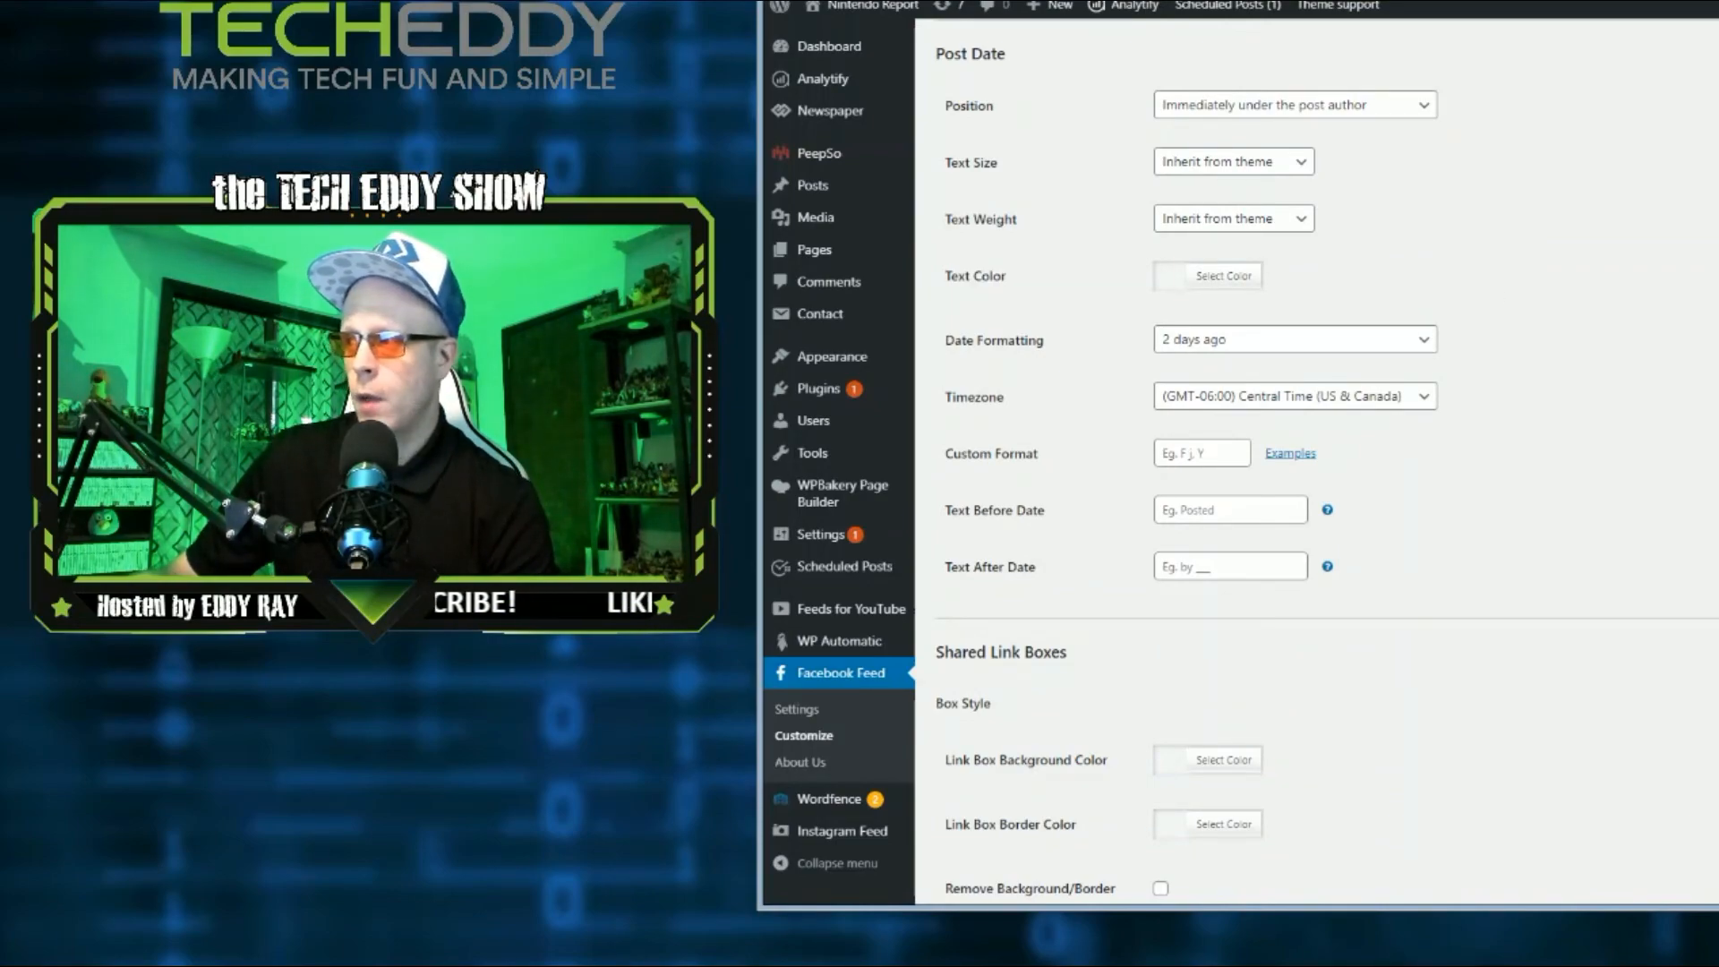
{"action": "scroll", "scroll_direction": "down", "scroll_amount": 3}
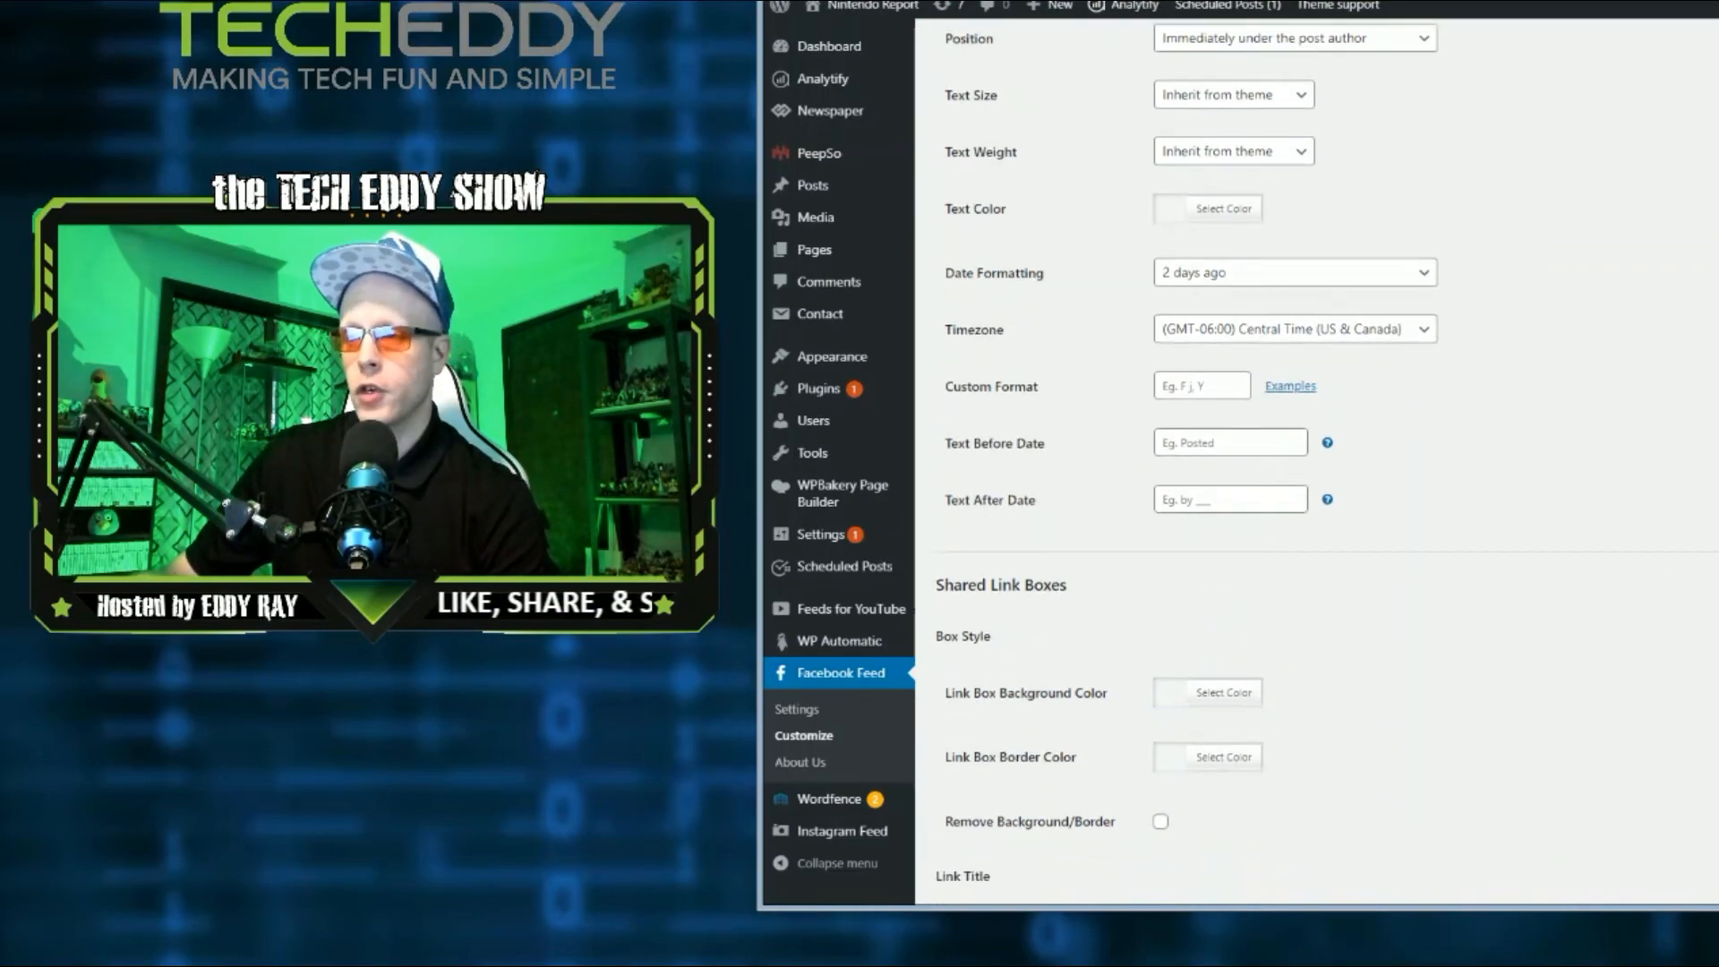
{"action": "scroll", "scroll_direction": "down", "scroll_amount": 3}
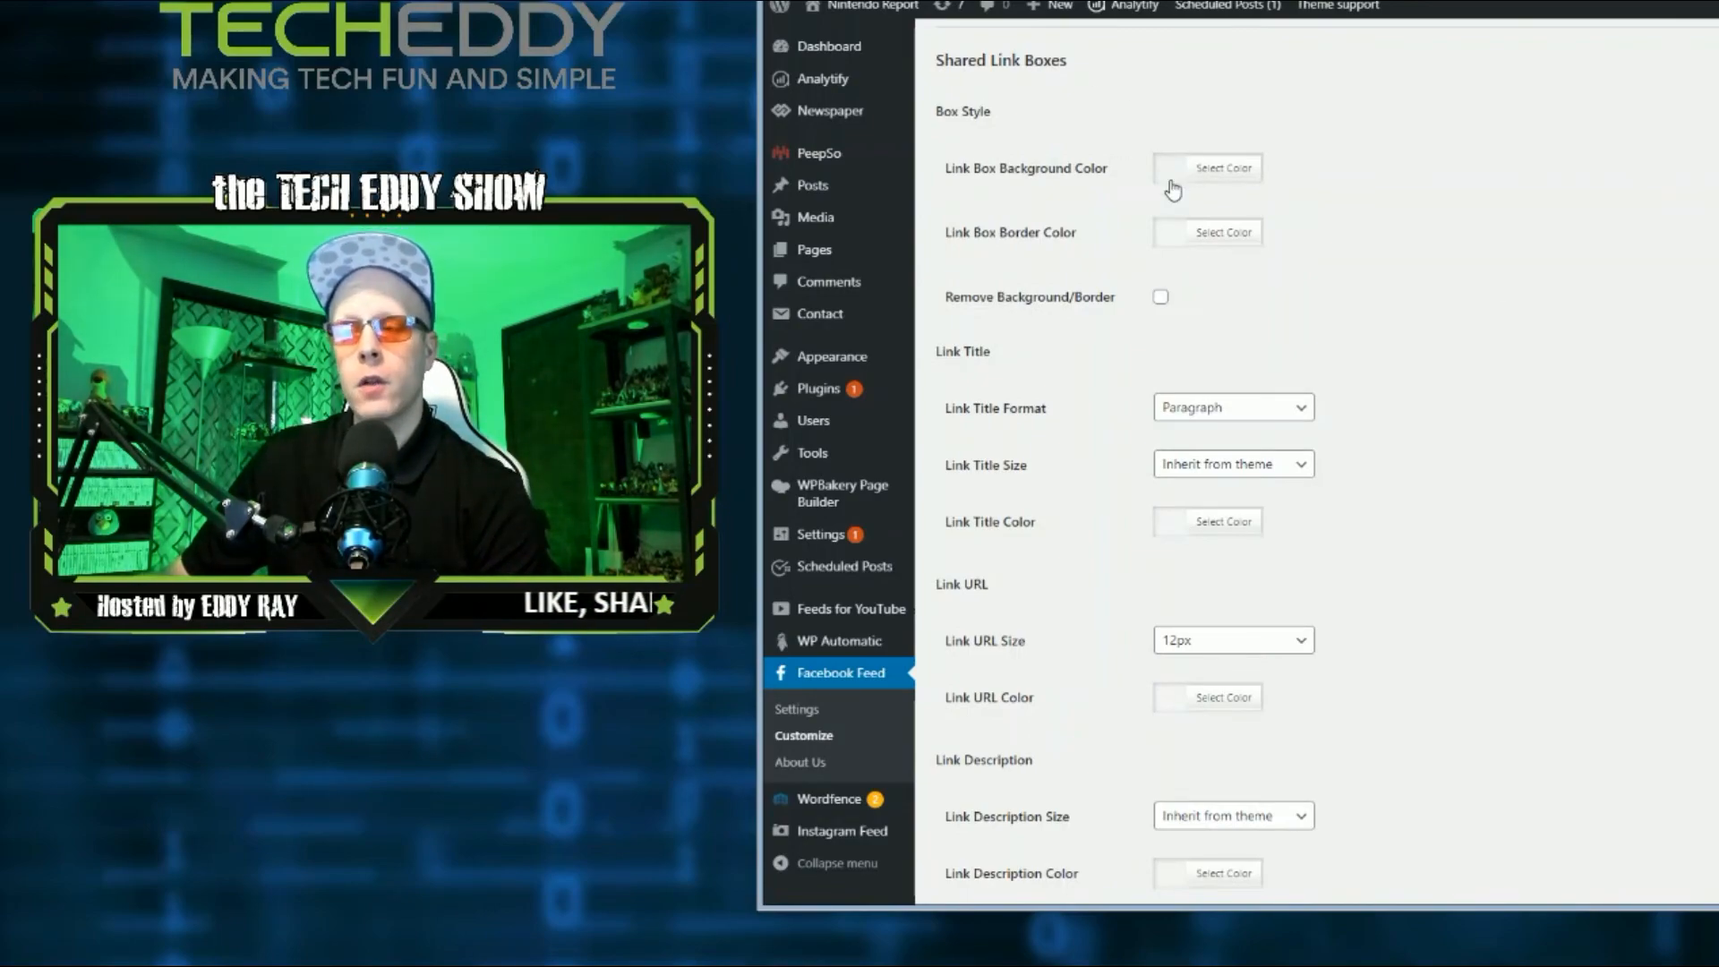
{"action": "scroll", "scroll_direction": "down", "scroll_amount": 3}
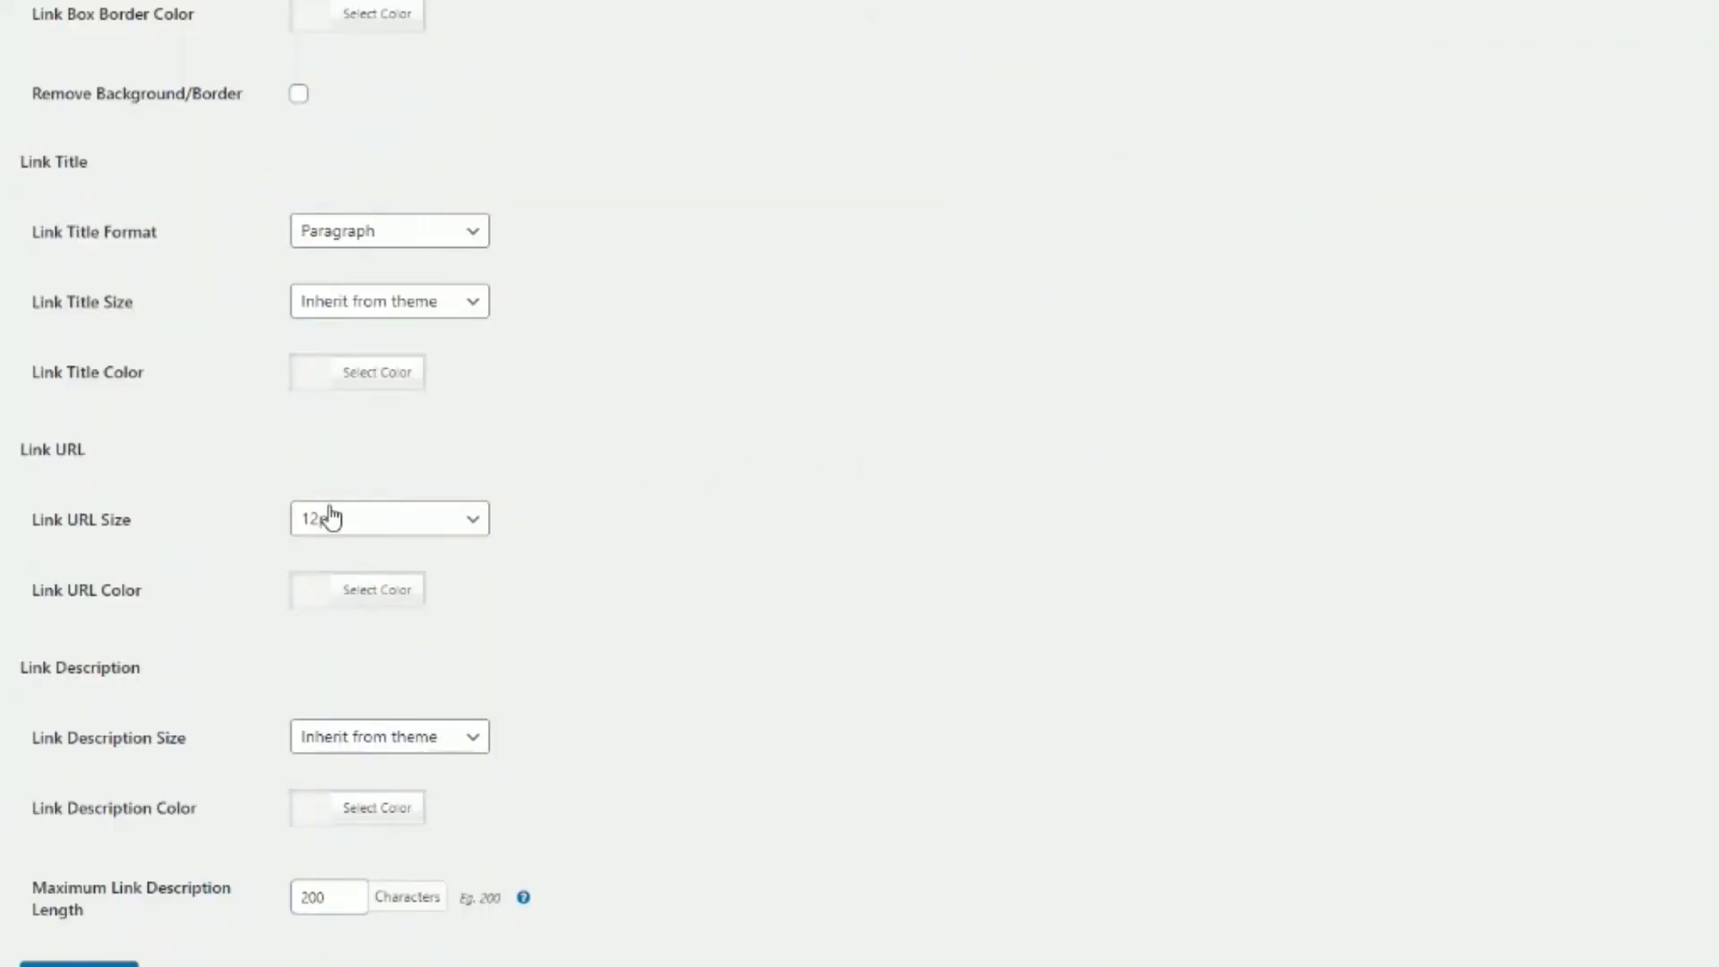
{"action": "mouse_move", "coordinate": [297, 759]}
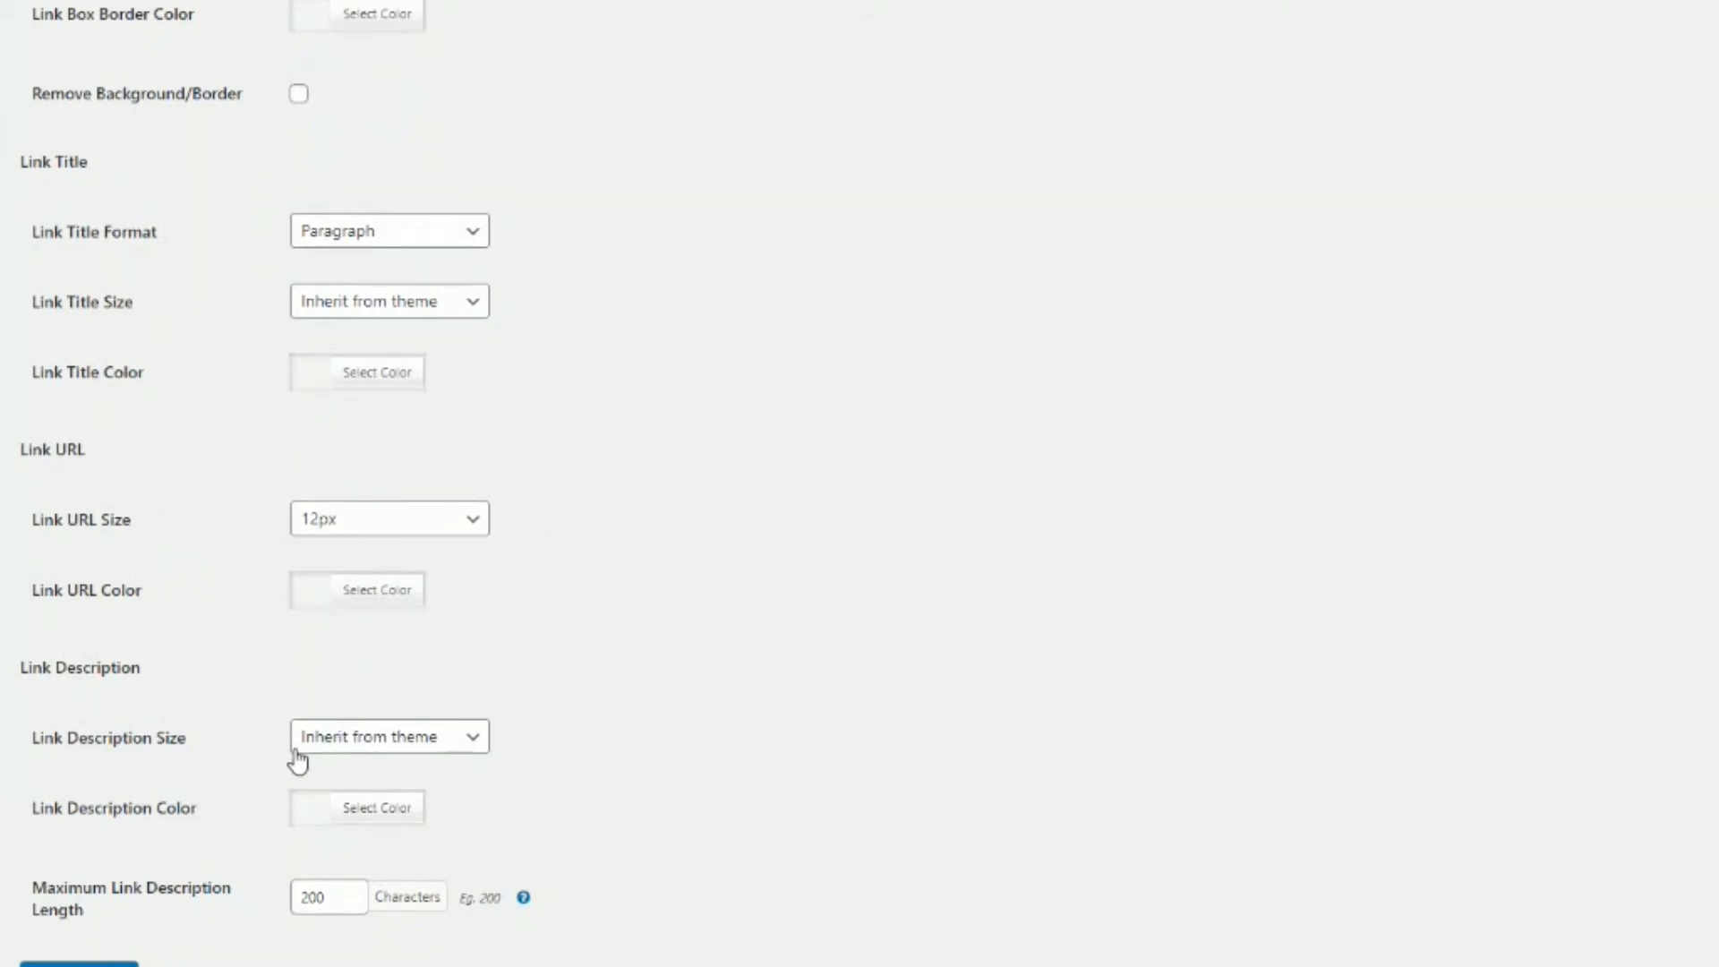
{"action": "mouse_move", "coordinate": [244, 761]}
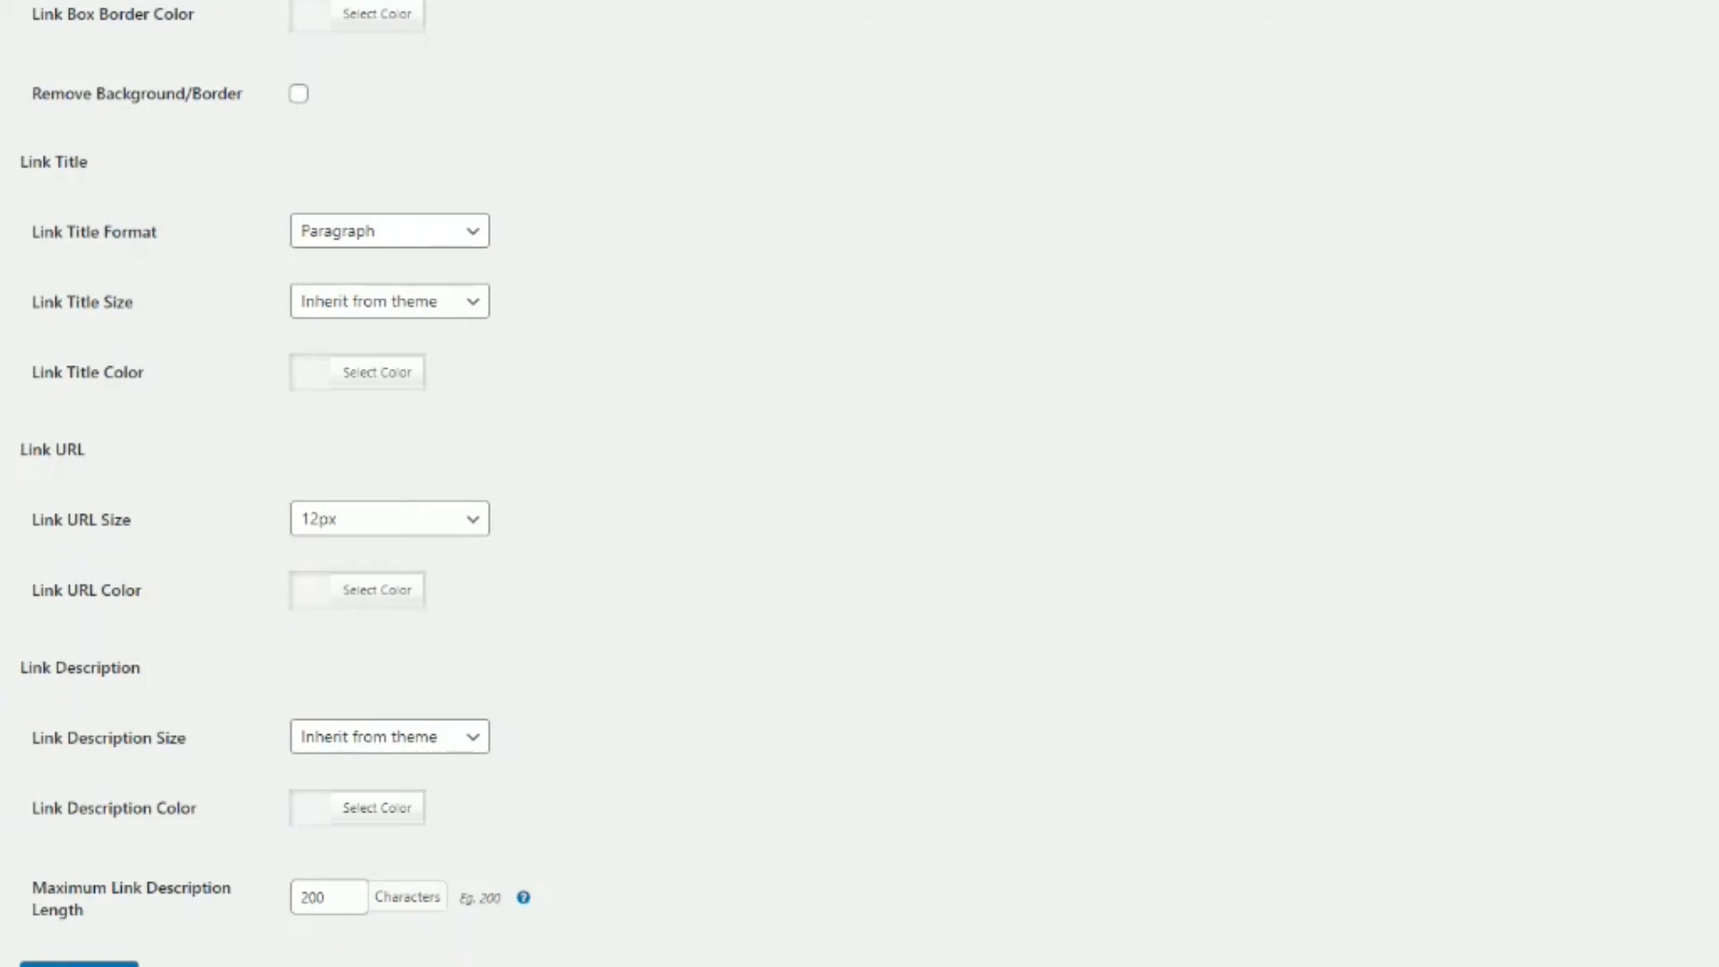
{"action": "scroll", "scroll_direction": "down", "scroll_amount": 3}
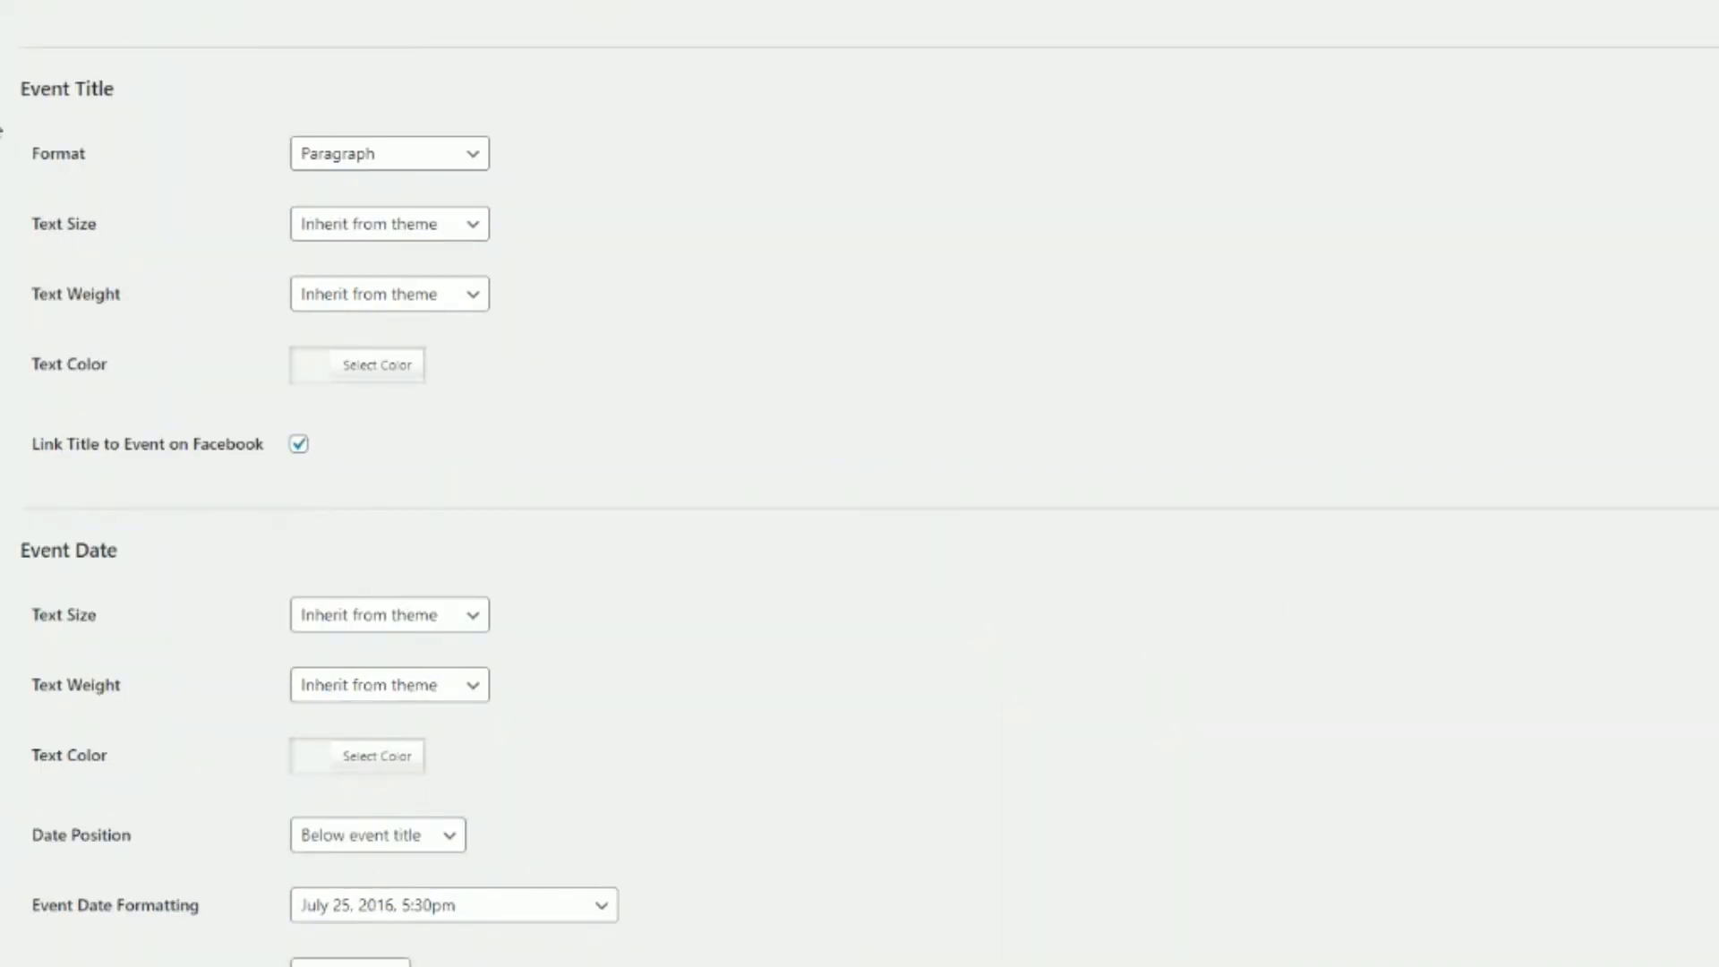
{"action": "mouse_move", "coordinate": [505, 173]}
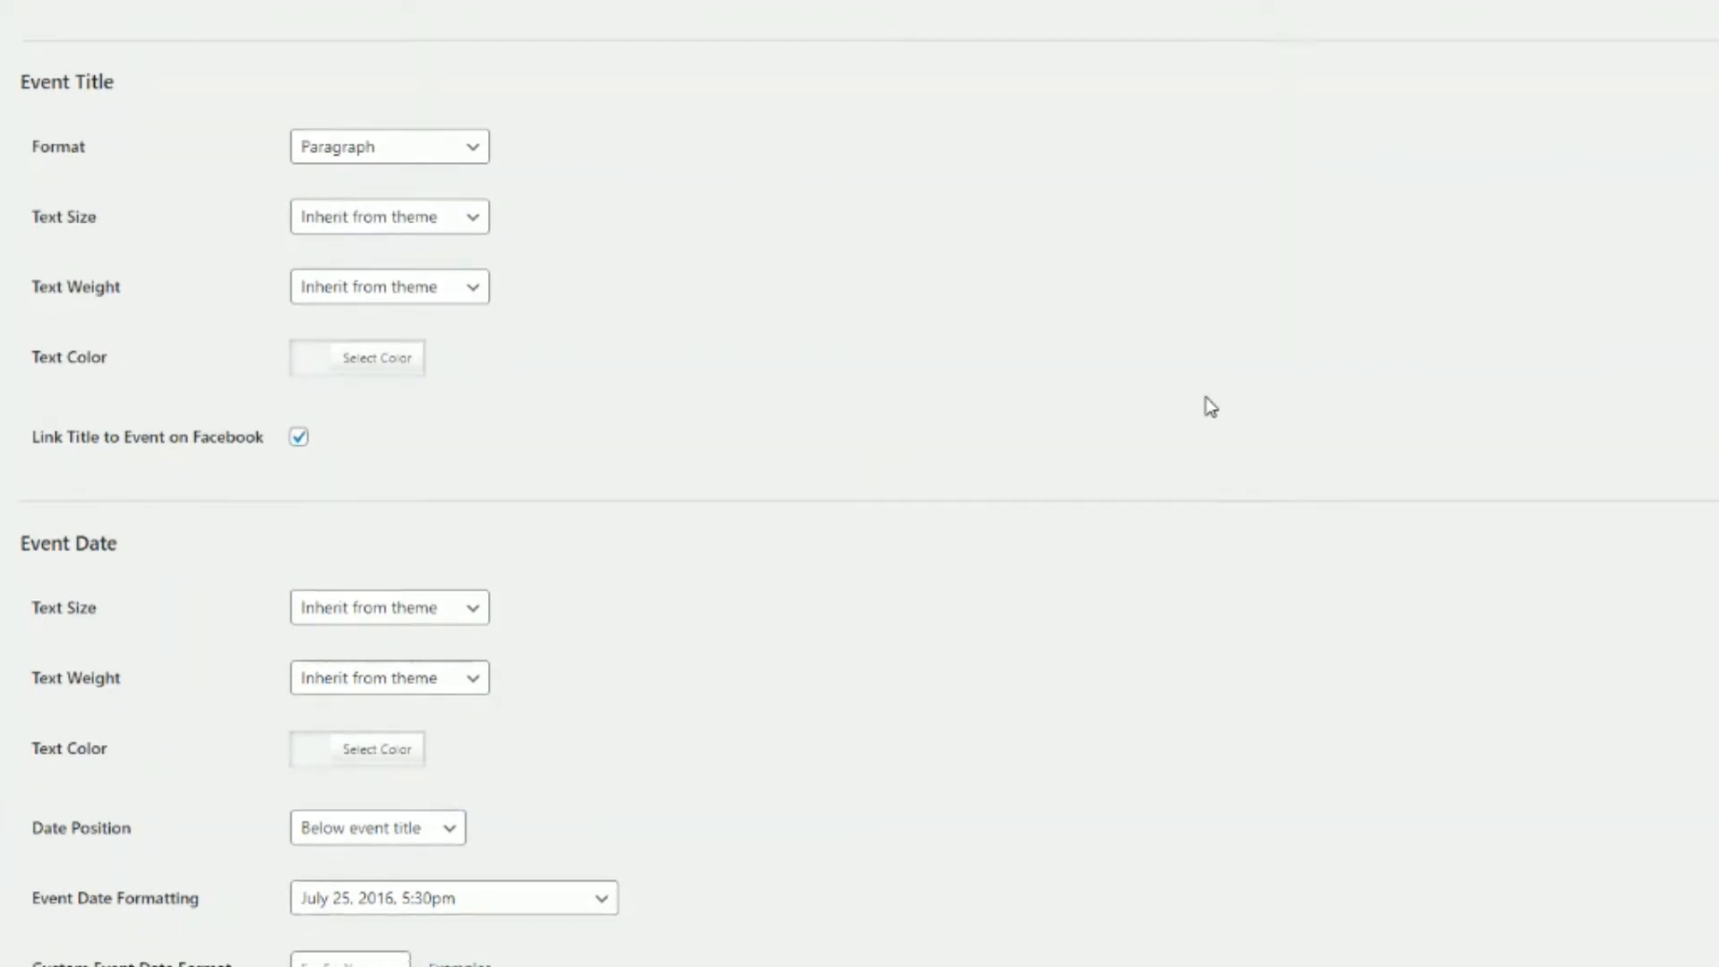
{"action": "scroll", "scroll_direction": "down", "scroll_amount": 3}
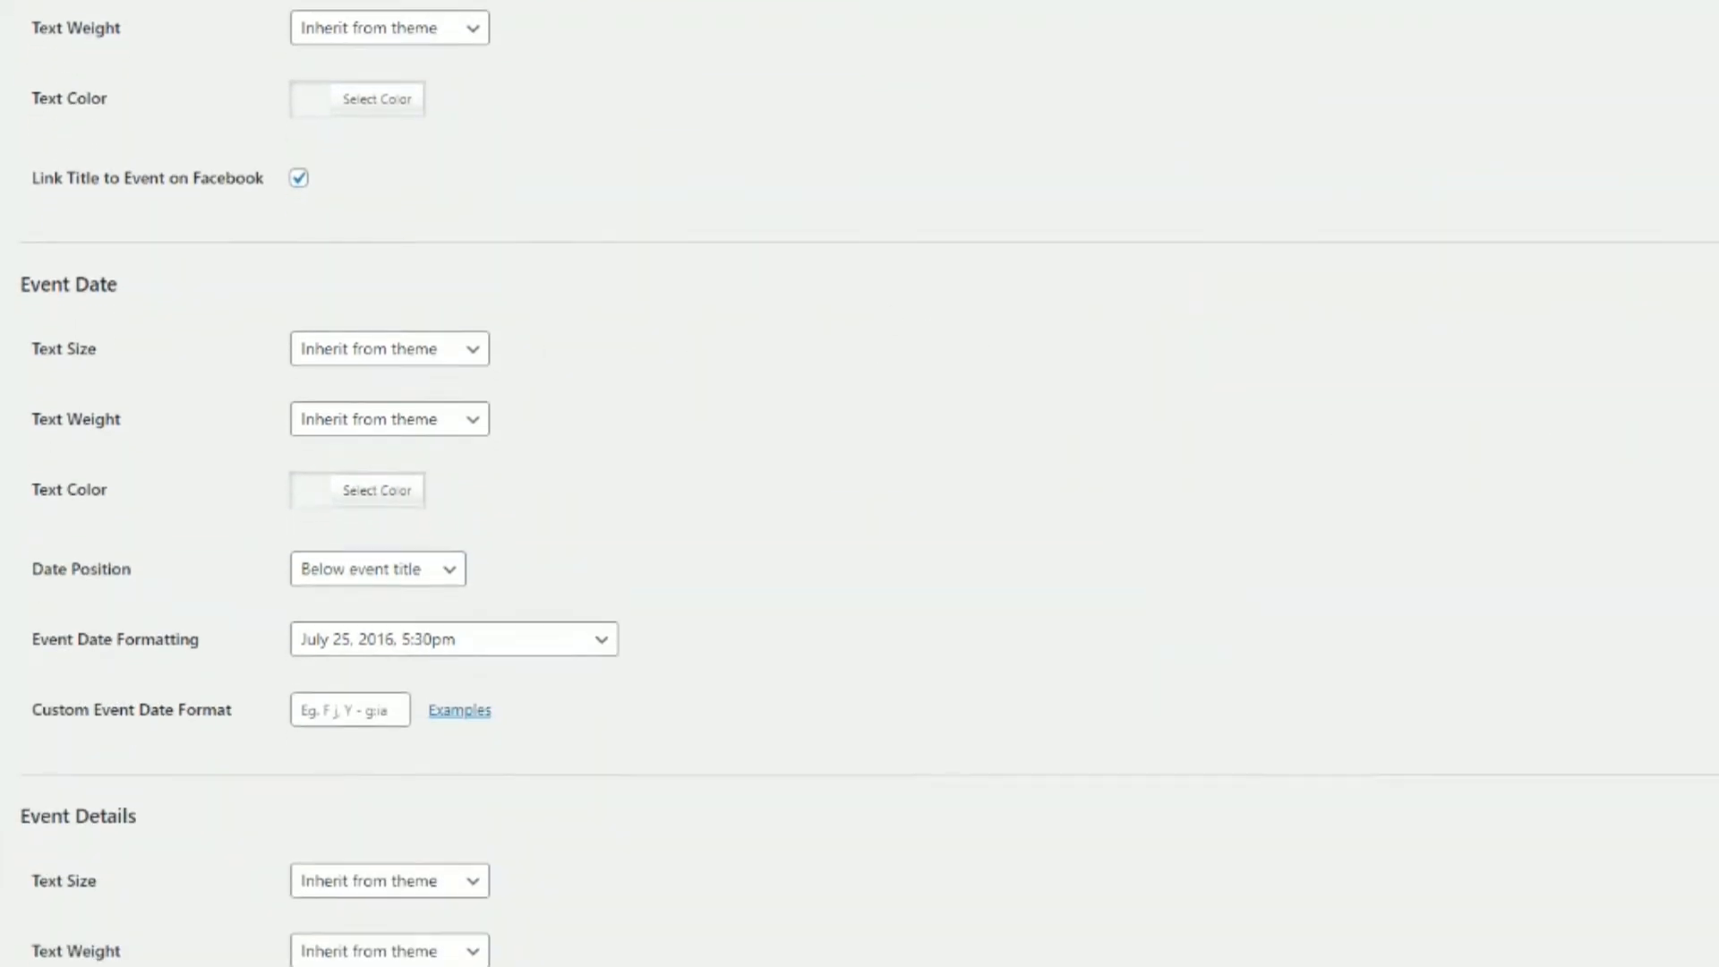
{"action": "scroll", "scroll_direction": "down", "scroll_amount": 3}
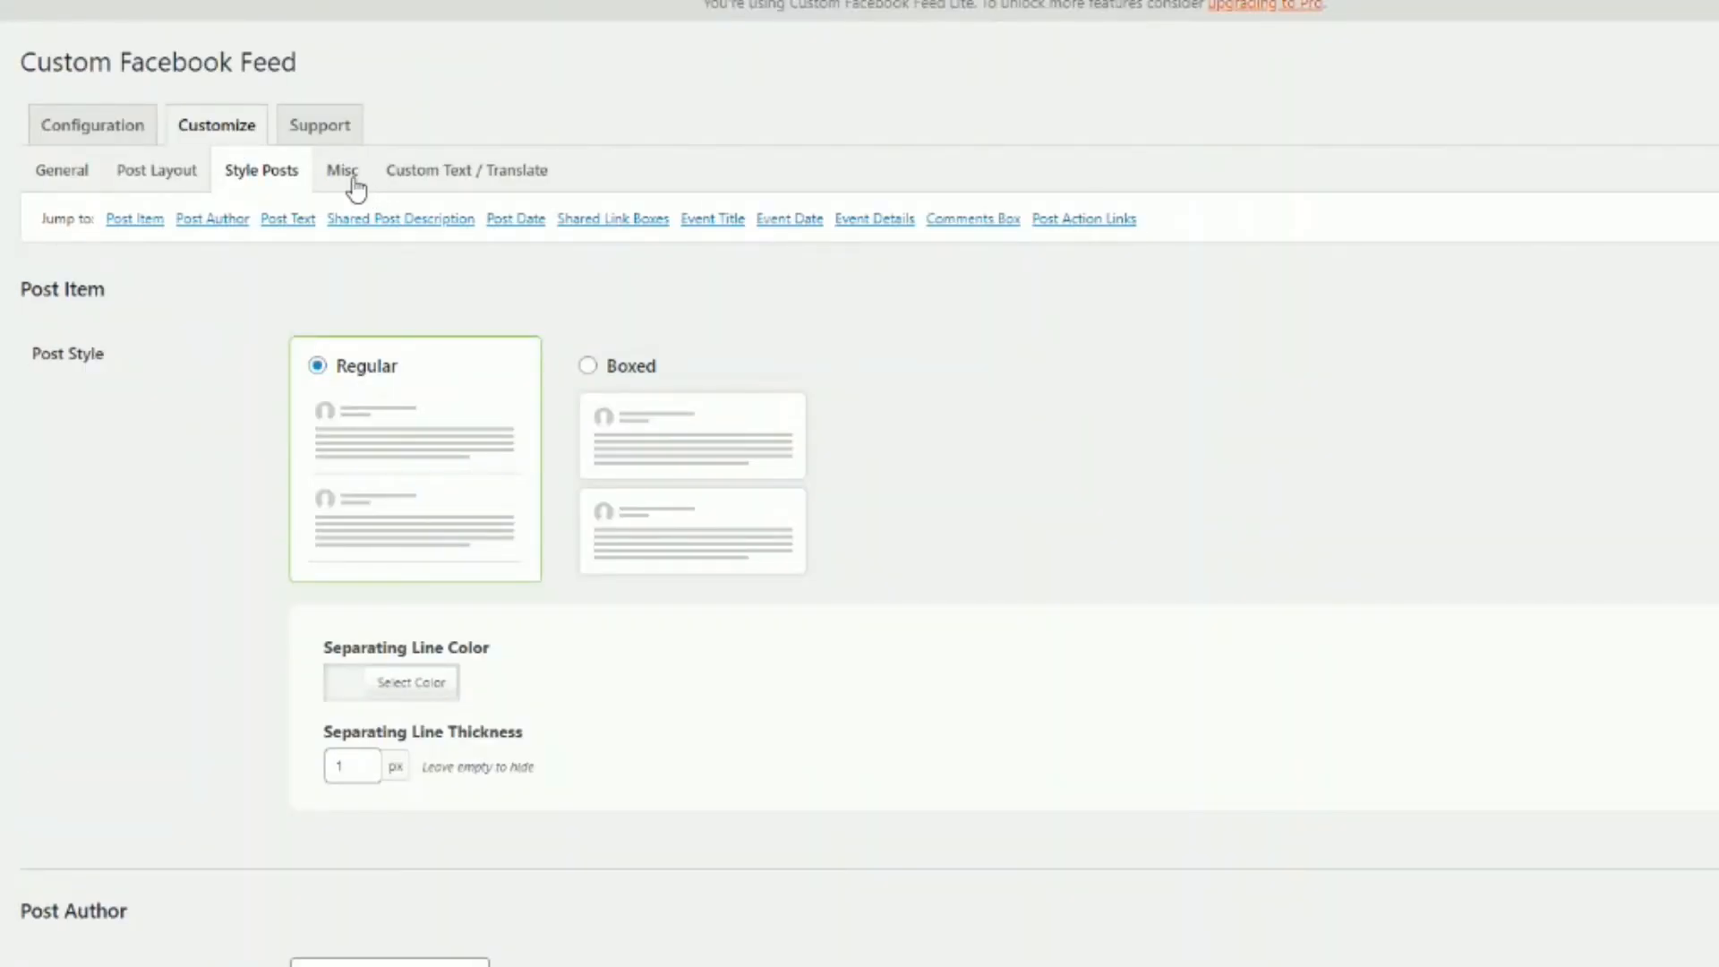
Review the Misc tab's Custom CSS, Custom JavaScript, Media and Misc Settings down to weekly Monday email reports
{"action": "left_click", "coordinate": [342, 170]}
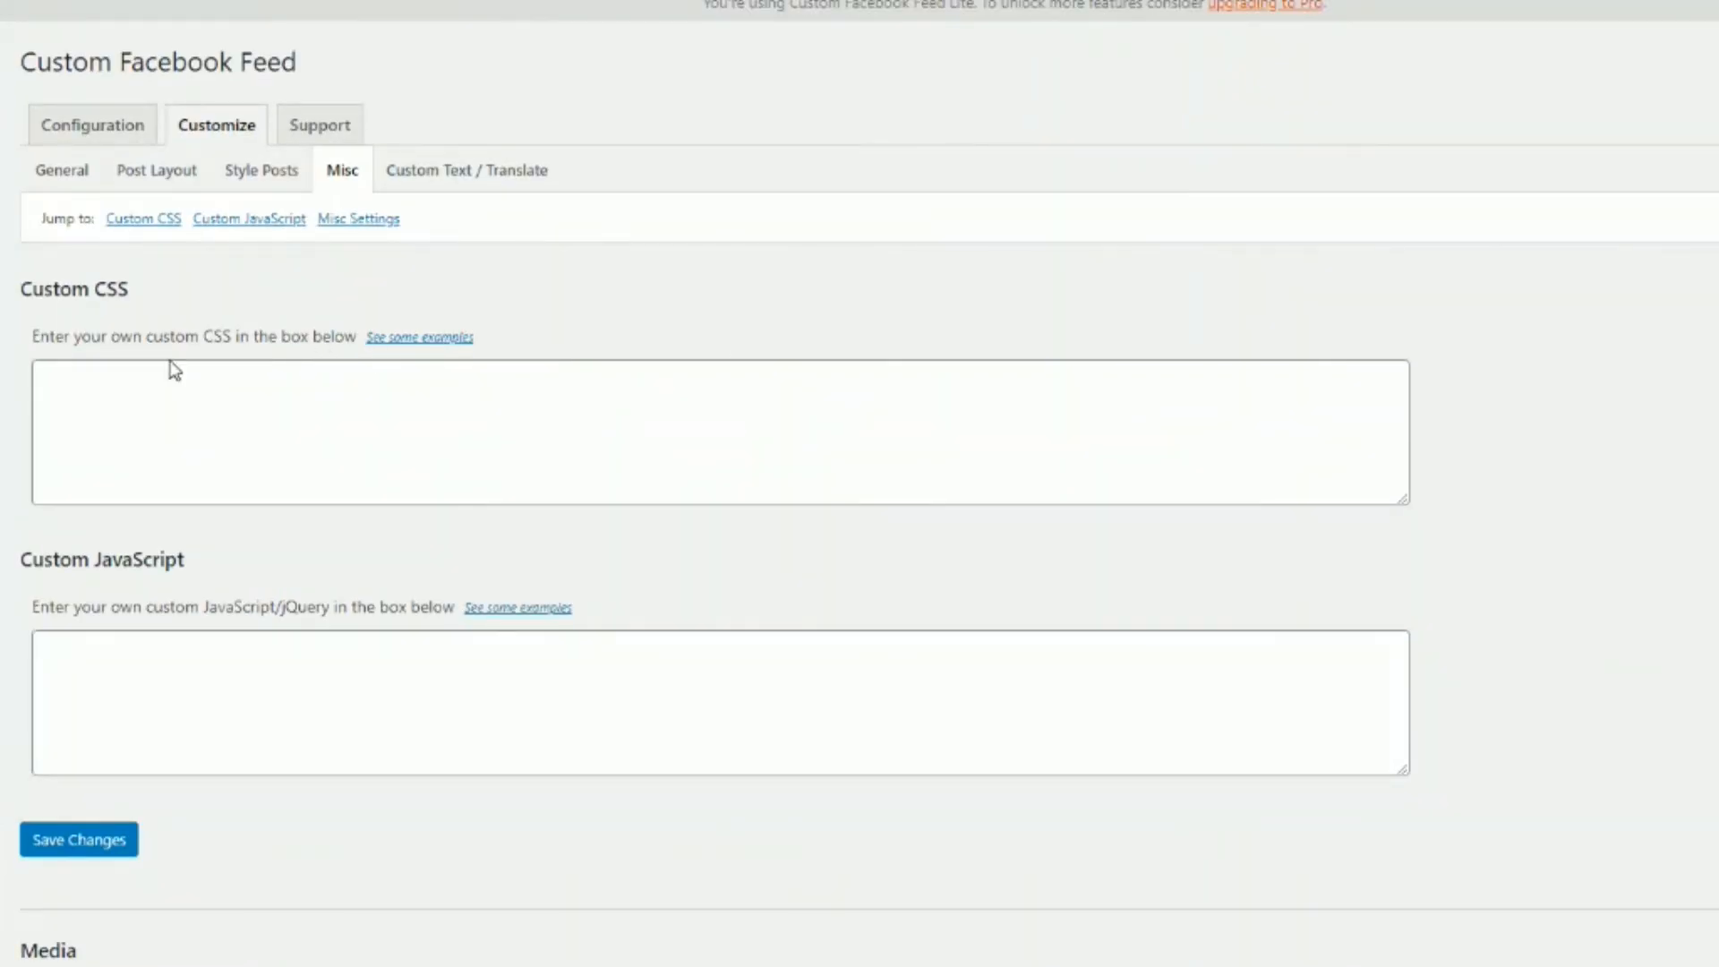
{"action": "scroll", "scroll_direction": "down", "scroll_amount": 3}
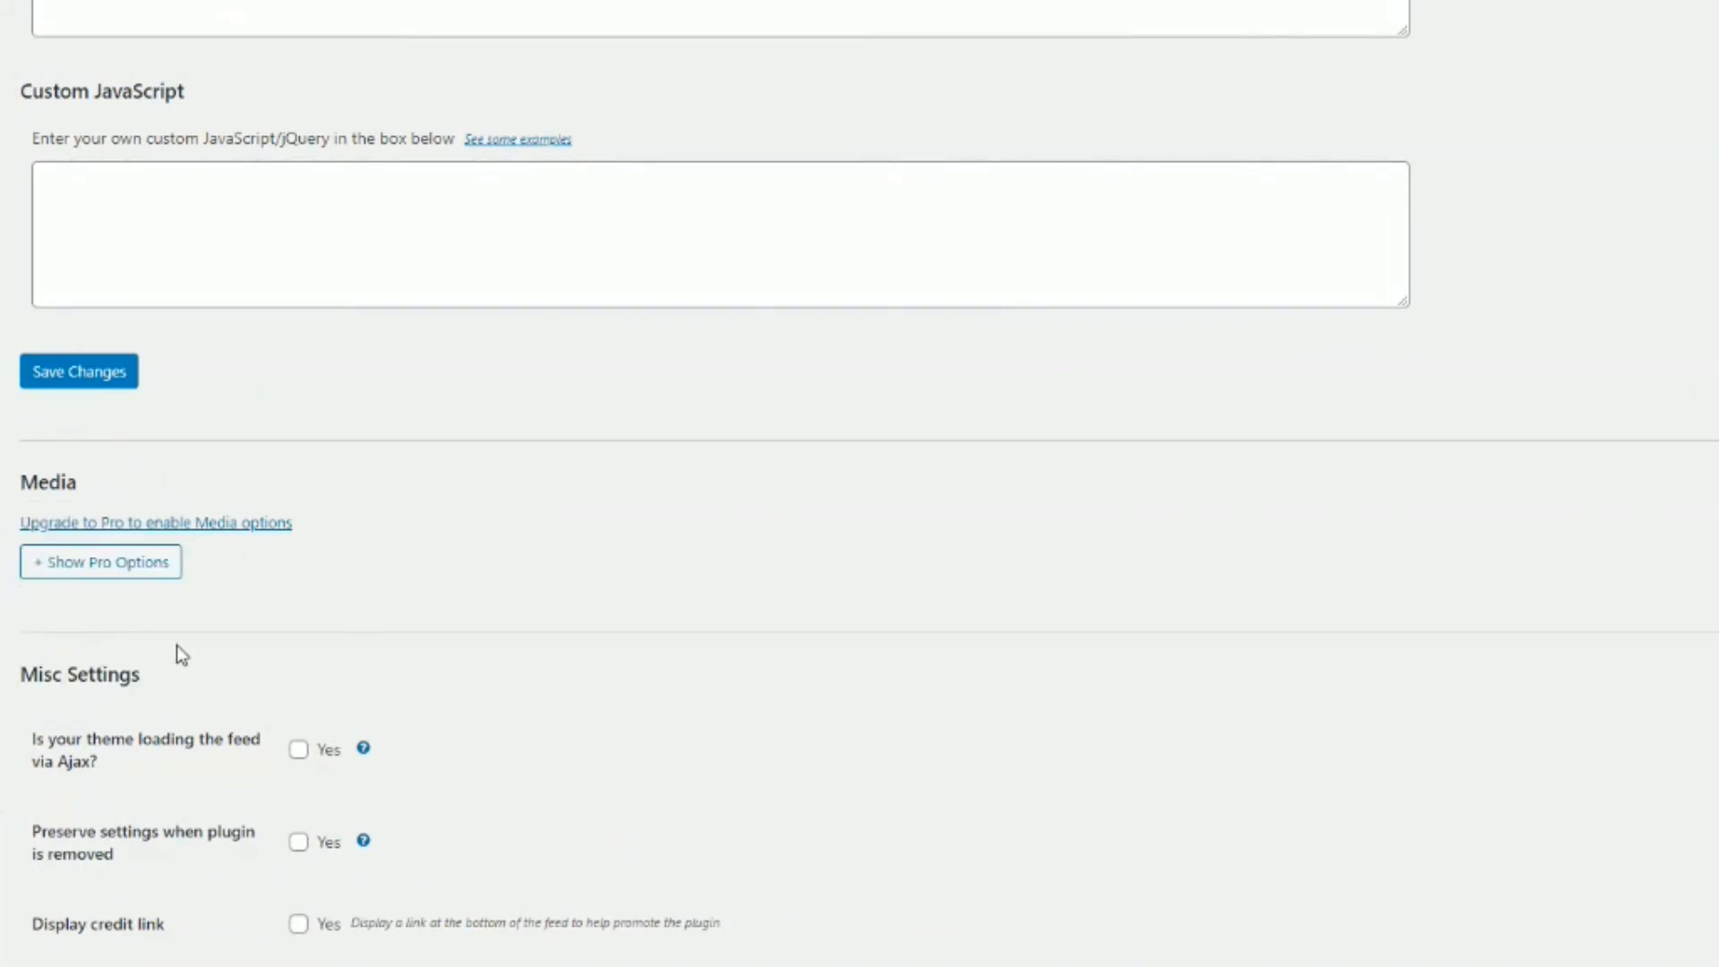
{"action": "mouse_move", "coordinate": [905, 575]}
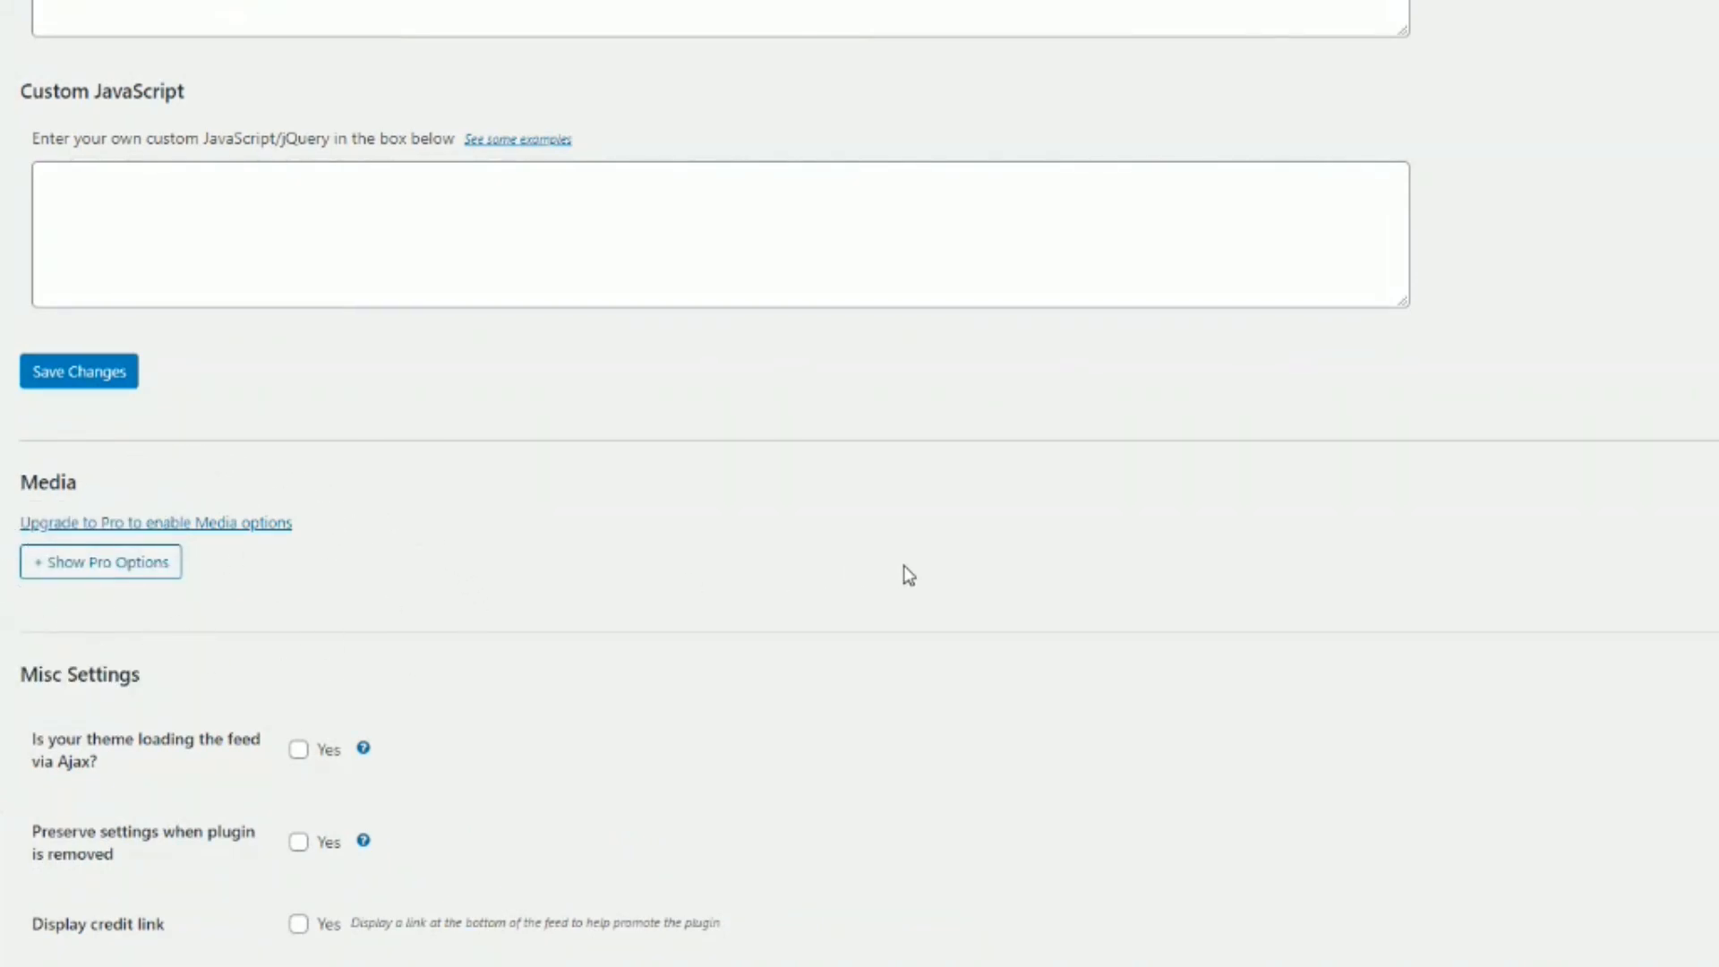
{"action": "scroll", "scroll_direction": "down", "scroll_amount": 3}
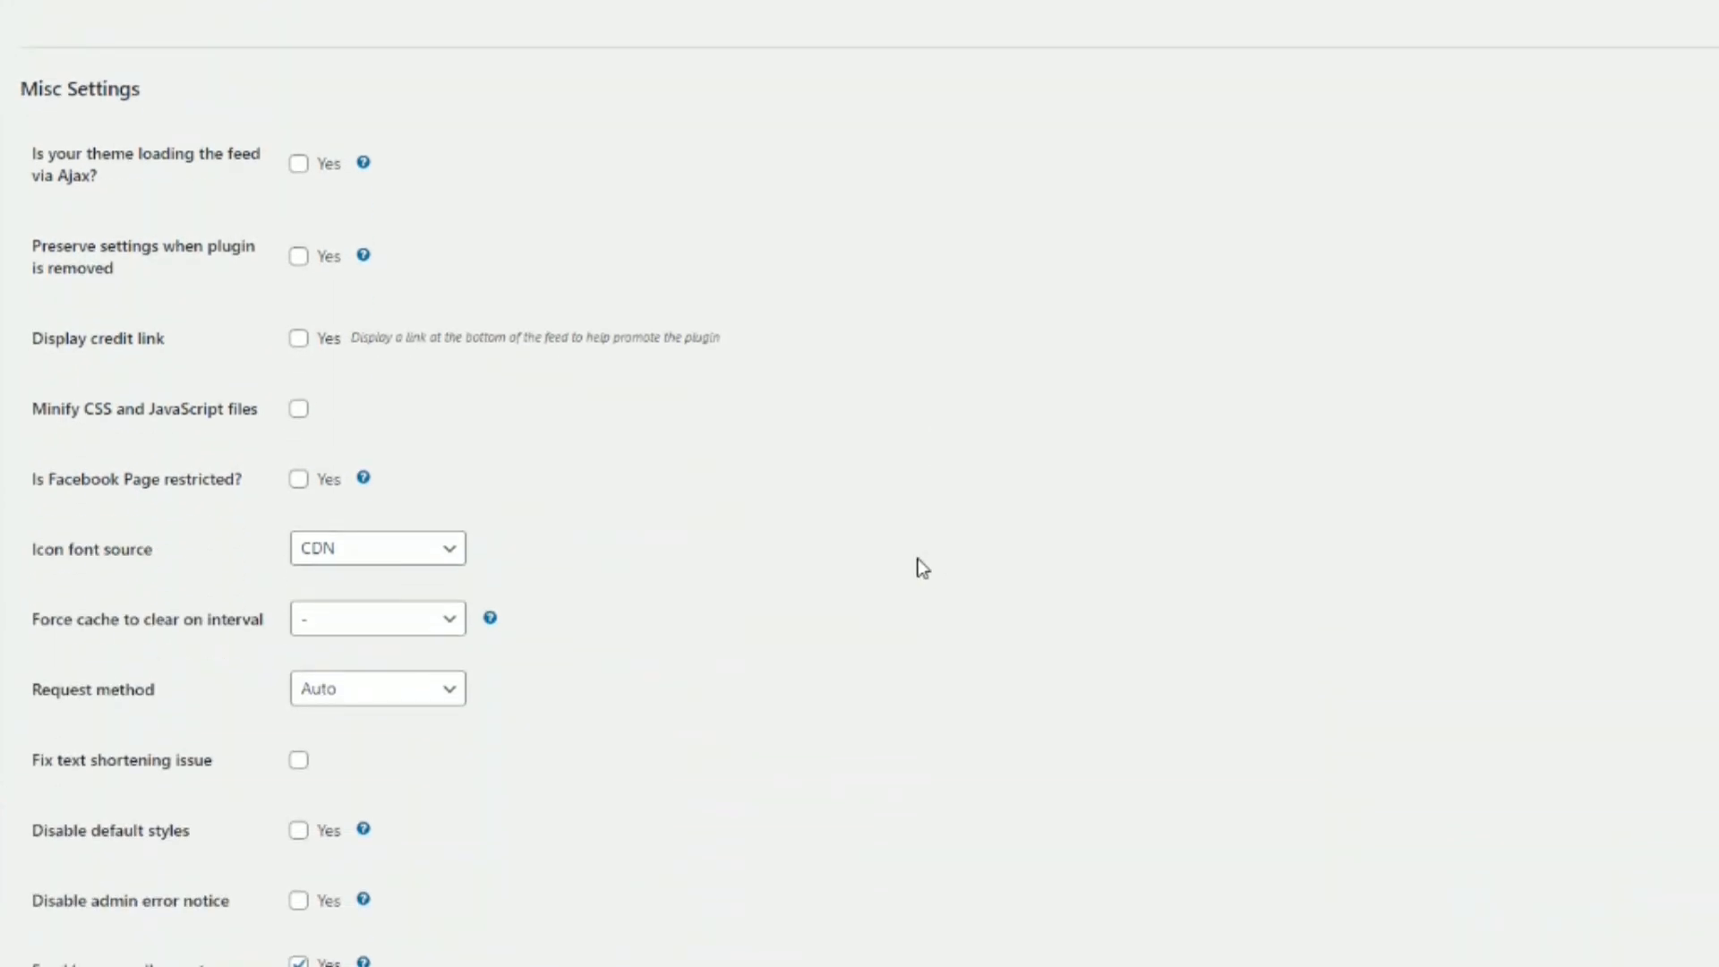
{"action": "mouse_move", "coordinate": [66, 516]}
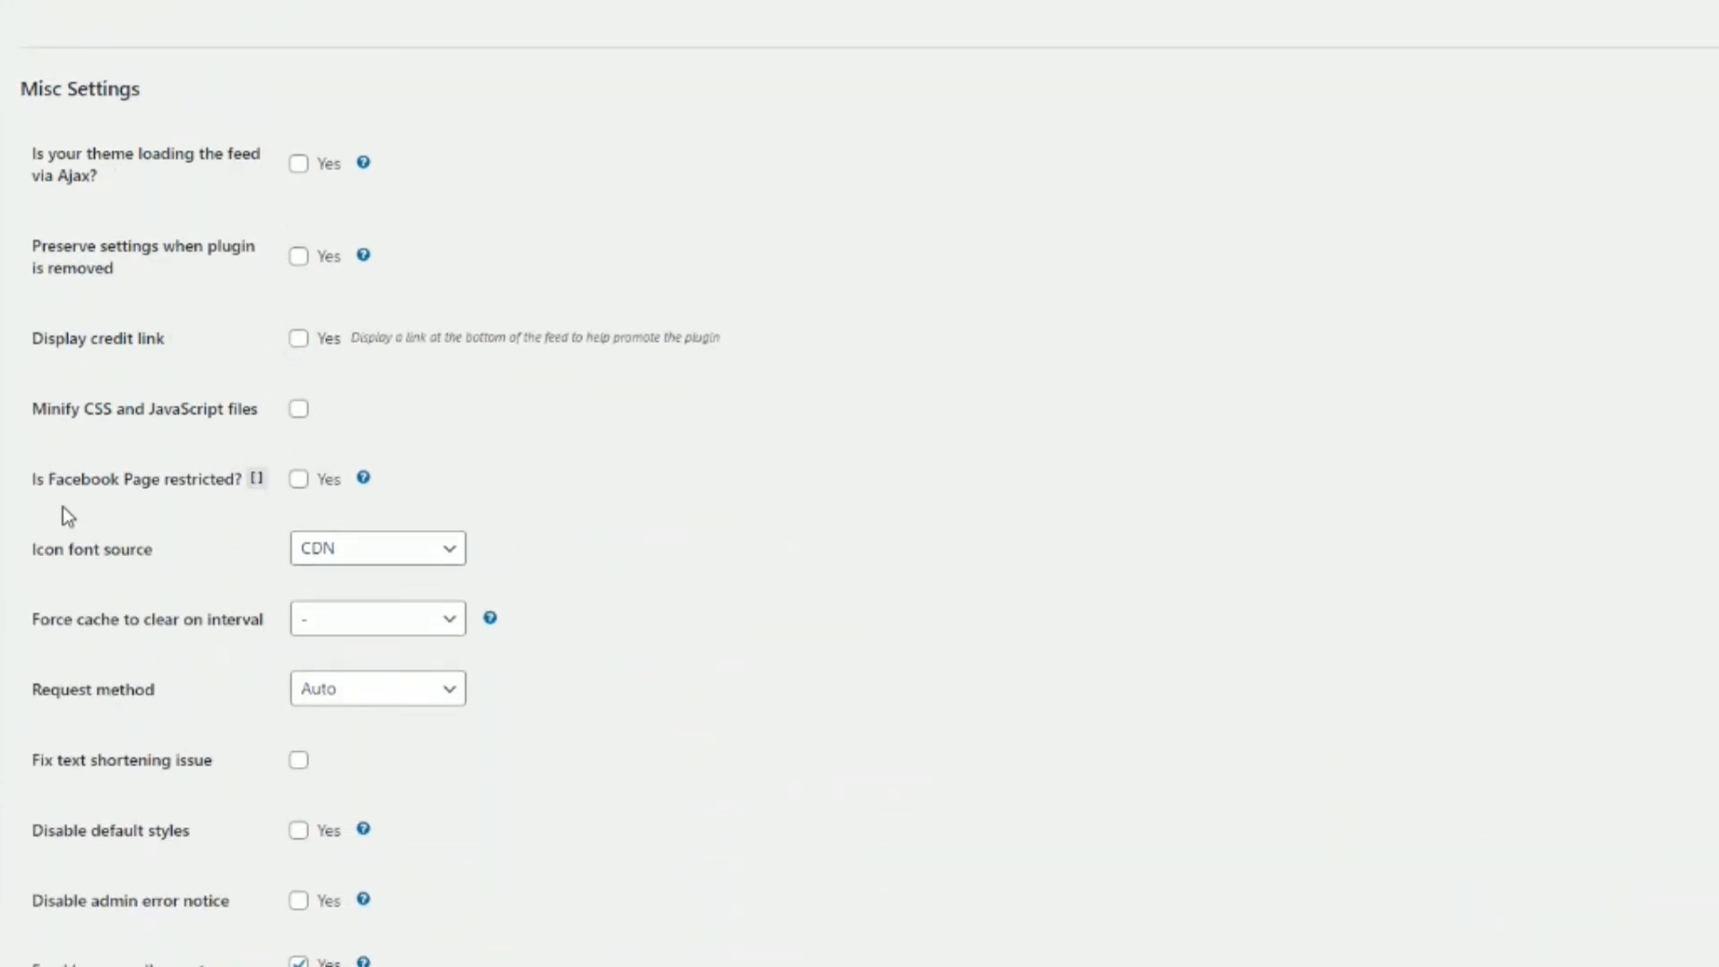
{"action": "mouse_move", "coordinate": [299, 480]}
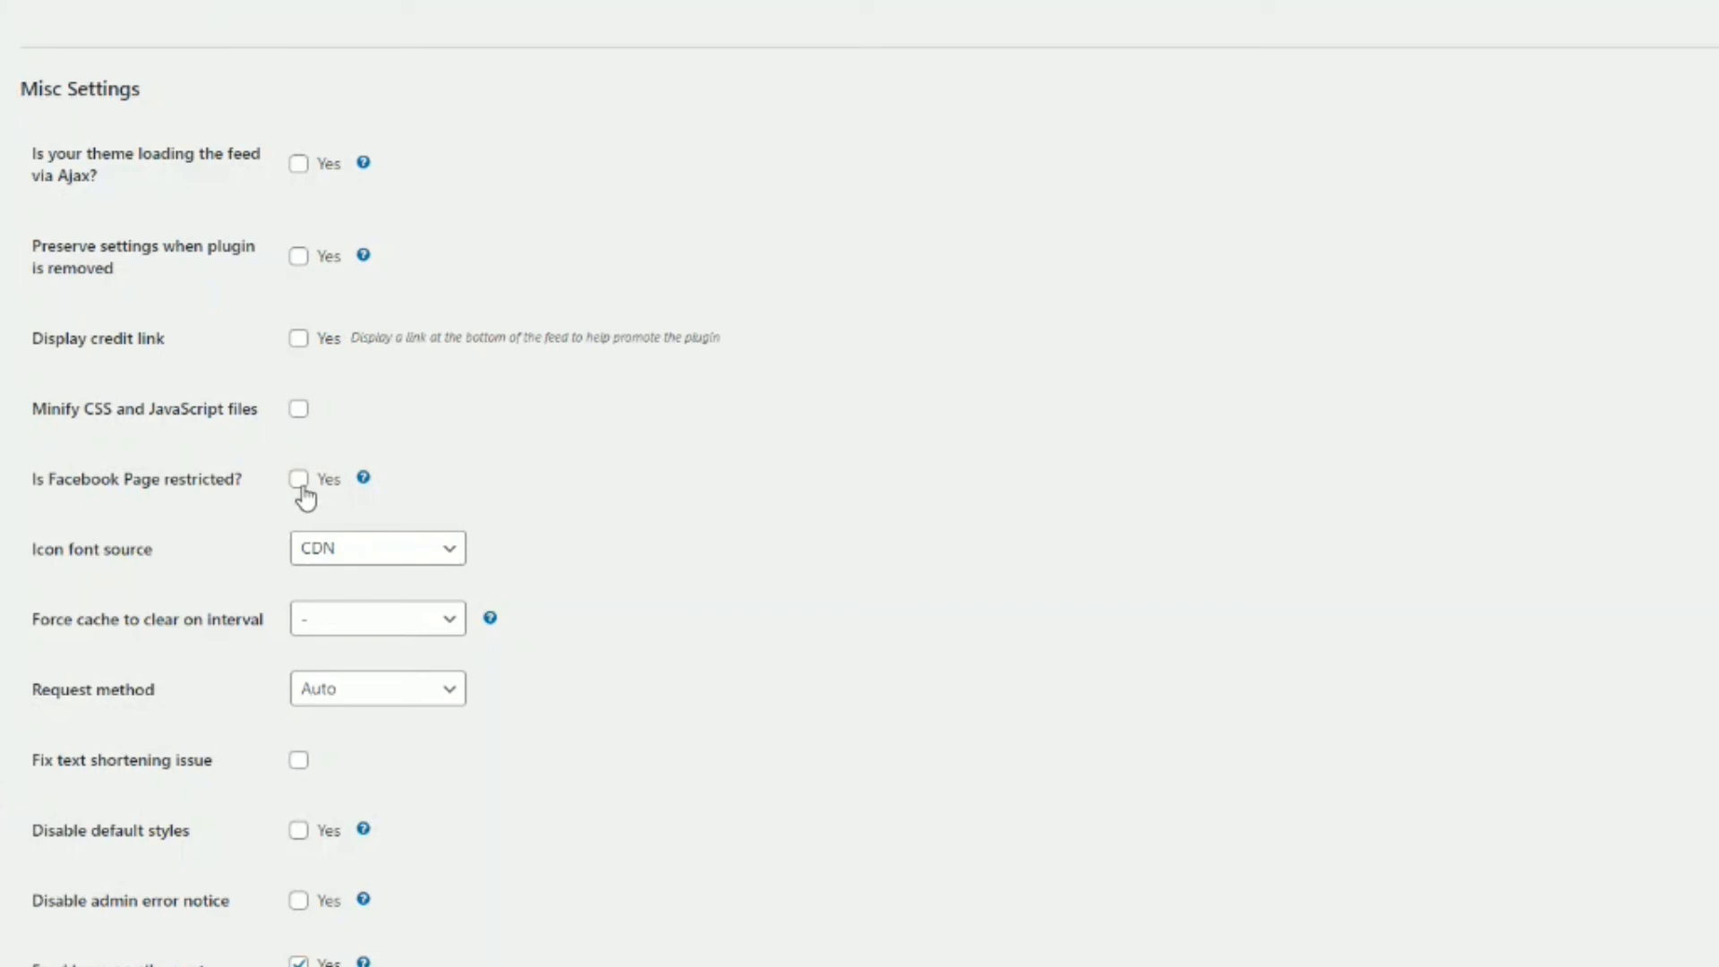
{"action": "scroll", "scroll_direction": "down", "scroll_amount": 3}
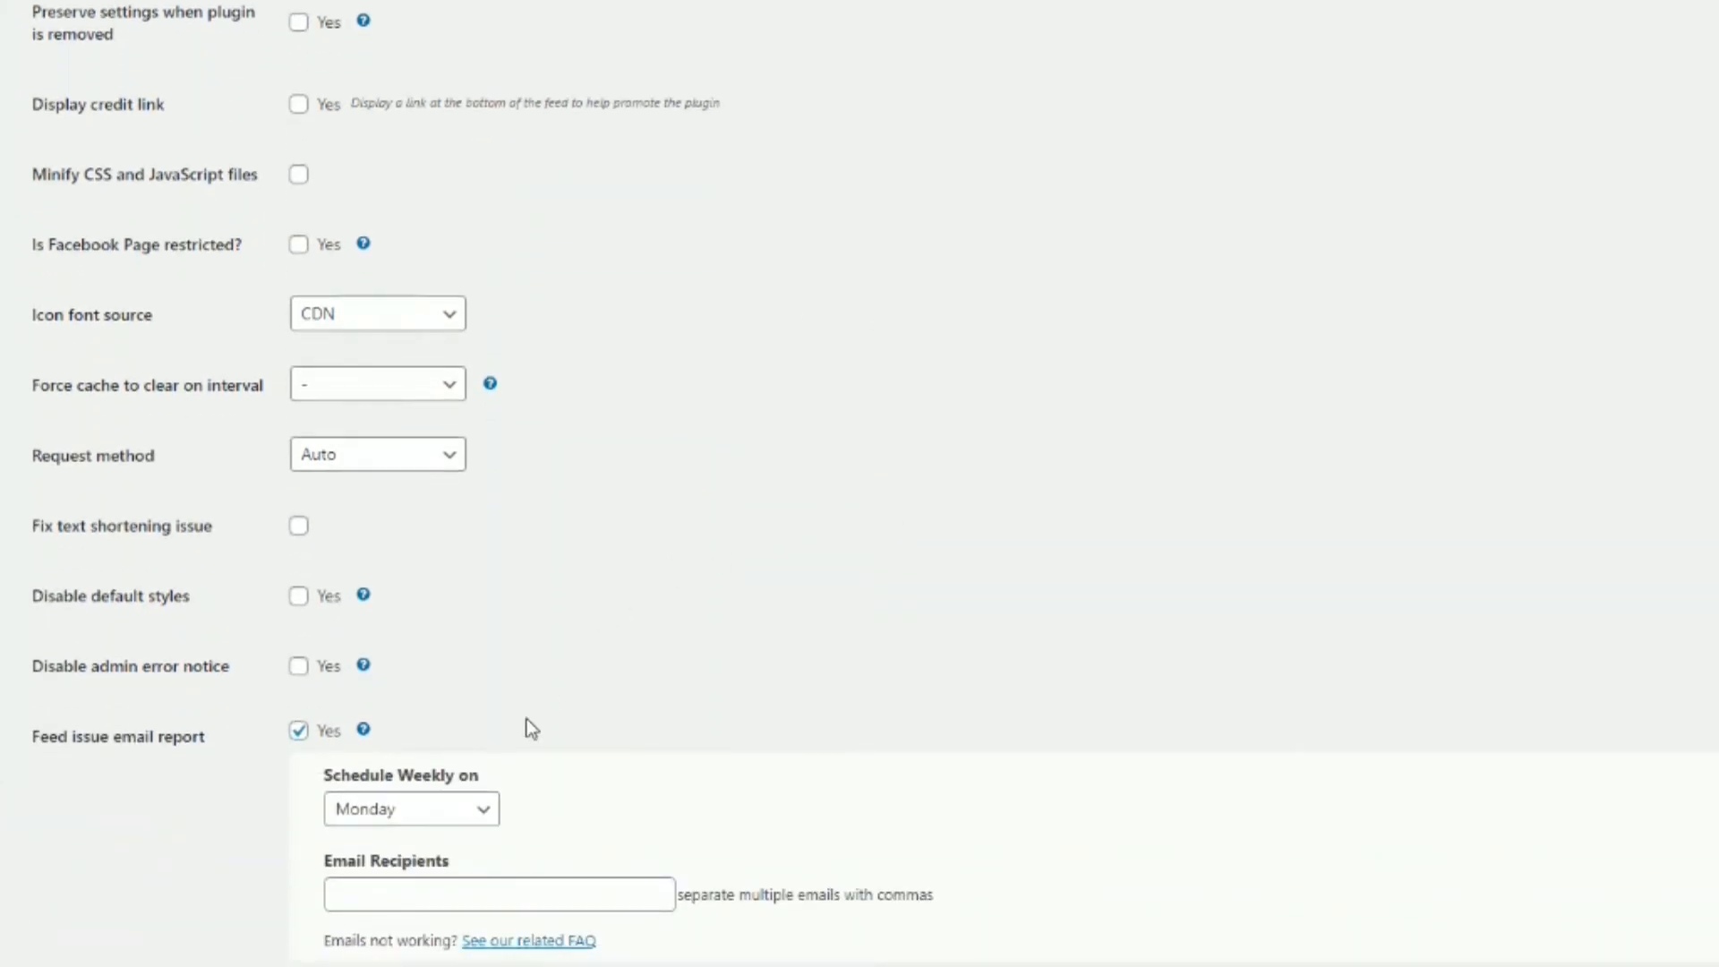
{"action": "mouse_move", "coordinate": [457, 599]}
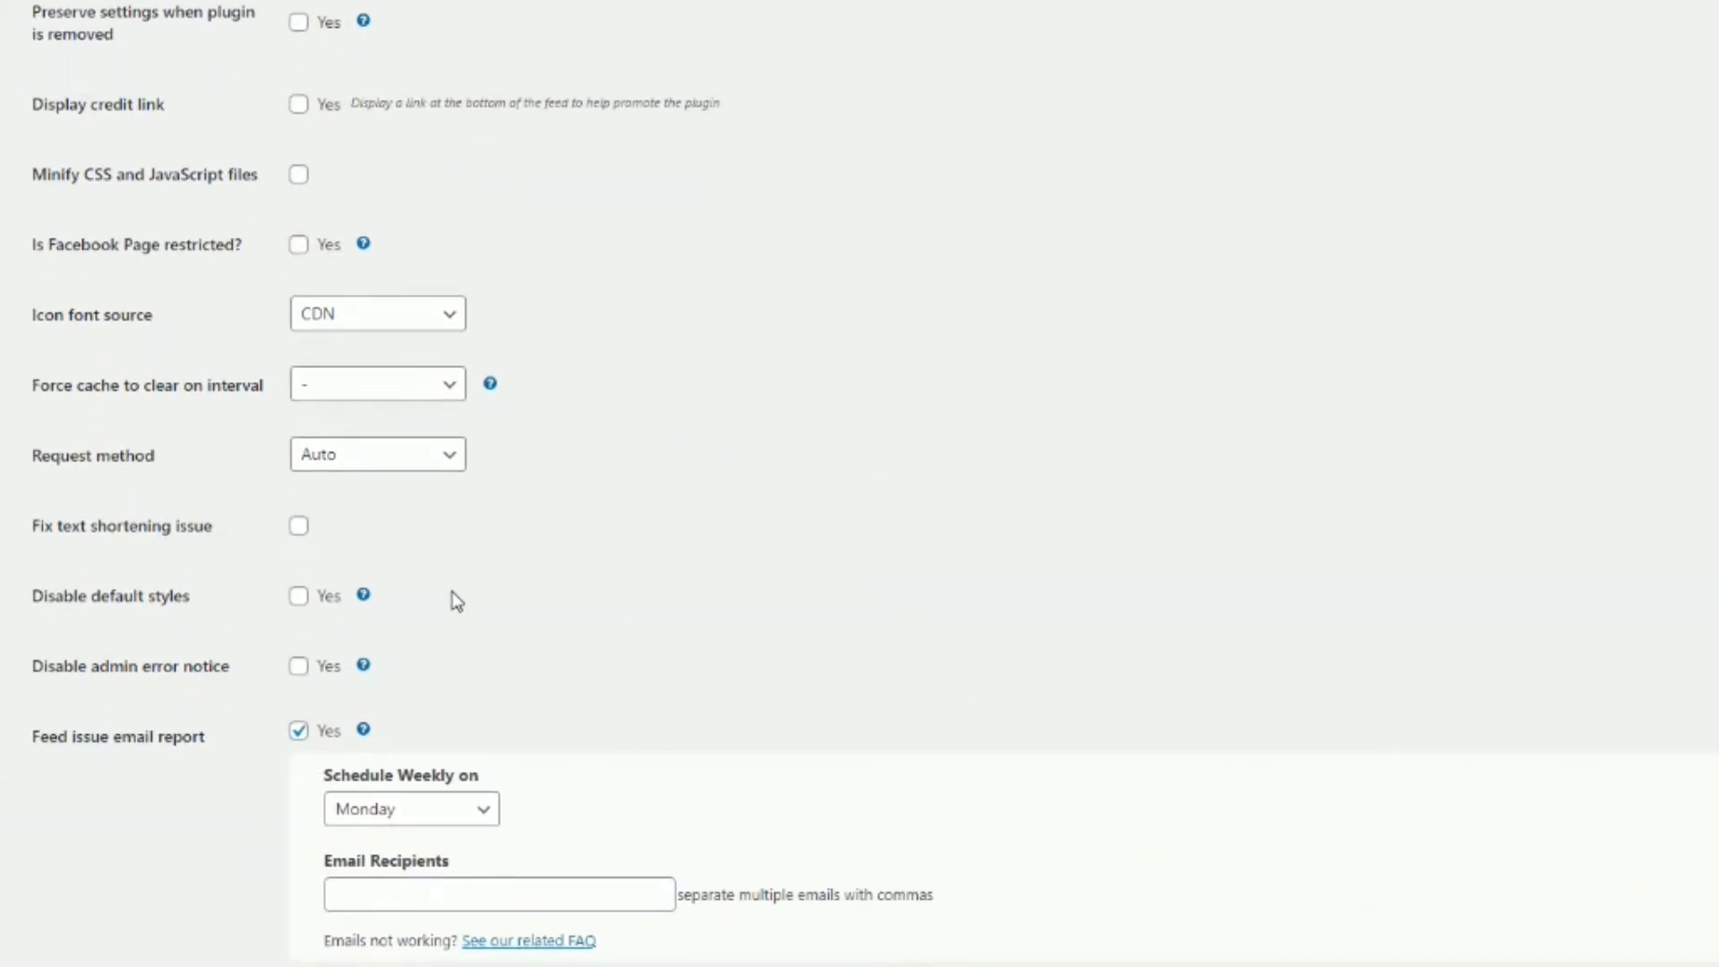